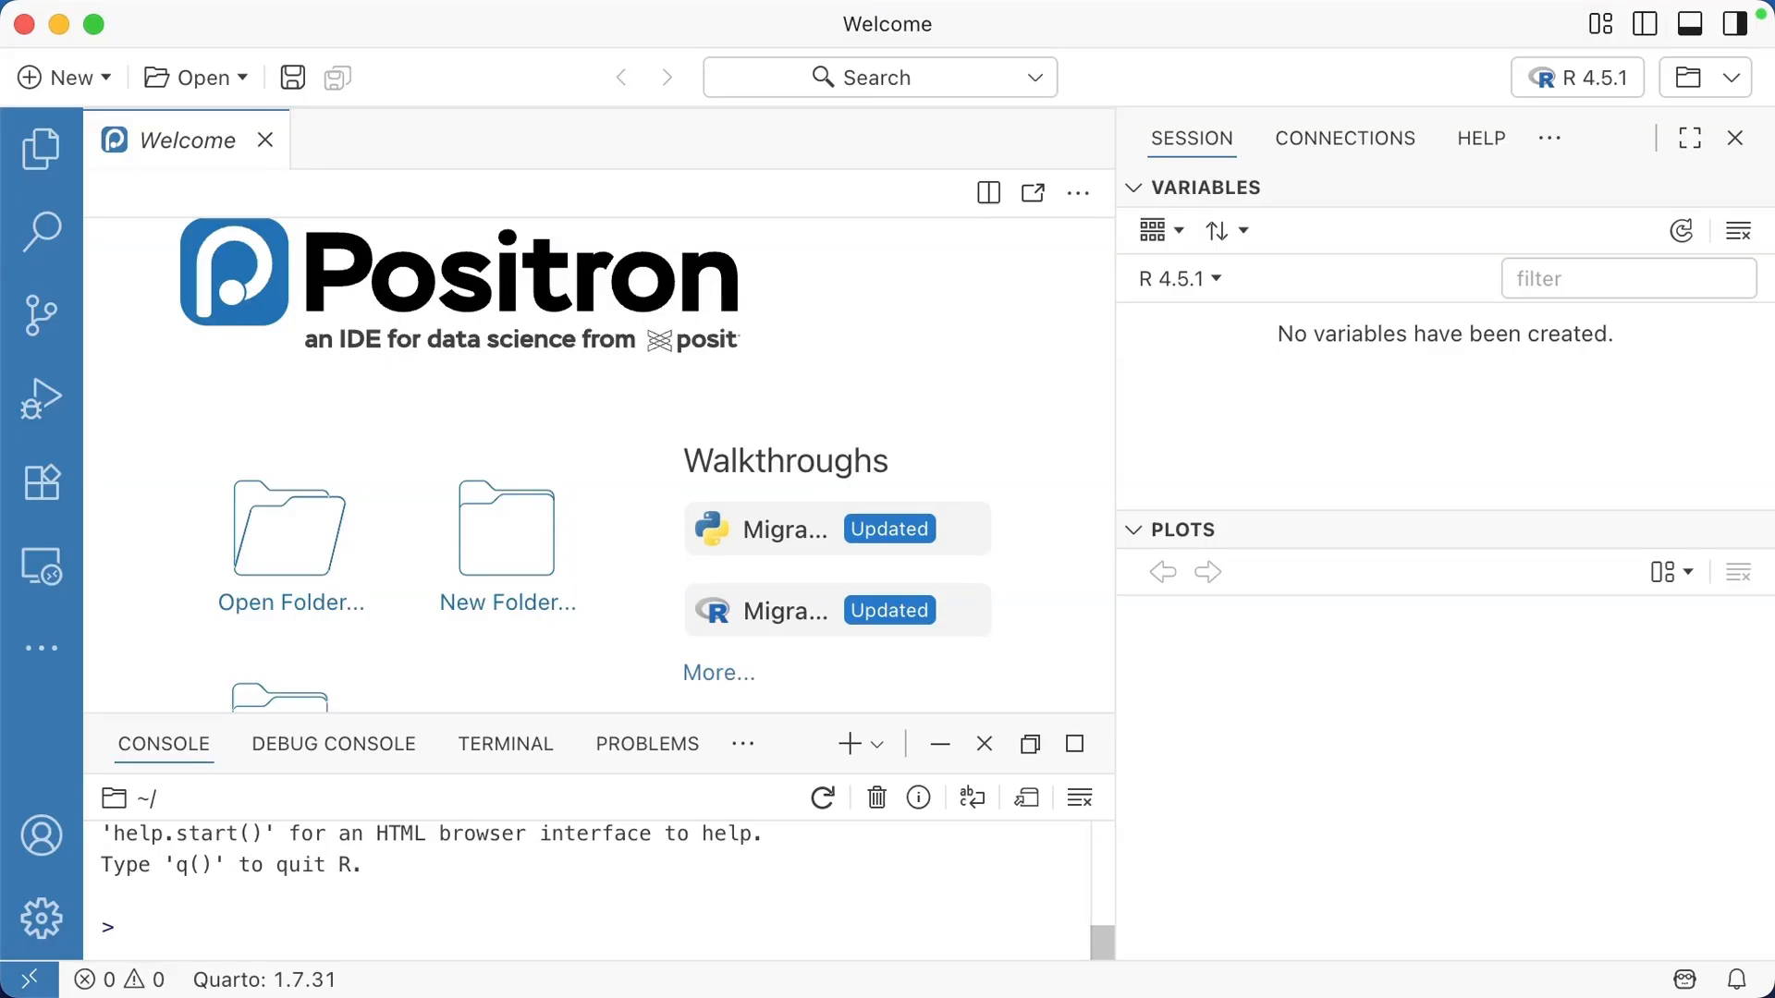
Step: Open the state-immunization-reports project folder in Positron
{"action": "left_click", "coordinate": [195, 77]}
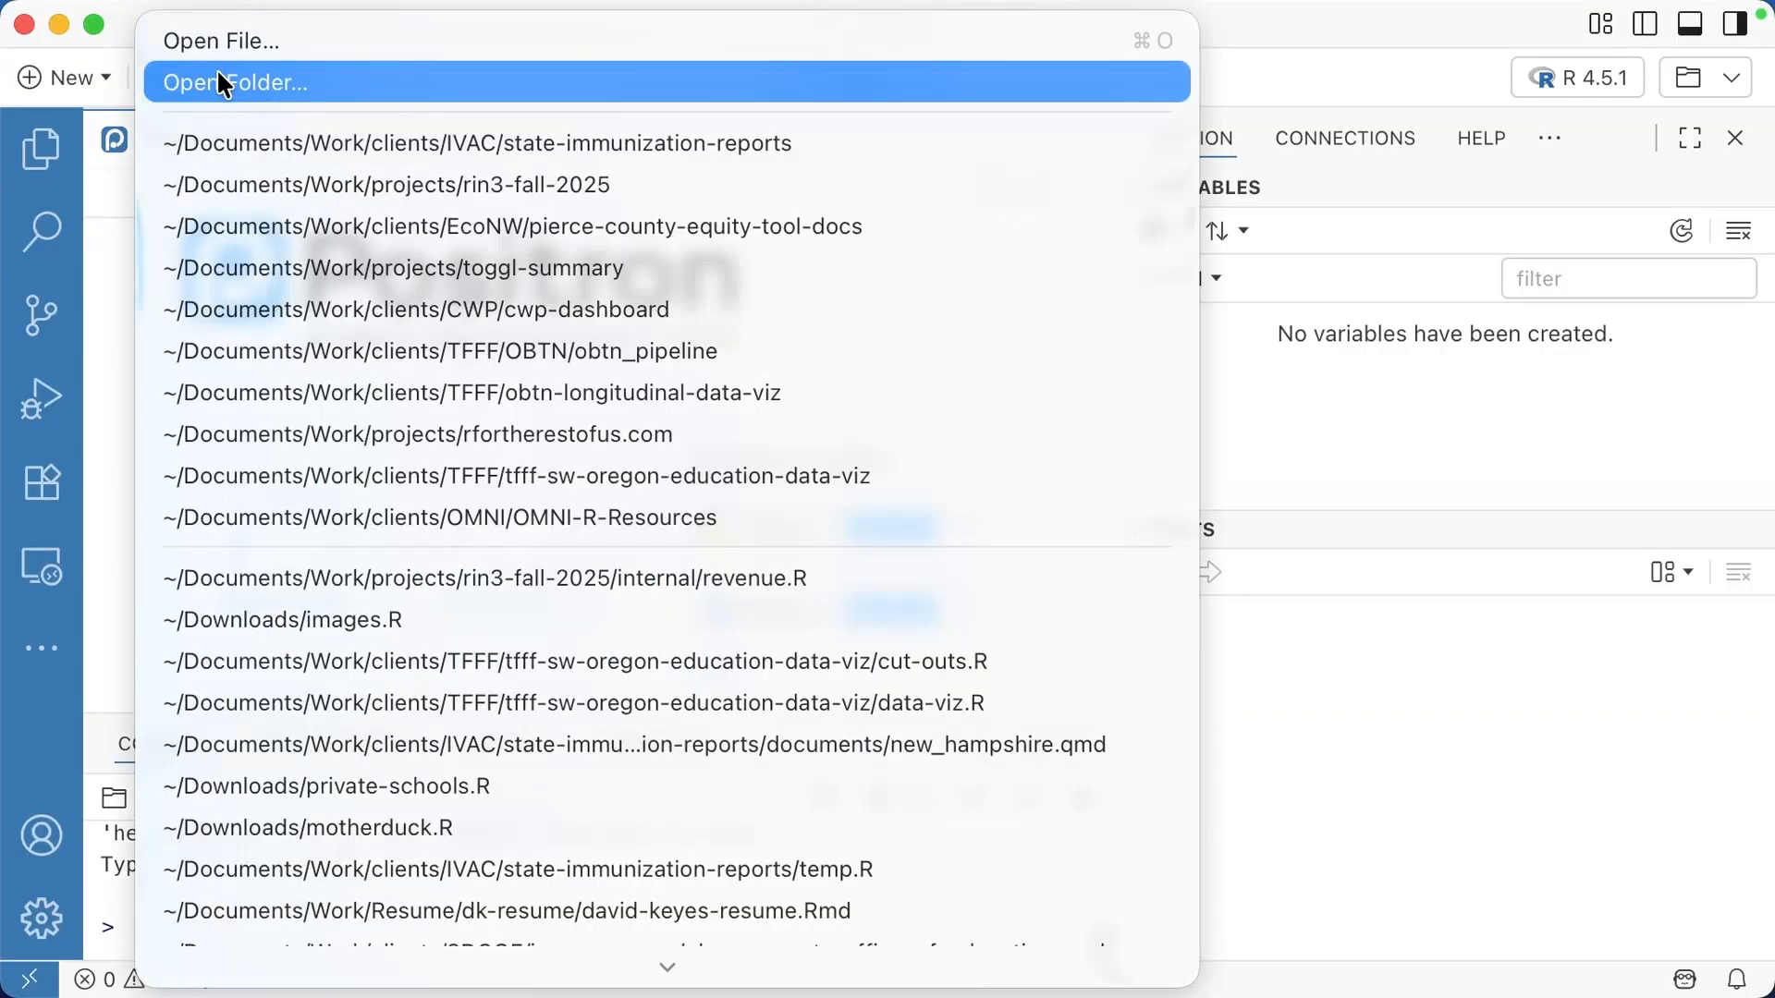
{"action": "mouse_move", "coordinate": [266, 142]}
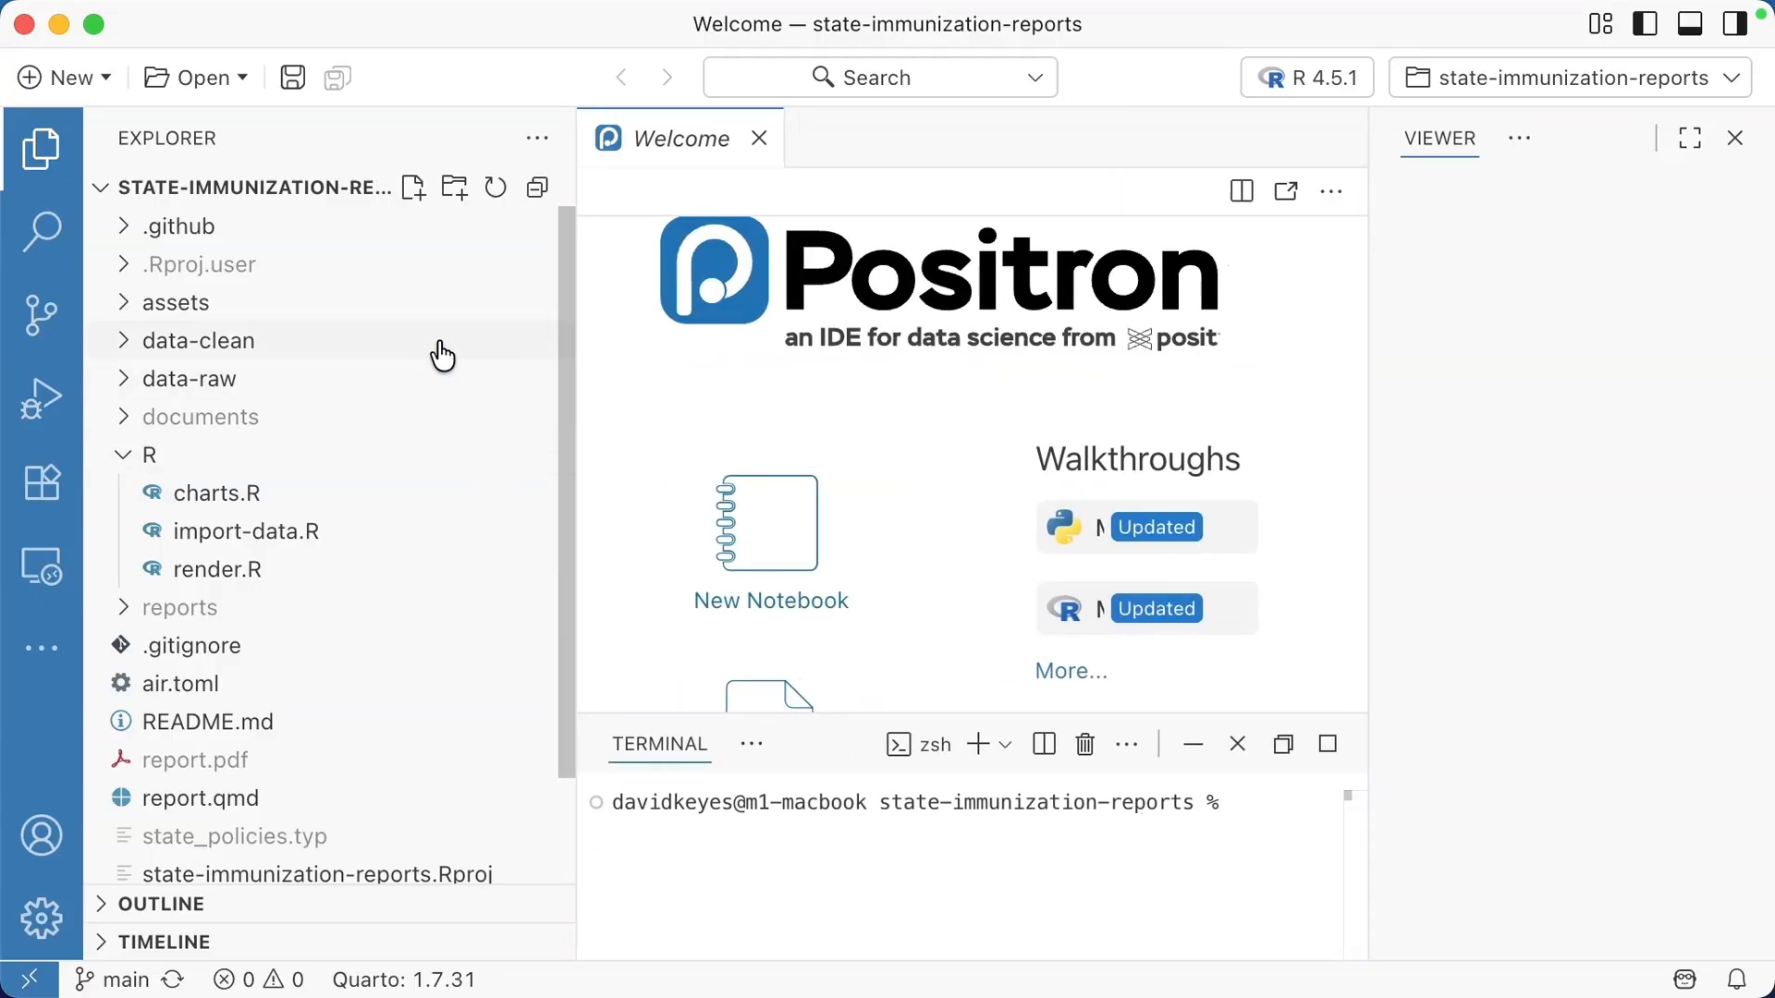
{"action": "mouse_move", "coordinate": [277, 586]}
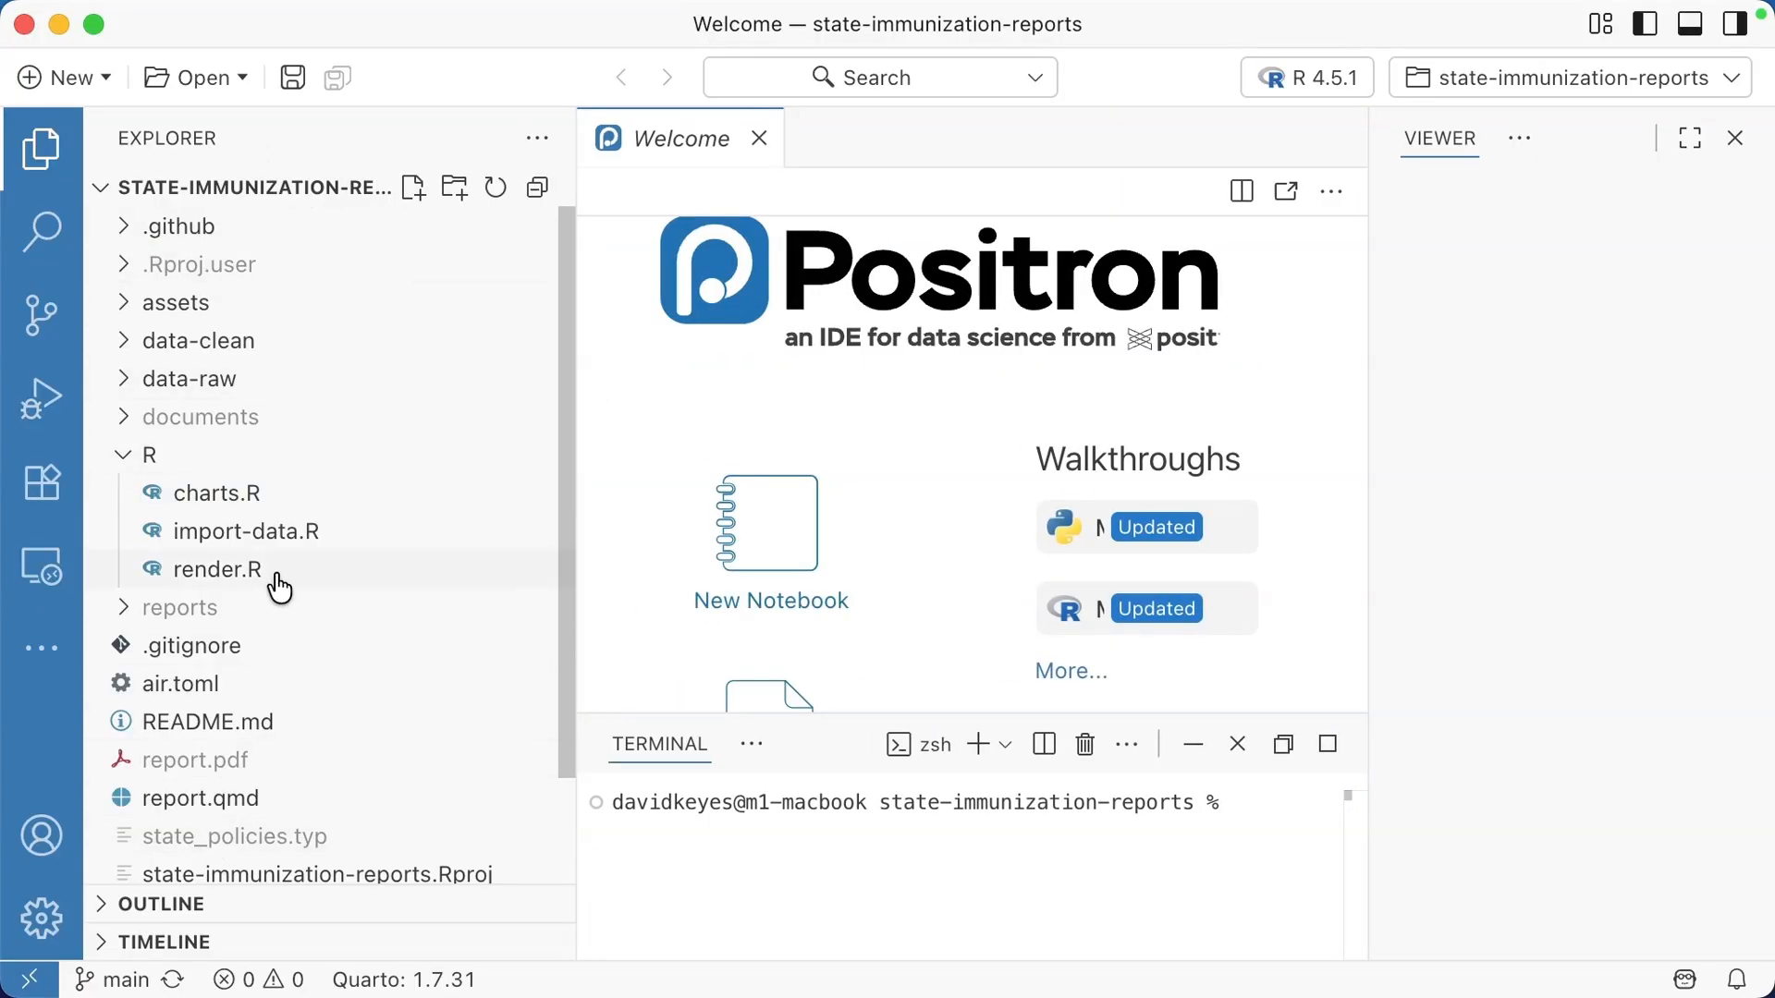
{"action": "mouse_move", "coordinate": [301, 435]}
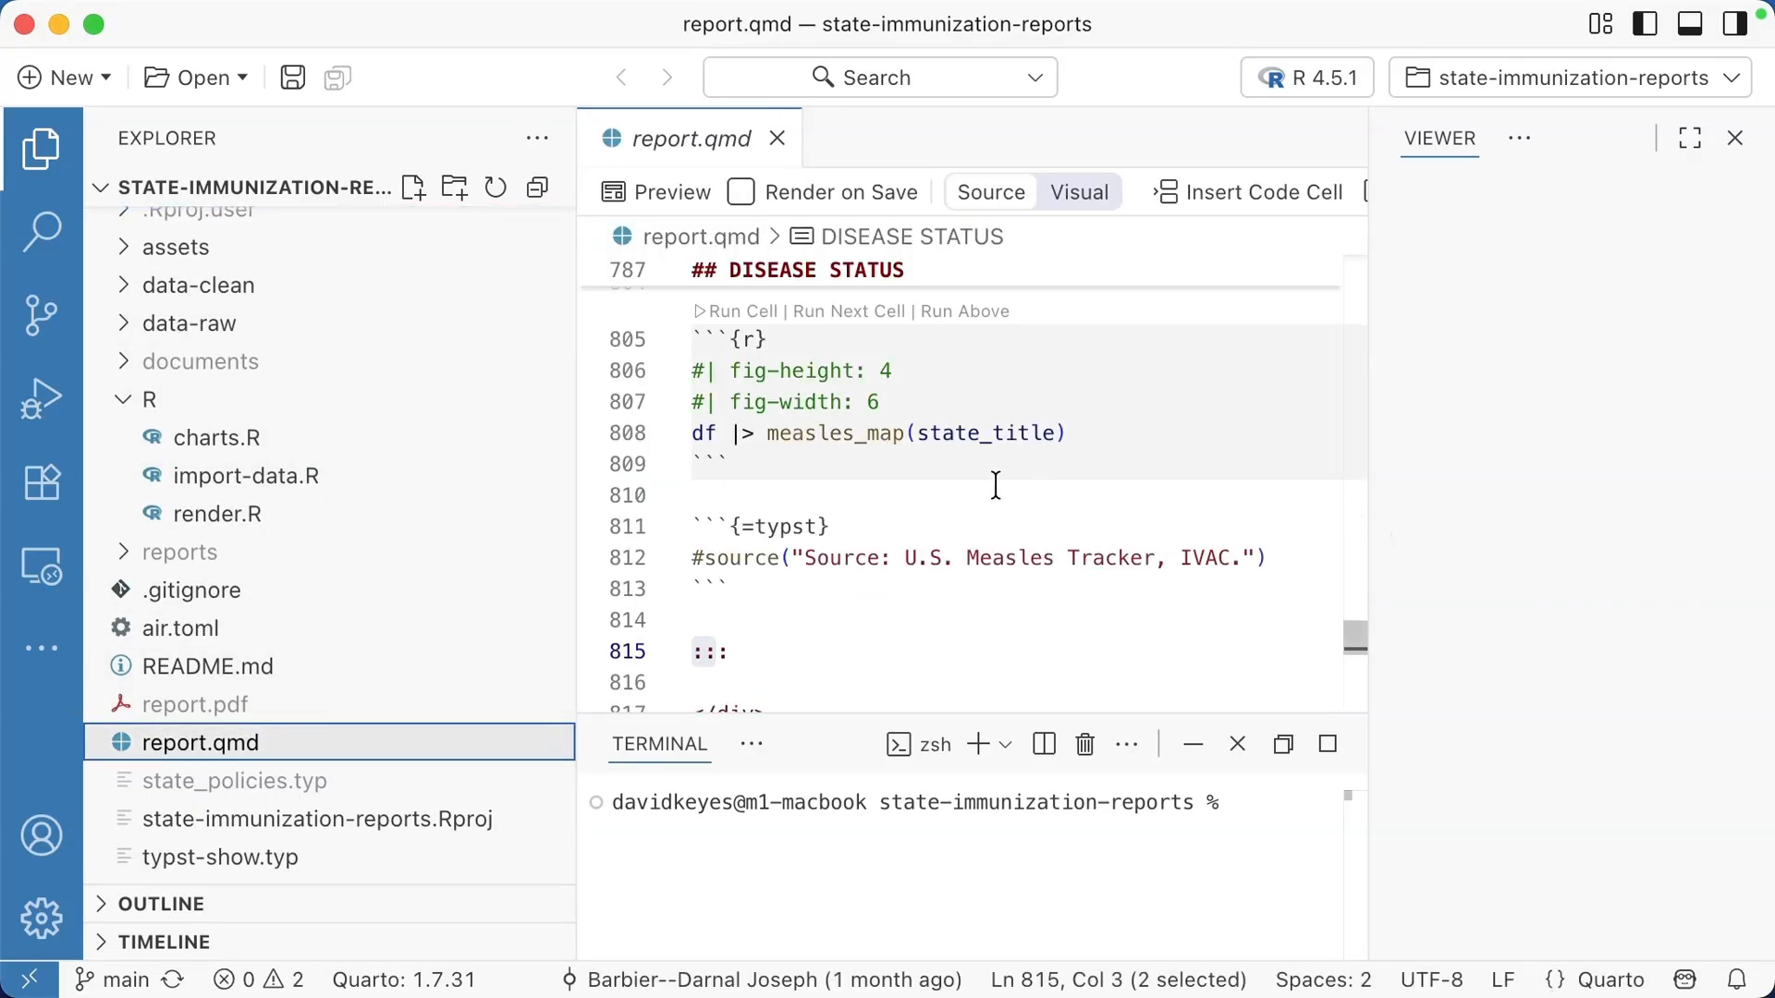
Step: Scroll report.qmd from the package-loading setup chunk into the data-preparation code chunks
{"action": "scroll", "scroll_direction": "up", "scroll_amount": 3}
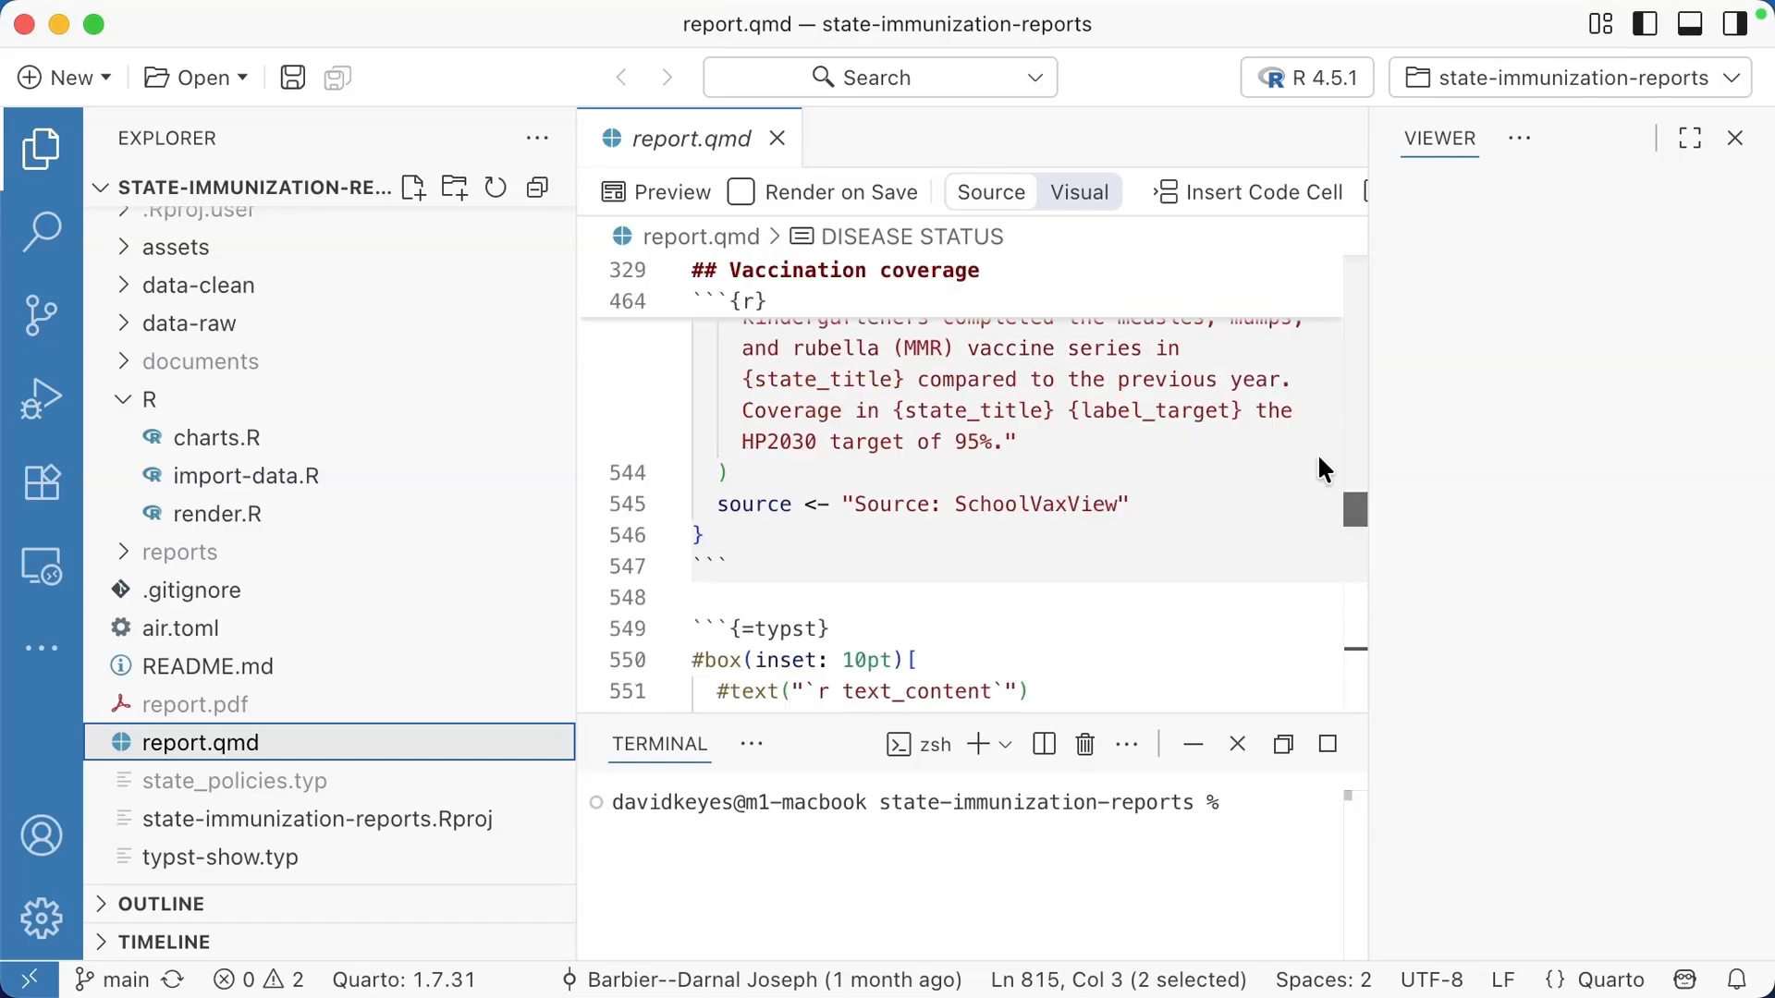
{"action": "scroll", "scroll_direction": "up", "scroll_amount": 3}
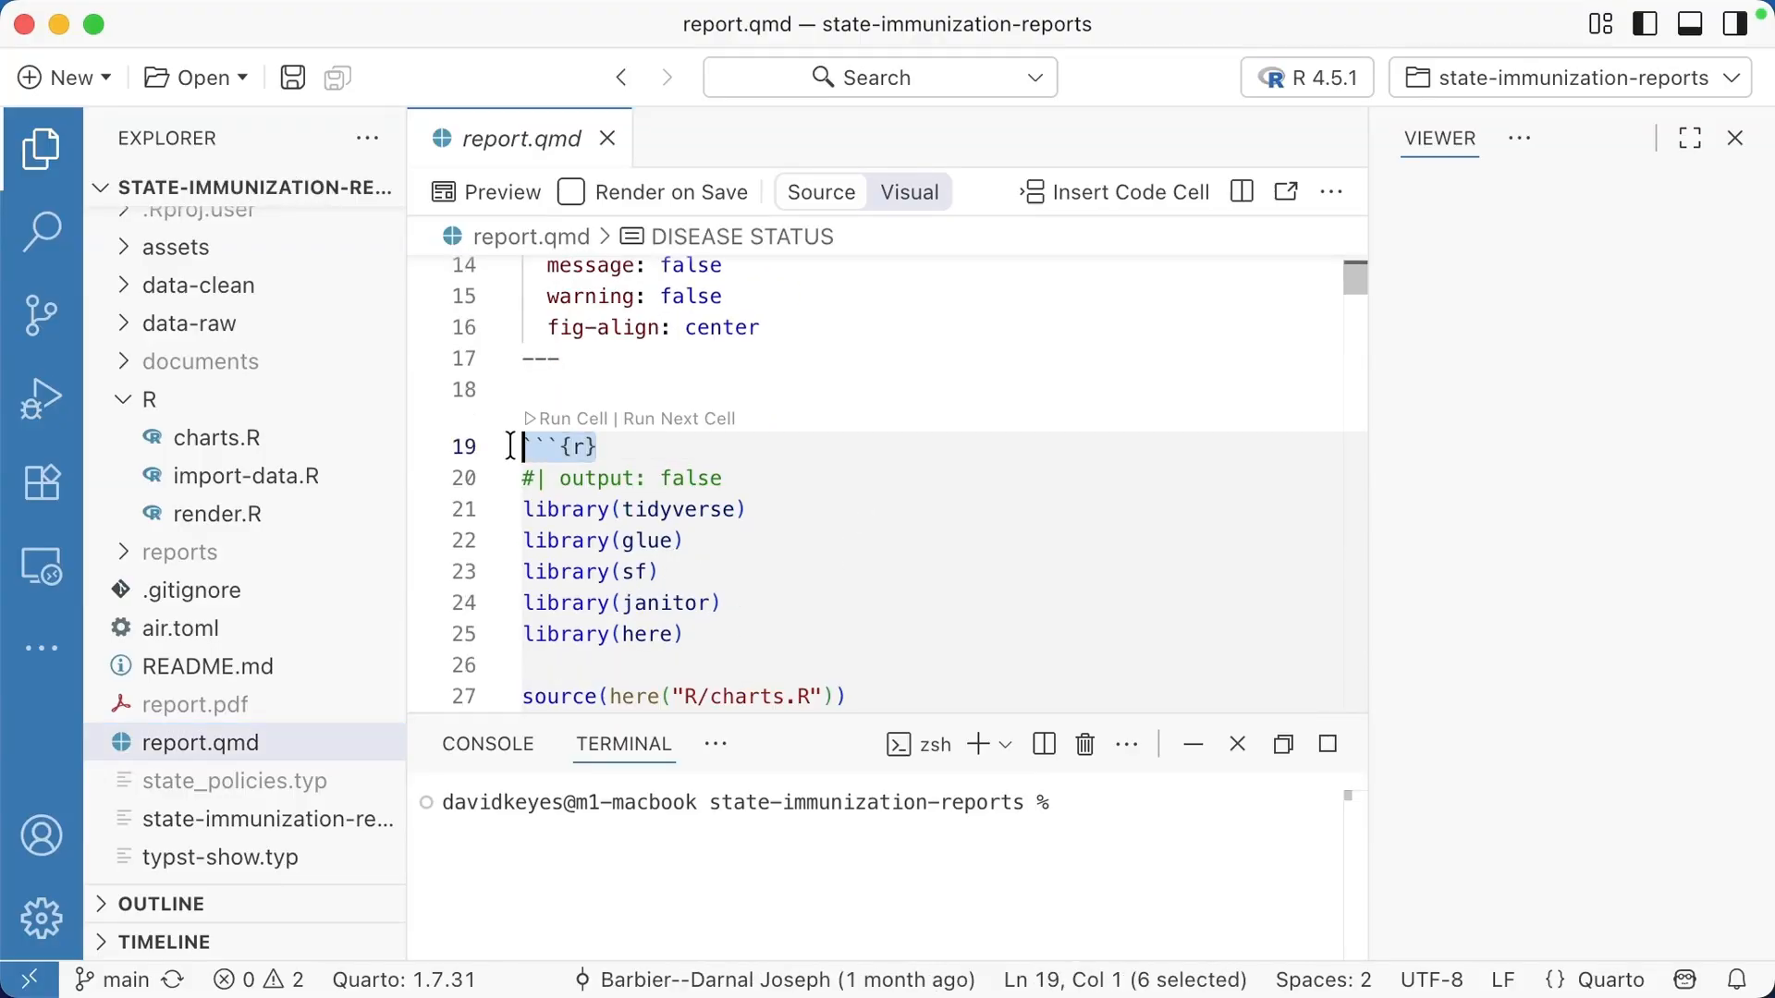
{"action": "left_click", "coordinate": [577, 446]}
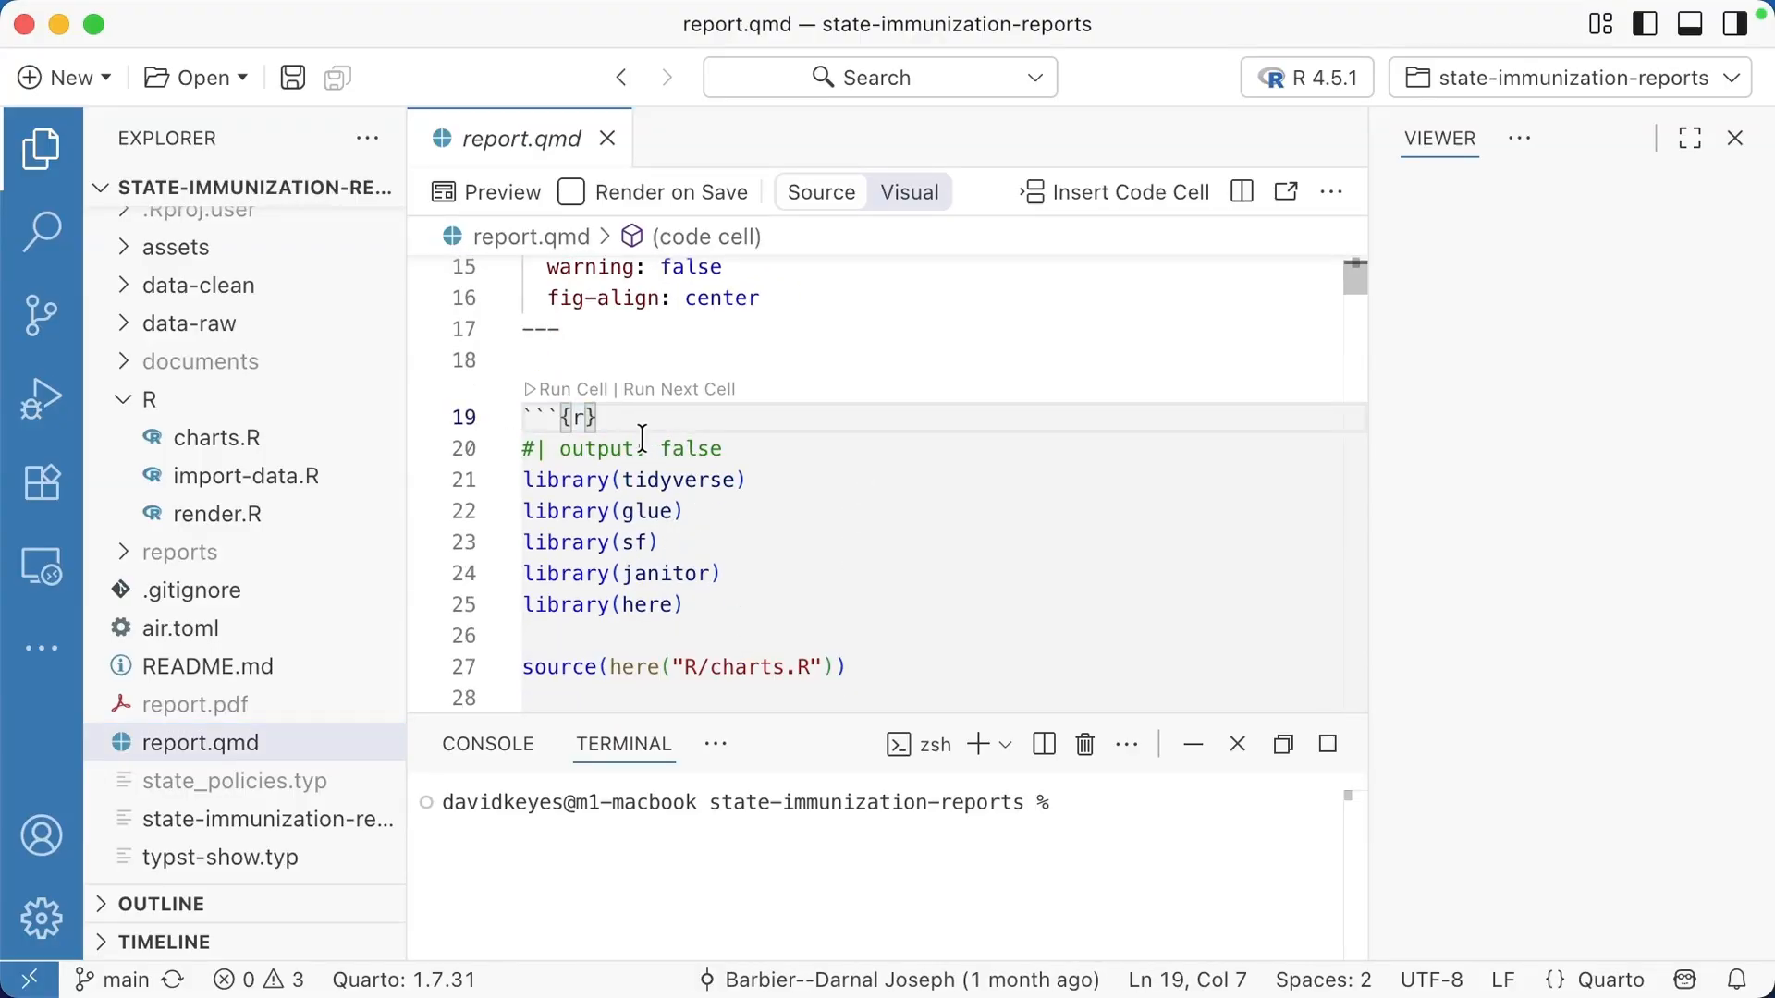
{"action": "scroll", "scroll_direction": "down", "scroll_amount": 3}
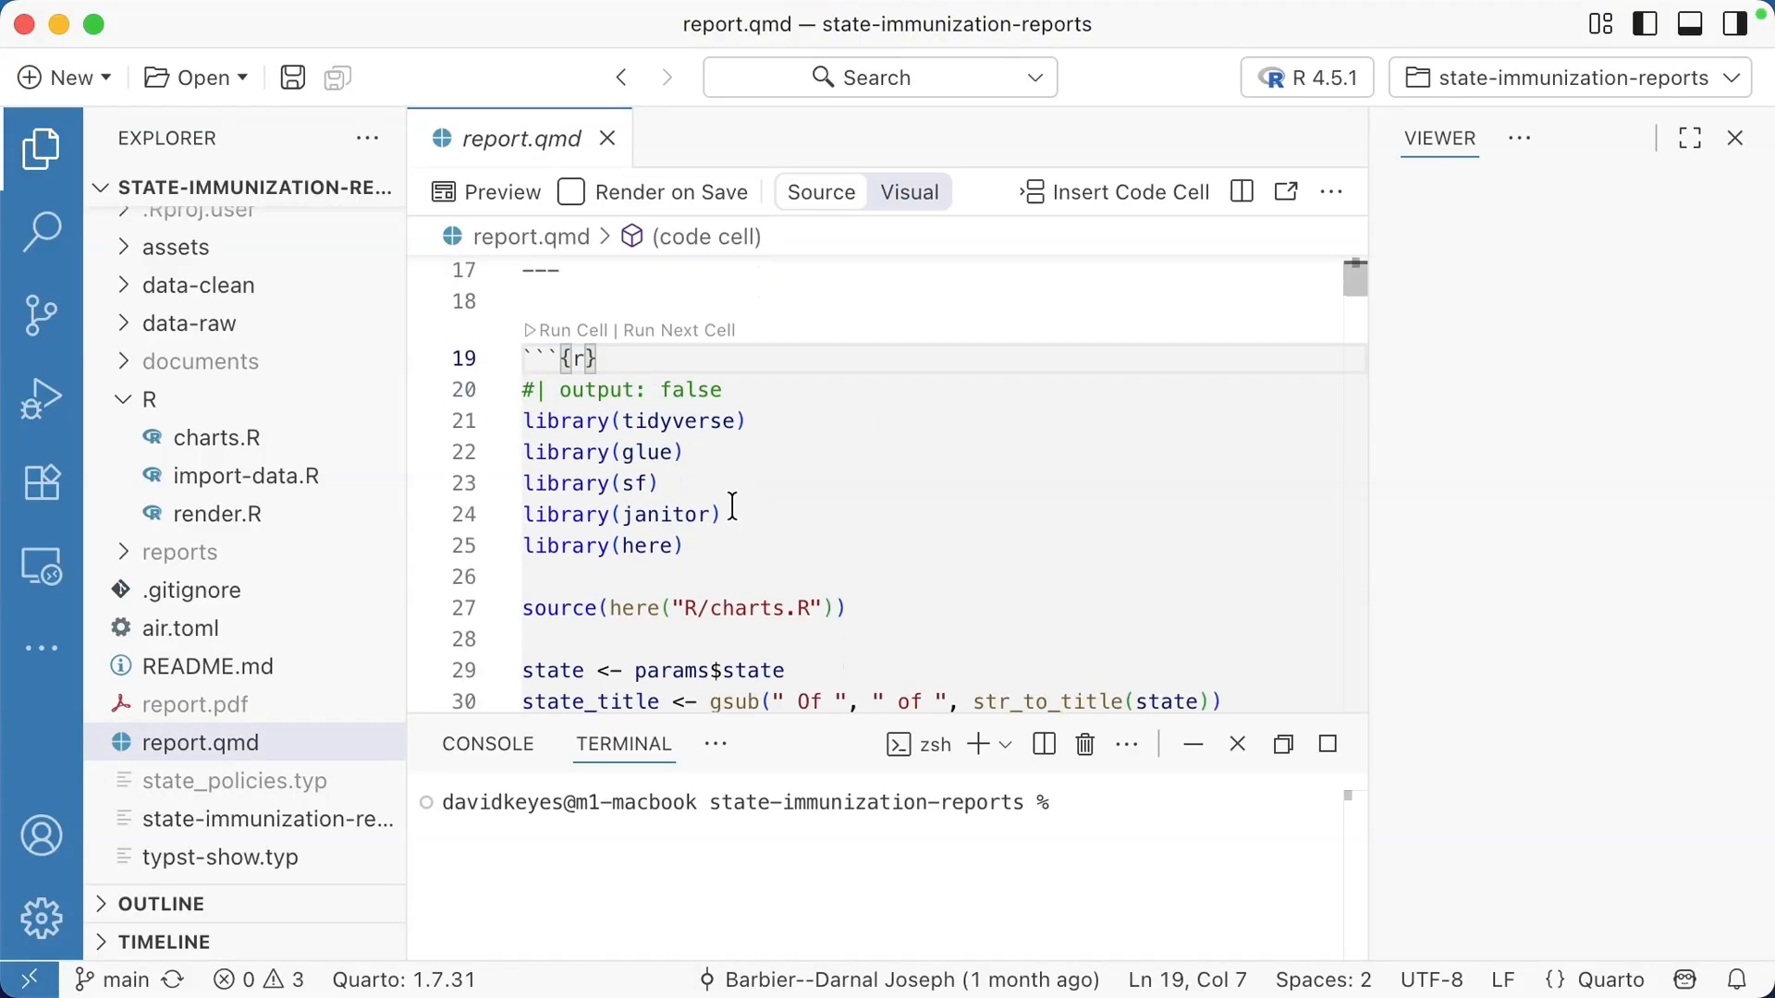
{"action": "mouse_move", "coordinate": [580, 348]}
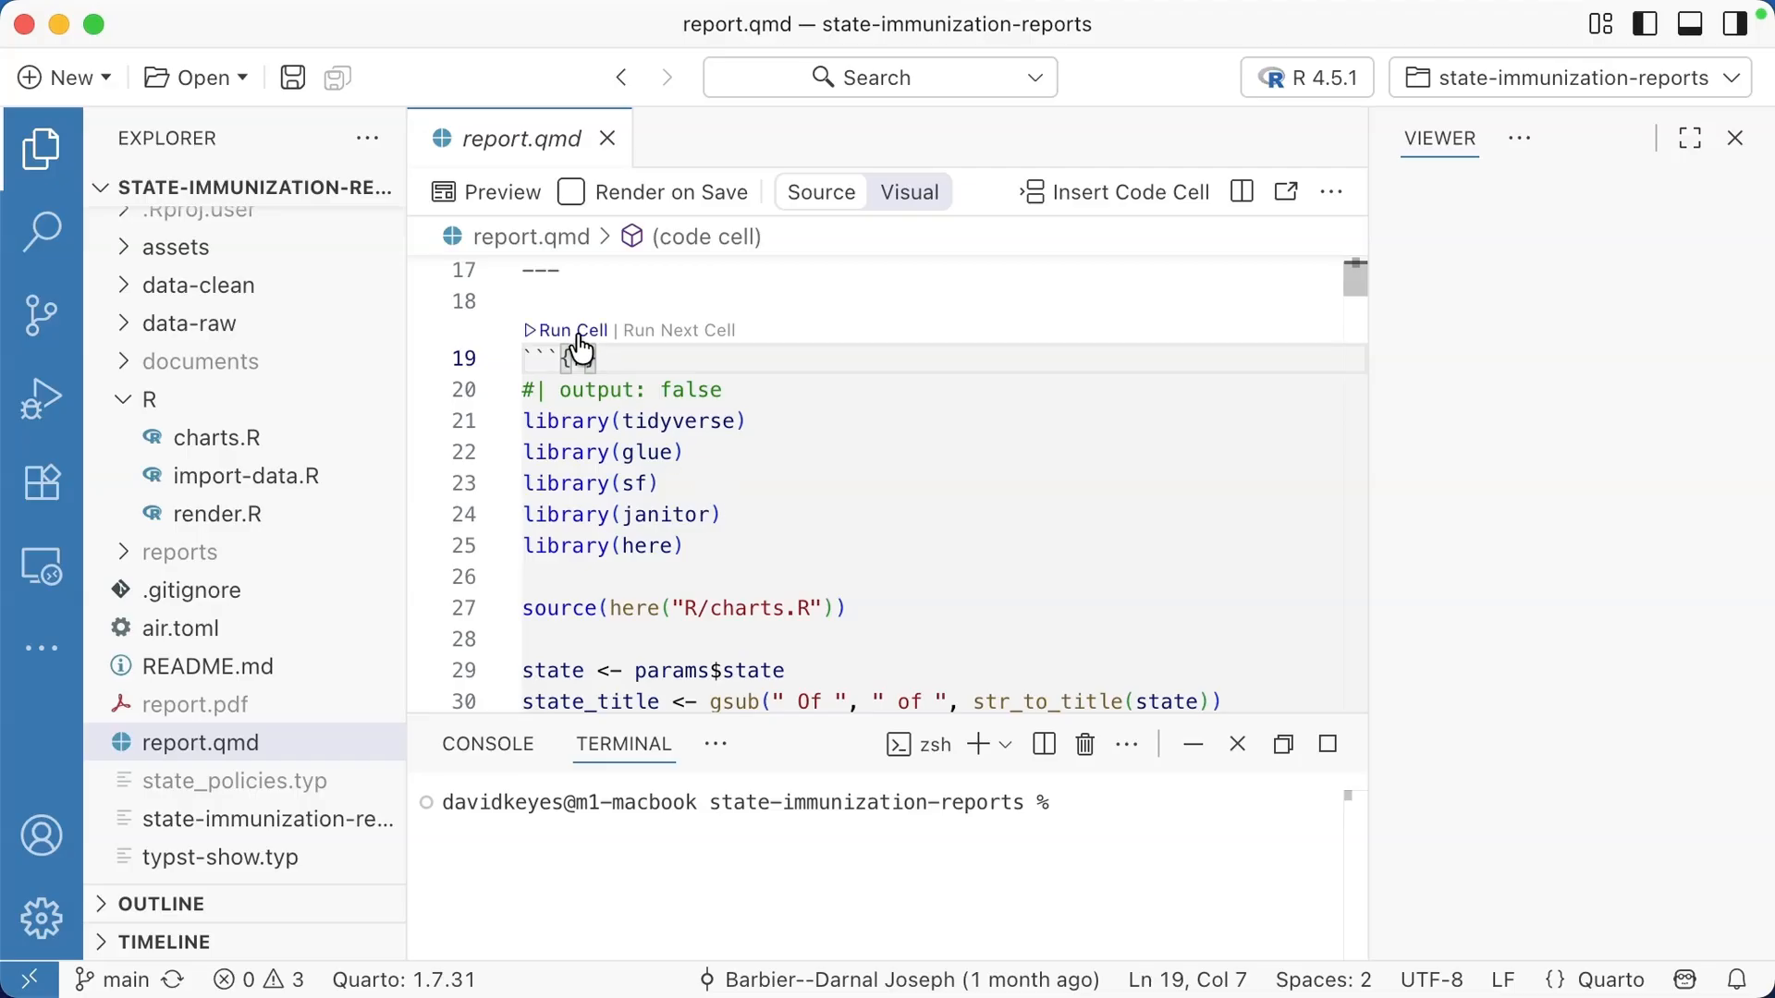
{"action": "mouse_move", "coordinate": [669, 344]}
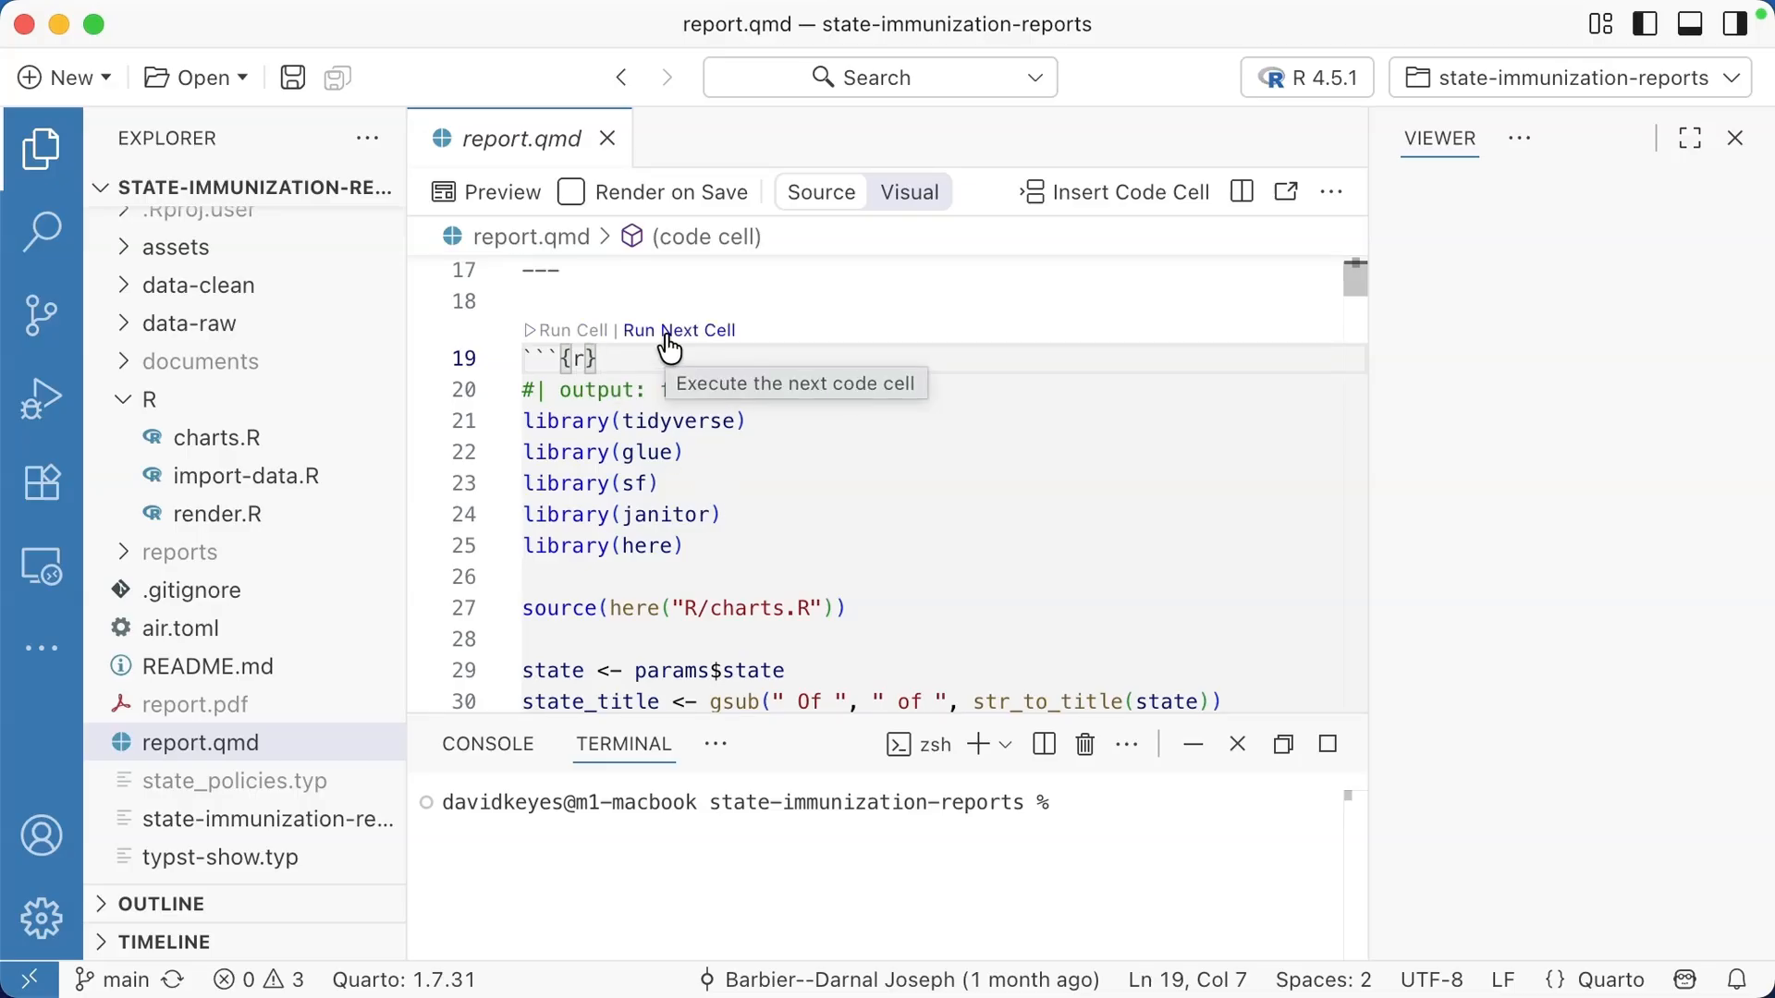
{"action": "scroll", "scroll_direction": "down", "scroll_amount": 3}
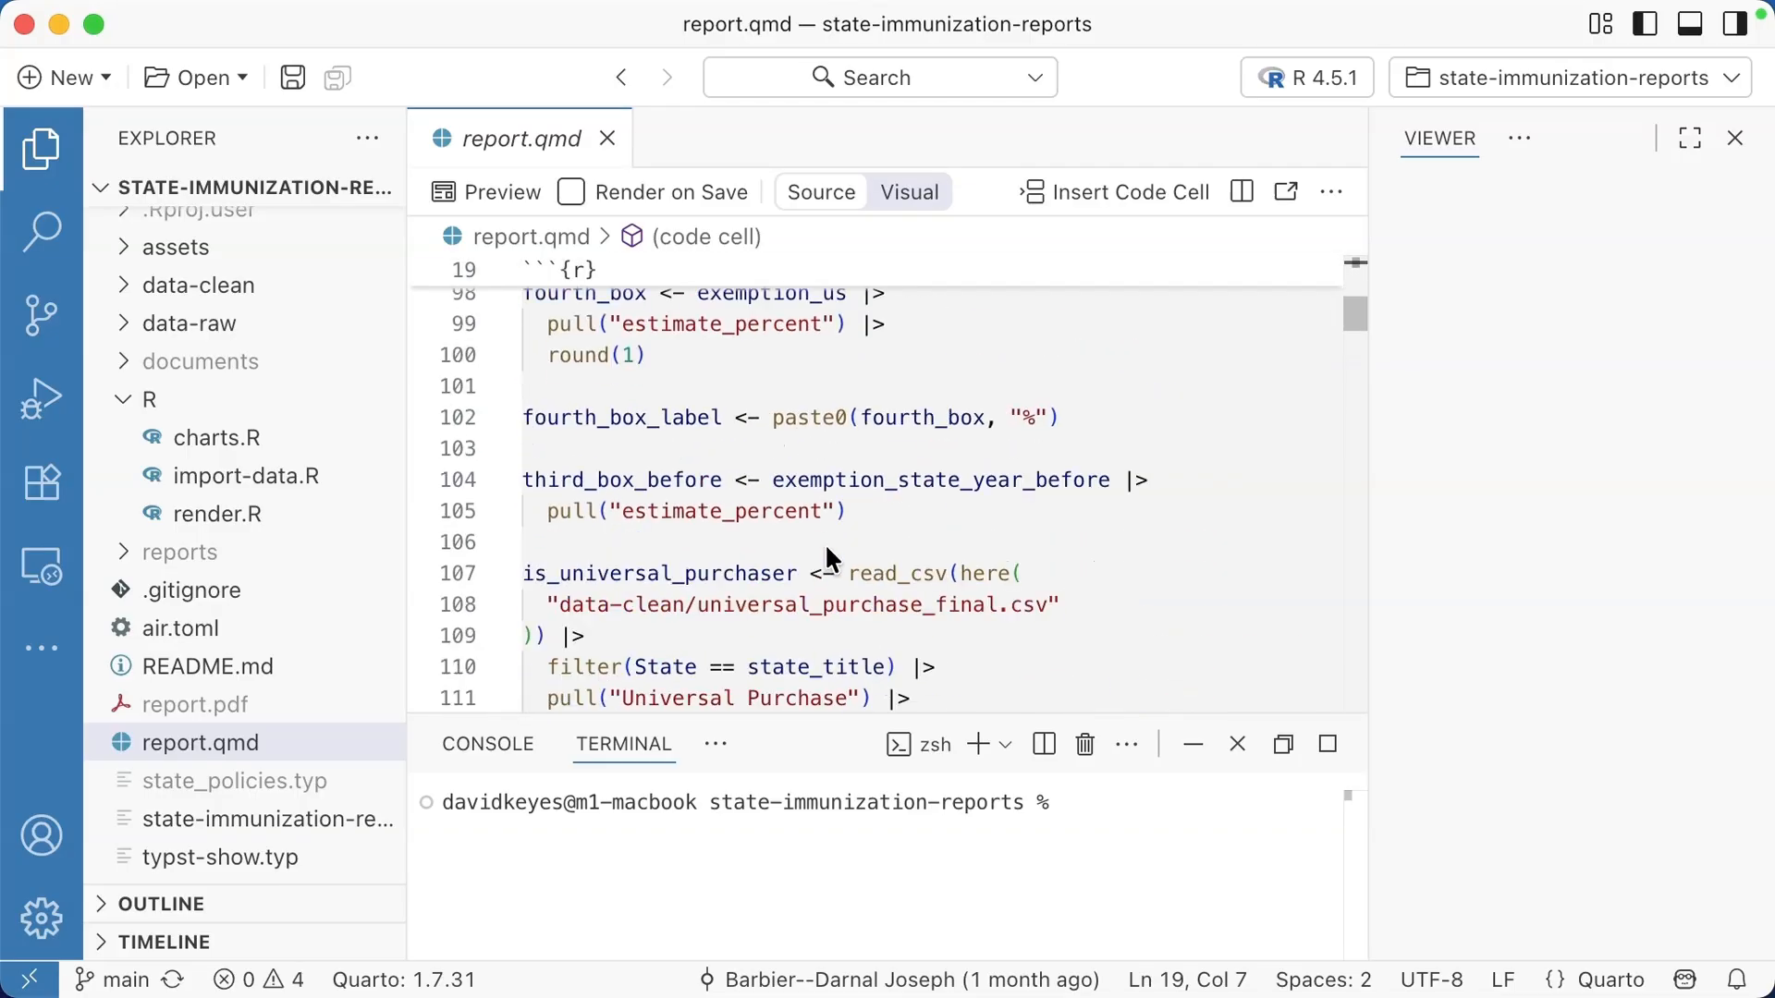
{"action": "scroll", "scroll_direction": "down", "scroll_amount": 3}
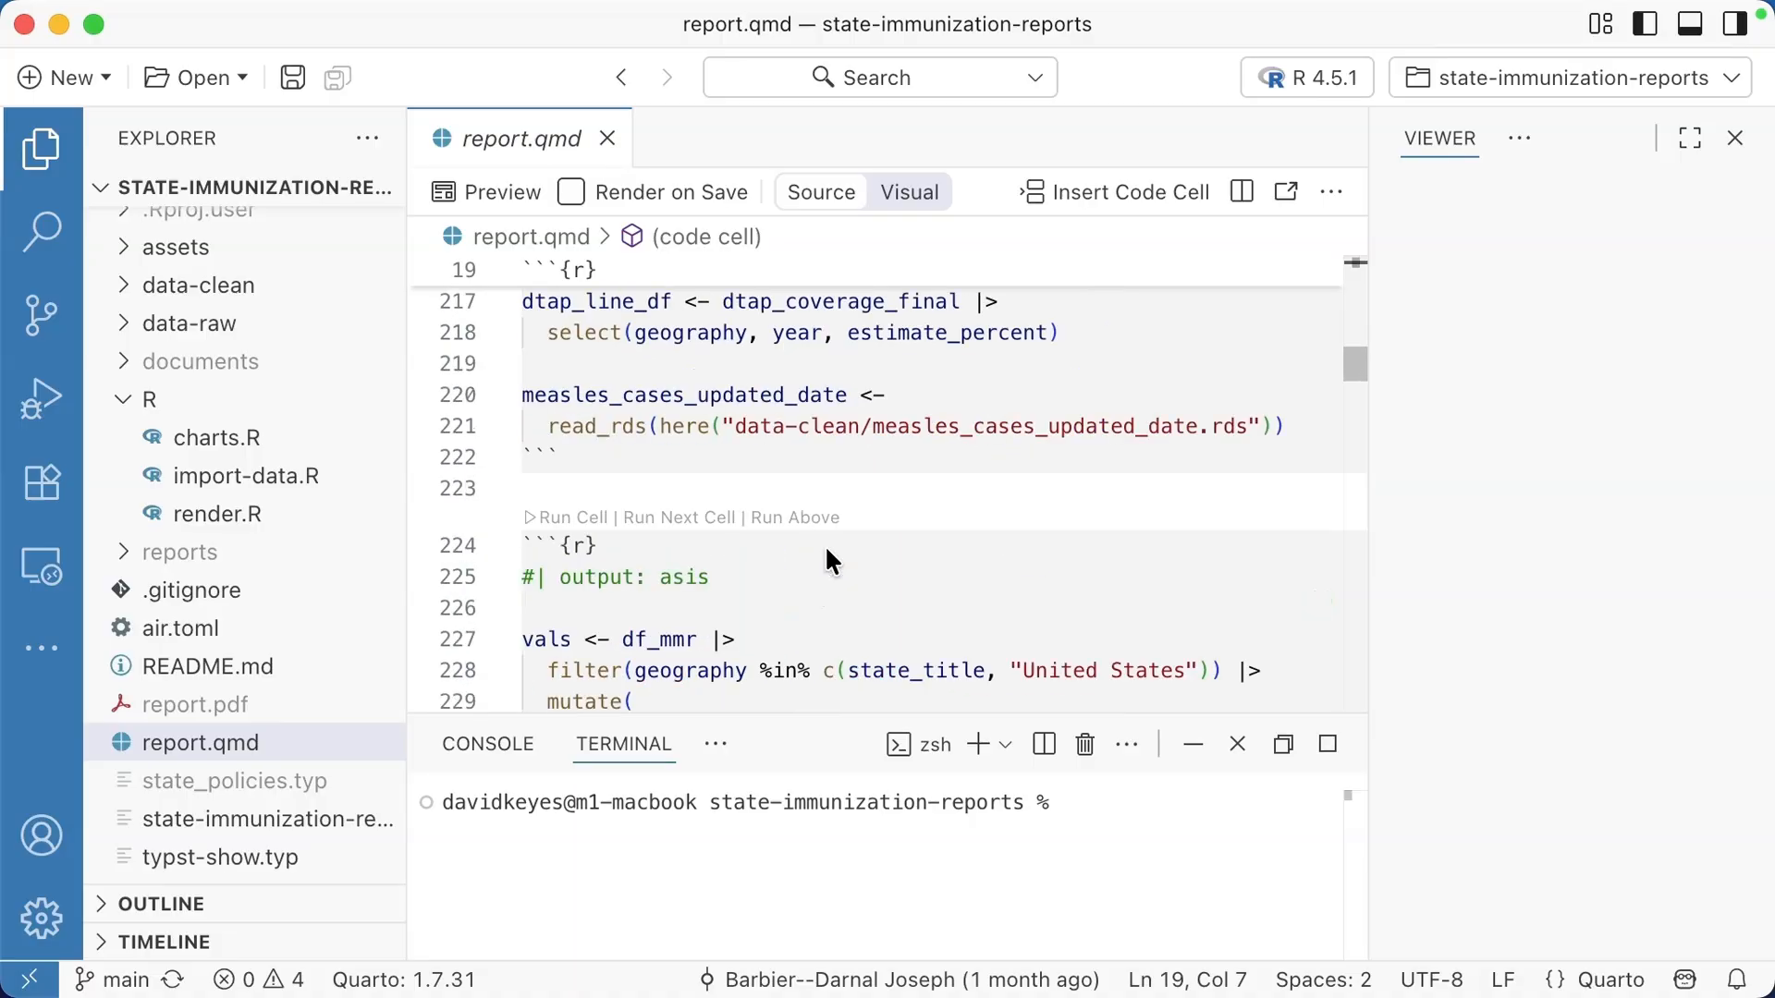
{"action": "mouse_move", "coordinate": [793, 517]}
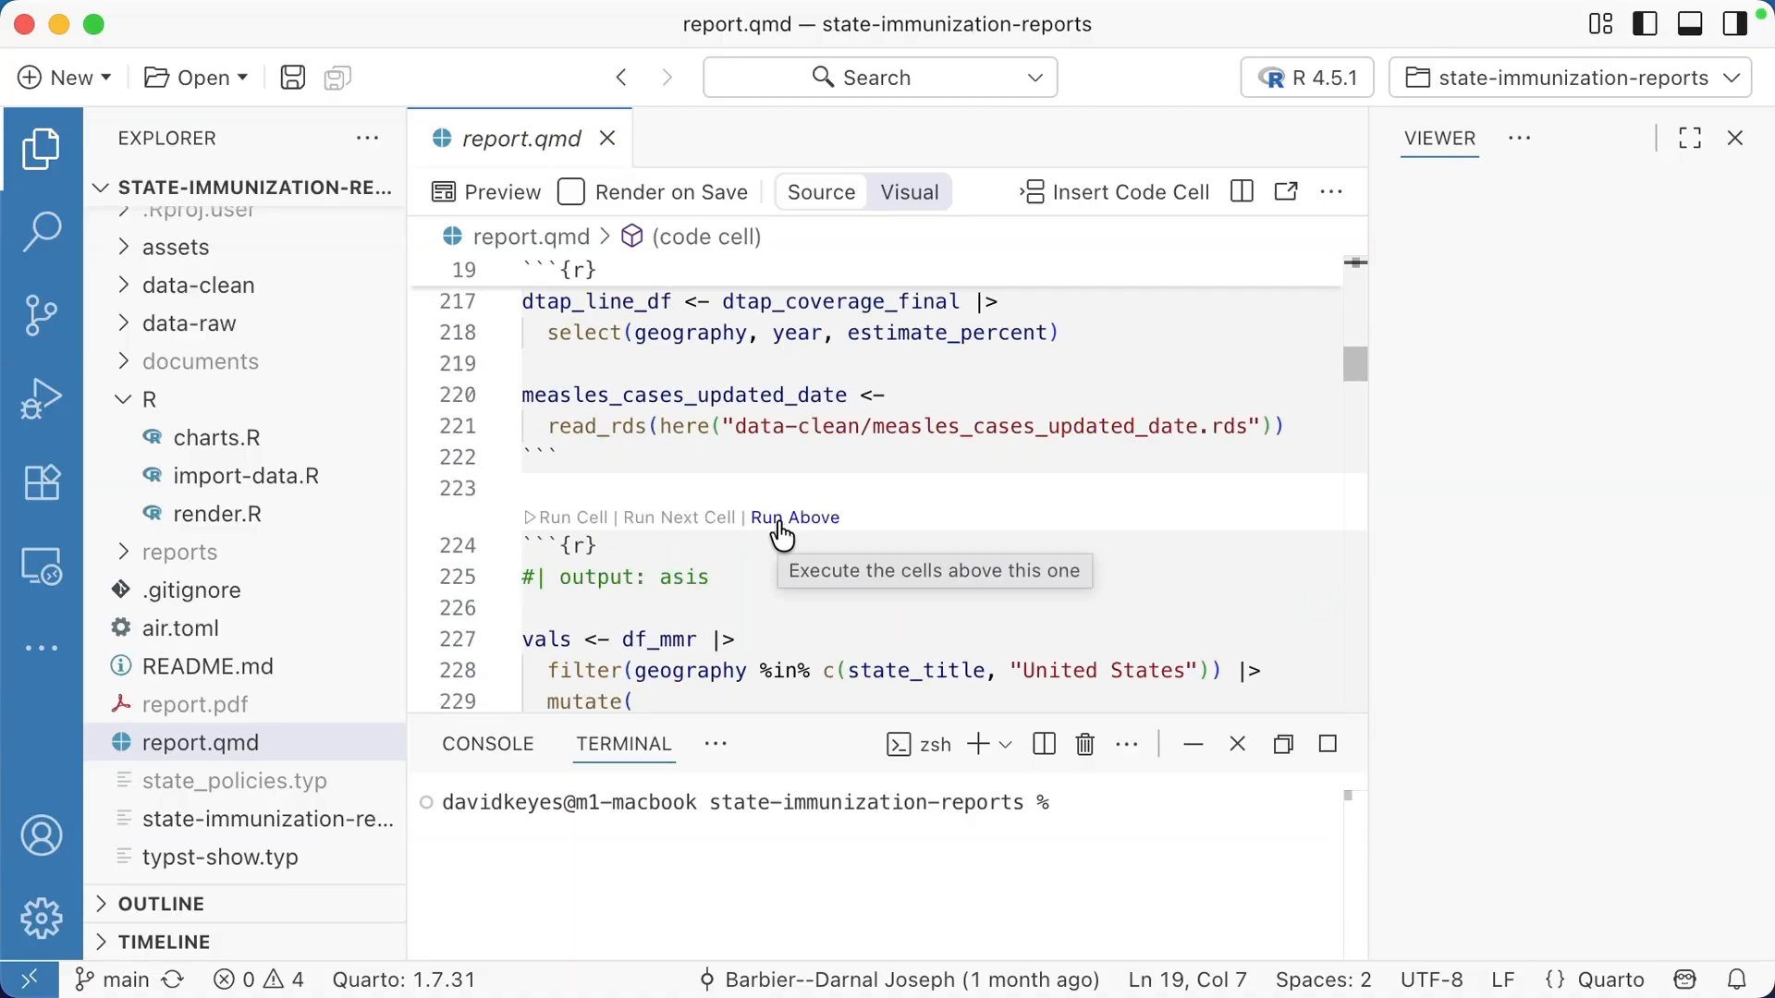
{"action": "mouse_move", "coordinate": [786, 529]}
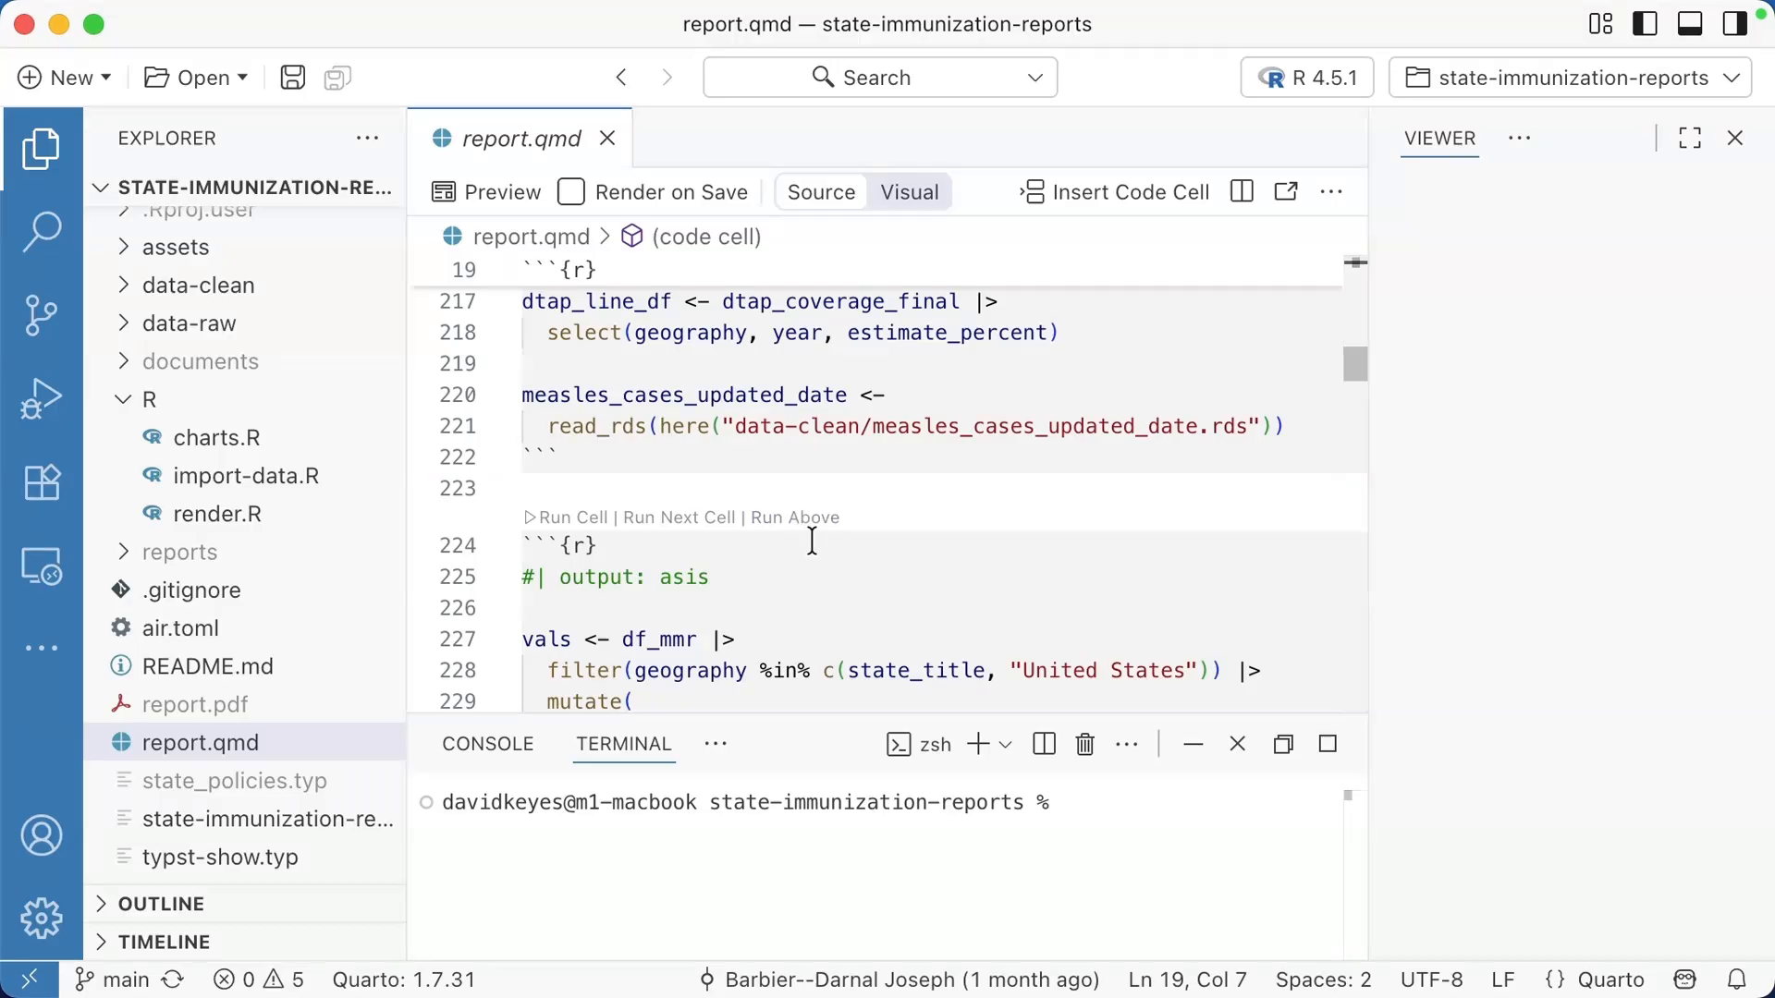
Step: Open import-data.R and run its library() package-loading lines in the console
{"action": "left_click", "coordinate": [257, 475]}
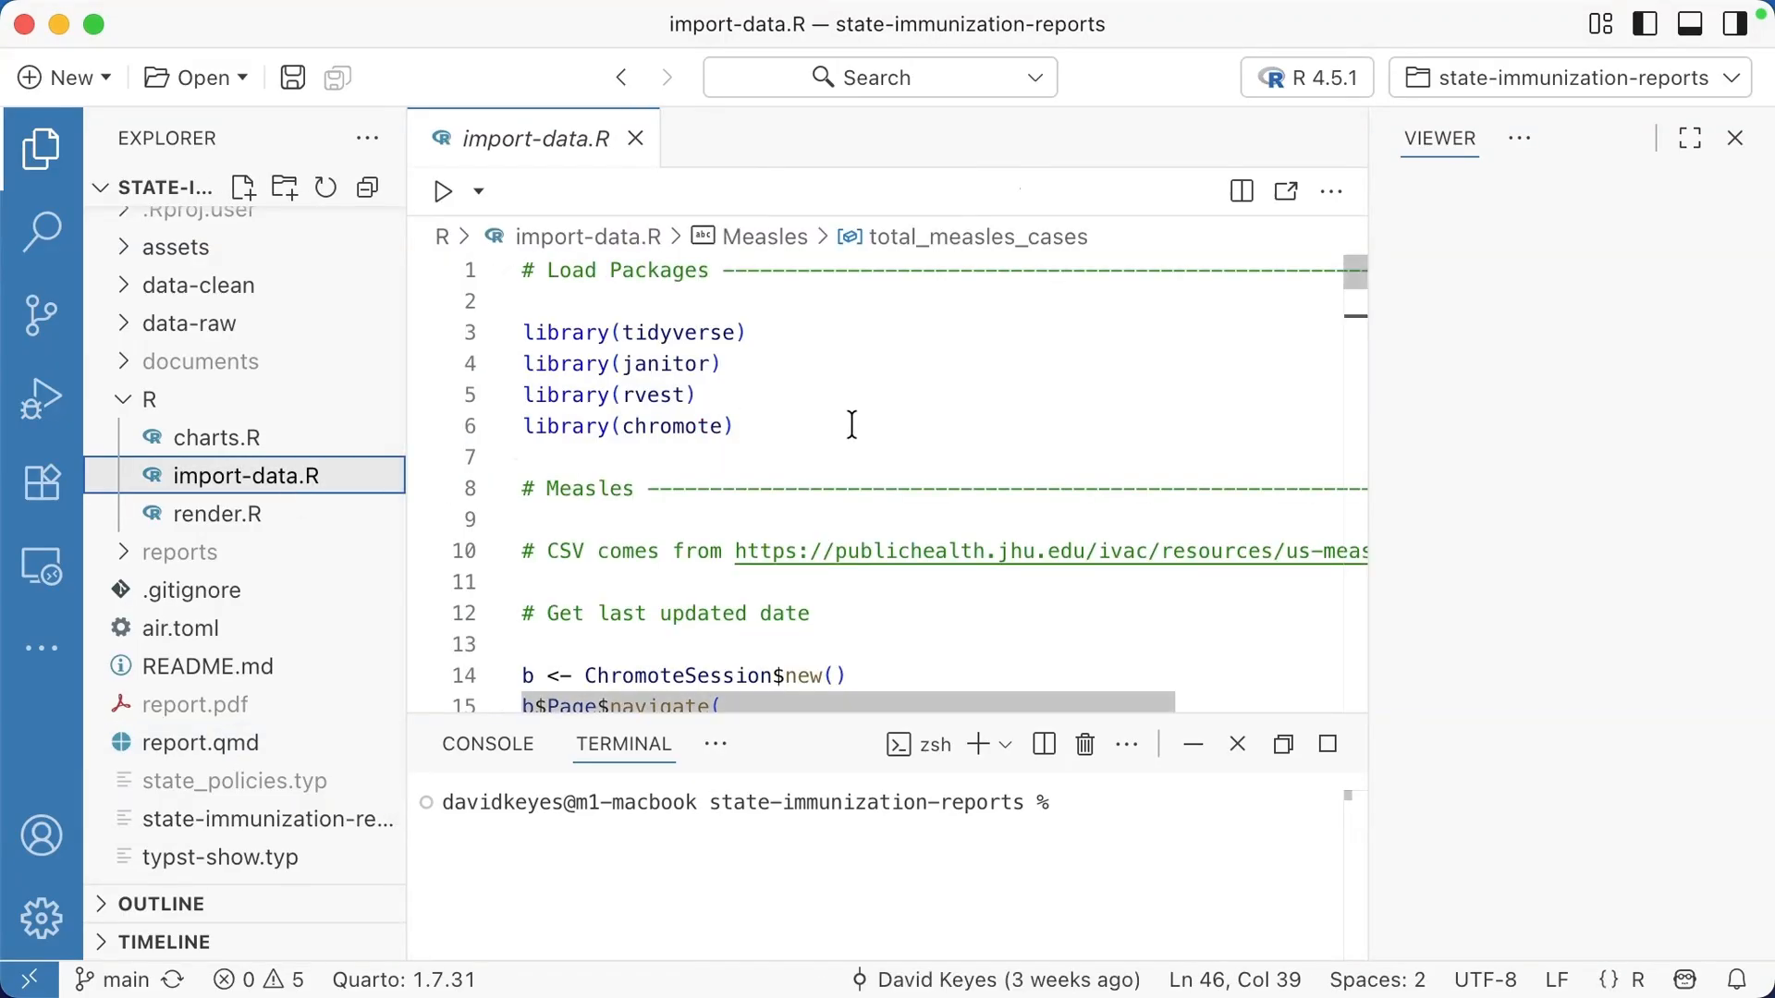
{"action": "scroll", "scroll_direction": "down", "scroll_amount": 3}
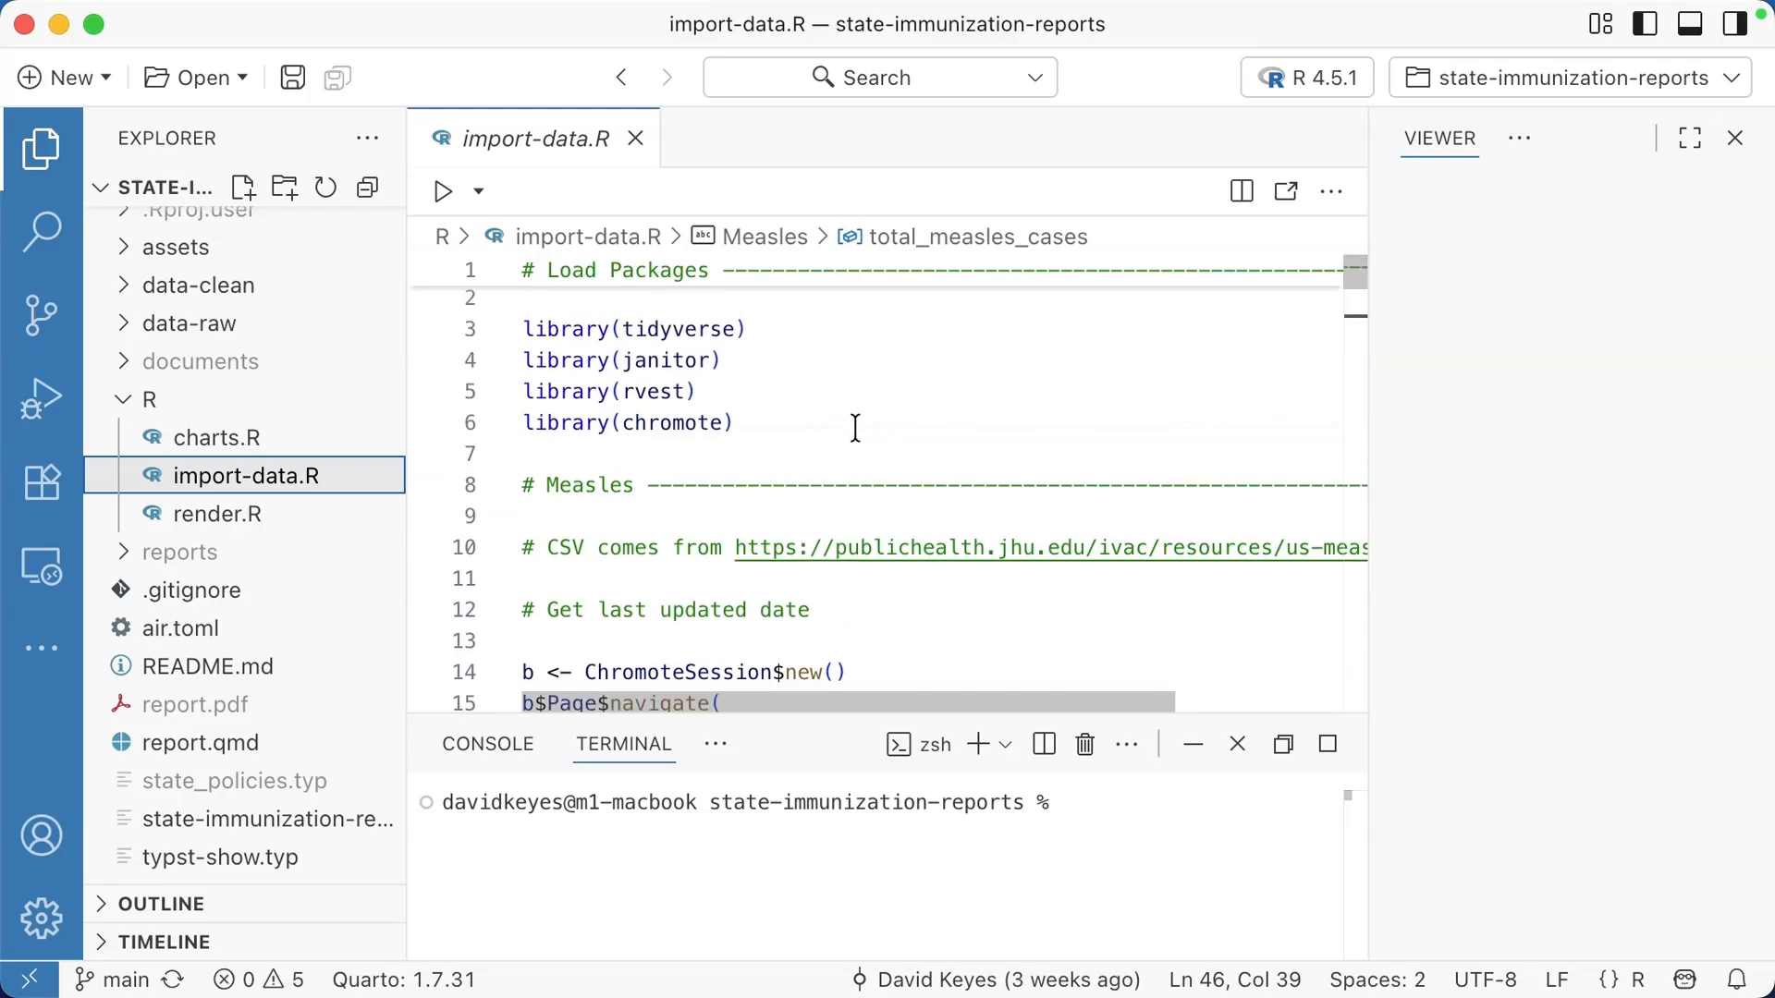
{"action": "left_click", "coordinate": [735, 428]}
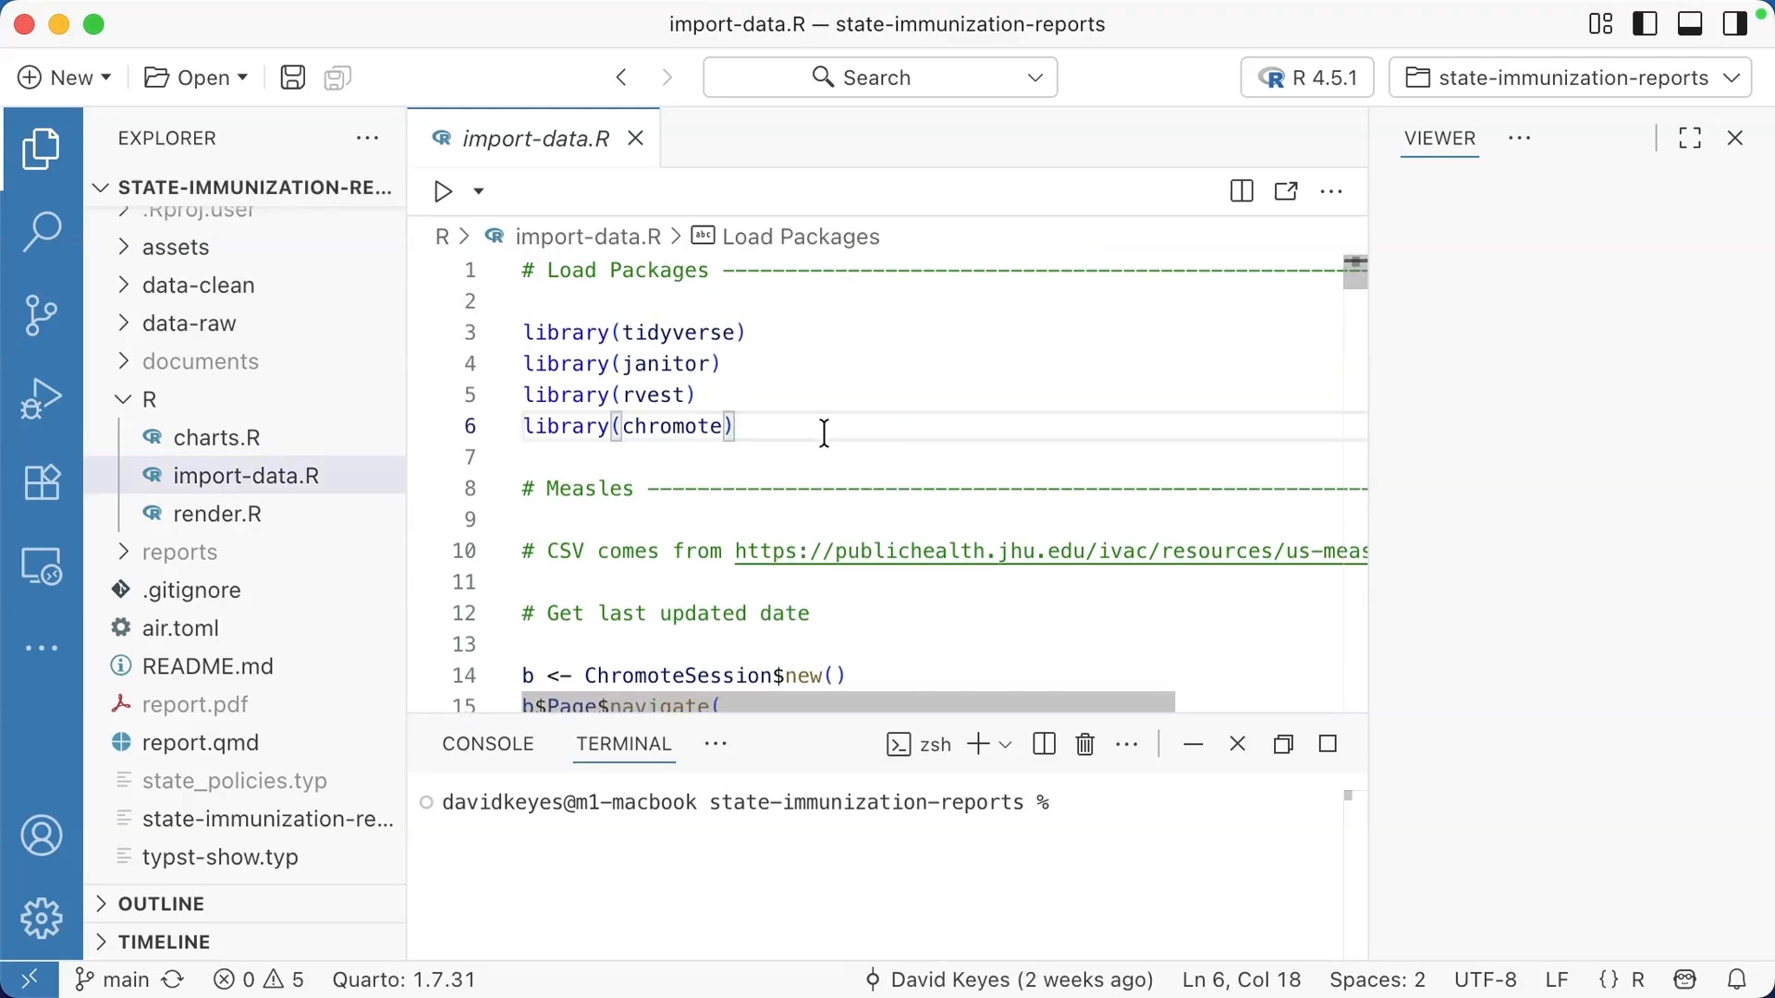
{"action": "scroll", "scroll_direction": "down", "scroll_amount": 3}
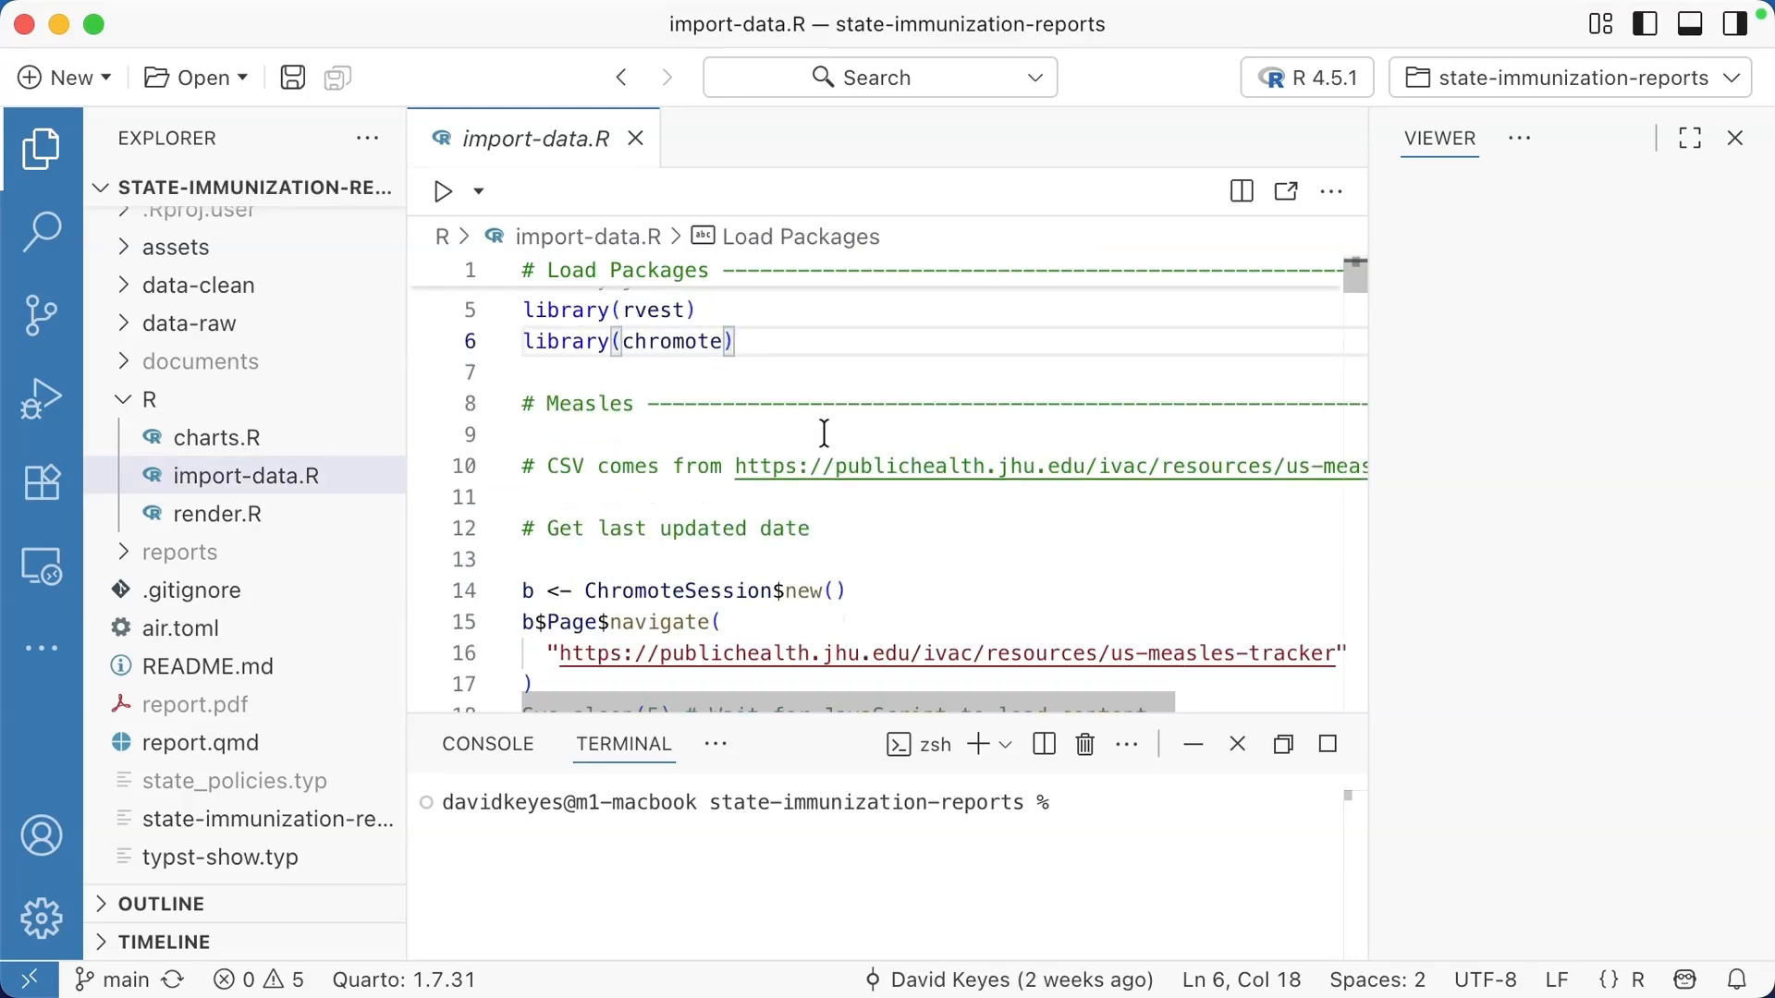
{"action": "scroll", "scroll_direction": "down", "scroll_amount": 3}
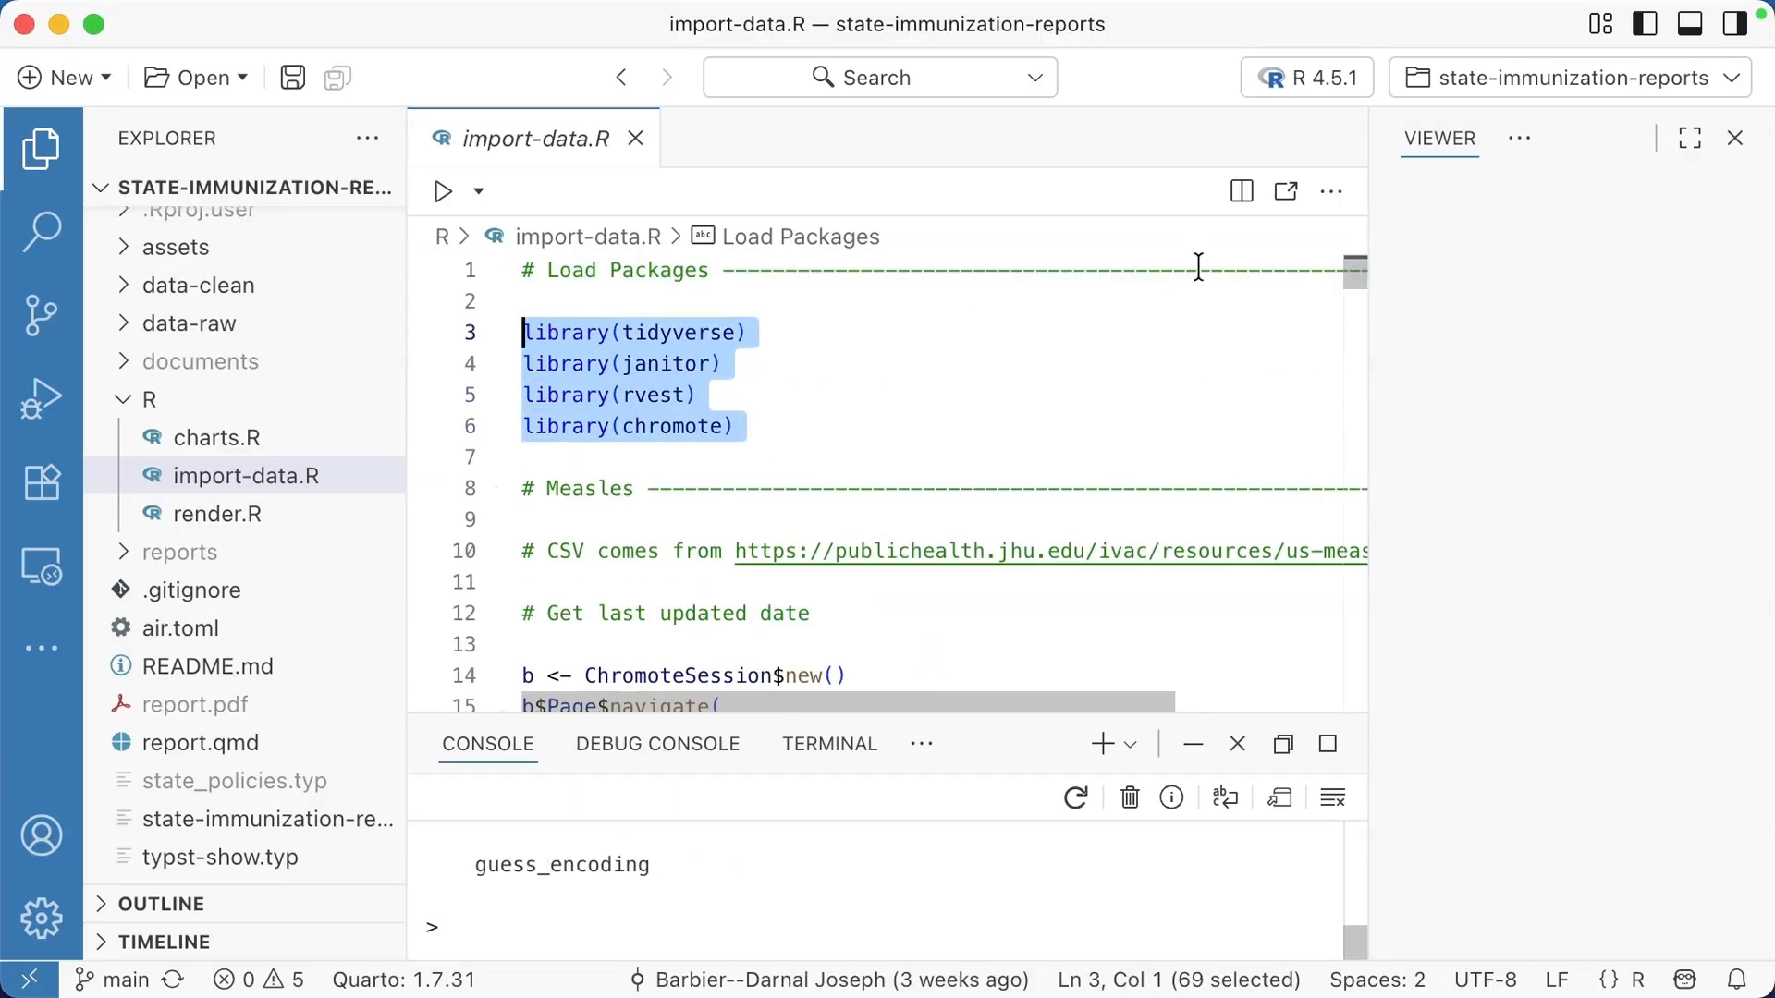
{"action": "mouse_move", "coordinate": [963, 455]}
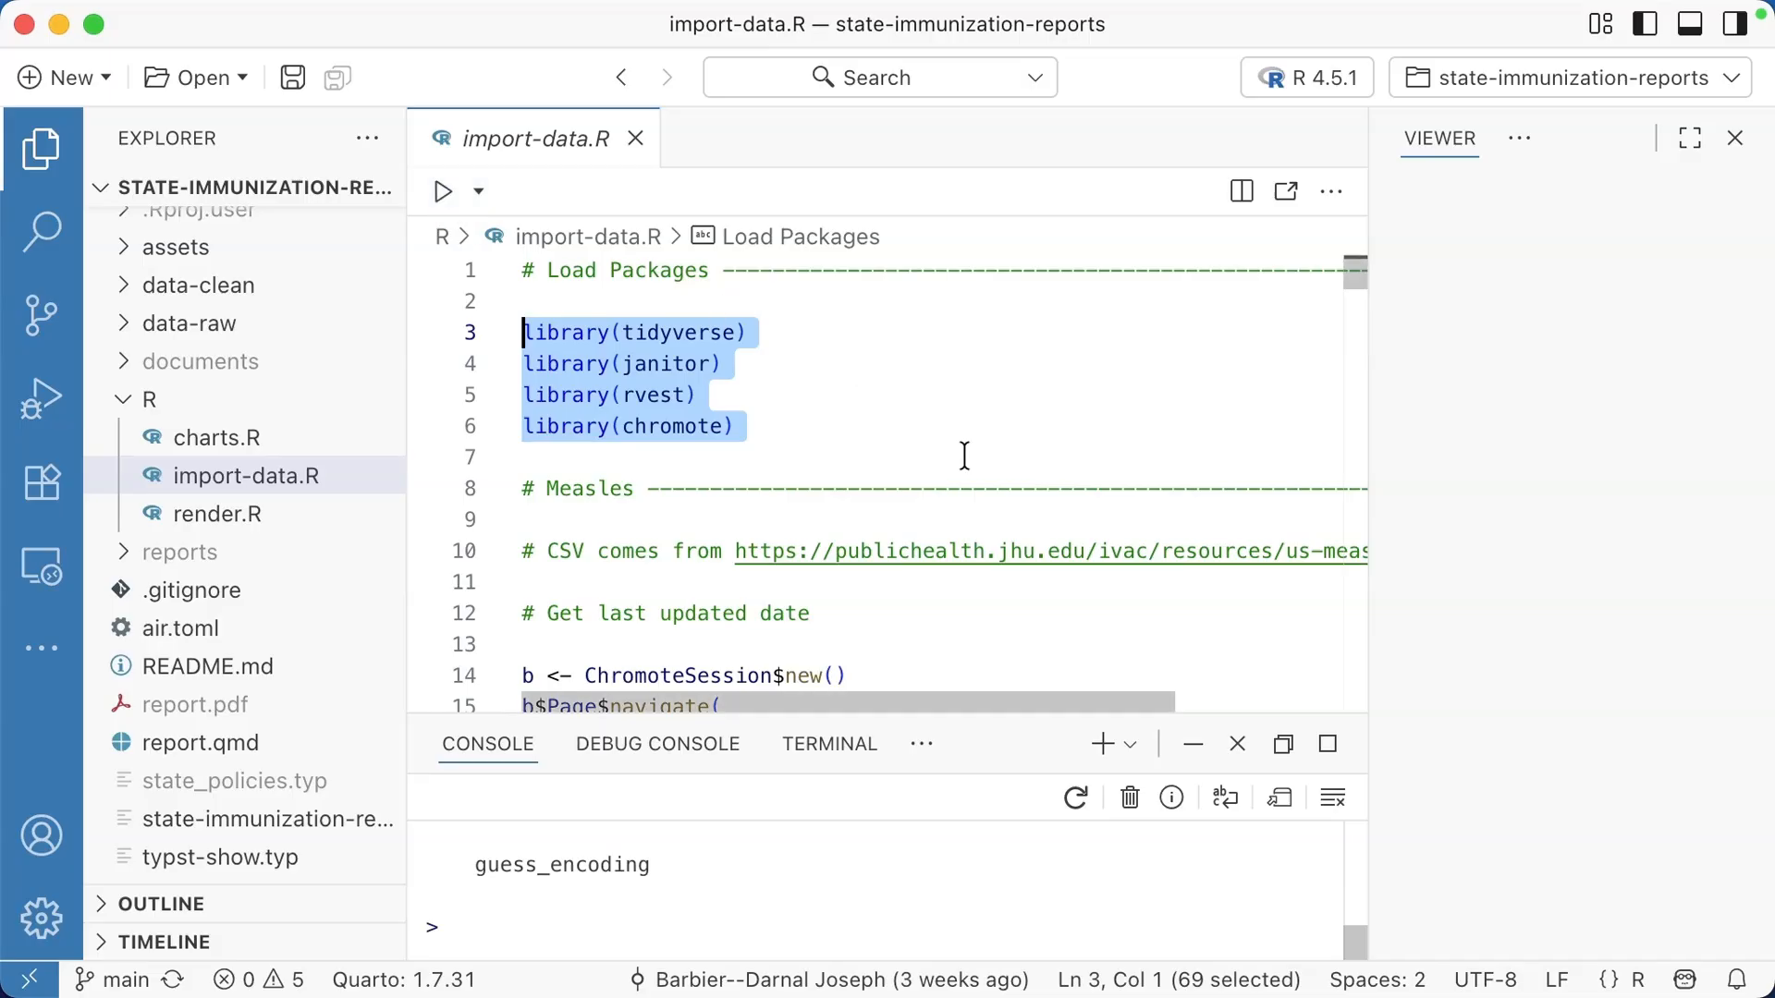
{"action": "left_click", "coordinate": [863, 456]}
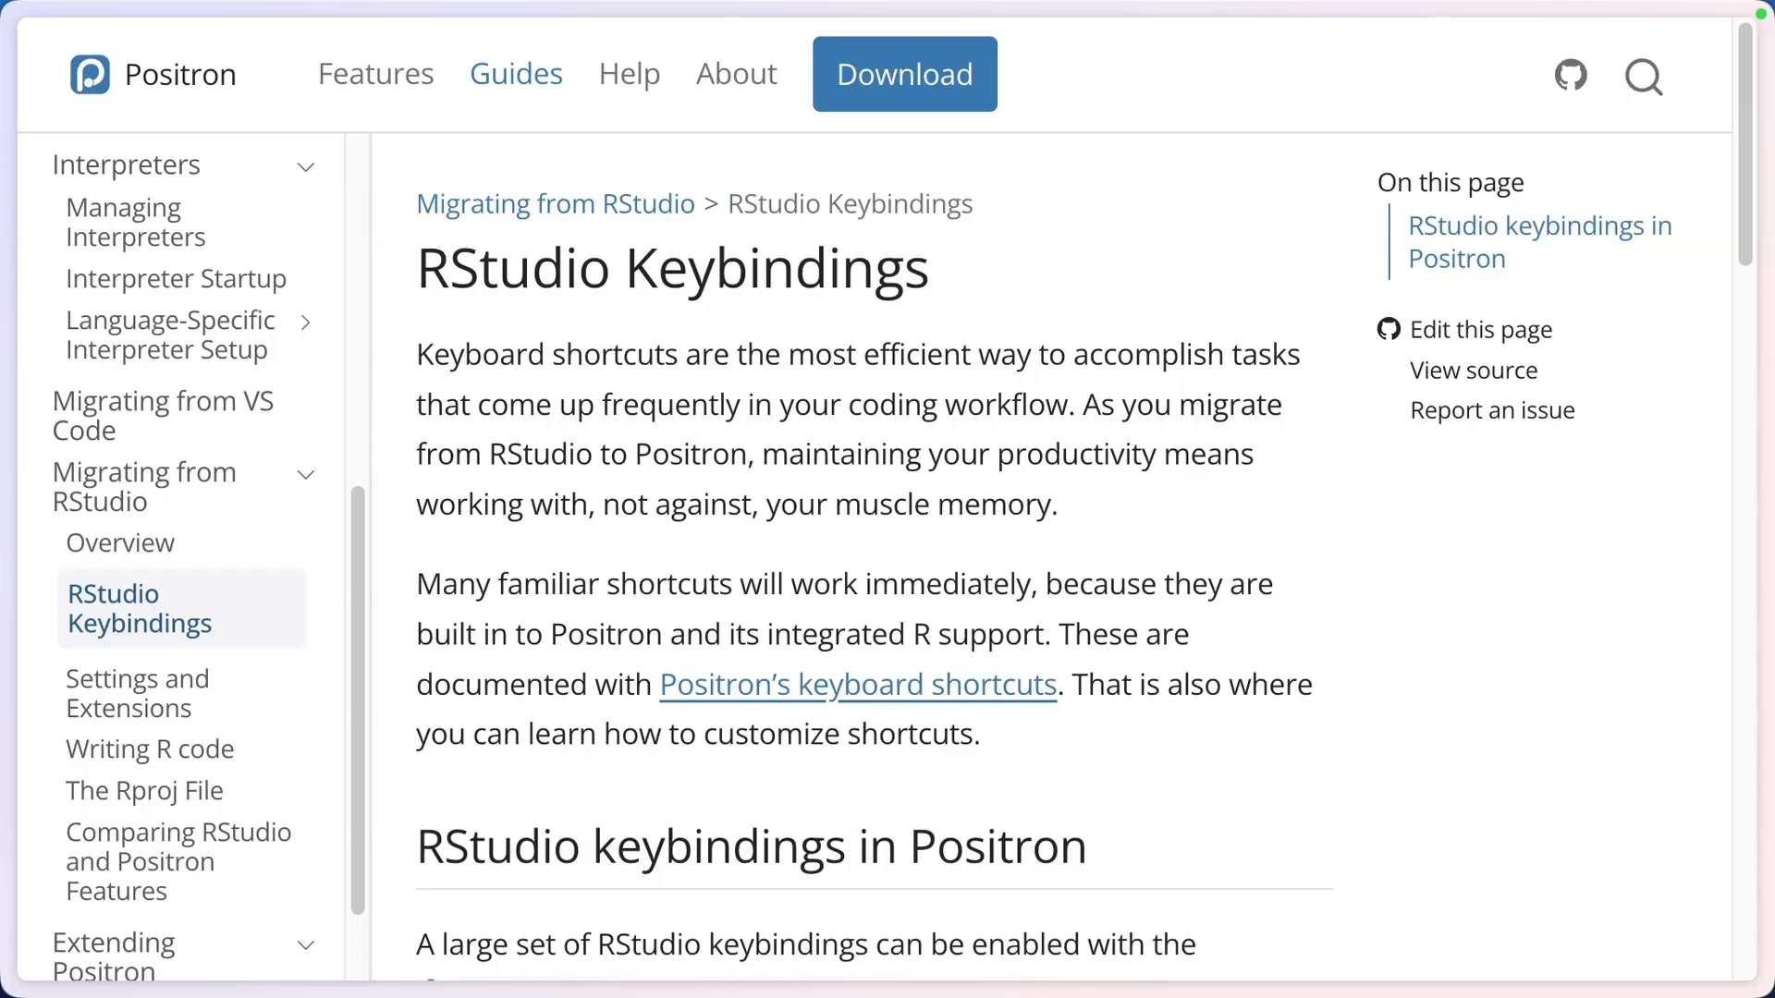
Step: Scroll through the RStudio Keybindings shortcut table on the Positron guide page
{"action": "scroll", "scroll_direction": "down", "scroll_amount": 3}
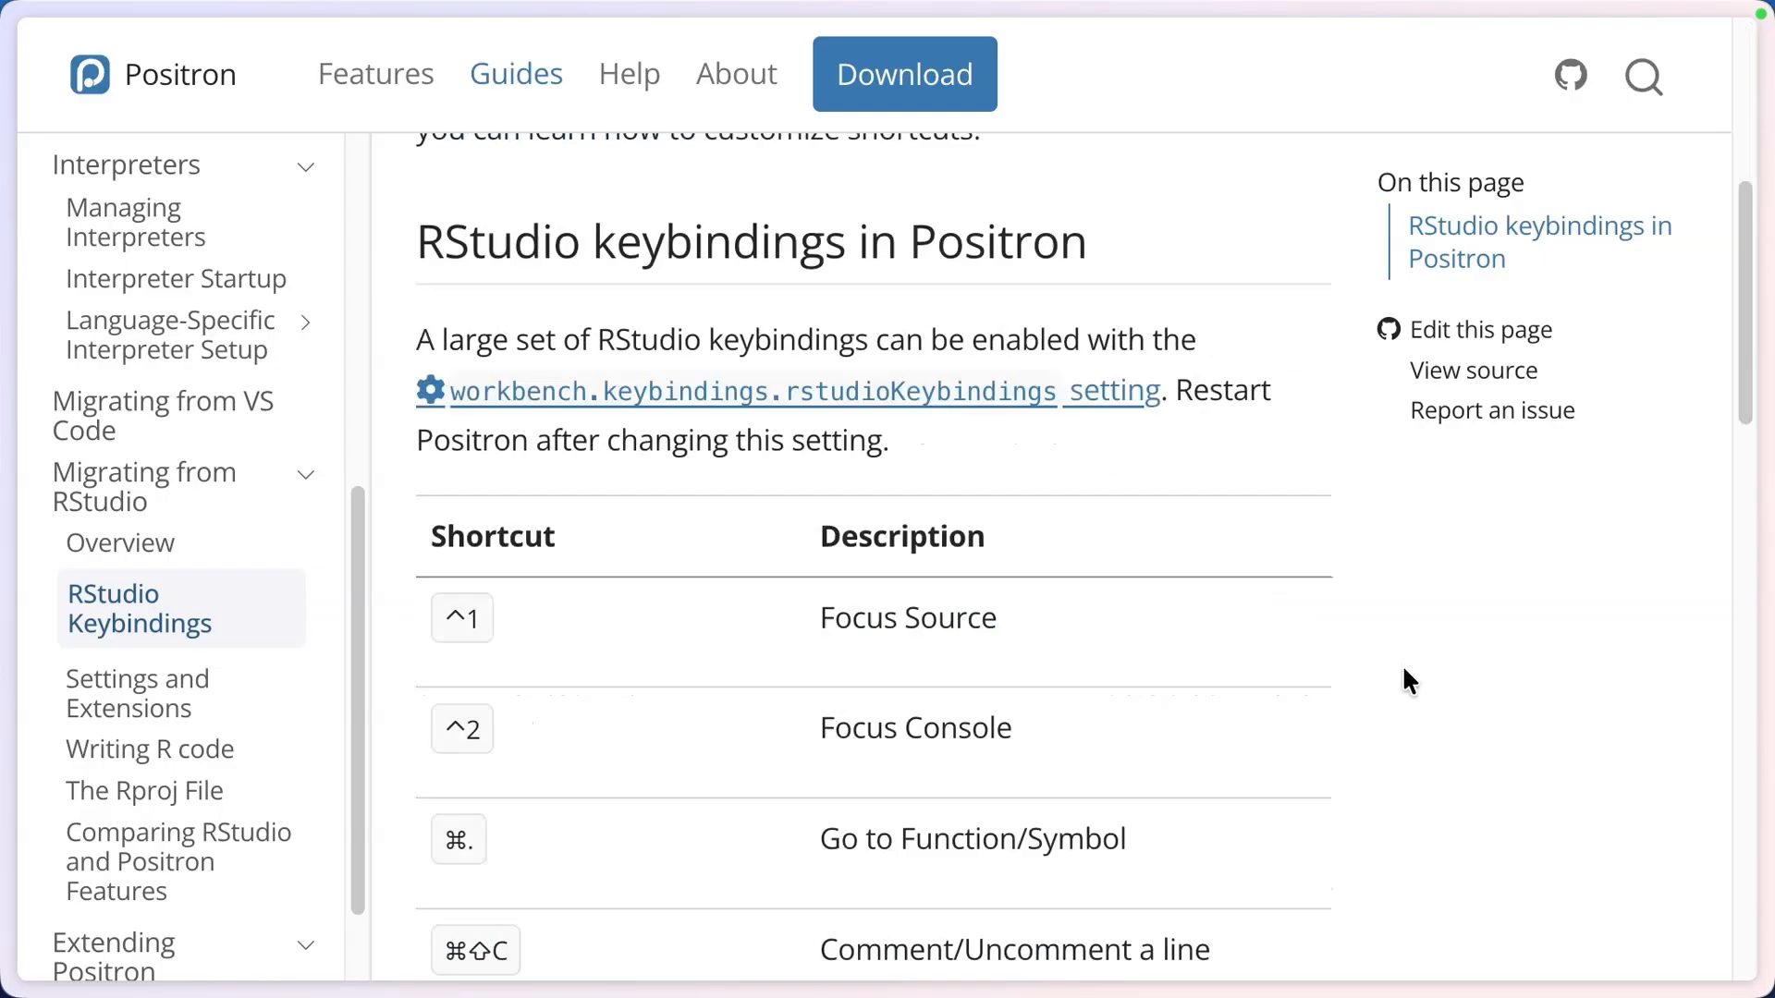
{"action": "scroll", "scroll_direction": "down", "scroll_amount": 3}
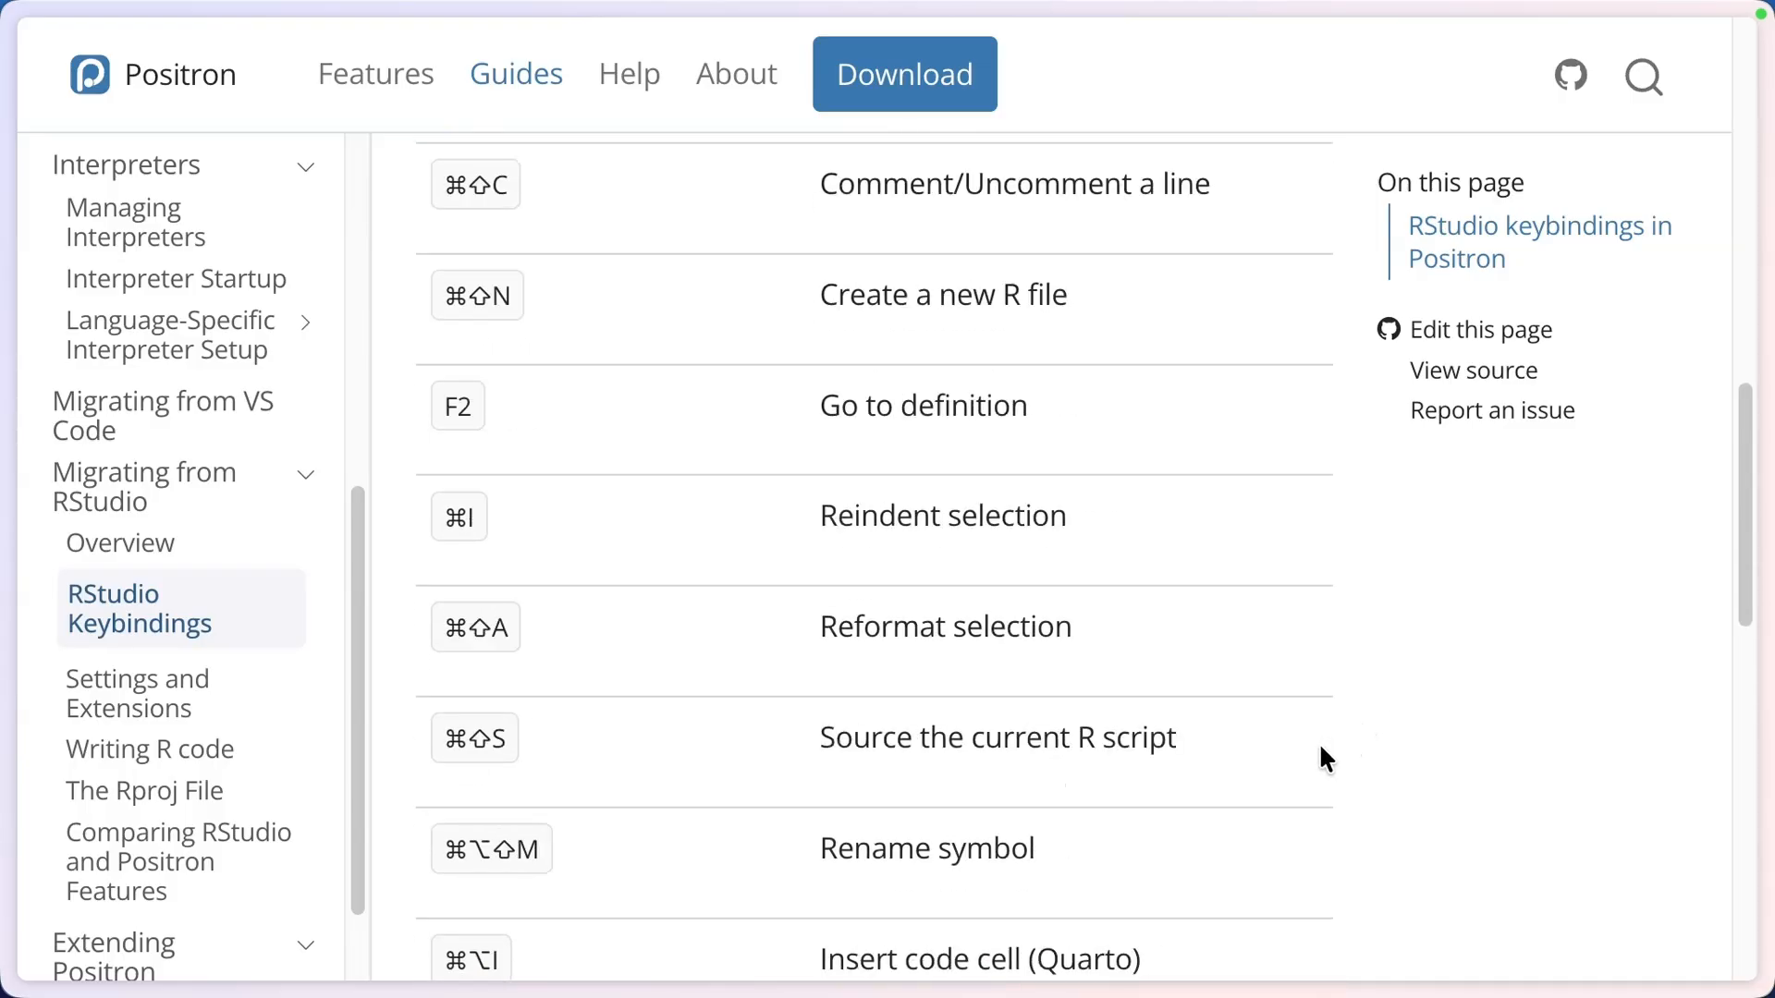
{"action": "scroll", "scroll_direction": "up", "scroll_amount": 3}
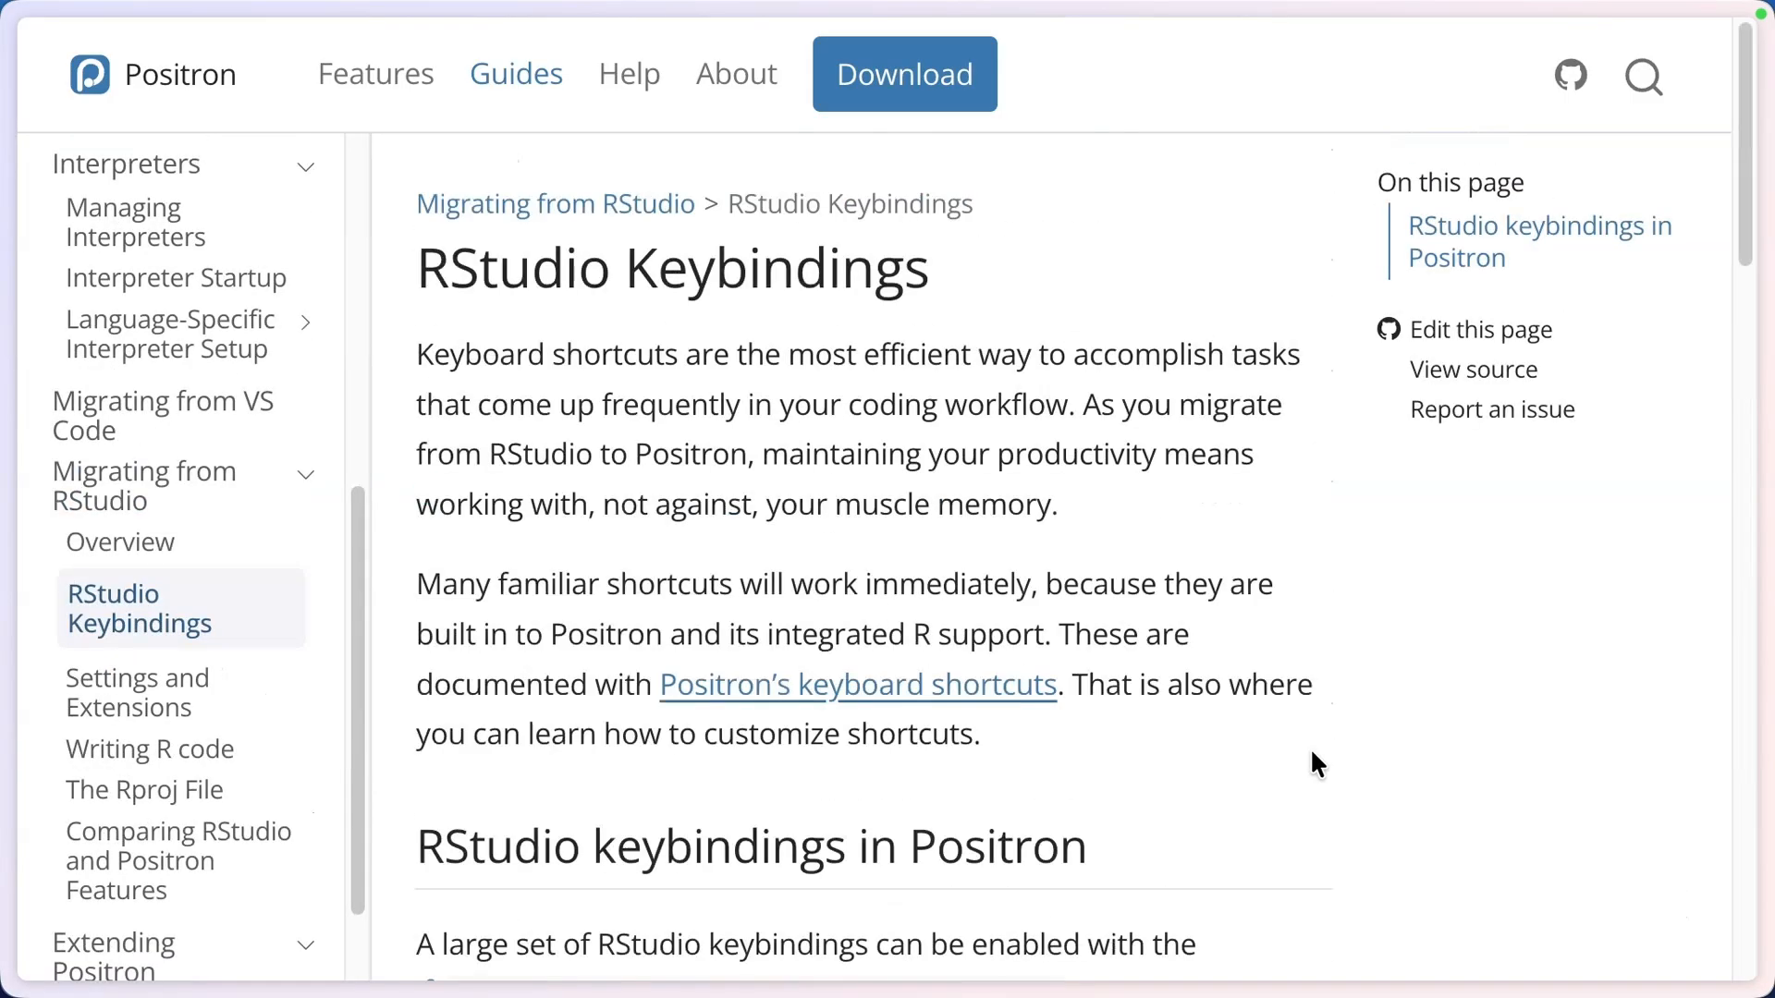
{"action": "scroll", "scroll_direction": "down", "scroll_amount": 3}
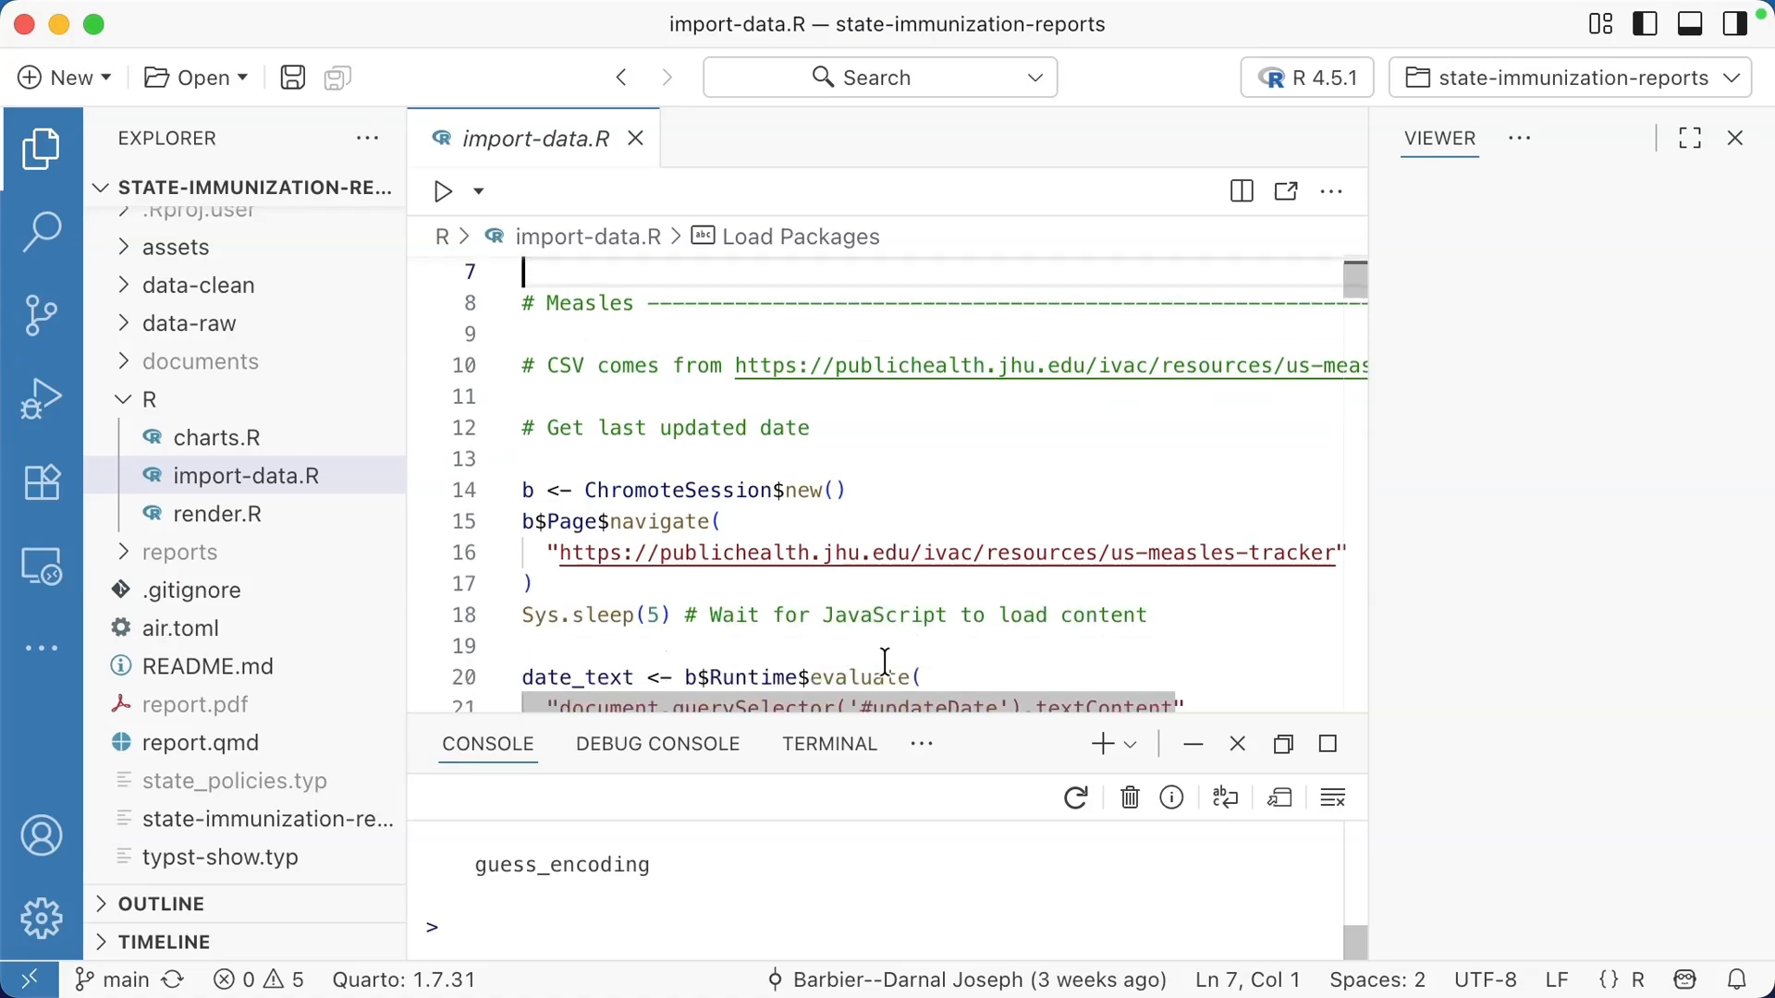
Step: Show the Variables pane and expand mmr_coverage (833 rows × 11 columns) into its columns
{"action": "scroll", "scroll_direction": "down", "scroll_amount": 3}
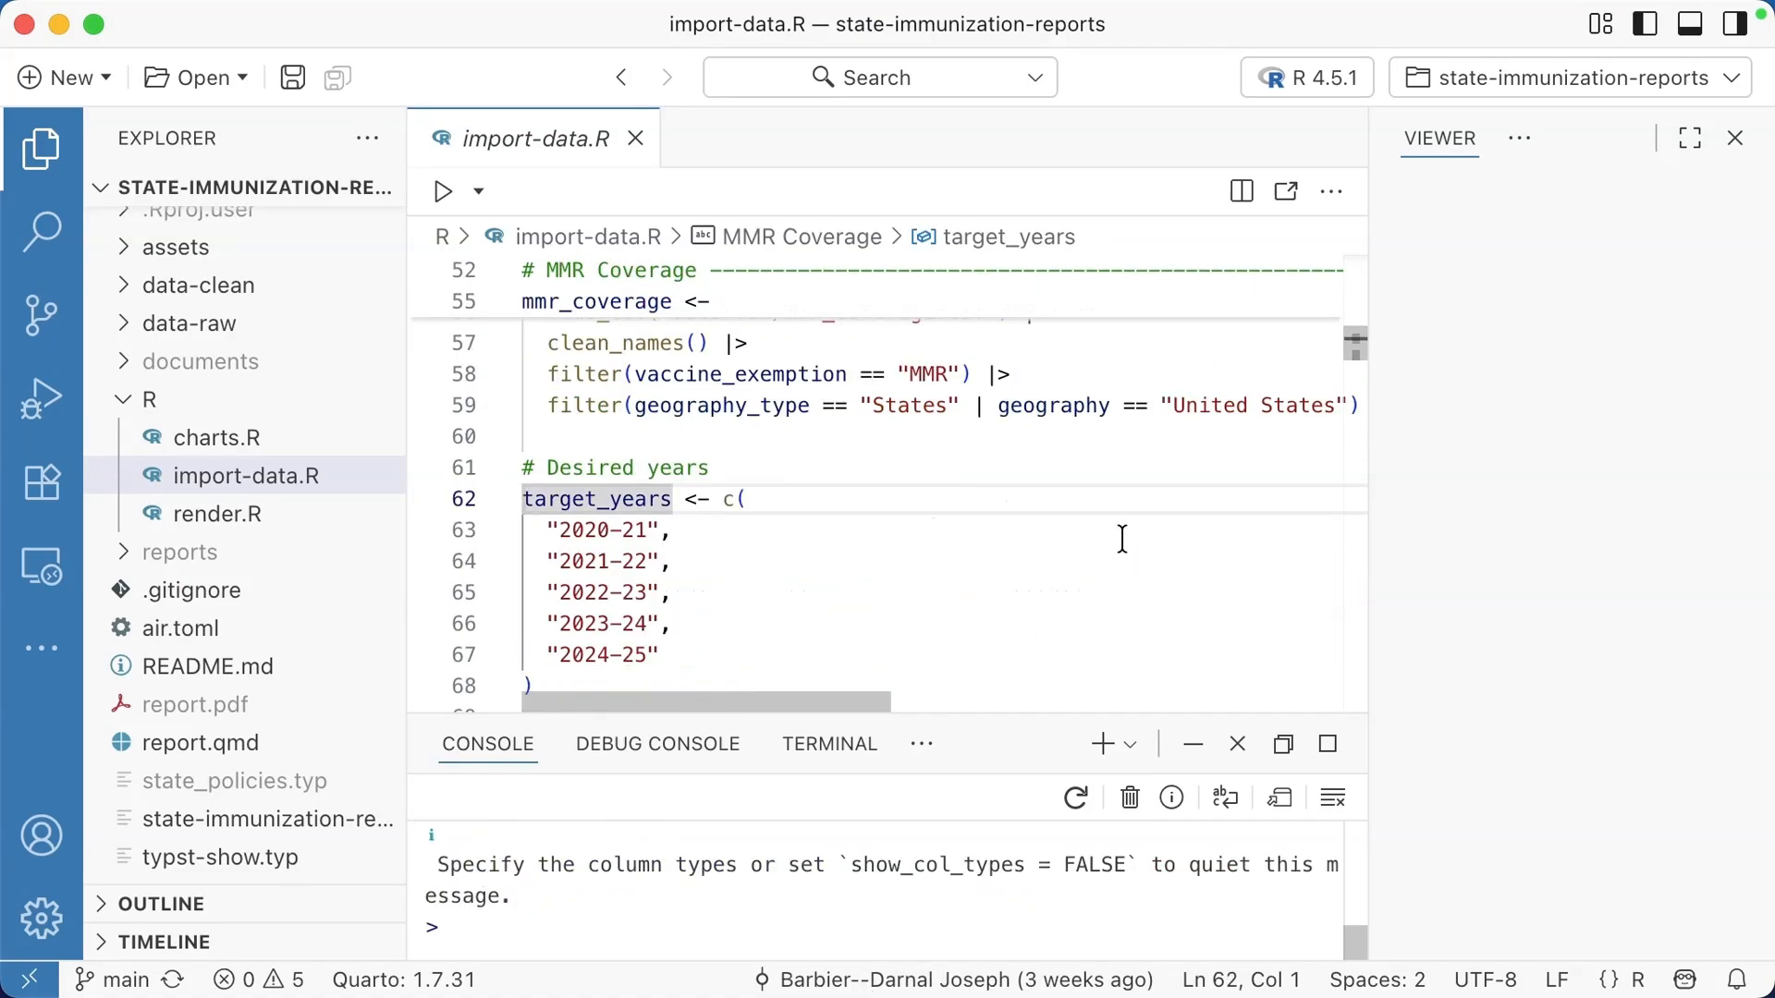
{"action": "mouse_move", "coordinate": [1373, 566]}
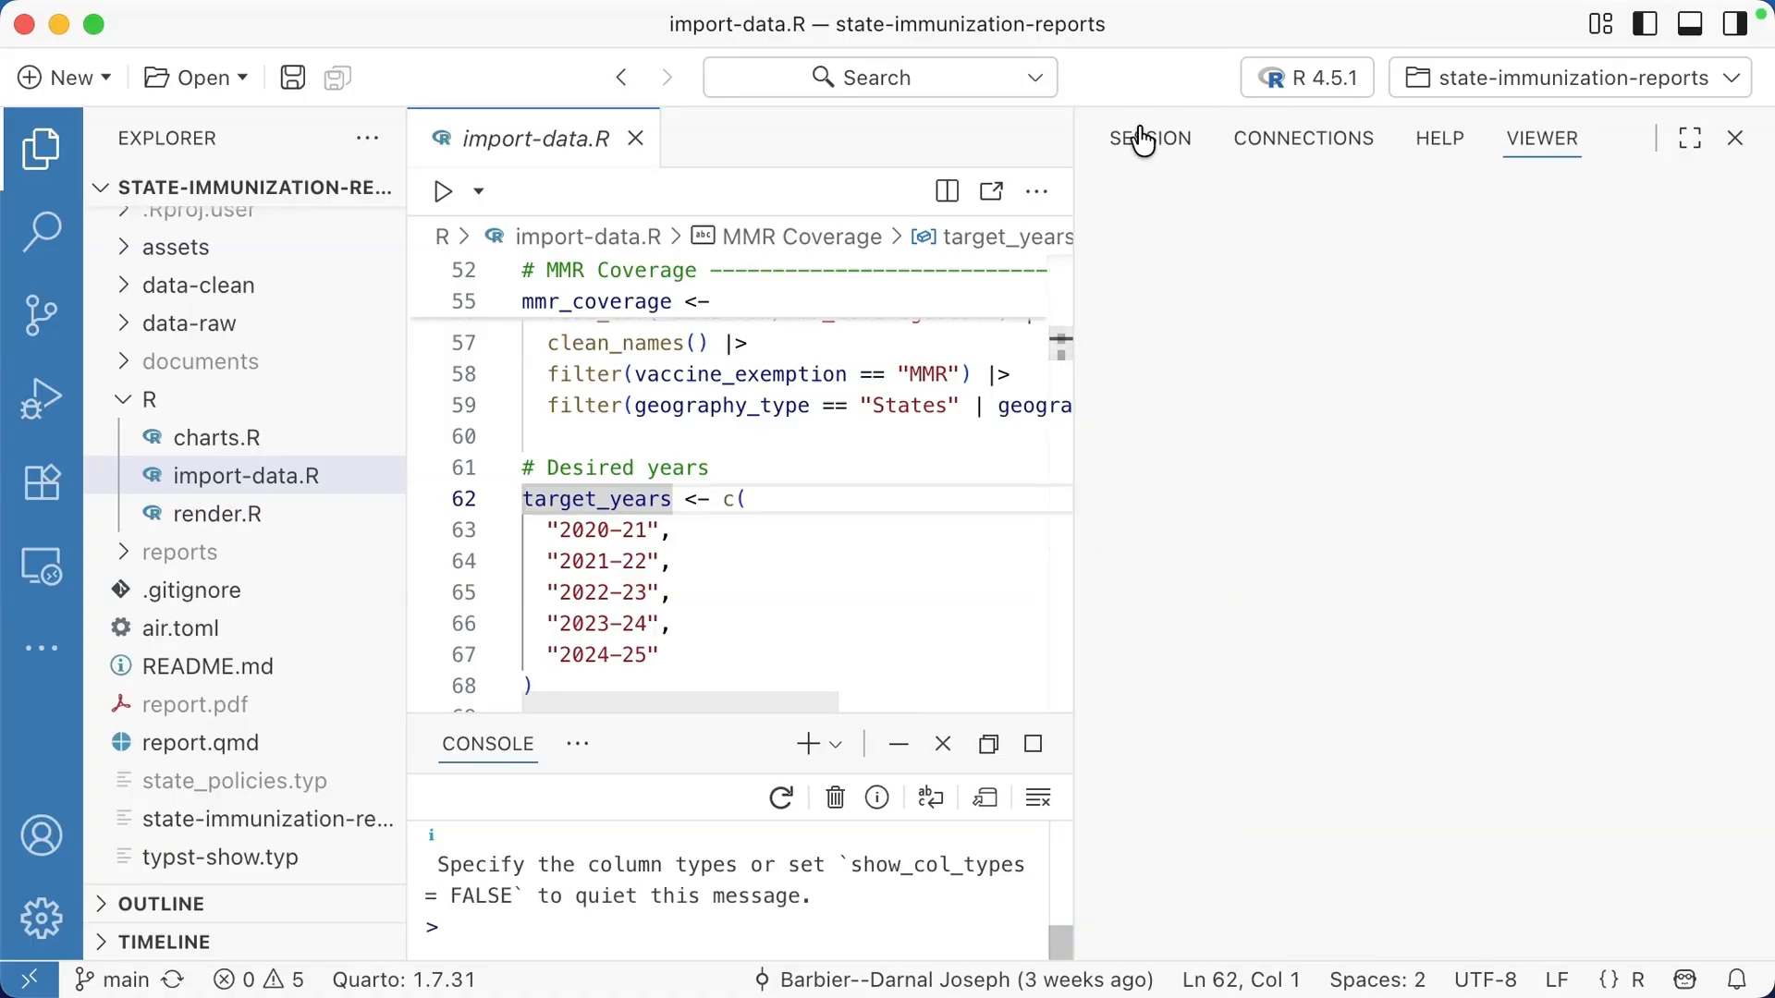
{"action": "mouse_move", "coordinate": [1149, 137]}
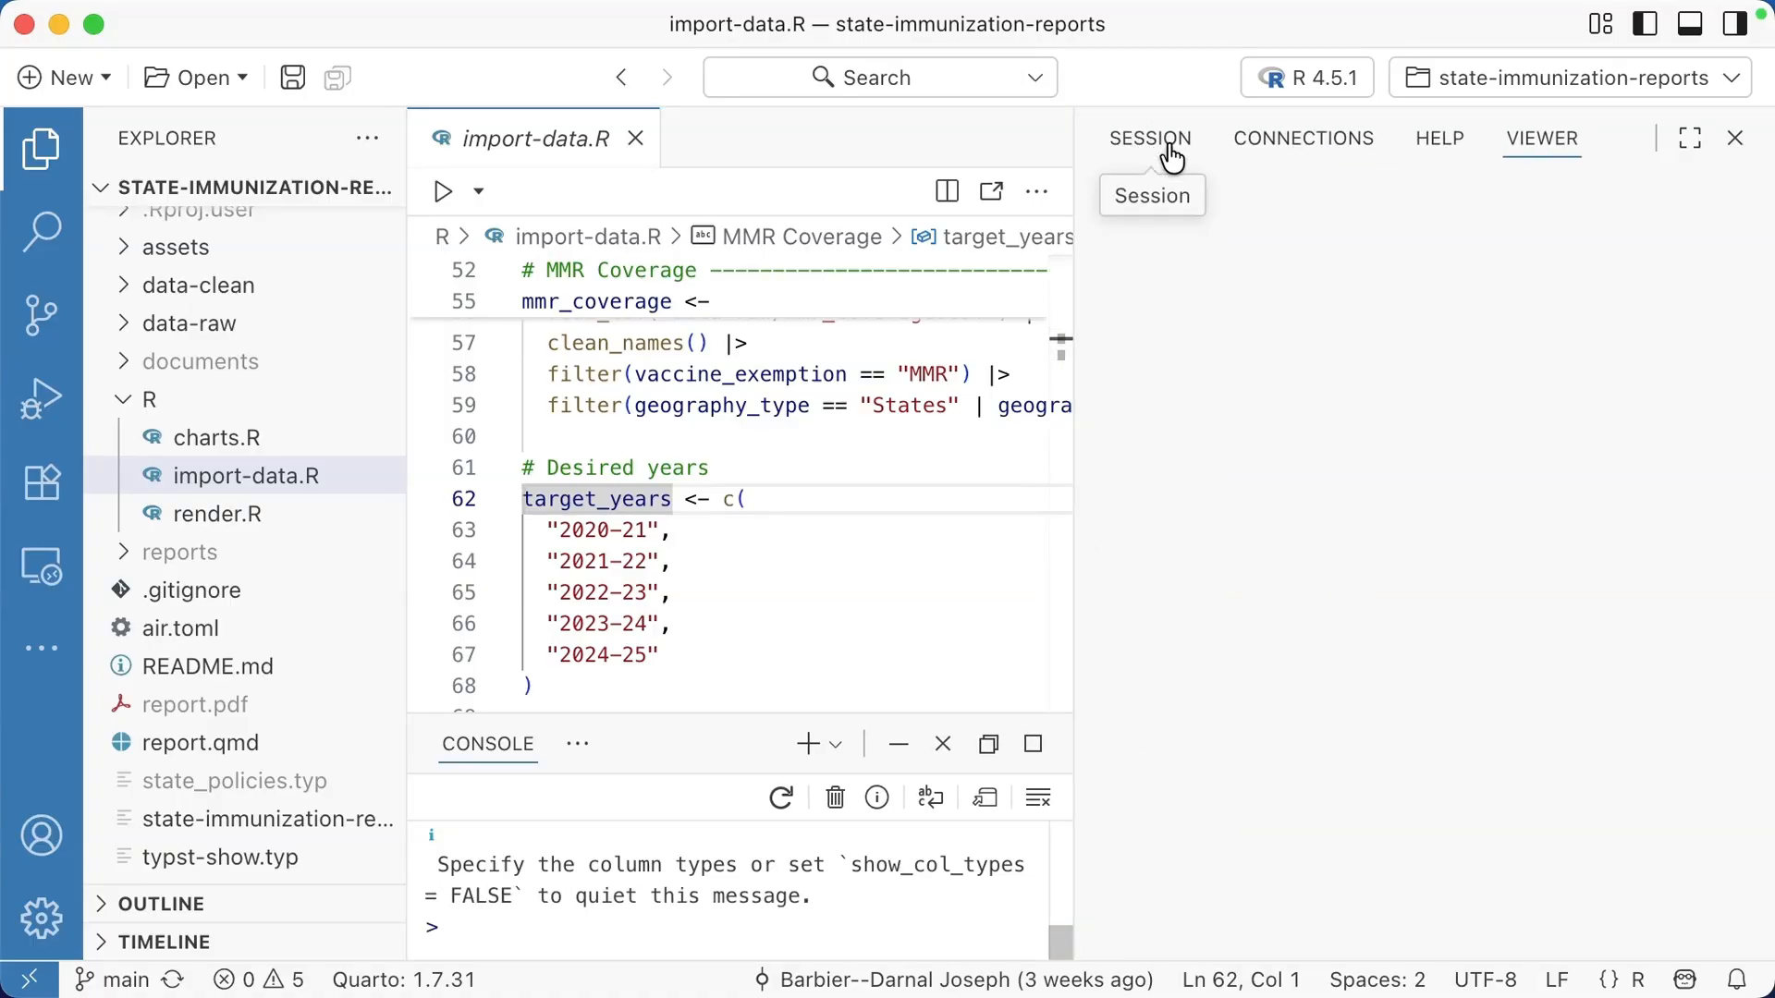
{"action": "left_click", "coordinate": [1149, 137]}
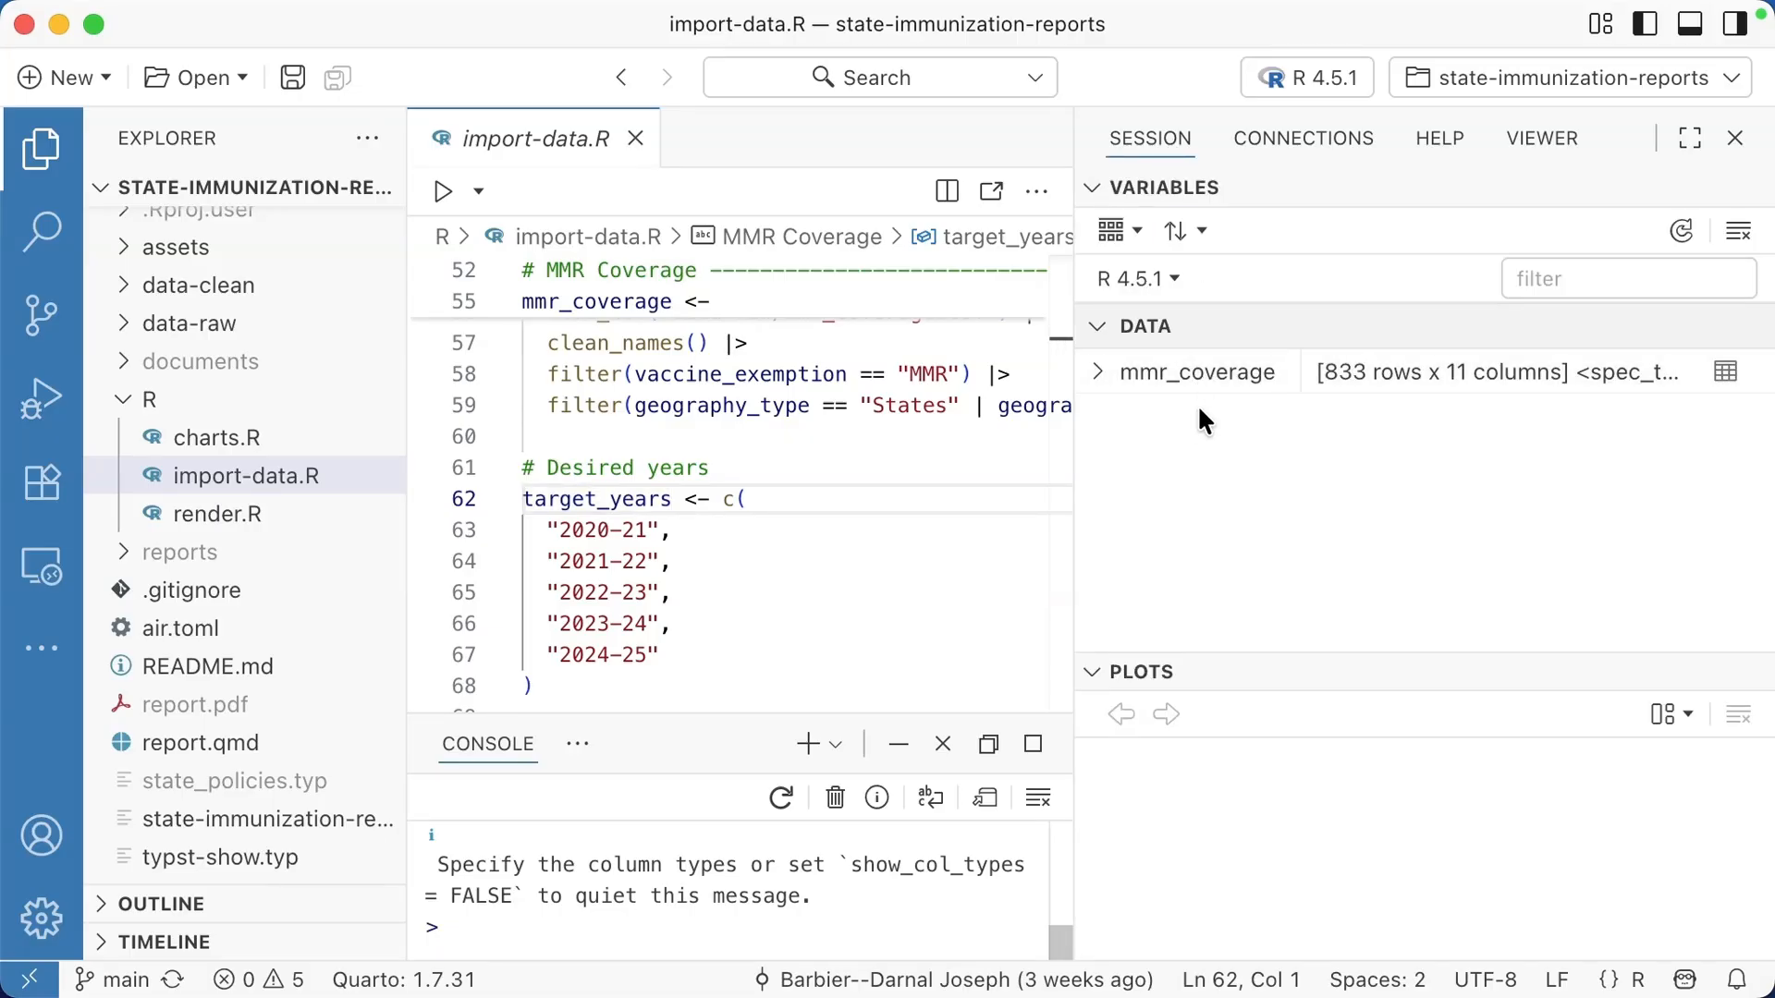
{"action": "mouse_move", "coordinate": [1196, 398]}
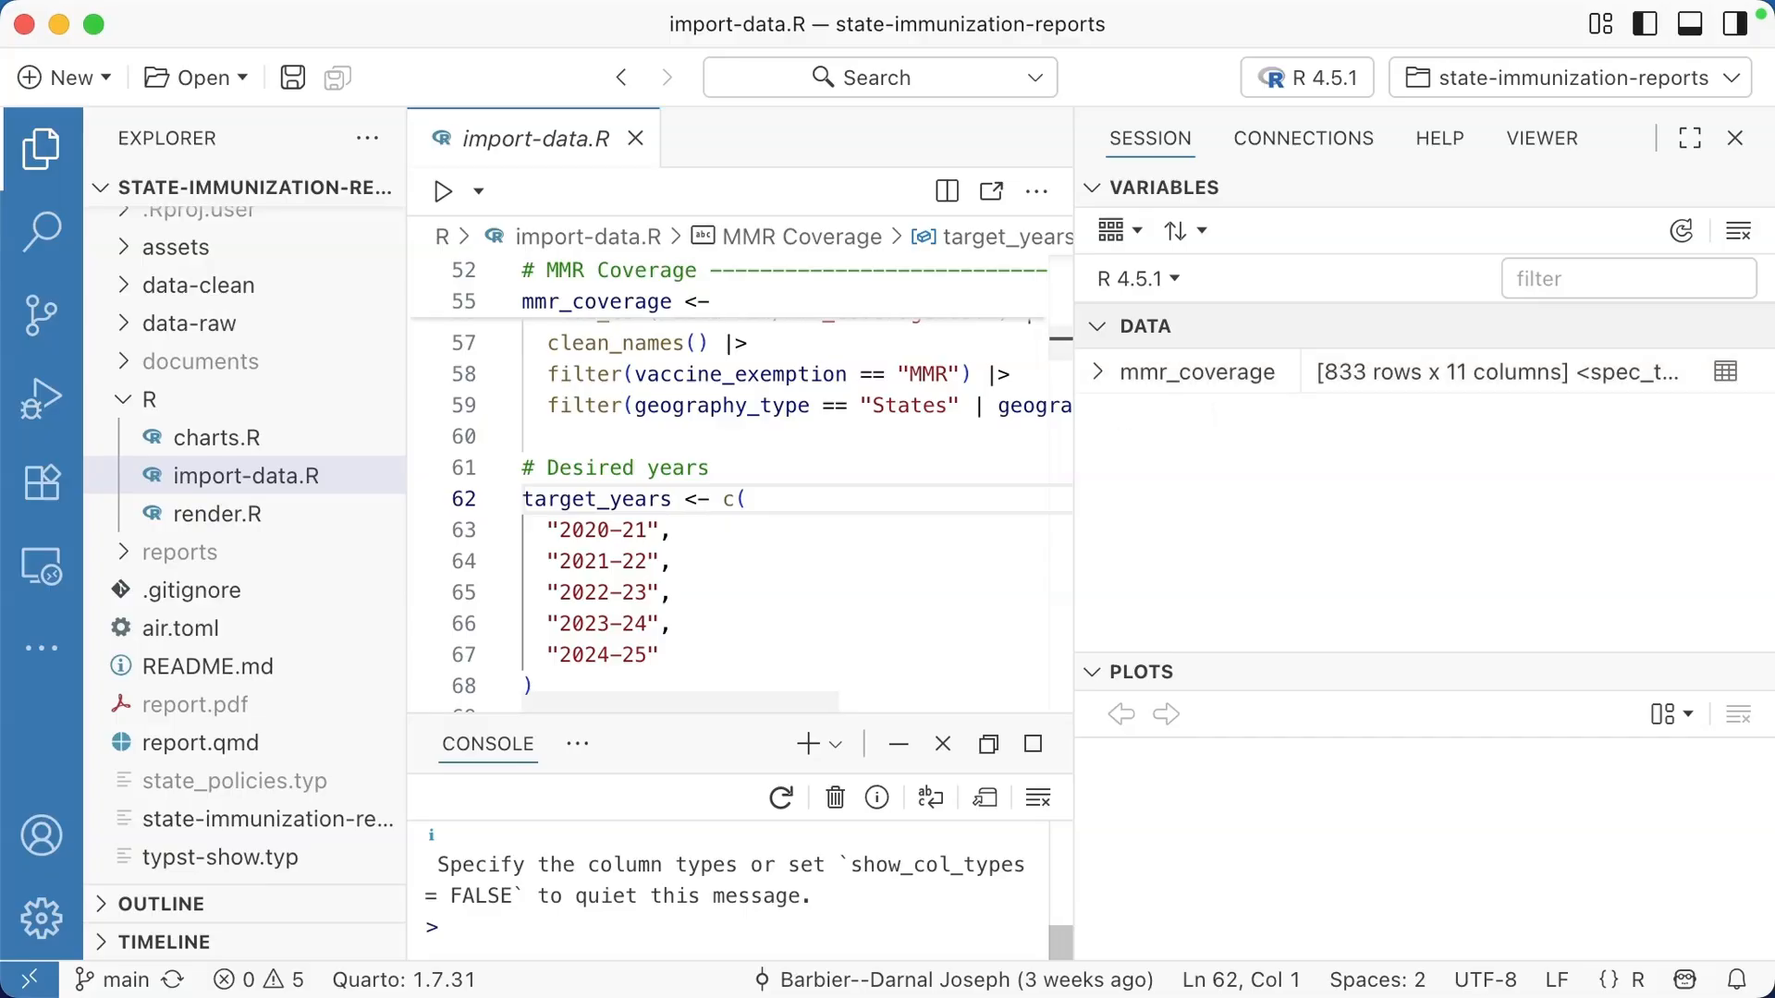
{"action": "left_click", "coordinate": [1097, 372]}
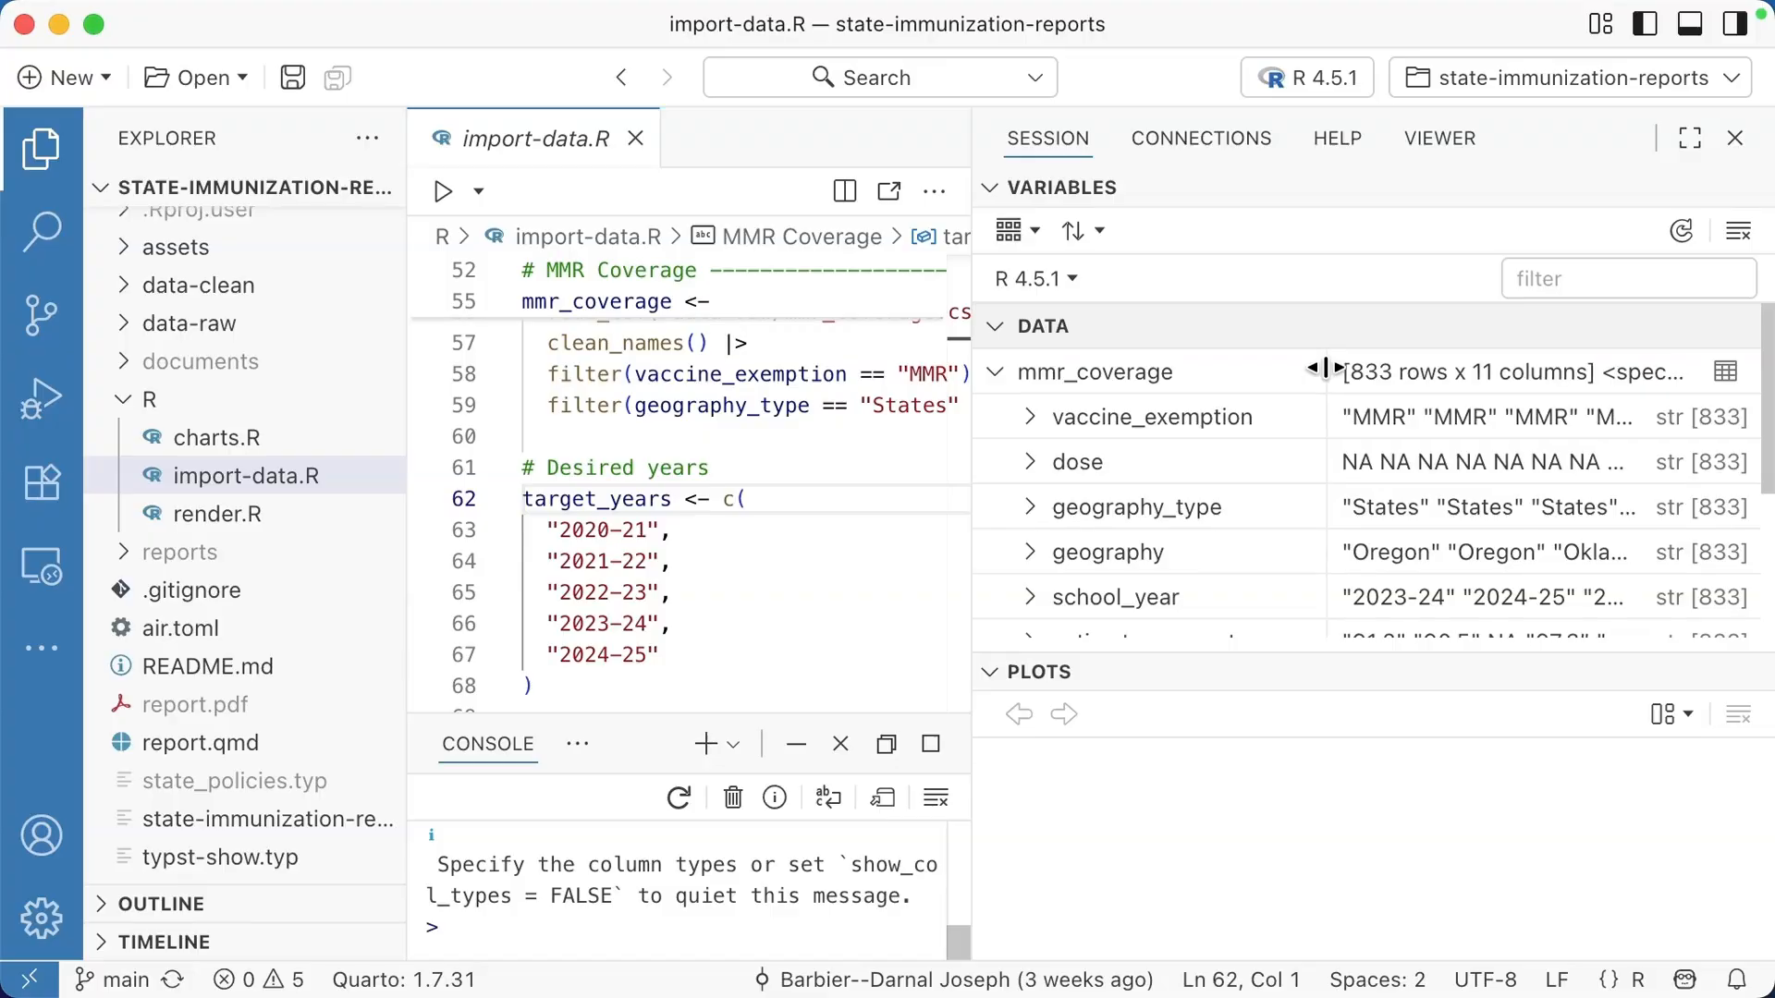
{"action": "mouse_move", "coordinate": [1260, 499]}
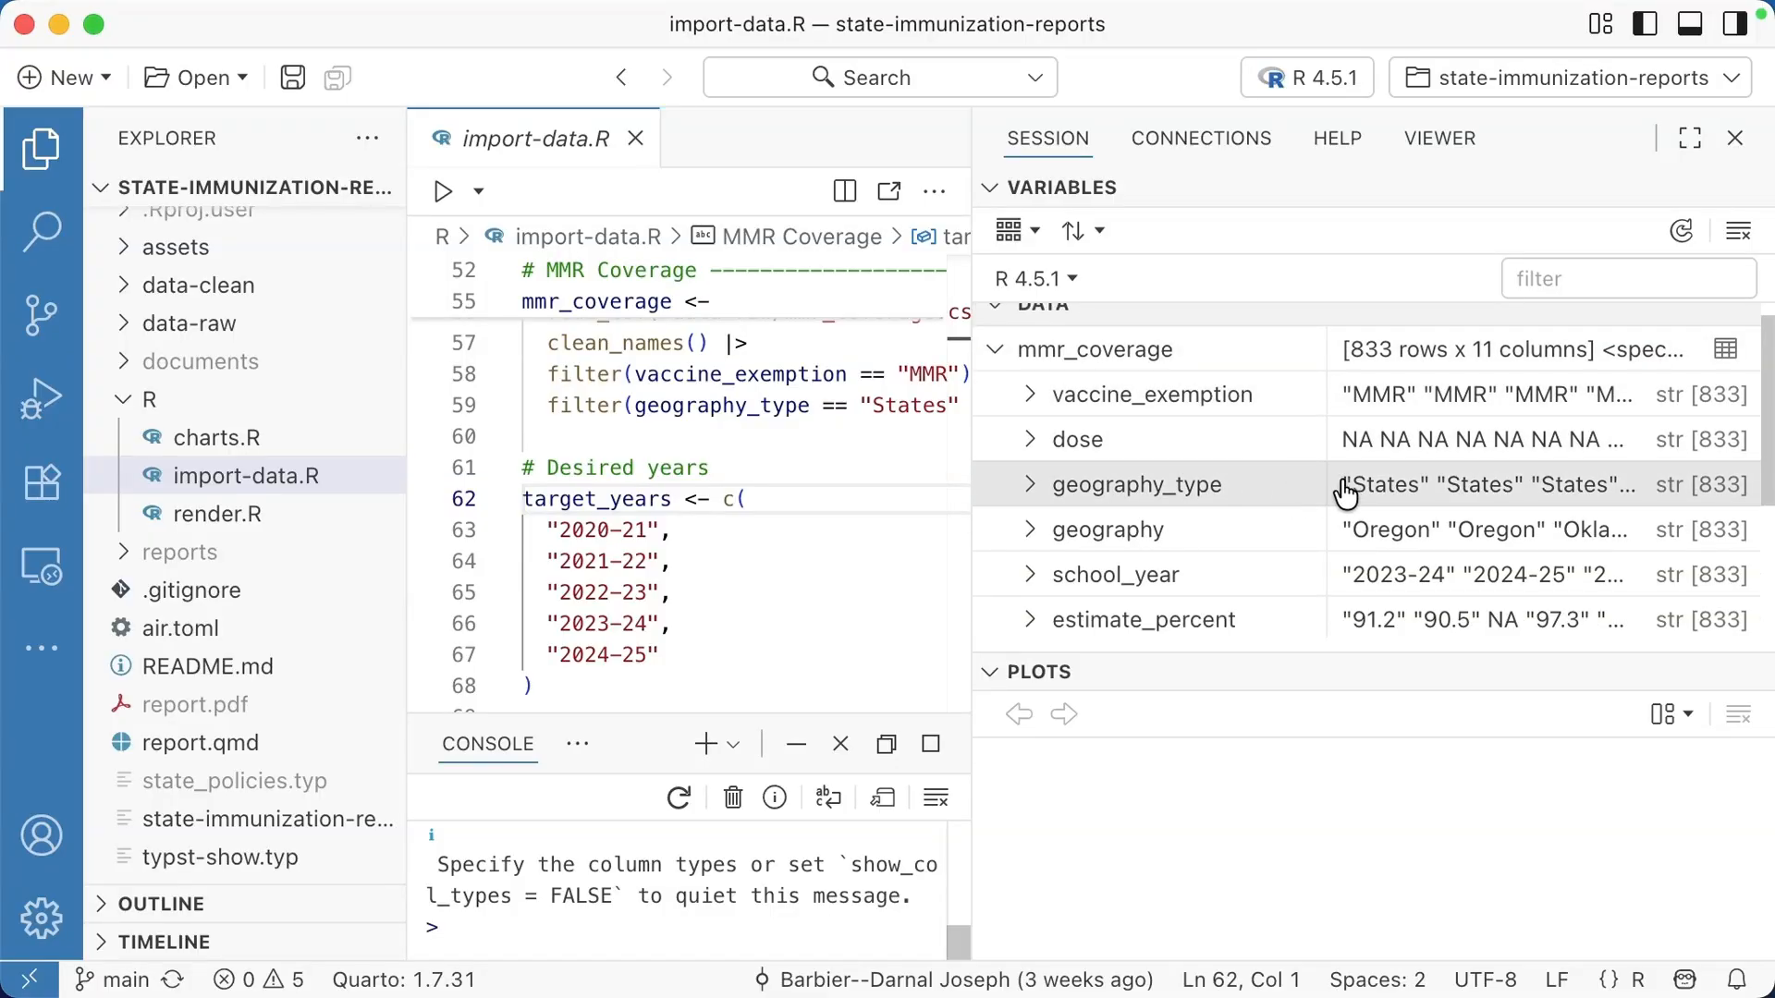
{"action": "mouse_move", "coordinate": [1386, 500]}
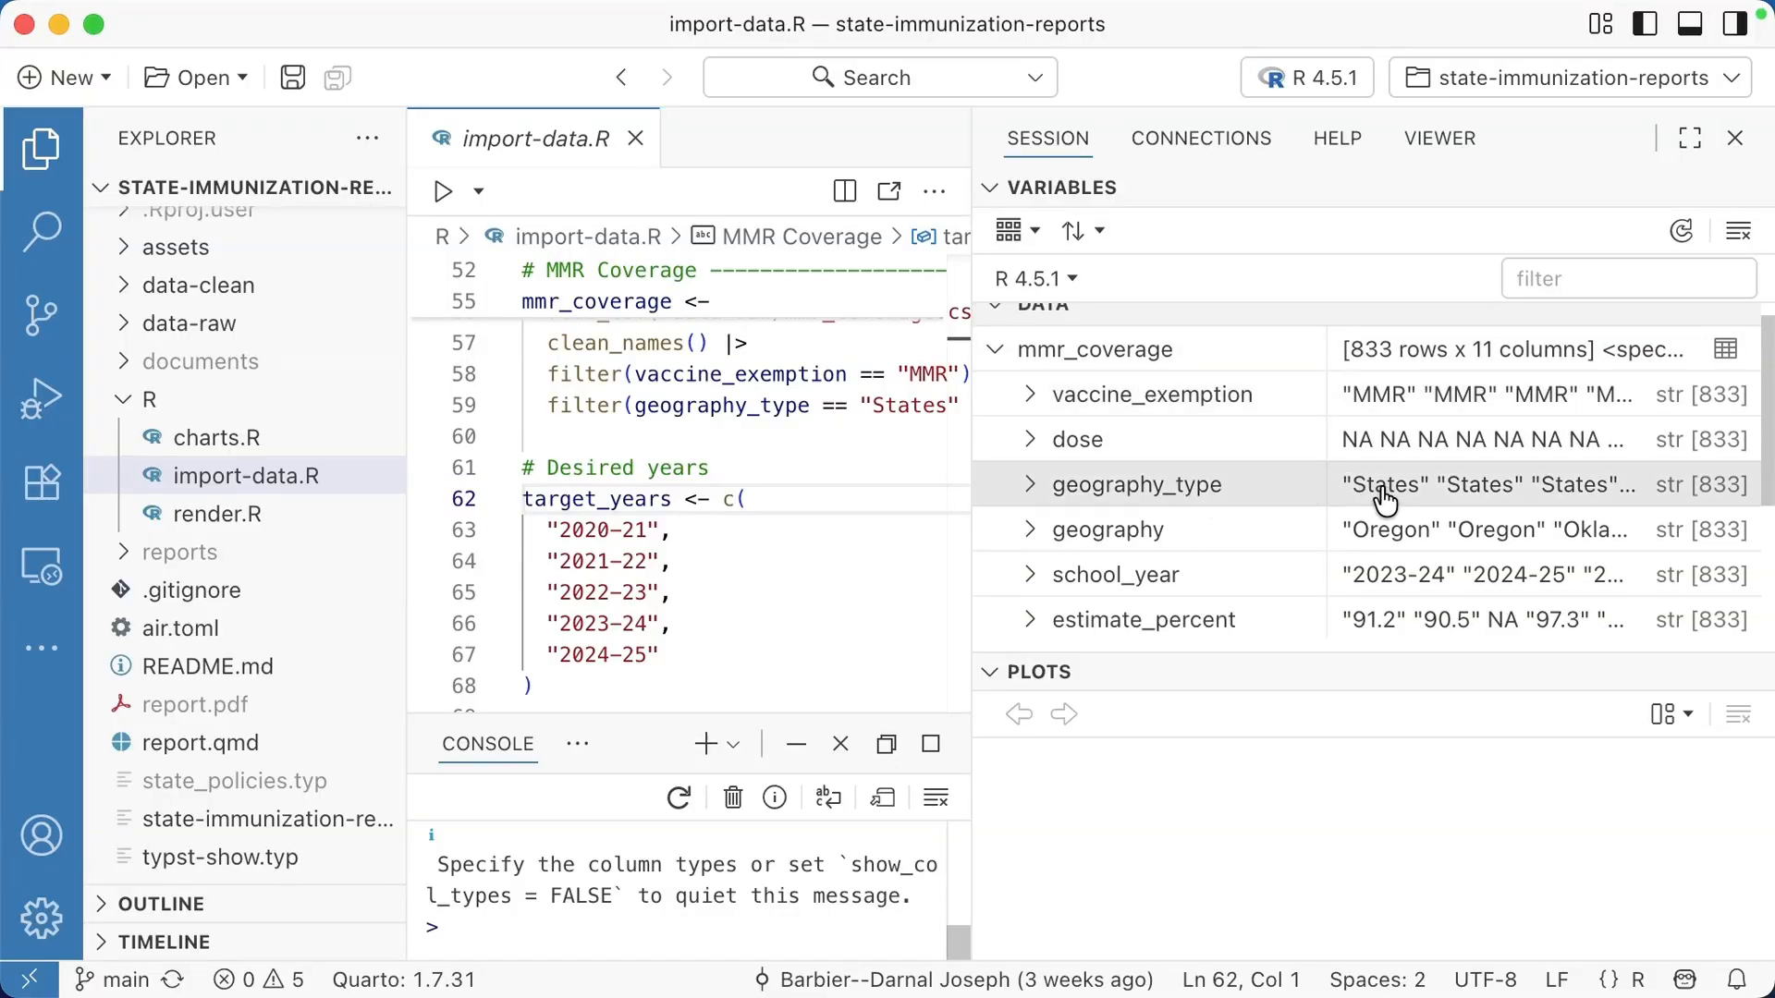
Step: Open mmr_coverage as a data table in the Data Explorer
{"action": "right_click", "coordinate": [1093, 349]}
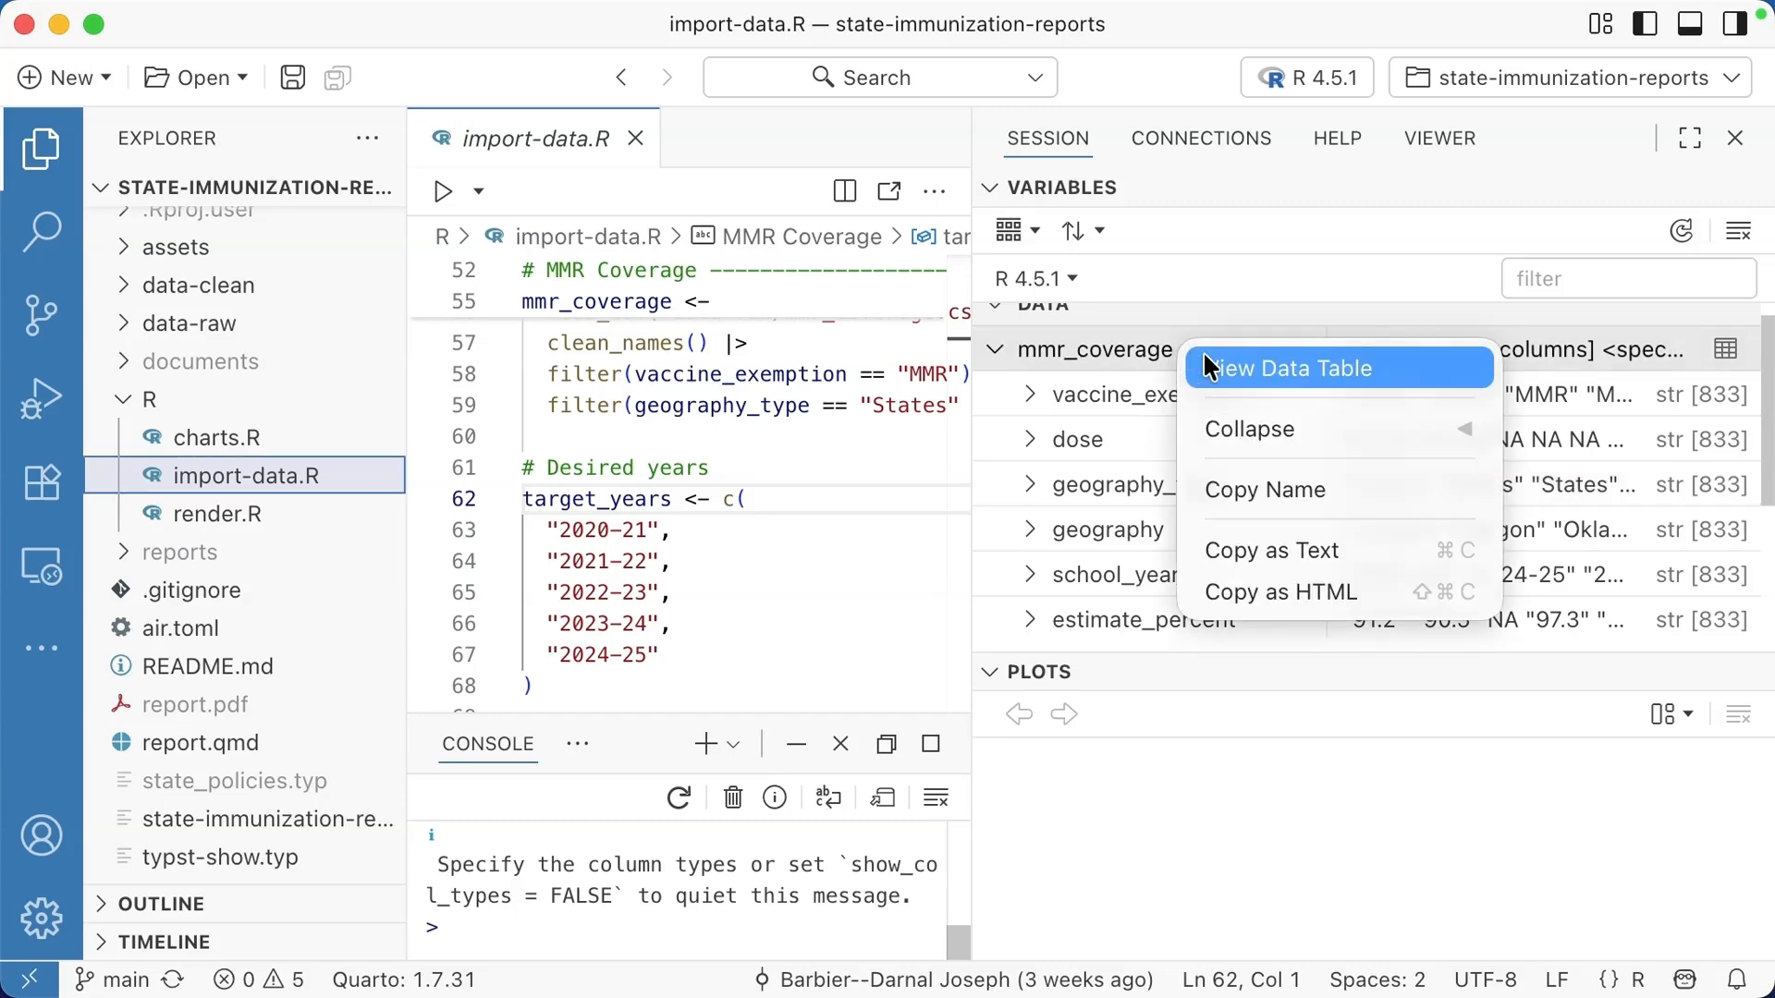
{"action": "key", "text": "Escape"}
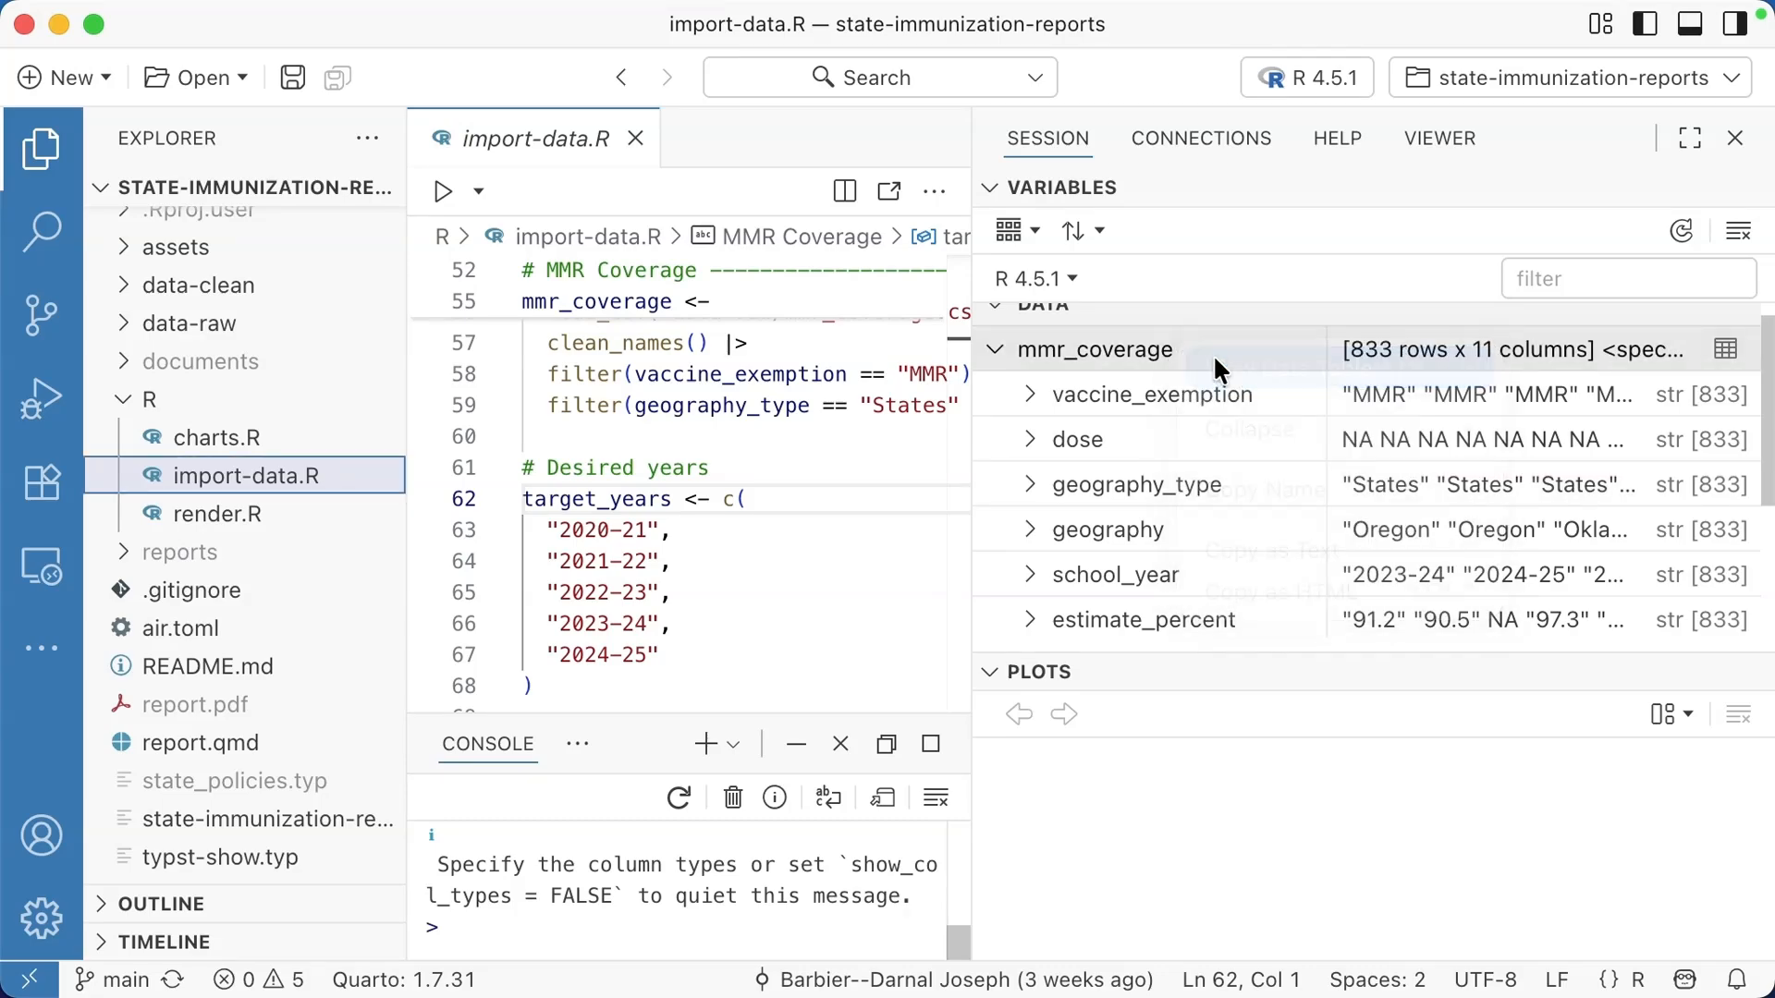
{"action": "left_click", "coordinate": [1725, 348]}
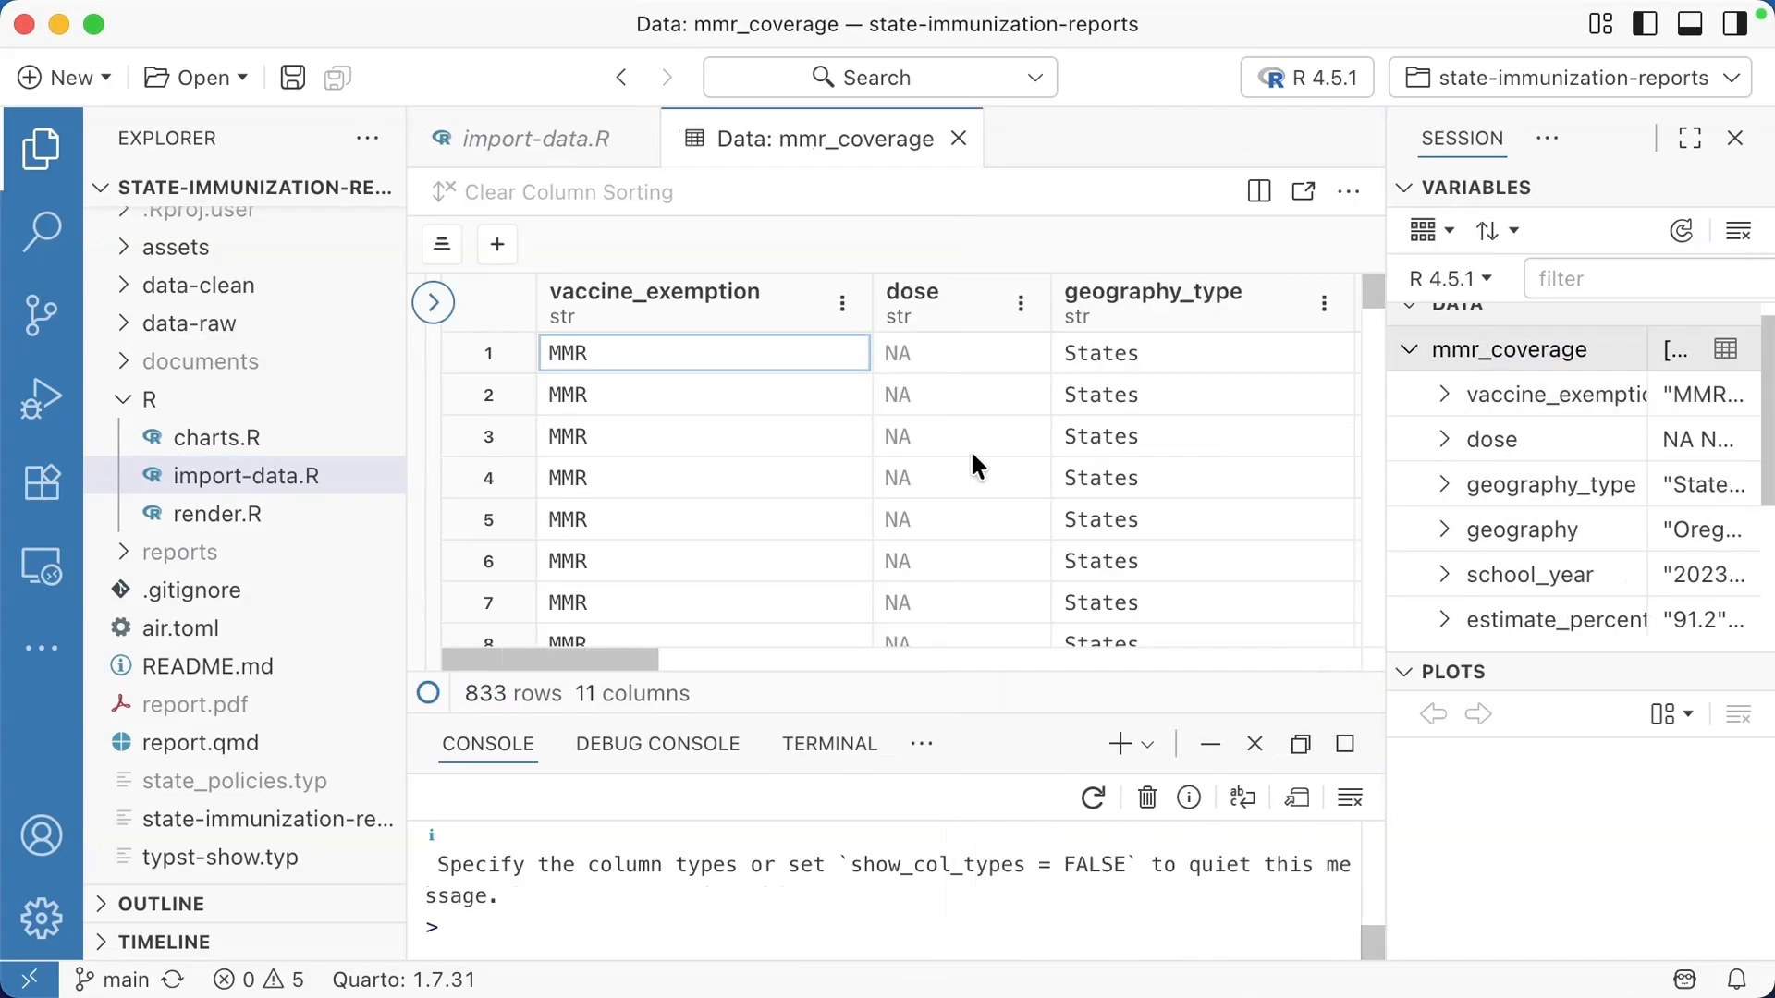
{"action": "scroll", "scroll_direction": "down", "scroll_amount": 3}
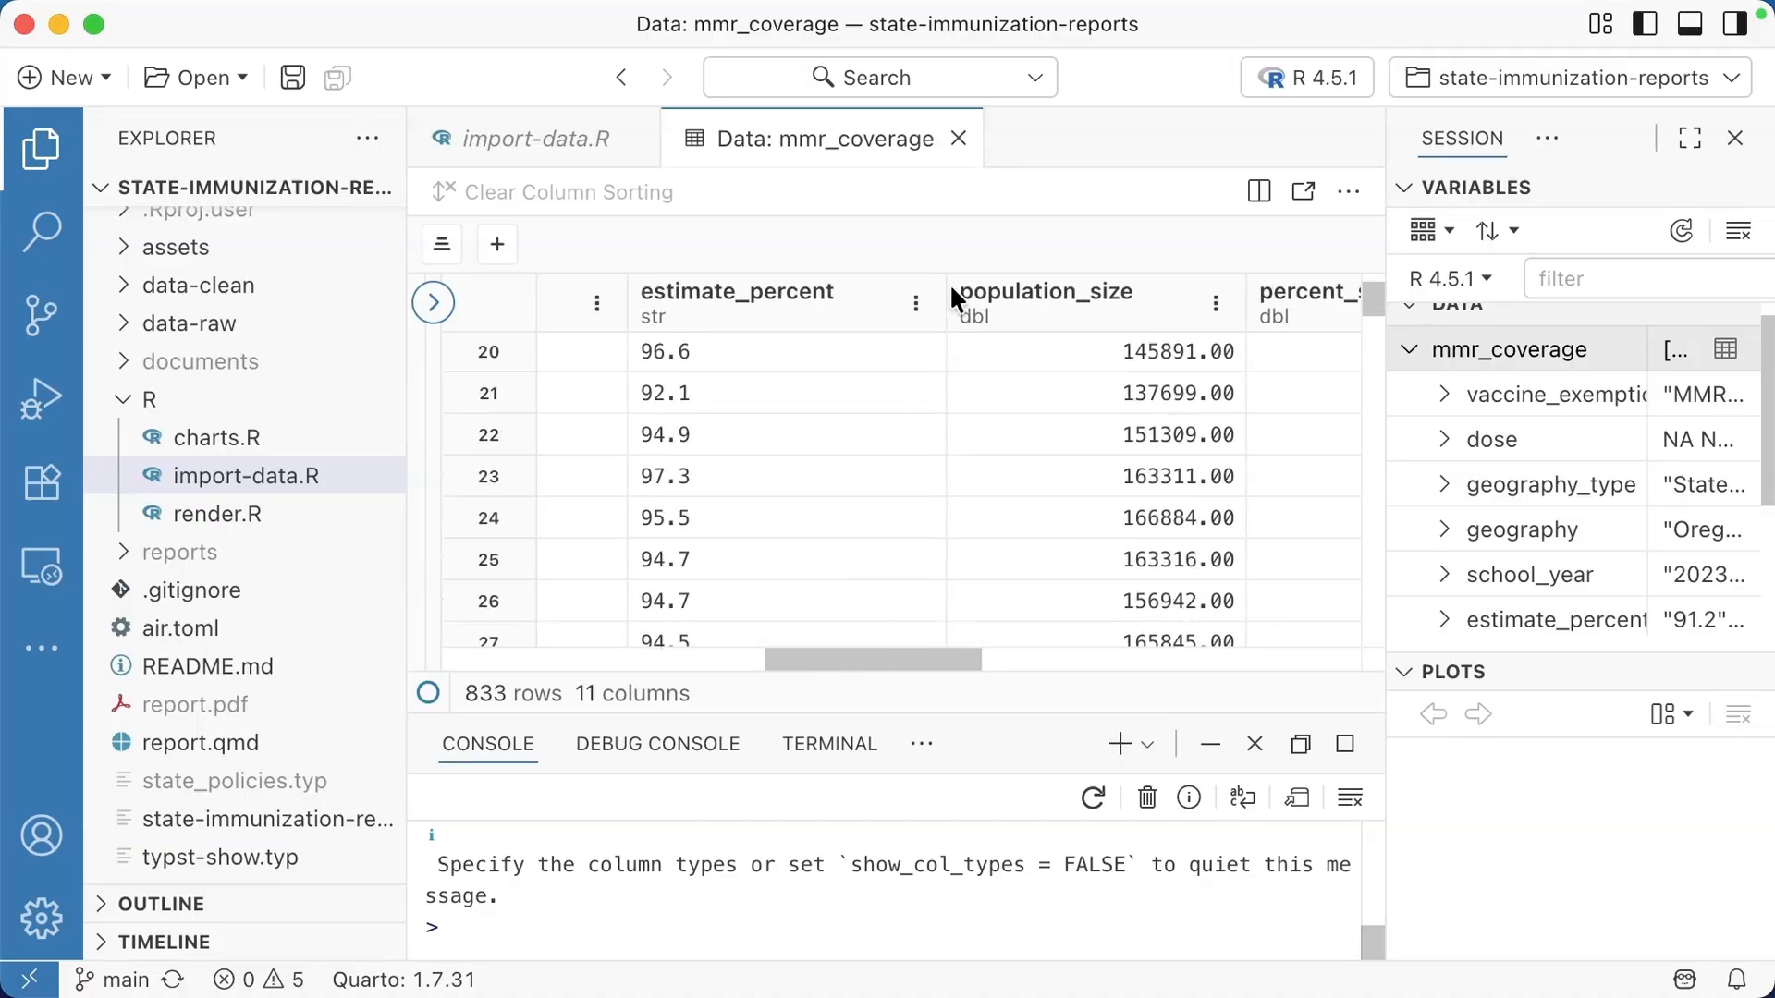
Step: Filter estimate_percent to equal 94.7, leaving 12 of 833 rows
{"action": "left_click", "coordinate": [914, 303]}
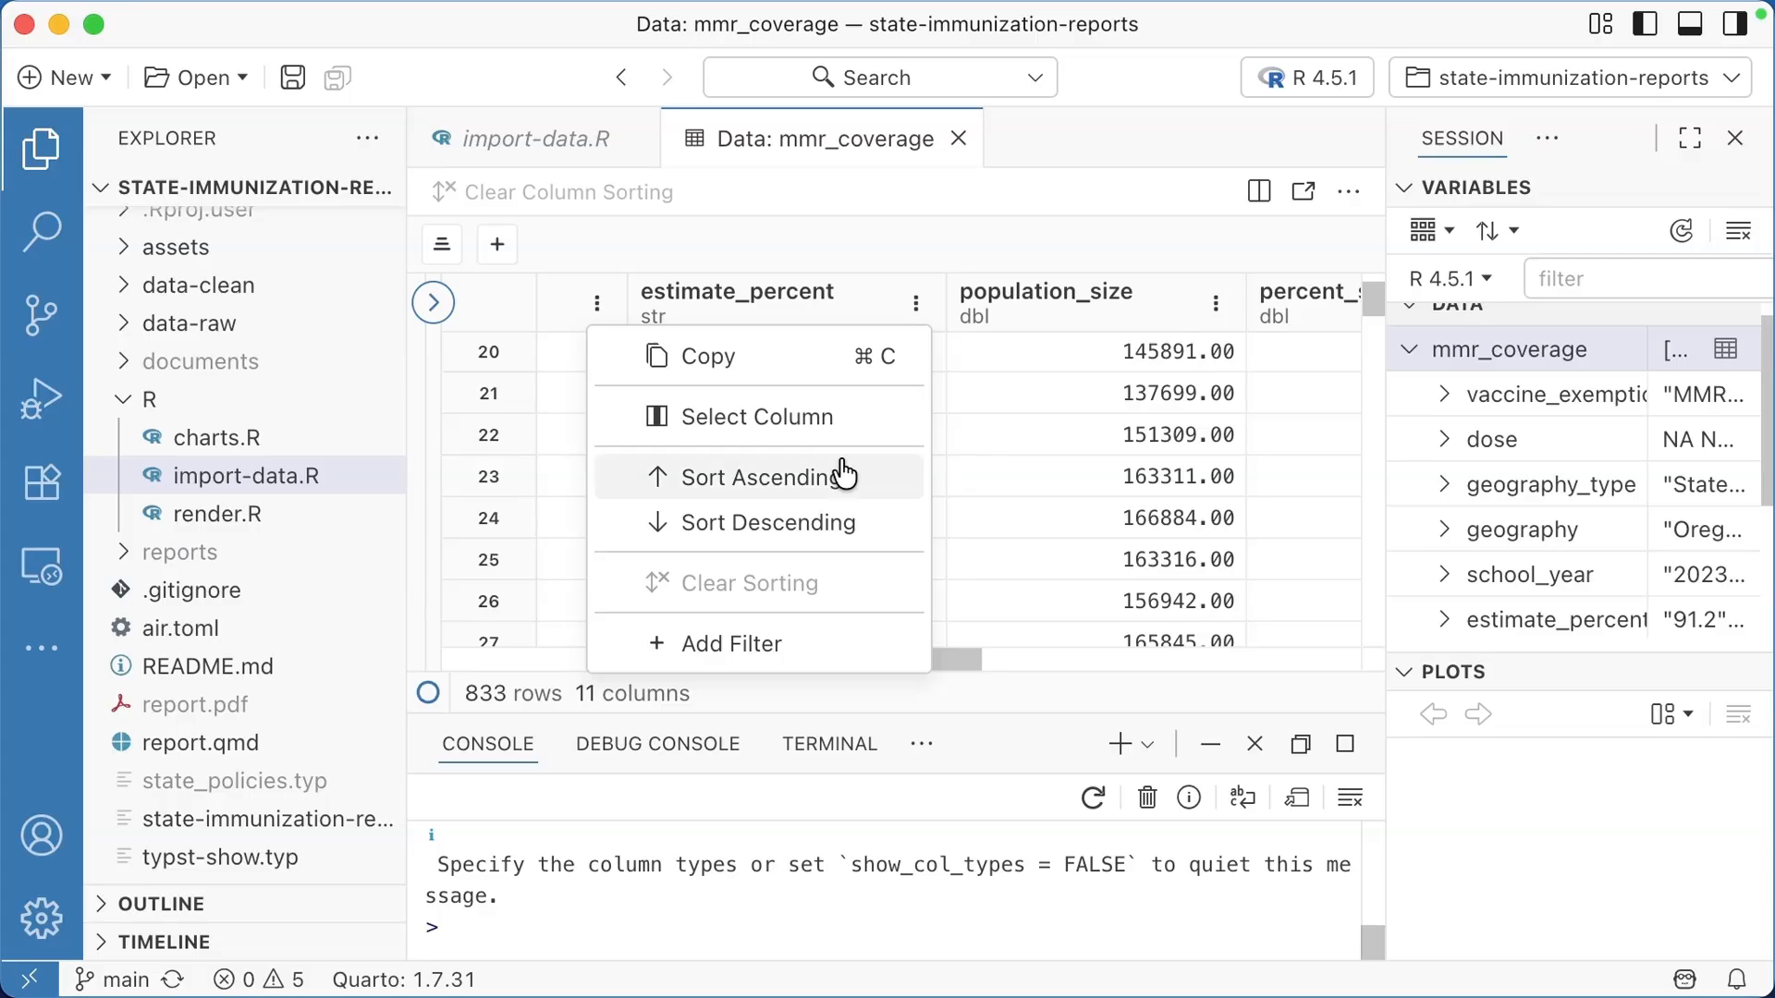
{"action": "left_click", "coordinate": [732, 643]}
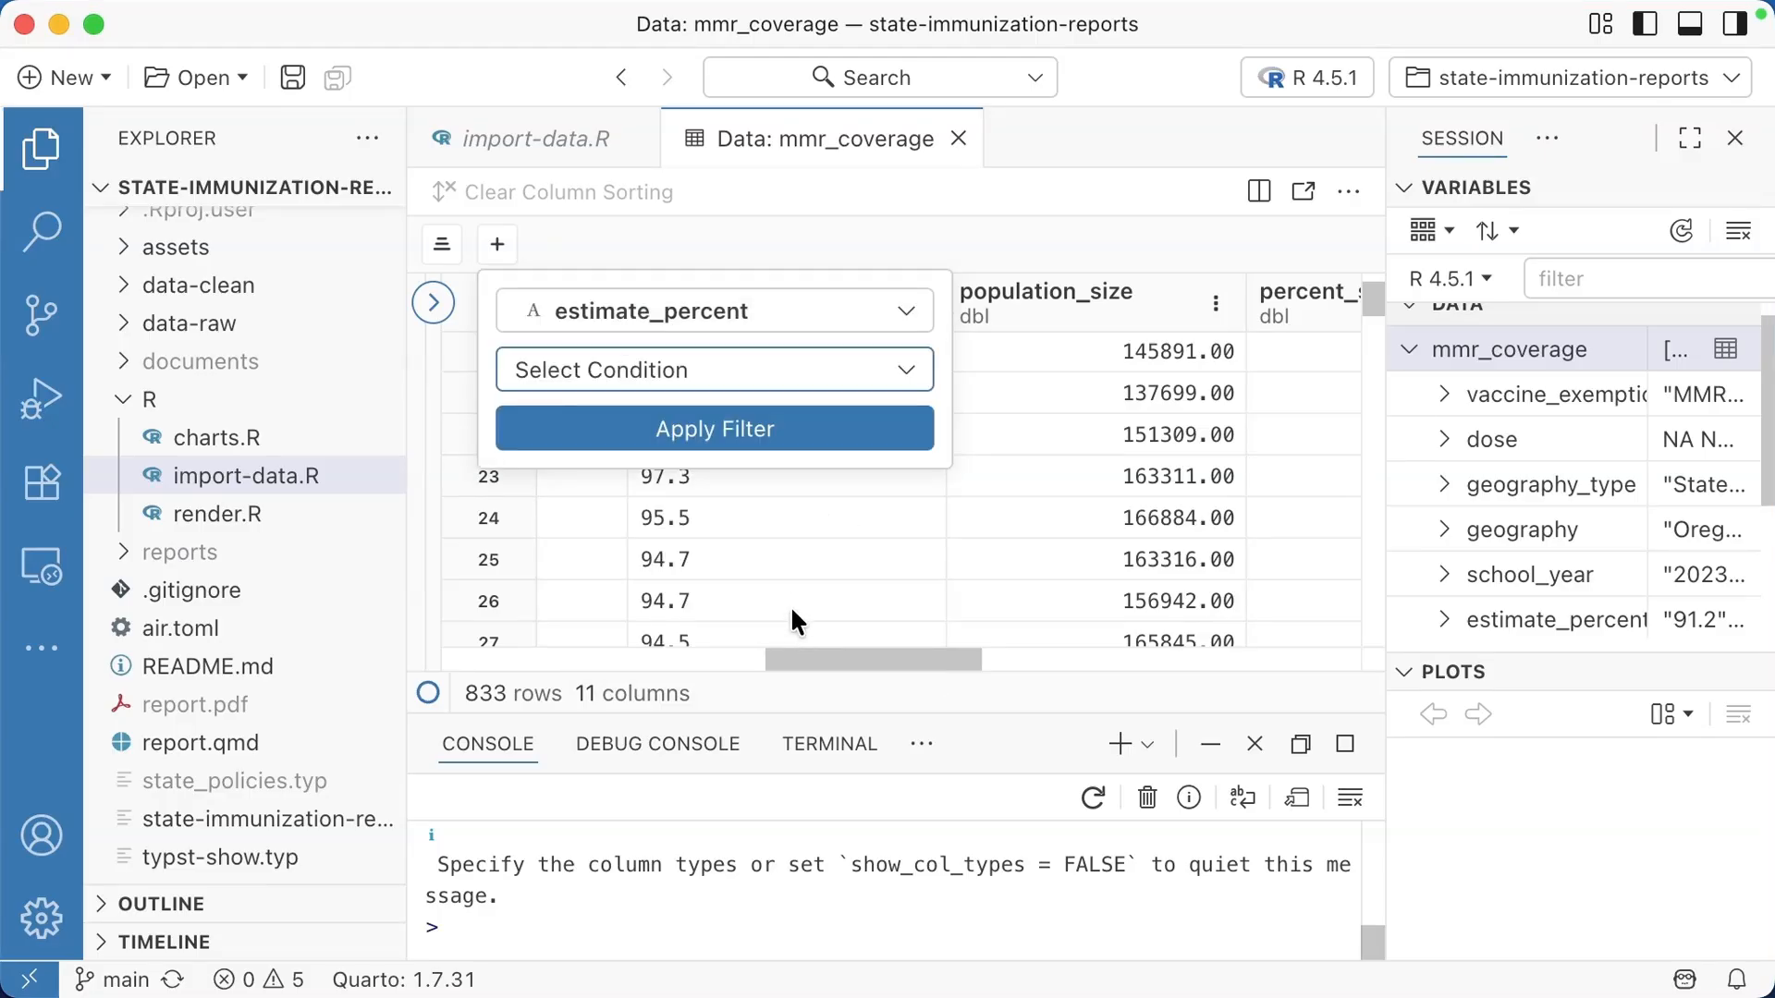
{"action": "left_click", "coordinate": [713, 369]}
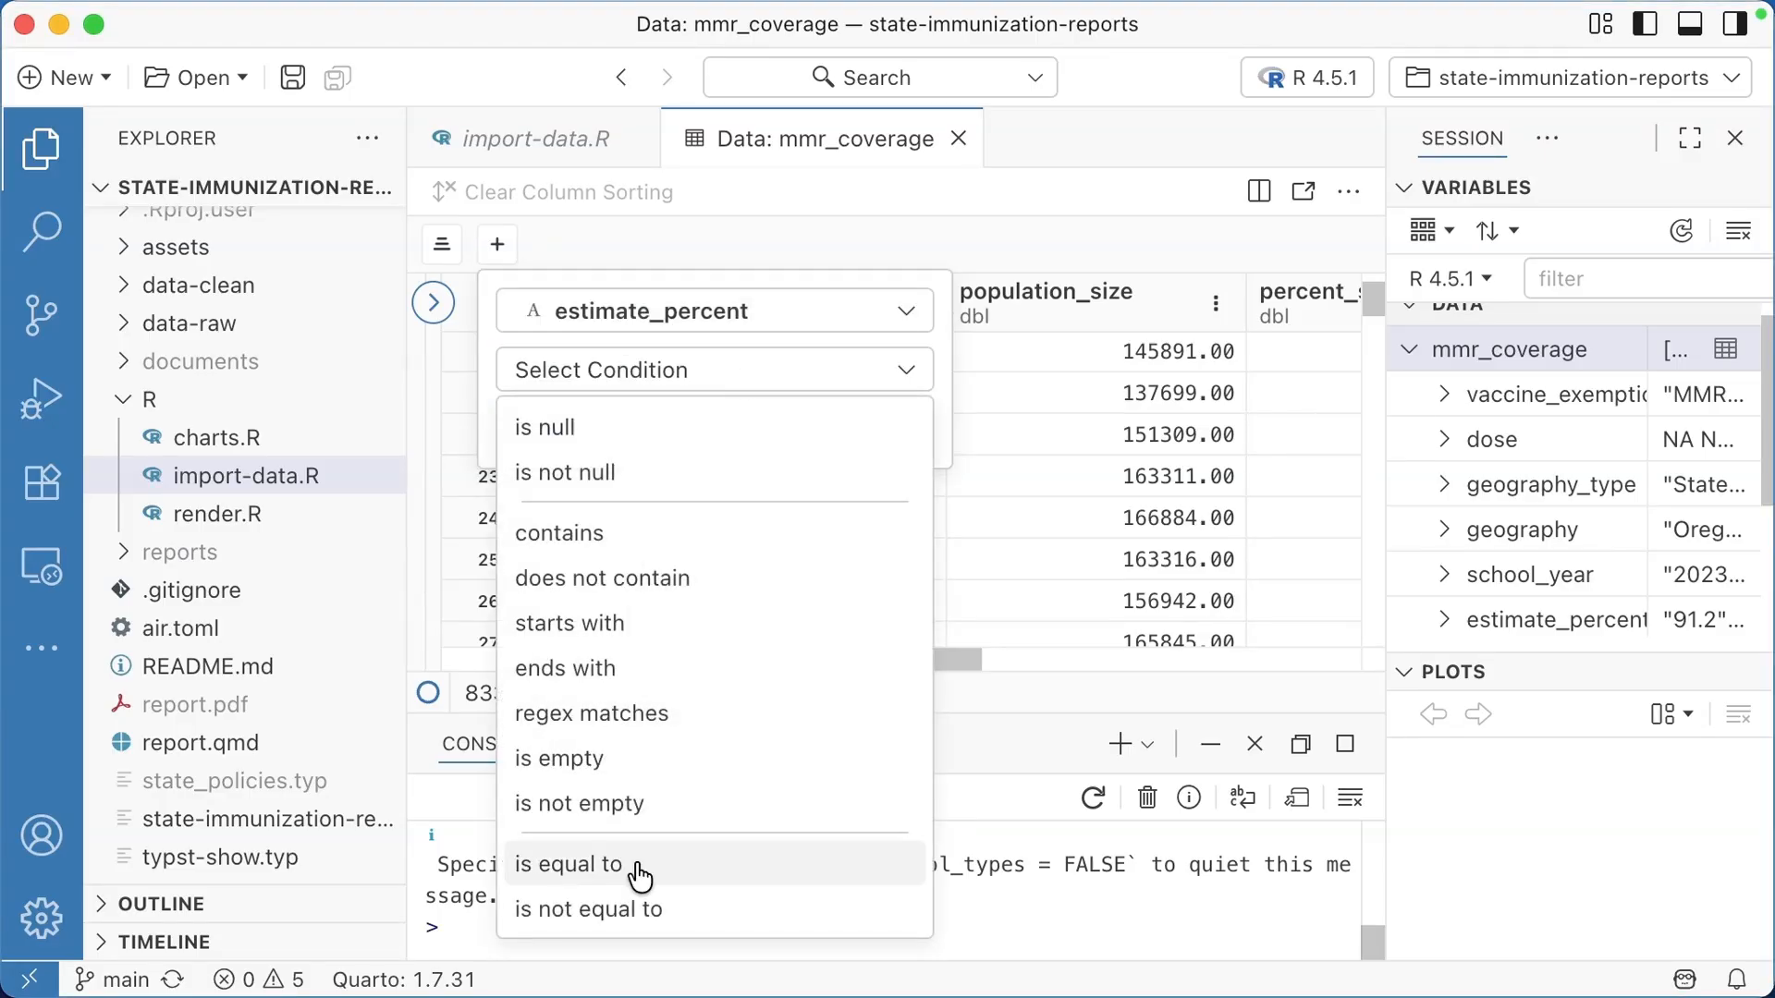
{"action": "left_click", "coordinate": [573, 863]}
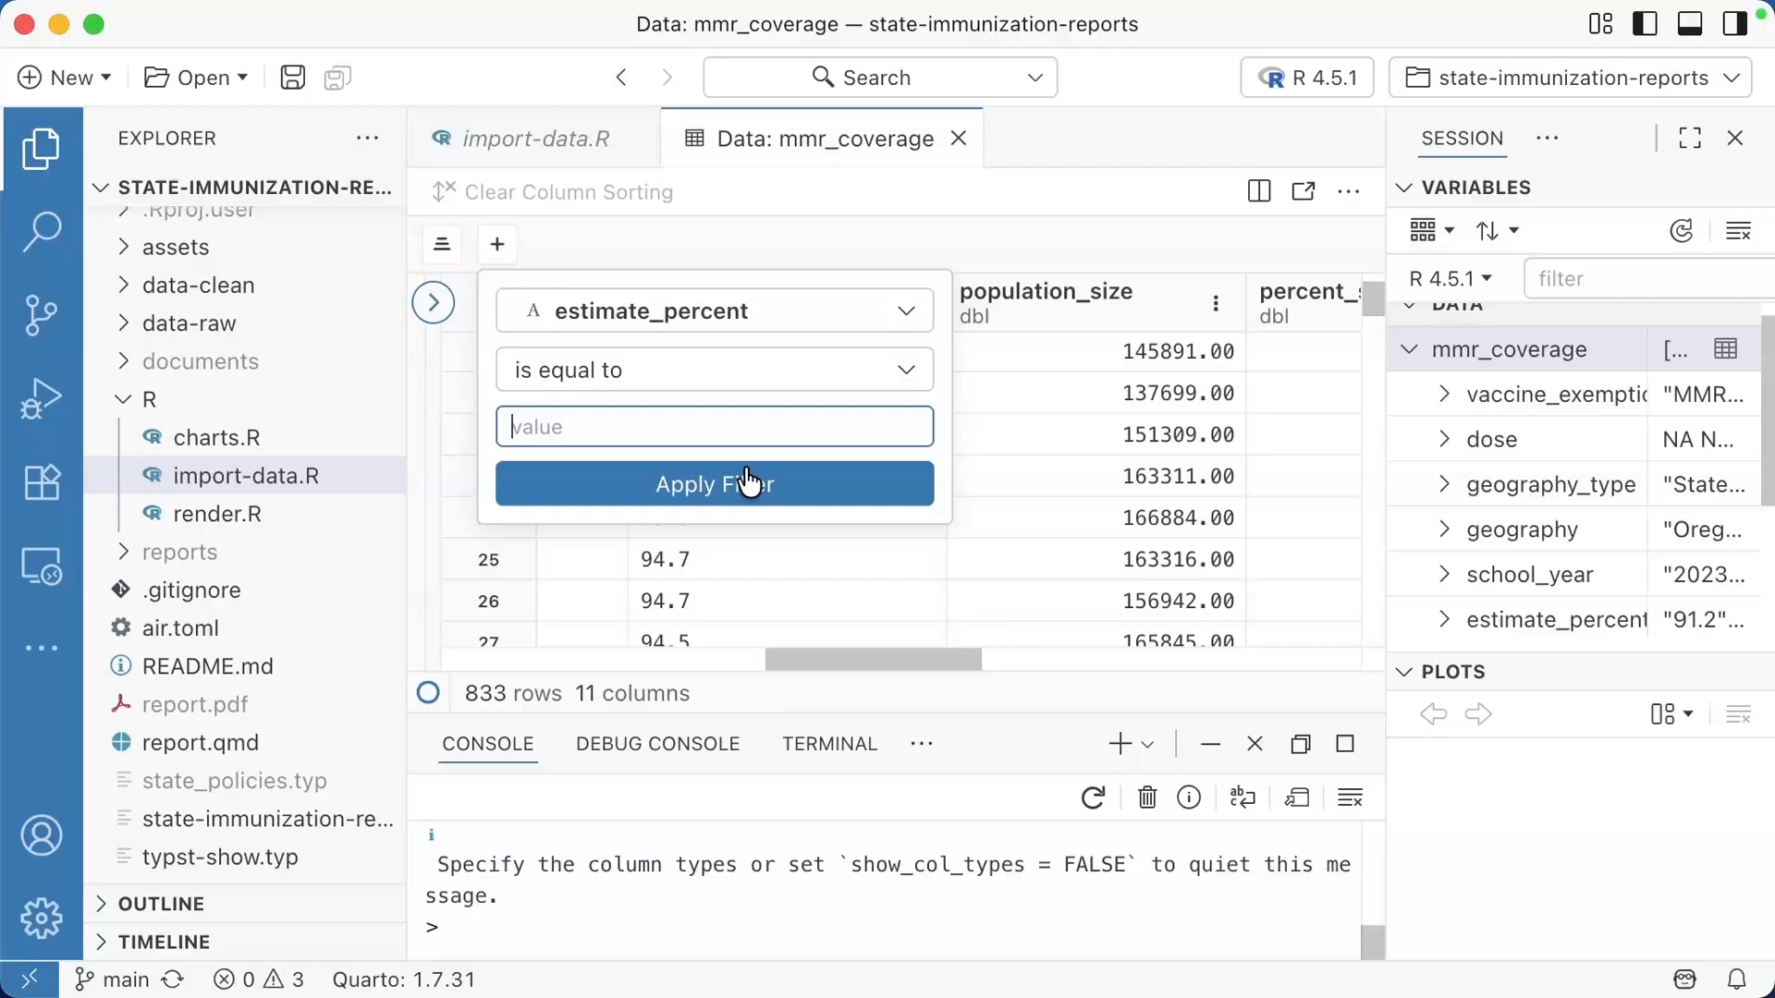
{"action": "type", "text": "94.7"}
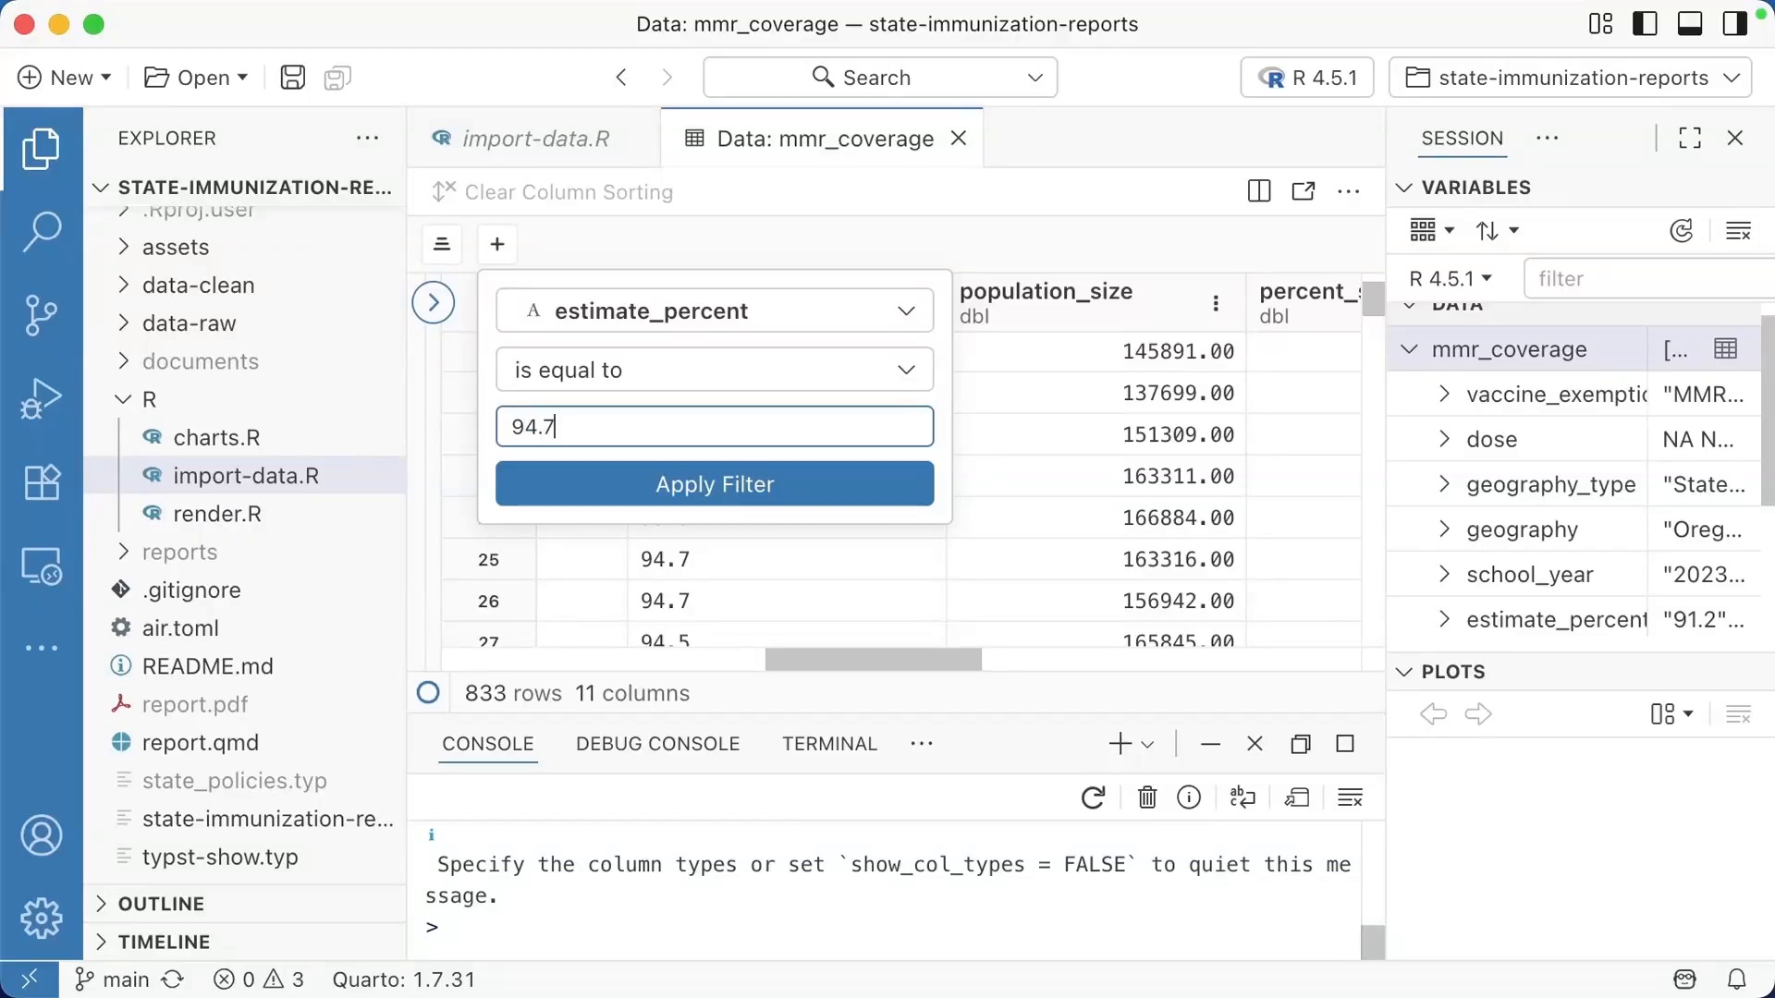
{"action": "left_click", "coordinate": [713, 483]}
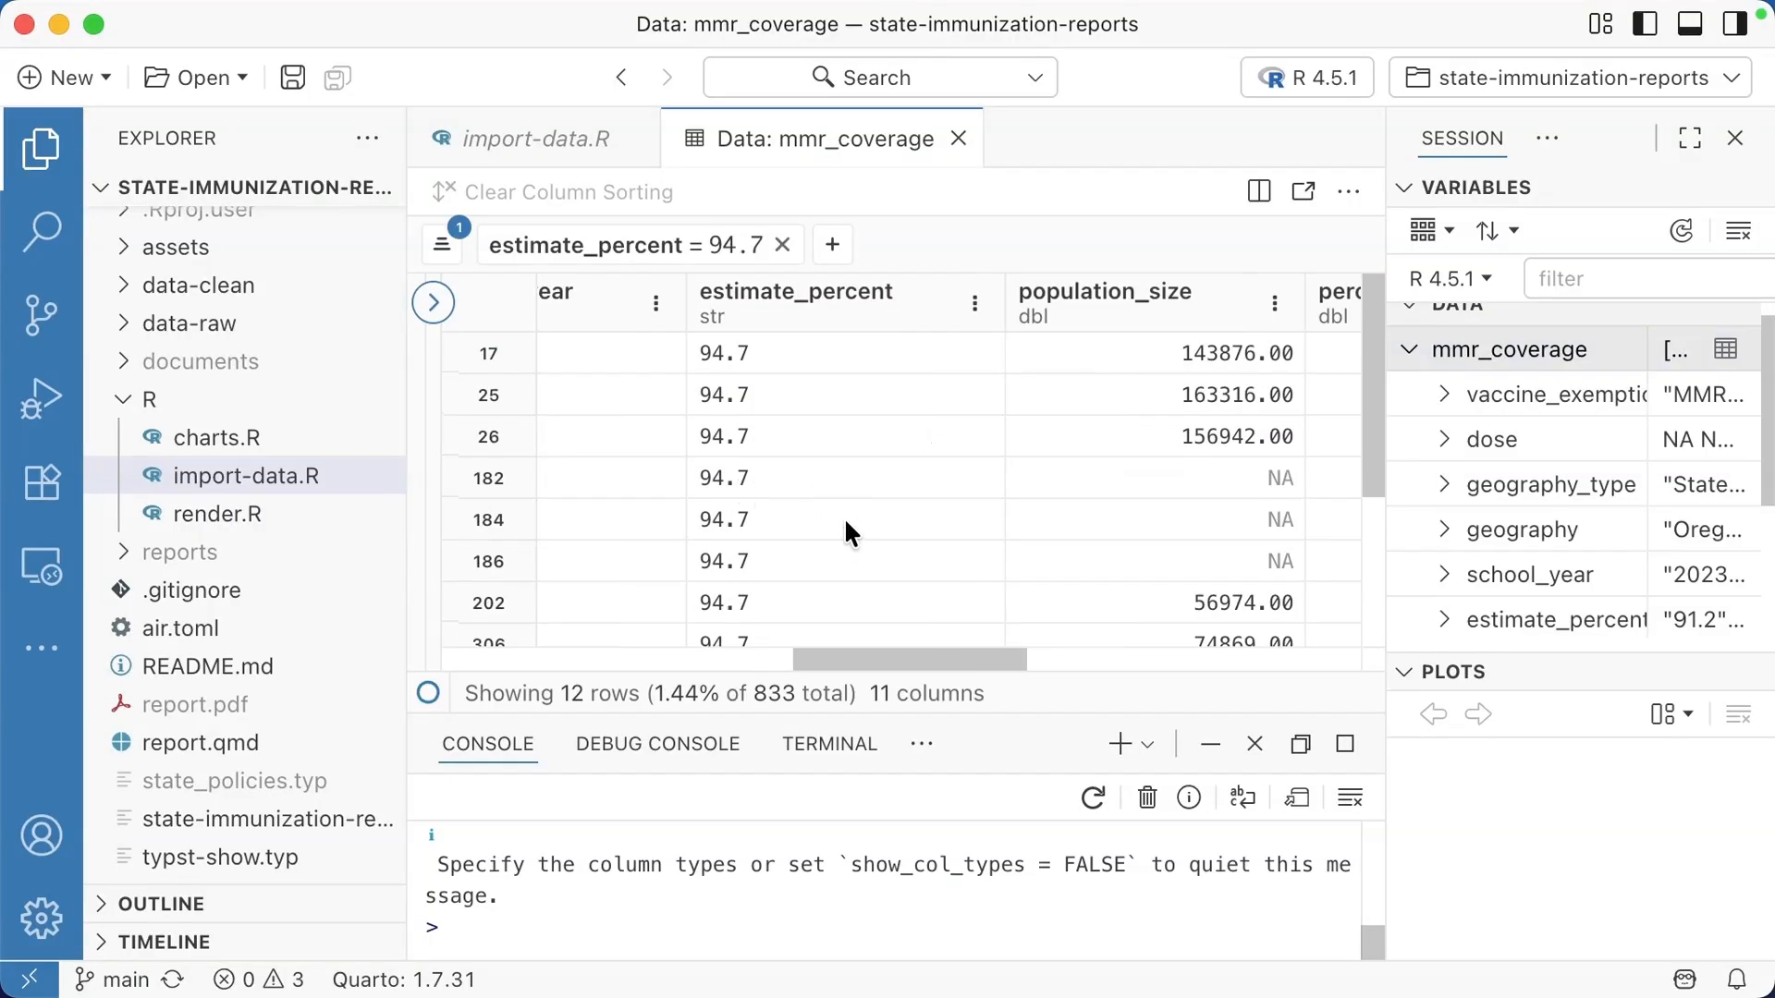
{"action": "mouse_move", "coordinate": [834, 540]}
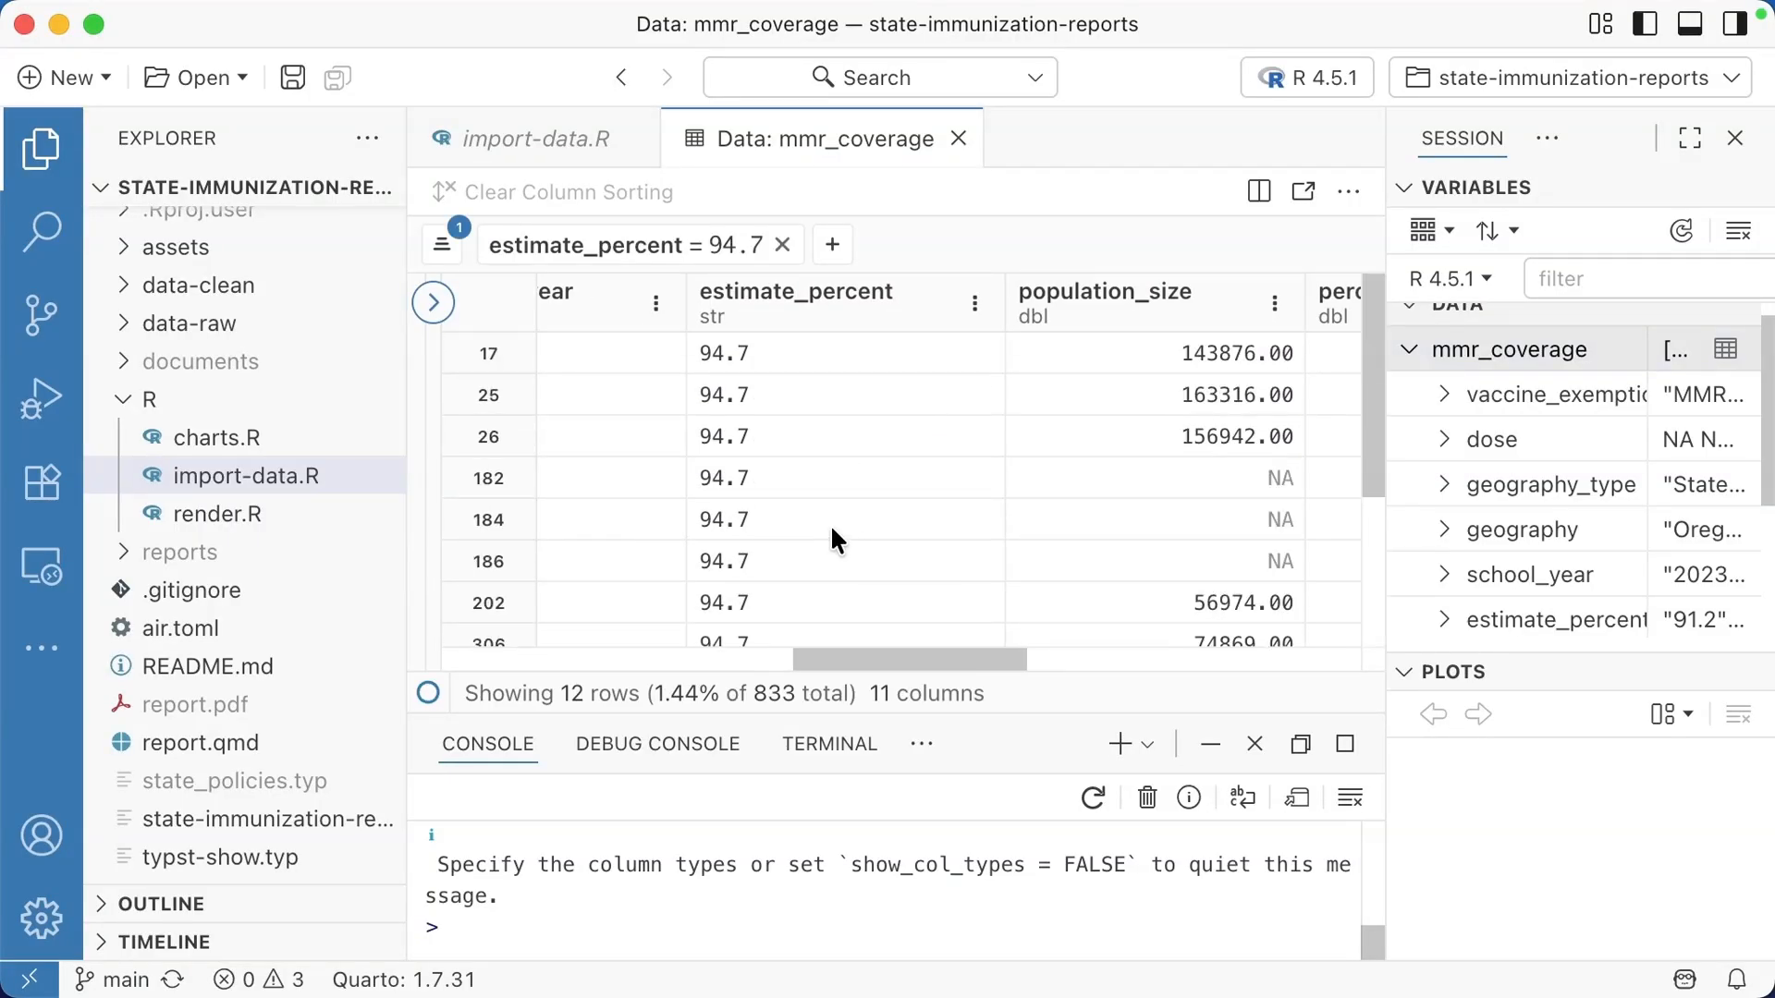
Step: Return to import-data.R and run ?clean_names to show janitor's clean_names help
{"action": "left_click", "coordinate": [533, 138]}
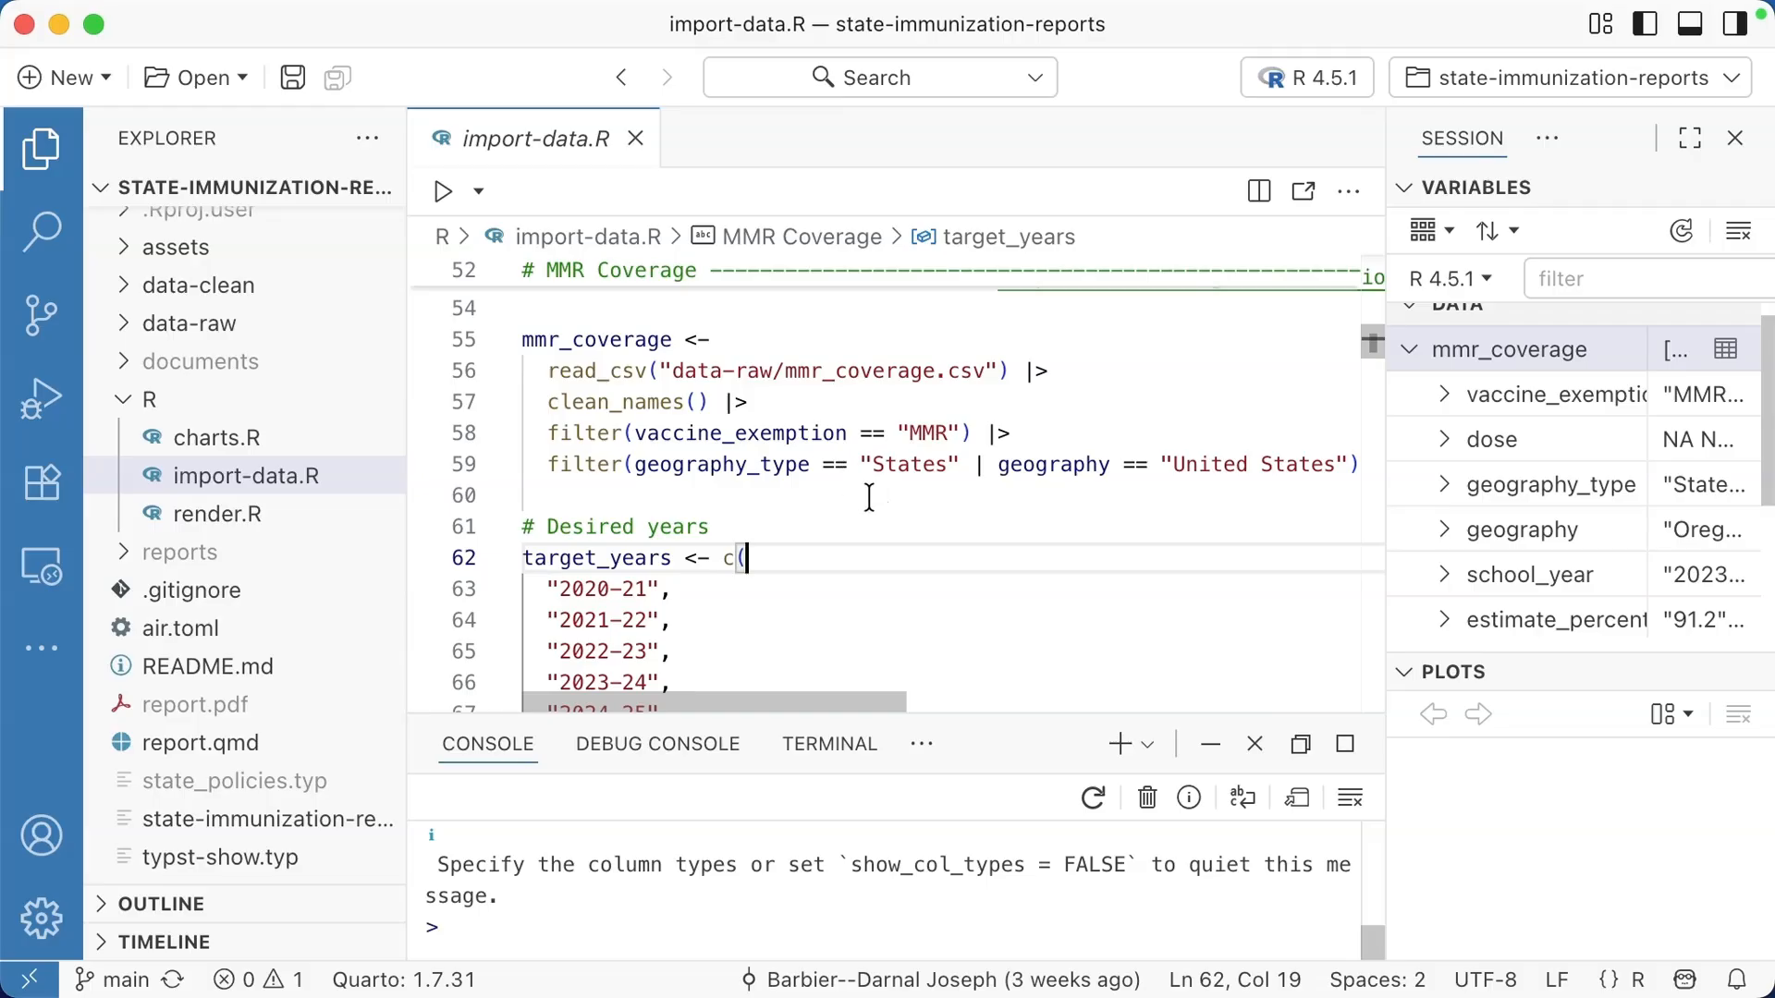
{"action": "mouse_move", "coordinate": [654, 402]}
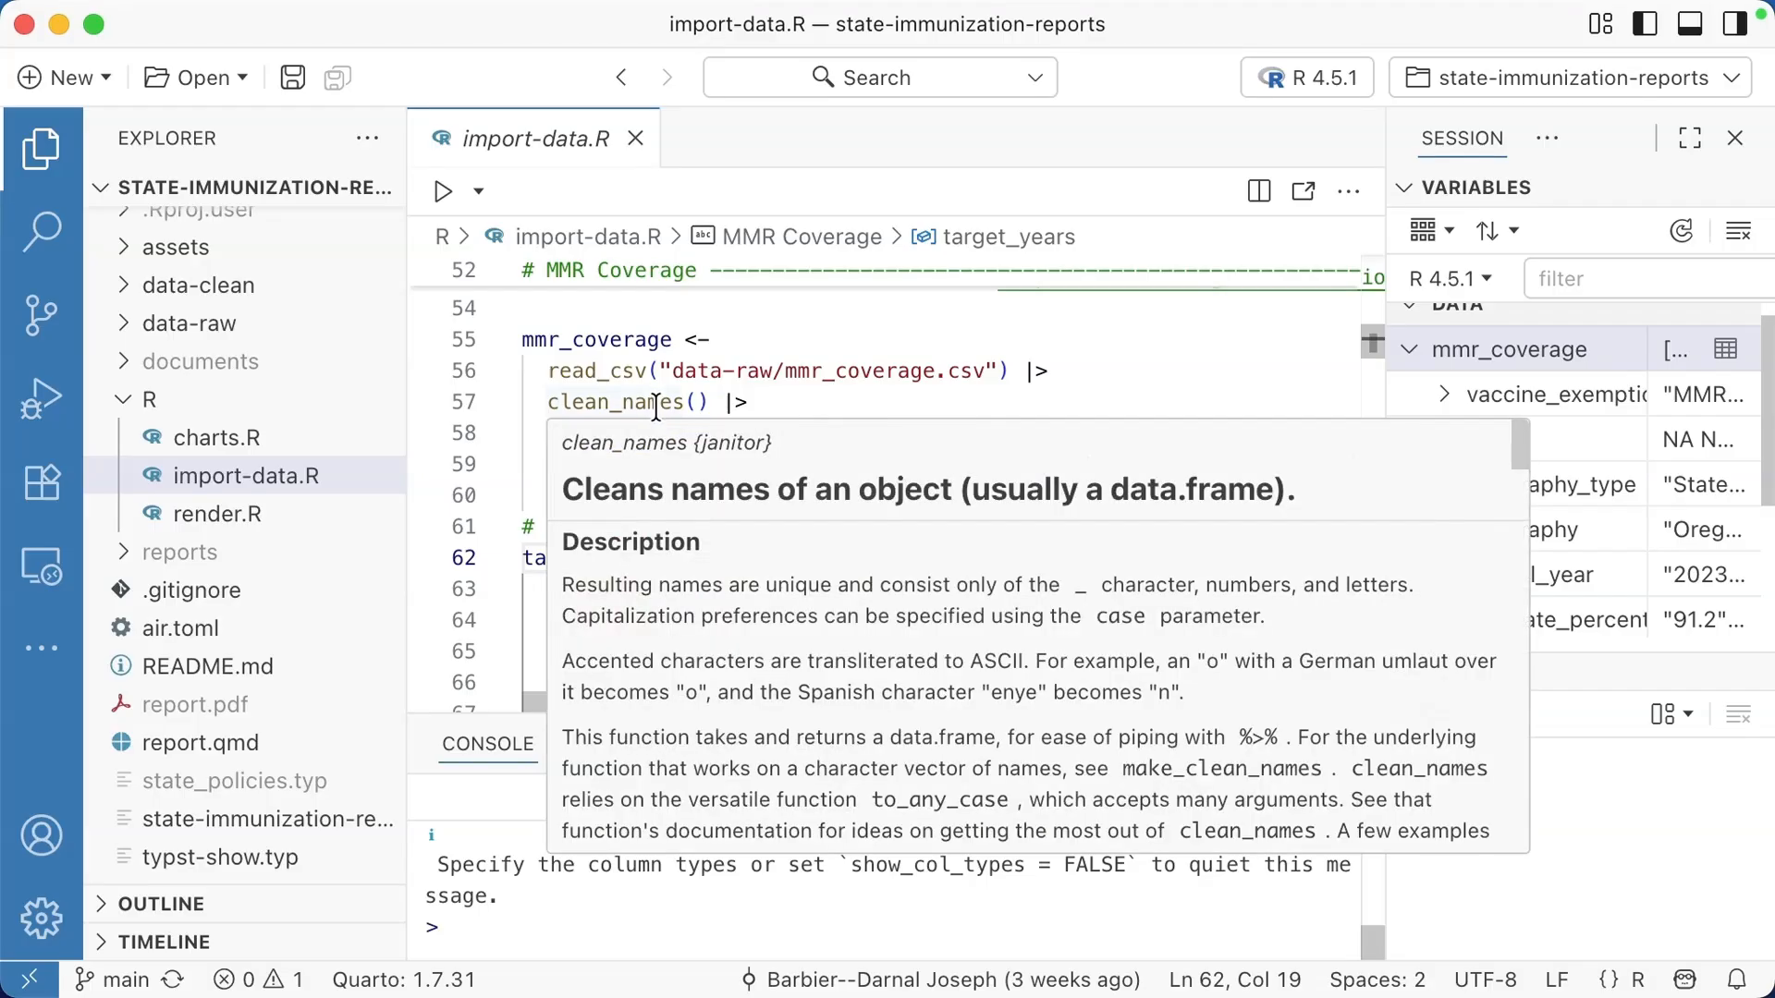
{"action": "mouse_move", "coordinate": [711, 569]}
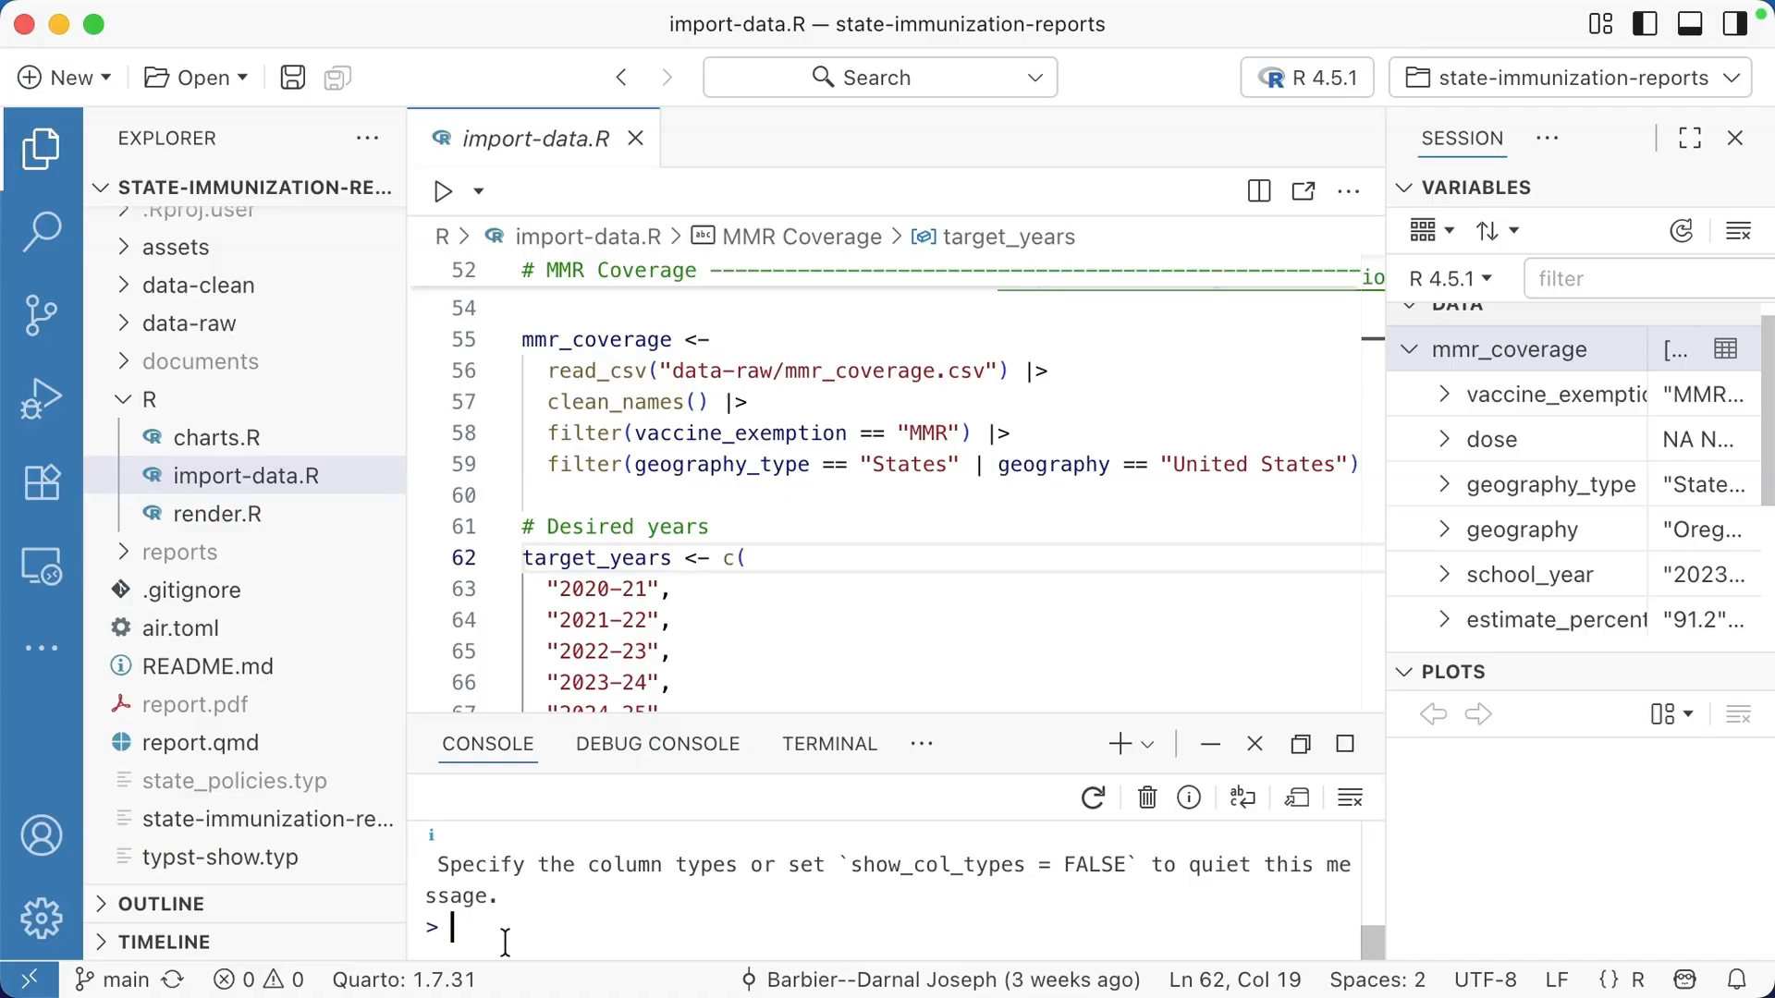
{"action": "type", "text": "?clean_nam"}
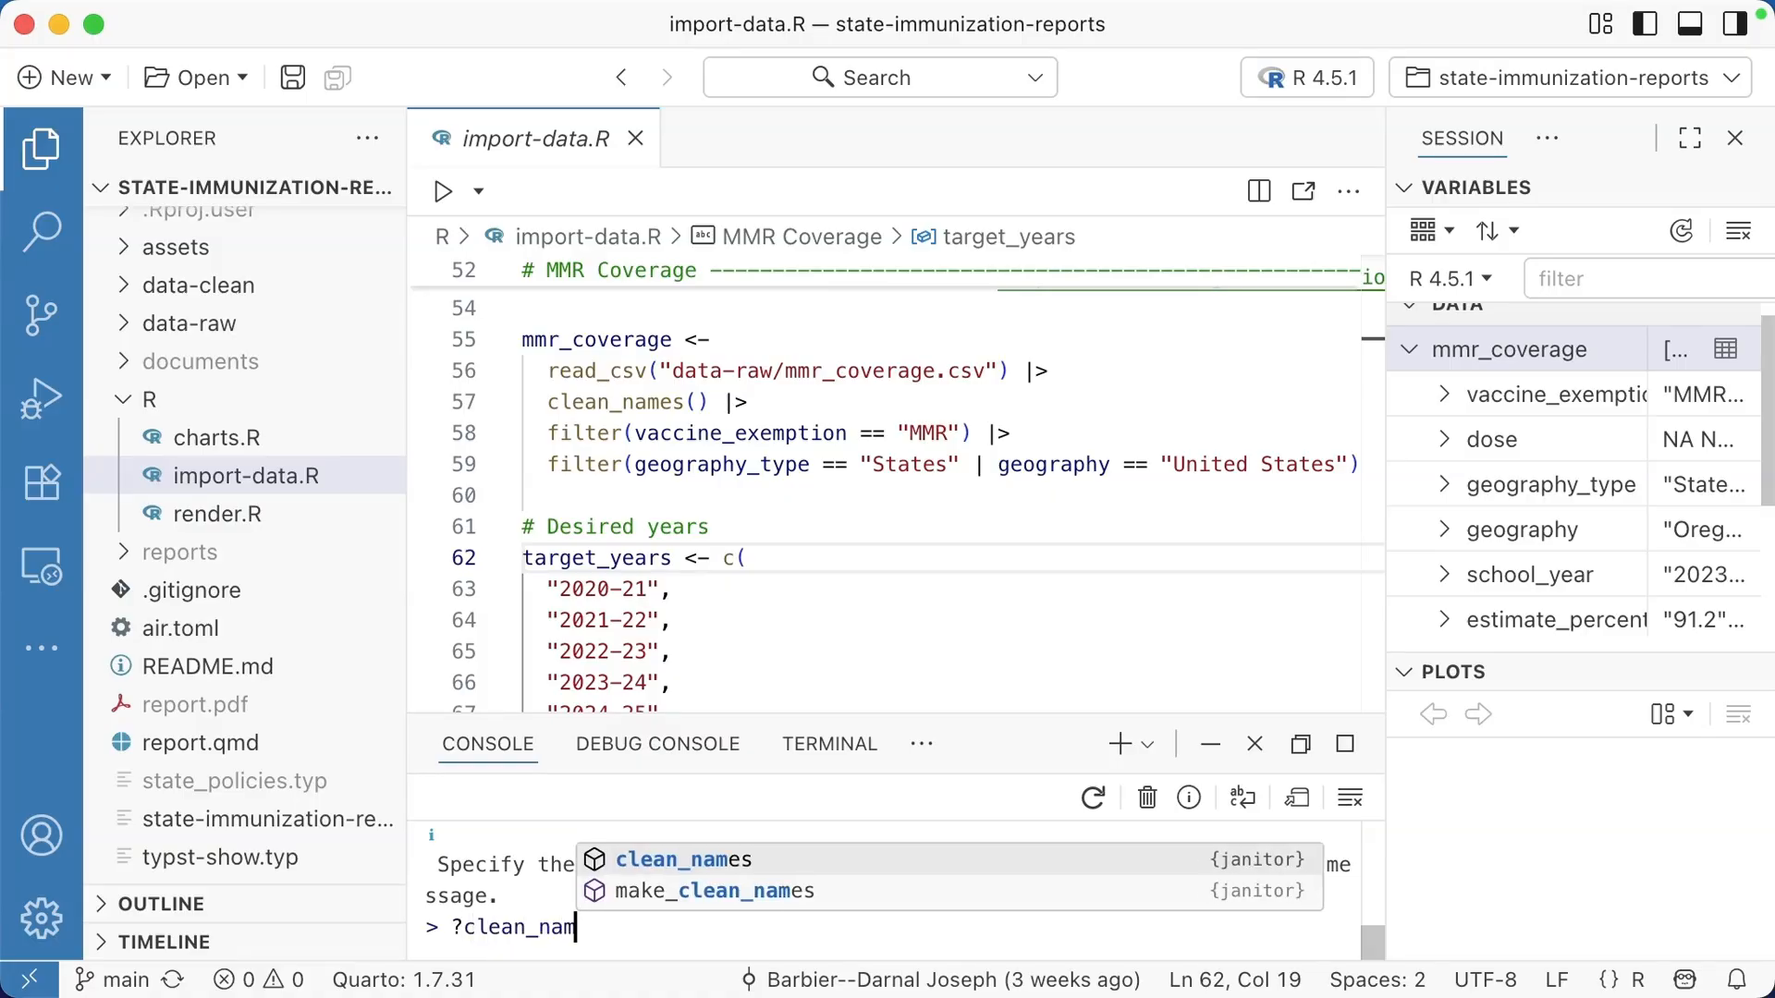
{"action": "key", "text": "Return"}
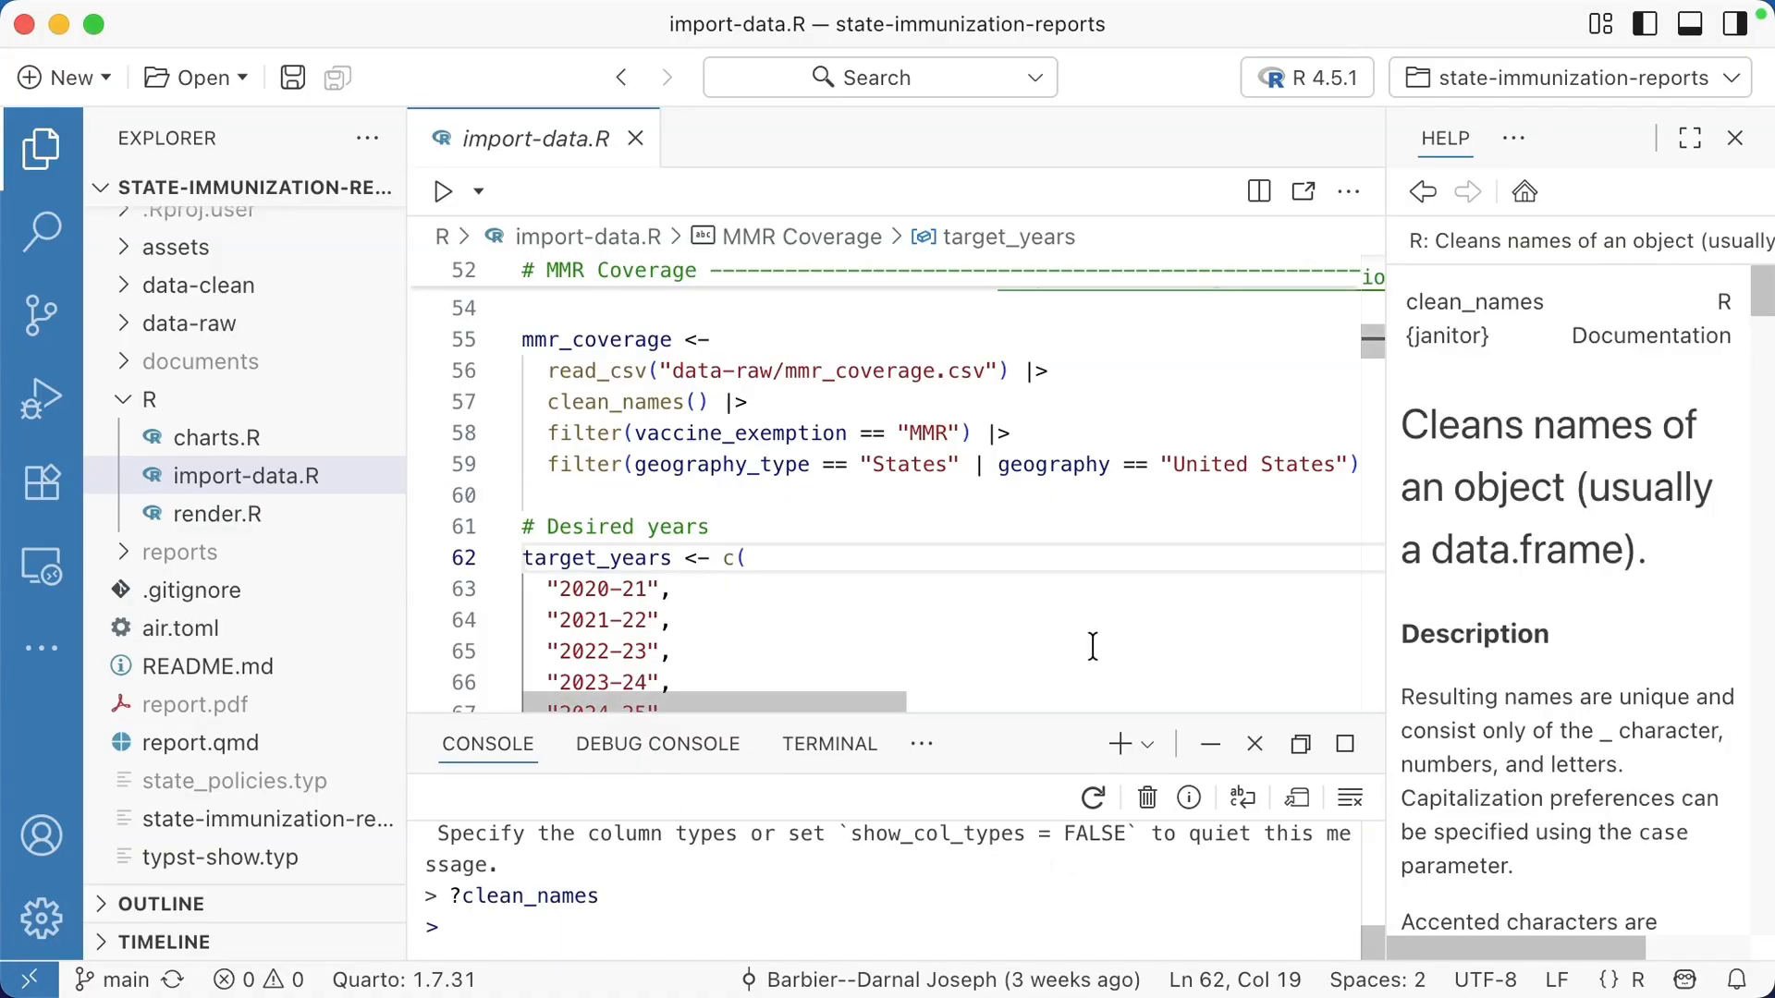
{"action": "scroll", "scroll_direction": "down", "scroll_amount": 3}
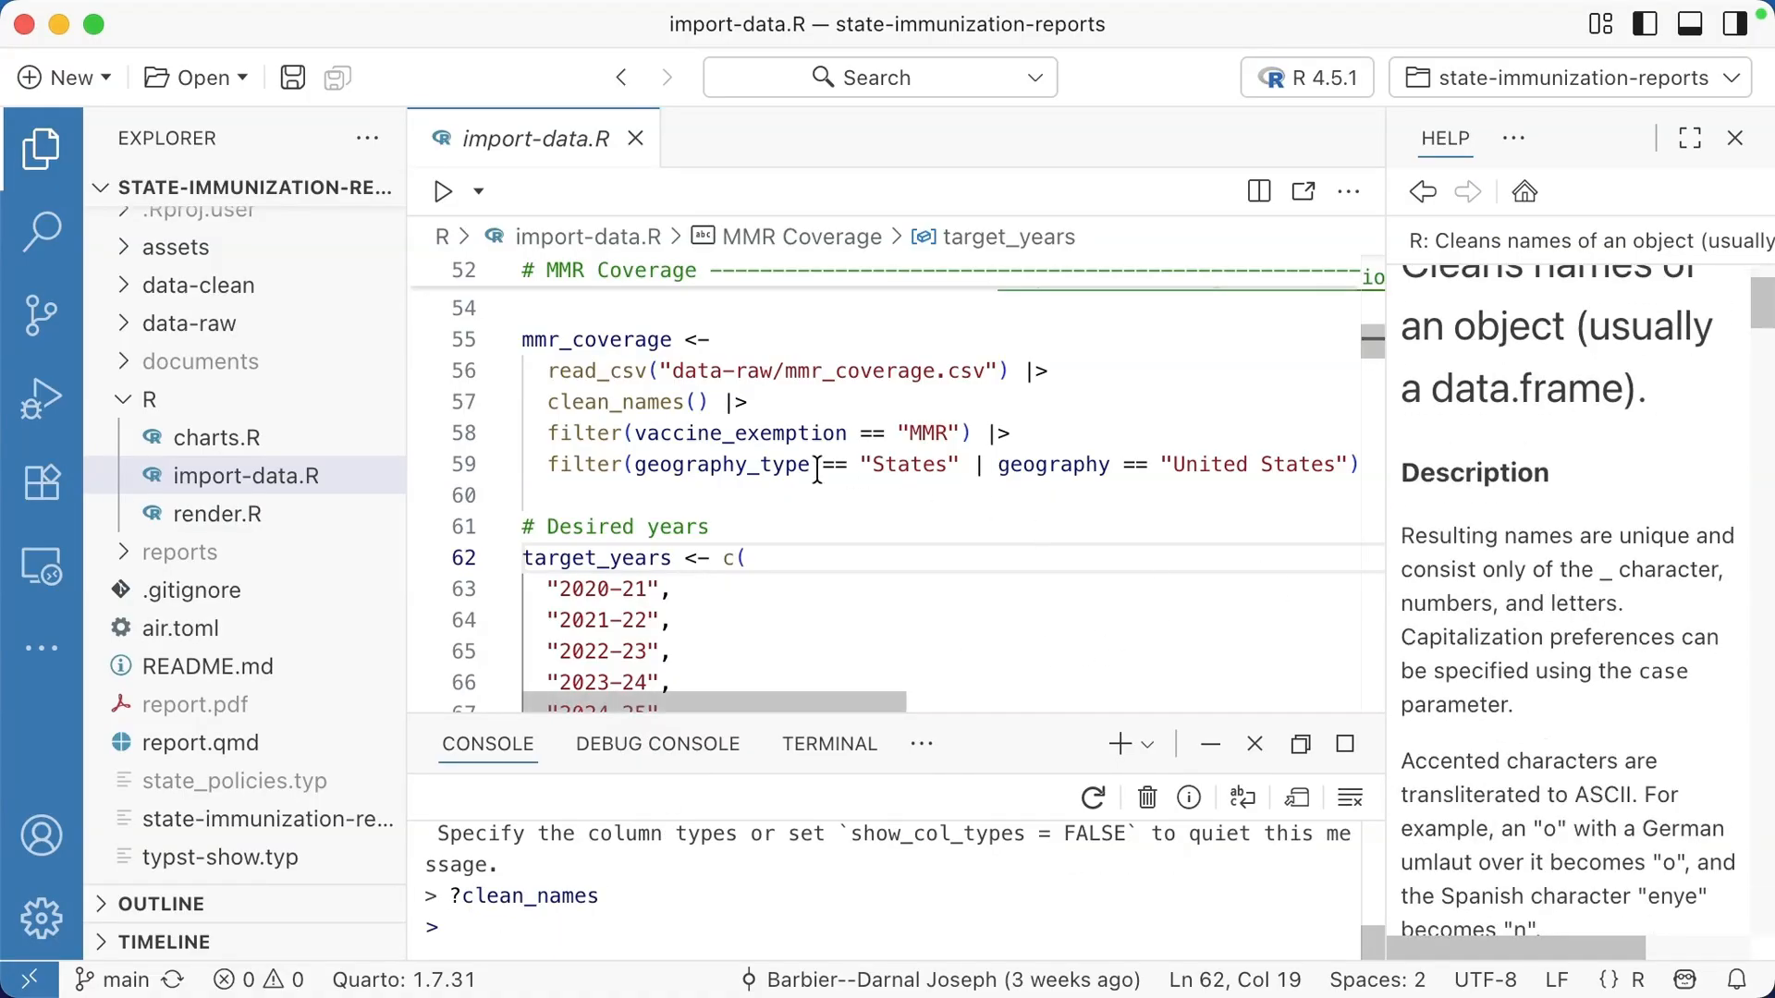
{"action": "mouse_move", "coordinate": [634, 402]}
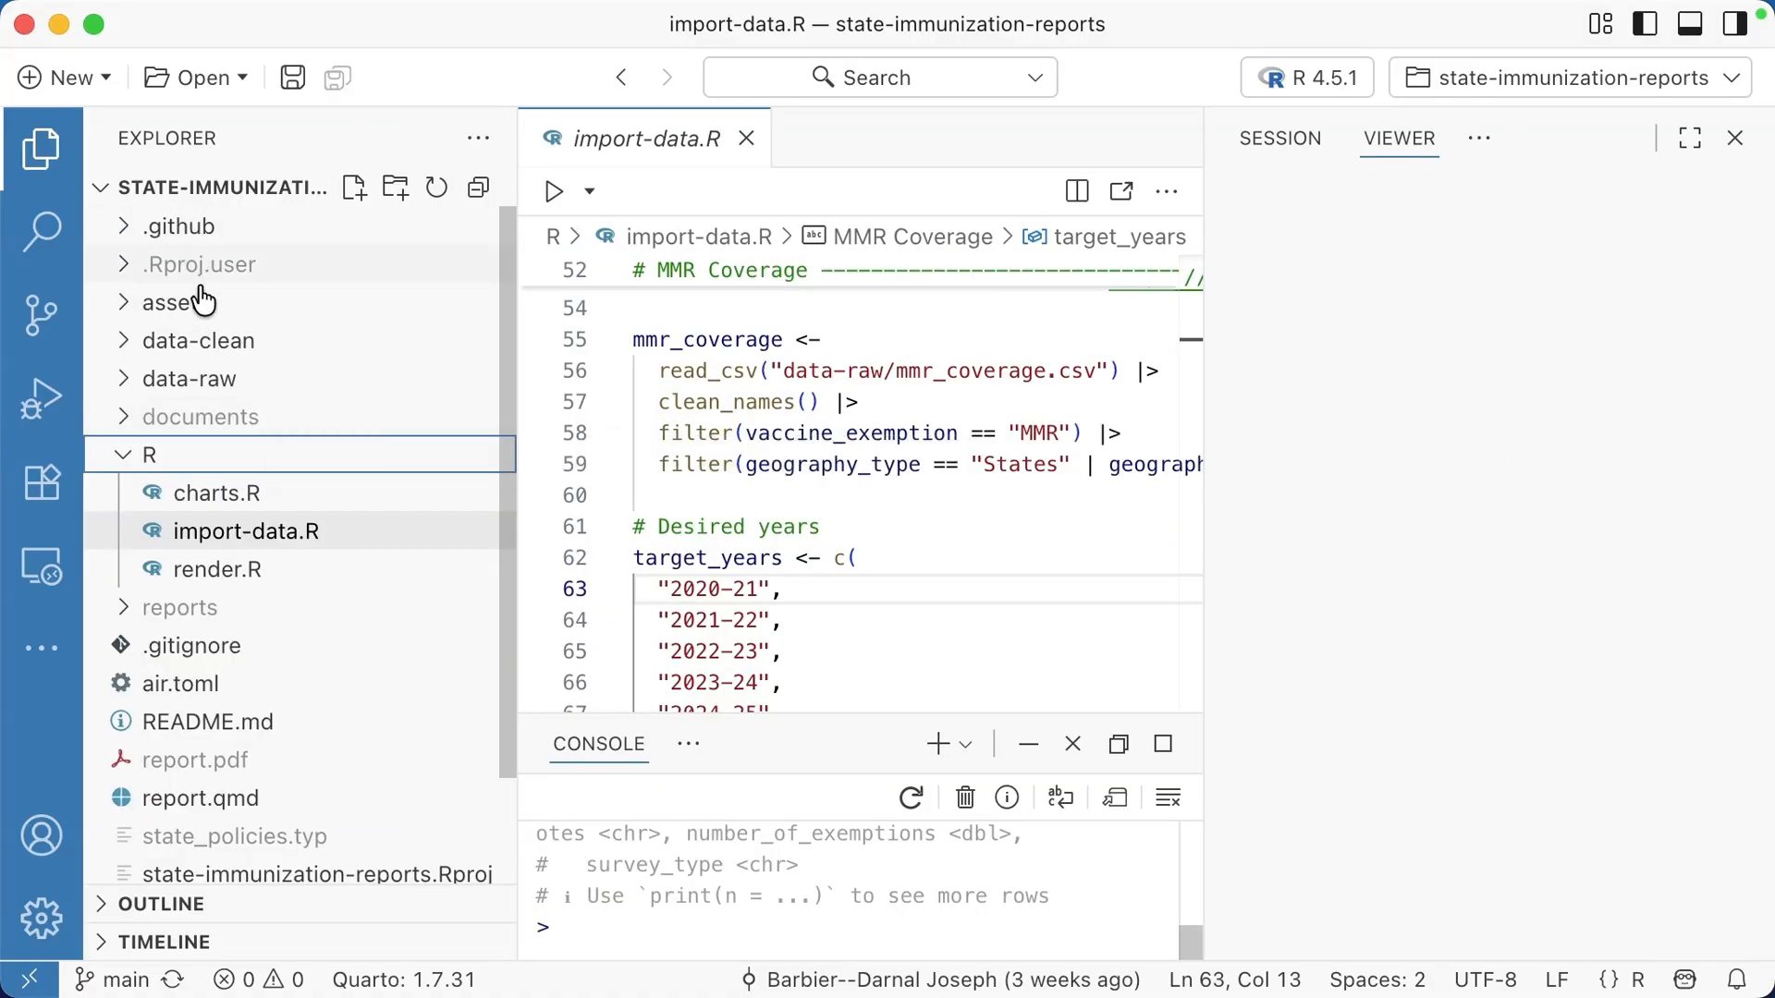
{"action": "mouse_move", "coordinate": [283, 662]}
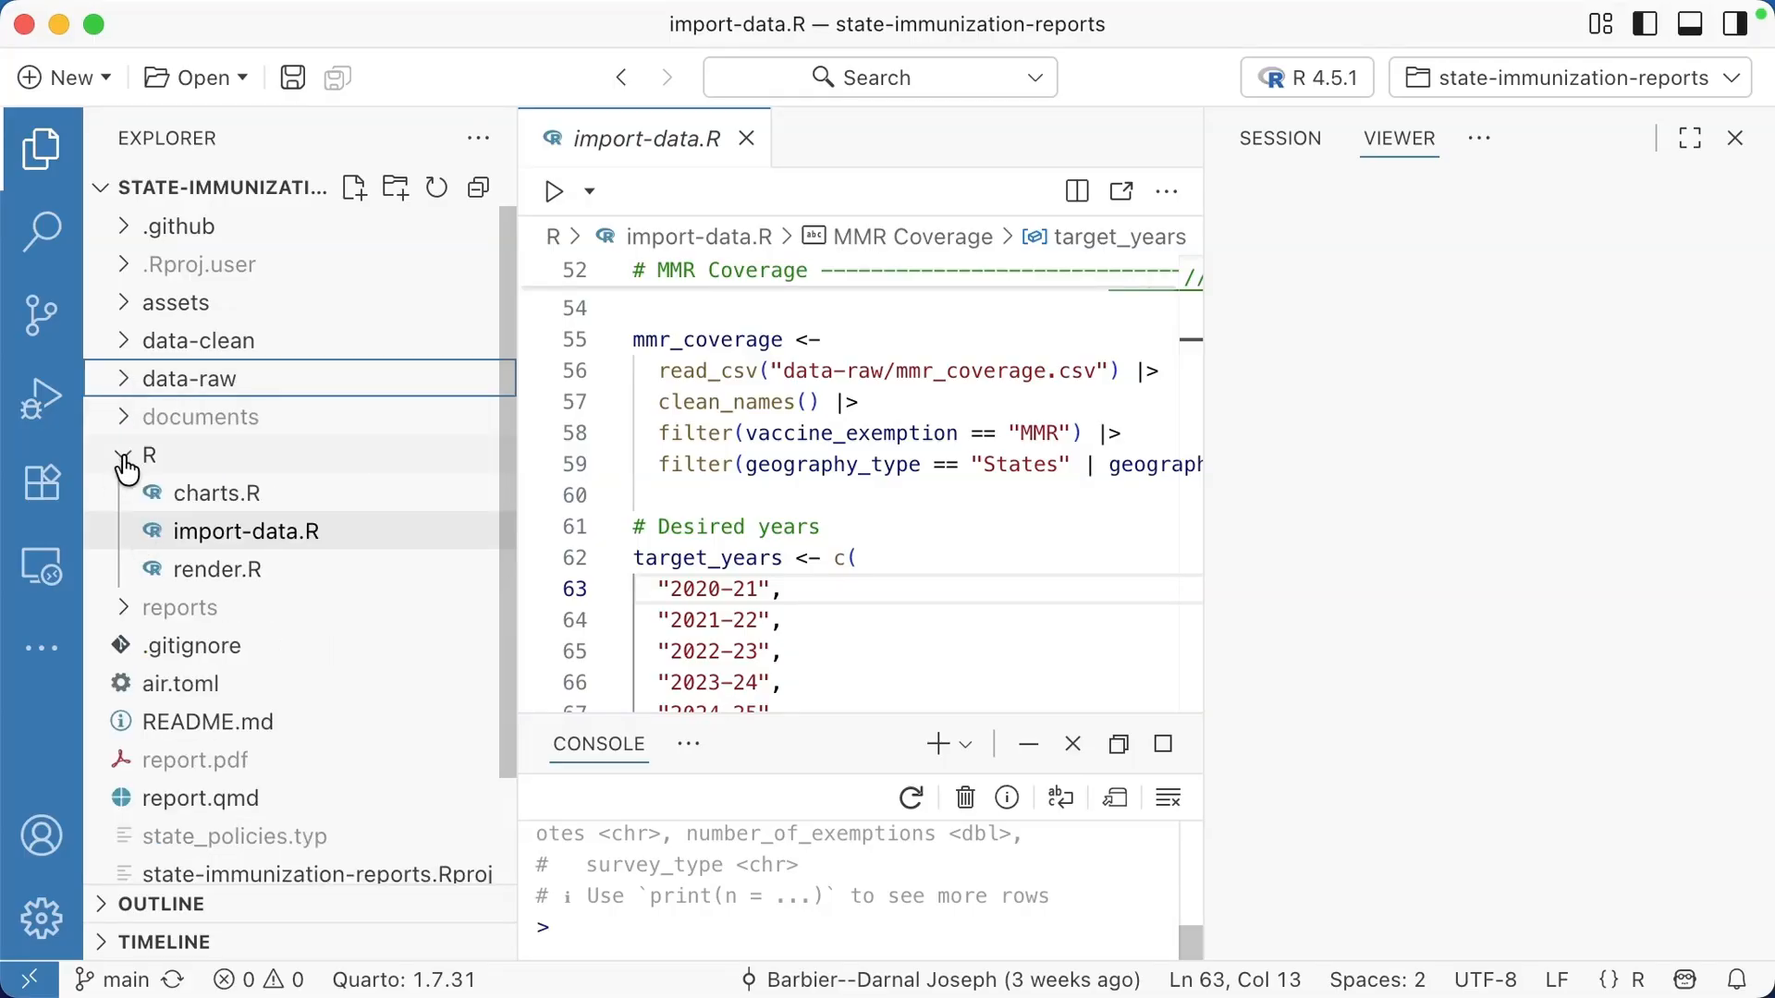
Step: Expand the assets folder to list flags, coins.svg, logo.png and the arrow images
{"action": "left_click", "coordinate": [147, 454]}
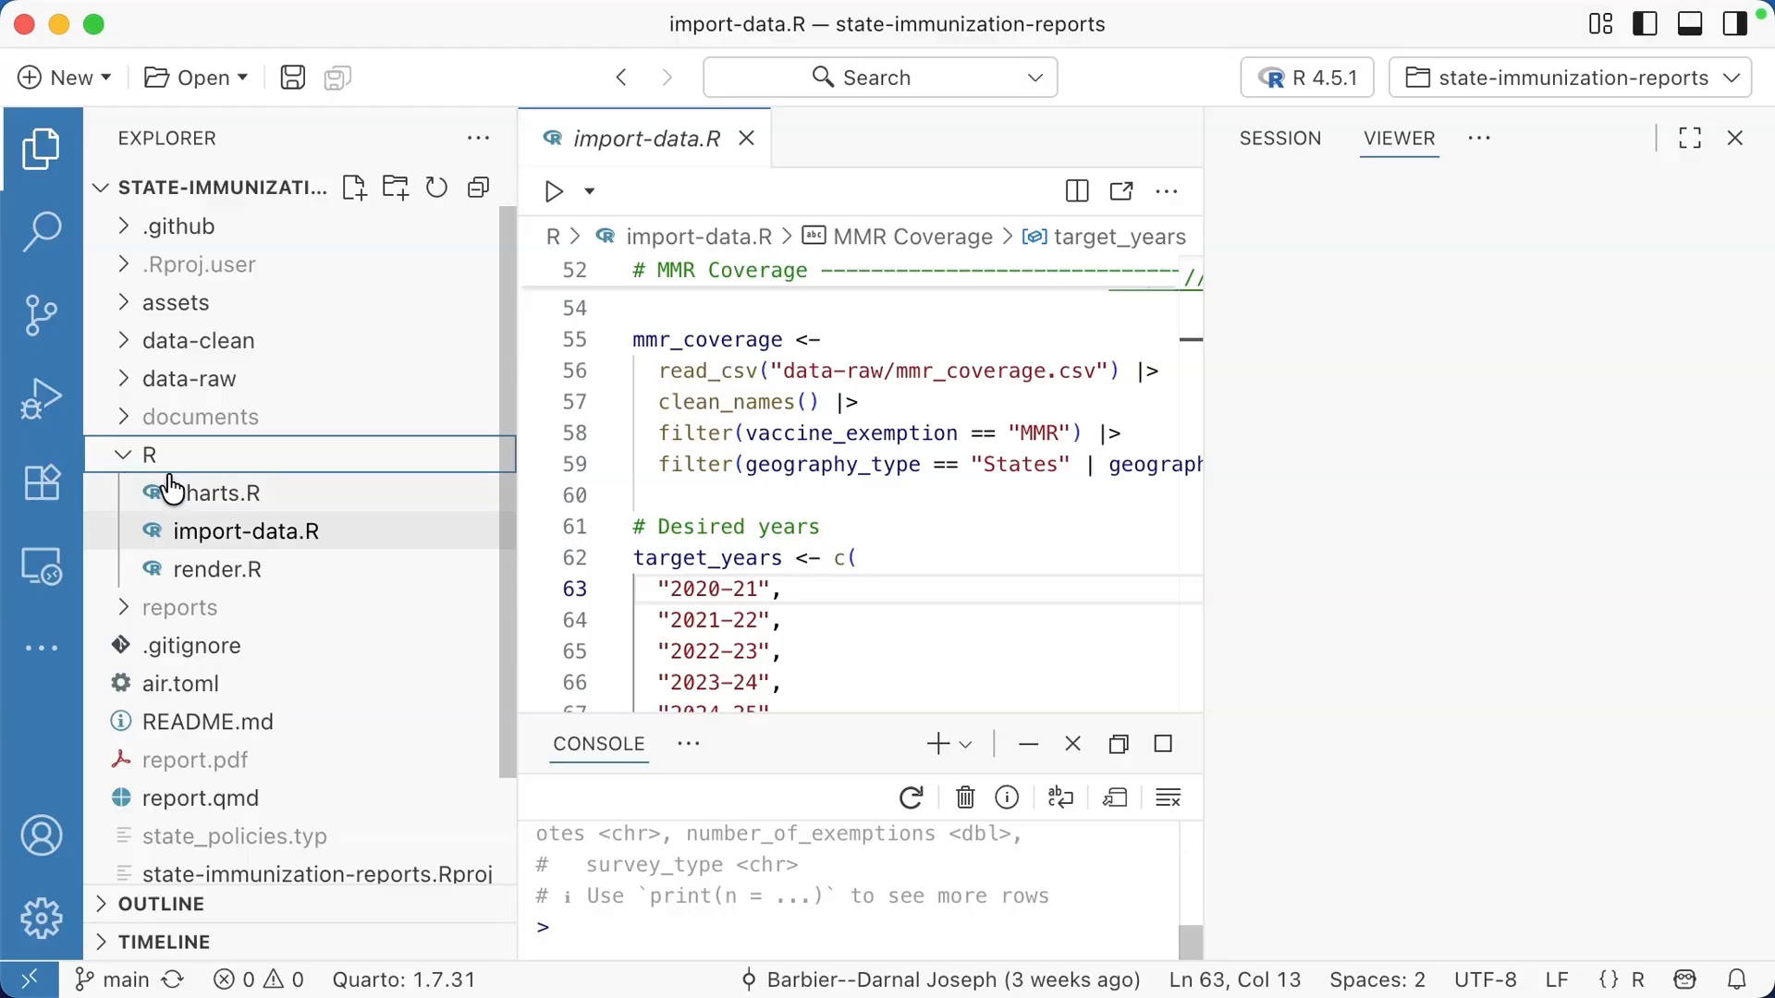
{"action": "left_click", "coordinate": [175, 303]}
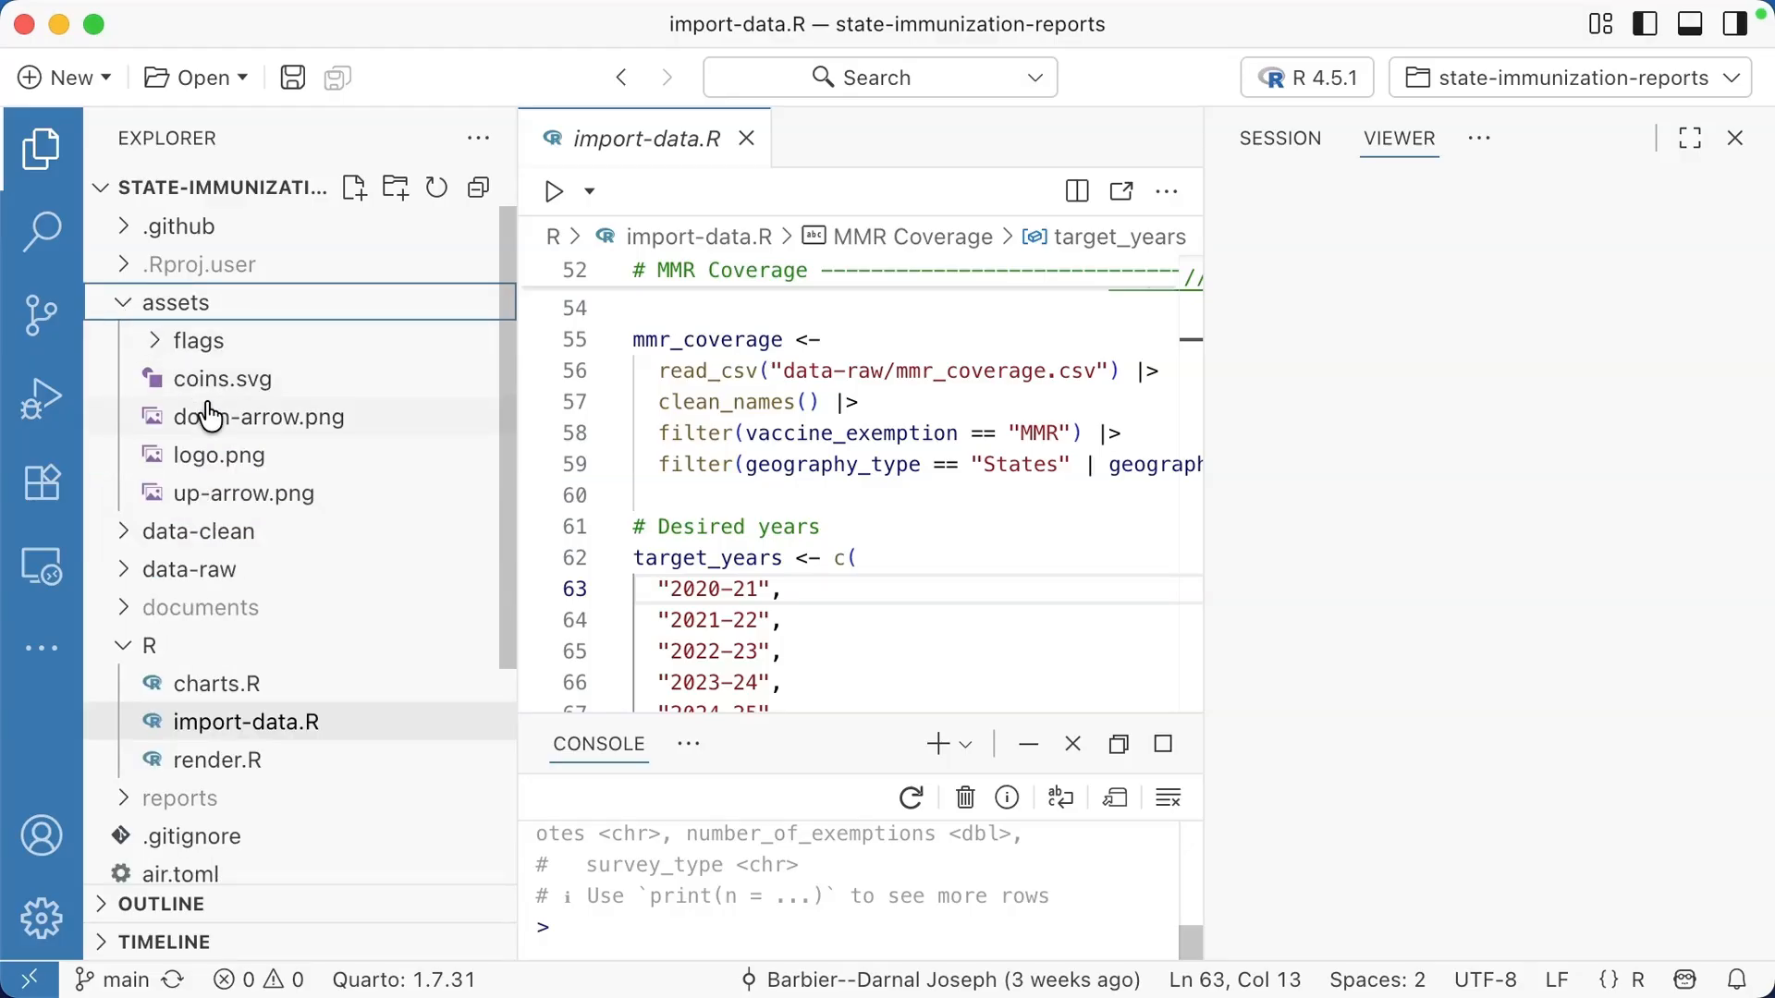
{"action": "mouse_move", "coordinate": [211, 417]}
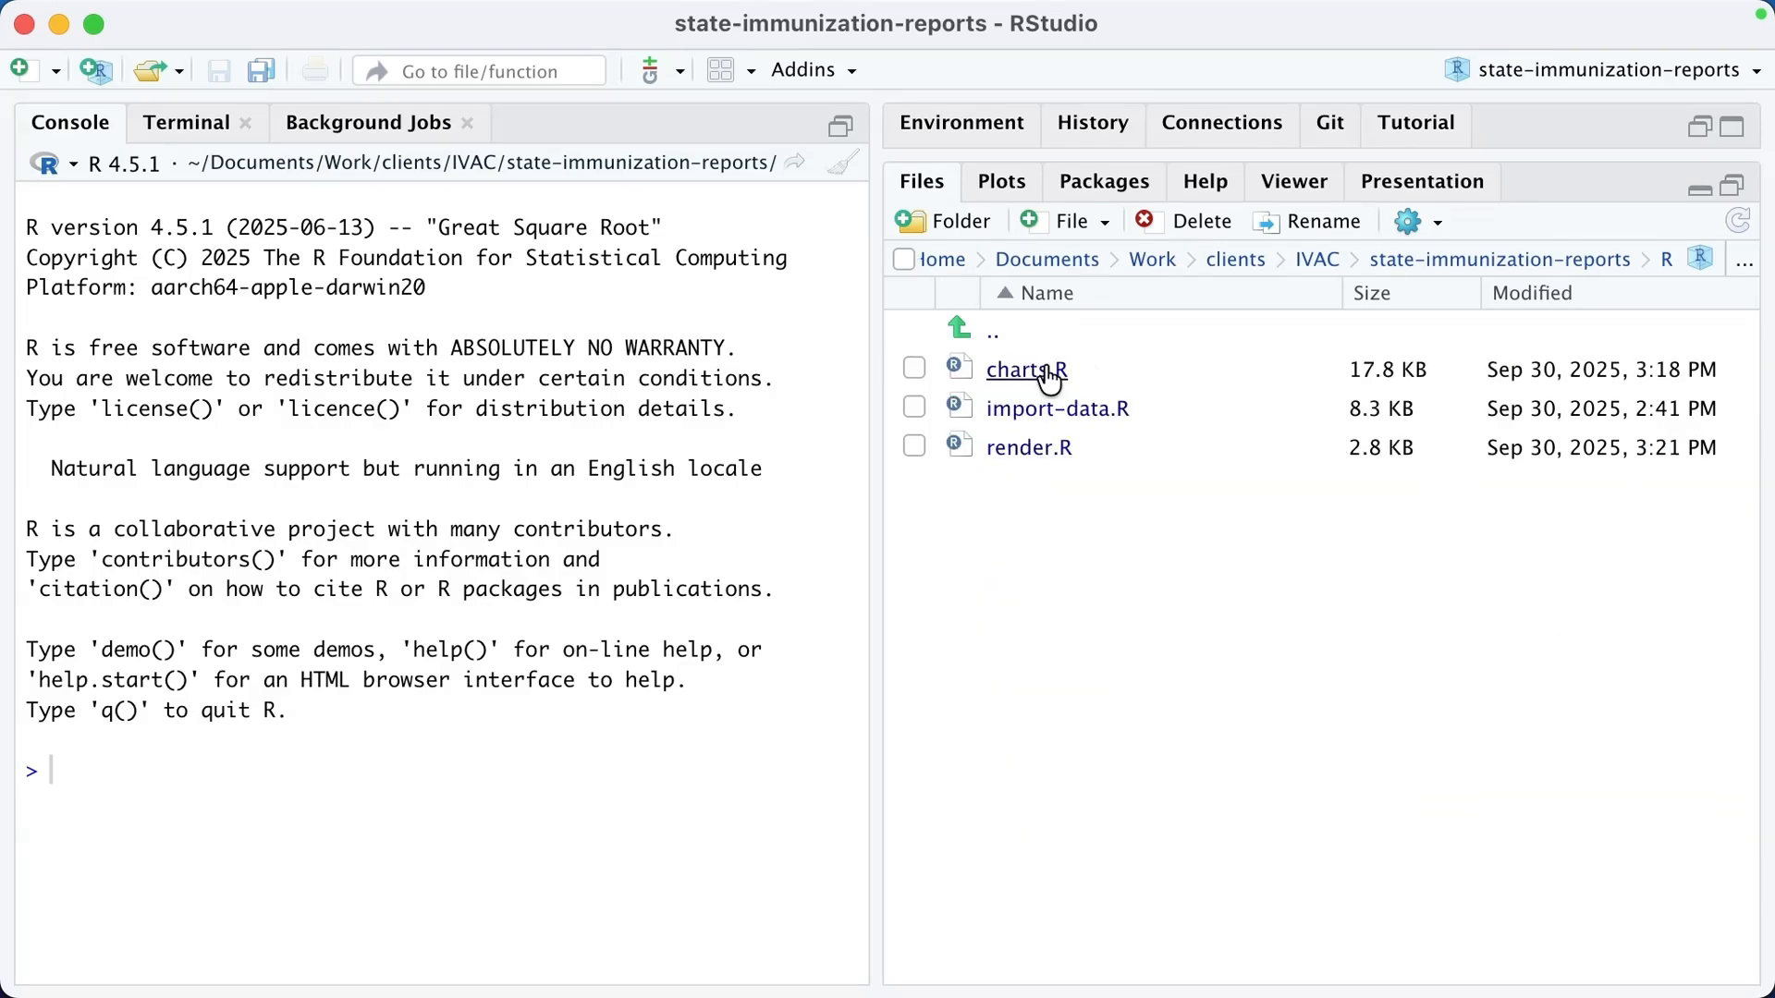
Step: In RStudio, open import-data.R, browse the assets folder, then return to the project root
{"action": "left_click", "coordinate": [1056, 409]}
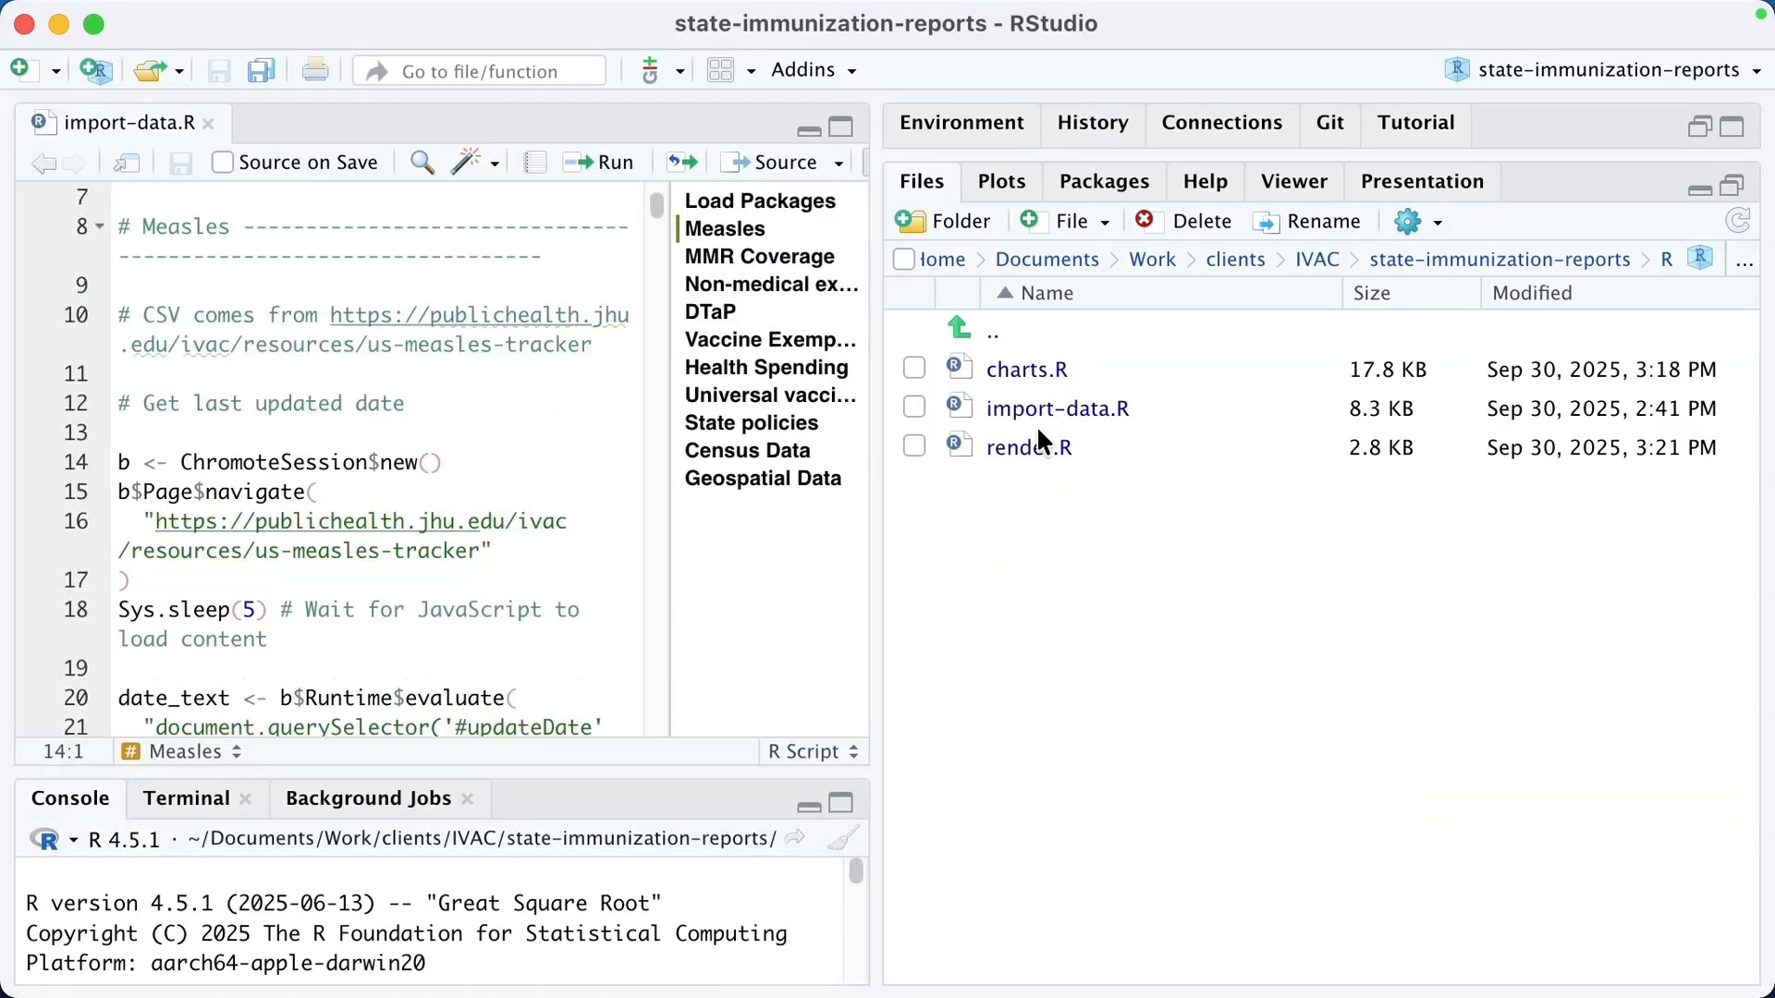
{"action": "mouse_move", "coordinate": [1550, 268]}
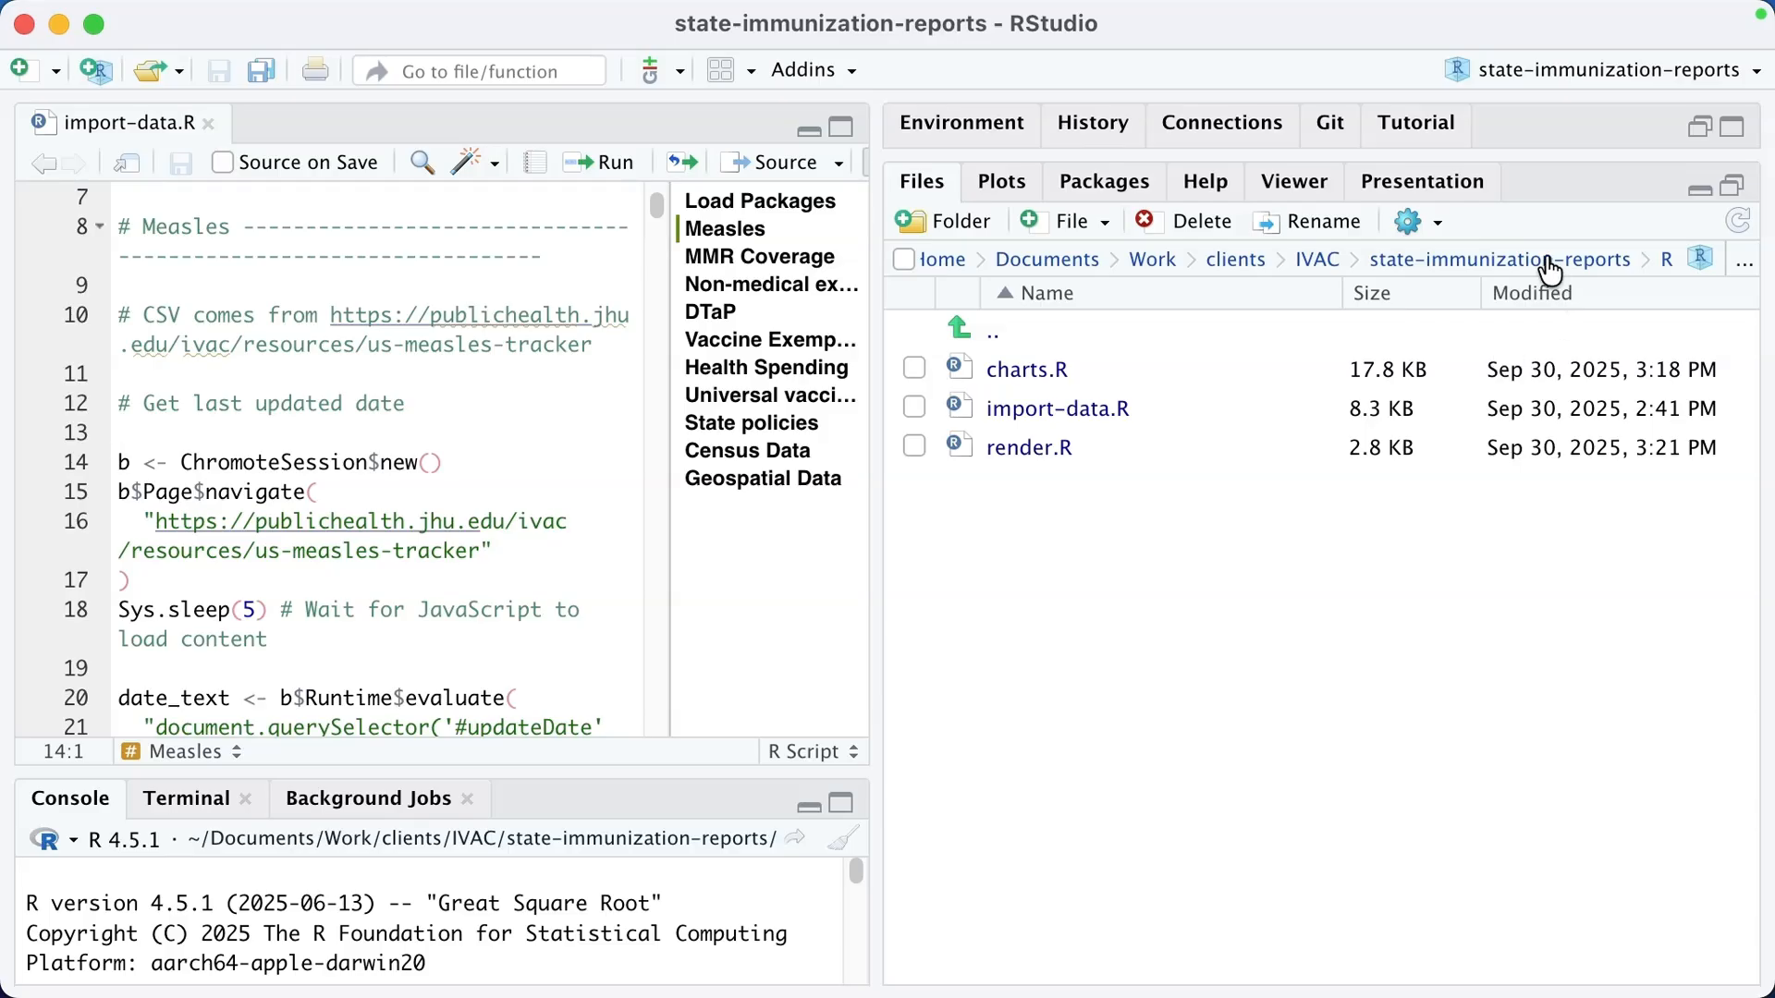
{"action": "left_click", "coordinate": [1496, 259]}
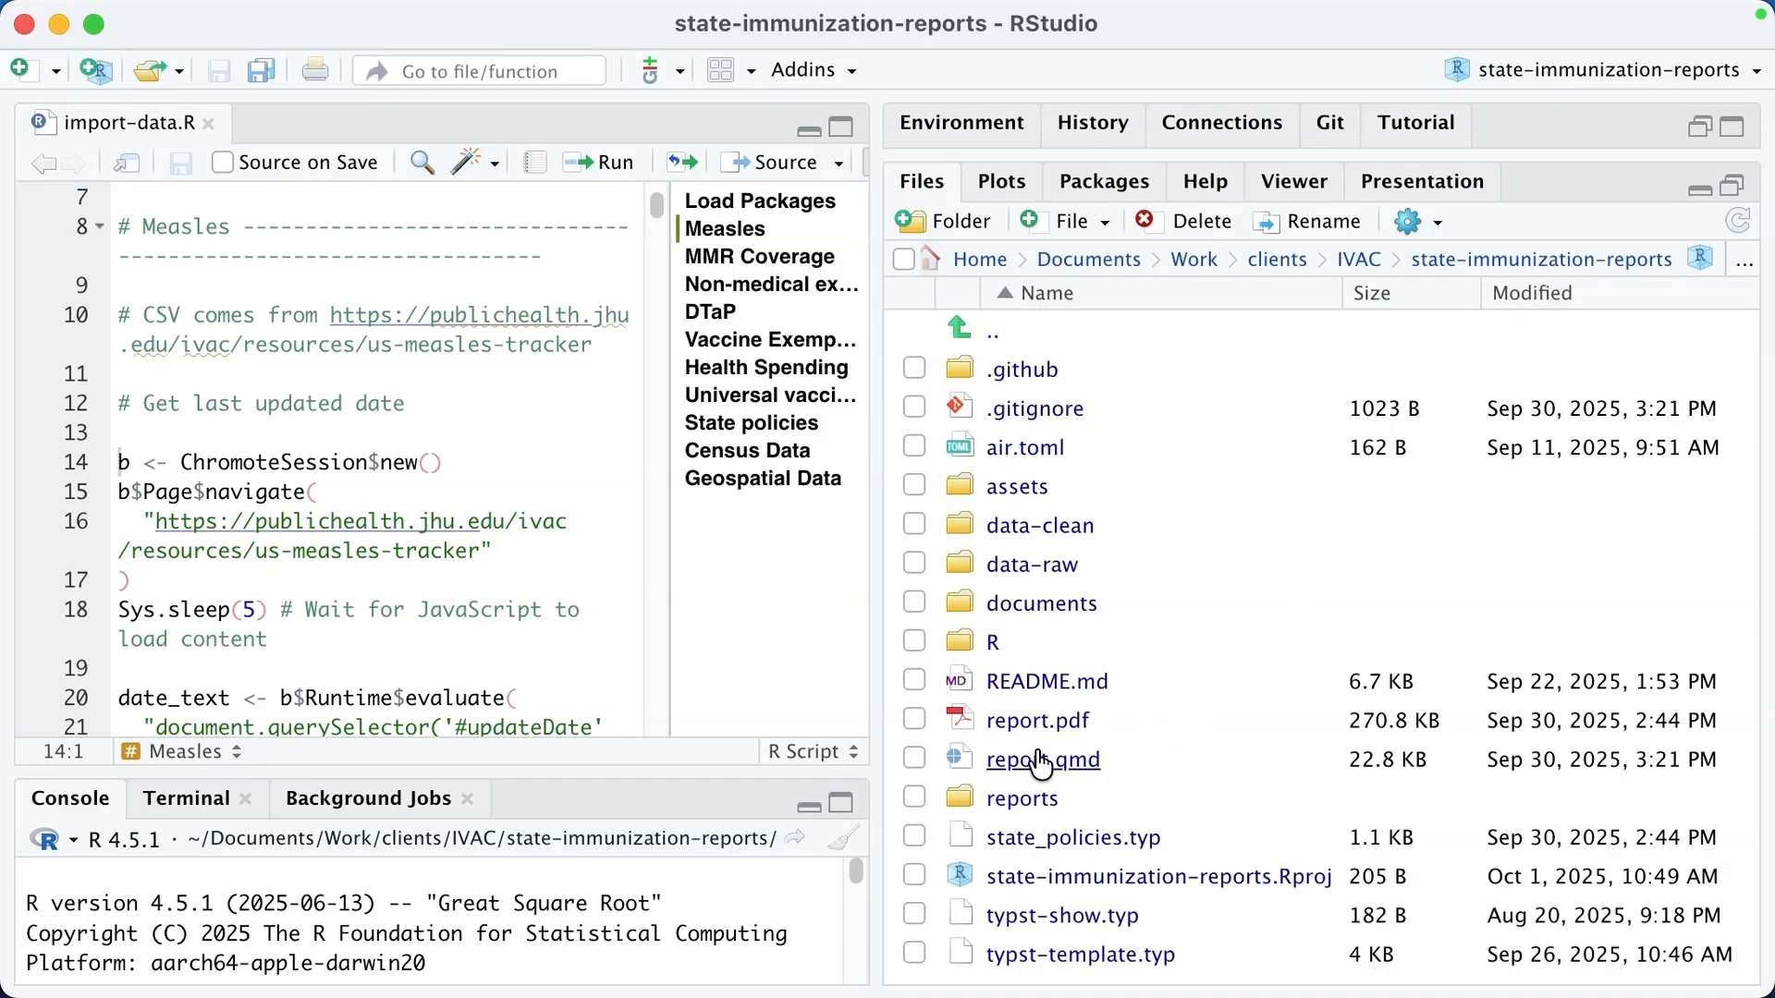
{"action": "mouse_move", "coordinate": [1007, 532]}
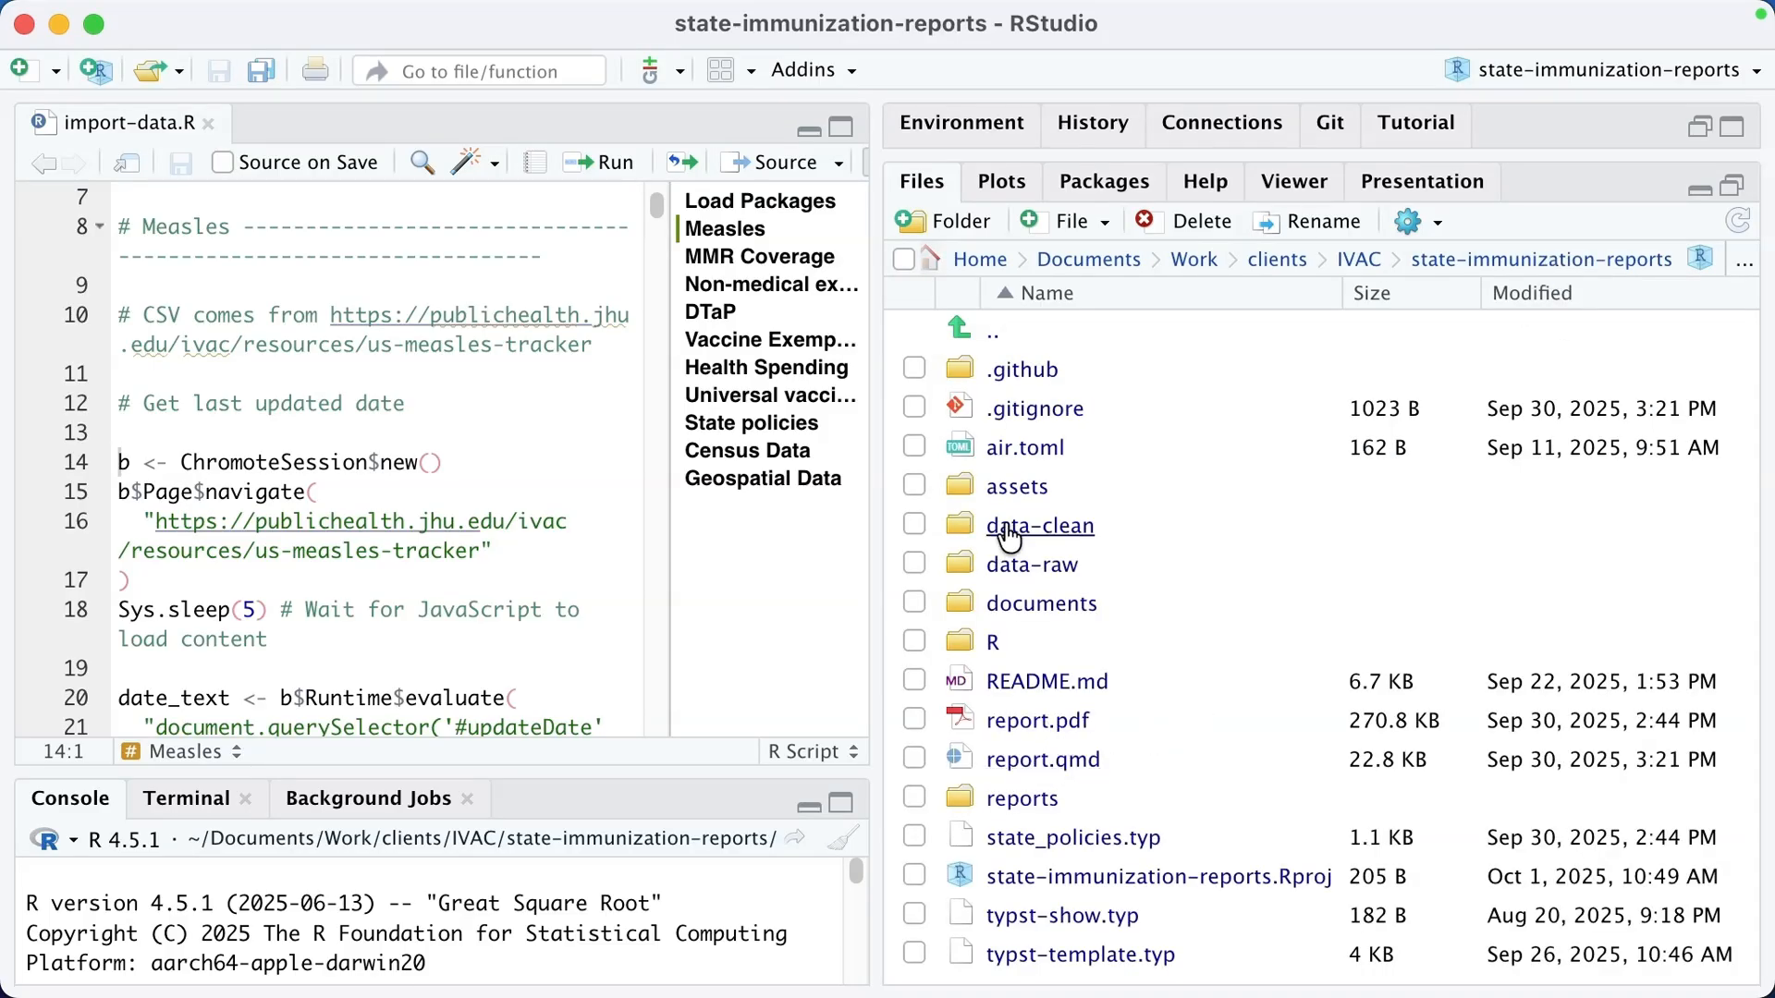
{"action": "double_click", "coordinate": [1015, 485]}
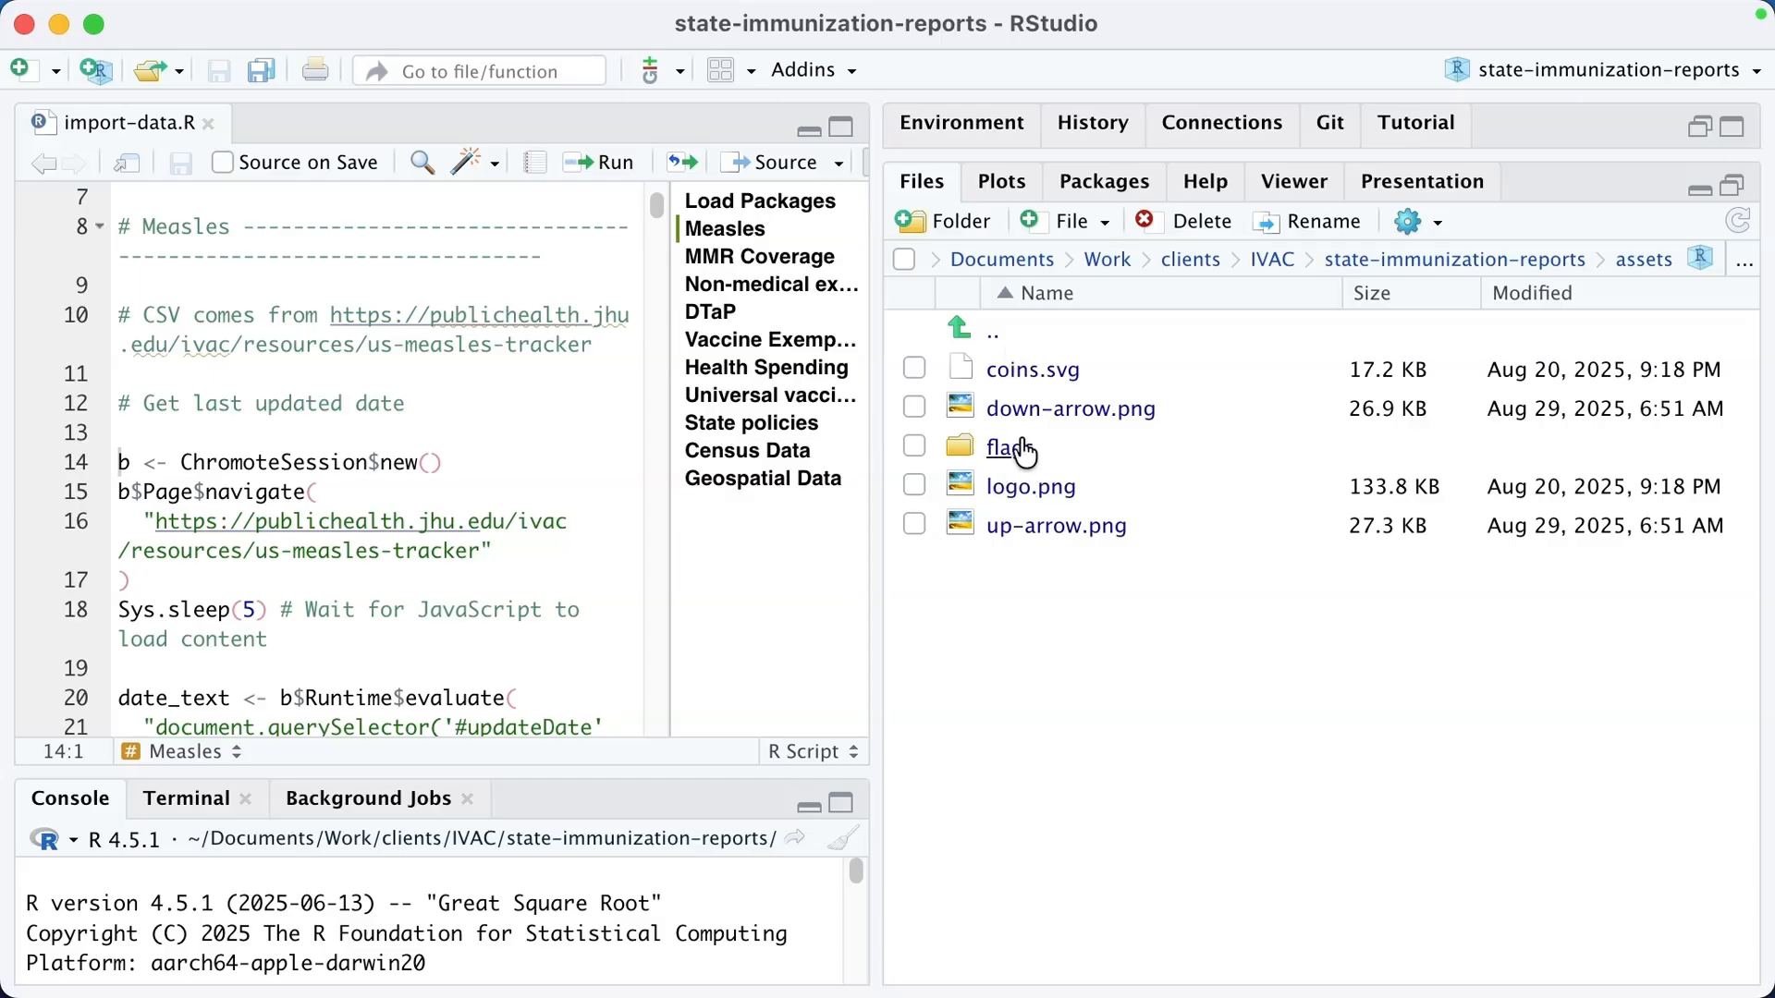
{"action": "mouse_move", "coordinate": [1556, 259]}
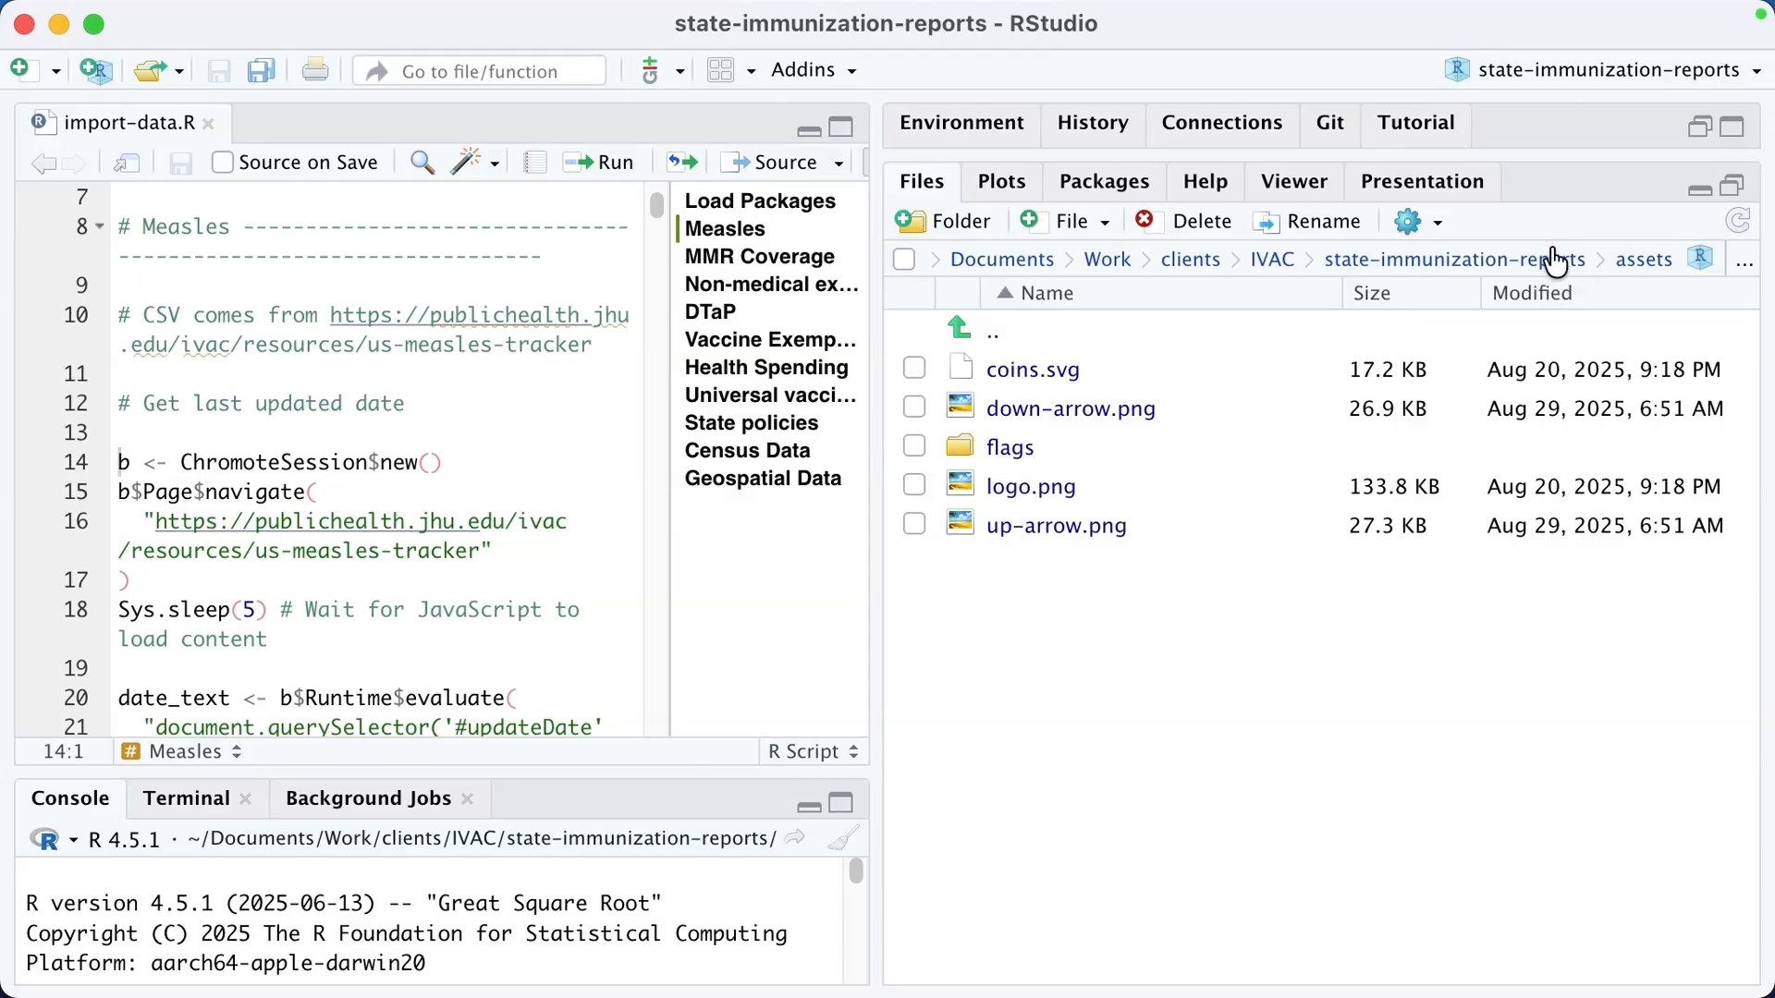
{"action": "left_click", "coordinate": [1461, 259]}
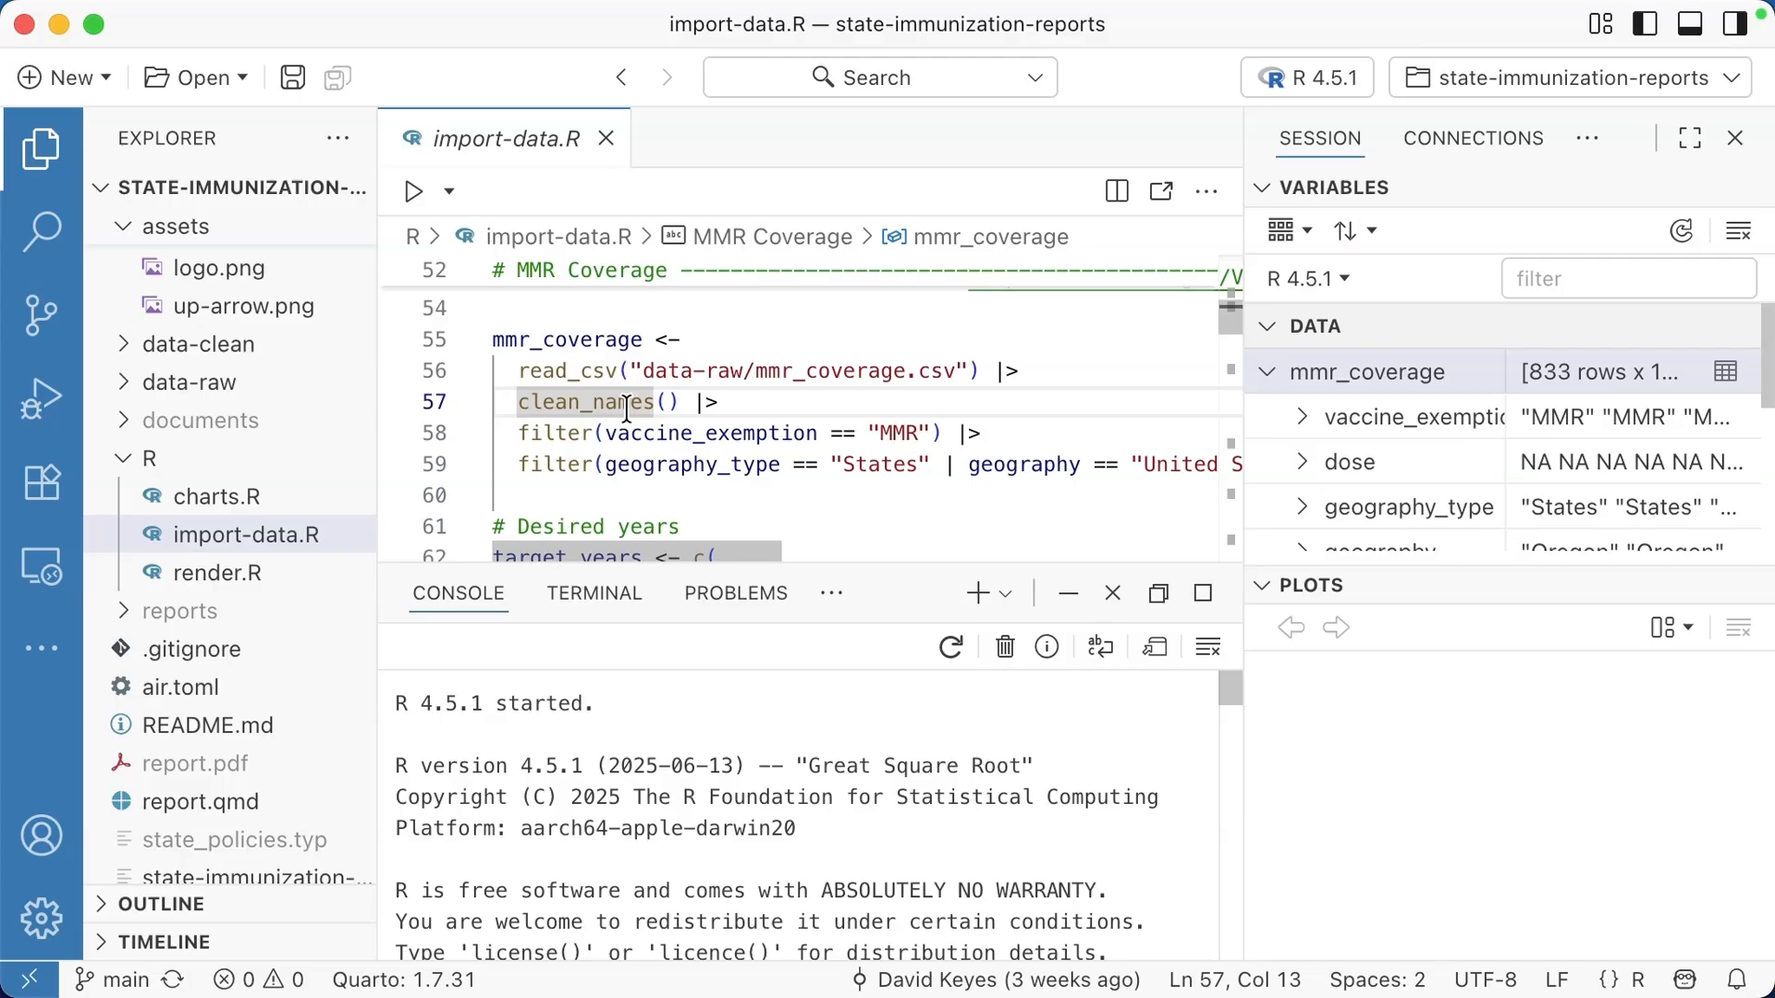
Step: Search the whole project for mmr_coverage, finding 18 matches
{"action": "left_click", "coordinate": [42, 230]}
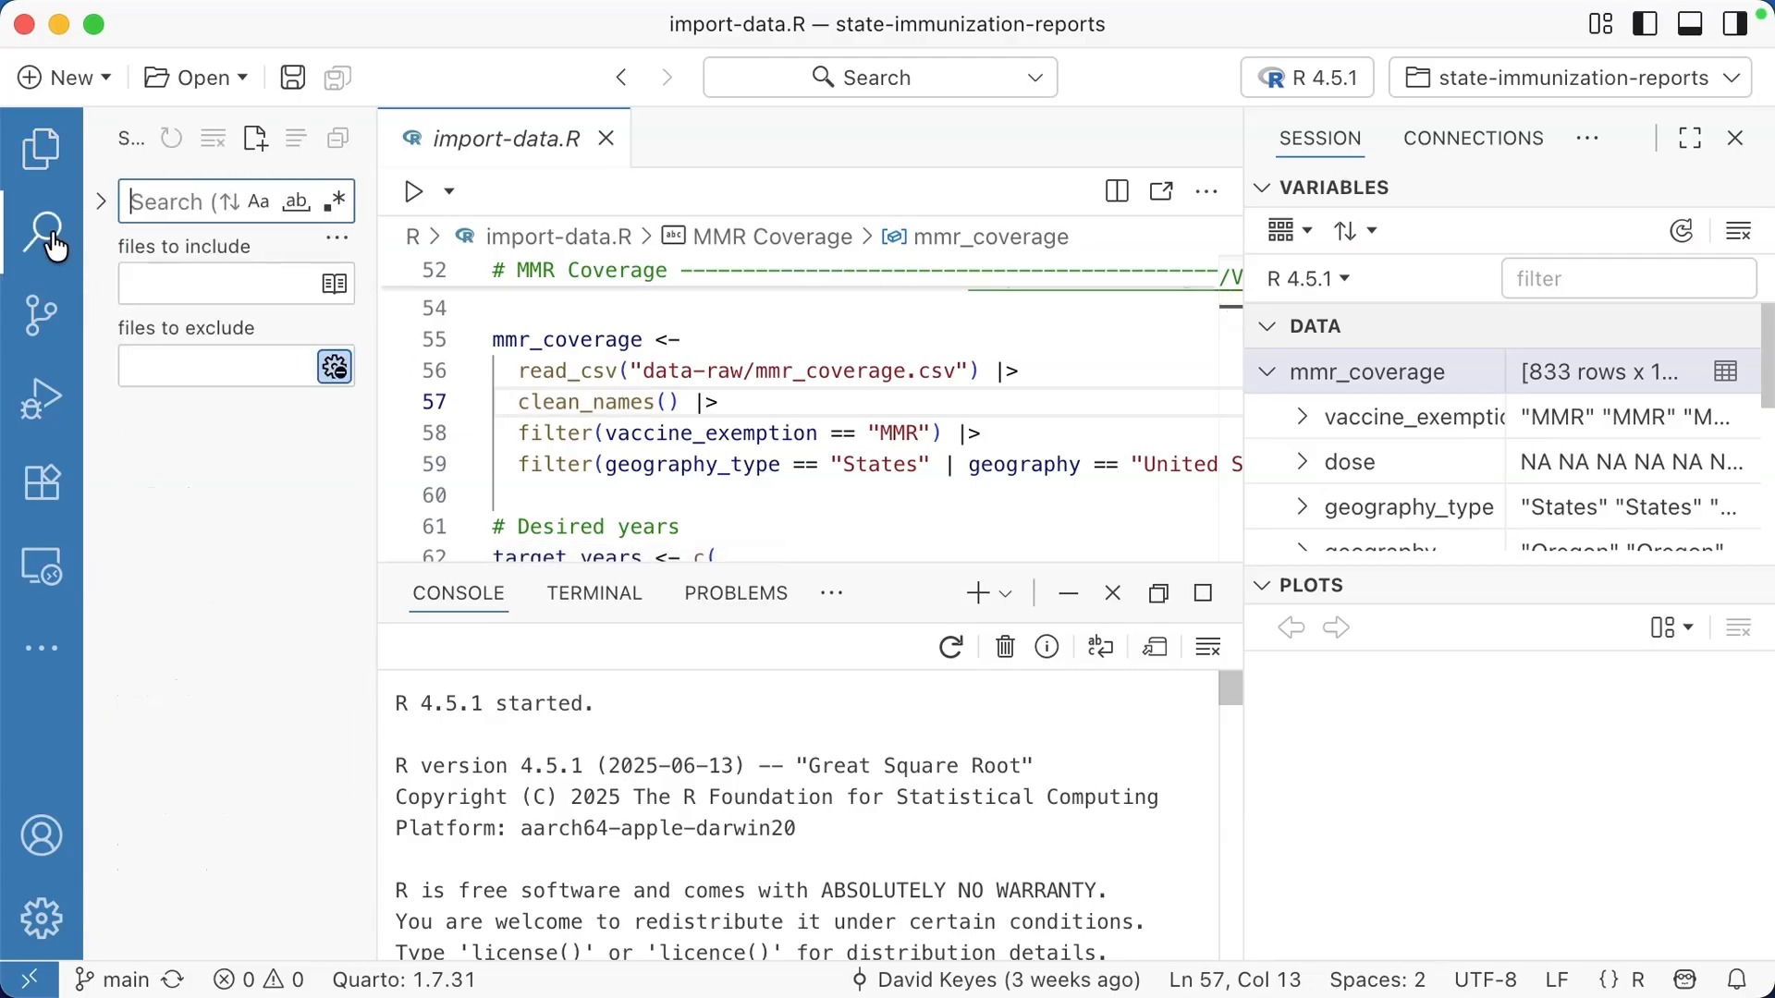
{"action": "mouse_move", "coordinate": [130, 266]}
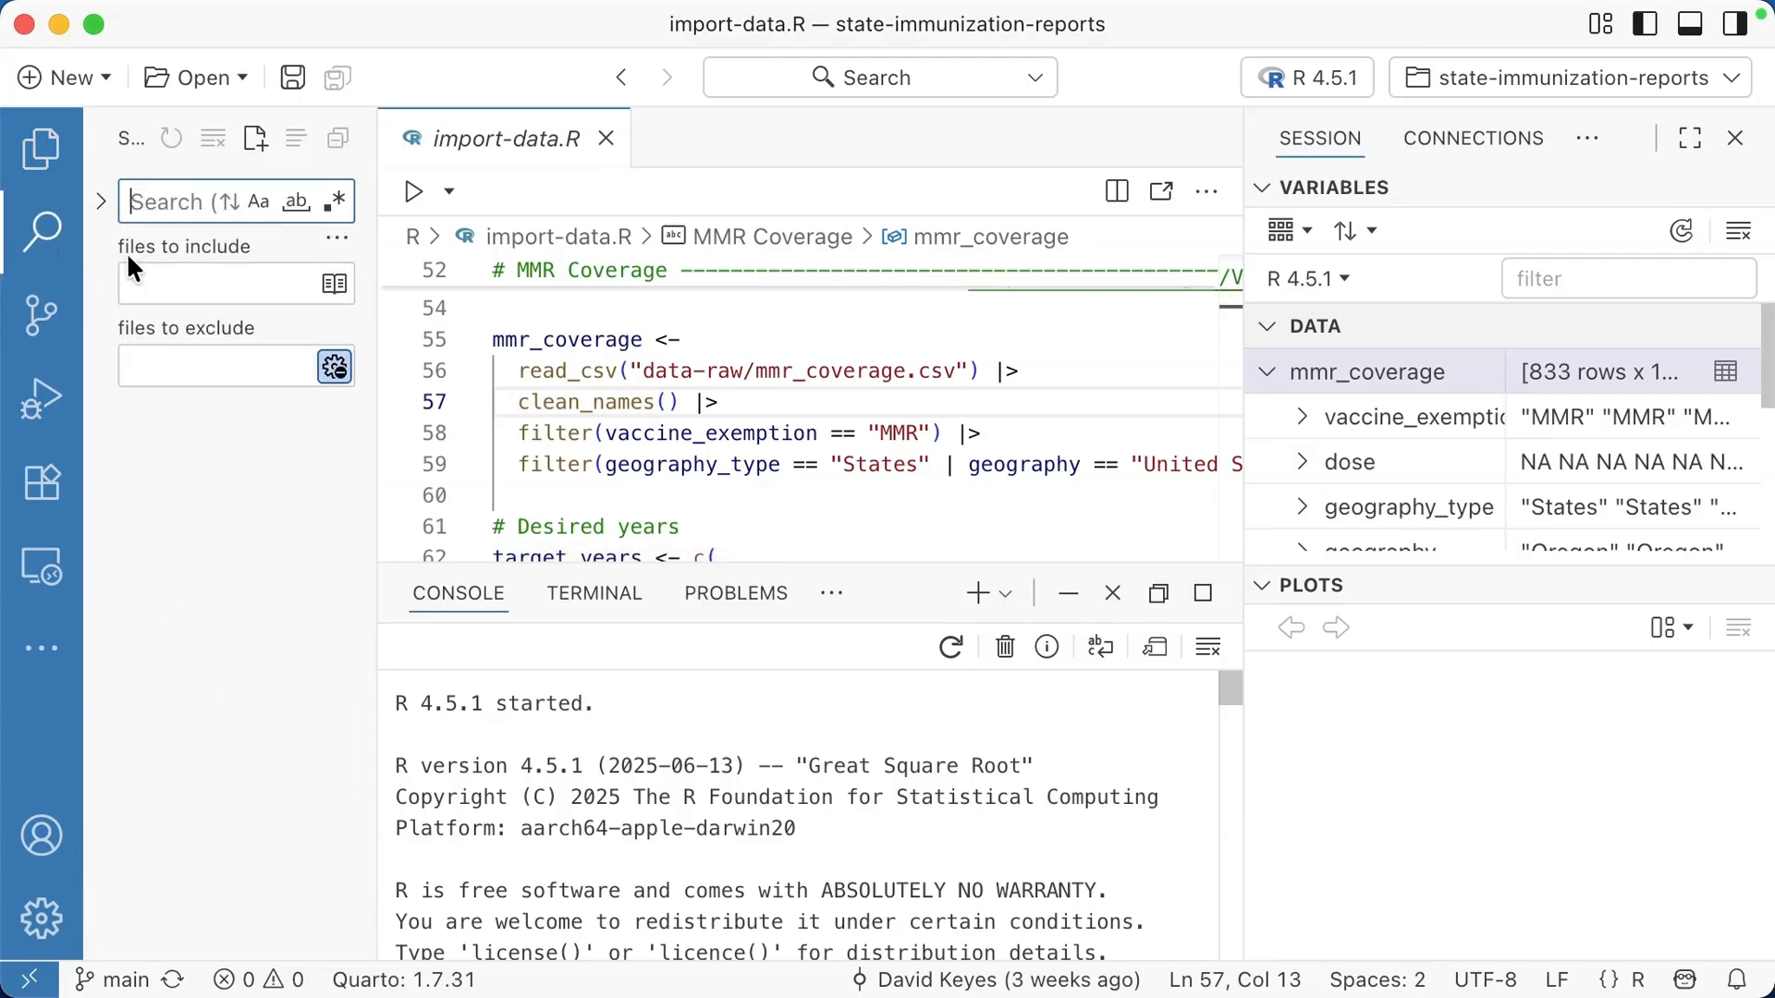
{"action": "type", "text": "mmr_cover"}
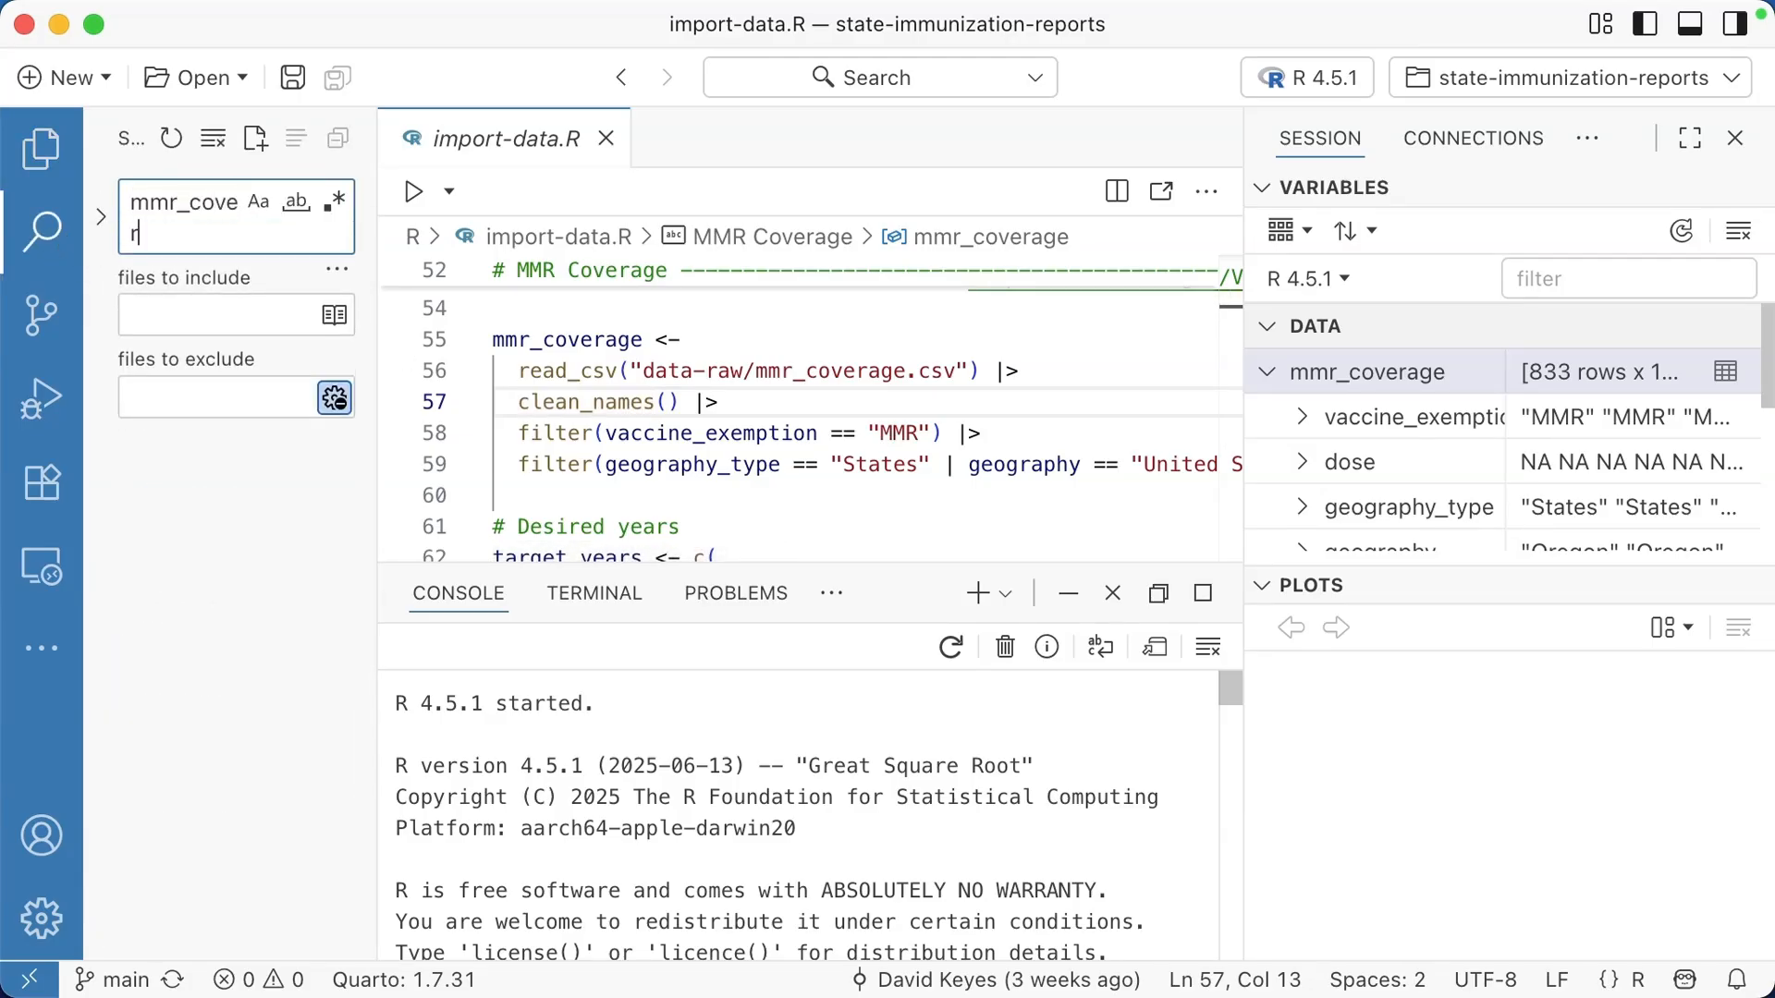
{"action": "type", "text": "rage"}
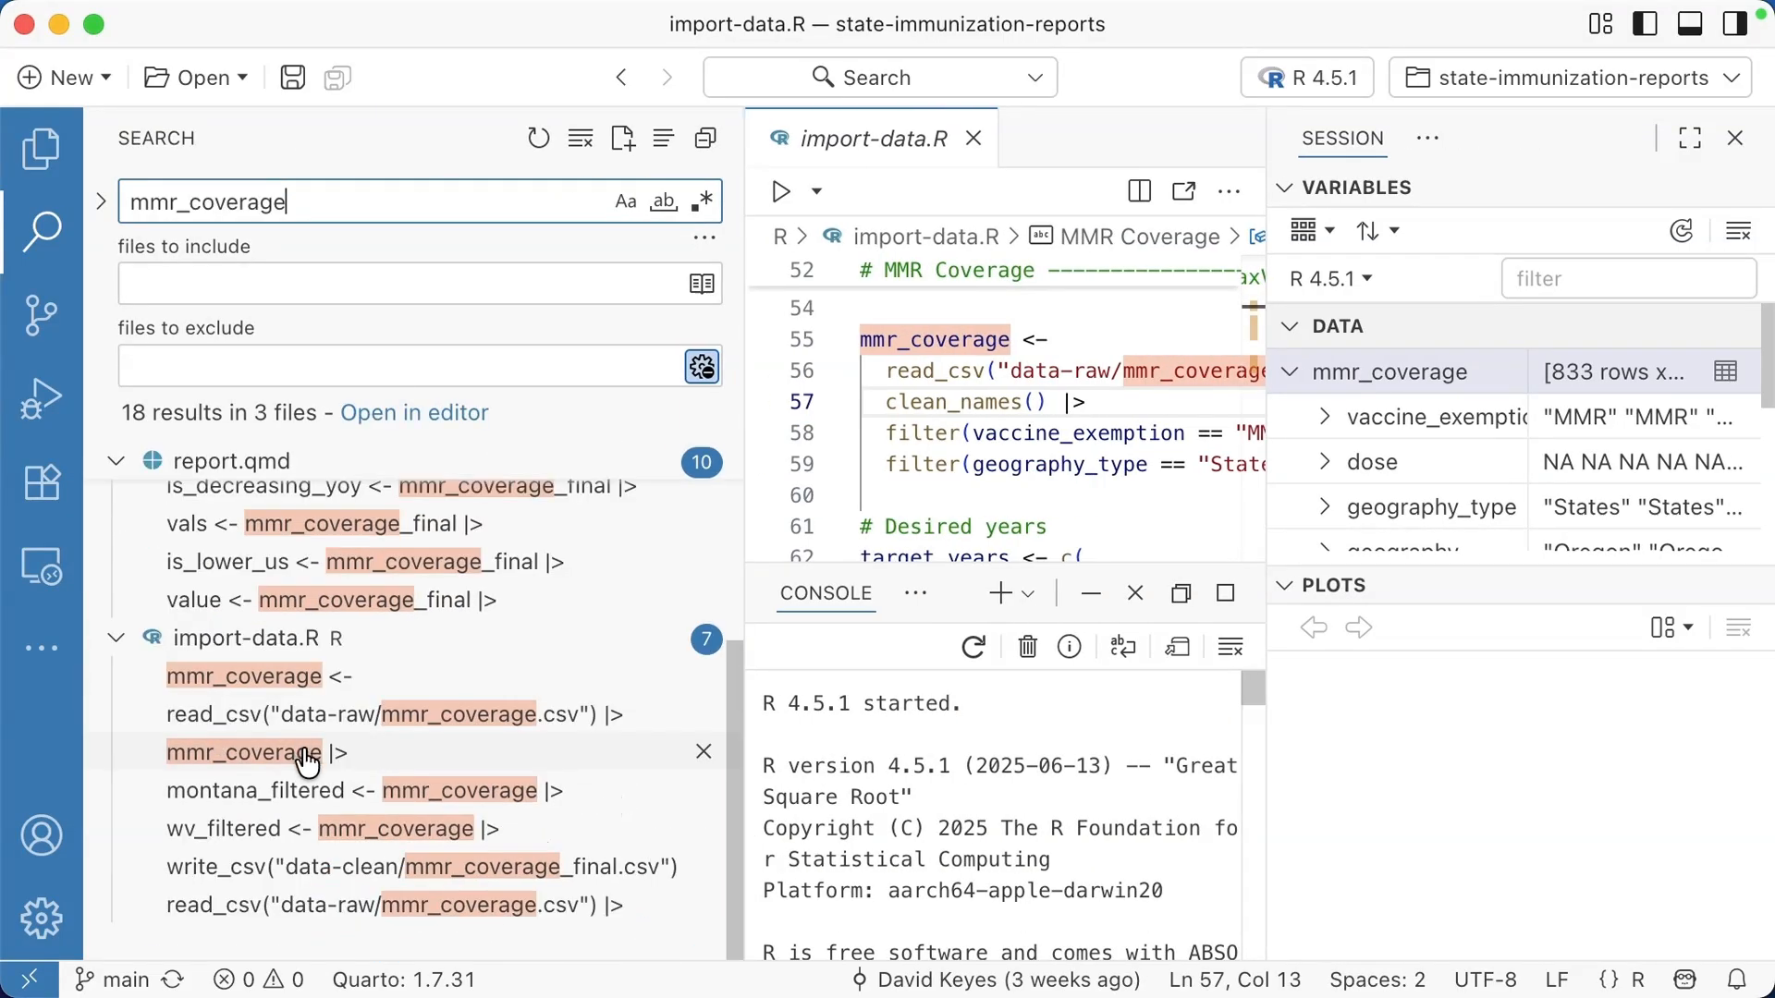
Step: Exclude .R files, narrowing results to 11 matches in README.md and report.qmd
{"action": "left_click", "coordinate": [397, 282]}
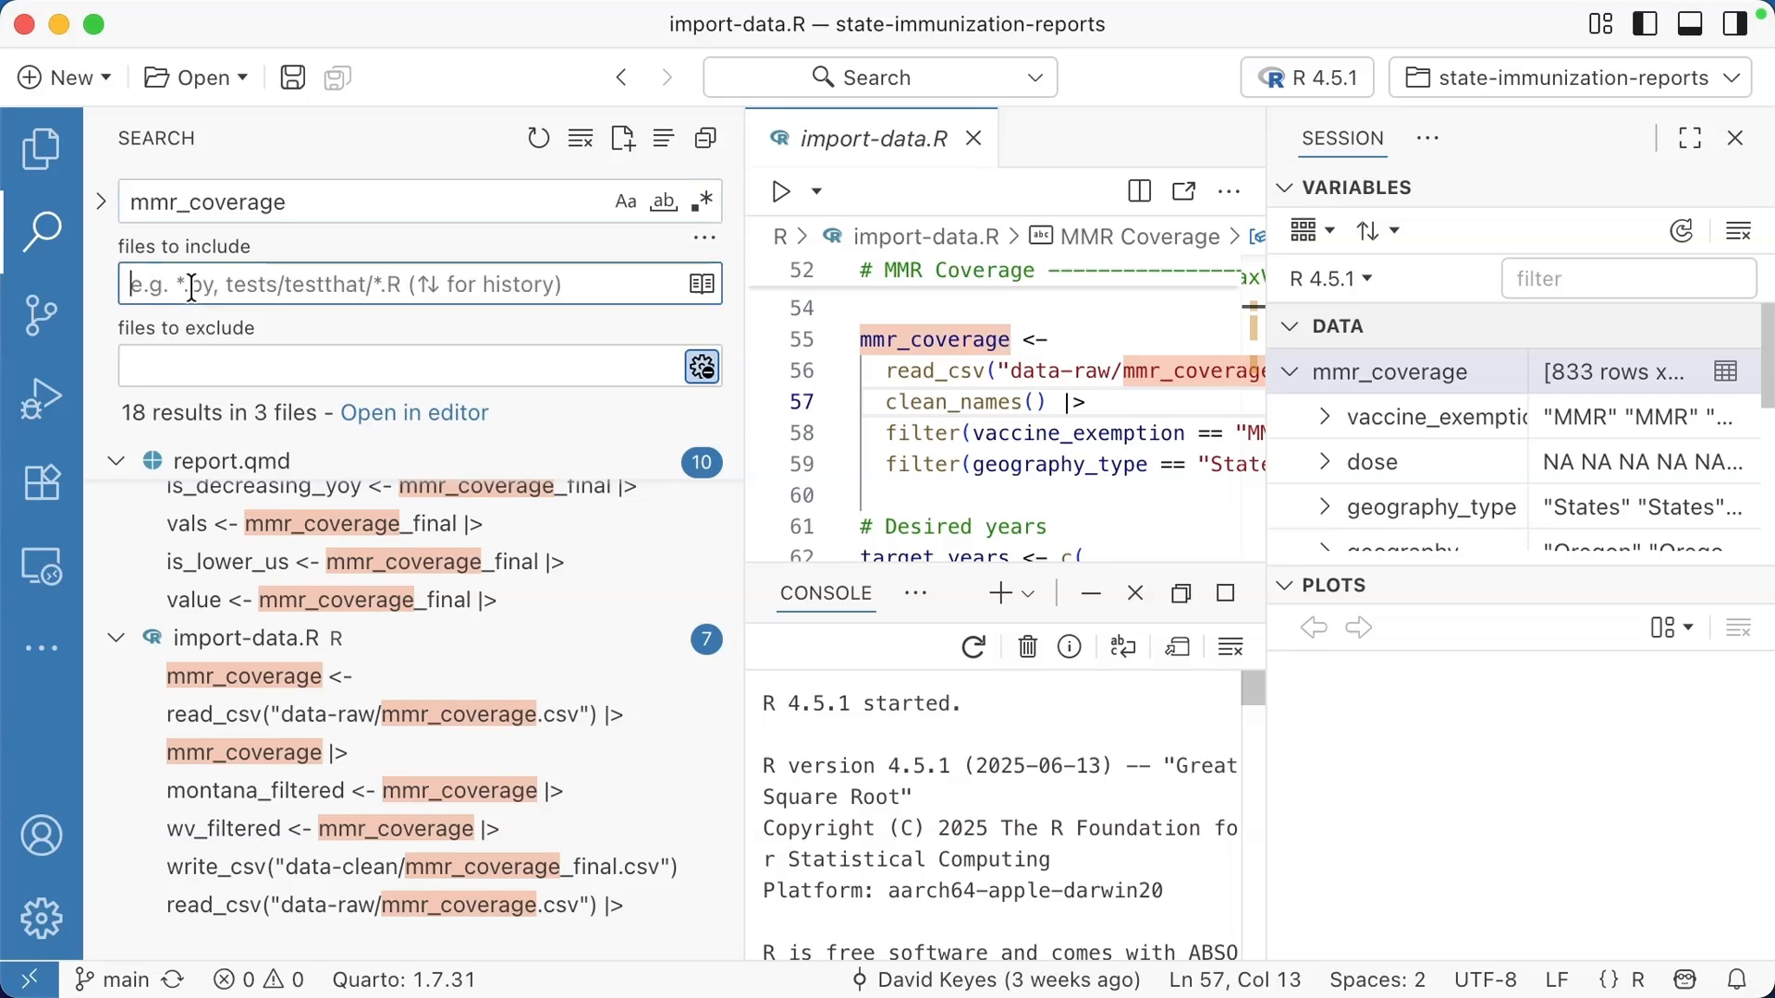
{"action": "type", "text": ".R"}
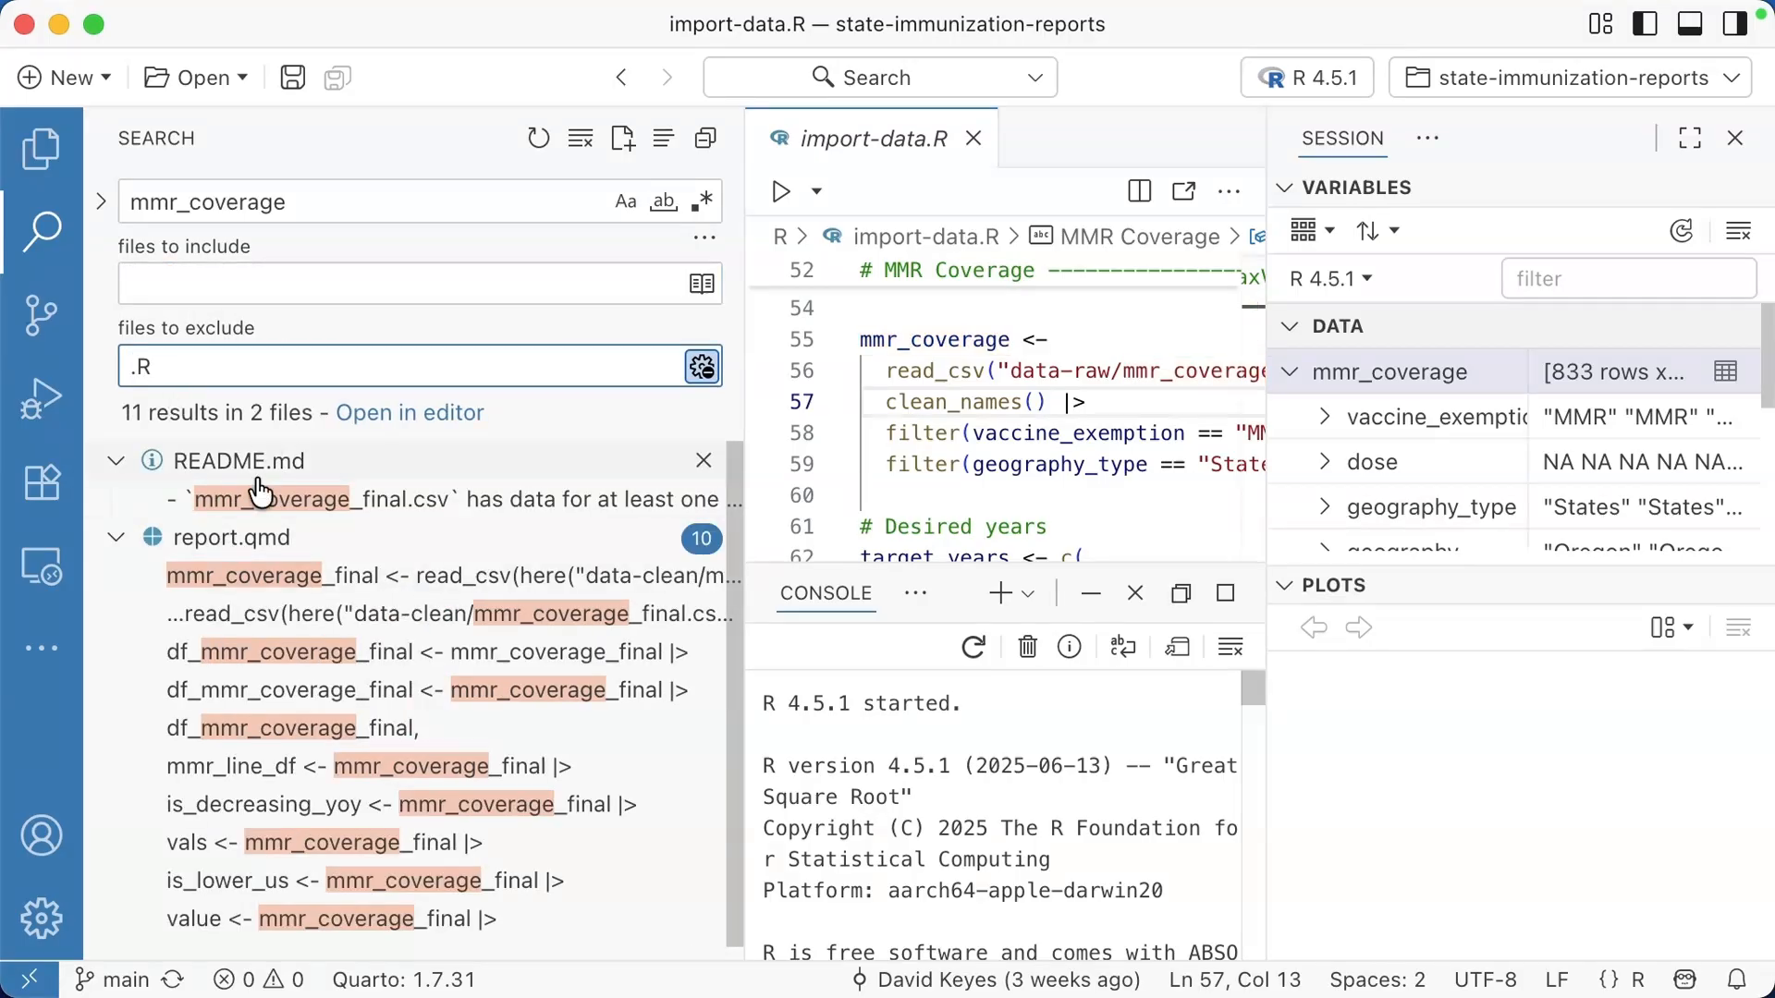
{"action": "left_click", "coordinate": [662, 202]}
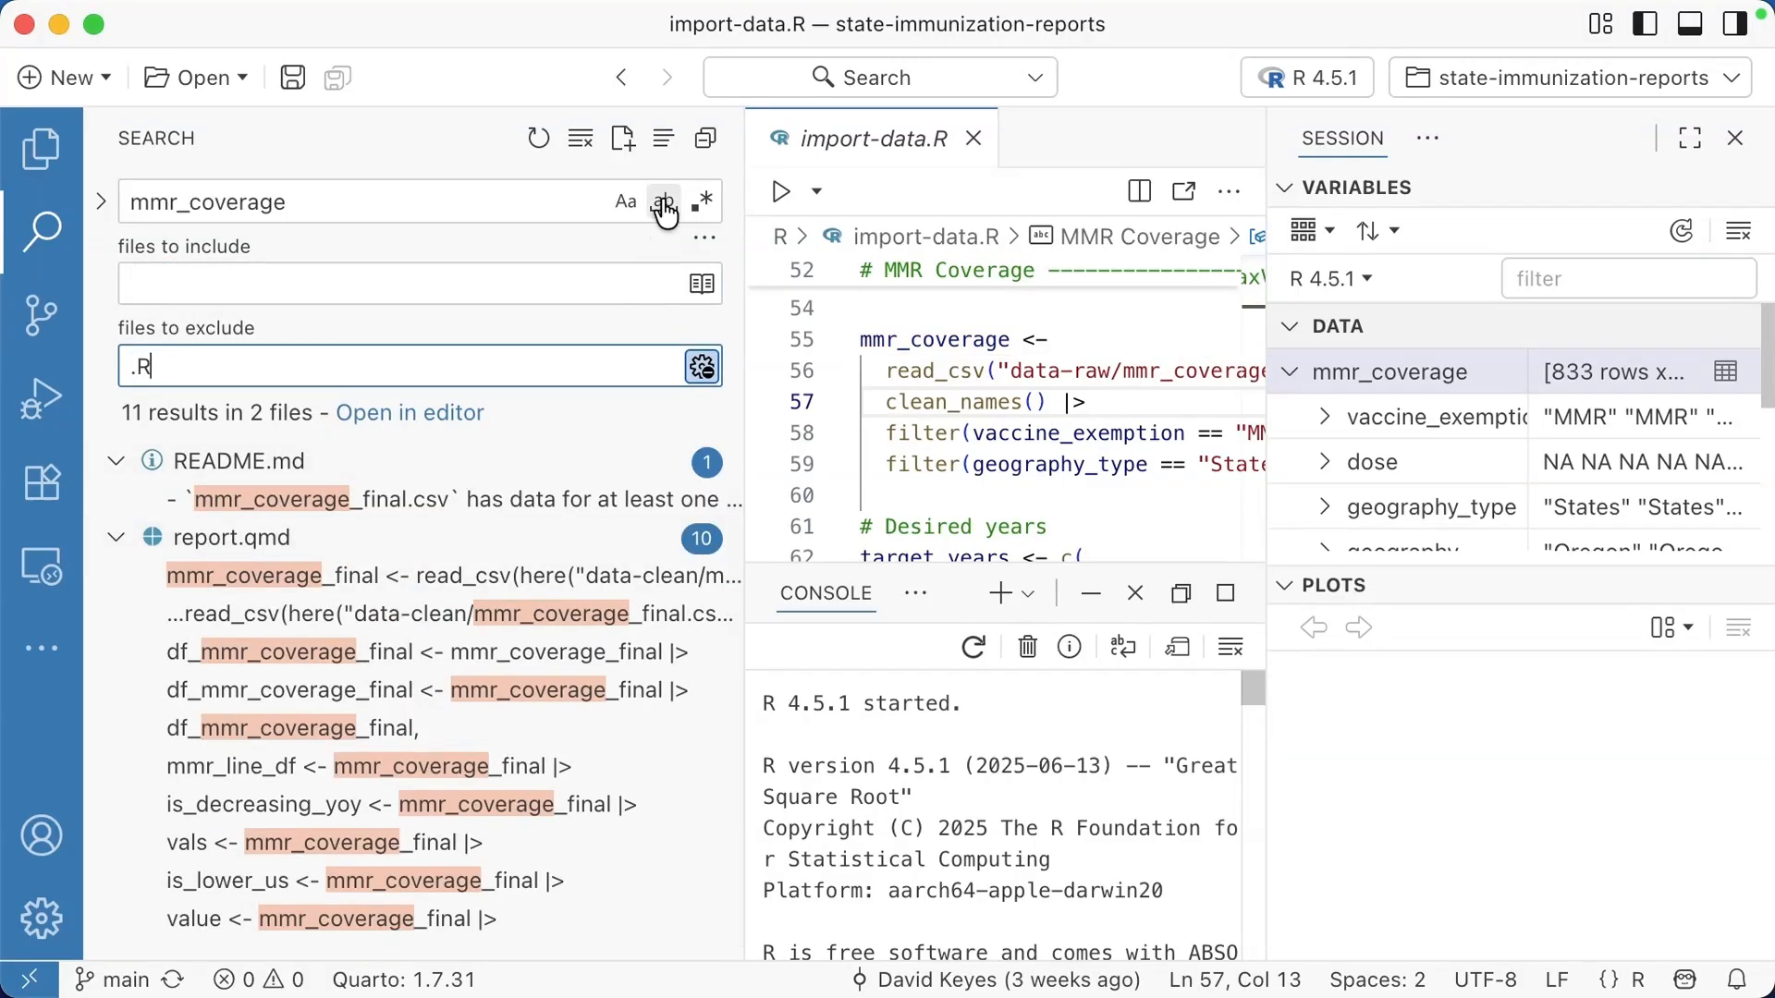
{"action": "mouse_move", "coordinate": [664, 201]}
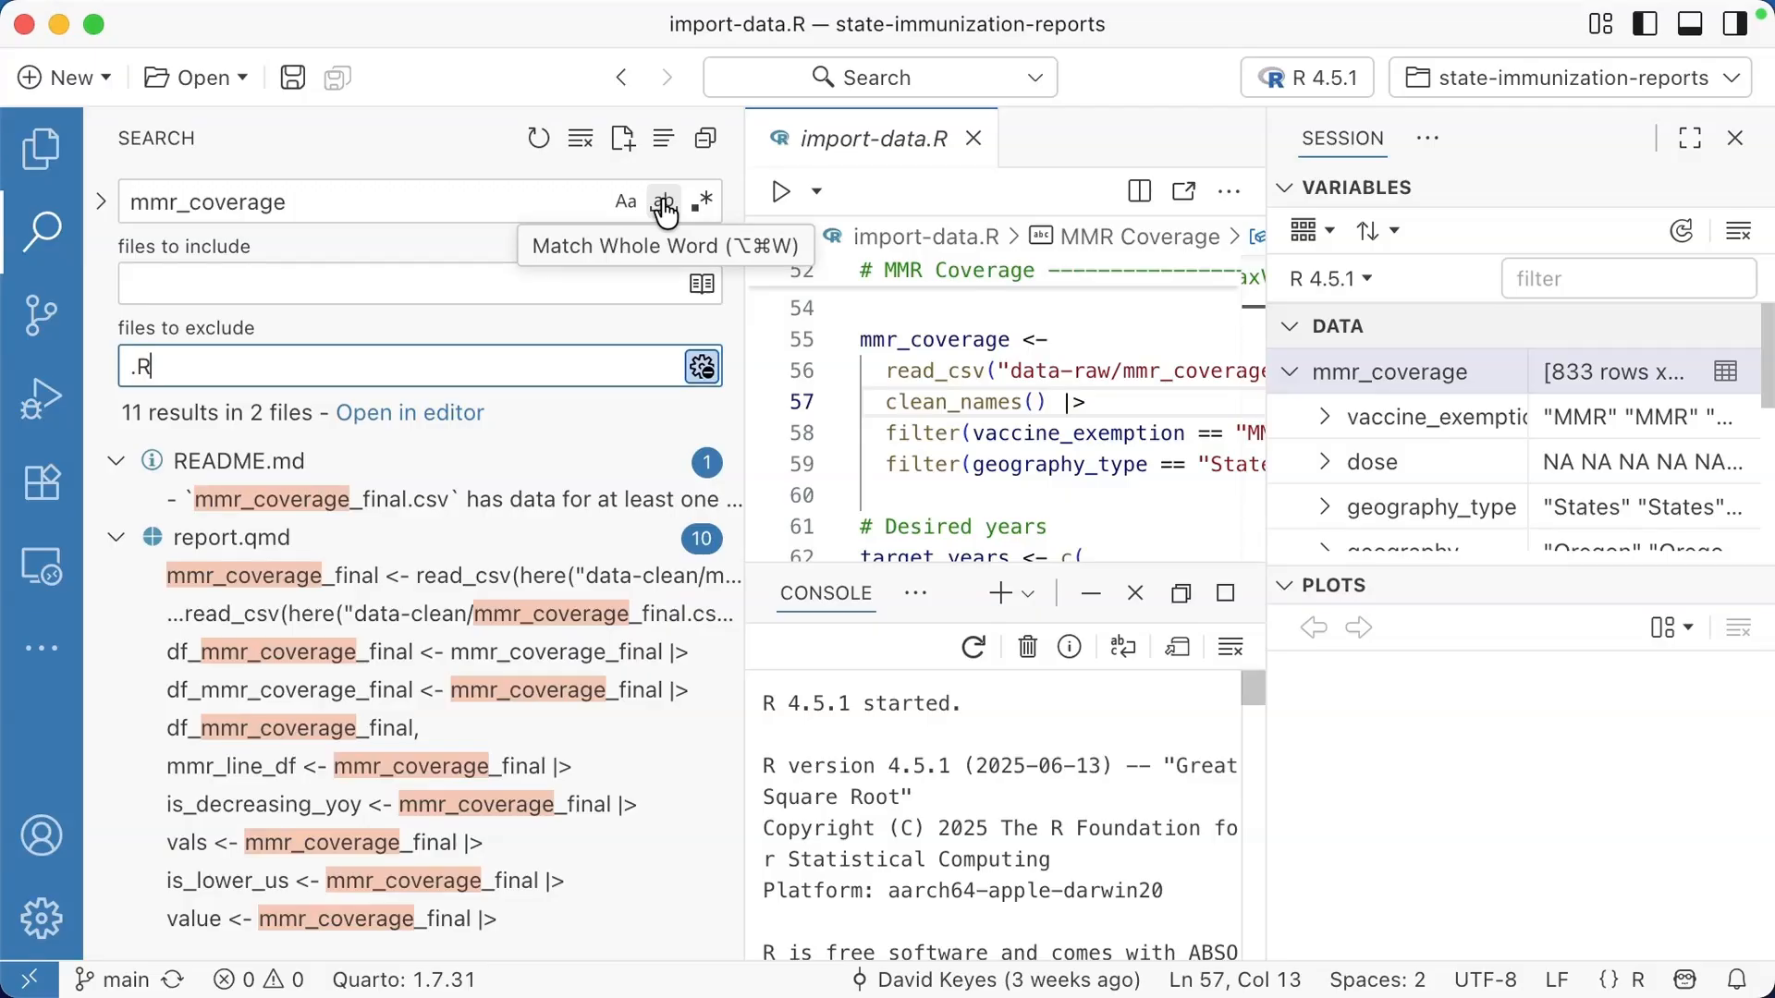
{"action": "mouse_move", "coordinate": [704, 202]}
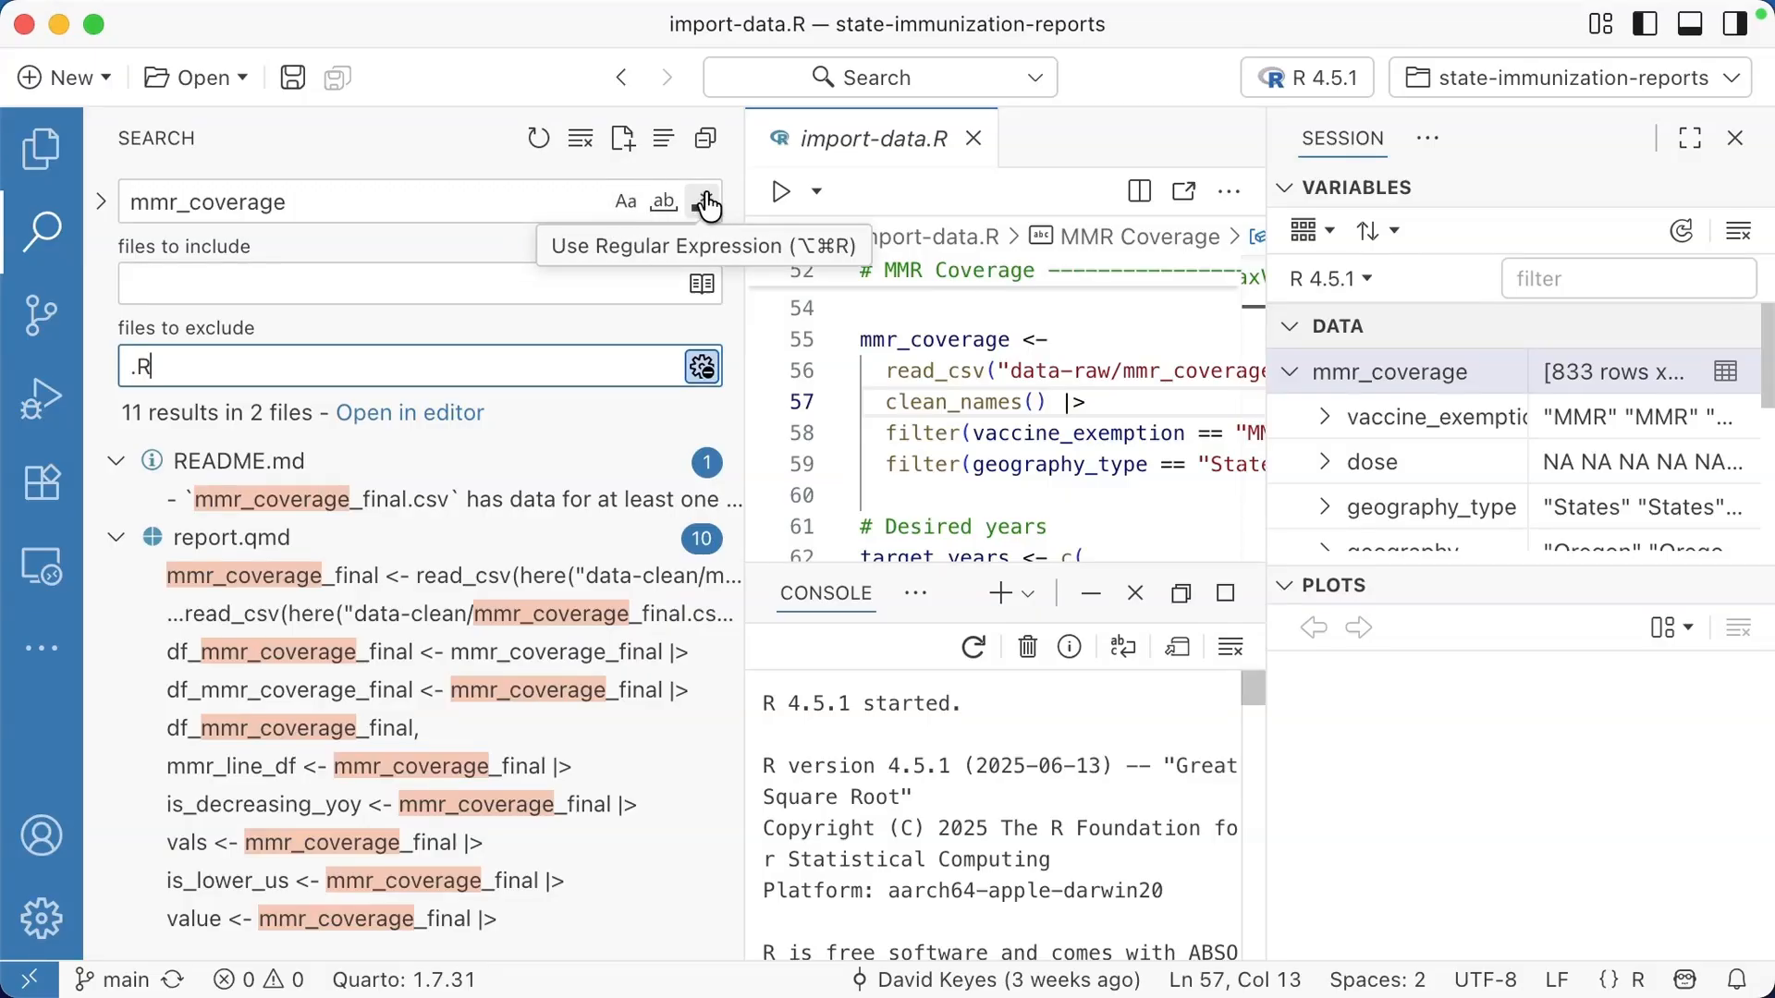
{"action": "left_click", "coordinate": [42, 147]}
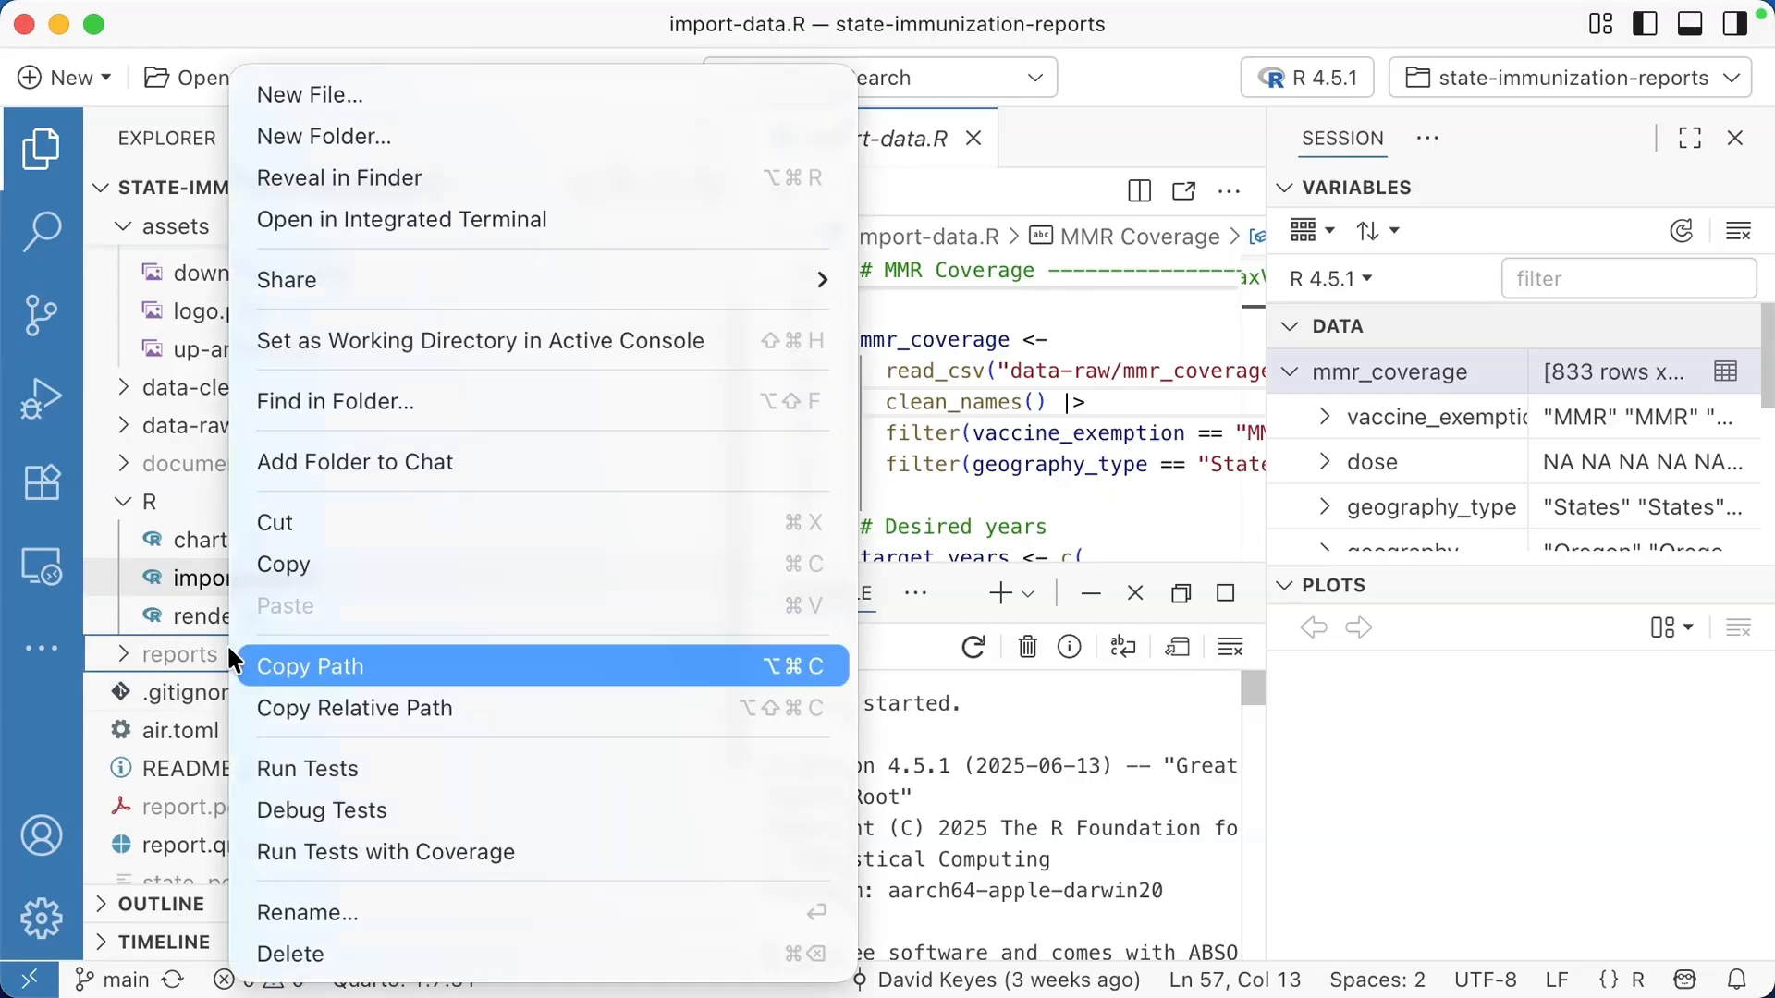
{"action": "mouse_move", "coordinate": [405, 272]}
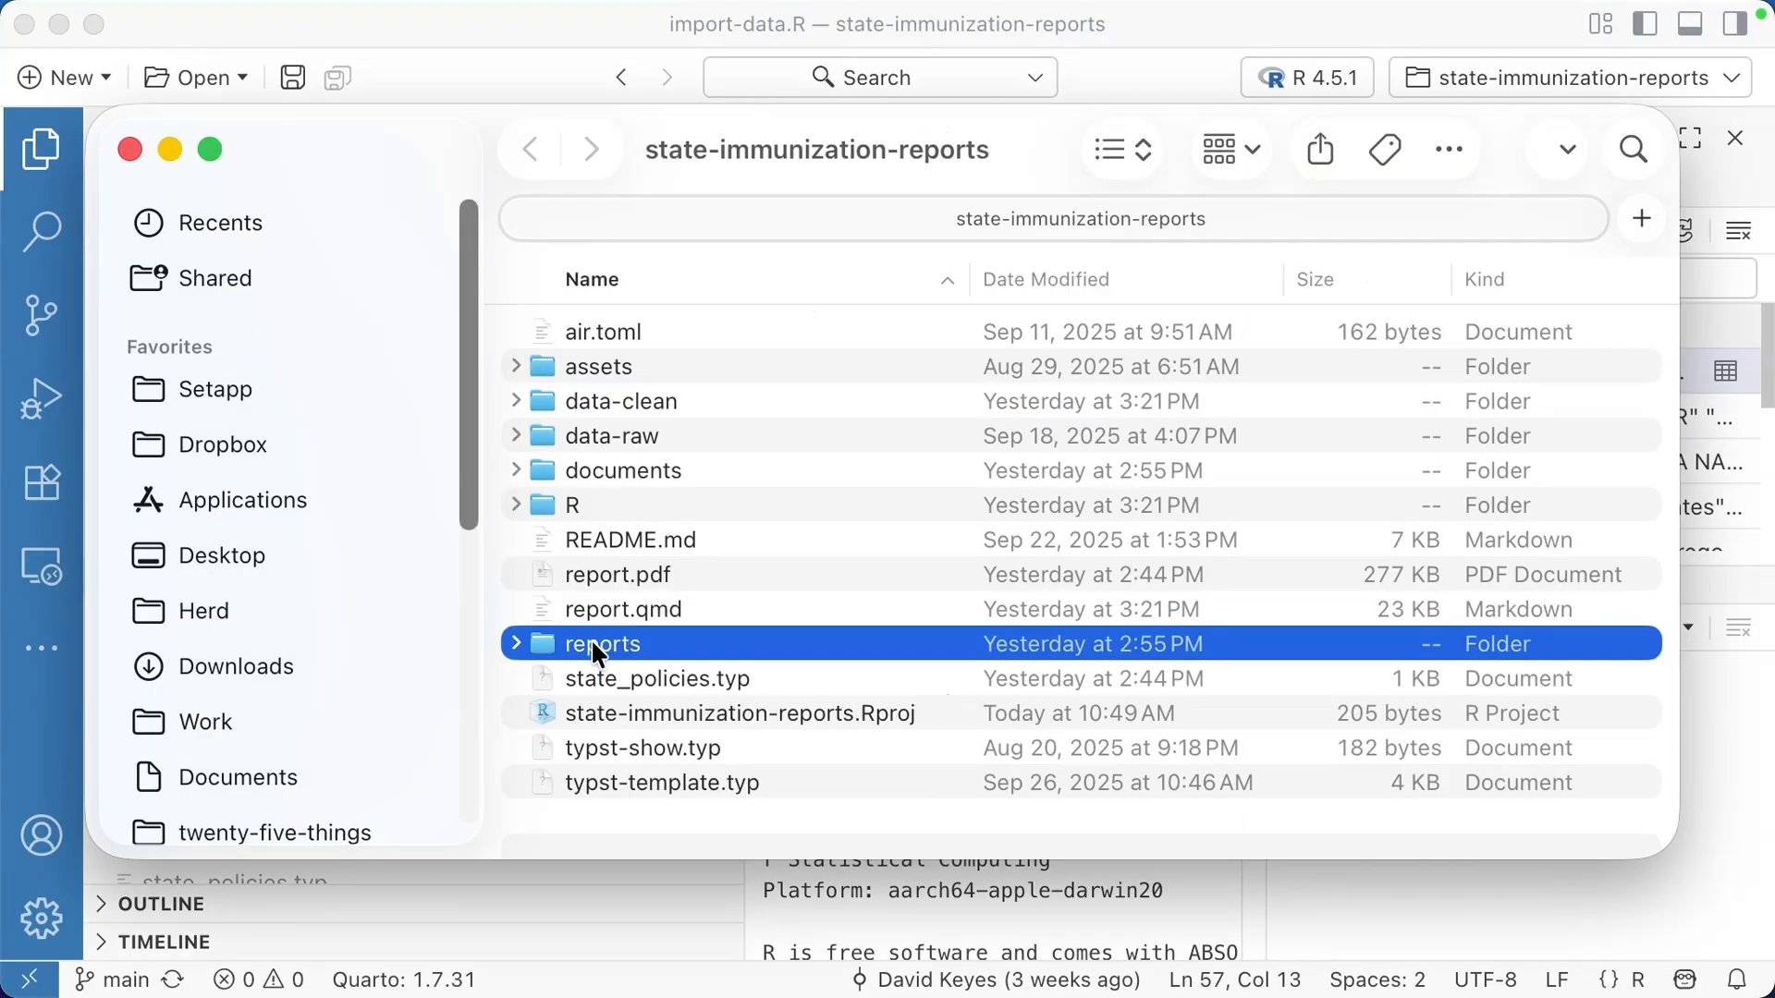
Step: Browse into the reports folder in Finder to list the per-state PDFs, then return to Positron
{"action": "double_click", "coordinate": [600, 644]}
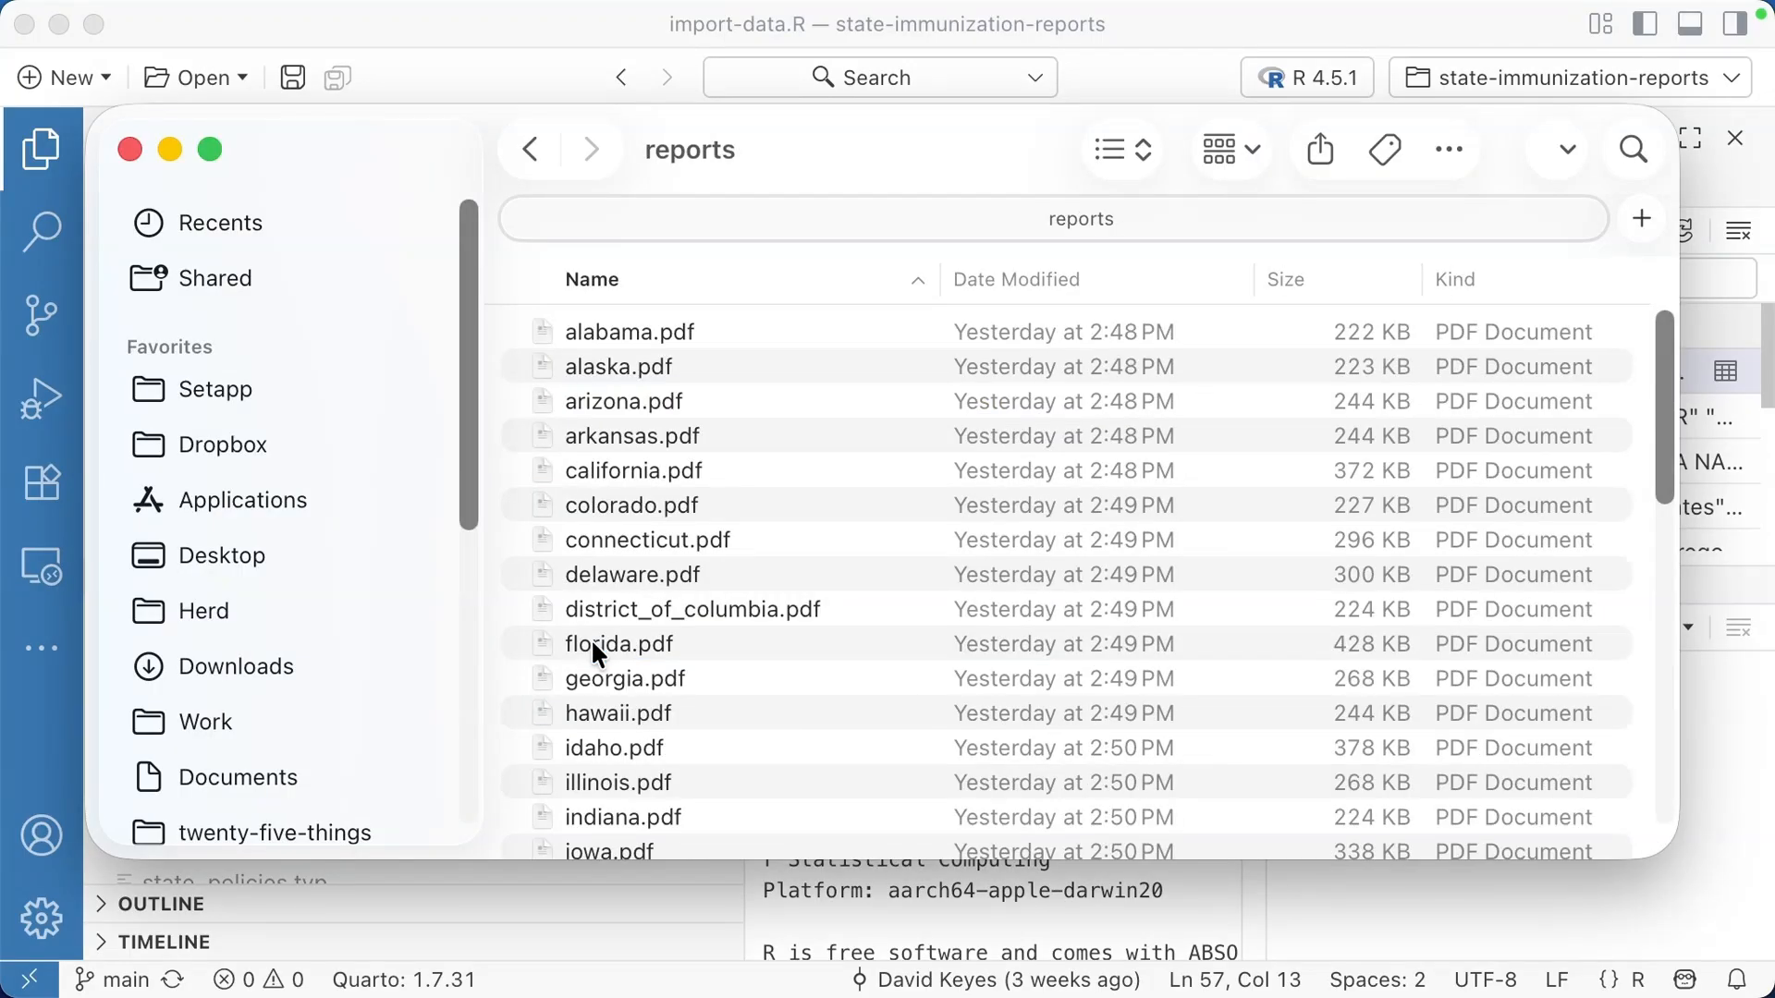
{"action": "mouse_move", "coordinate": [655, 609]}
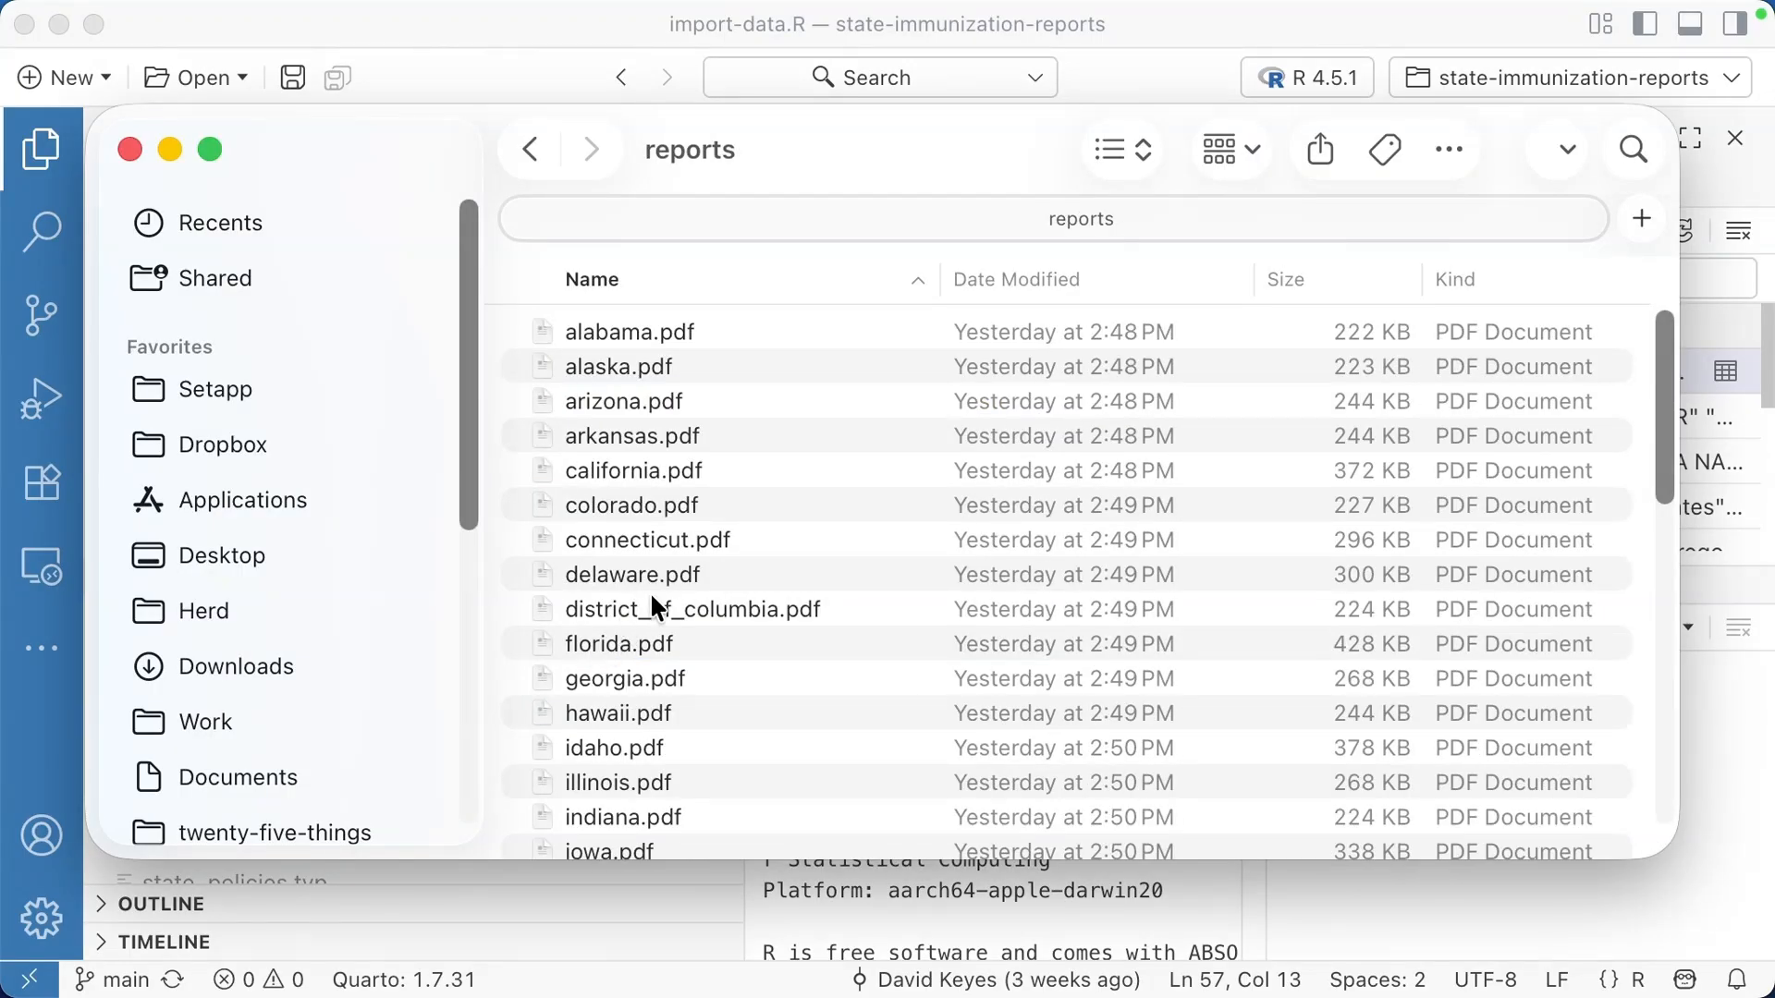
{"action": "mouse_move", "coordinate": [659, 438]}
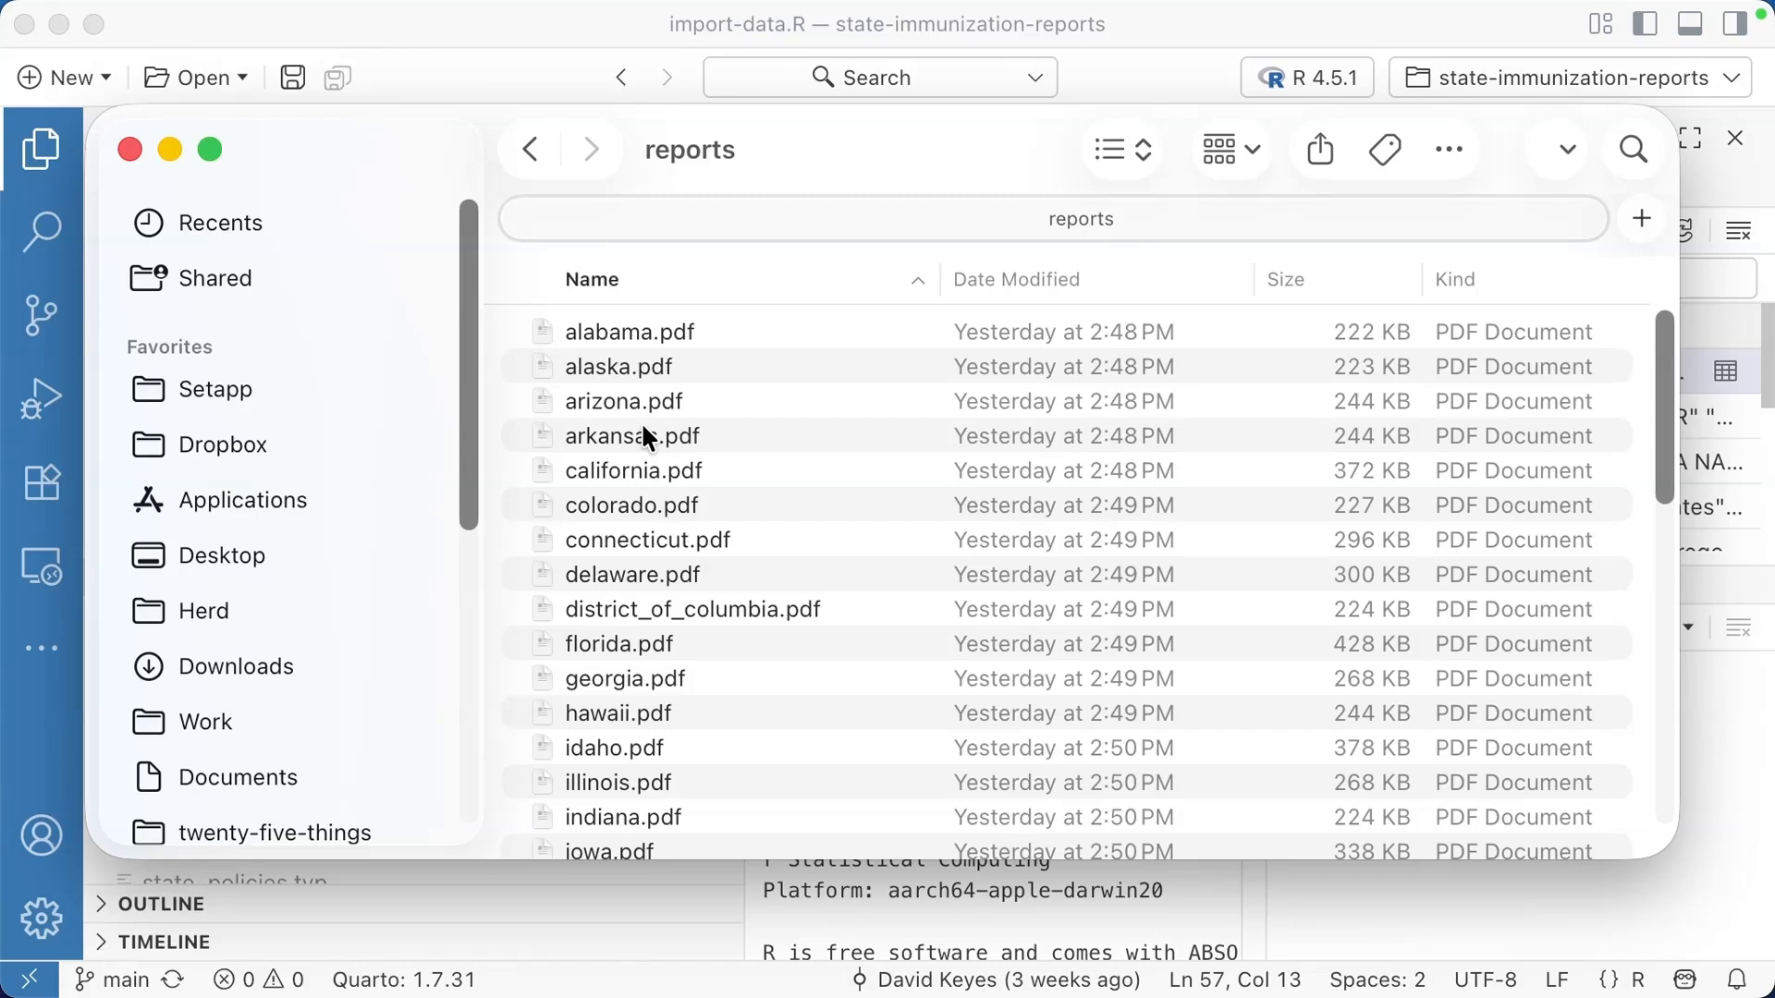
{"action": "left_click", "coordinate": [632, 435]}
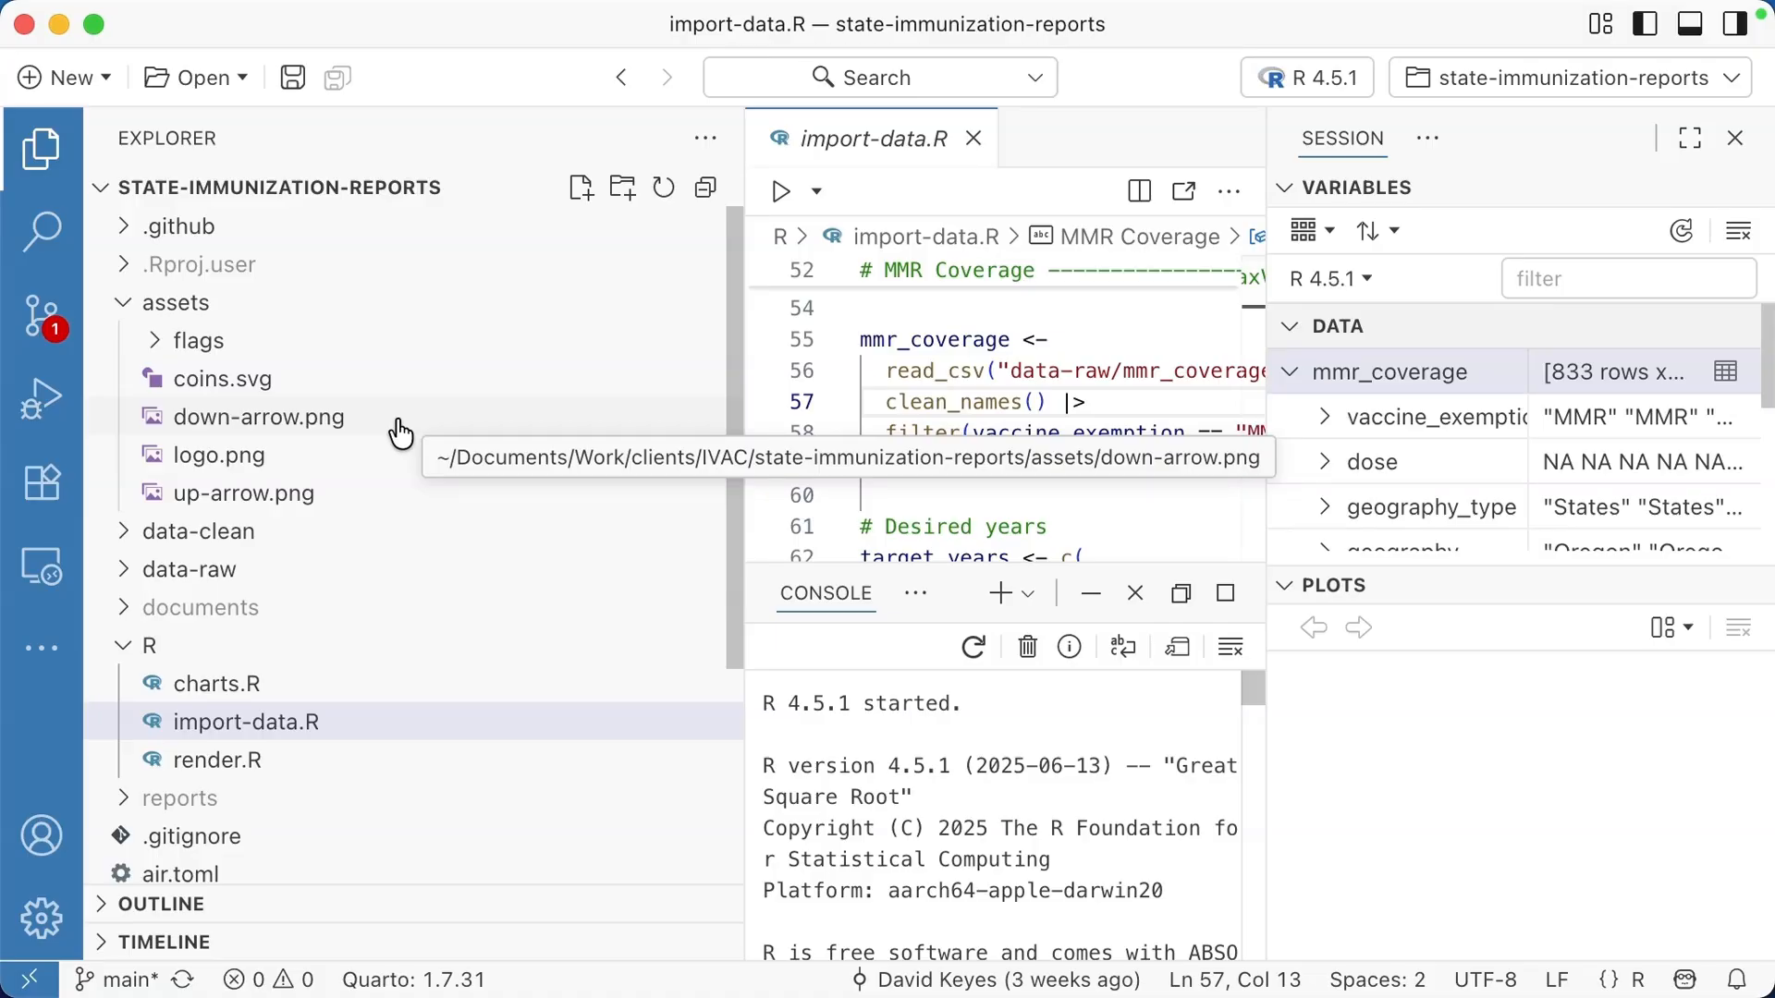
Step: Open Source Control and scroll through the project's commit history graph
{"action": "scroll", "scroll_direction": "down", "scroll_amount": 3}
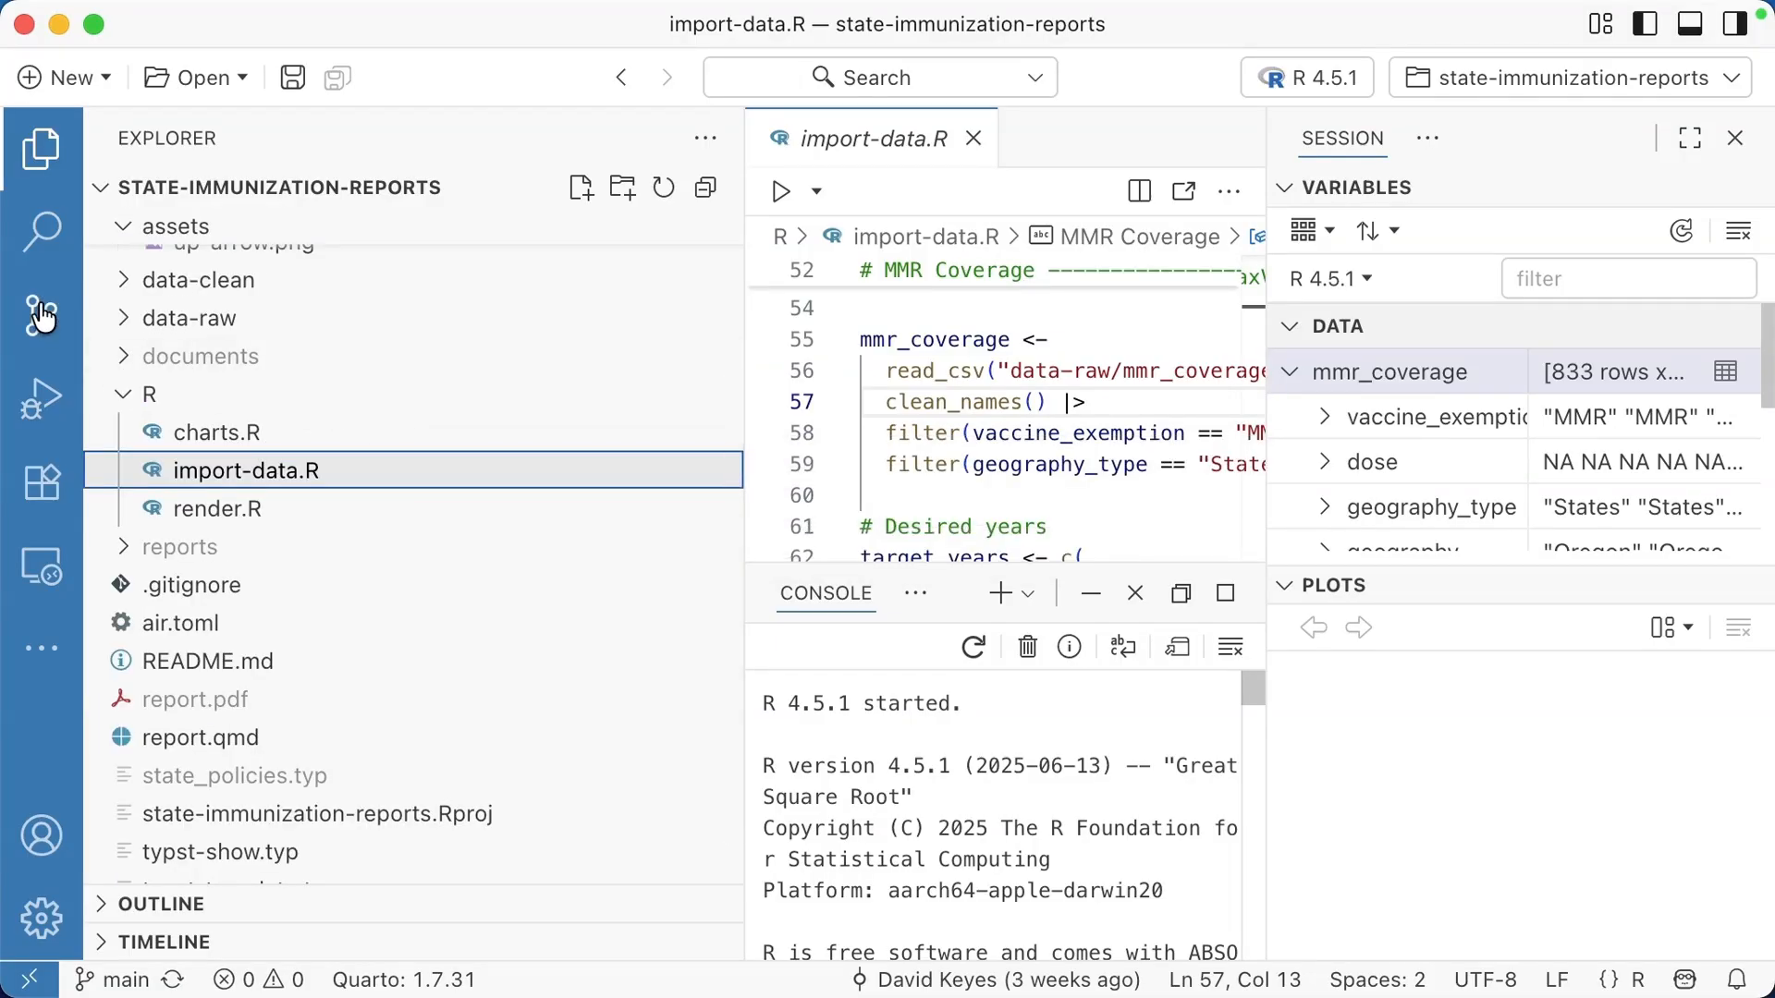
{"action": "left_click", "coordinate": [42, 313]}
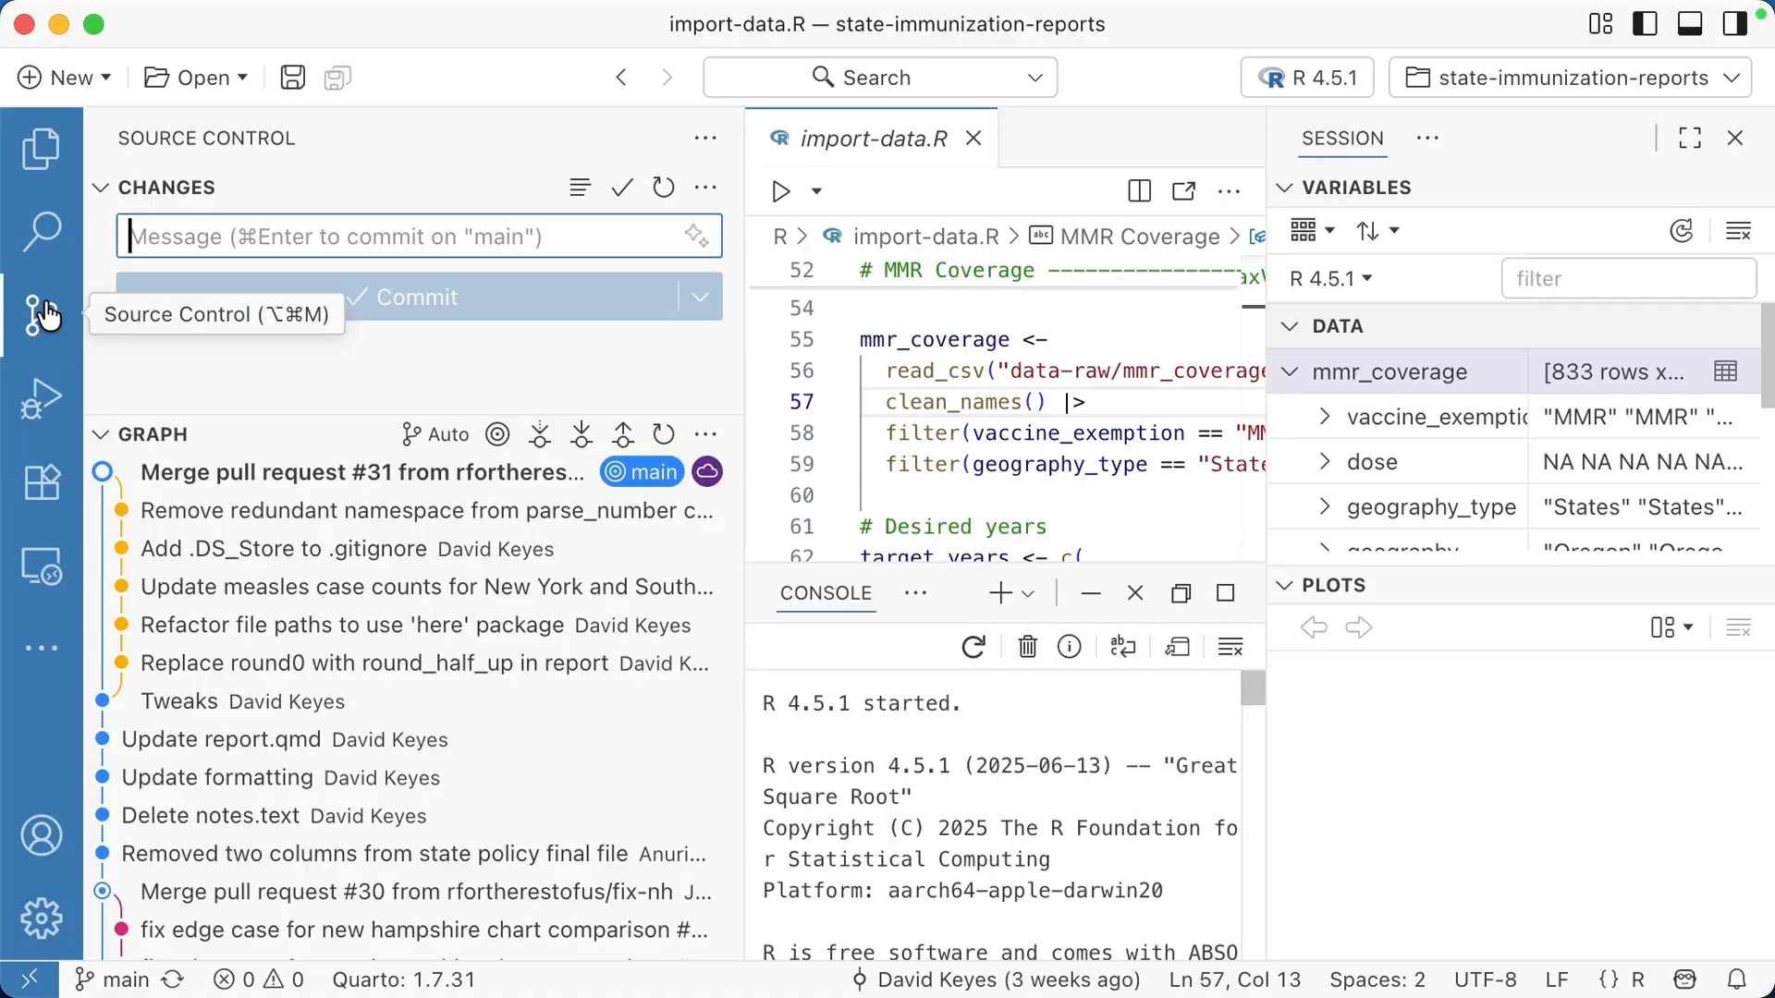
{"action": "mouse_move", "coordinate": [281, 475]}
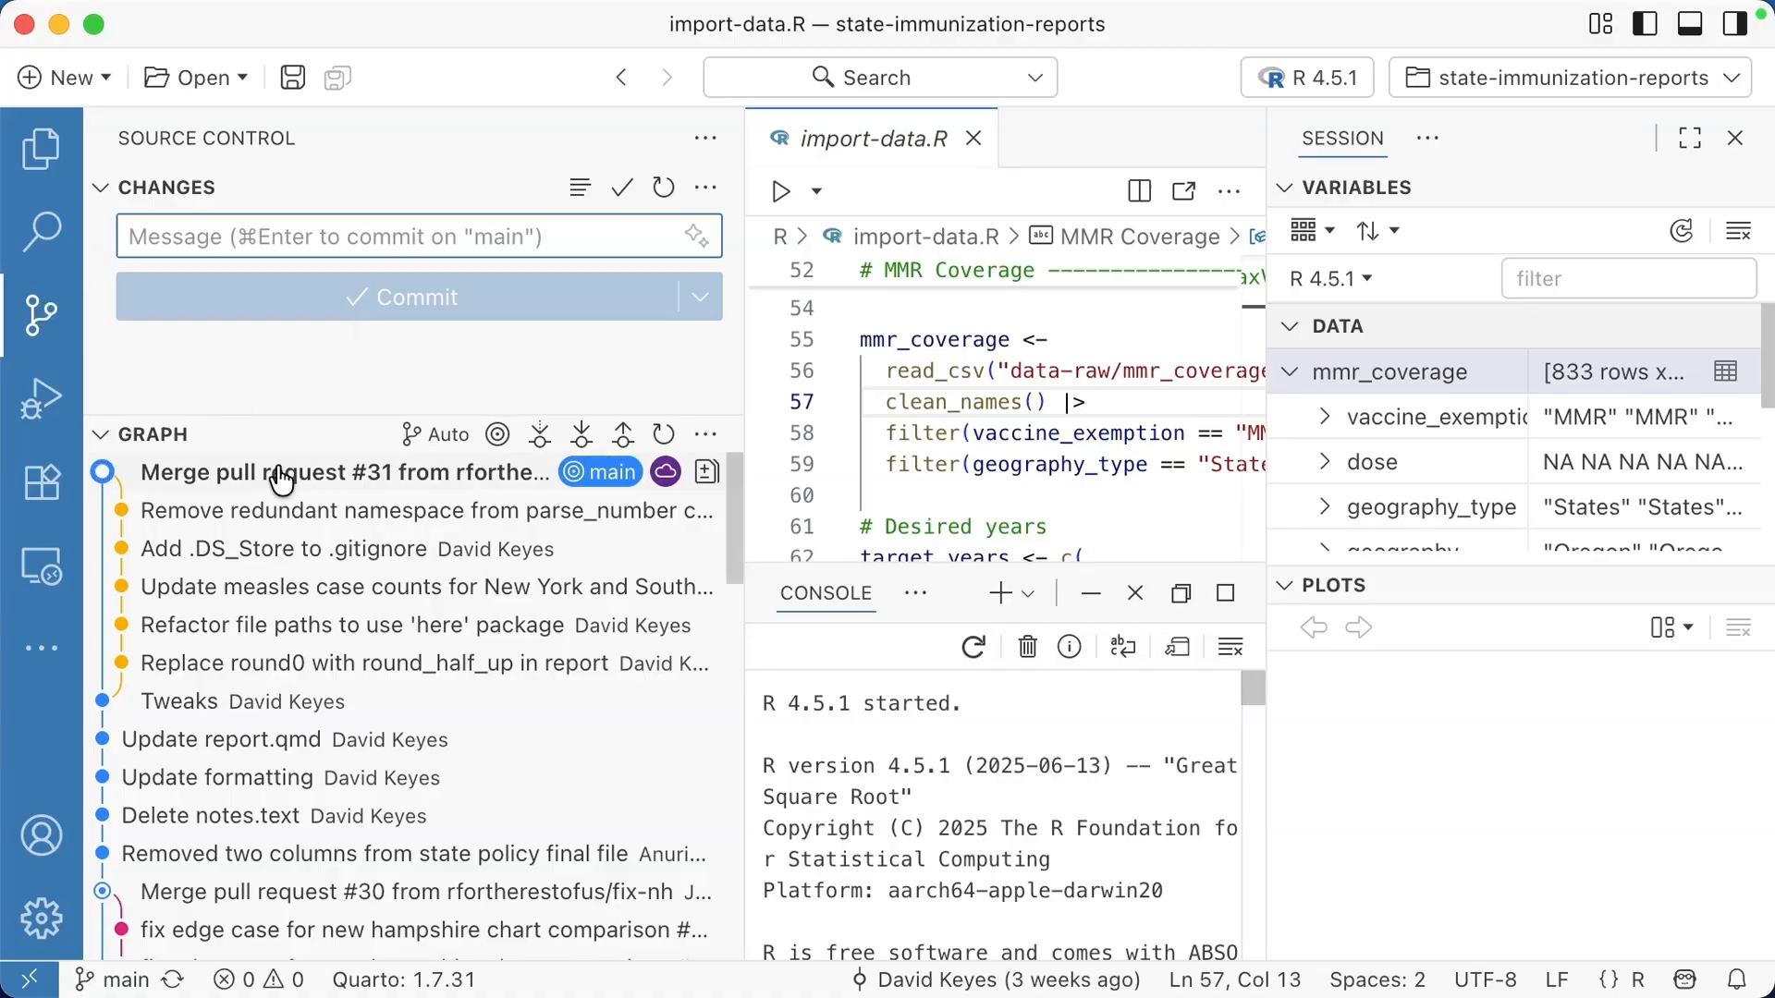
{"action": "mouse_move", "coordinate": [313, 551]}
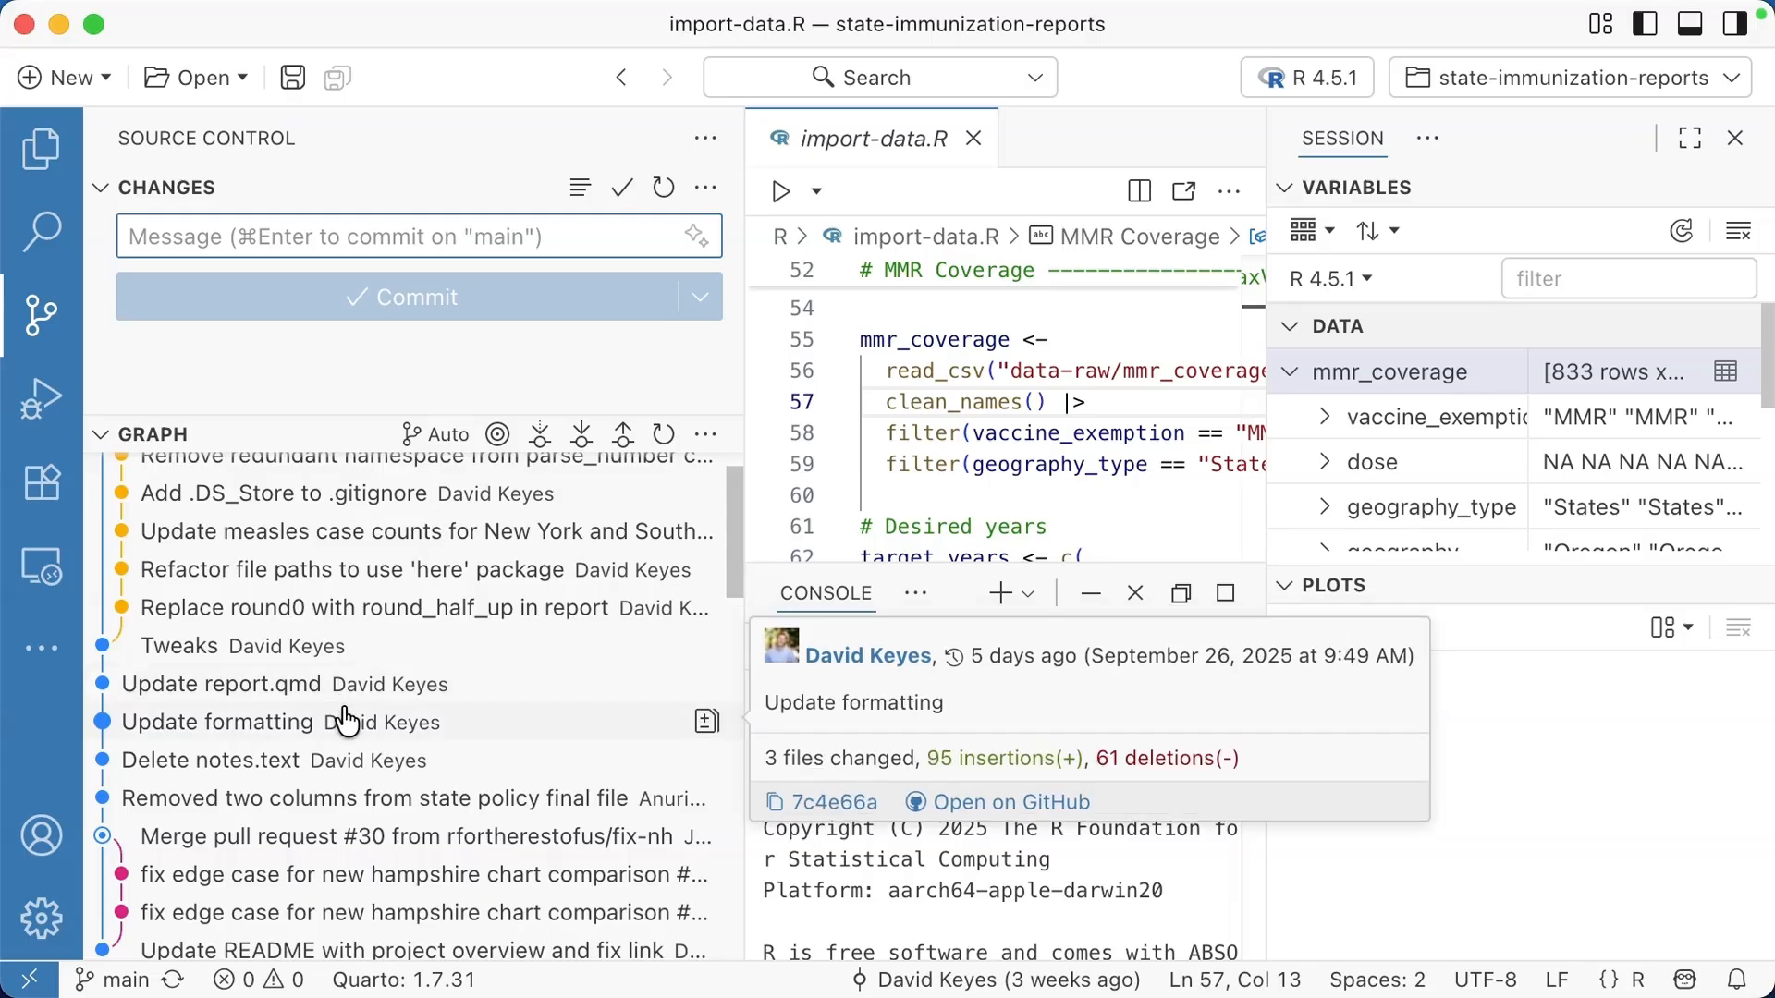
{"action": "scroll", "scroll_direction": "down", "scroll_amount": 3}
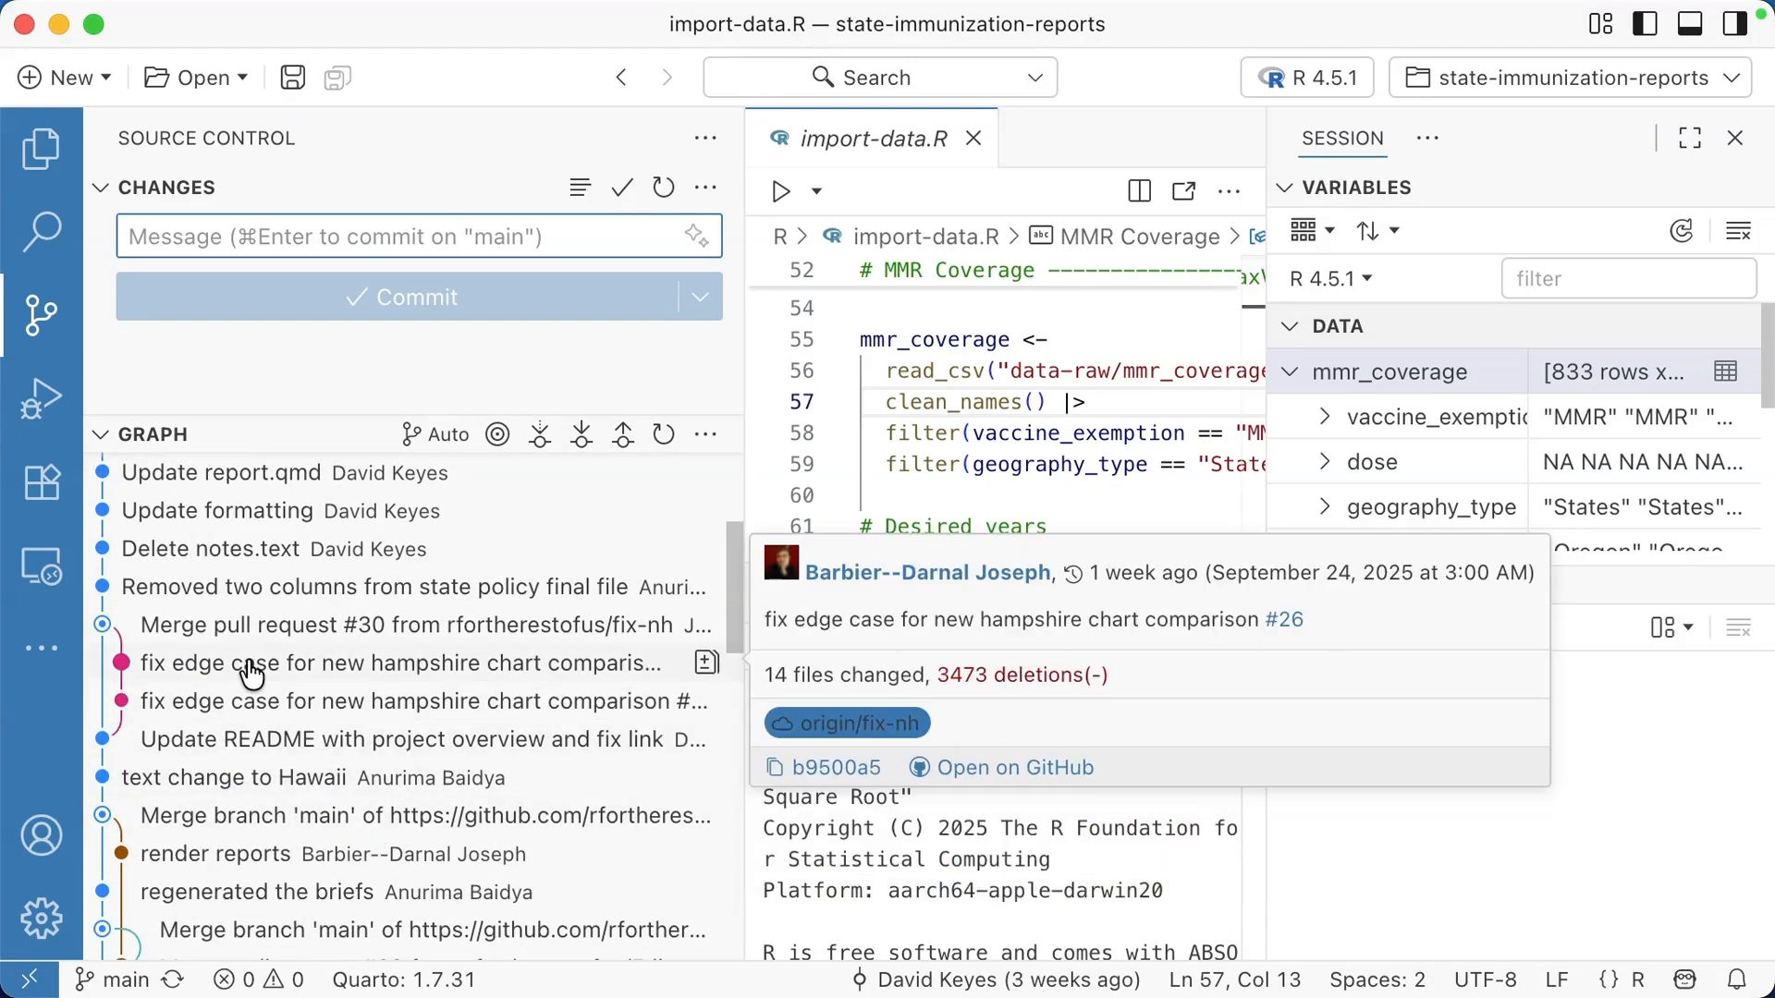
{"action": "mouse_move", "coordinate": [280, 649]}
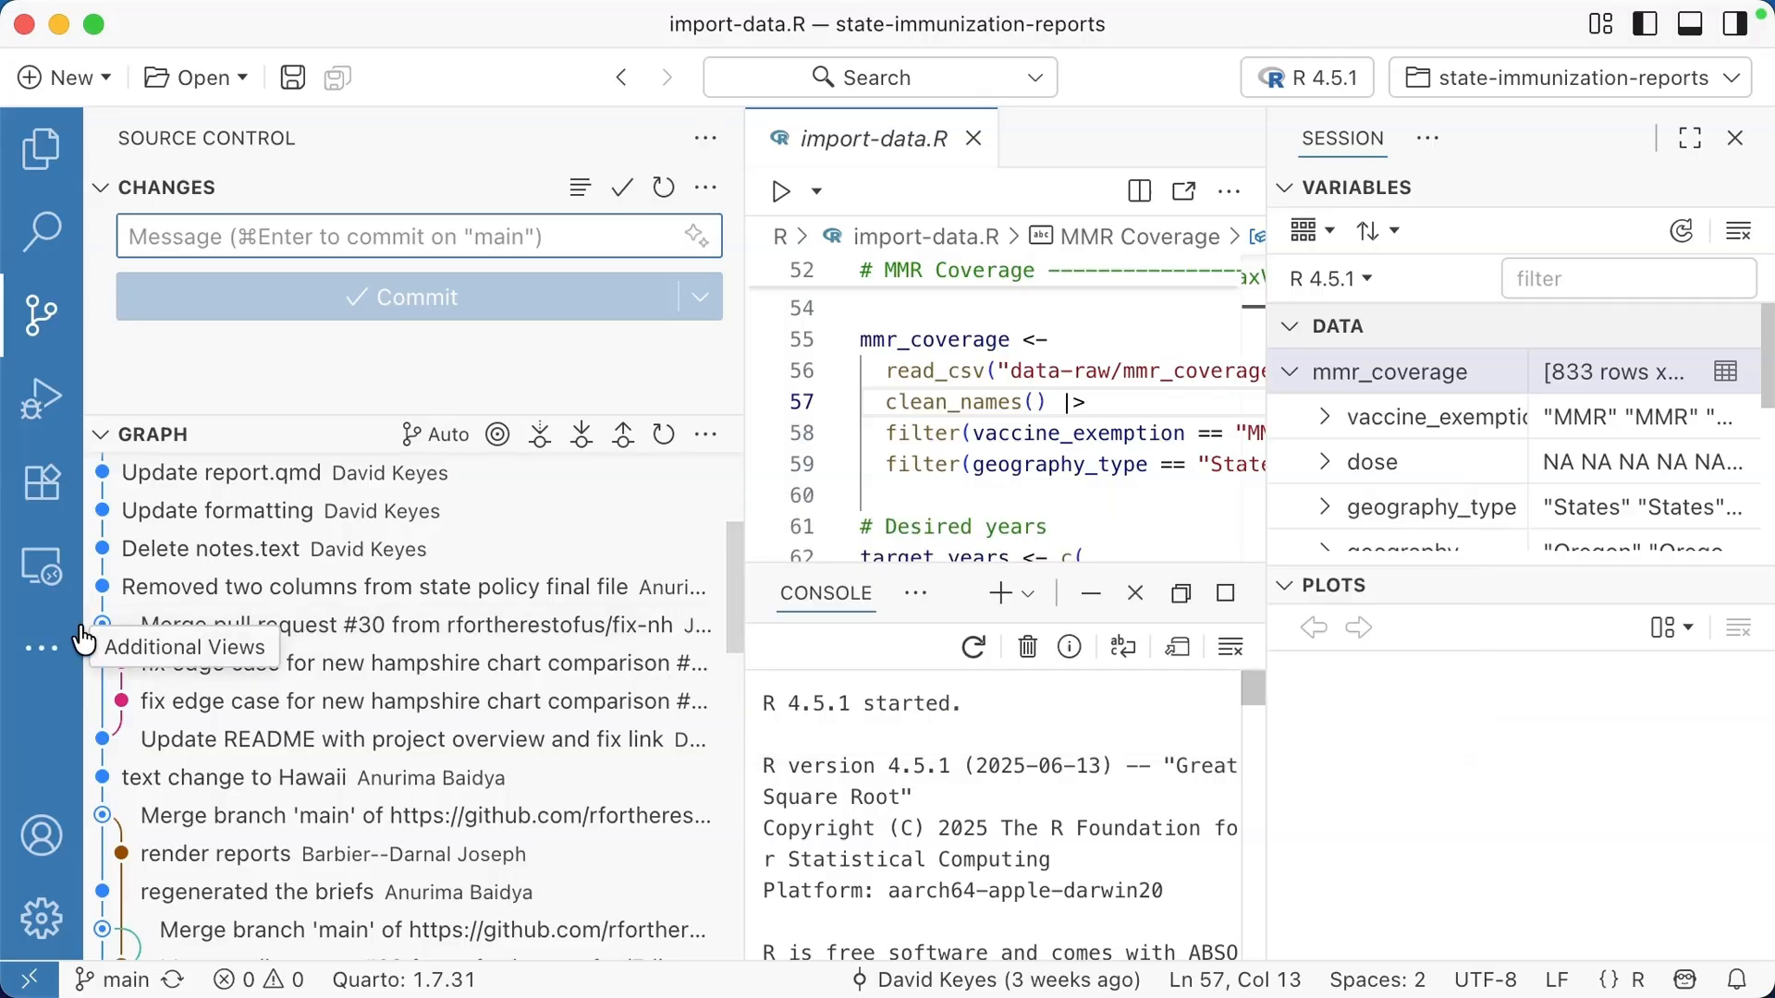
{"action": "scroll", "scroll_direction": "up", "scroll_amount": 3}
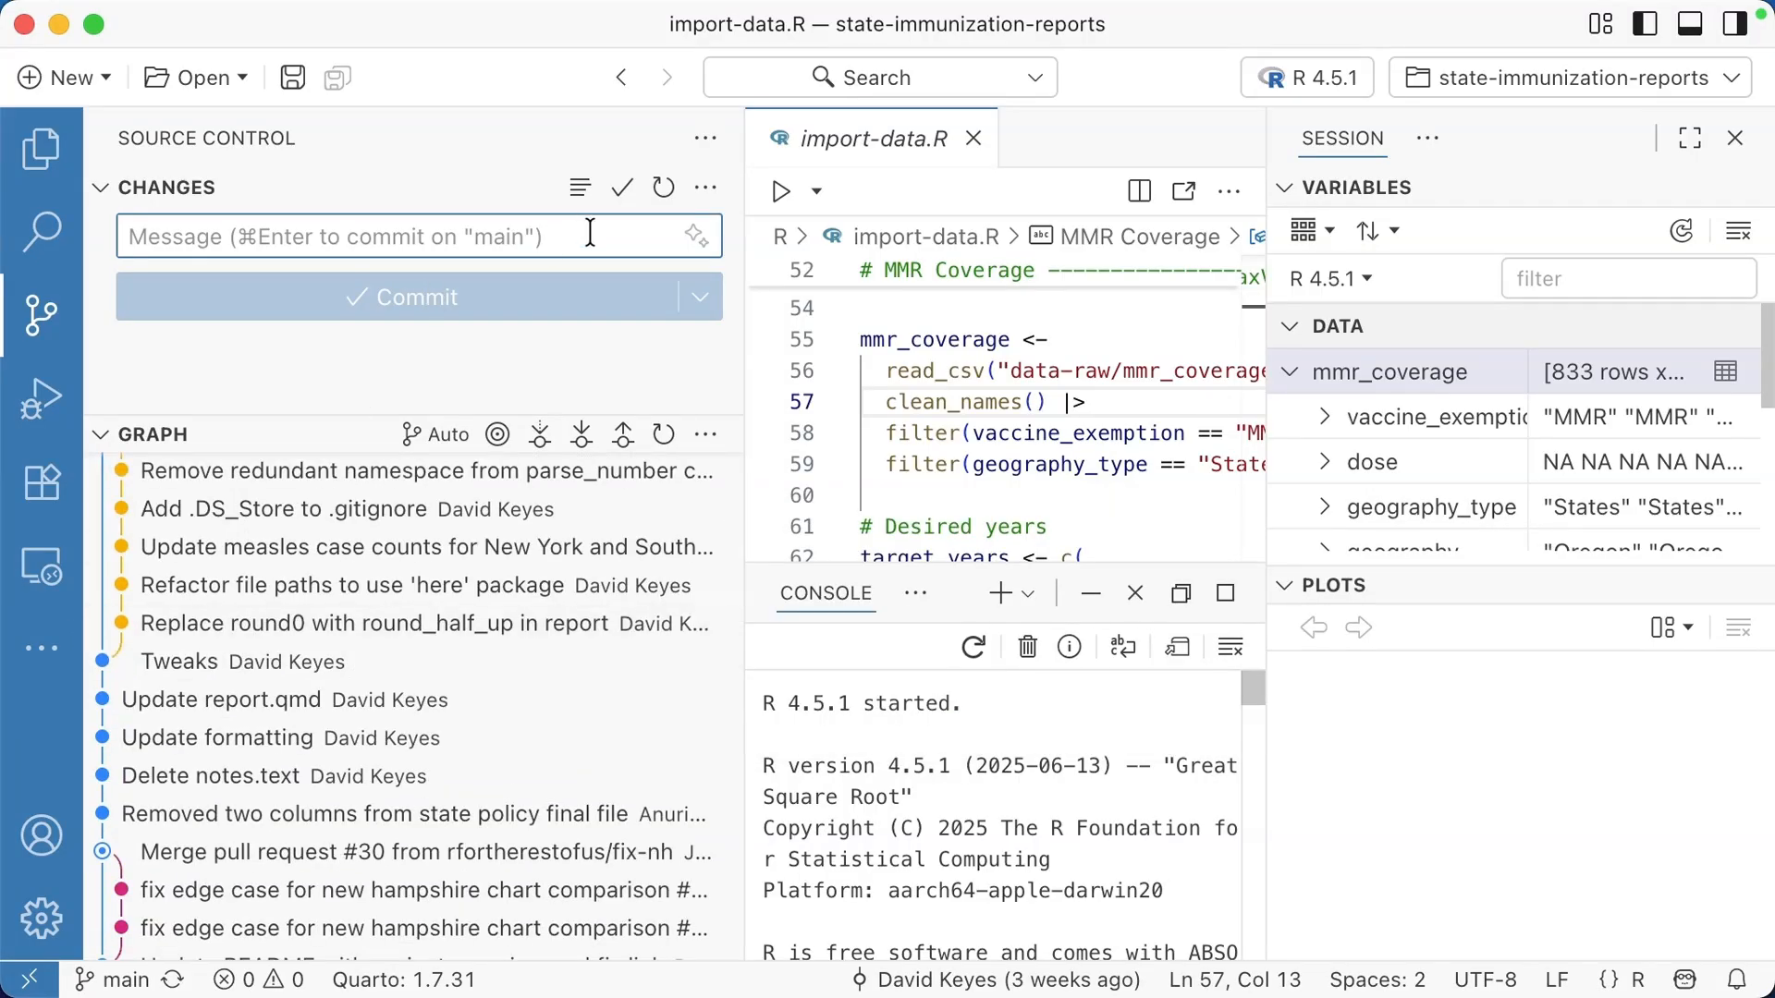
Step: Draft 'Test commit message' in the commit box and go back to import-data.R
{"action": "type", "text": "Test"}
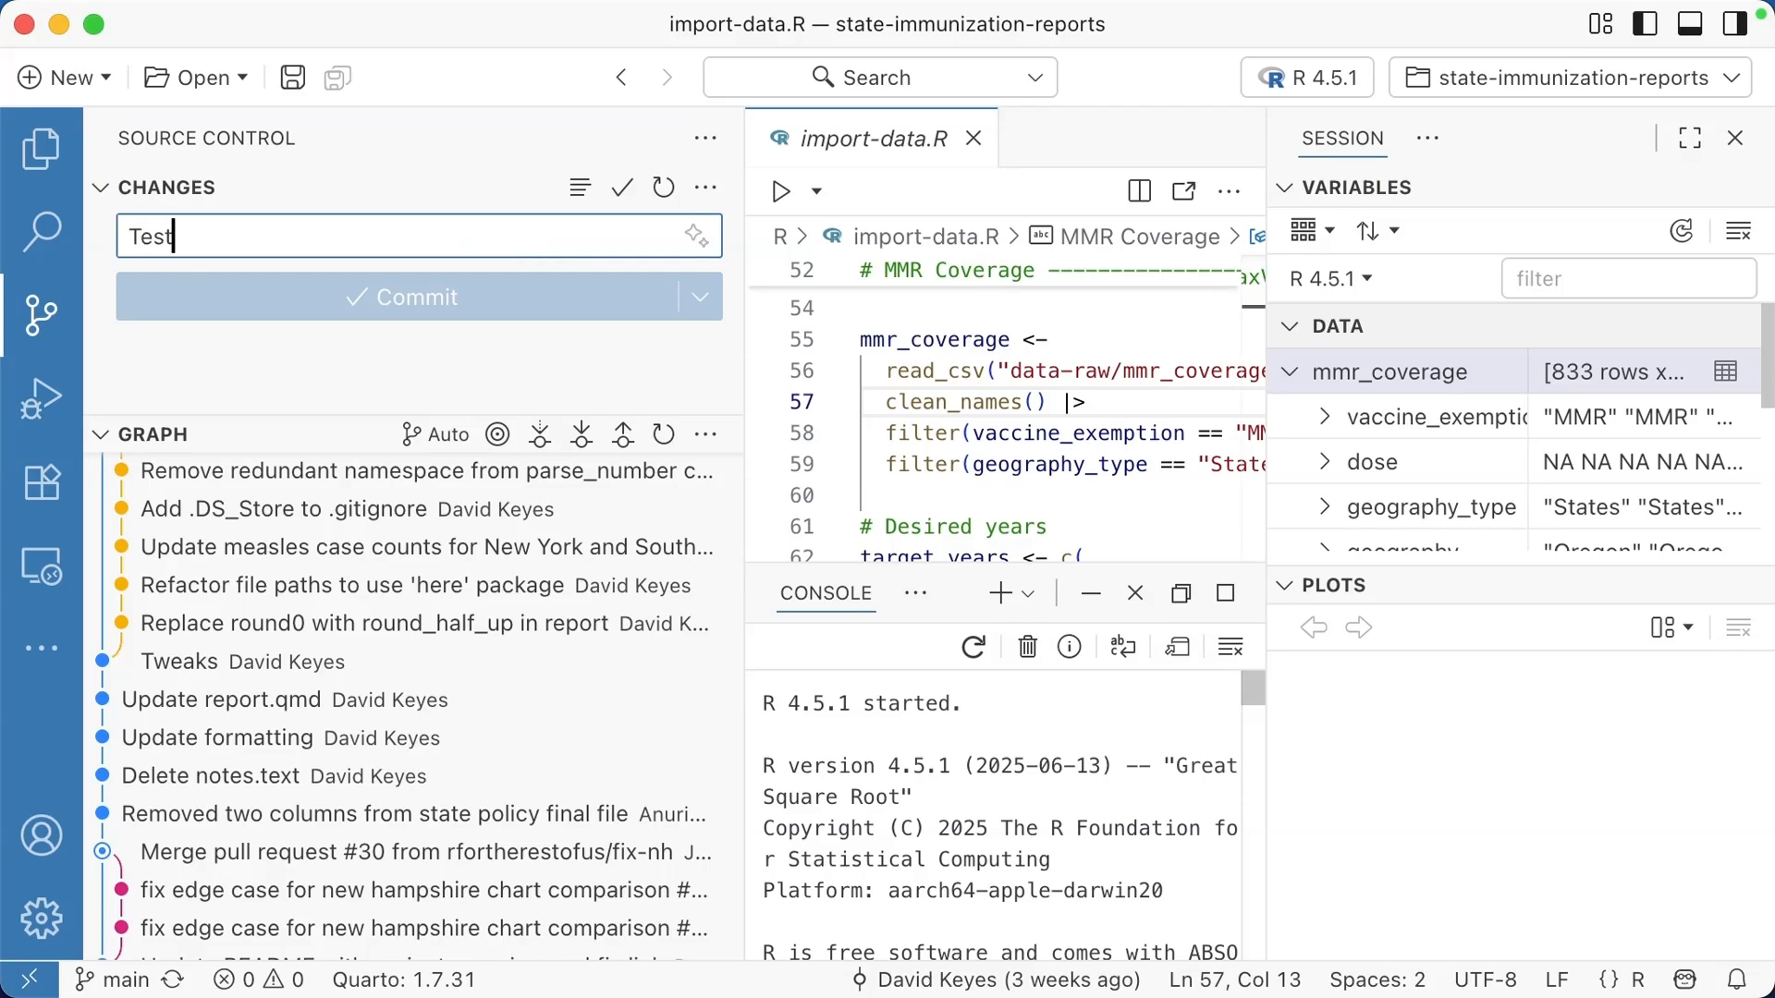
{"action": "type", "text": "commit message"}
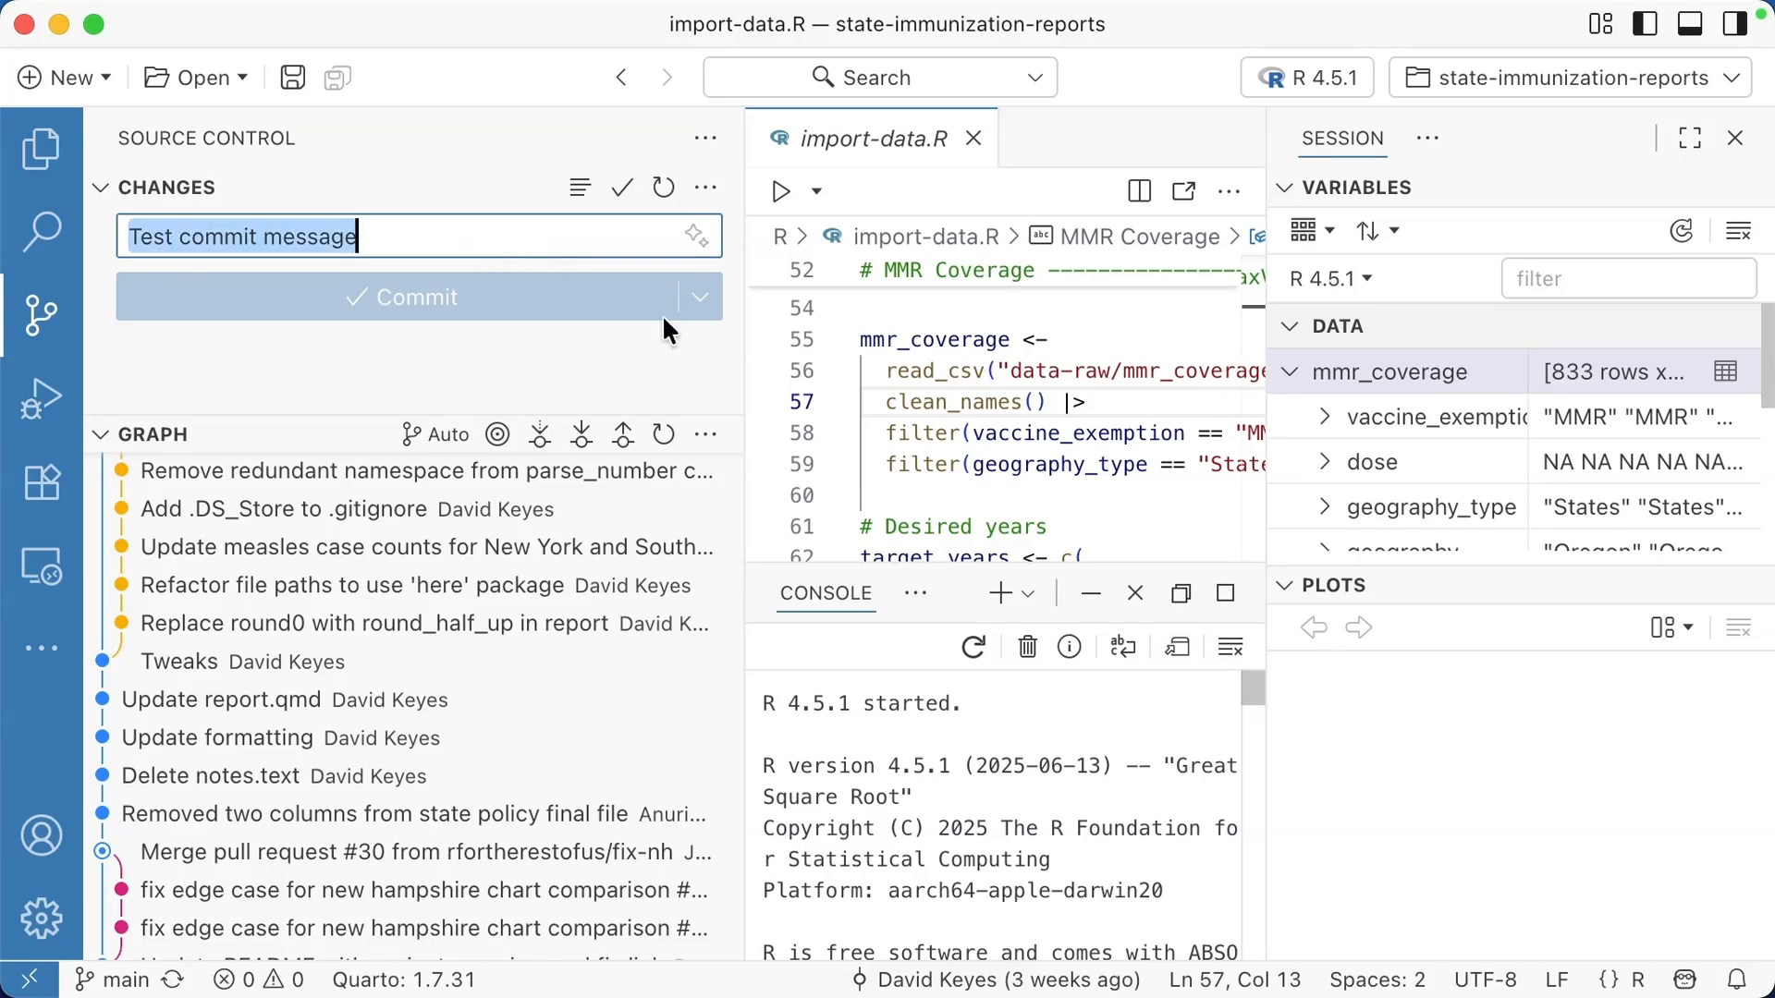
{"action": "left_click", "coordinate": [933, 495]}
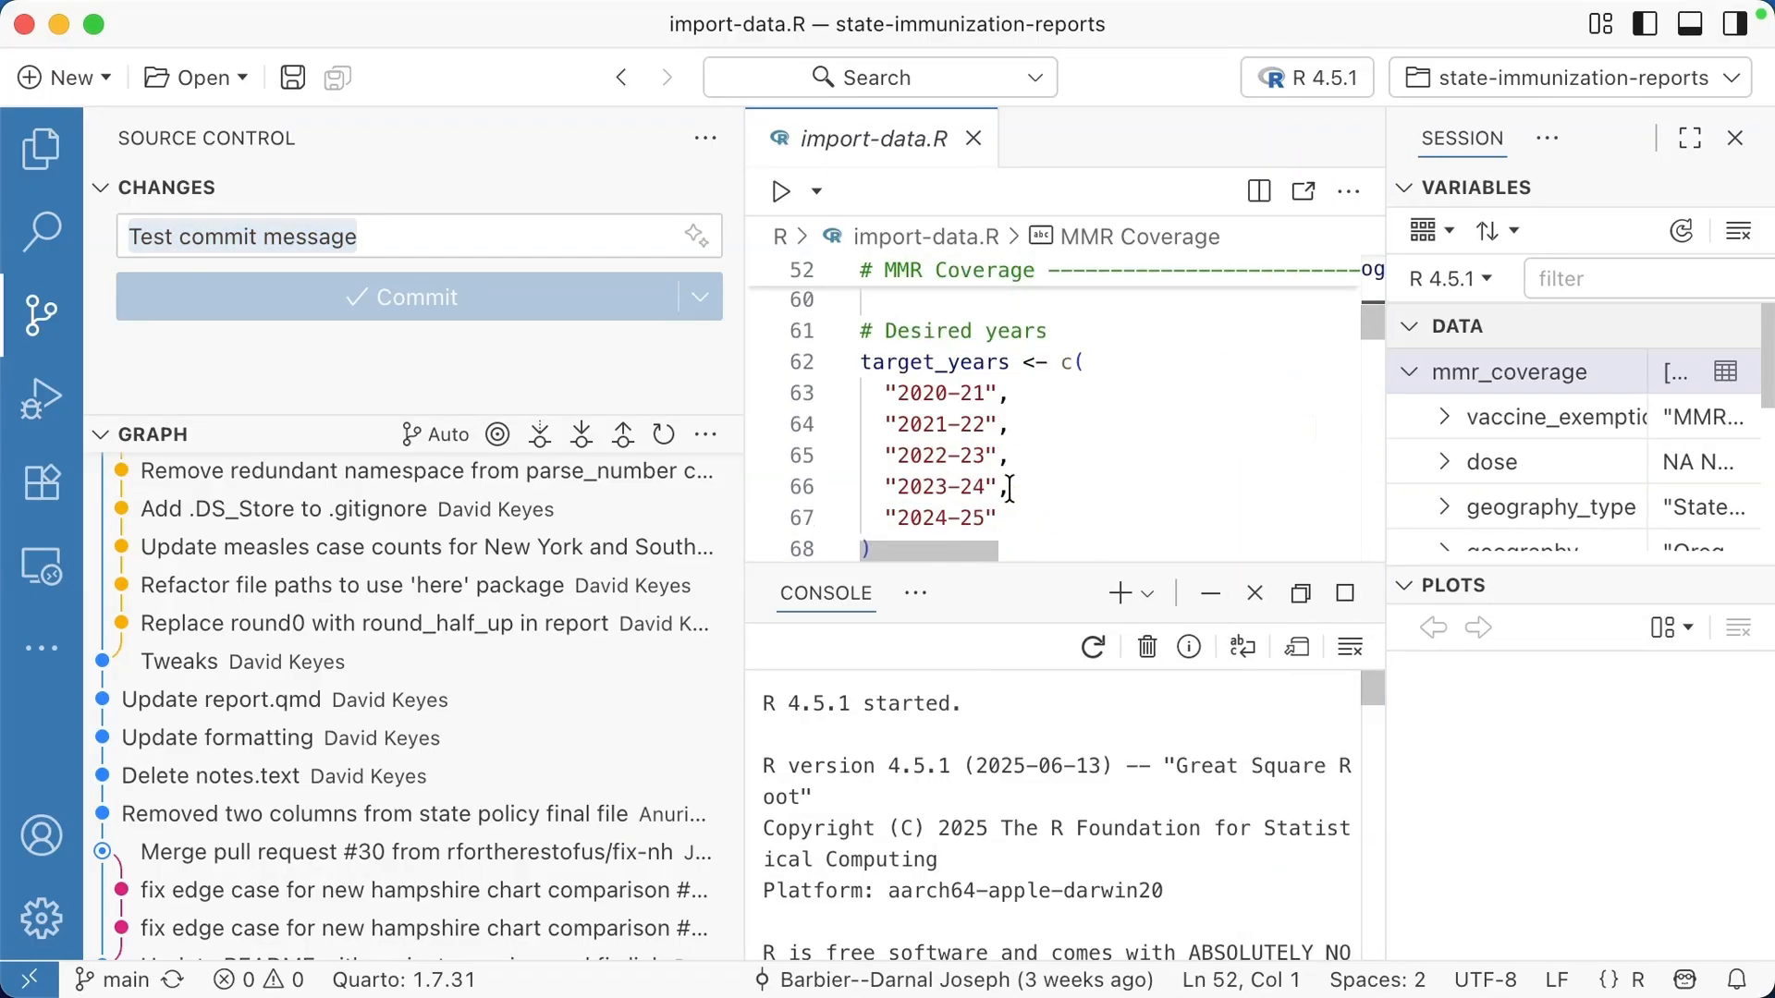
{"action": "scroll", "scroll_direction": "down", "scroll_amount": 3}
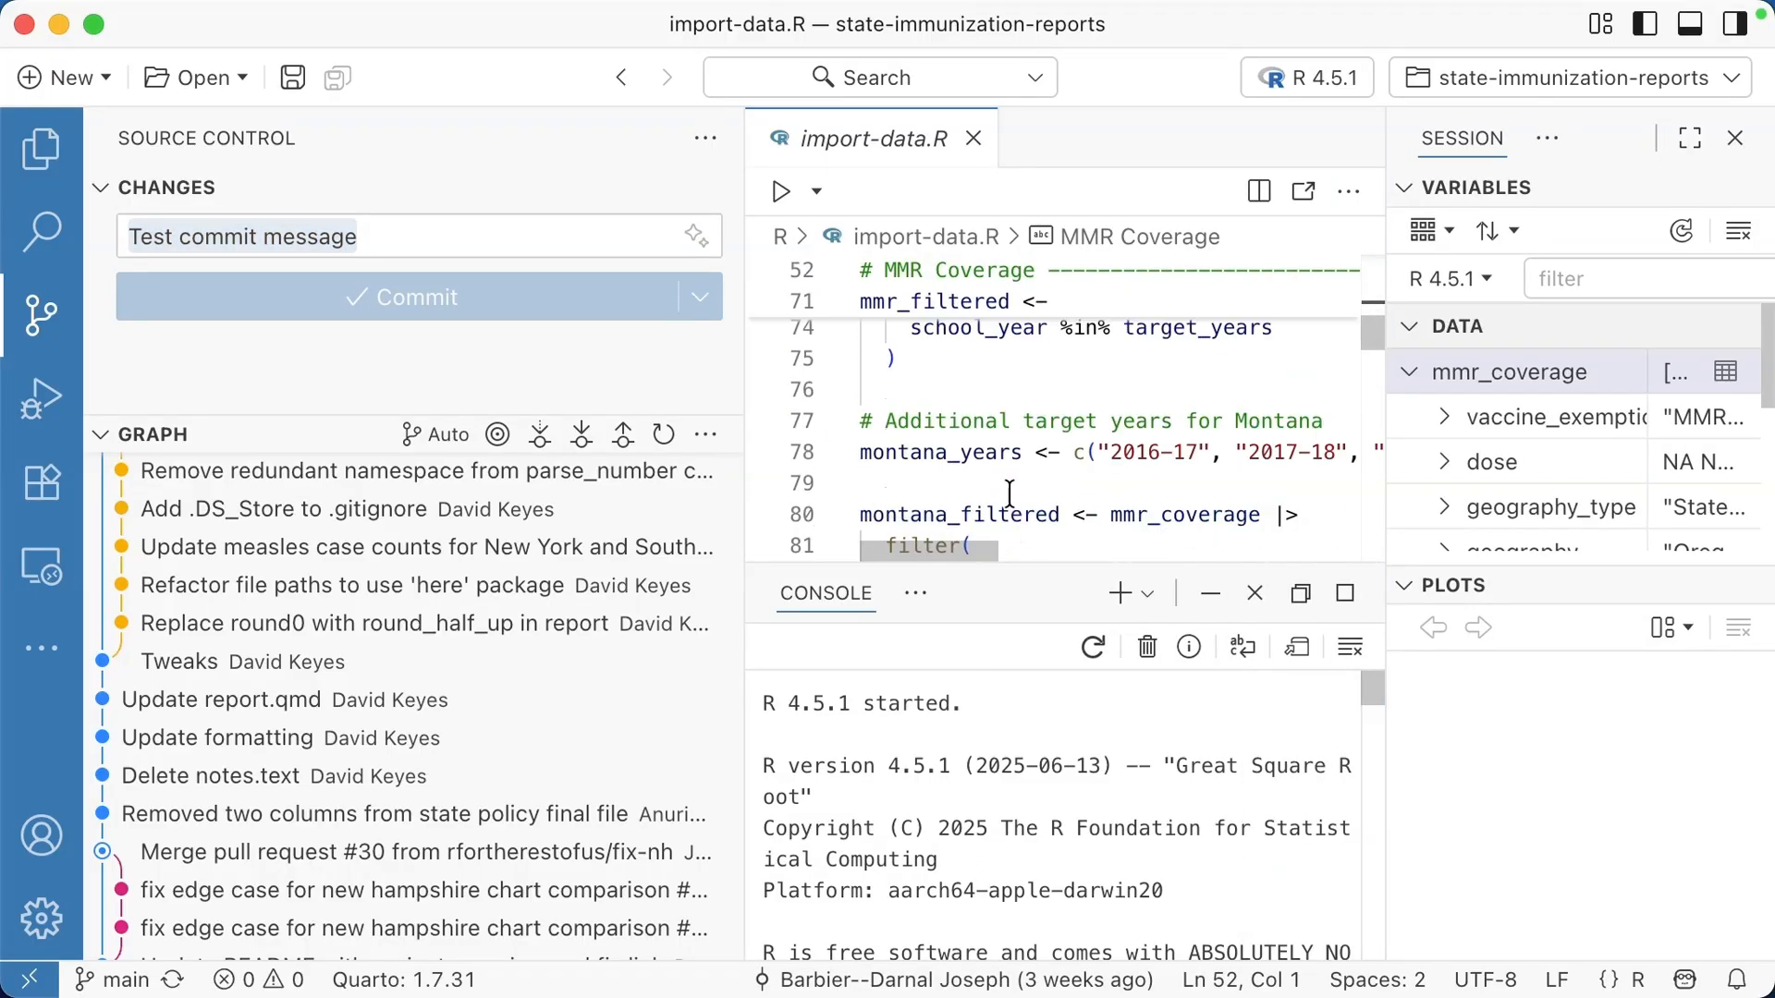
{"action": "scroll", "scroll_direction": "down", "scroll_amount": 3}
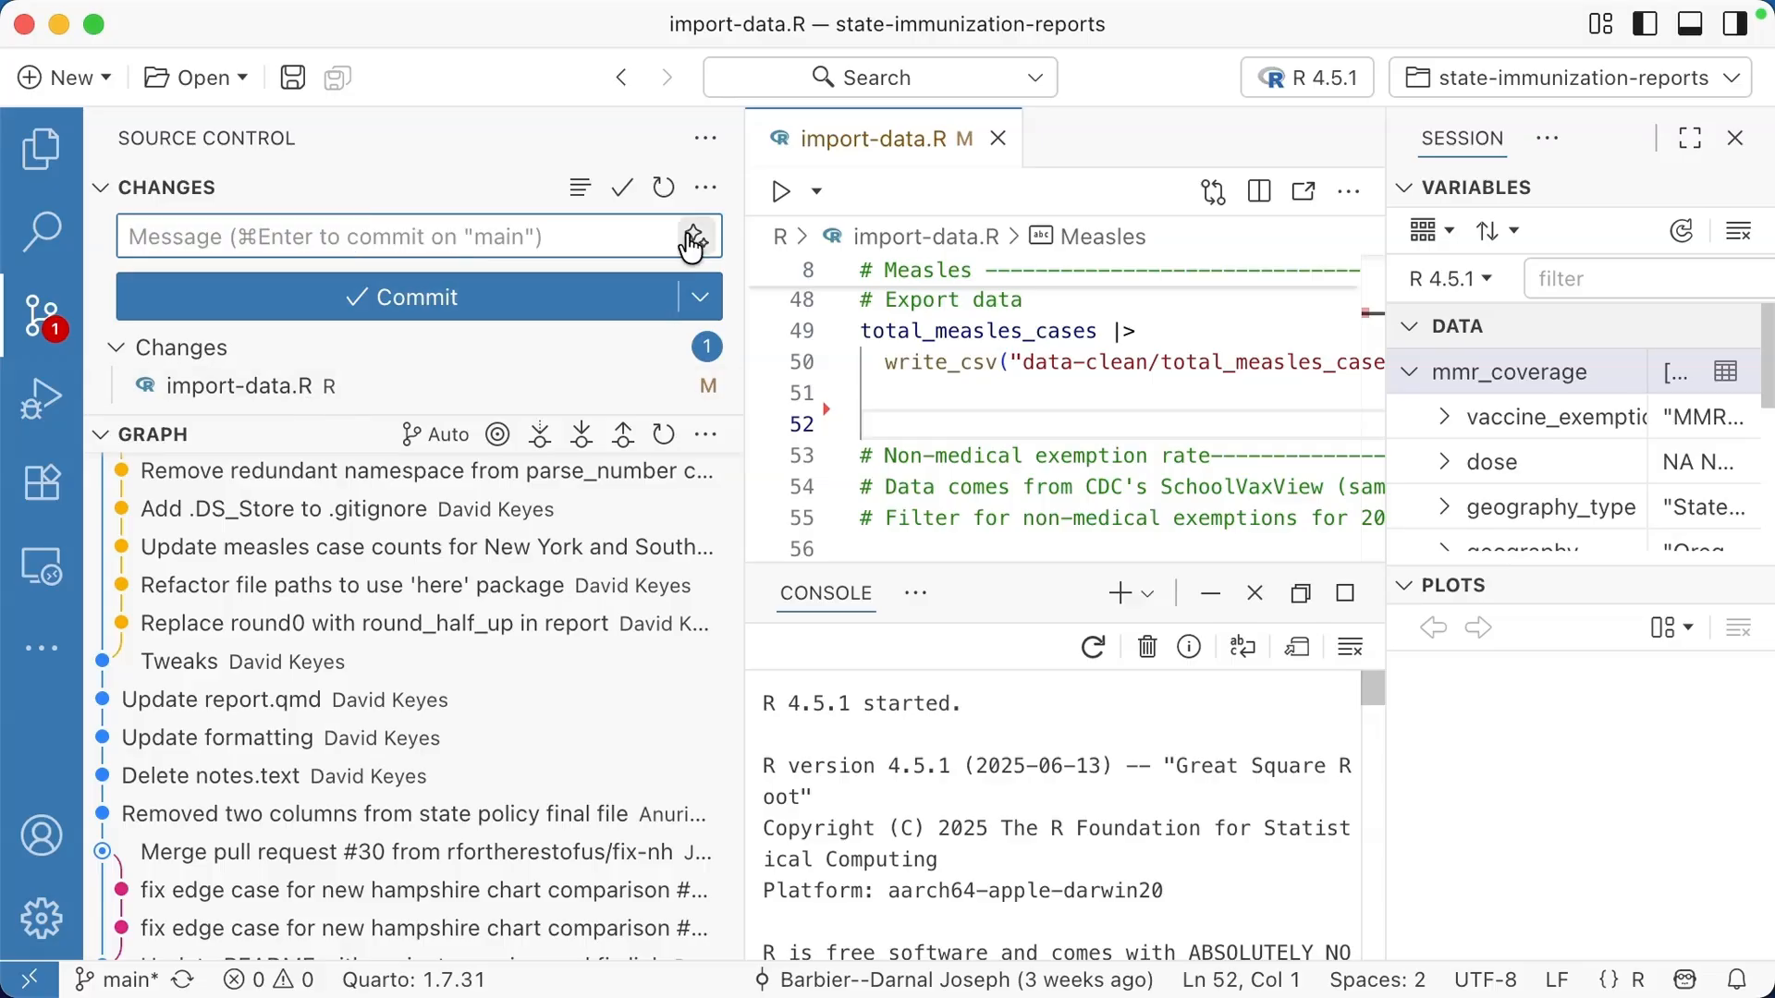
{"action": "mouse_move", "coordinate": [692, 236]}
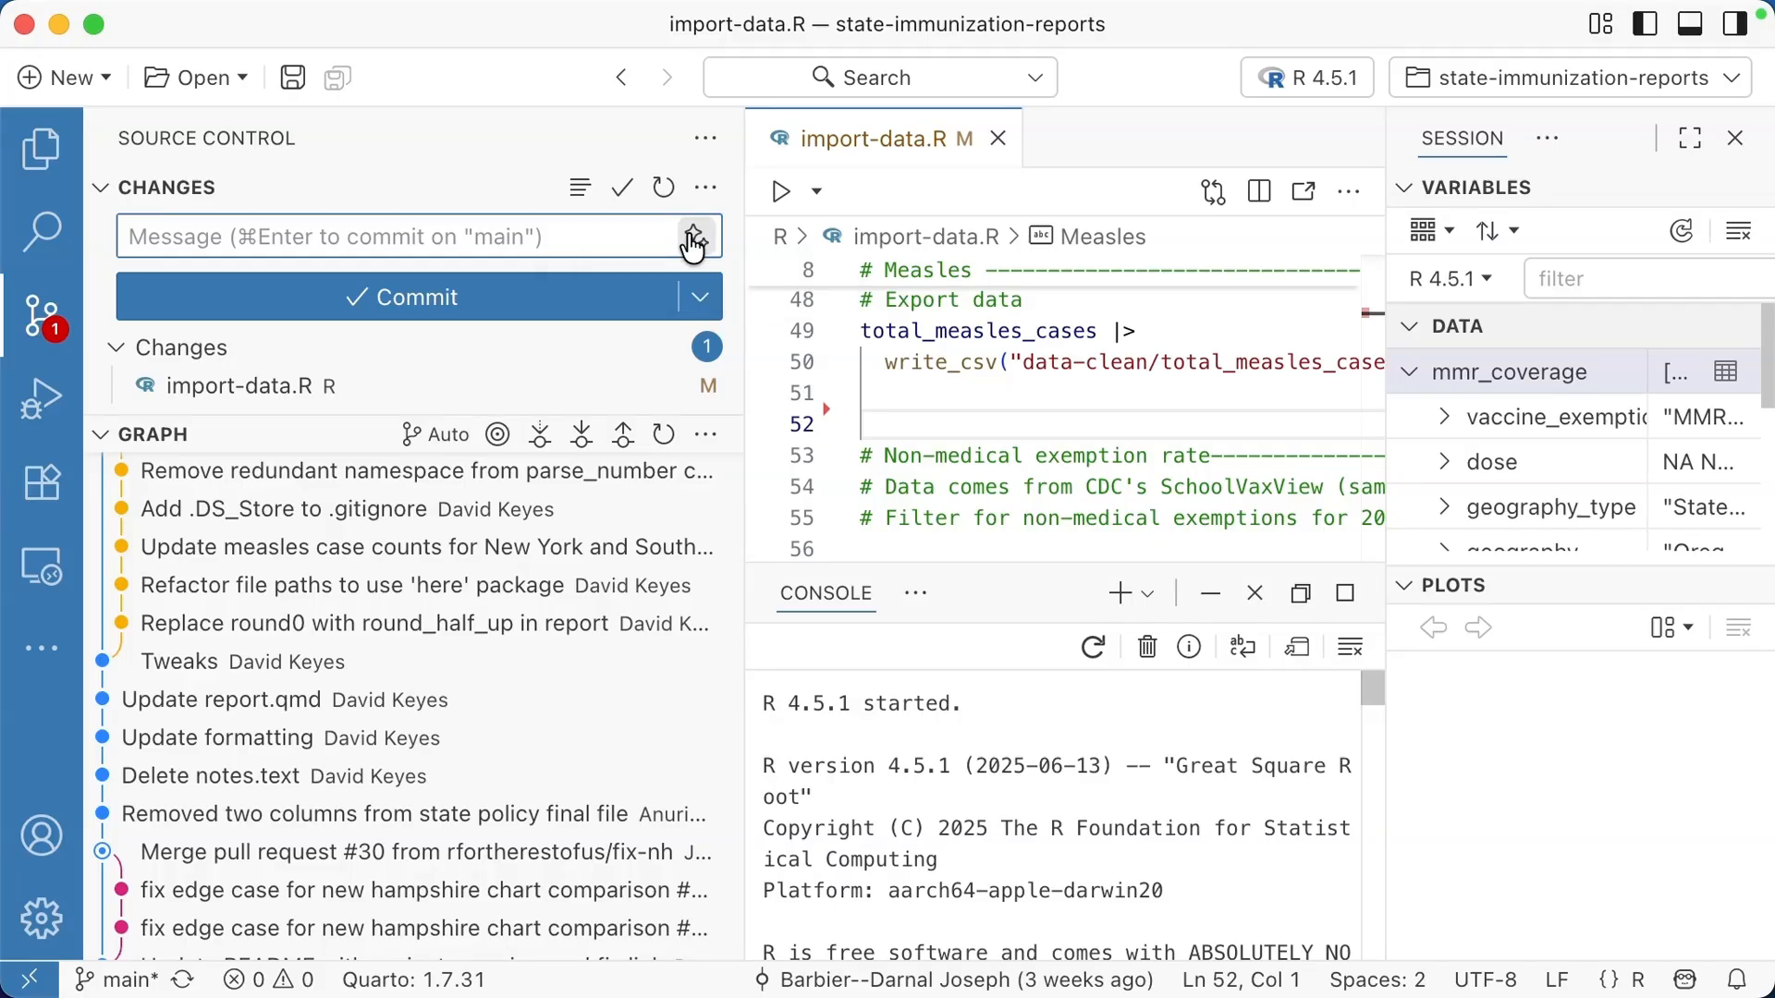
Step: Enter the commit message 'Remove MMR coverage data processing section' for import-data.R
{"action": "type", "text": "Remove MMR coverage data processing section"}
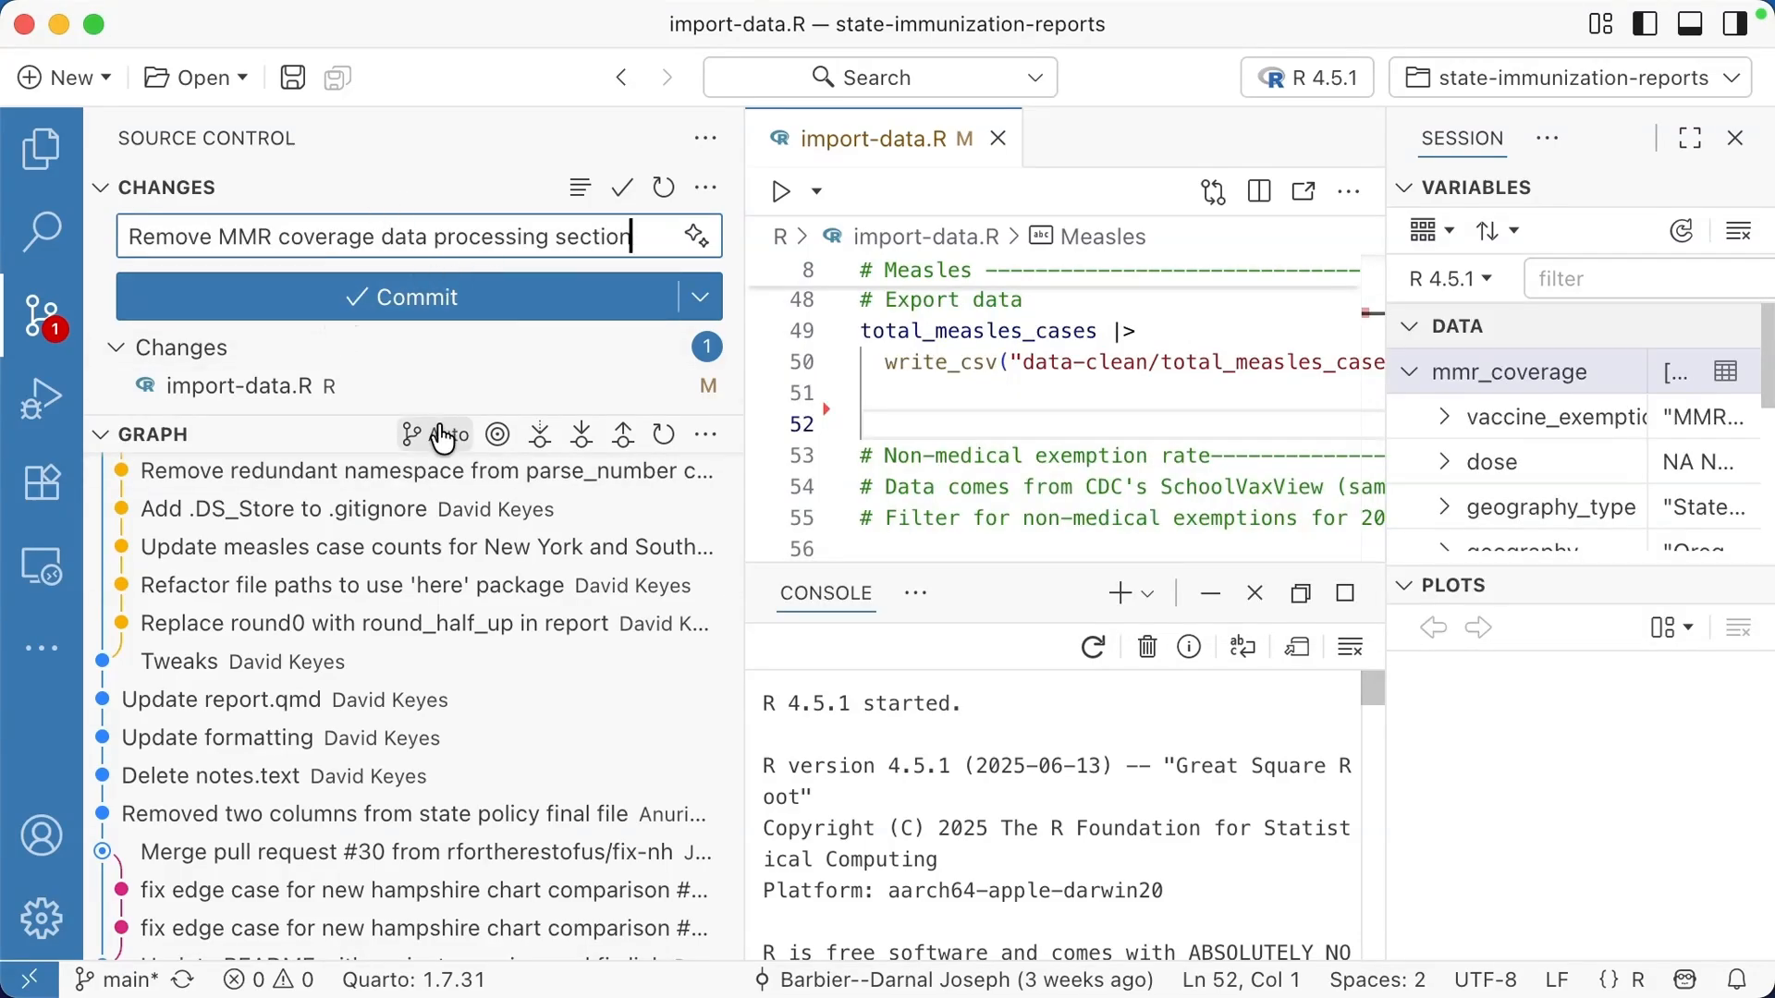
{"action": "mouse_move", "coordinate": [300, 386]}
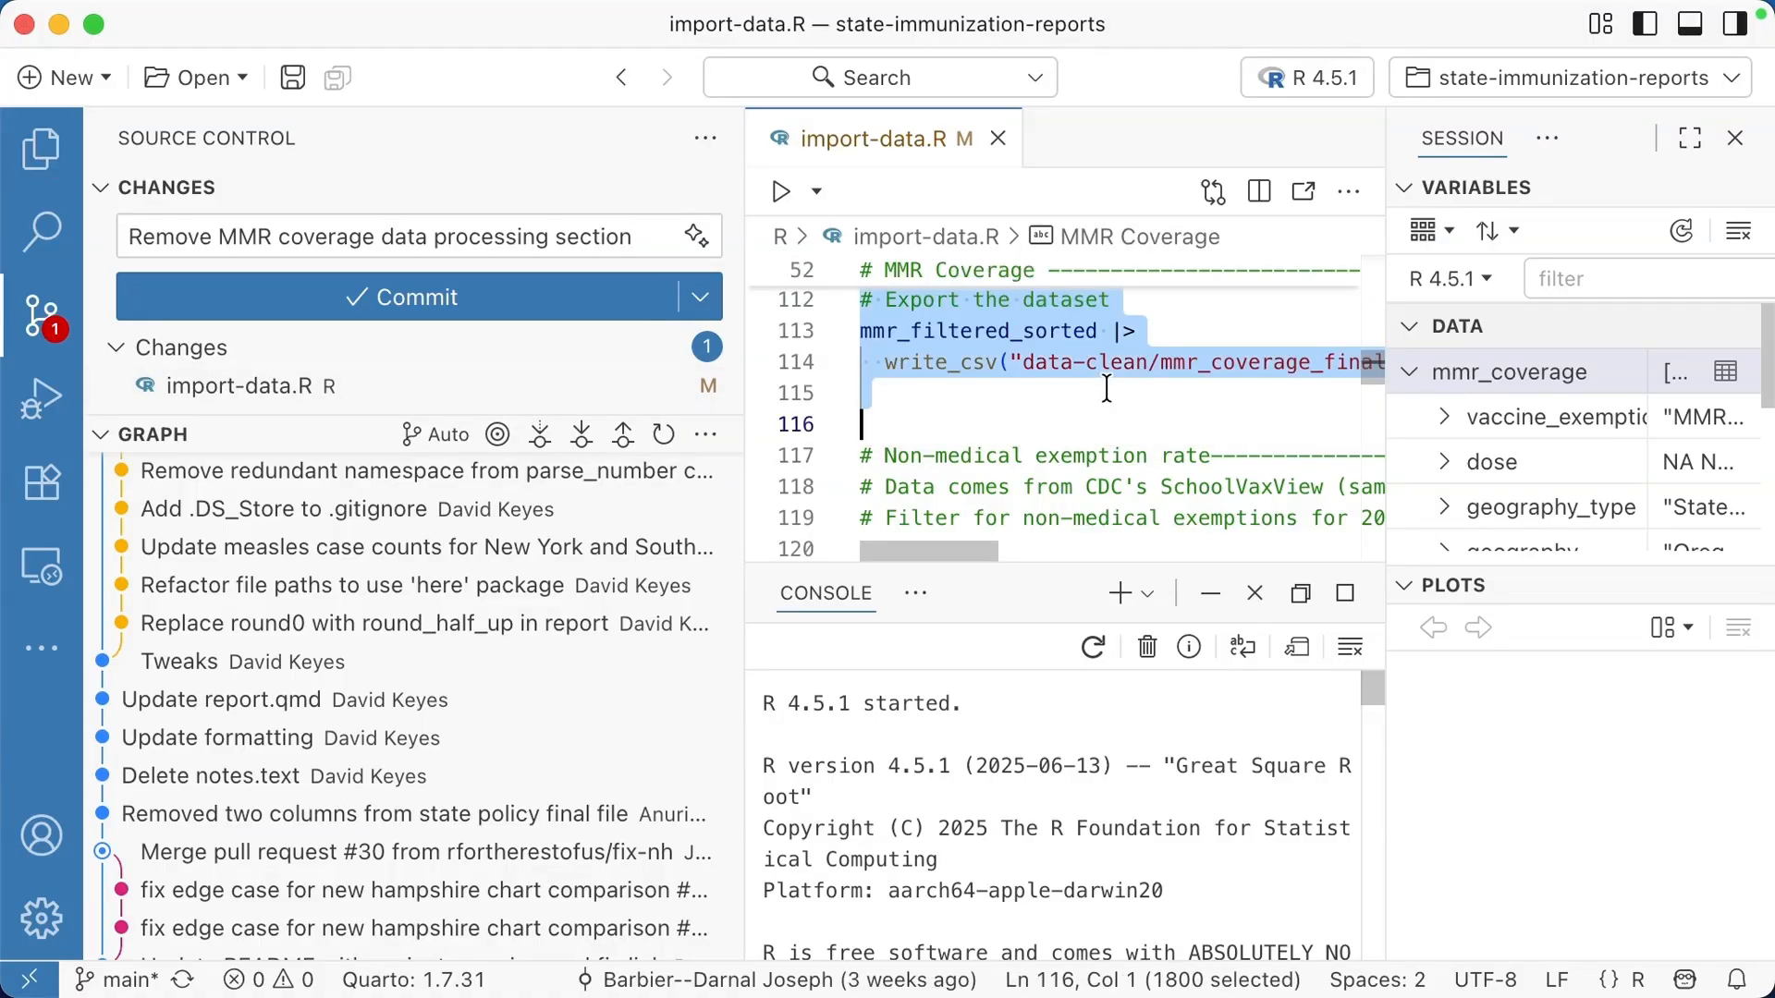
Step: Switch to the Explorer and scroll through the state-immunization-reports file tree
{"action": "left_click", "coordinate": [42, 147]}
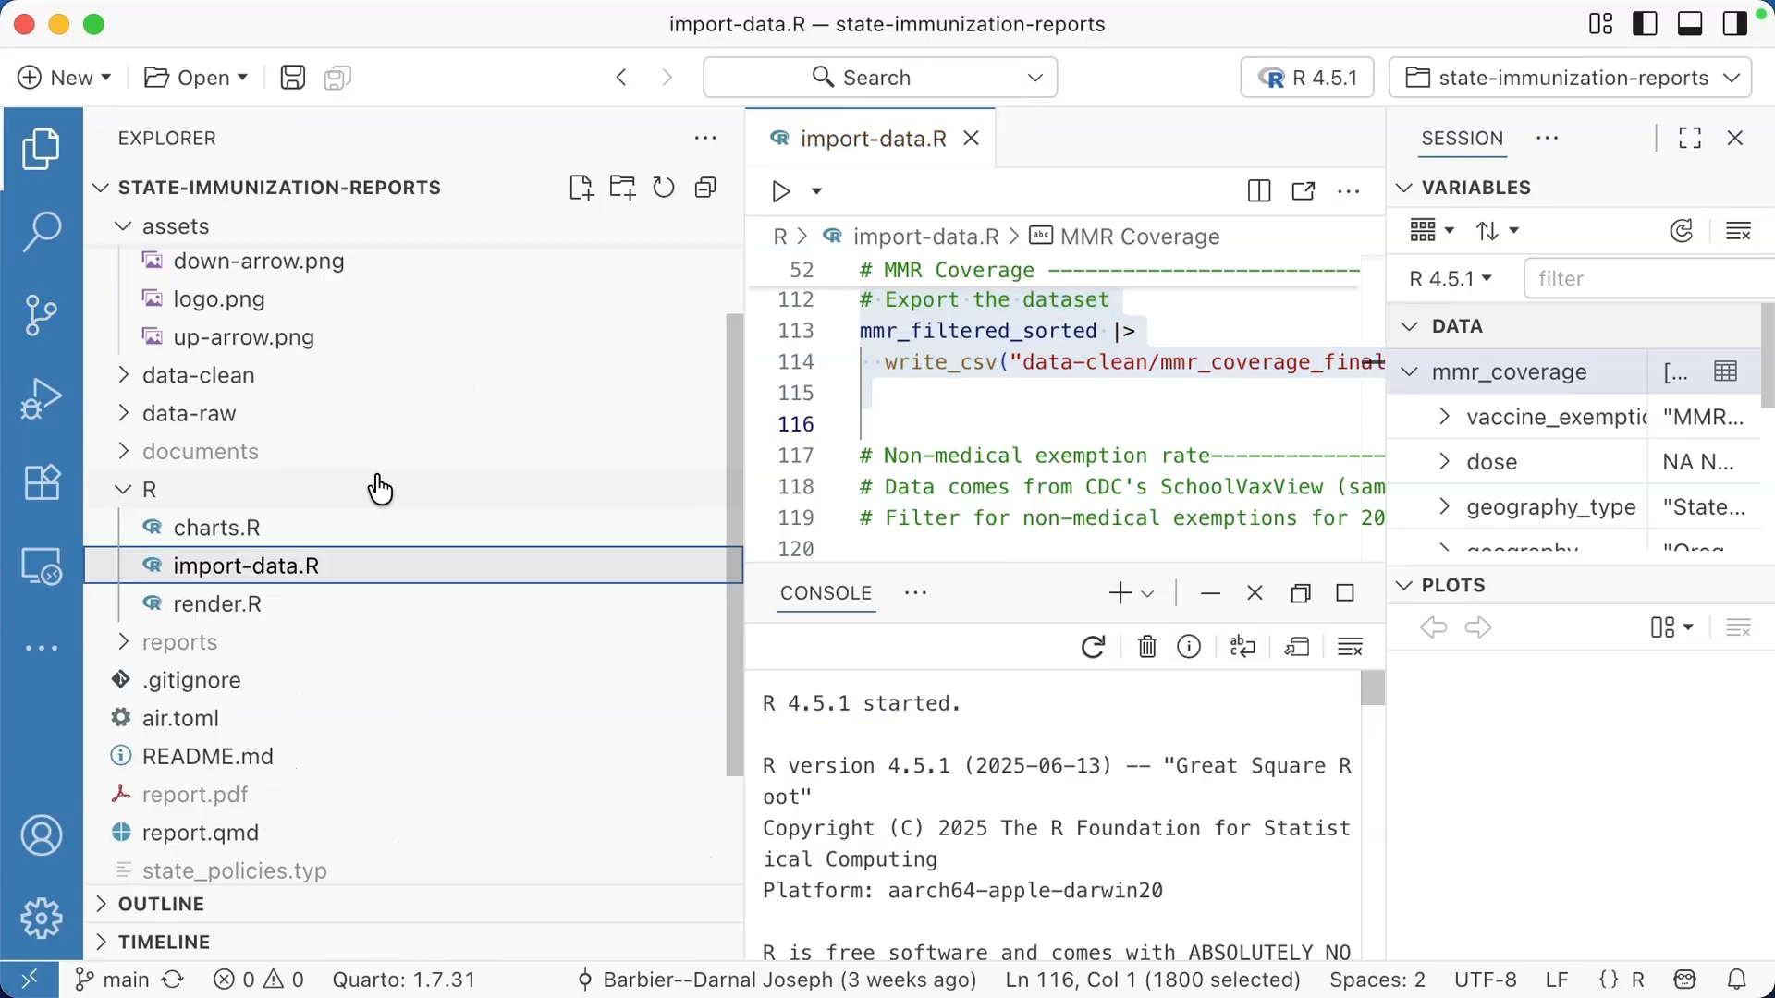
{"action": "mouse_move", "coordinate": [333, 476]}
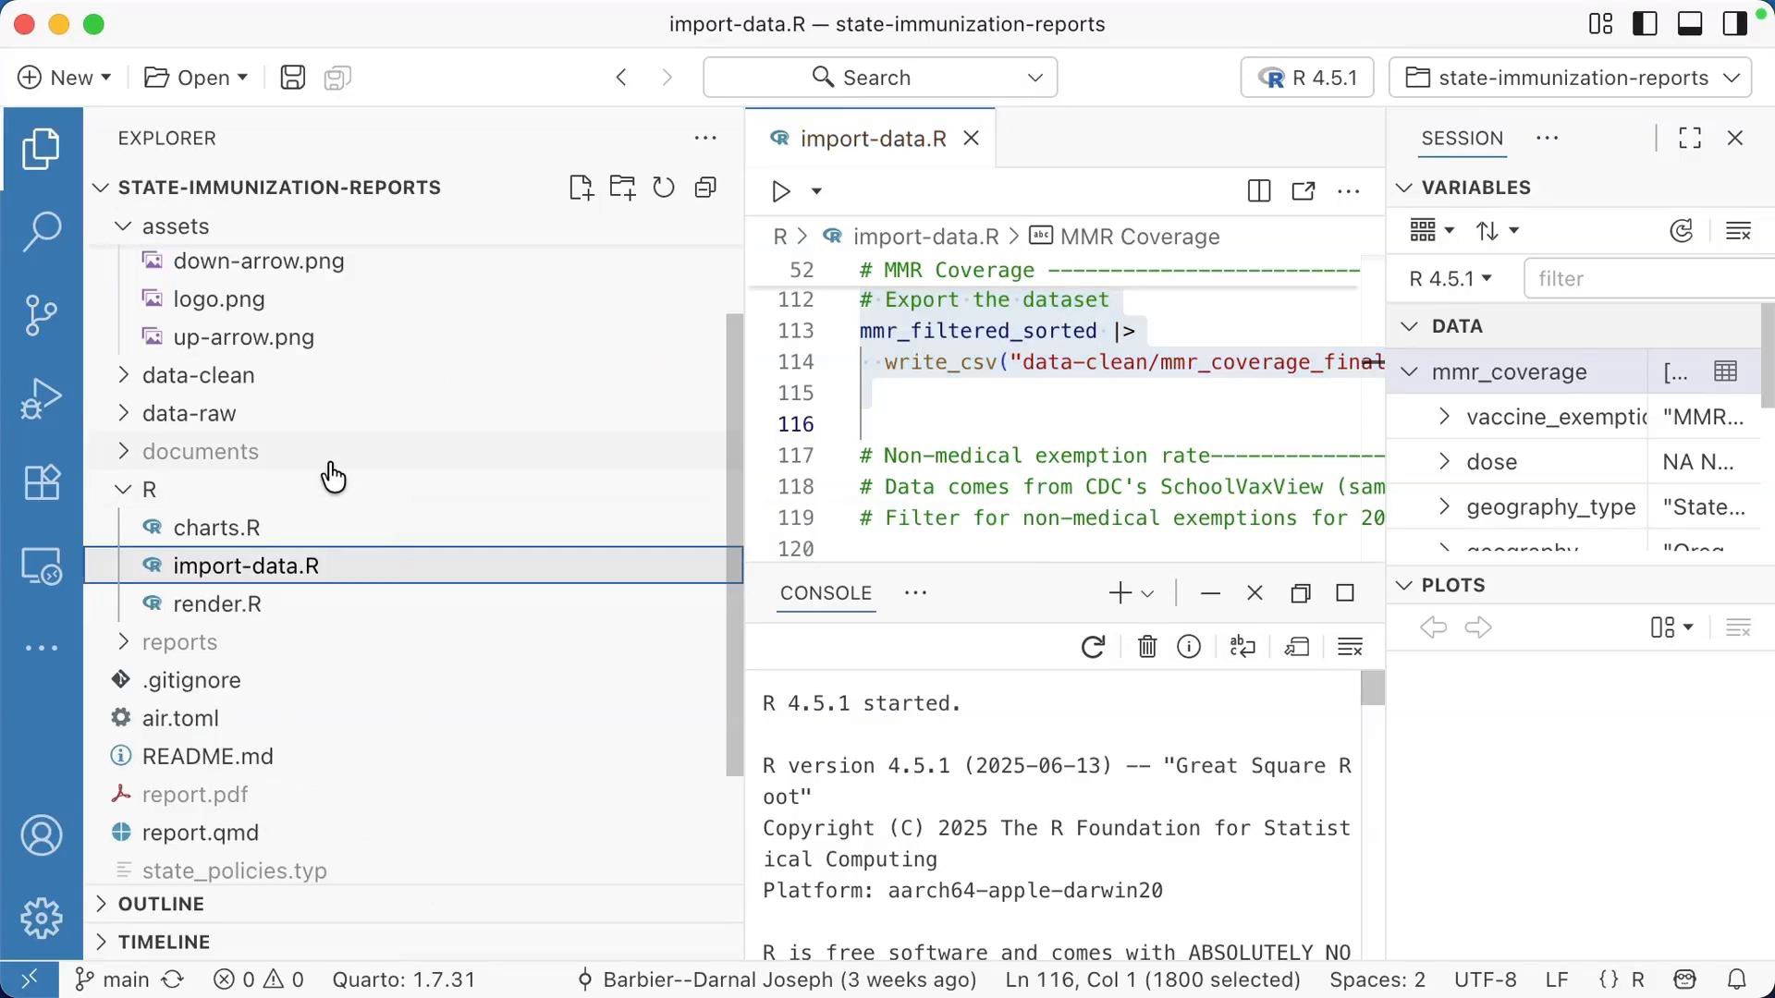
{"action": "mouse_move", "coordinate": [200, 450]}
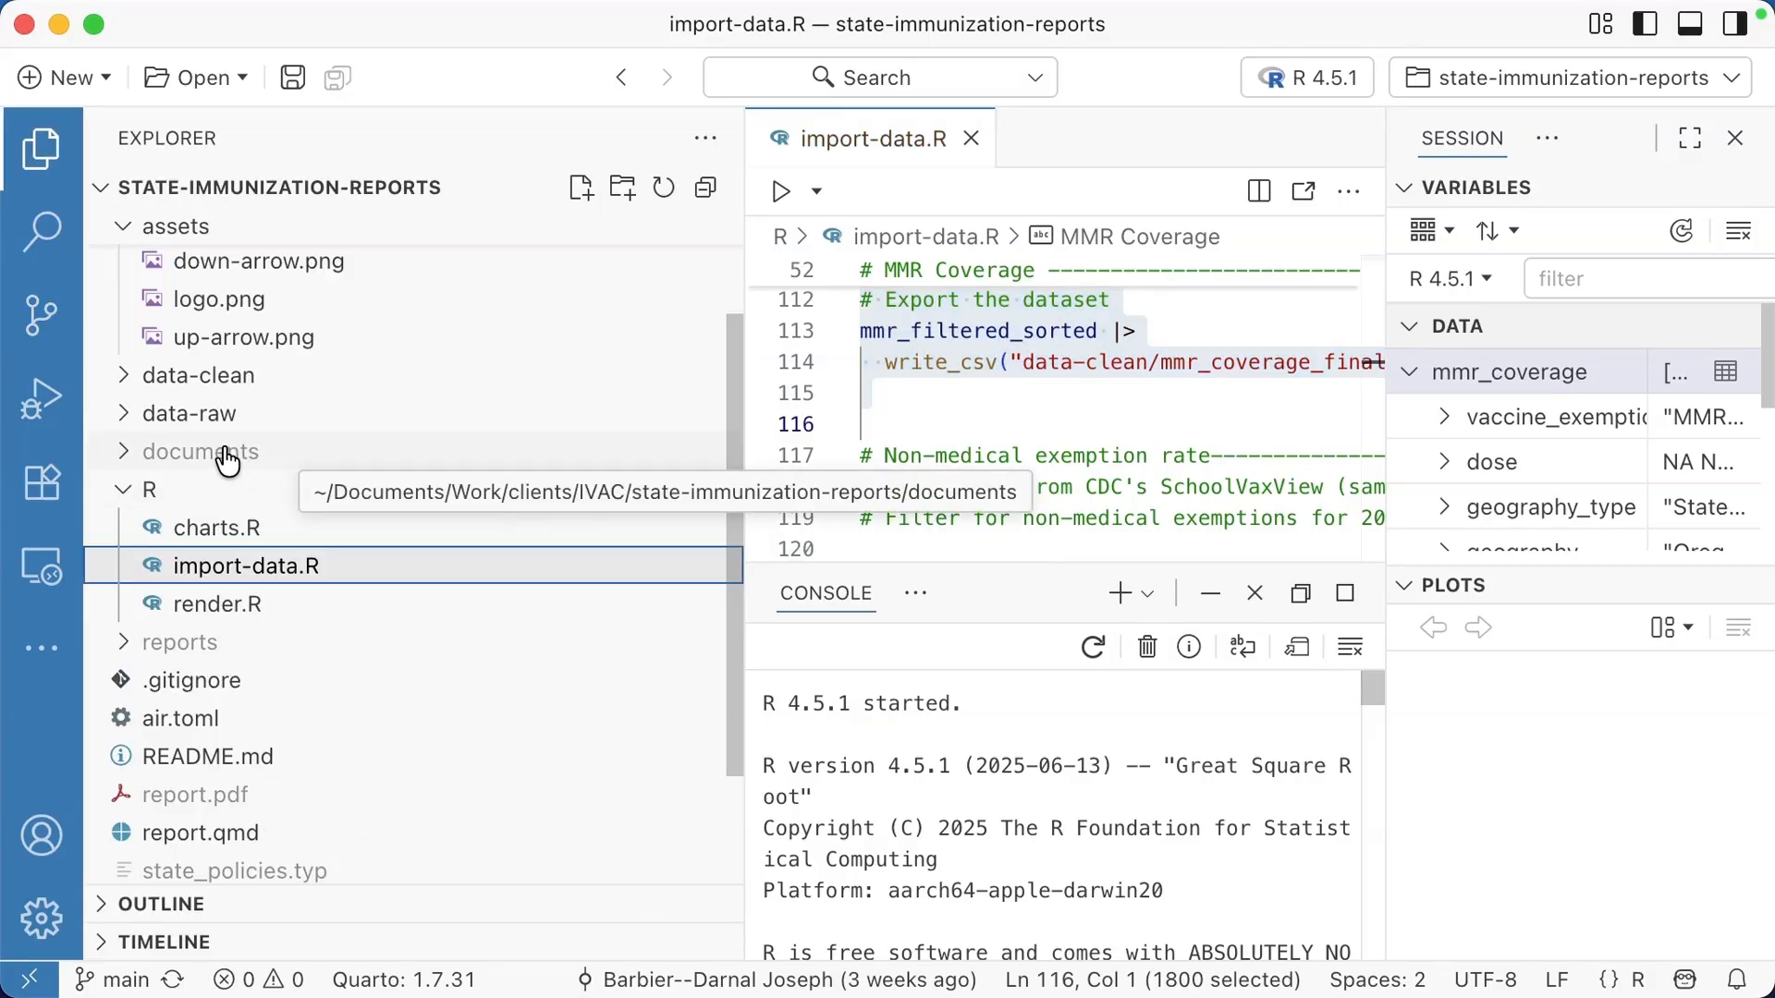
{"action": "mouse_move", "coordinate": [251, 464]}
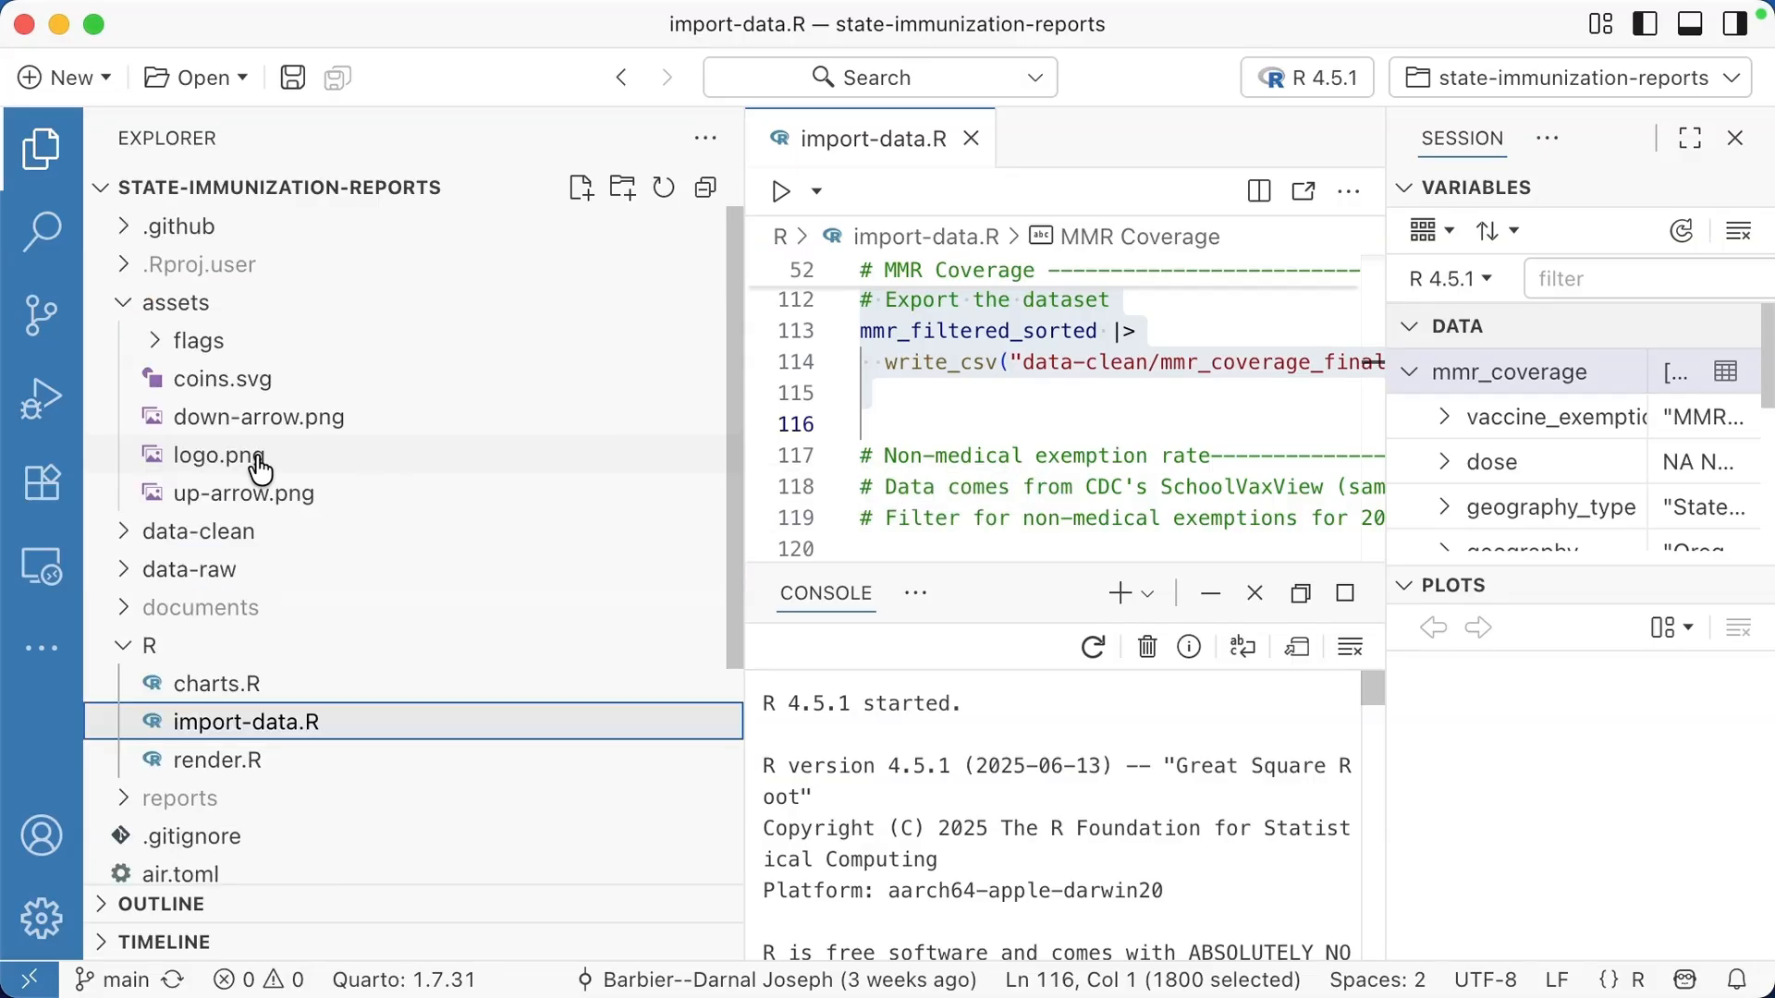
{"action": "scroll", "scroll_direction": "down", "scroll_amount": 3}
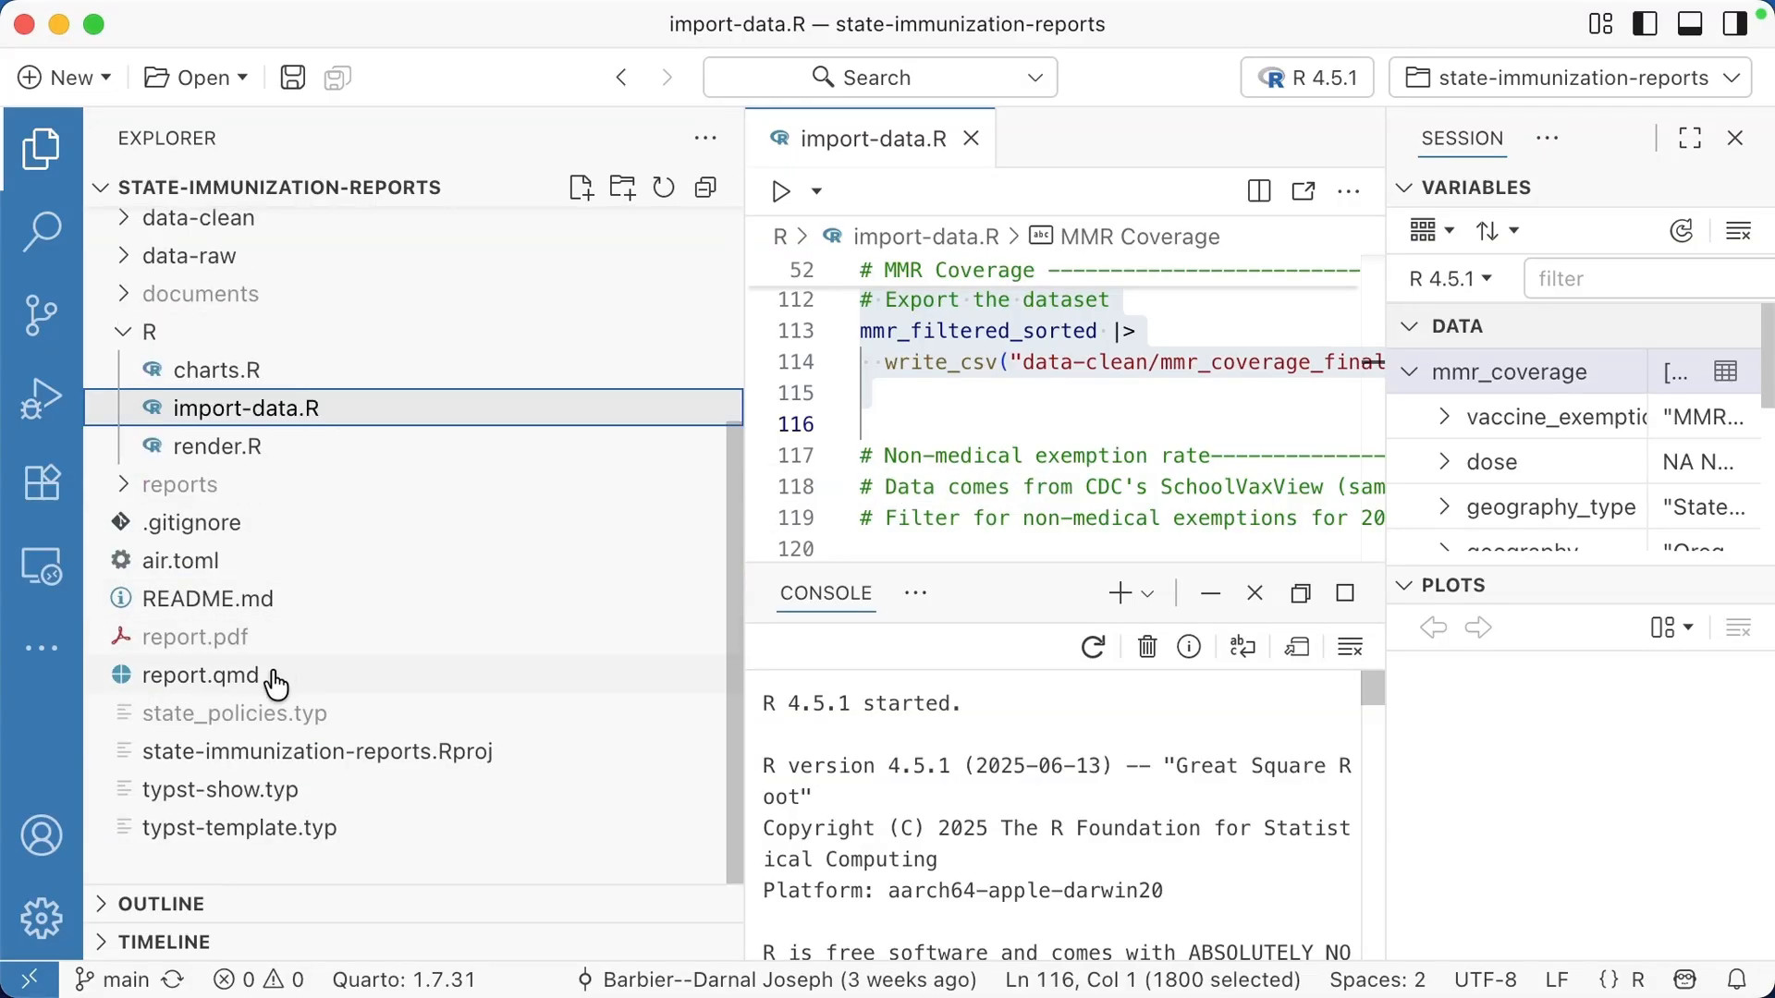
{"action": "mouse_move", "coordinate": [180, 485]}
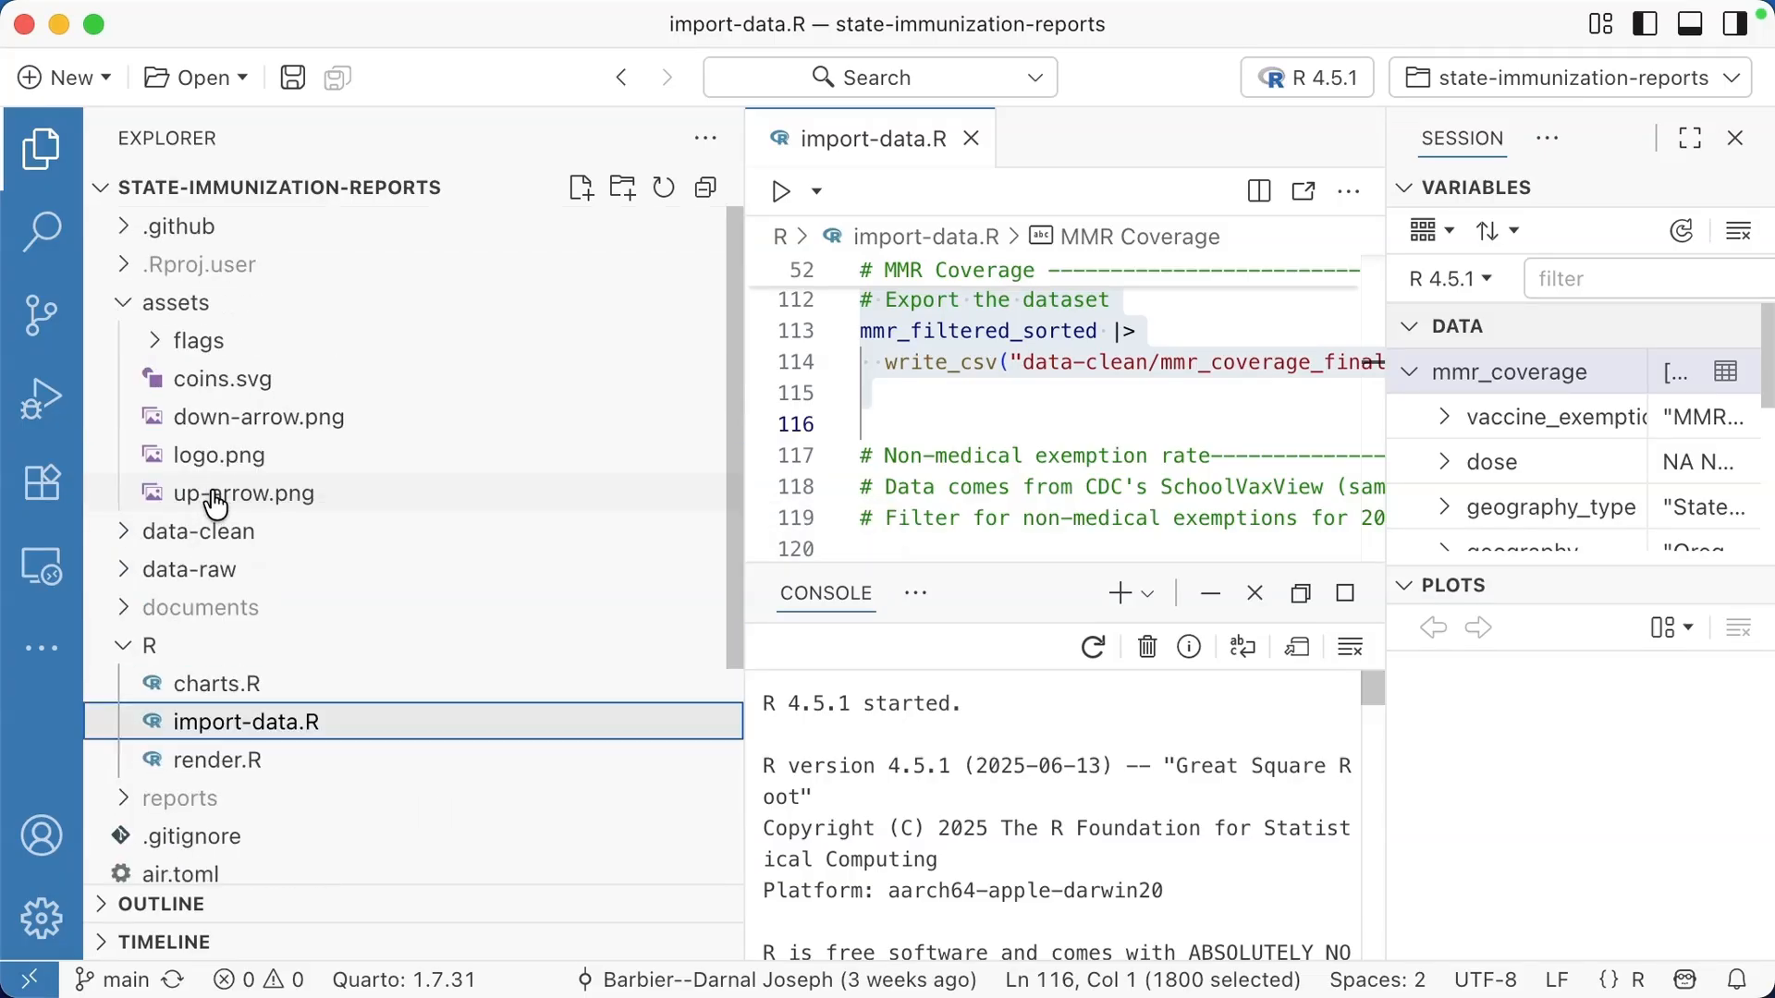
{"action": "mouse_move", "coordinate": [437, 619]}
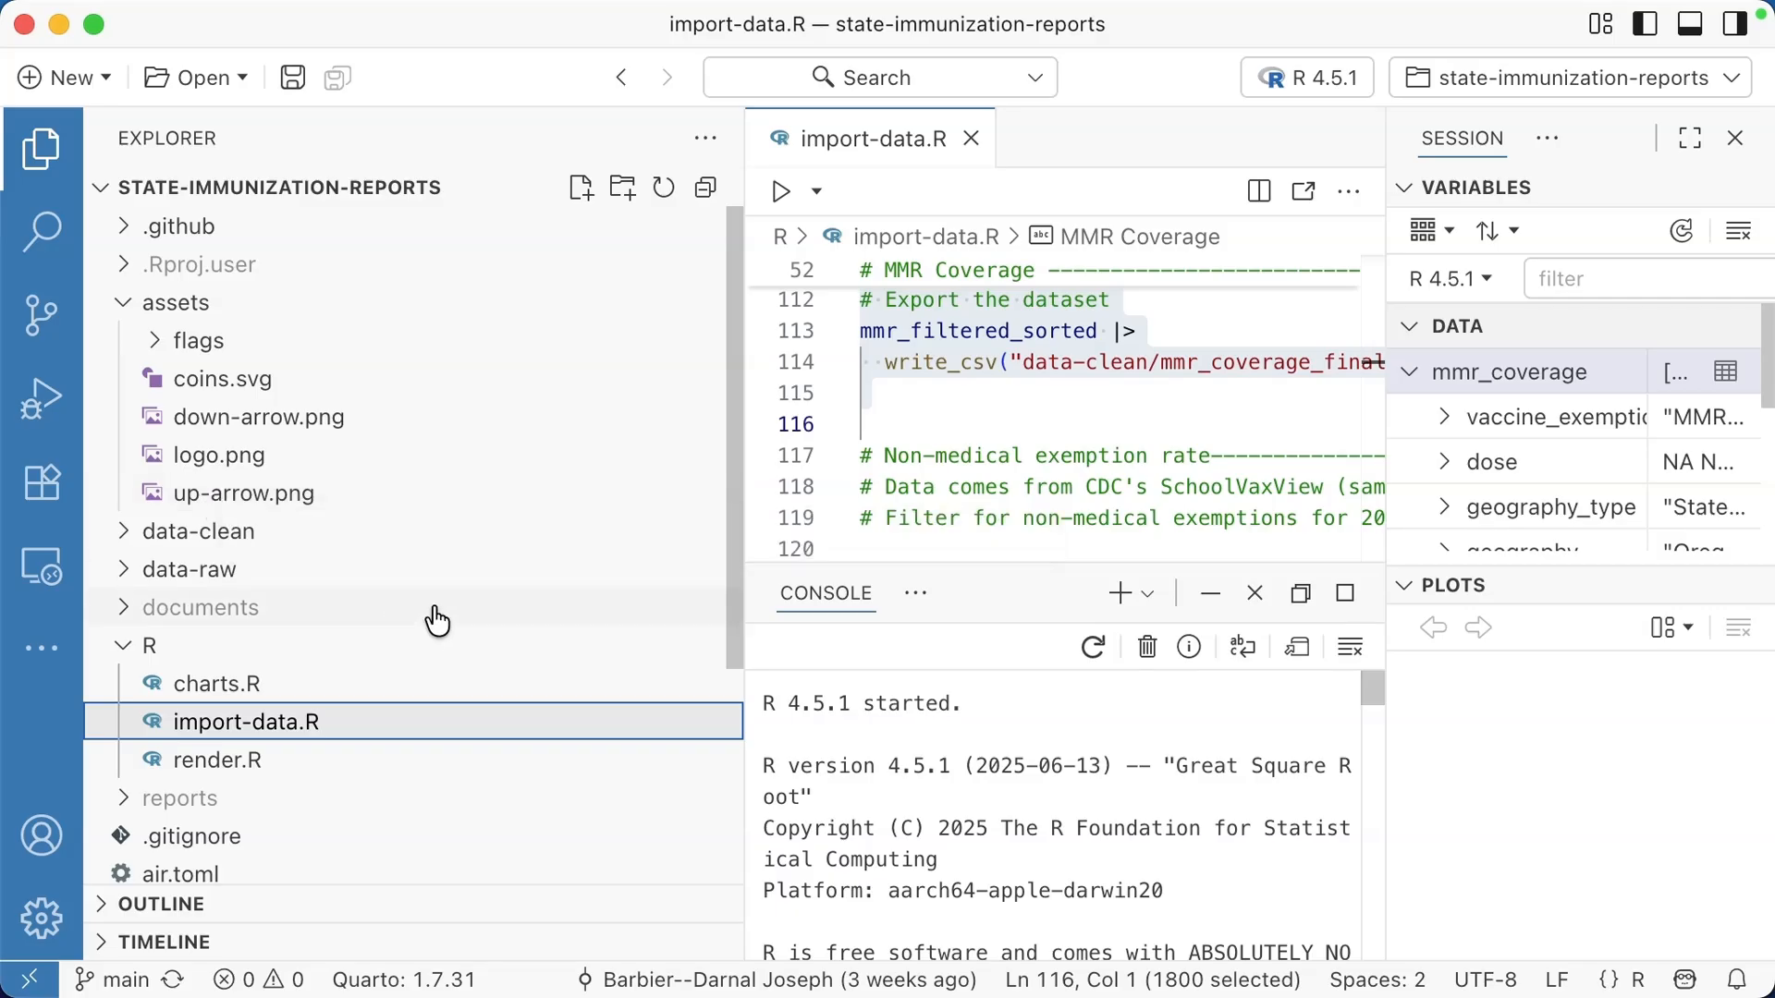
{"action": "mouse_move", "coordinate": [47, 740]}
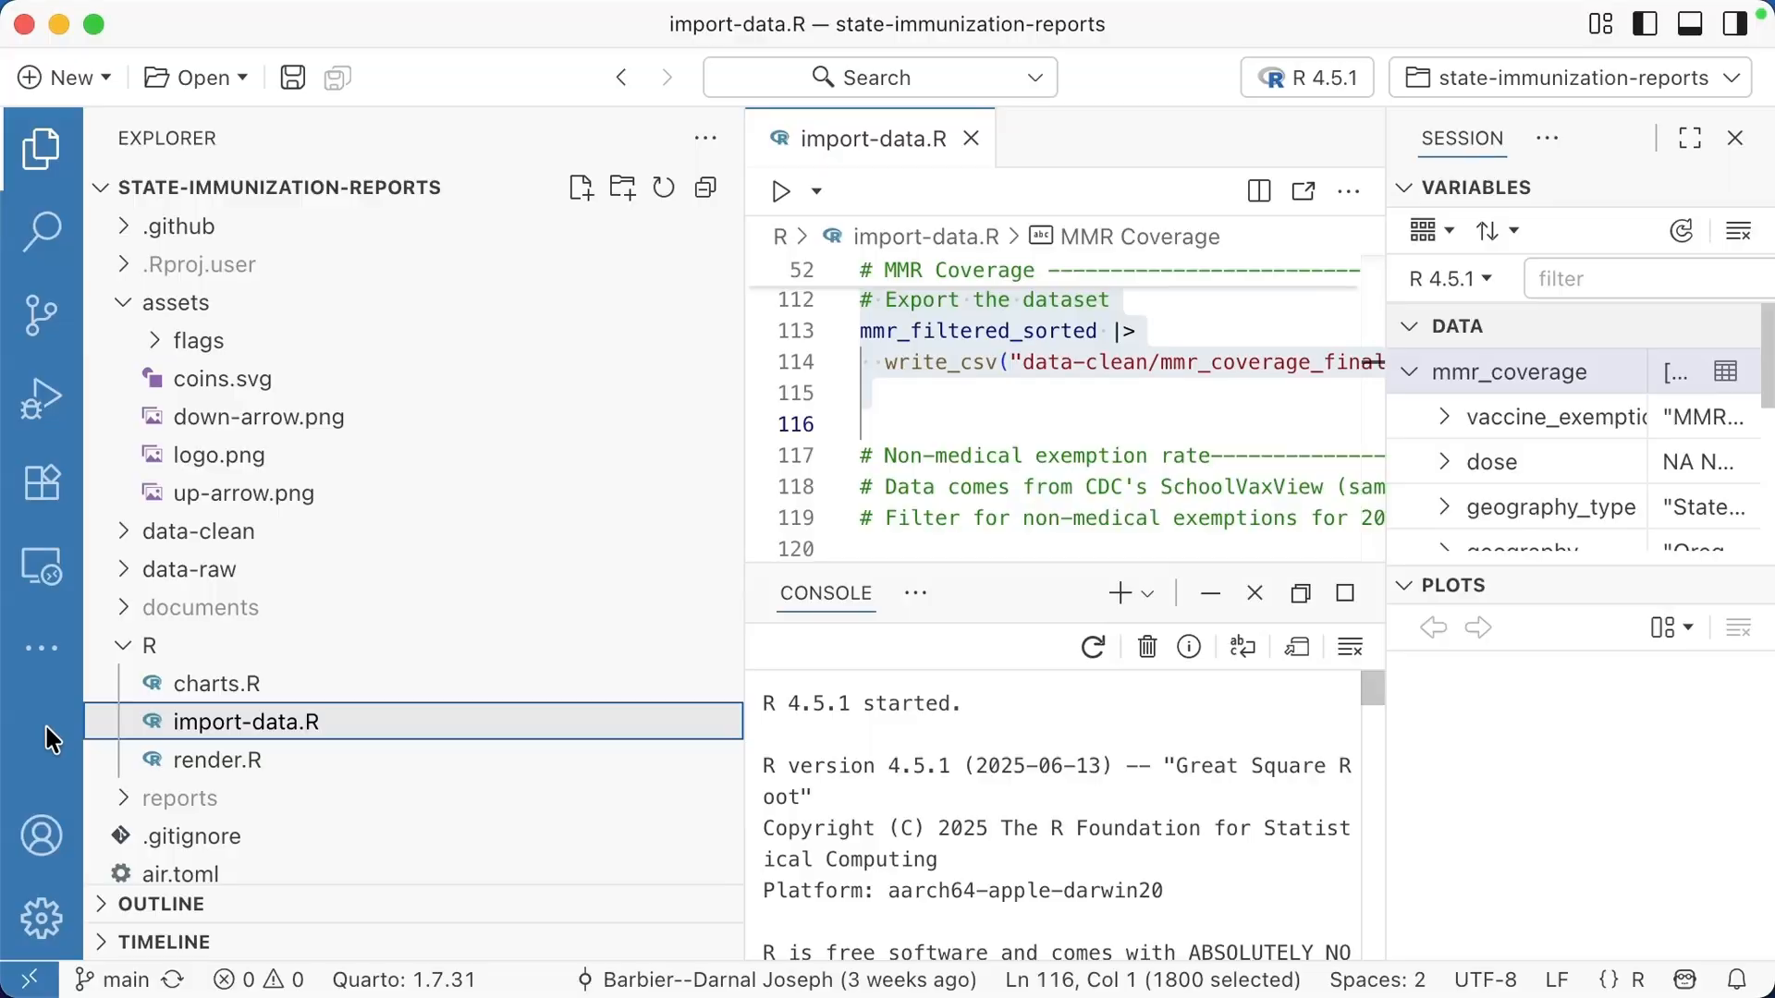
Step: Show the 38 installed extensions, including Air, and select within the wv_filtered filter code
{"action": "left_click", "coordinate": [40, 918]}
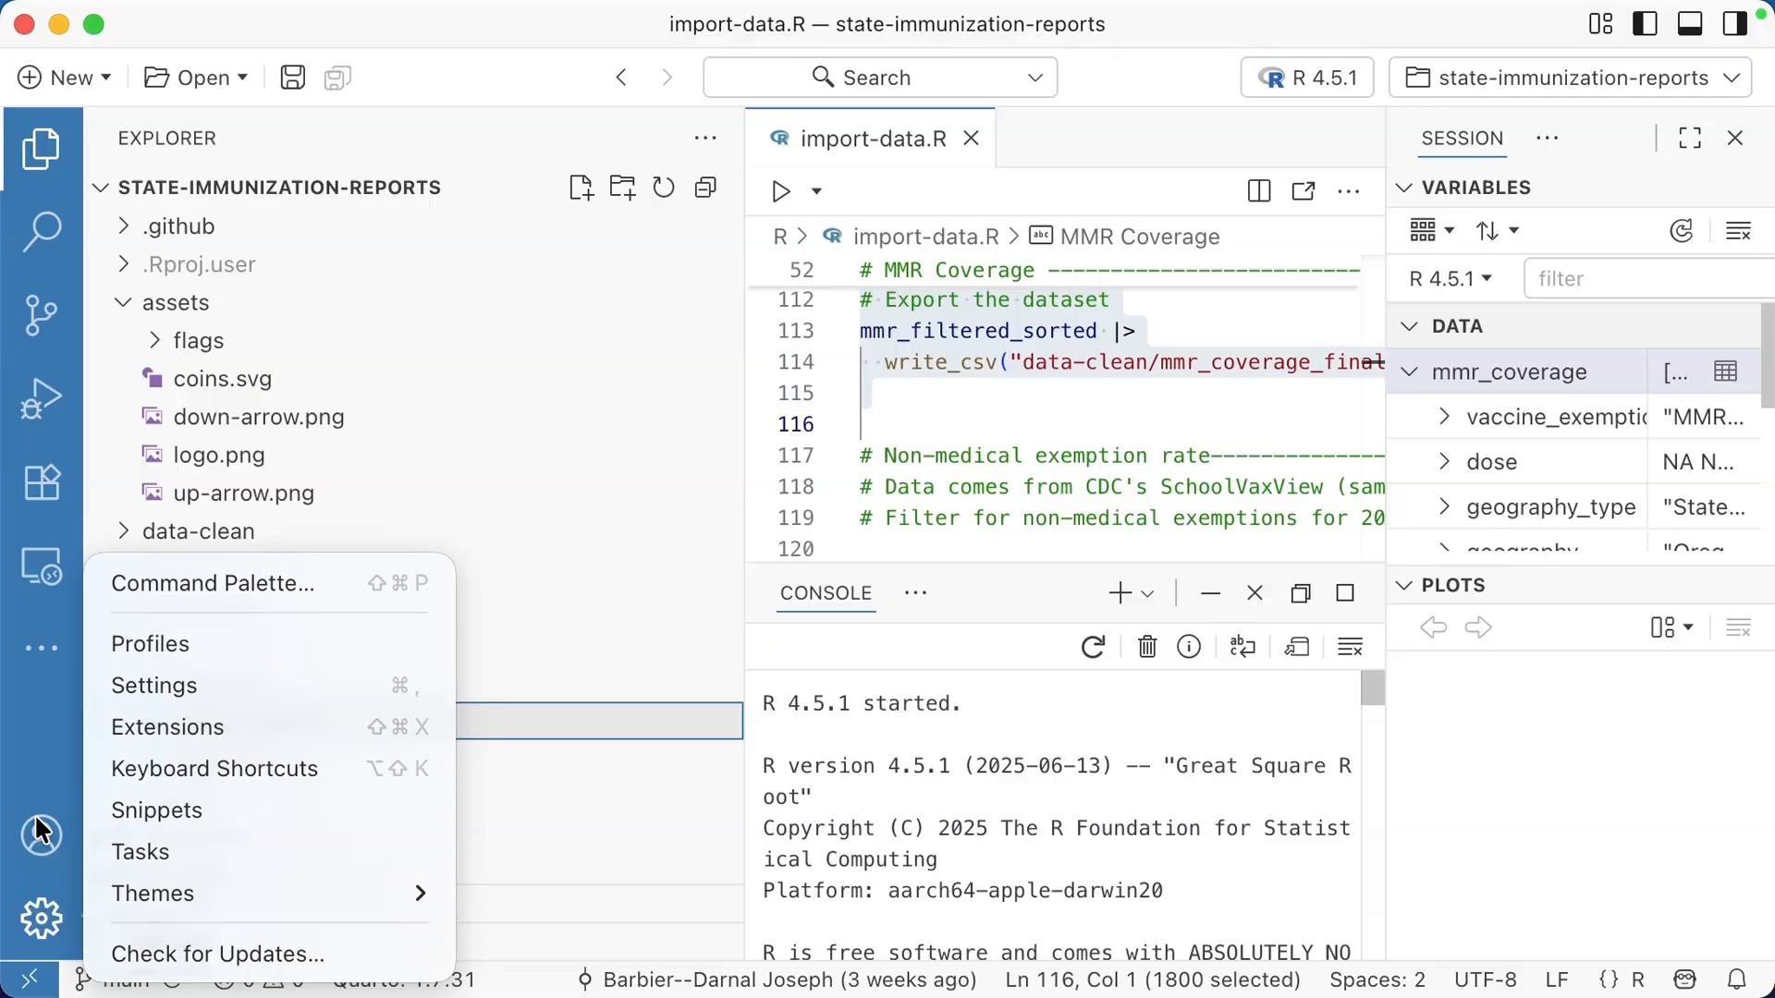
{"action": "mouse_move", "coordinate": [203, 727]}
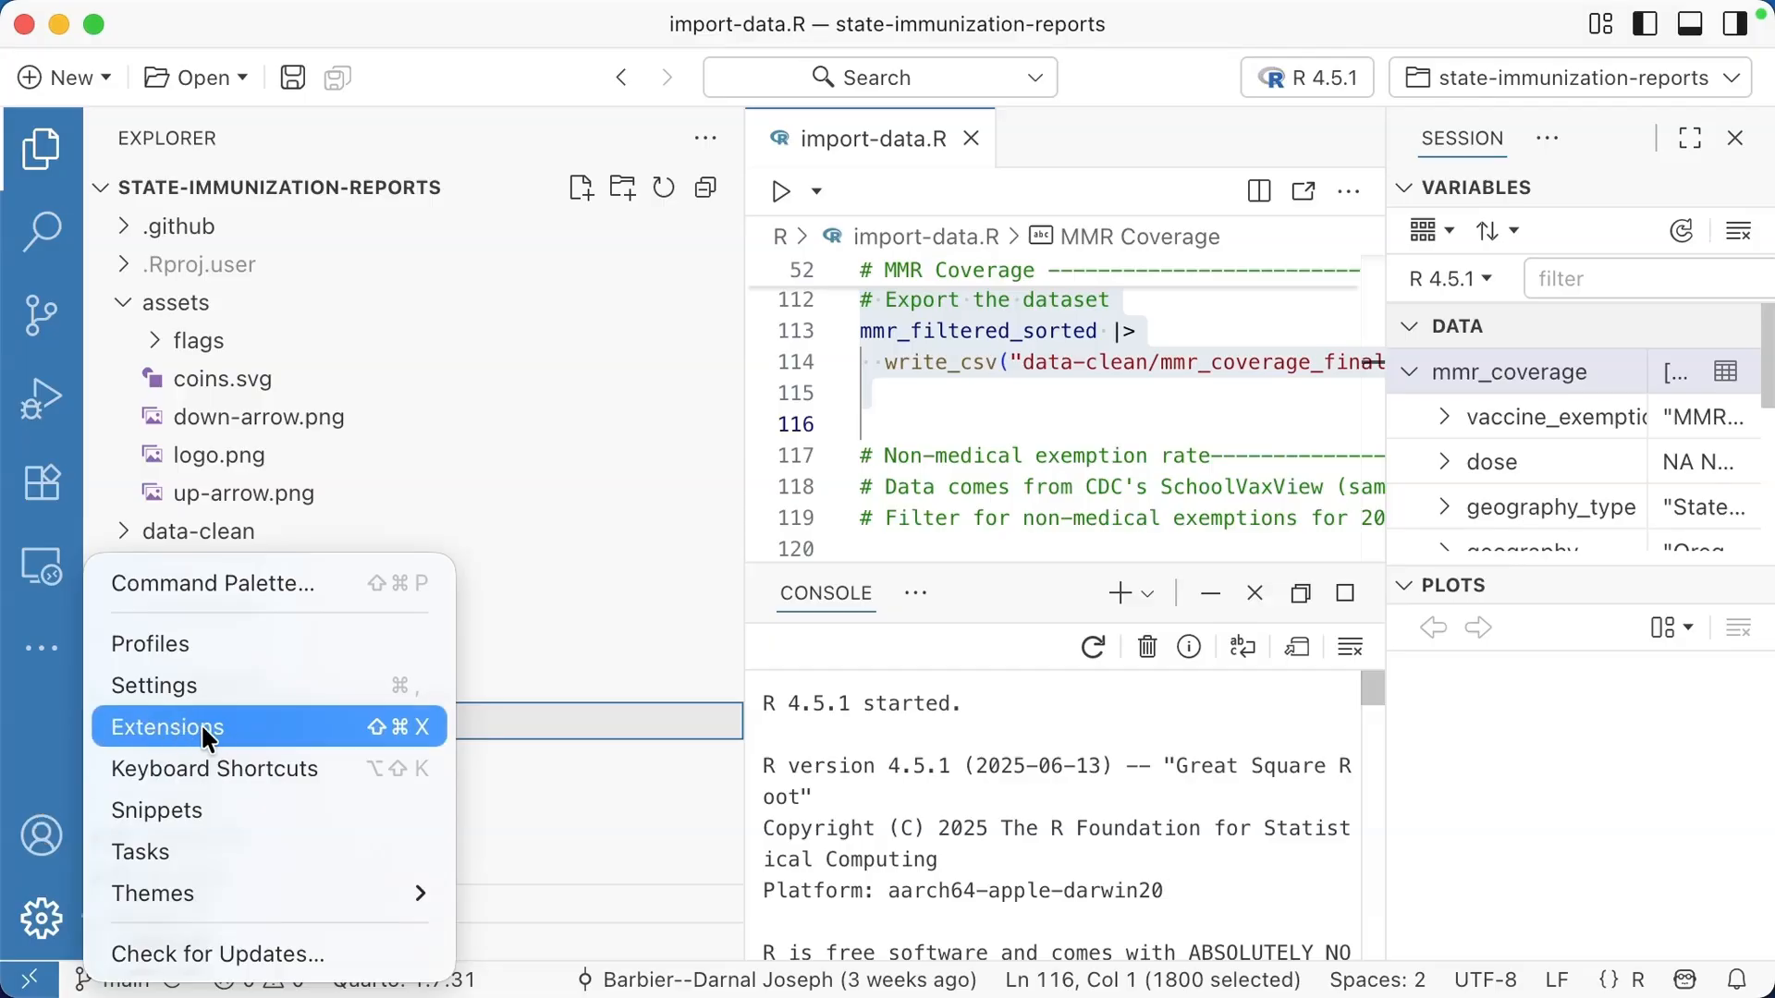
{"action": "left_click", "coordinate": [168, 726]}
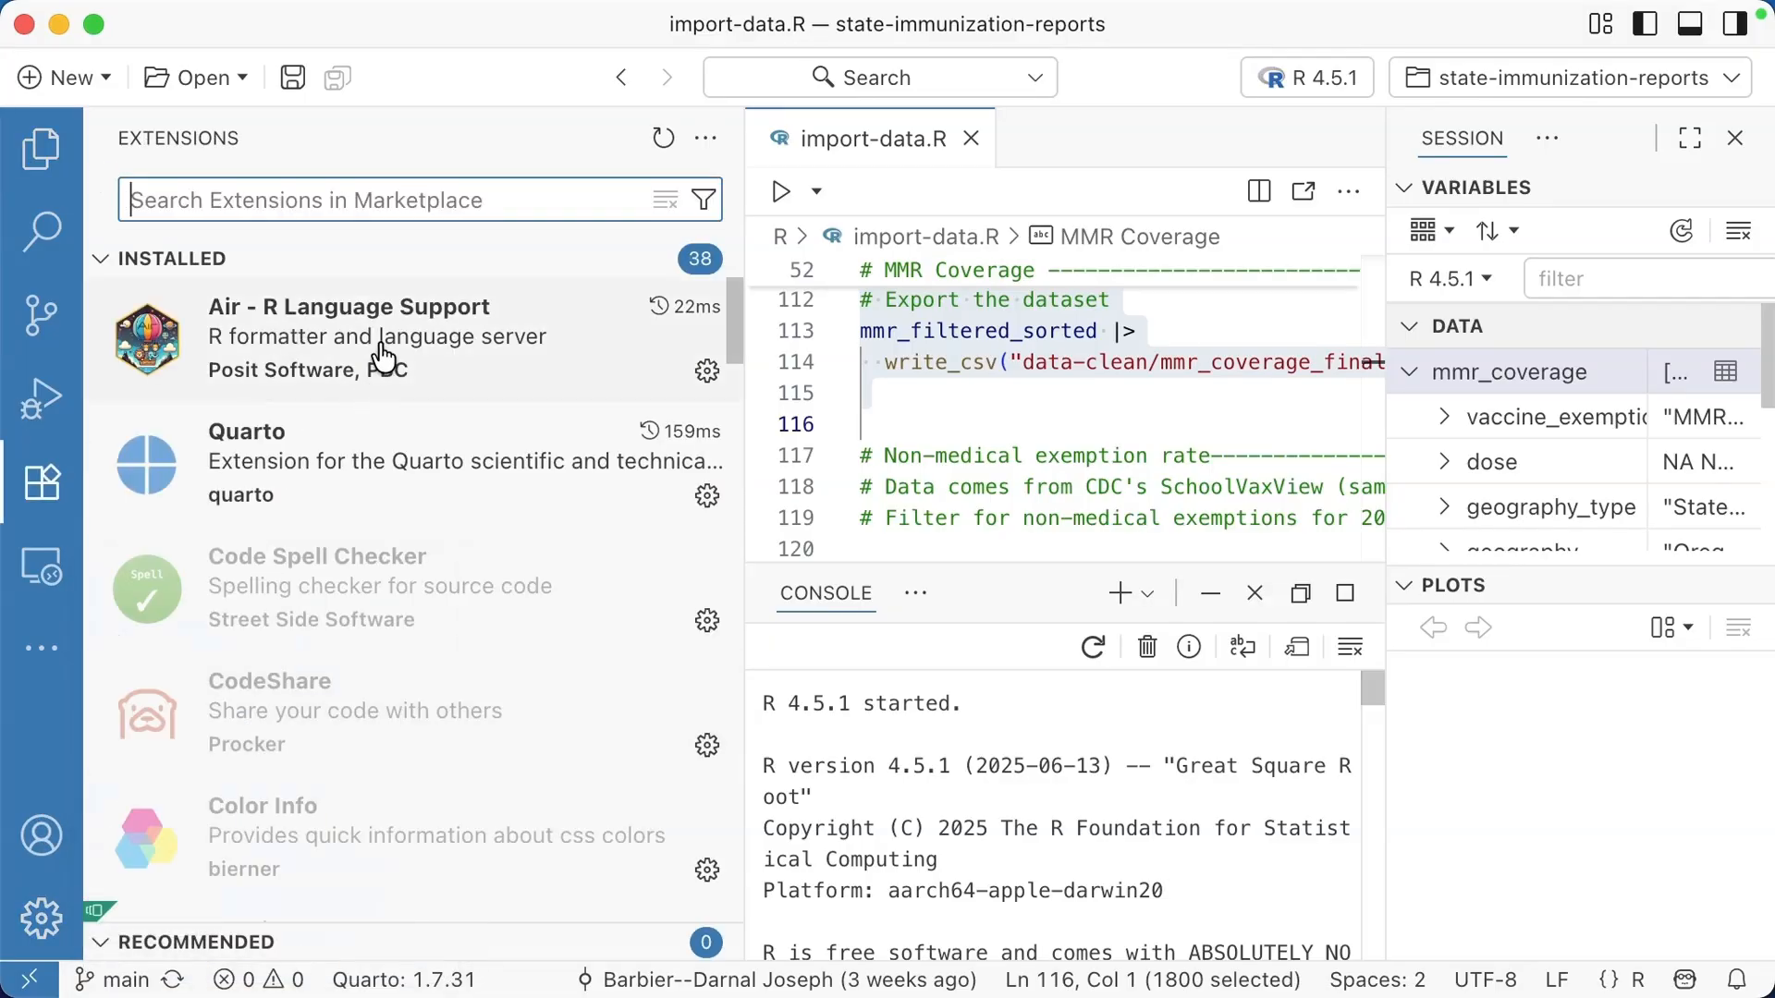
{"action": "mouse_move", "coordinate": [376, 371]}
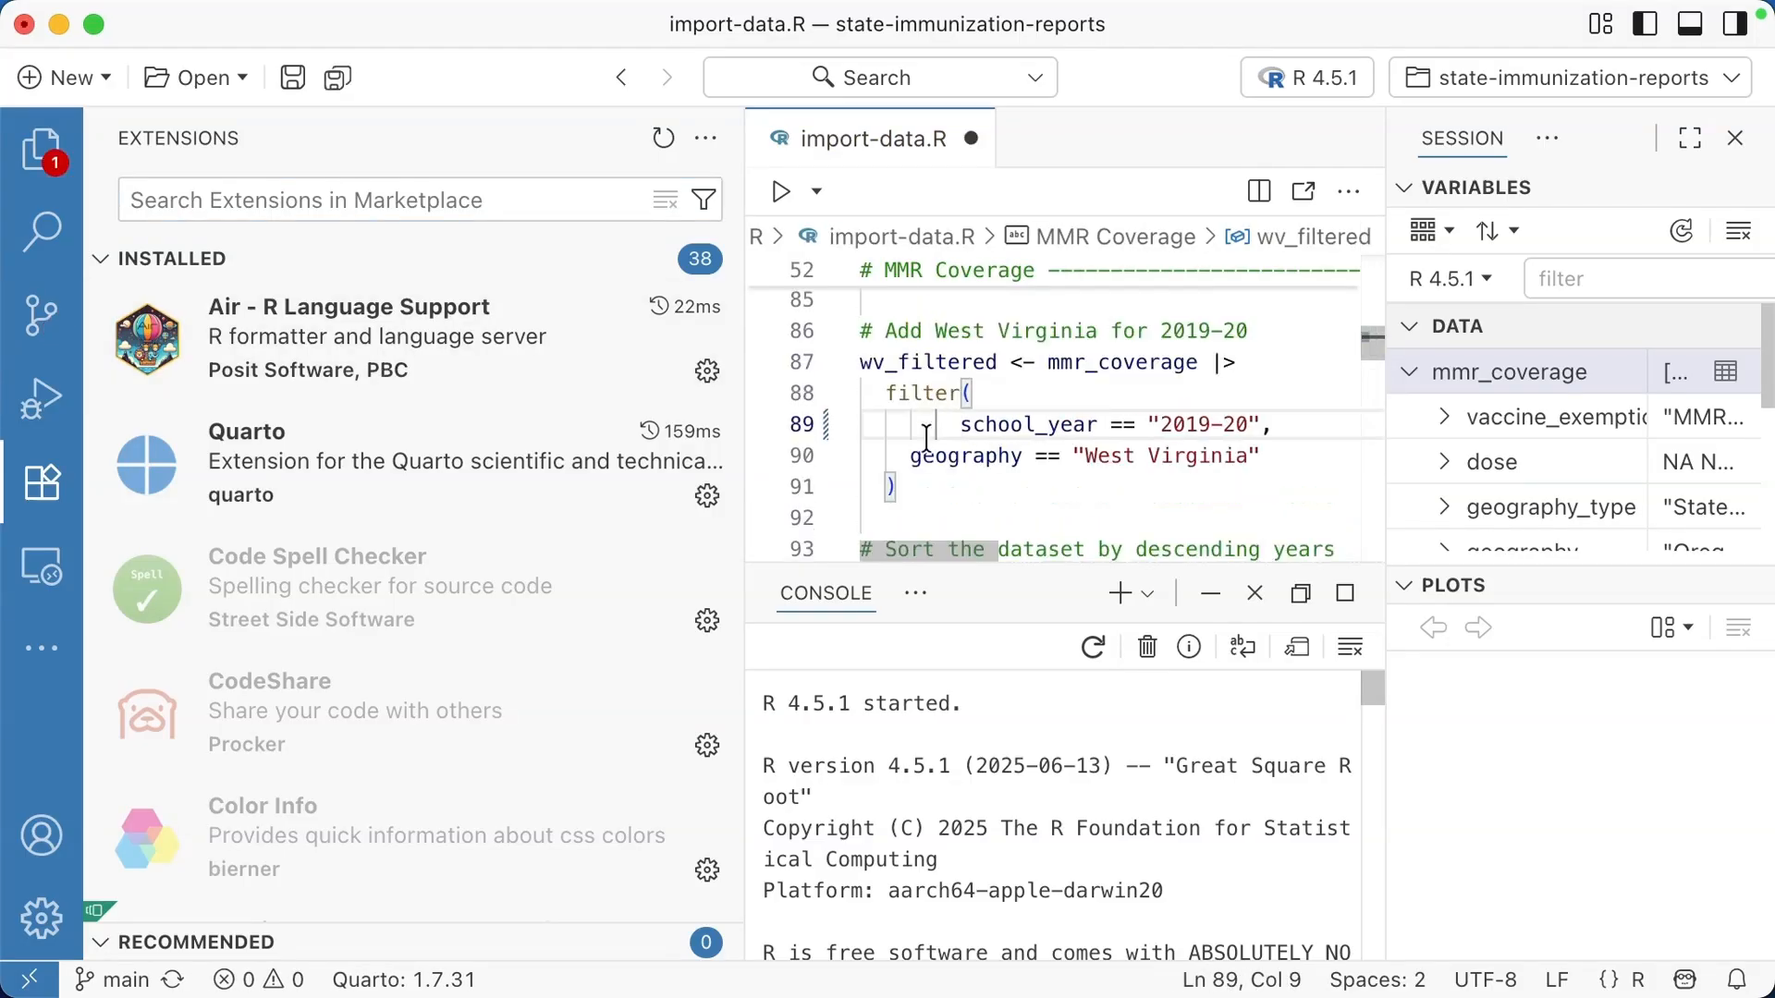
{"action": "left_click", "coordinate": [958, 455]}
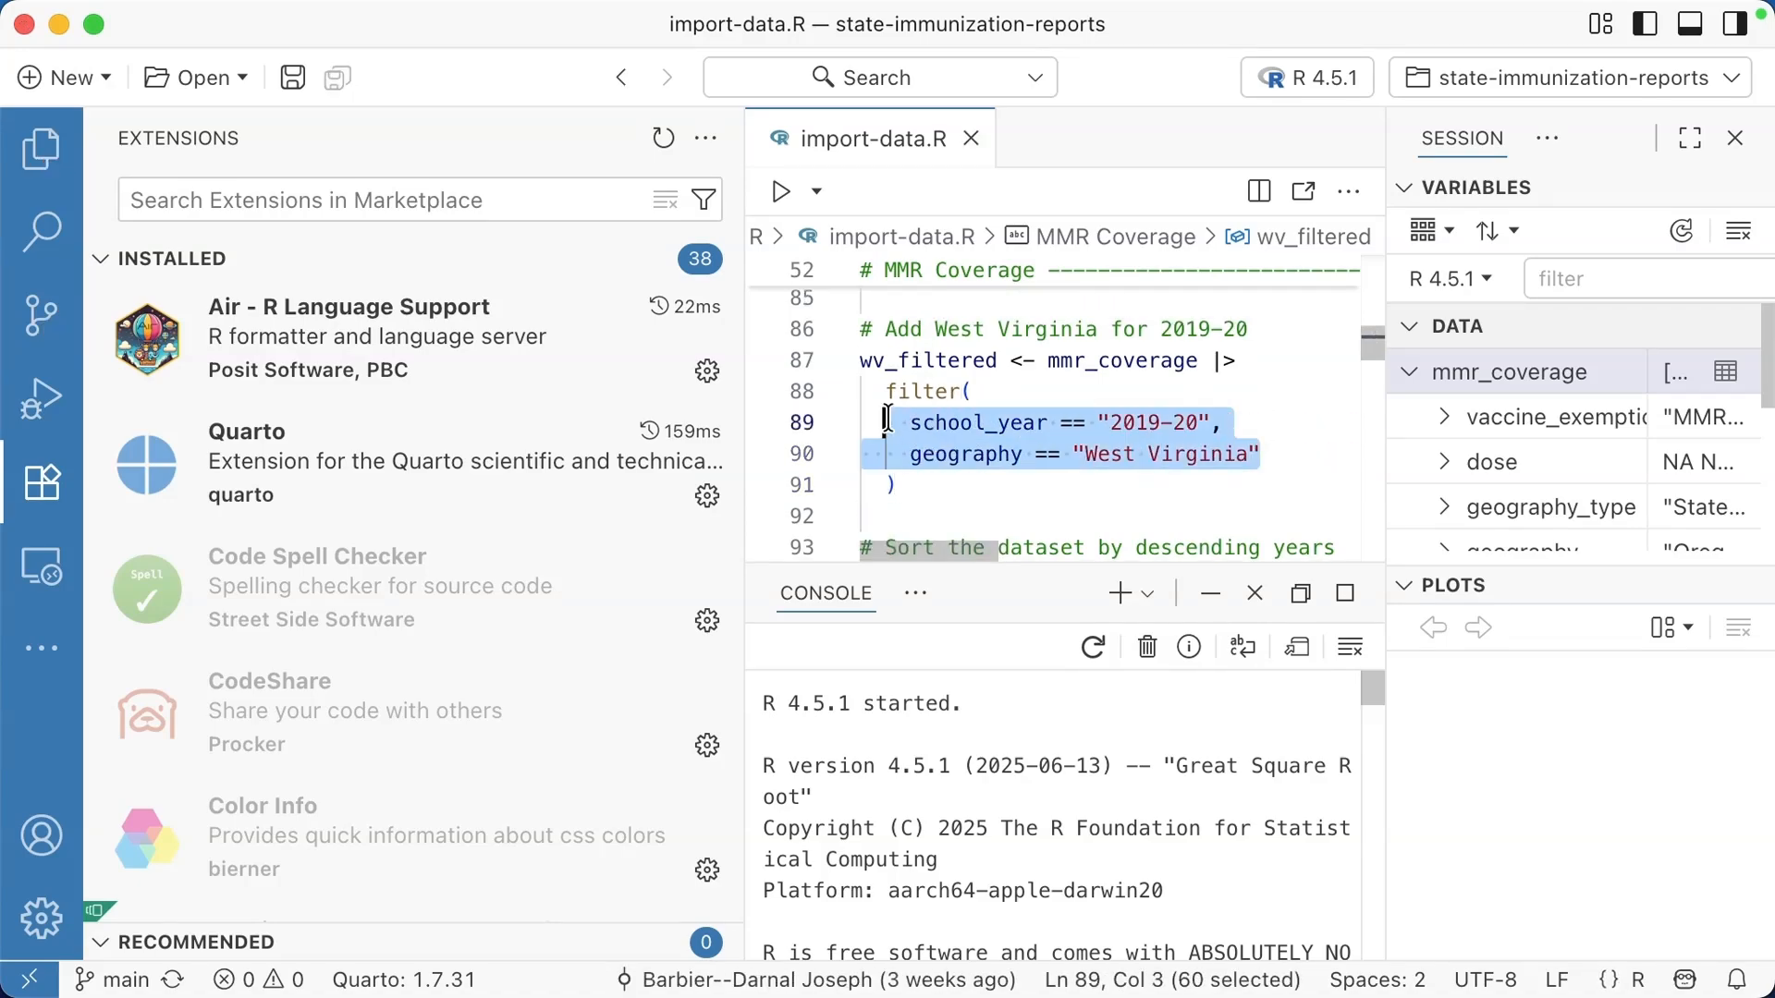
{"action": "left_click", "coordinate": [992, 454]}
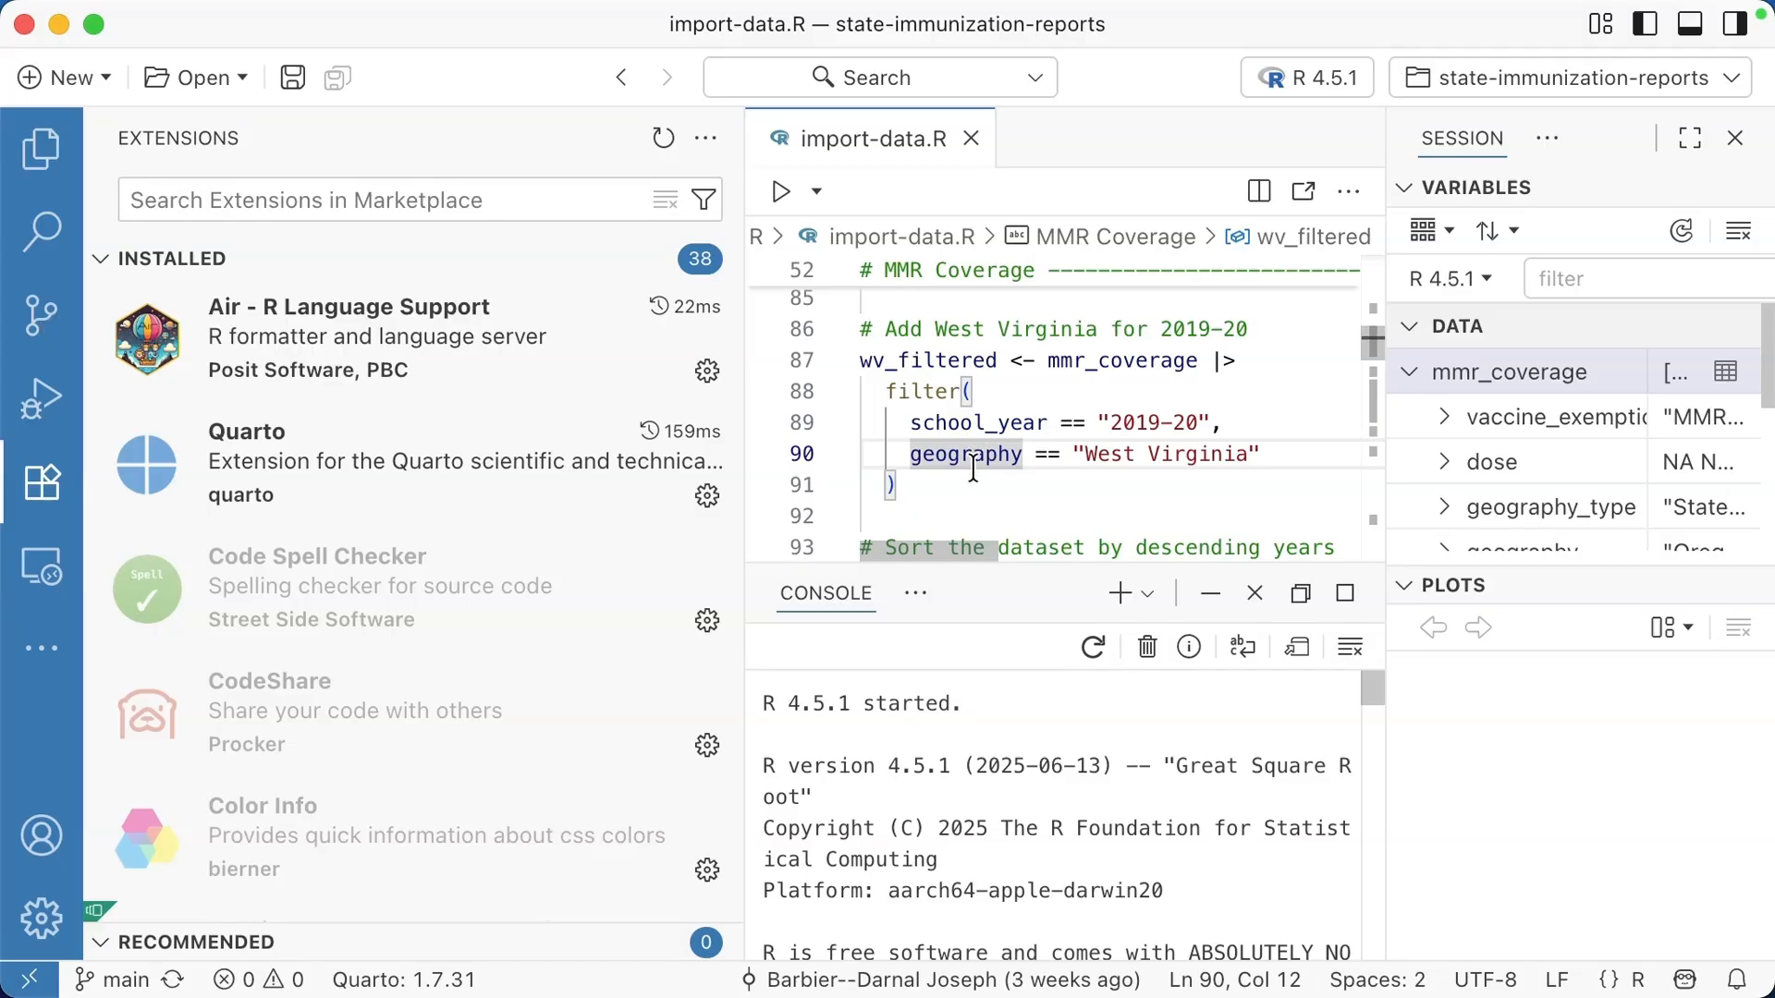
{"action": "mouse_move", "coordinate": [283, 494]}
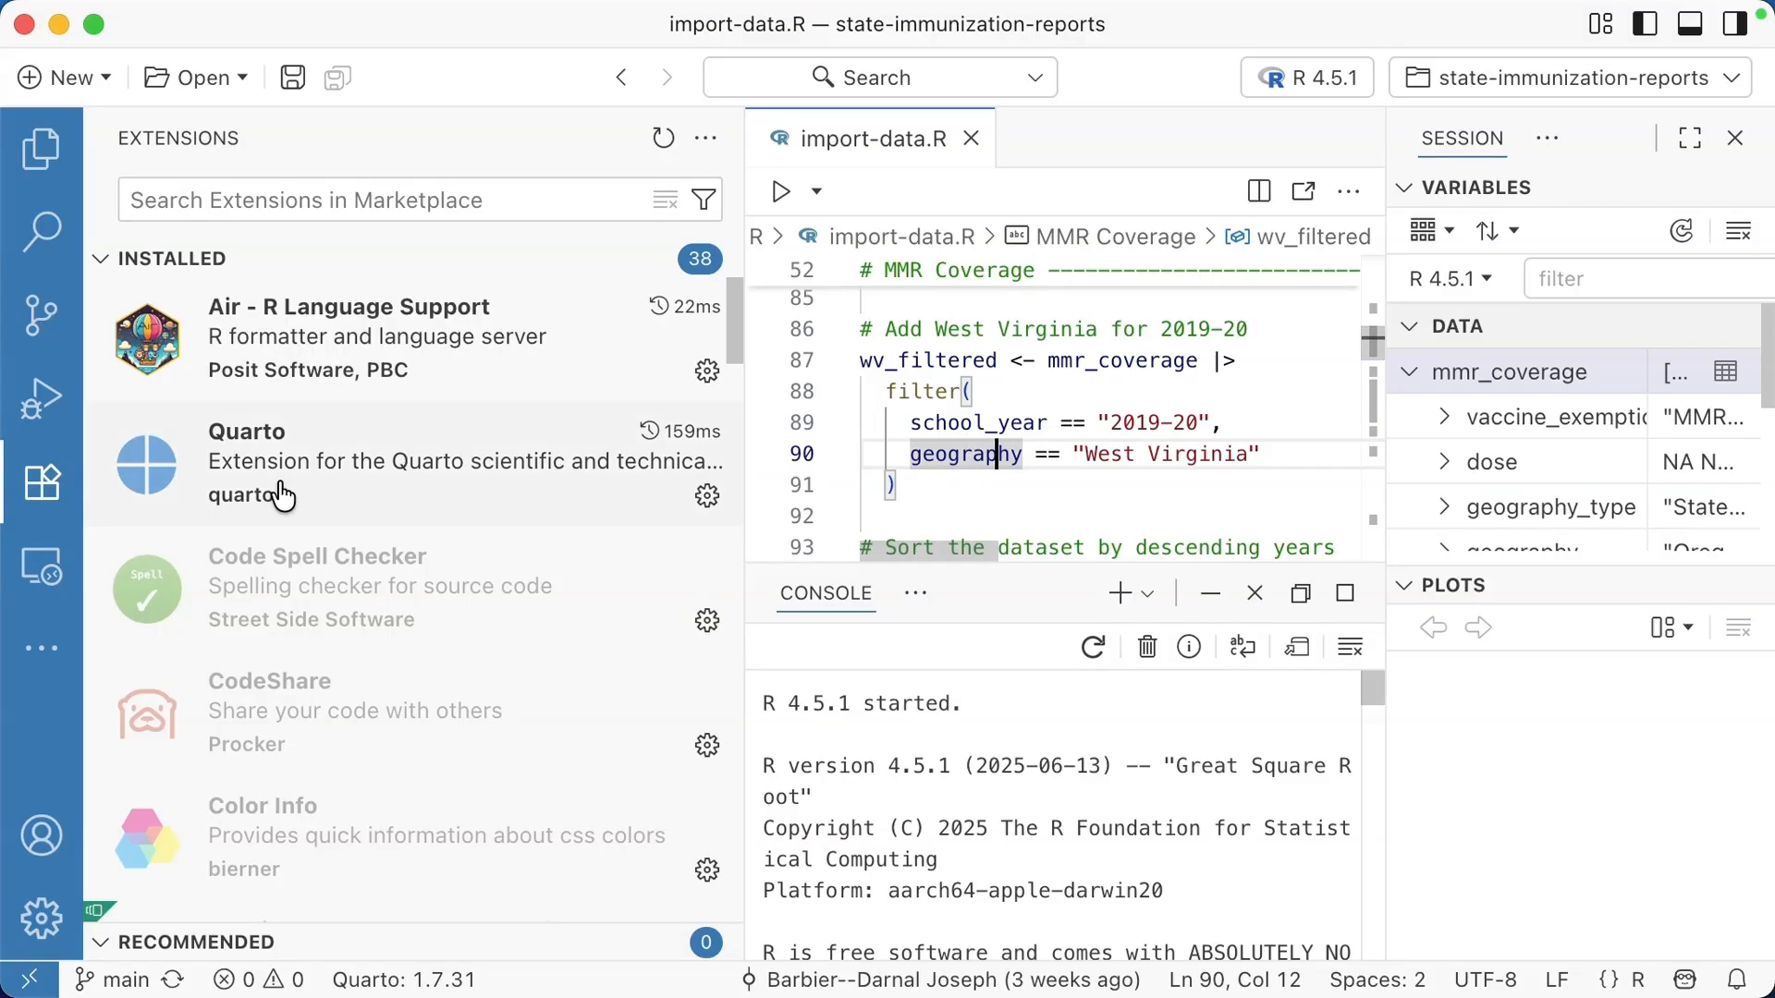
{"action": "mouse_move", "coordinate": [349, 495]}
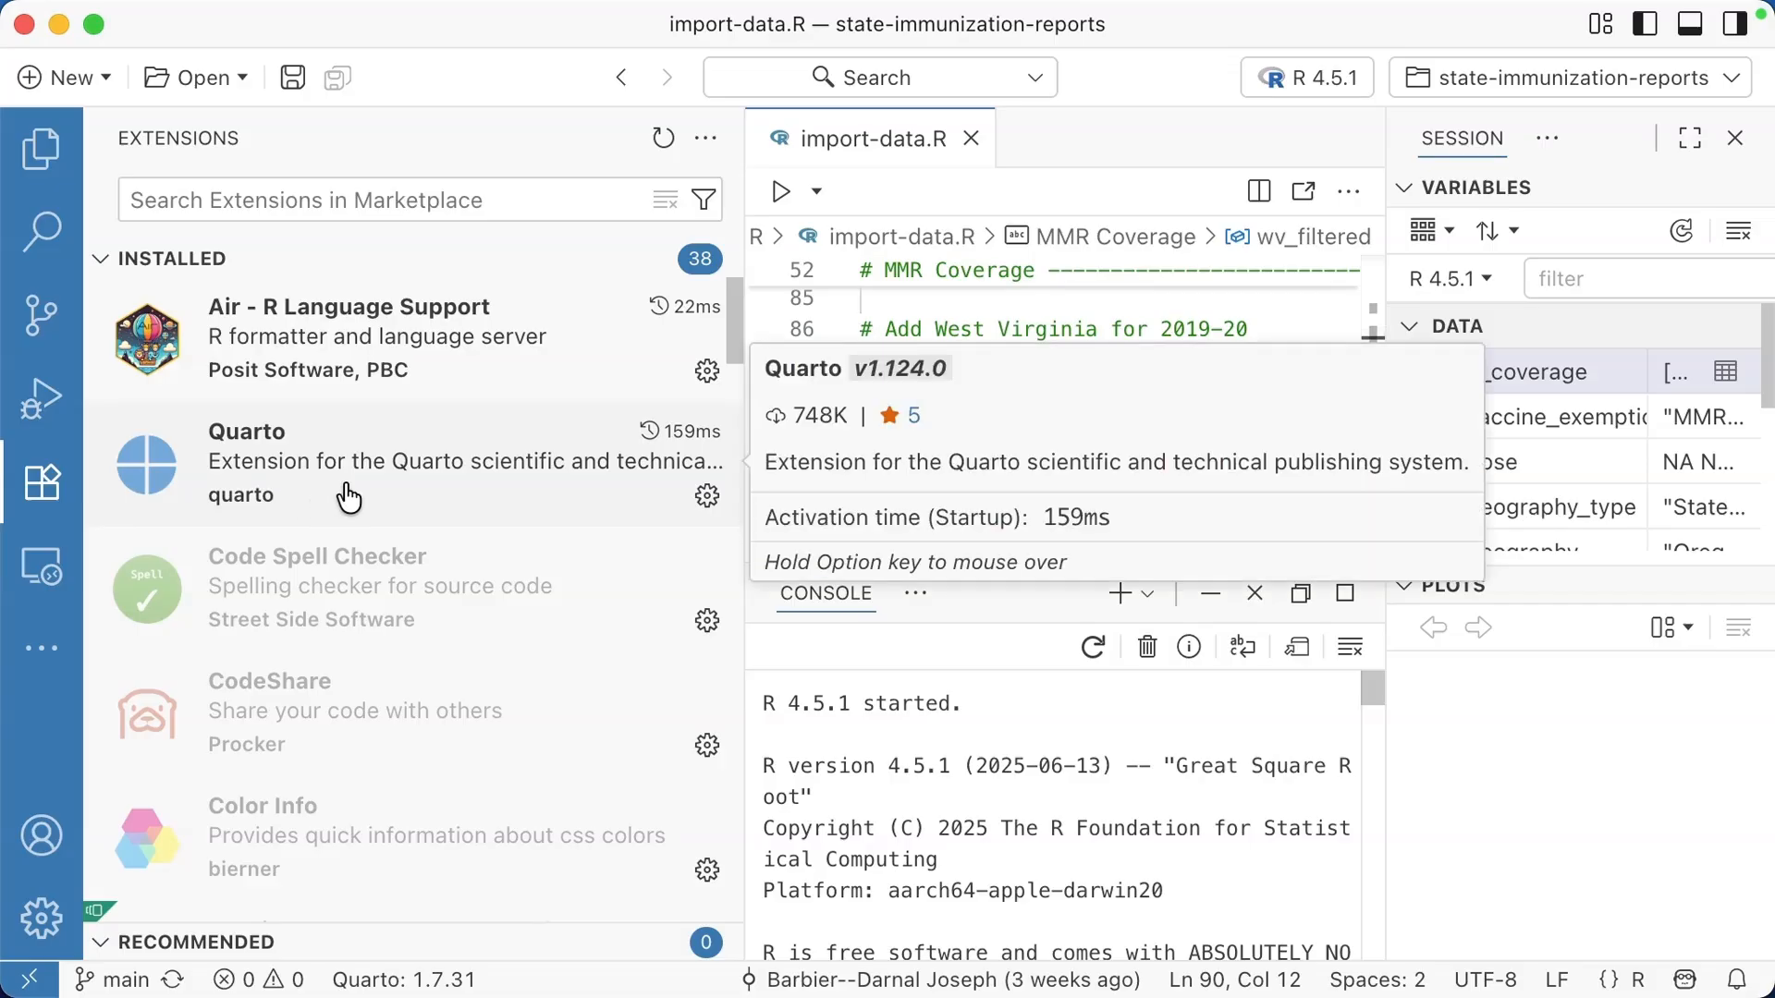
Step: Scroll the installed extensions list down to Ruff, Shiny, Todo Tree and YAML
{"action": "scroll", "scroll_direction": "down", "scroll_amount": 3}
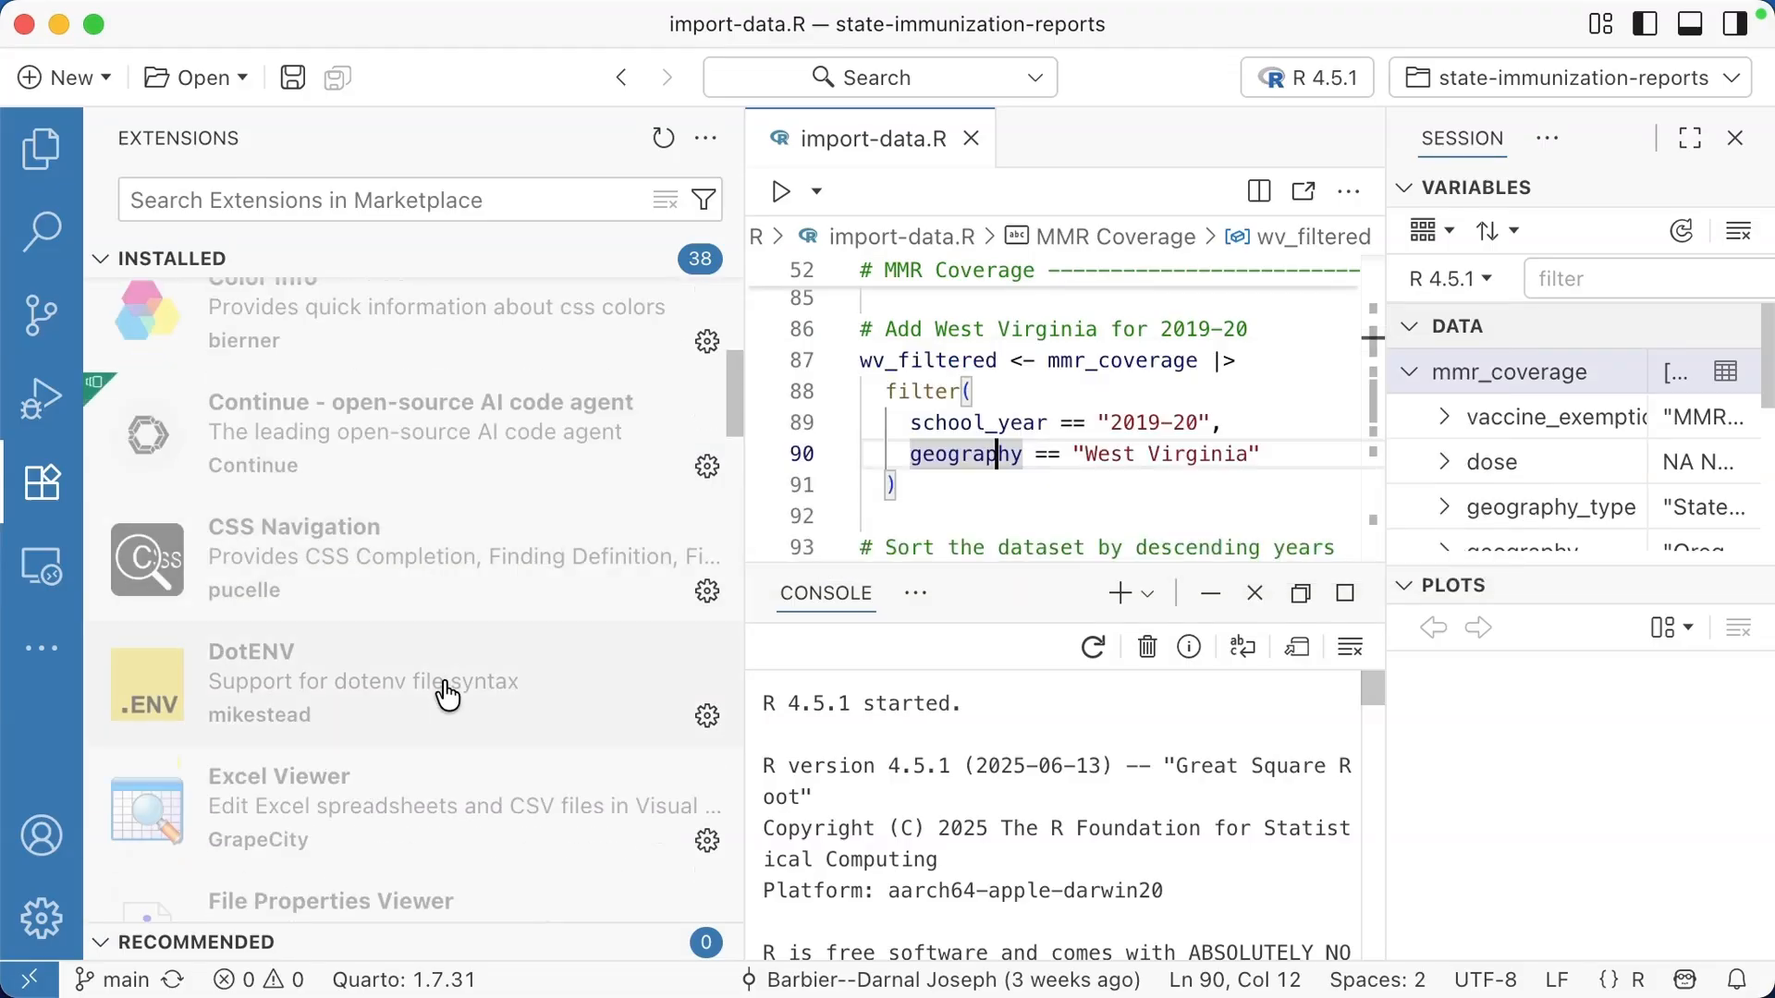
{"action": "scroll", "scroll_direction": "down", "scroll_amount": 3}
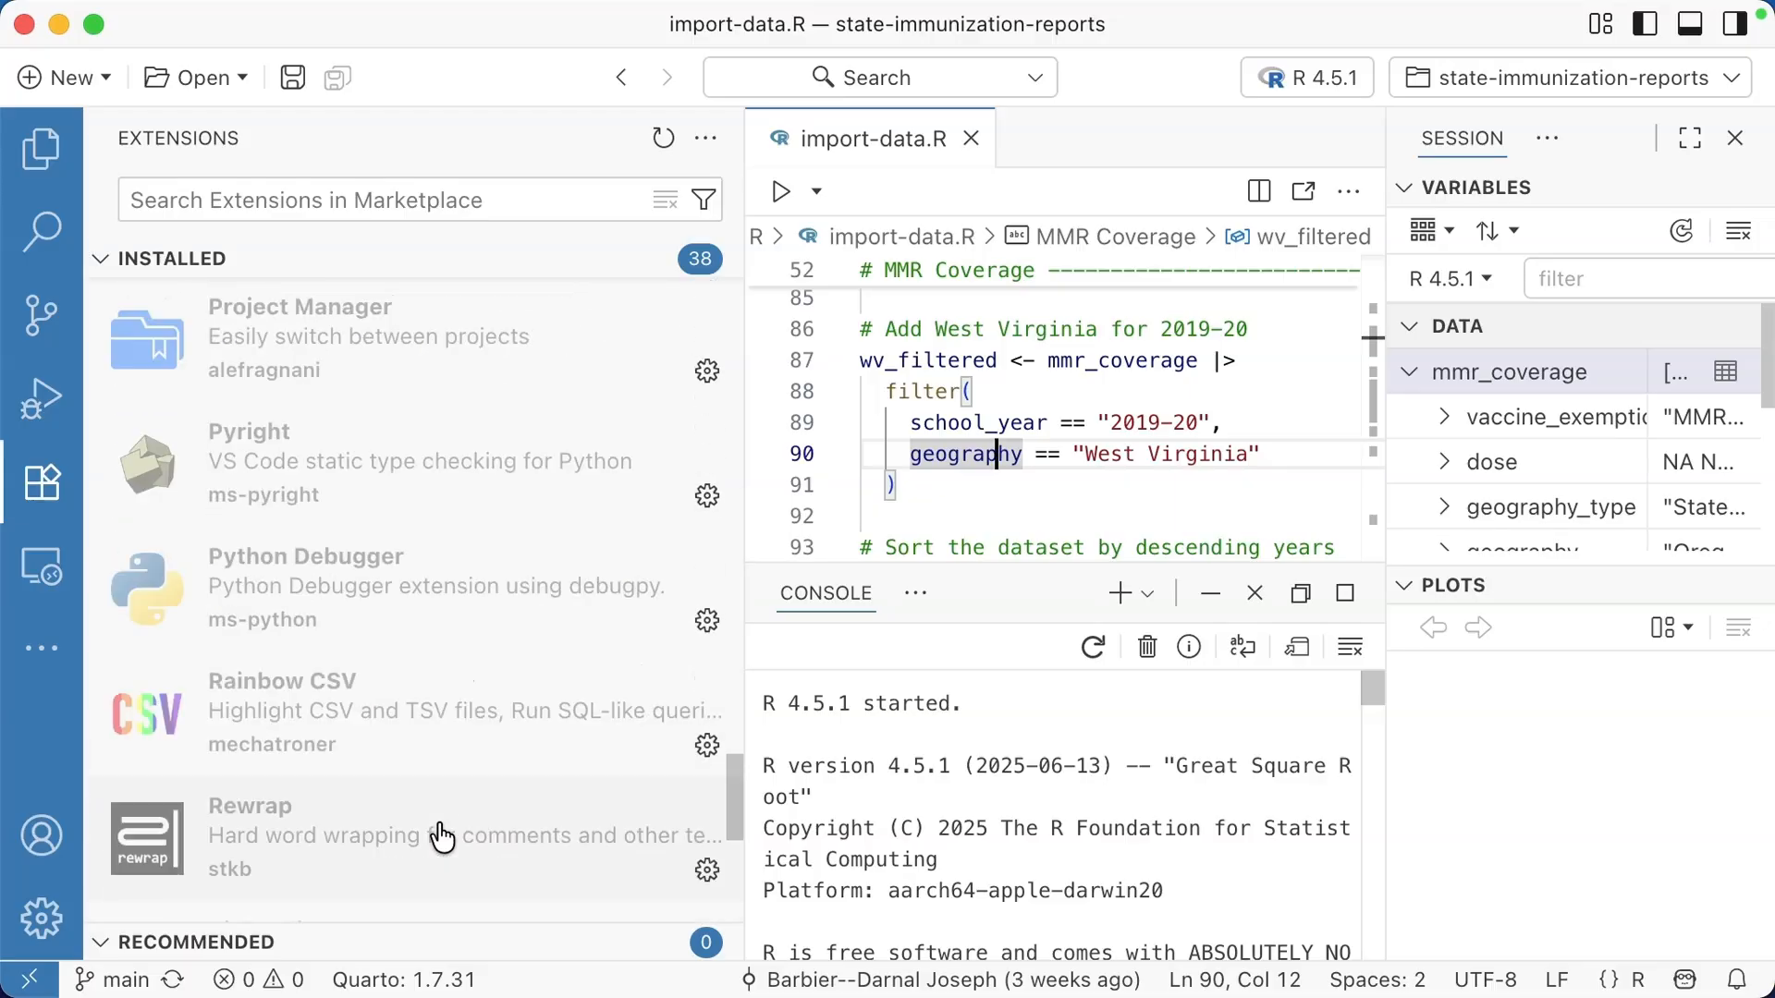
{"action": "scroll", "scroll_direction": "down", "scroll_amount": 3}
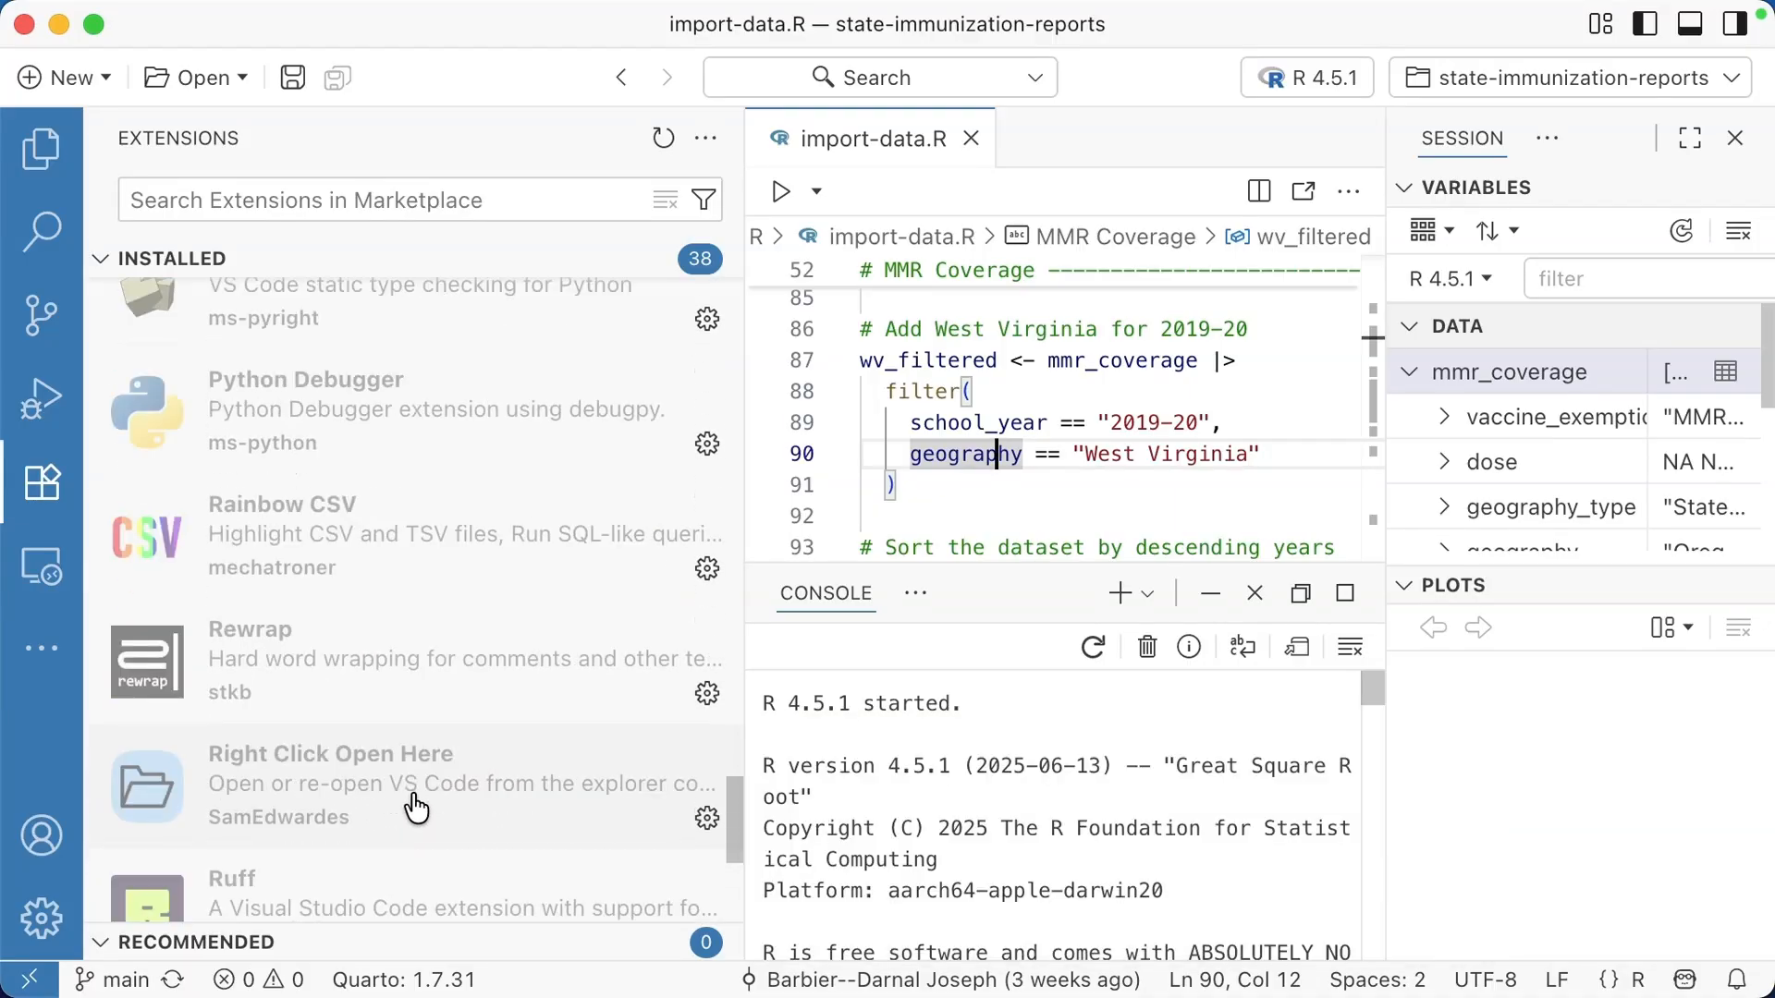
{"action": "scroll", "scroll_direction": "down", "scroll_amount": 3}
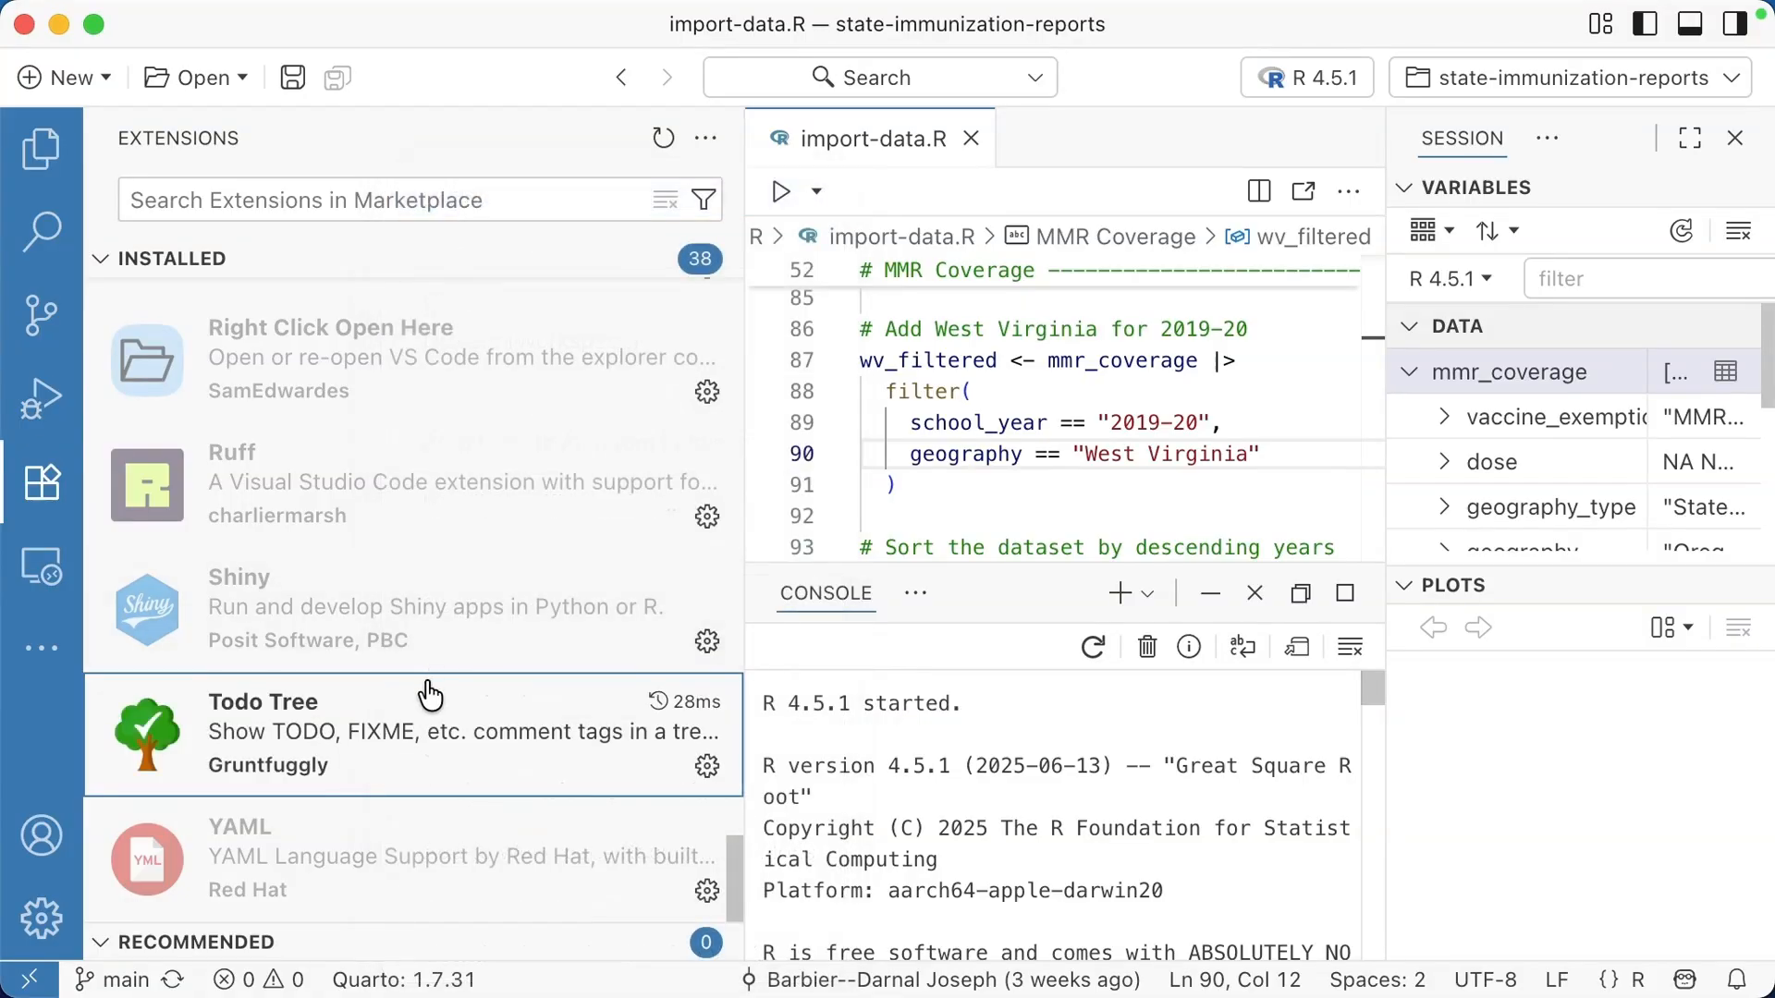
{"action": "mouse_move", "coordinate": [430, 691]}
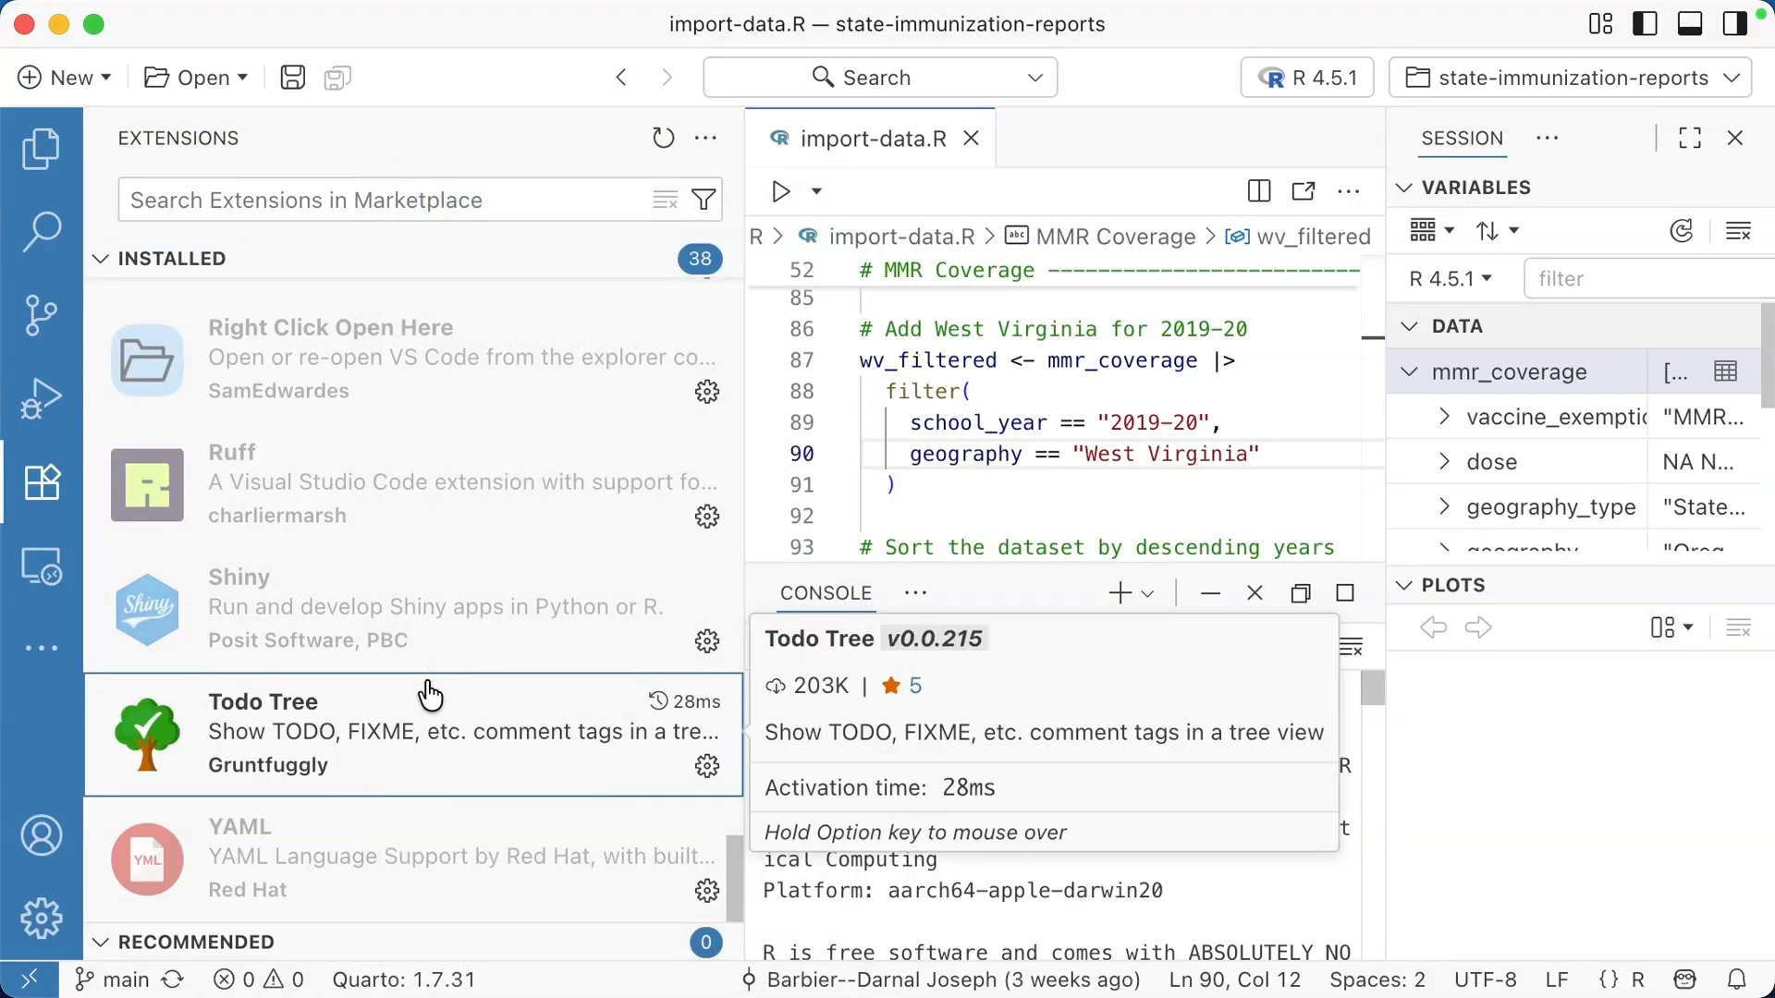
{"action": "mouse_move", "coordinate": [450, 696]}
{"action": "type", "text": "TODO:"}
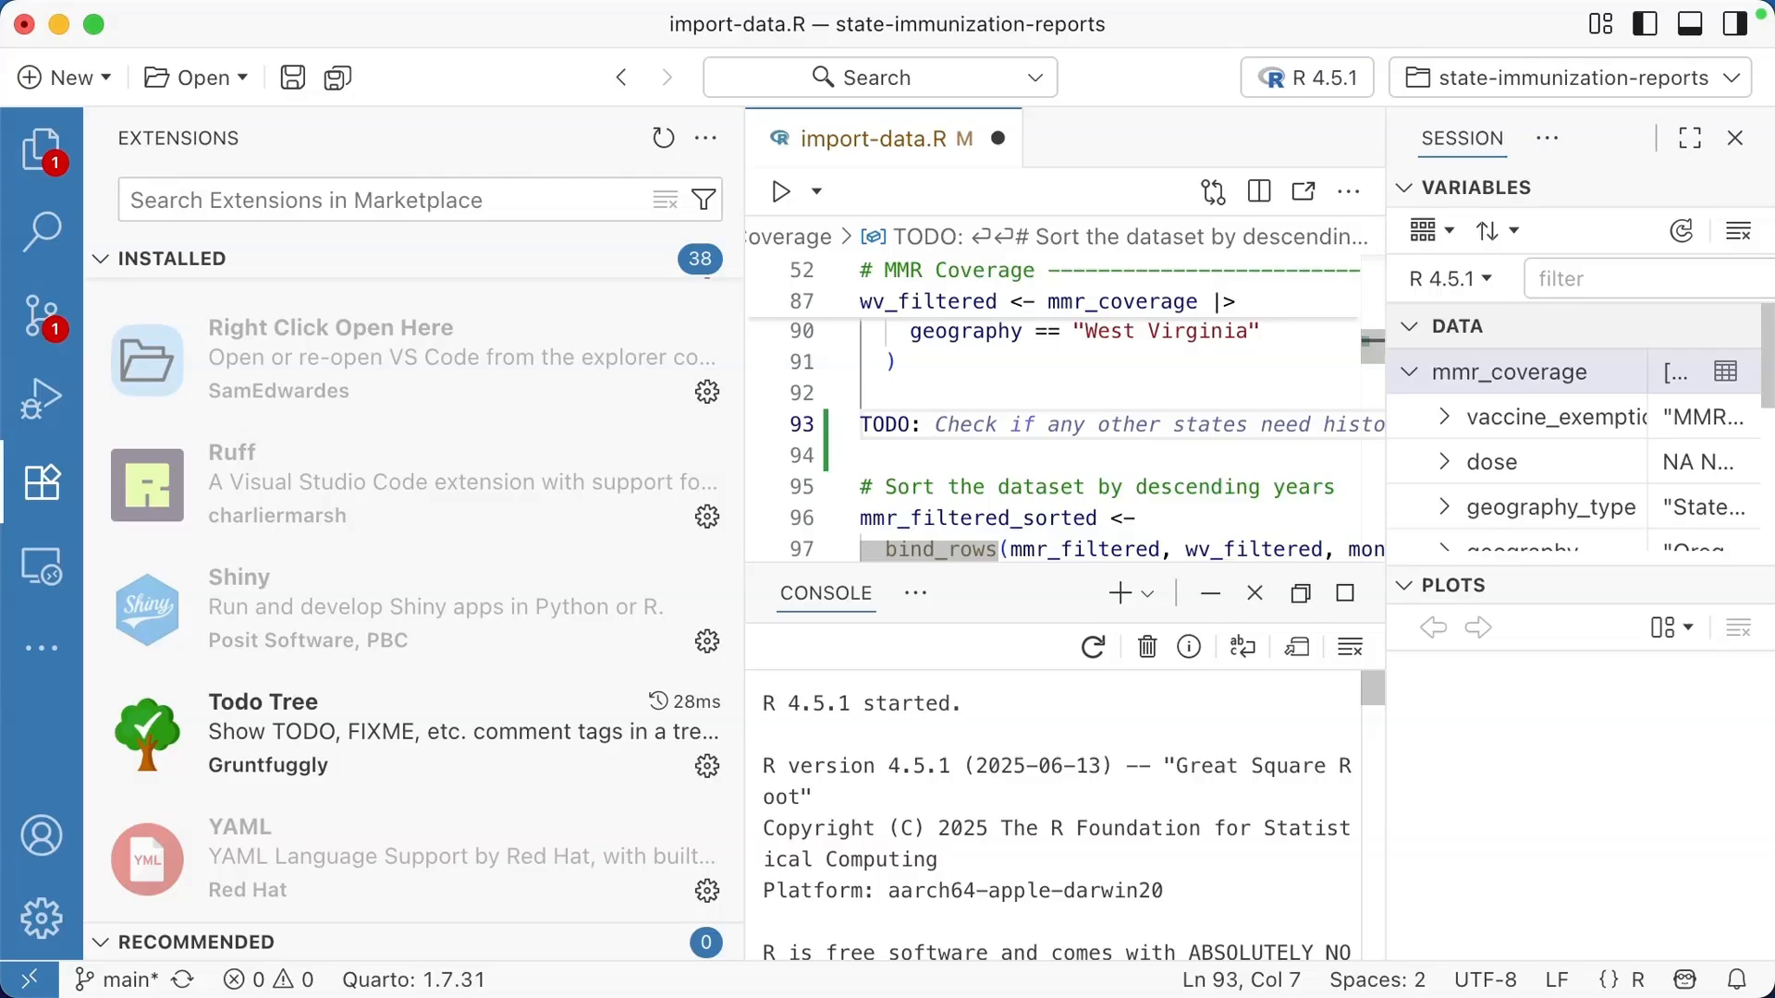
Step: Type '# TODO: Do this thing' at line 93 of import-data.R, below the filter
{"action": "left_click", "coordinate": [933, 425]}
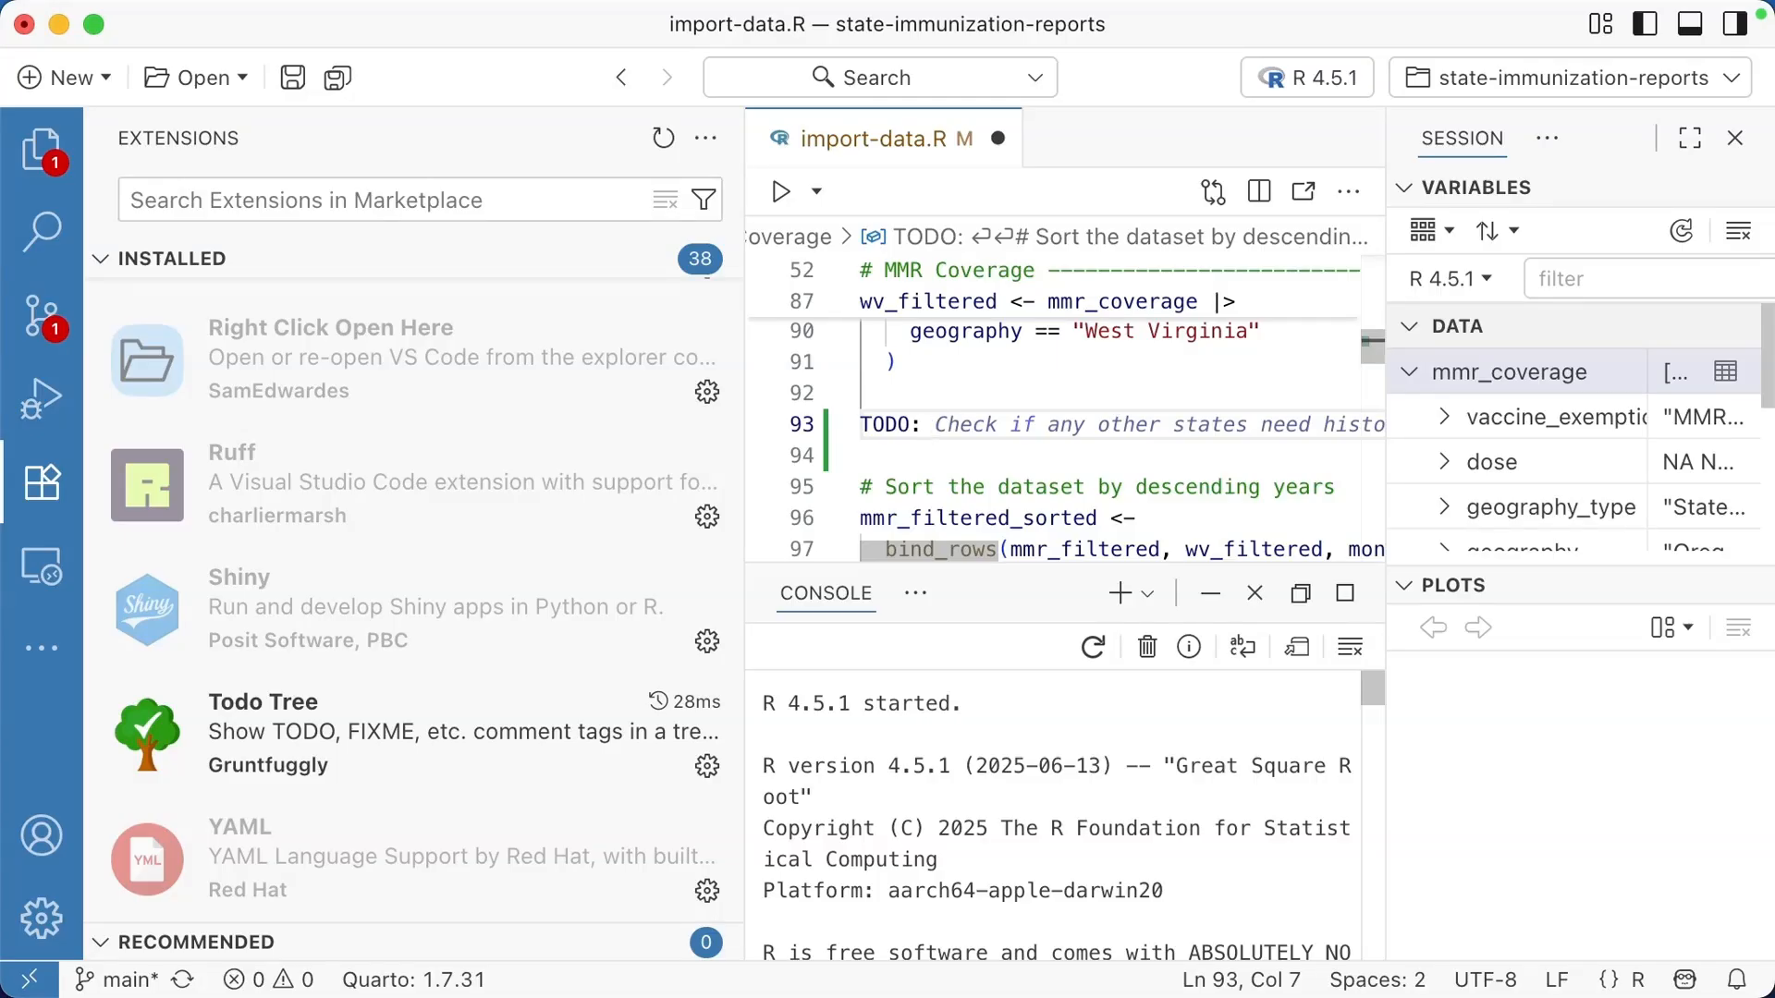
{"action": "left_click", "coordinate": [938, 424]}
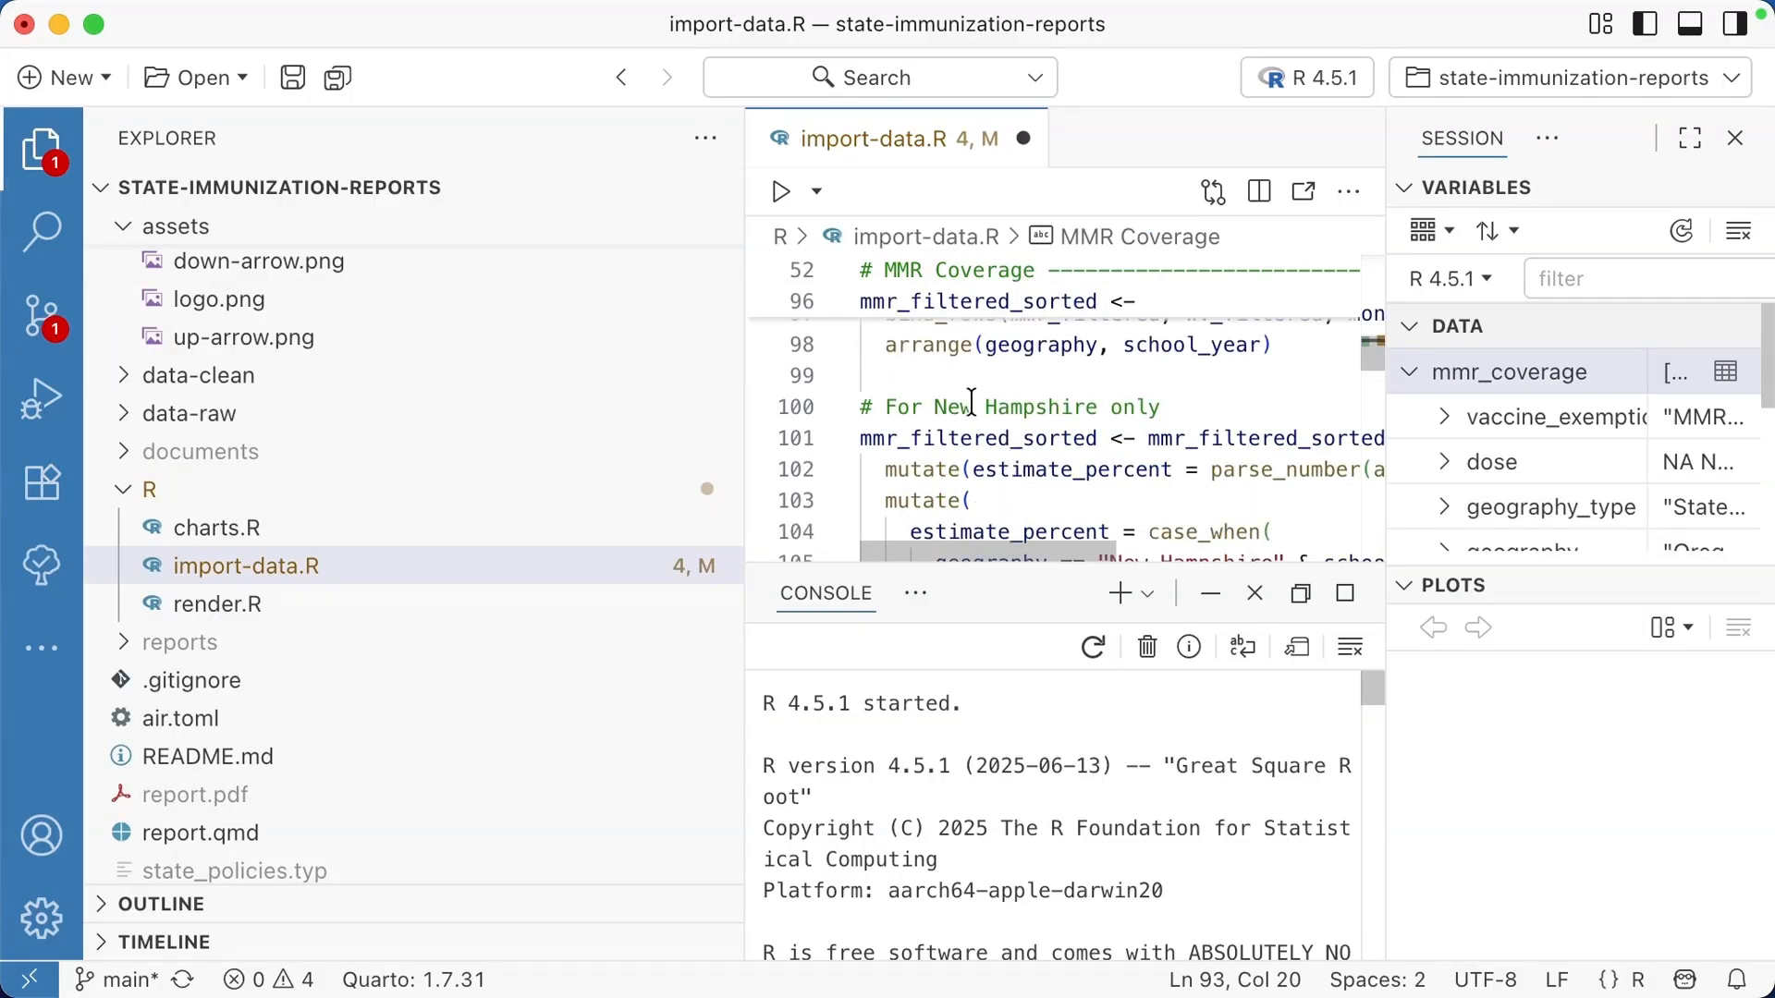
{"action": "type", "text": "TO"}
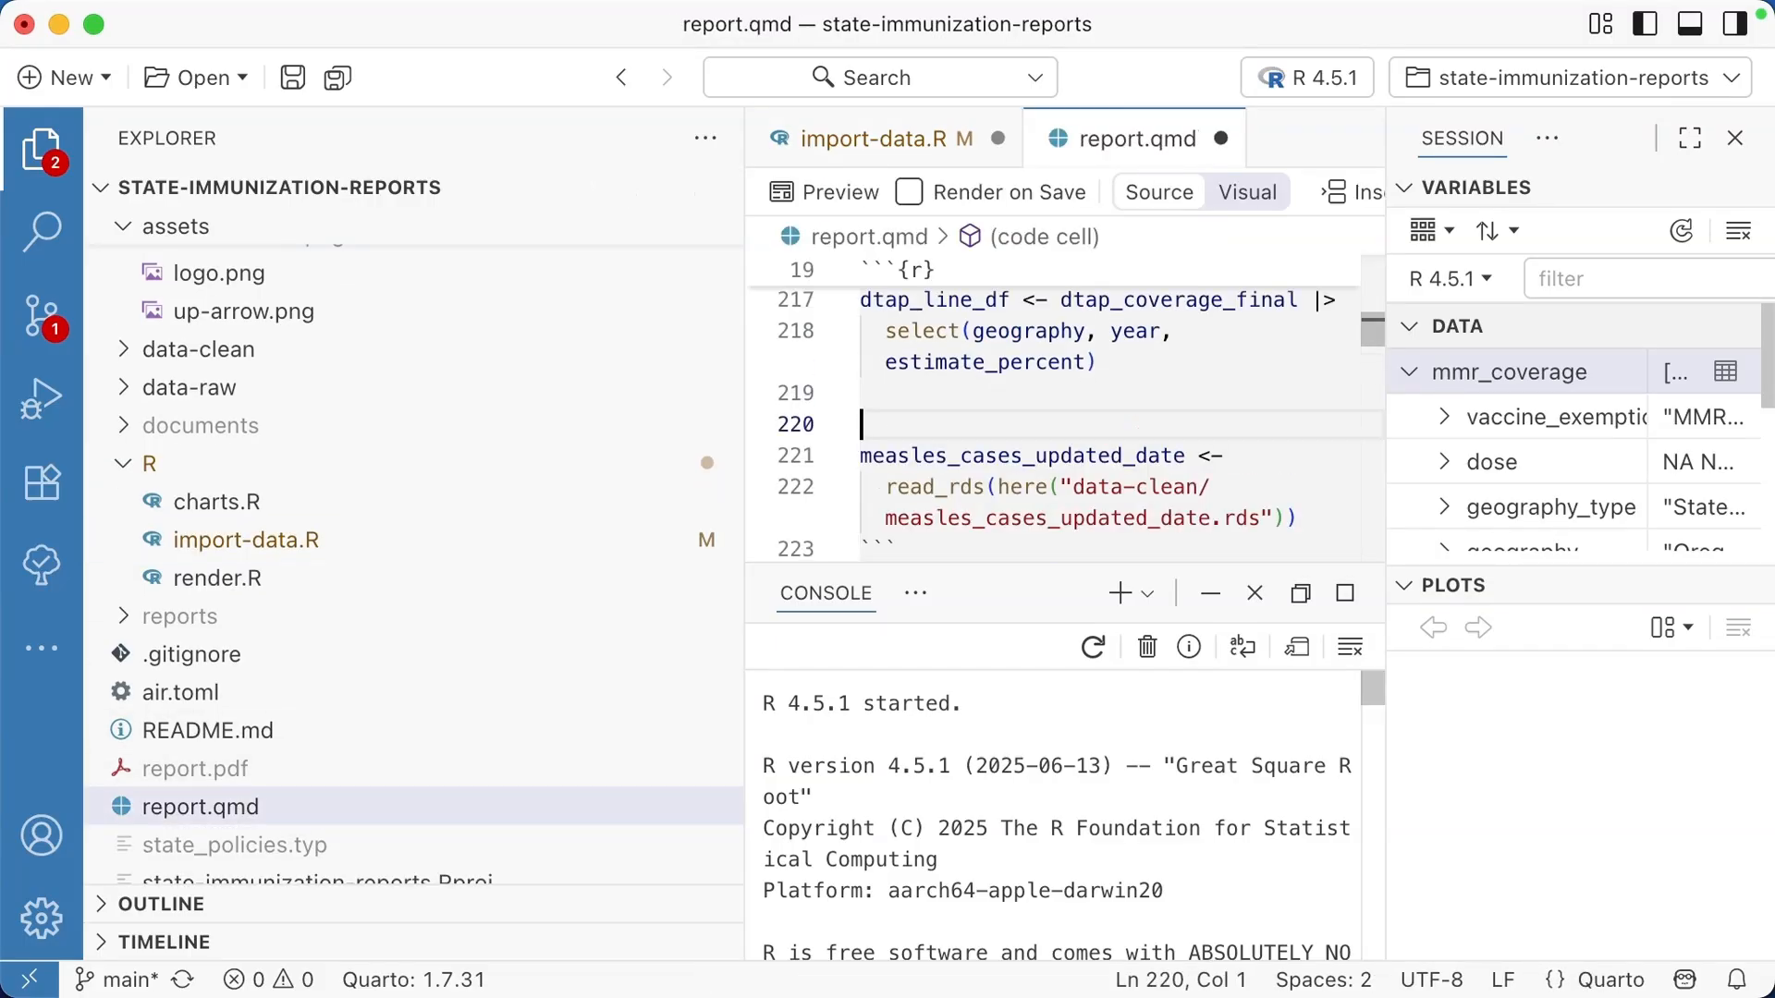
{"action": "type", "text": "# TODO: Do this thing"}
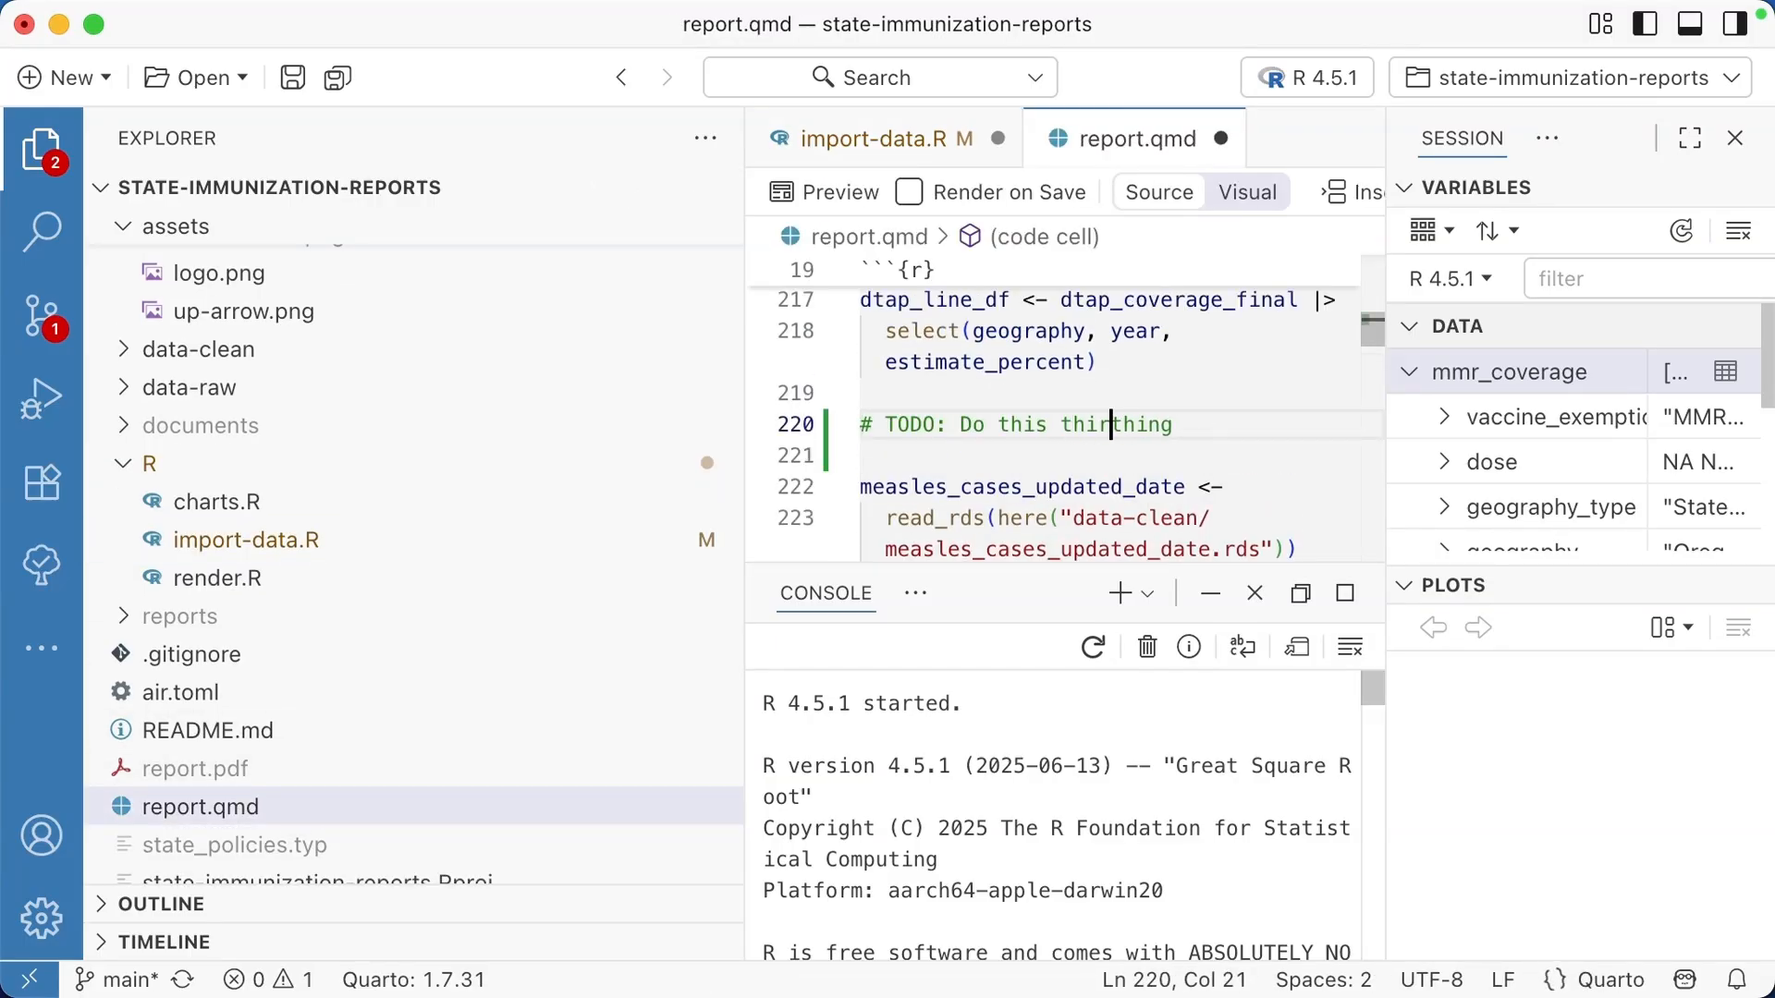
{"action": "left_click", "coordinate": [883, 138]}
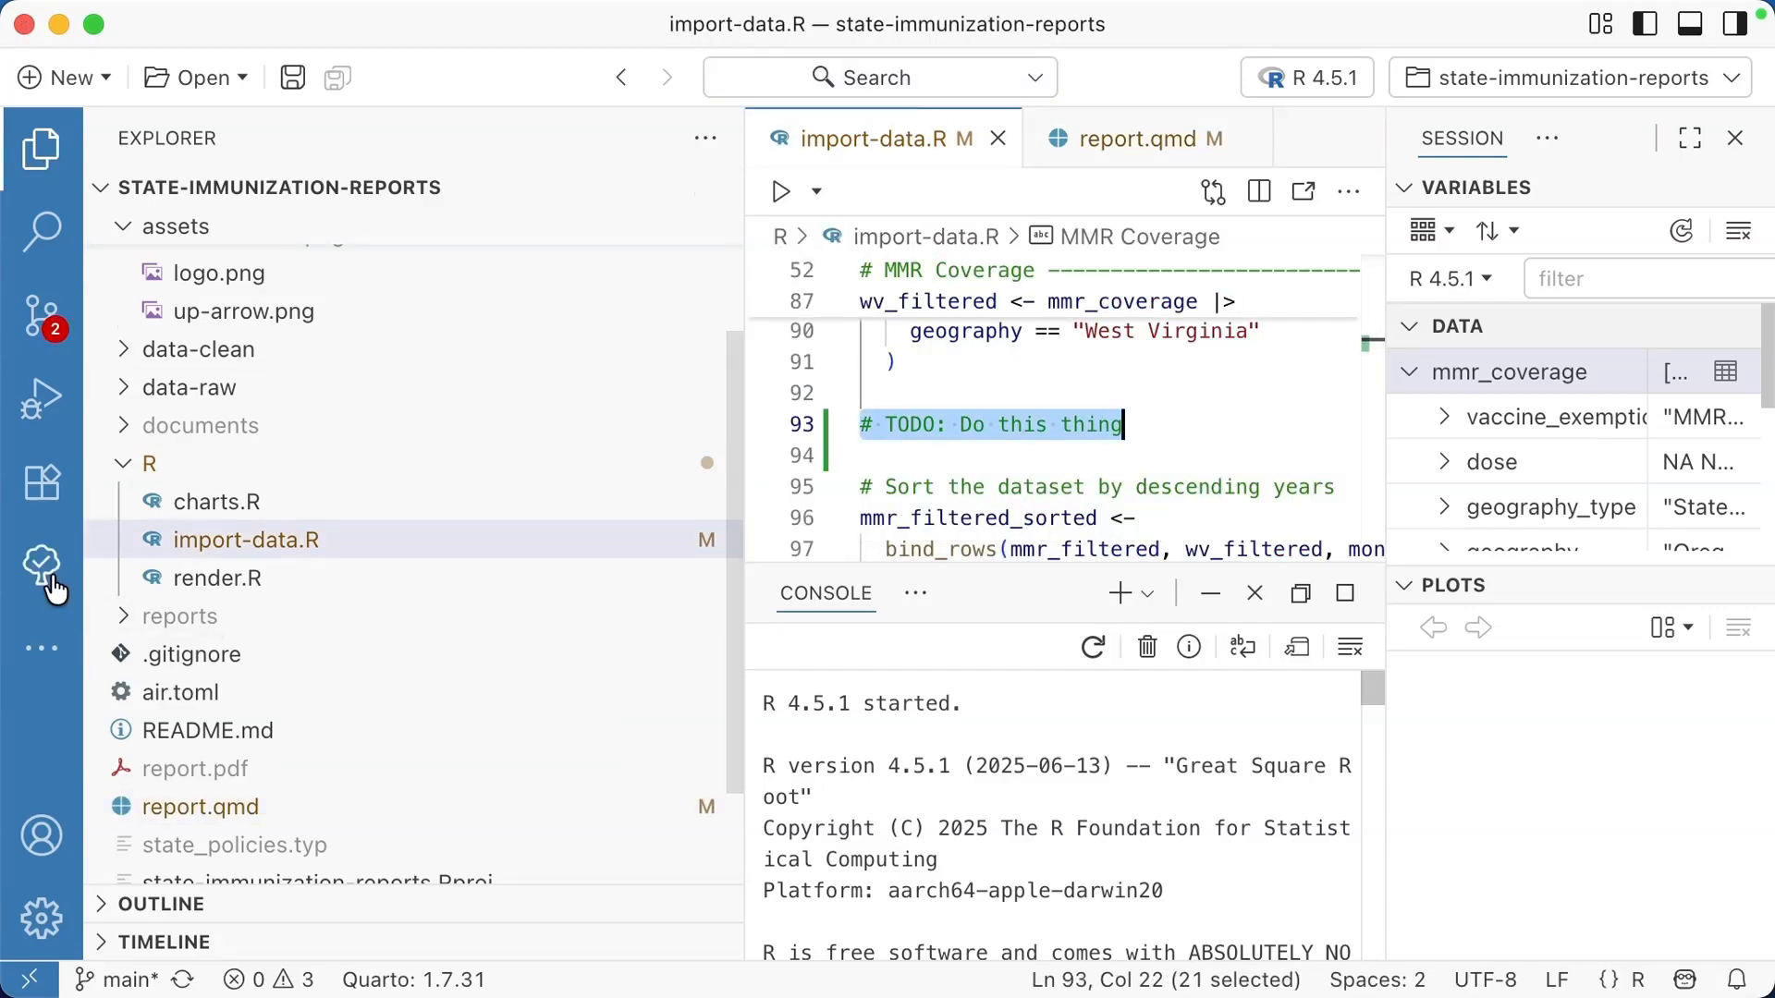
{"action": "mouse_move", "coordinate": [41, 564]}
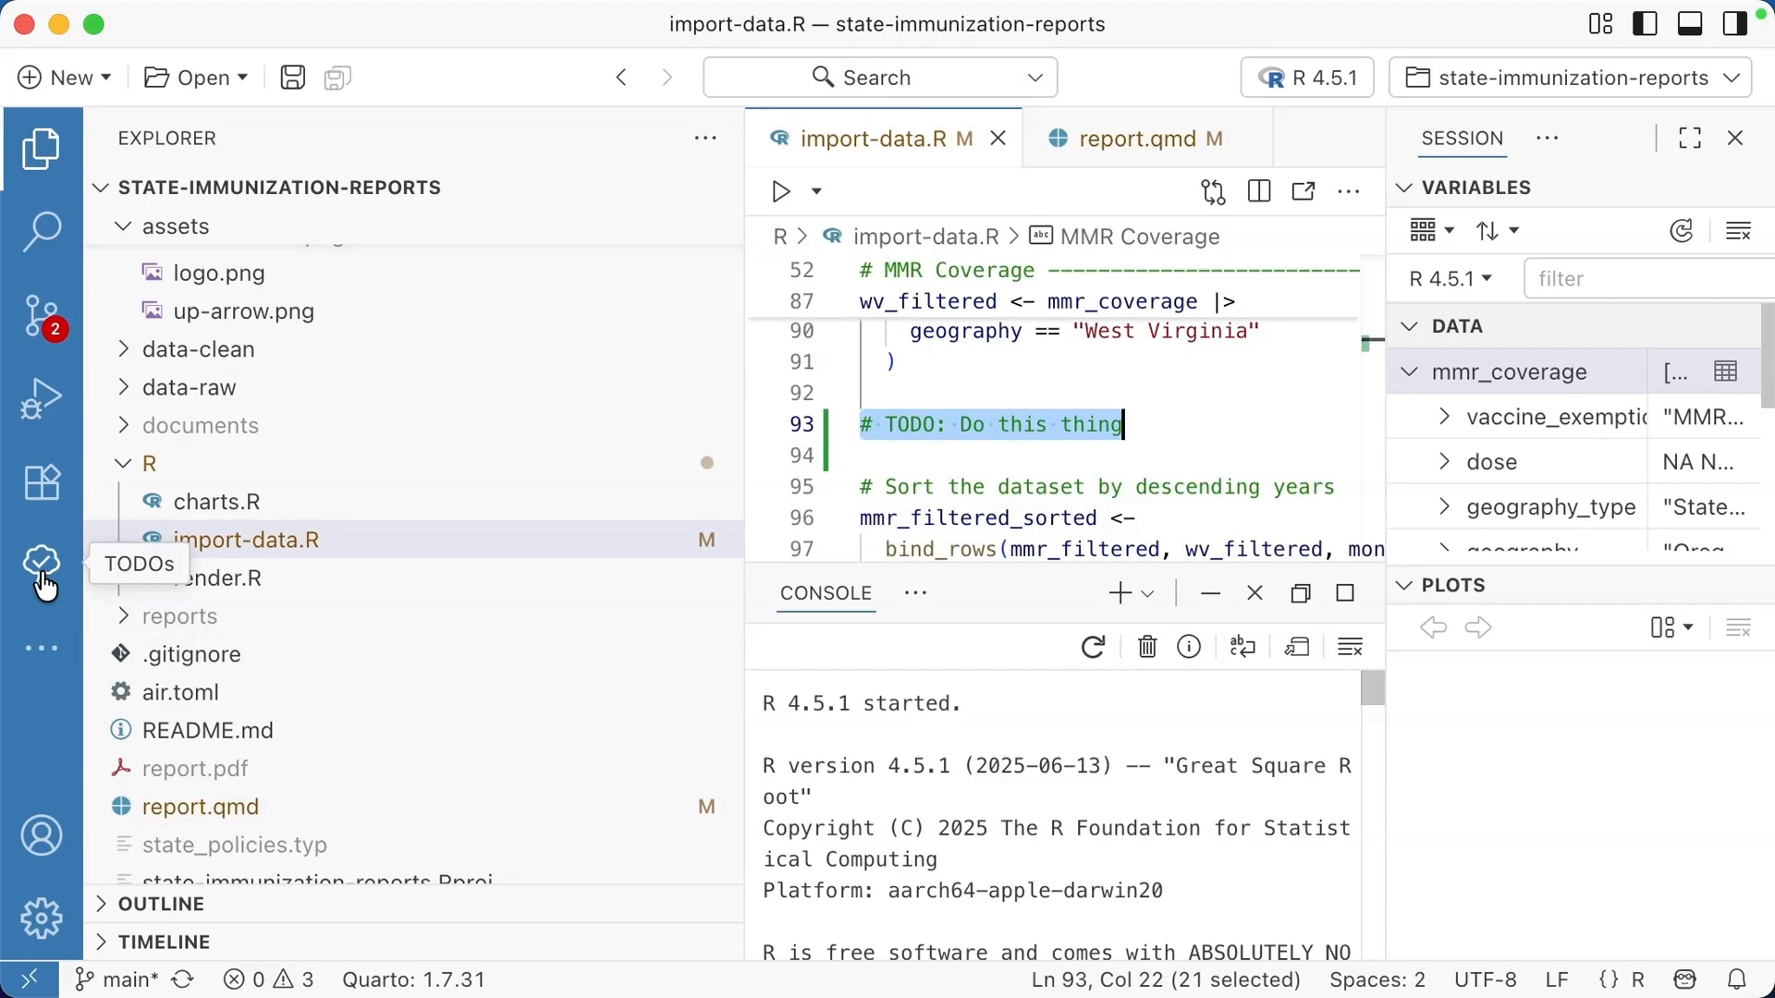
Step: Open the TODOs view and expand the TODOs in import-data.R and report.qmd
{"action": "left_click", "coordinate": [41, 564]}
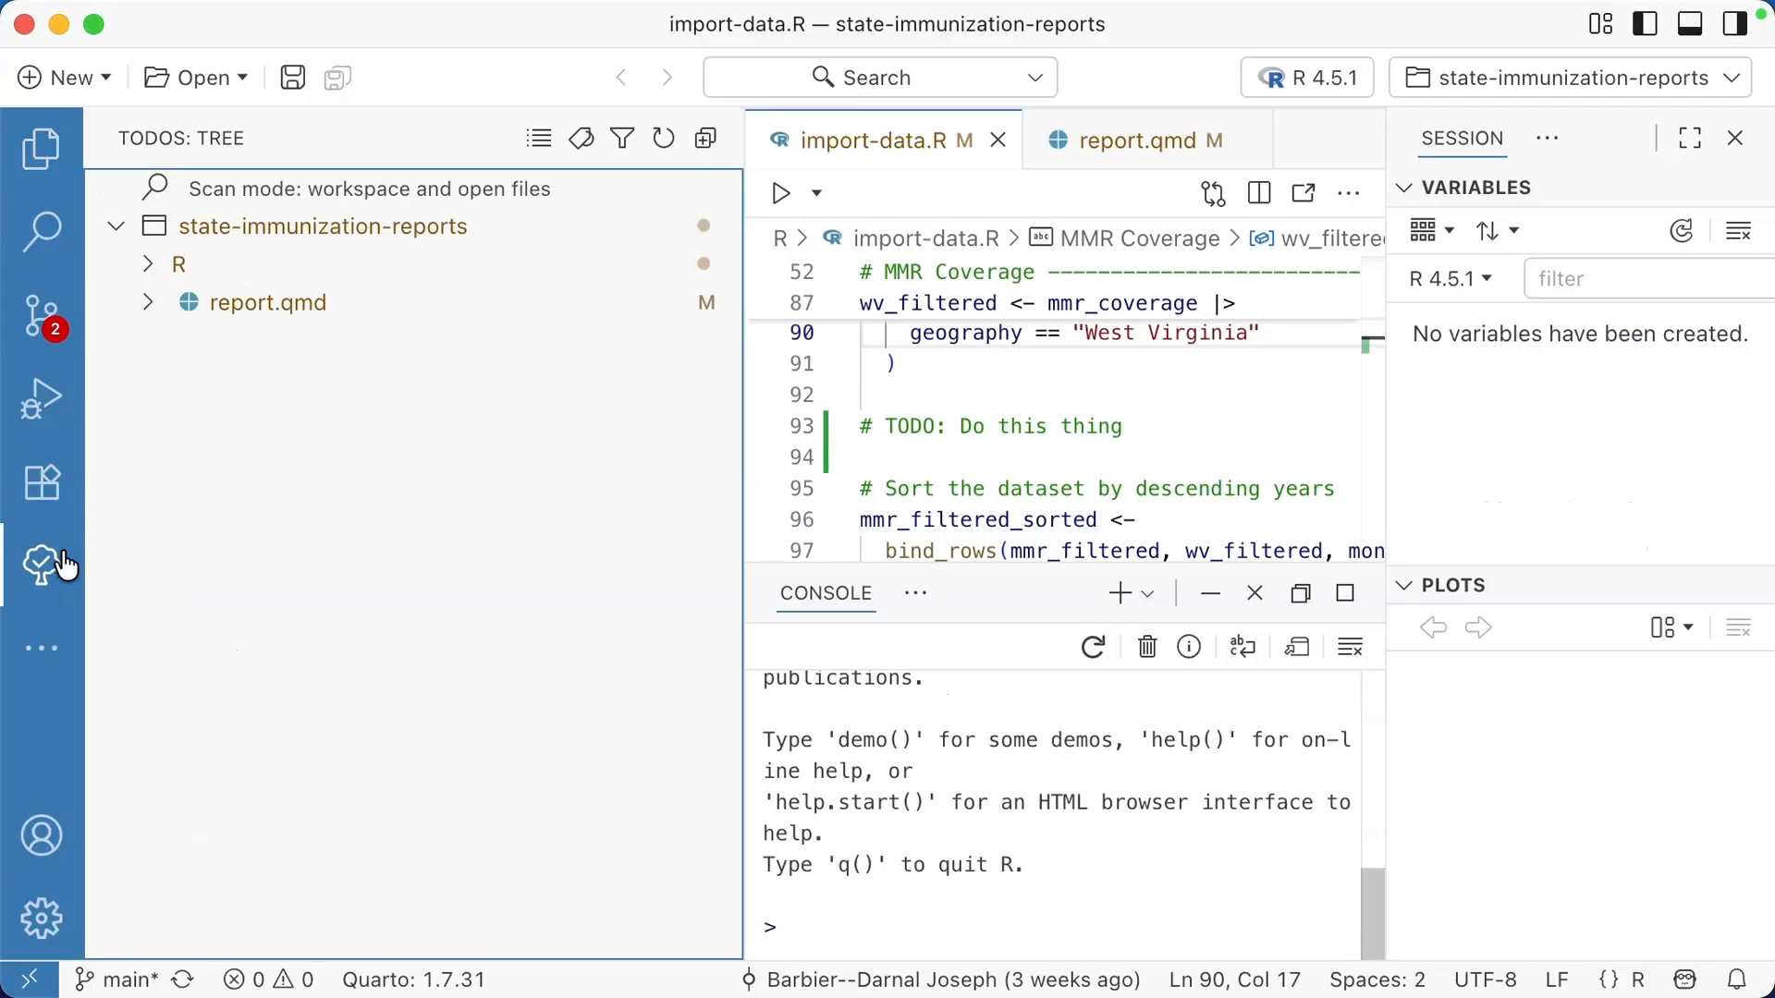
{"action": "left_click", "coordinate": [176, 263]}
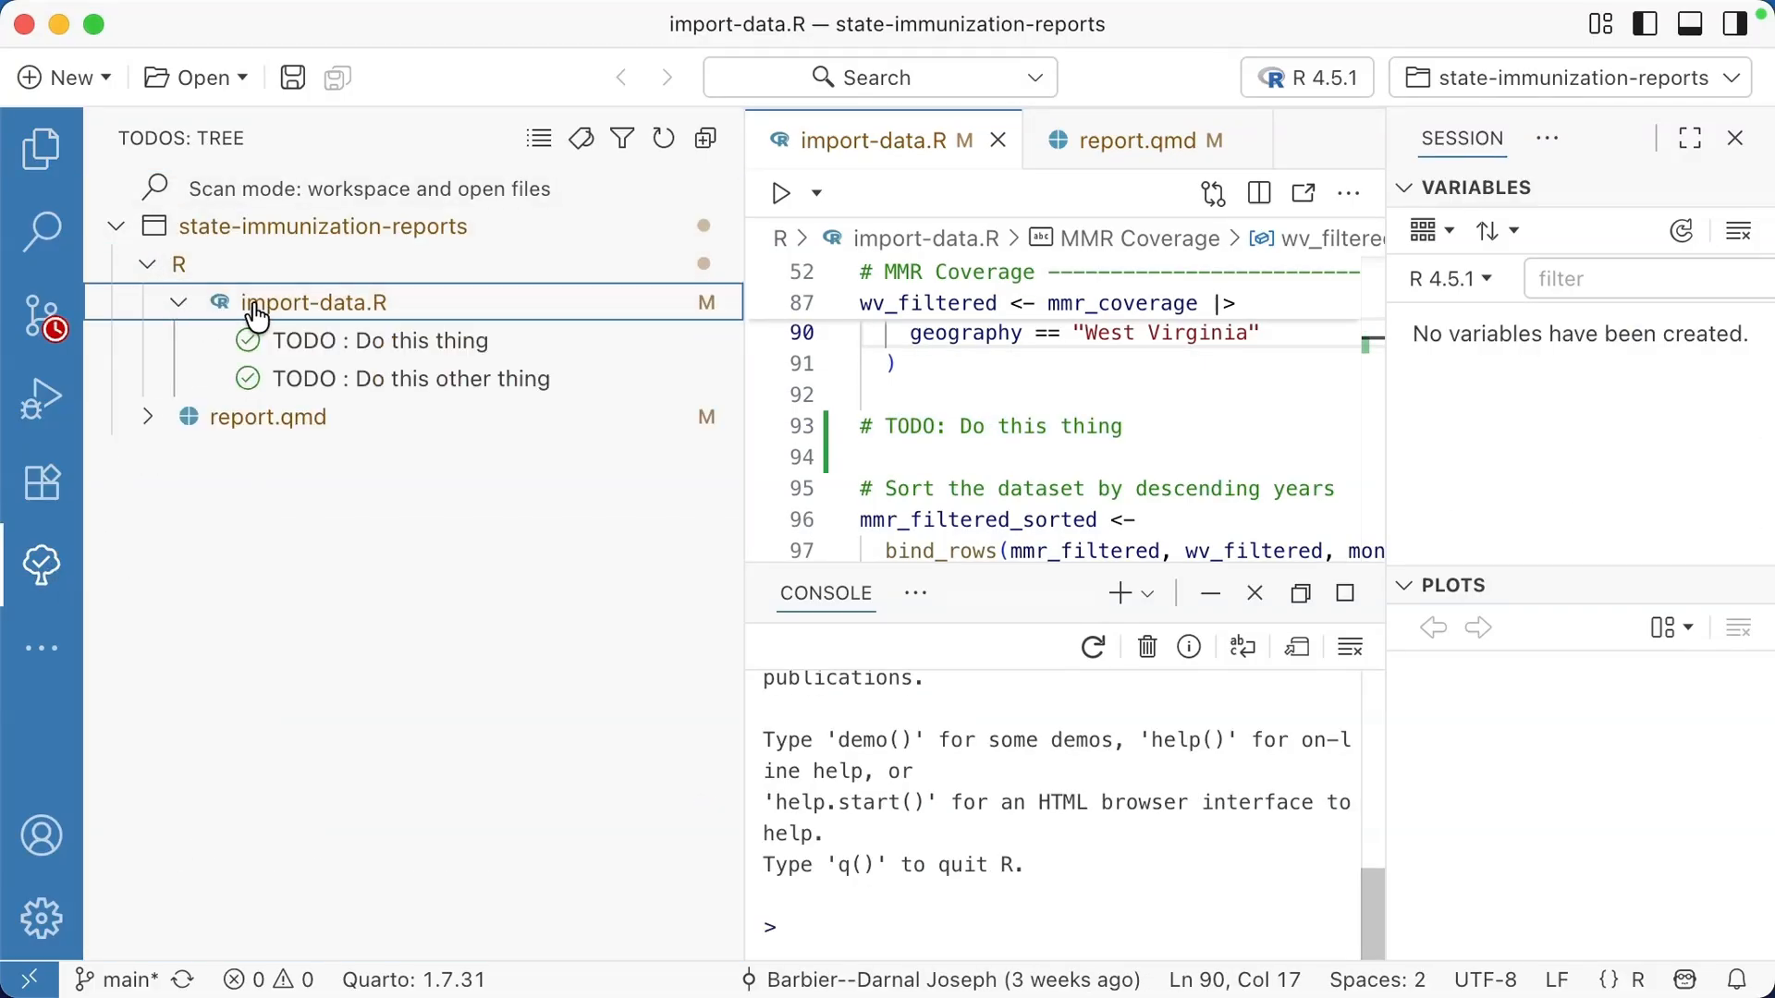
{"action": "left_click", "coordinate": [411, 378]}
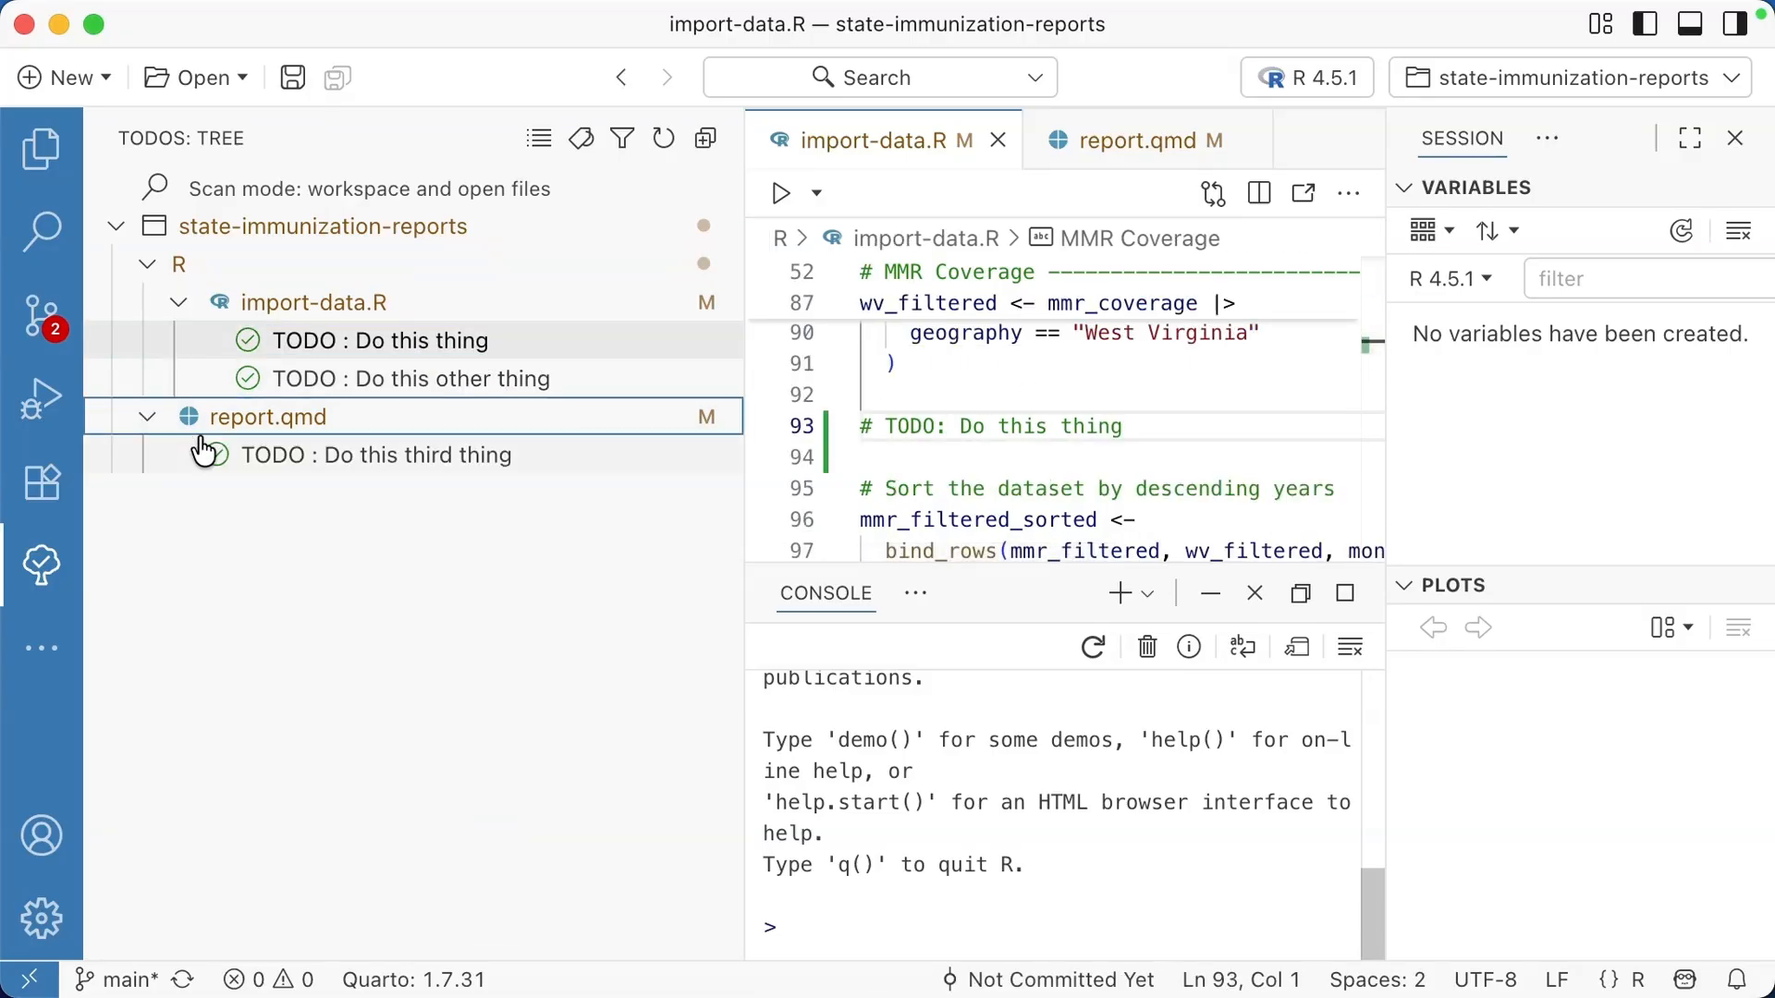
{"action": "left_click", "coordinate": [376, 454]}
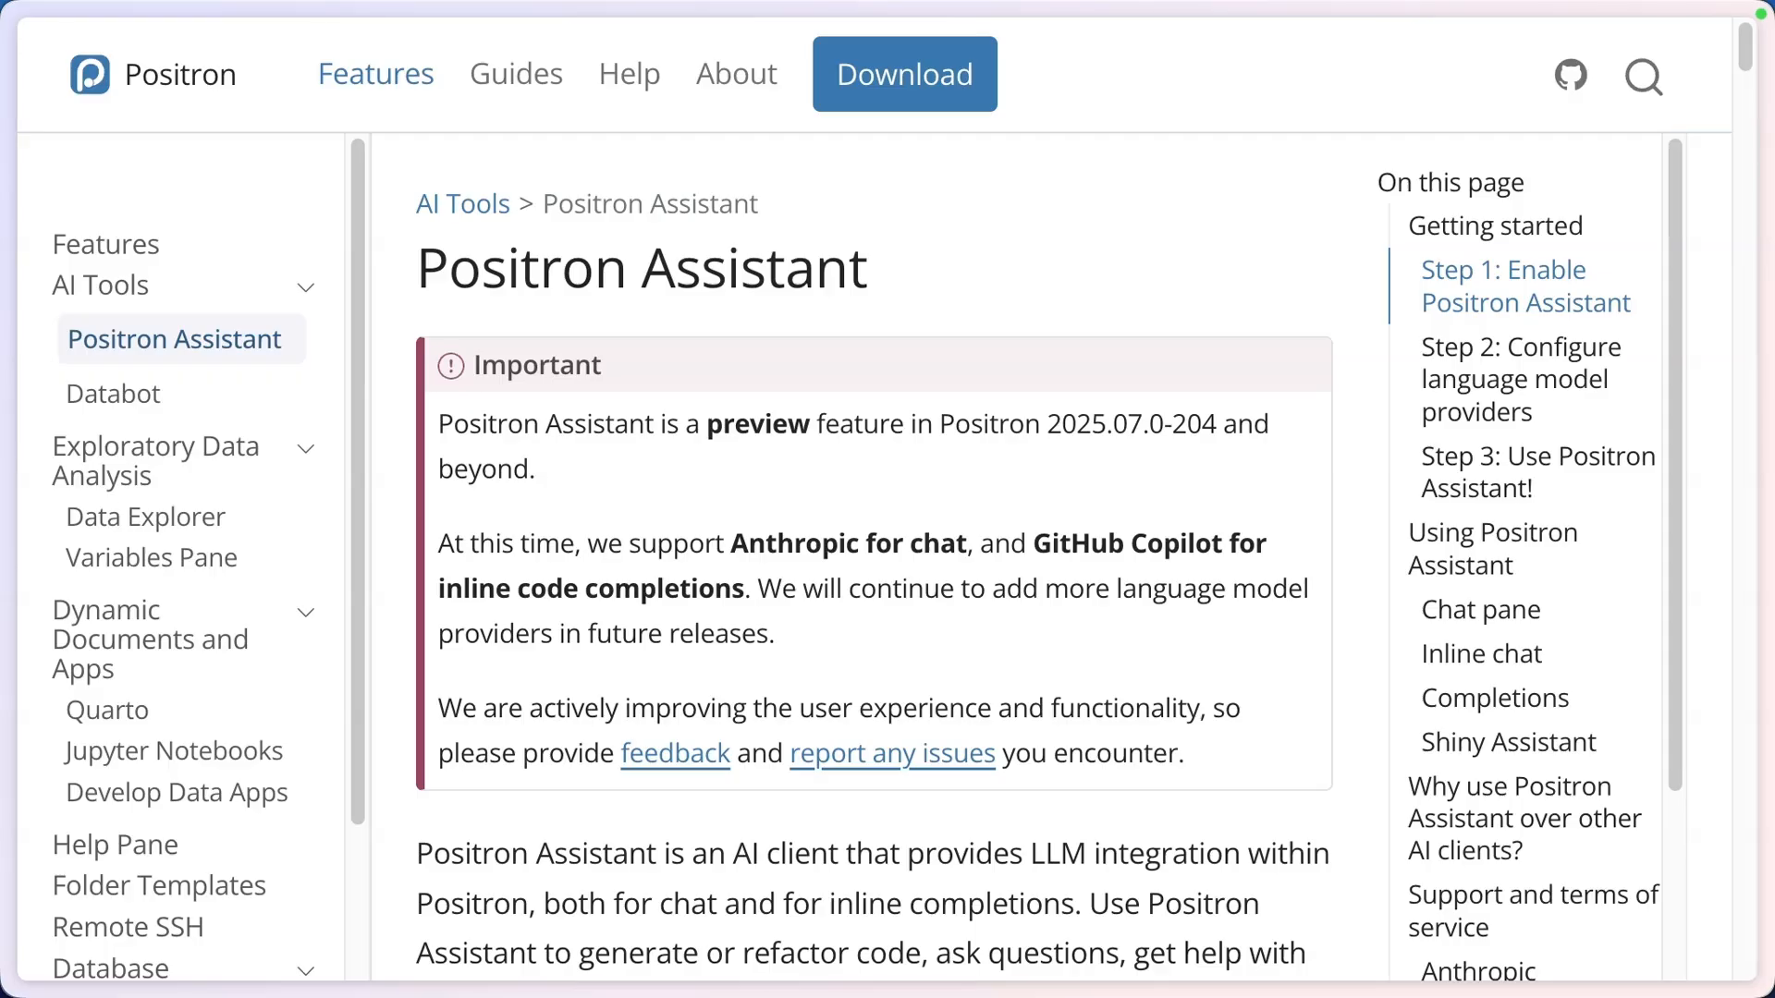
Step: Navigate to the Positron Assistant guide under AI Tools in the documentation site
{"action": "left_click", "coordinate": [112, 393]}
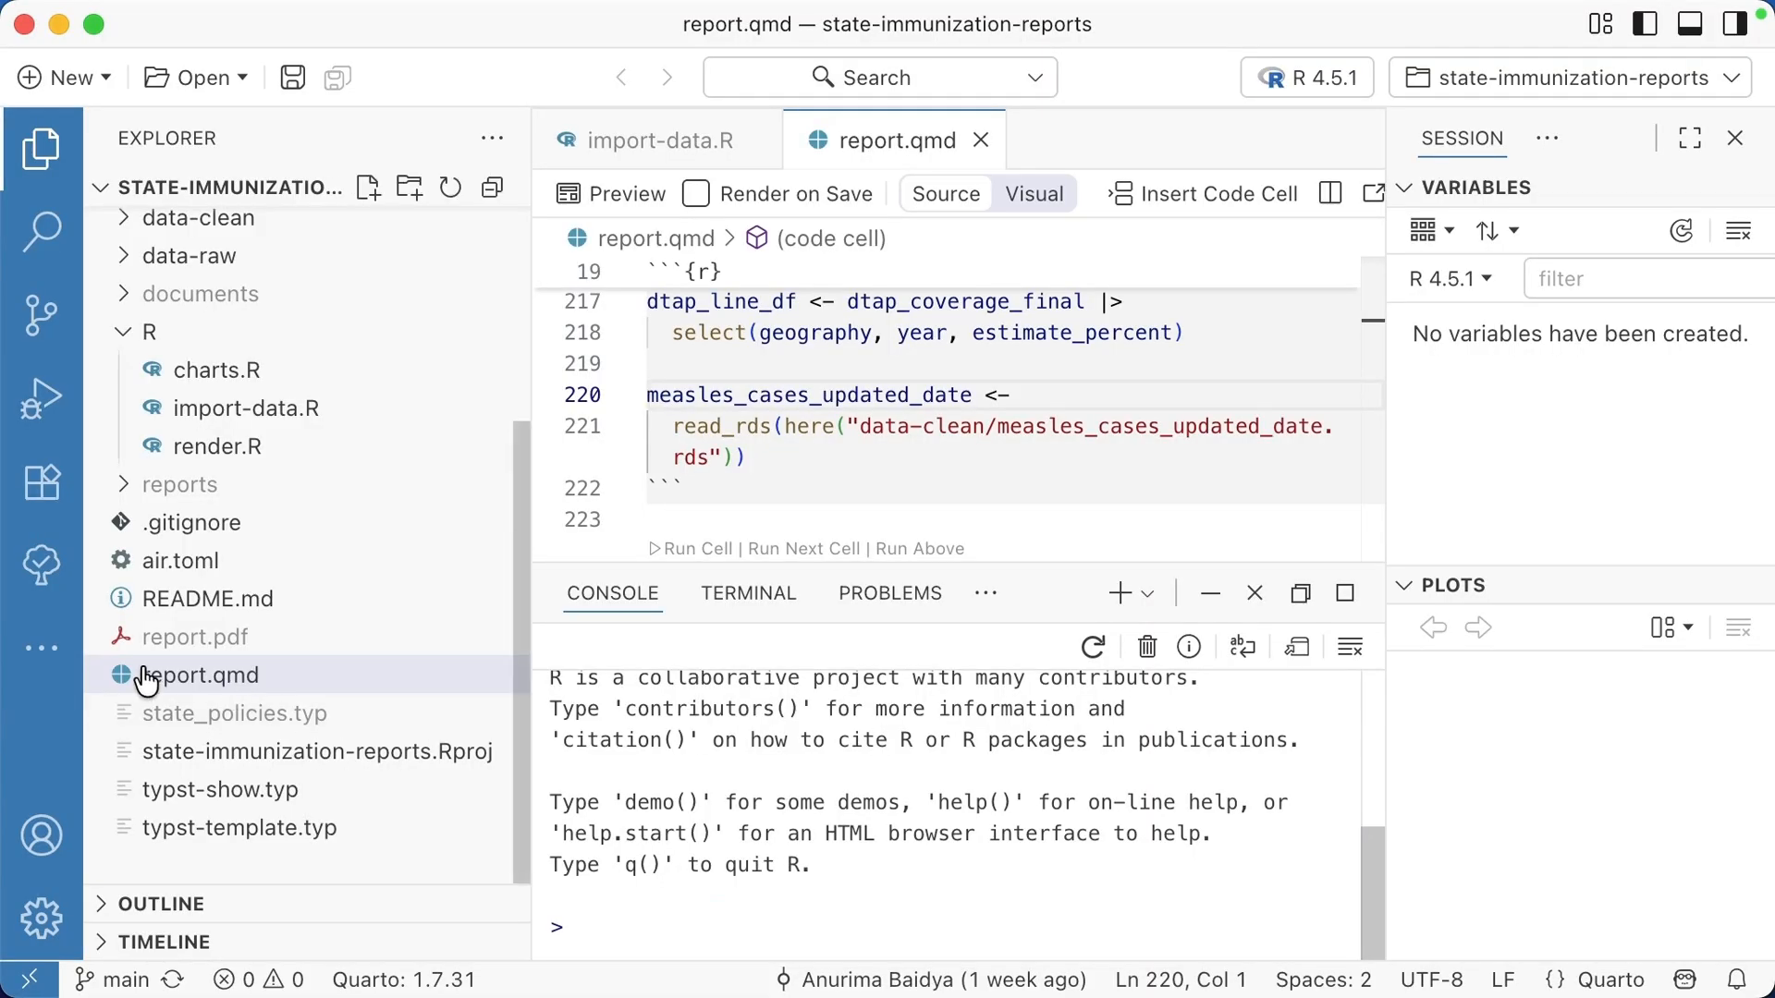
Step: Open Assistant Chat from Additional Views and bring up the Add Context picker
{"action": "left_click", "coordinate": [42, 646]}
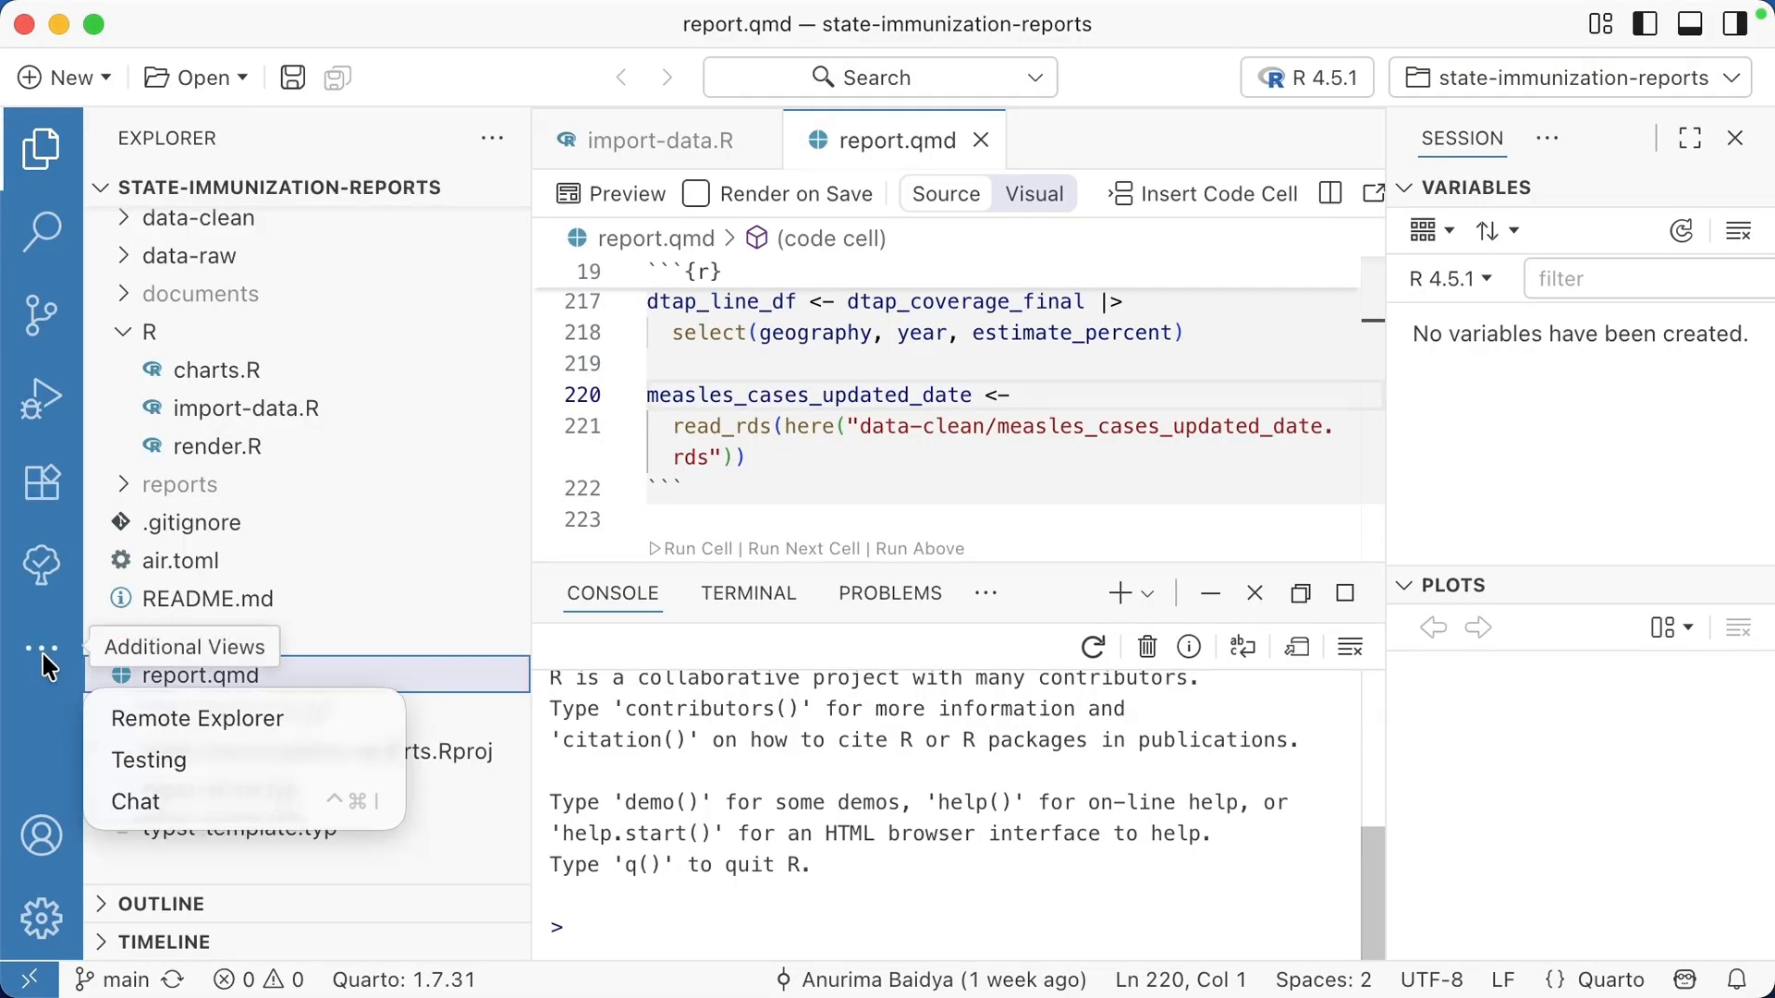
{"action": "mouse_move", "coordinate": [170, 801]}
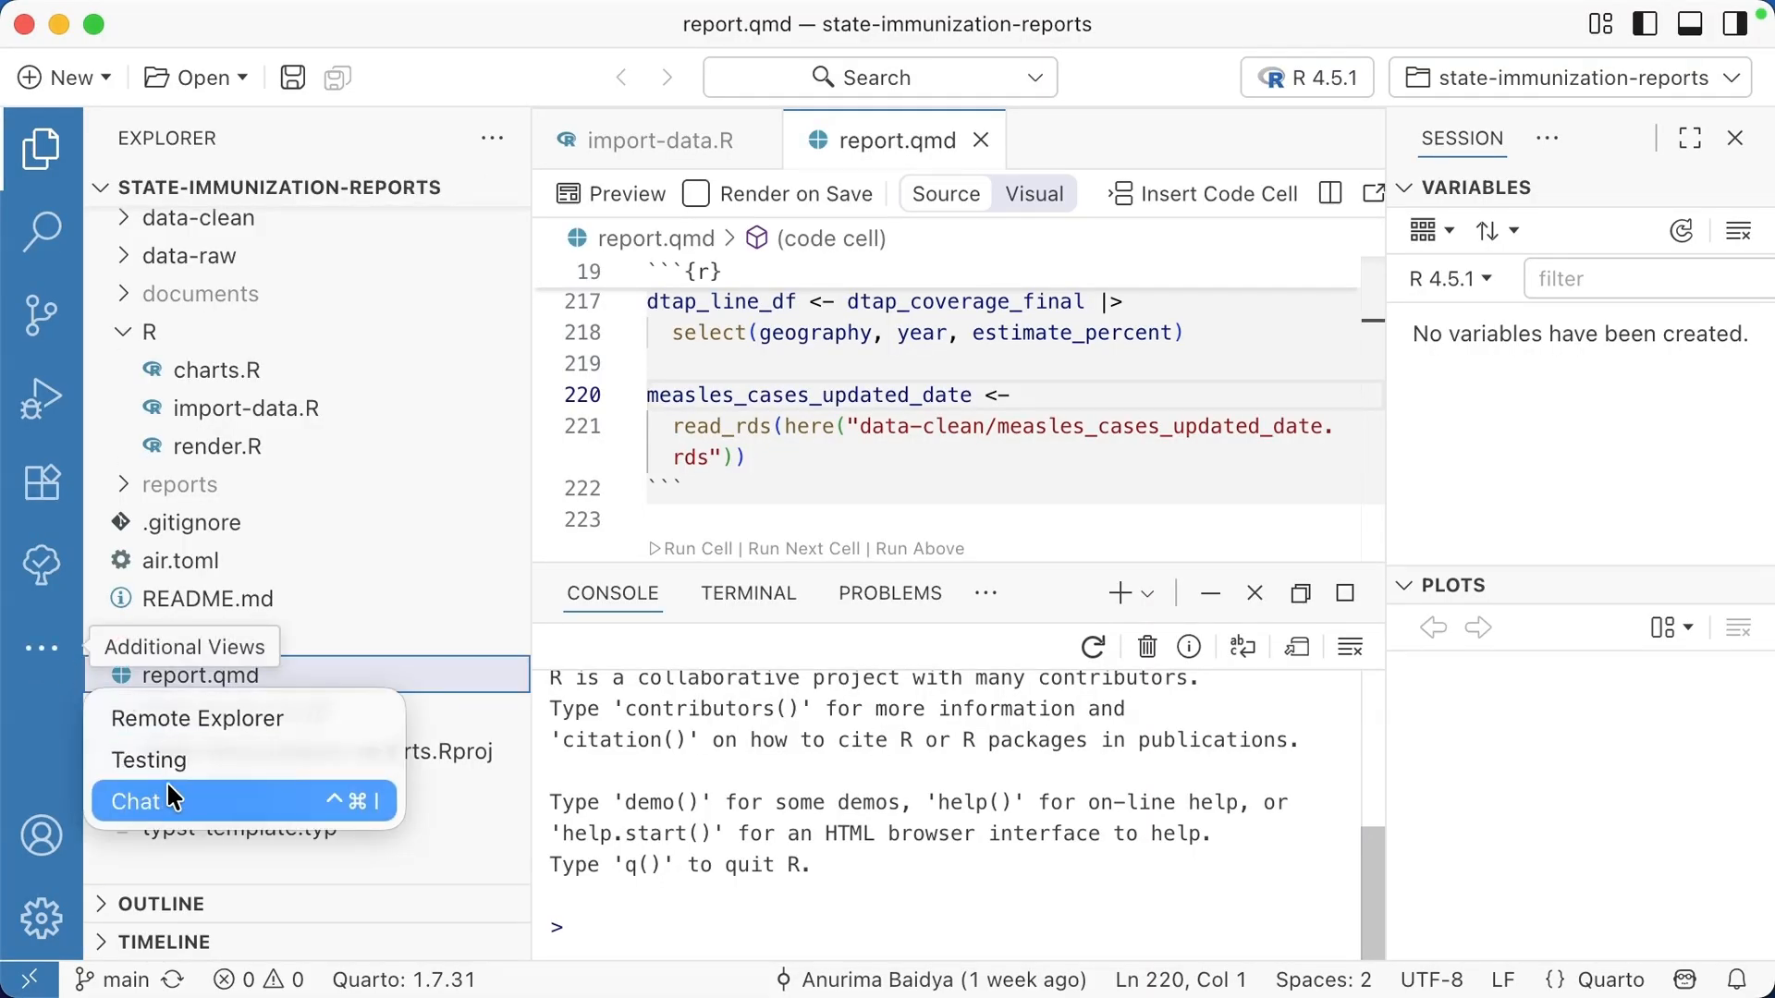
{"action": "left_click", "coordinate": [133, 802]}
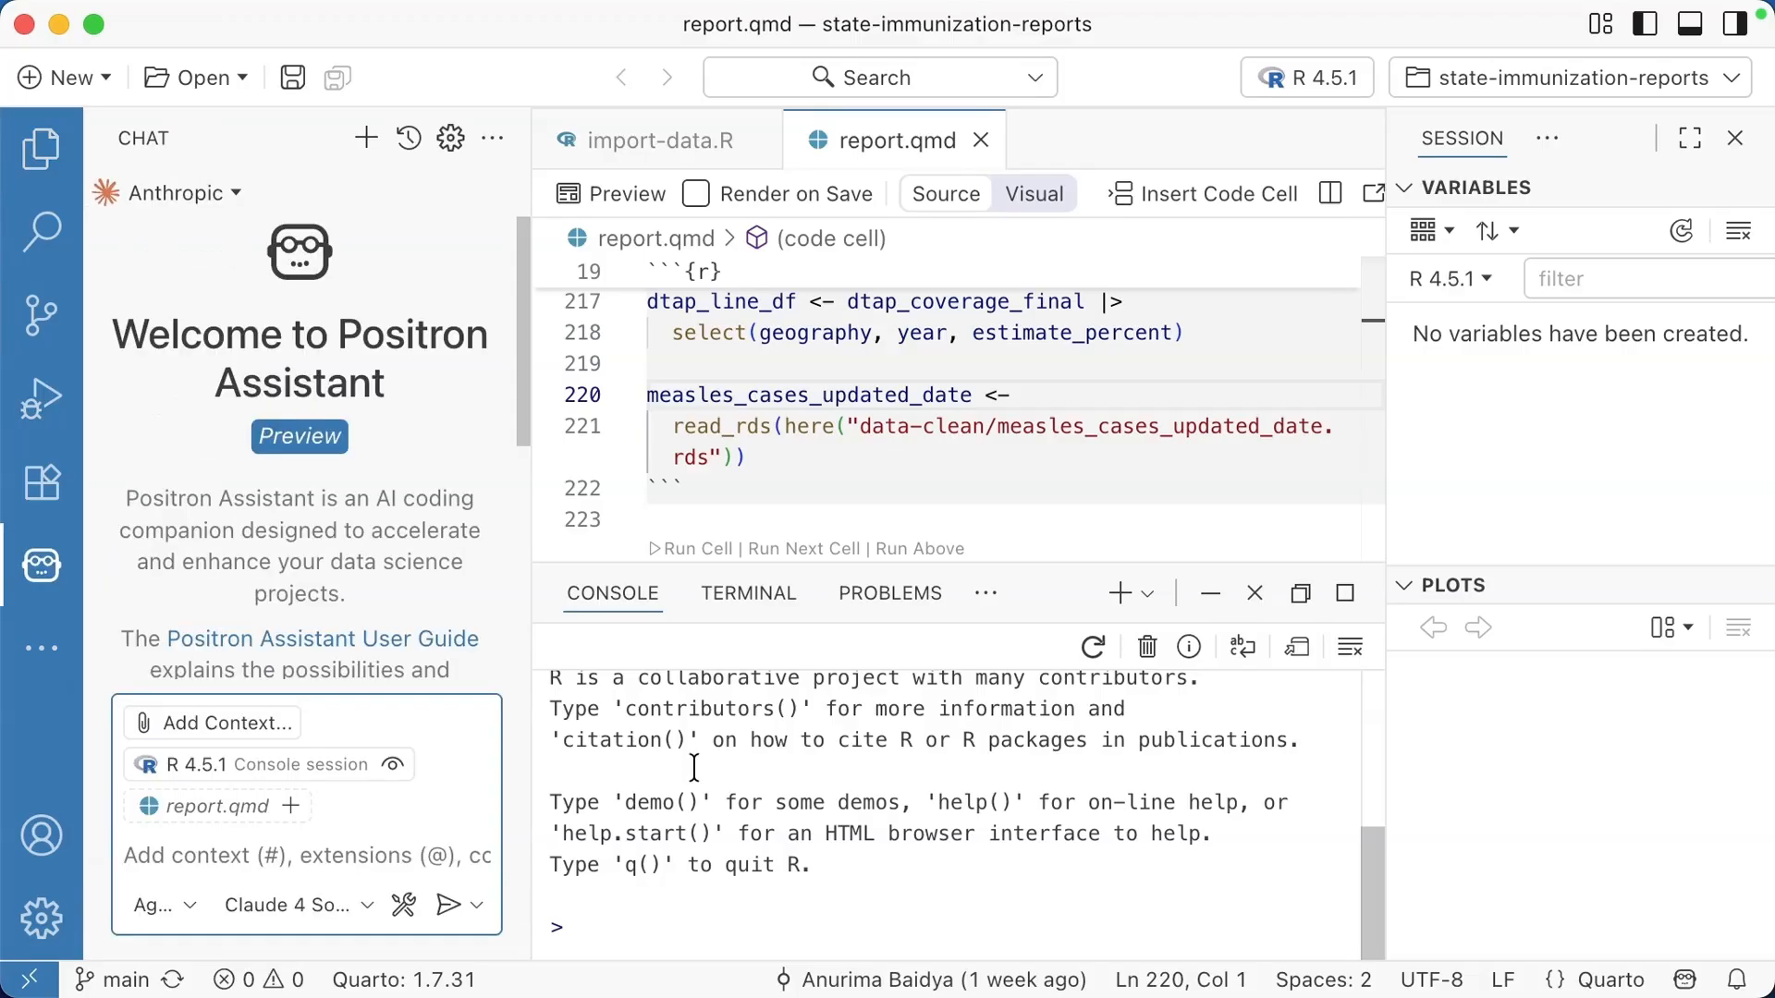
{"action": "mouse_move", "coordinate": [555, 801]}
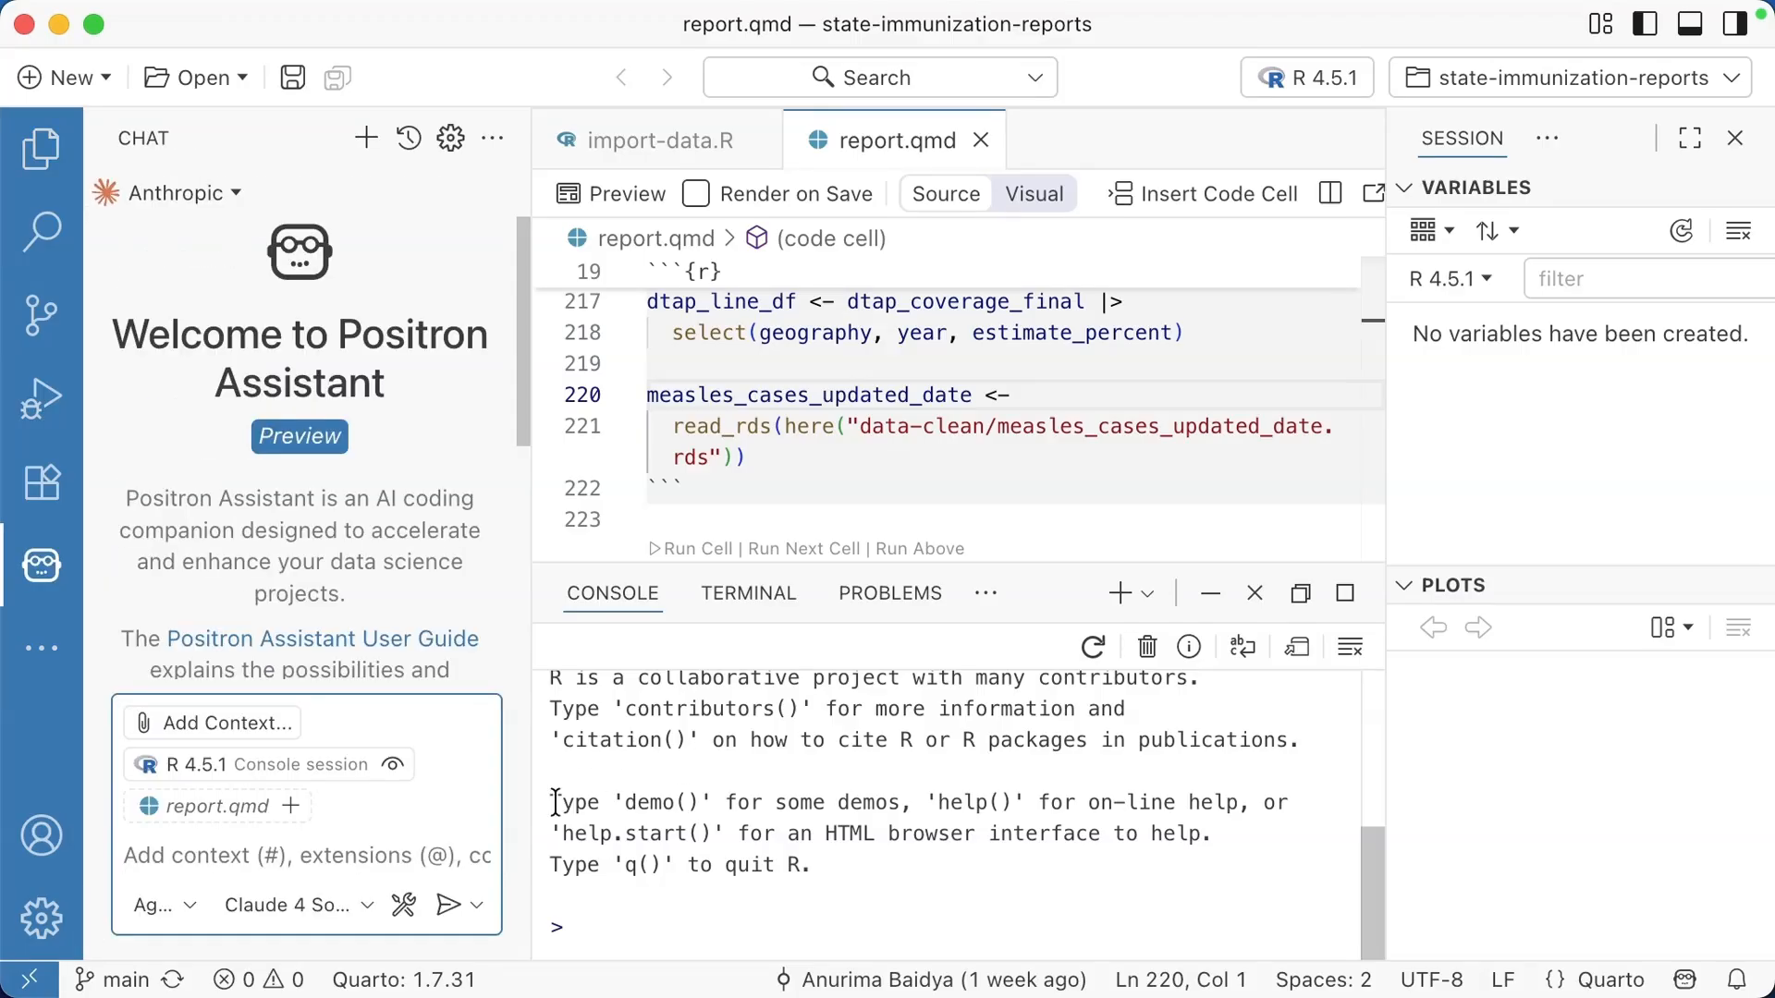
{"action": "mouse_move", "coordinate": [247, 722]}
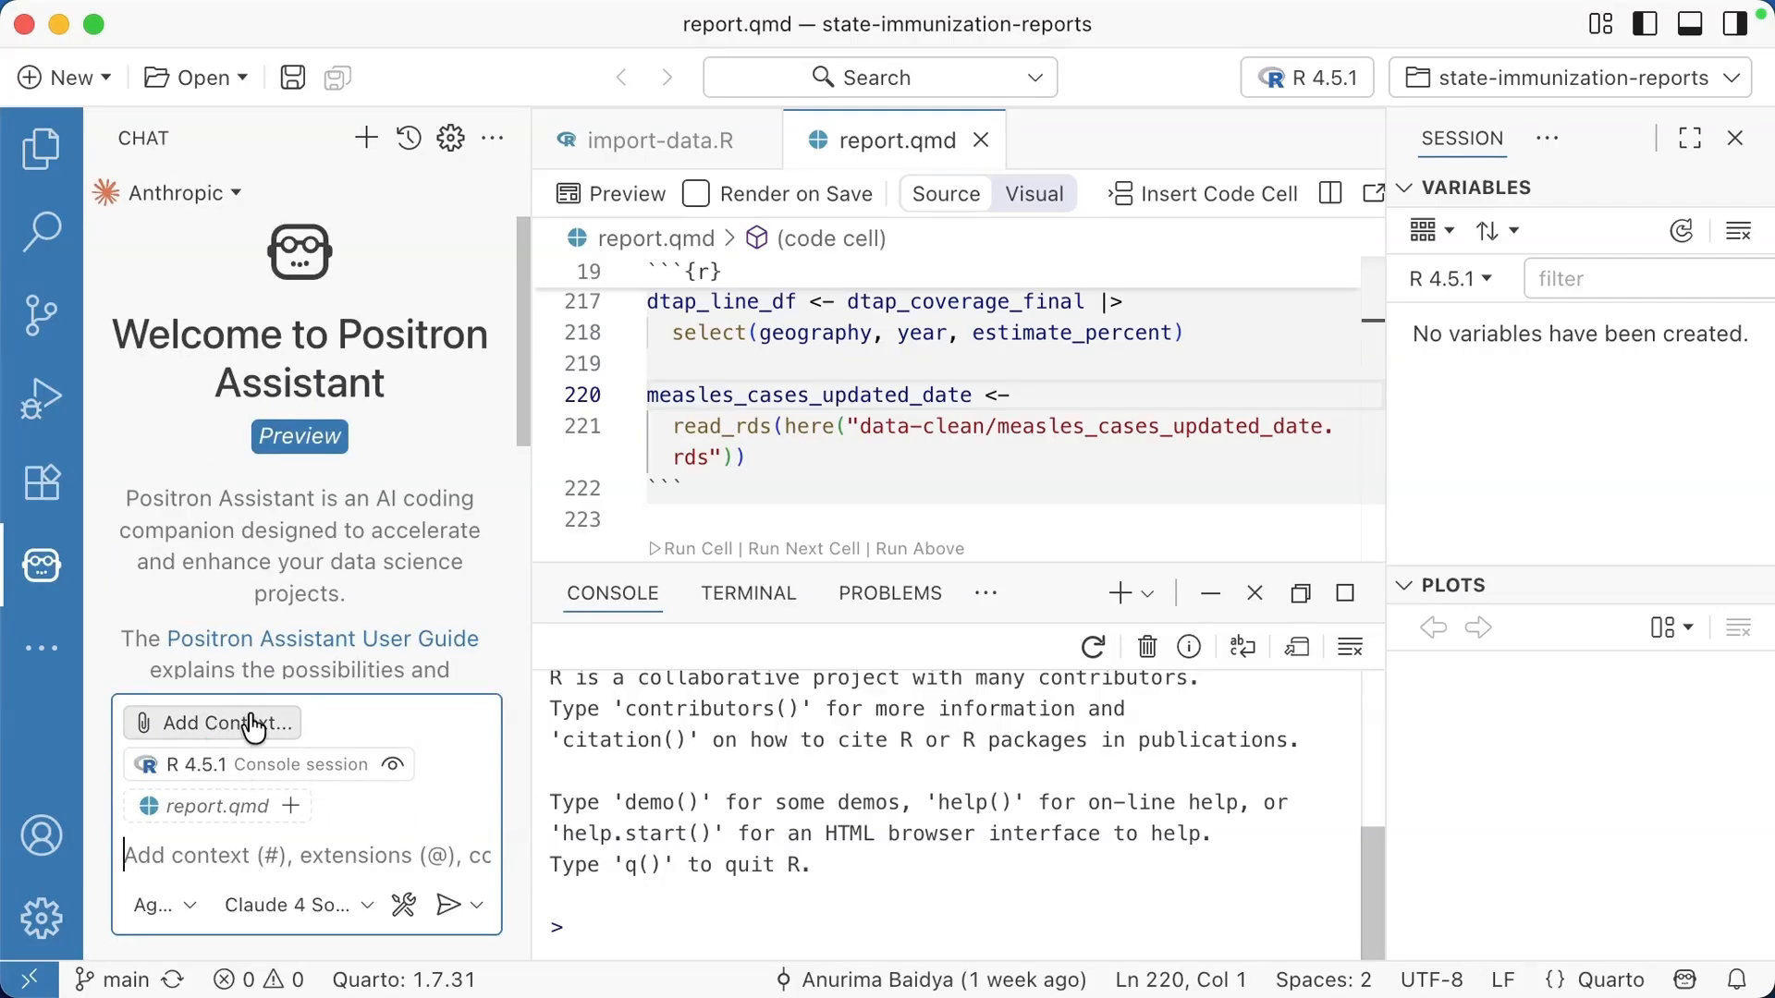
{"action": "left_click", "coordinate": [210, 722]}
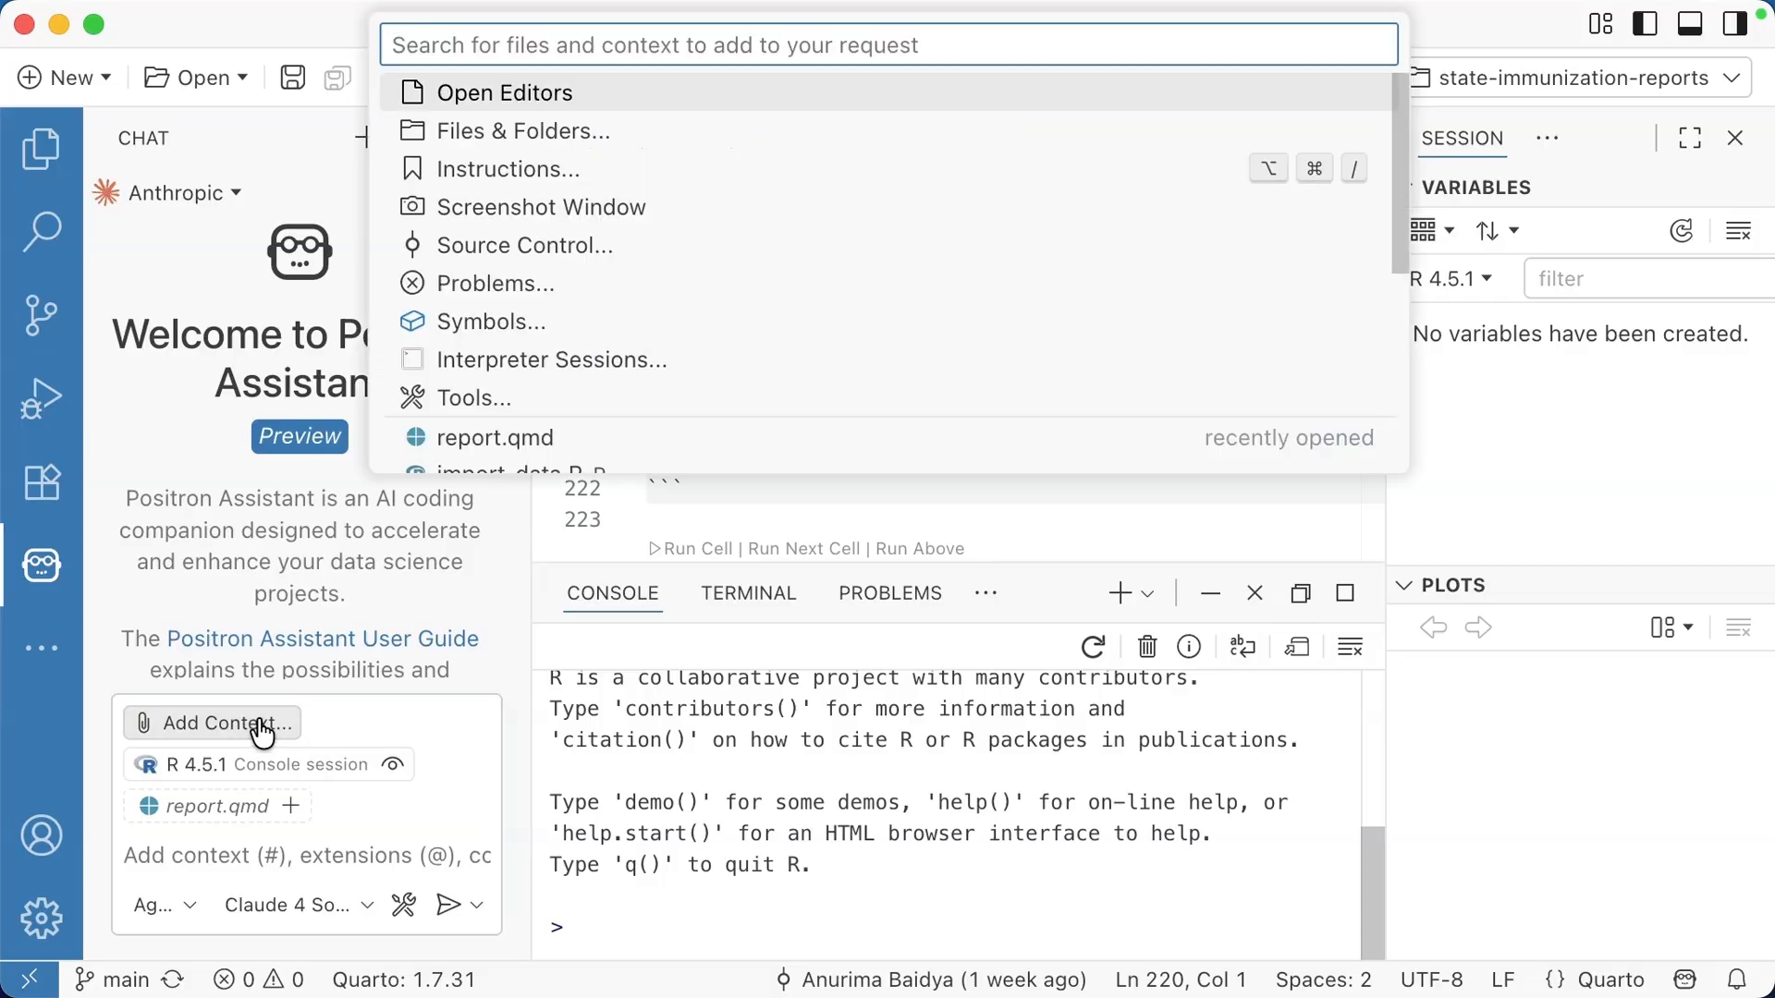
{"action": "mouse_move", "coordinate": [277, 695]}
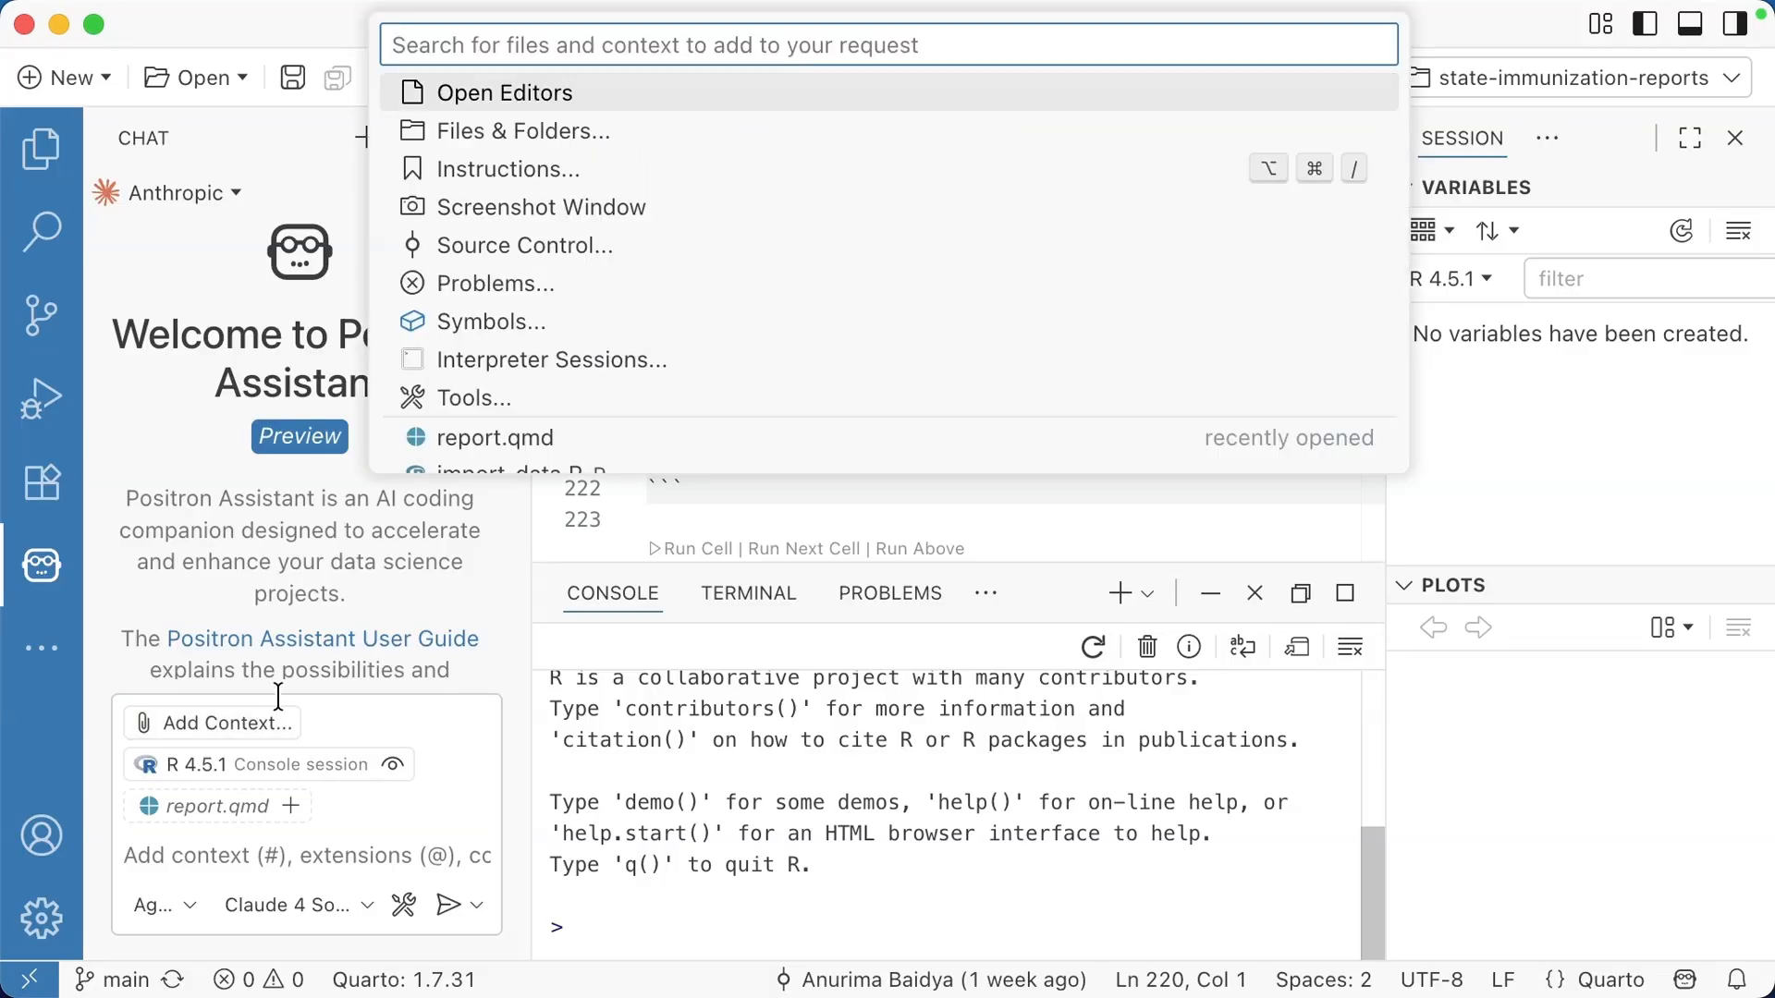
{"action": "mouse_move", "coordinate": [575, 252]}
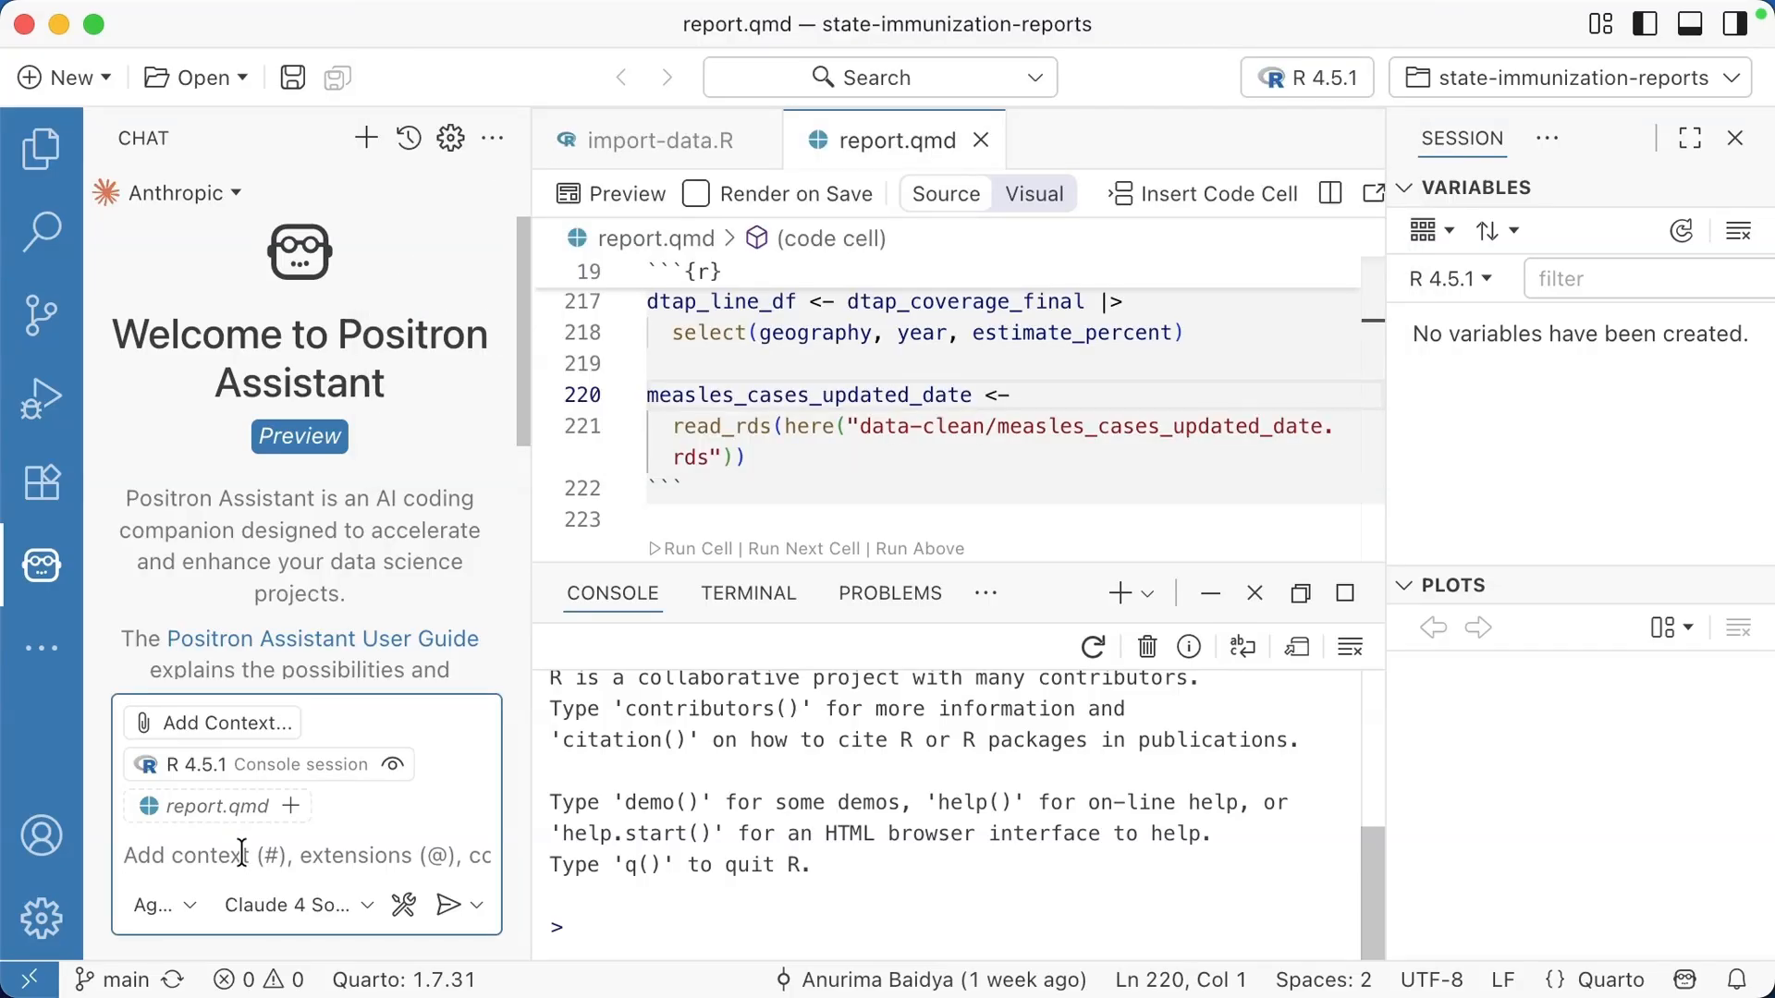
{"action": "mouse_move", "coordinate": [223, 772]}
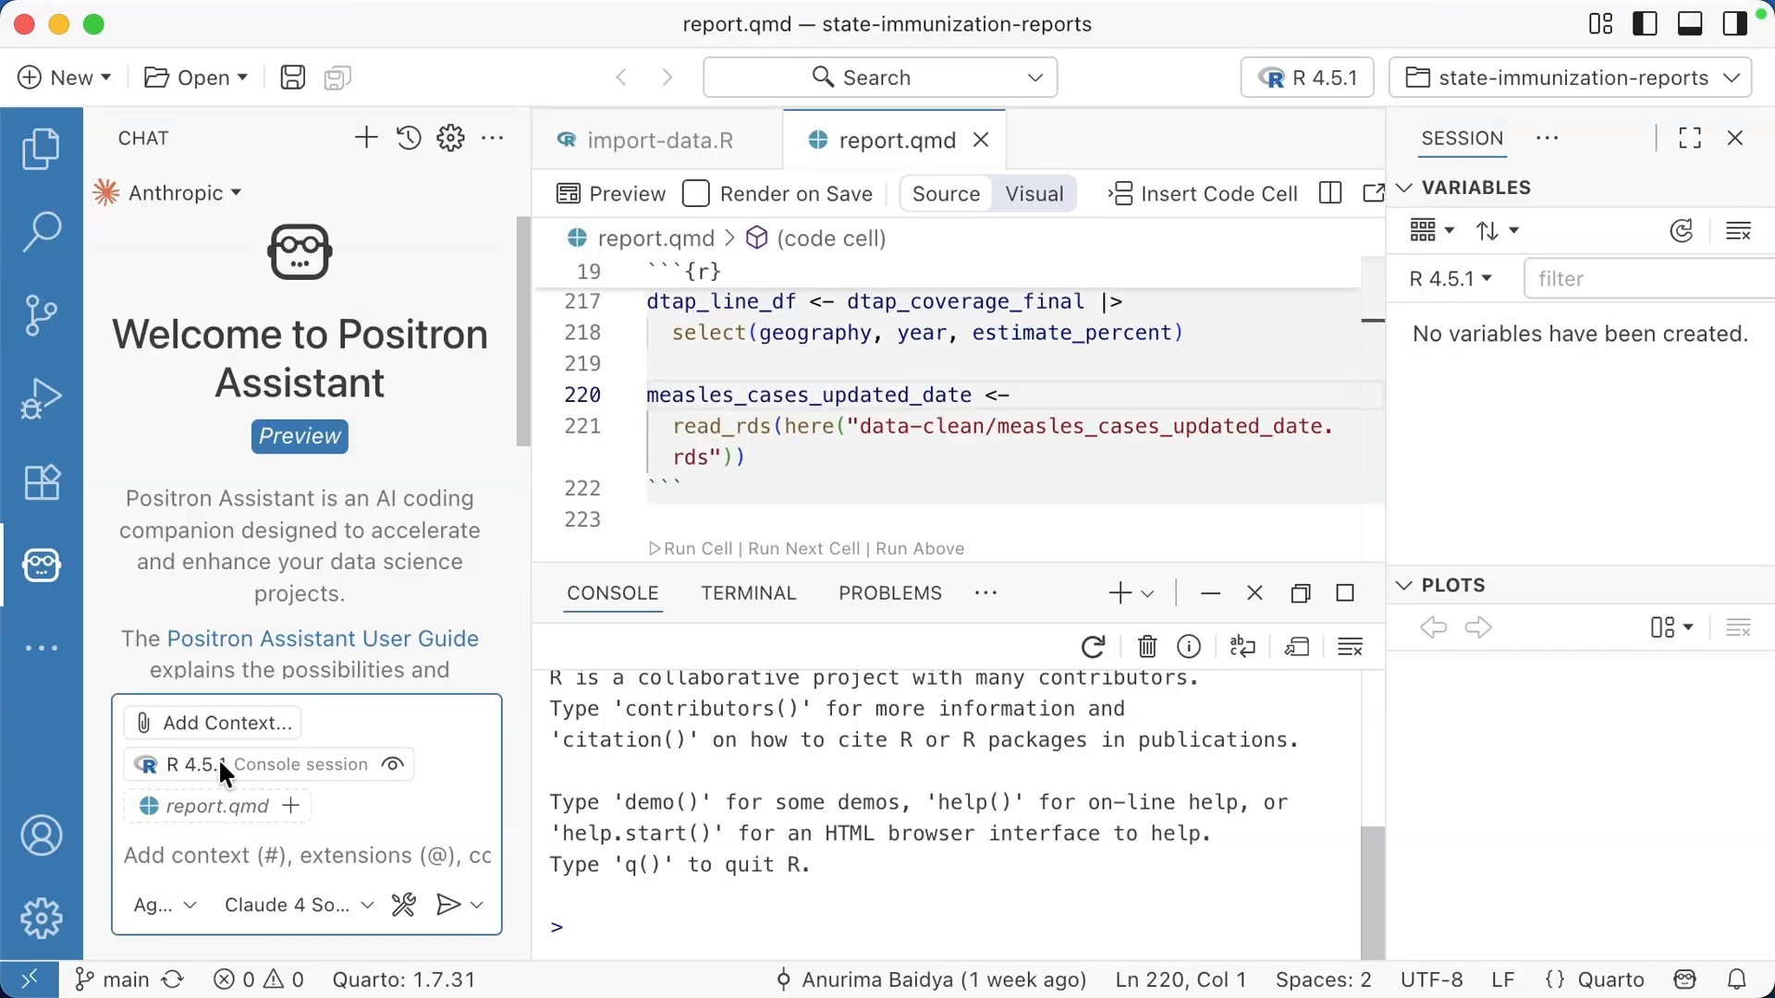
{"action": "mouse_move", "coordinate": [266, 816]}
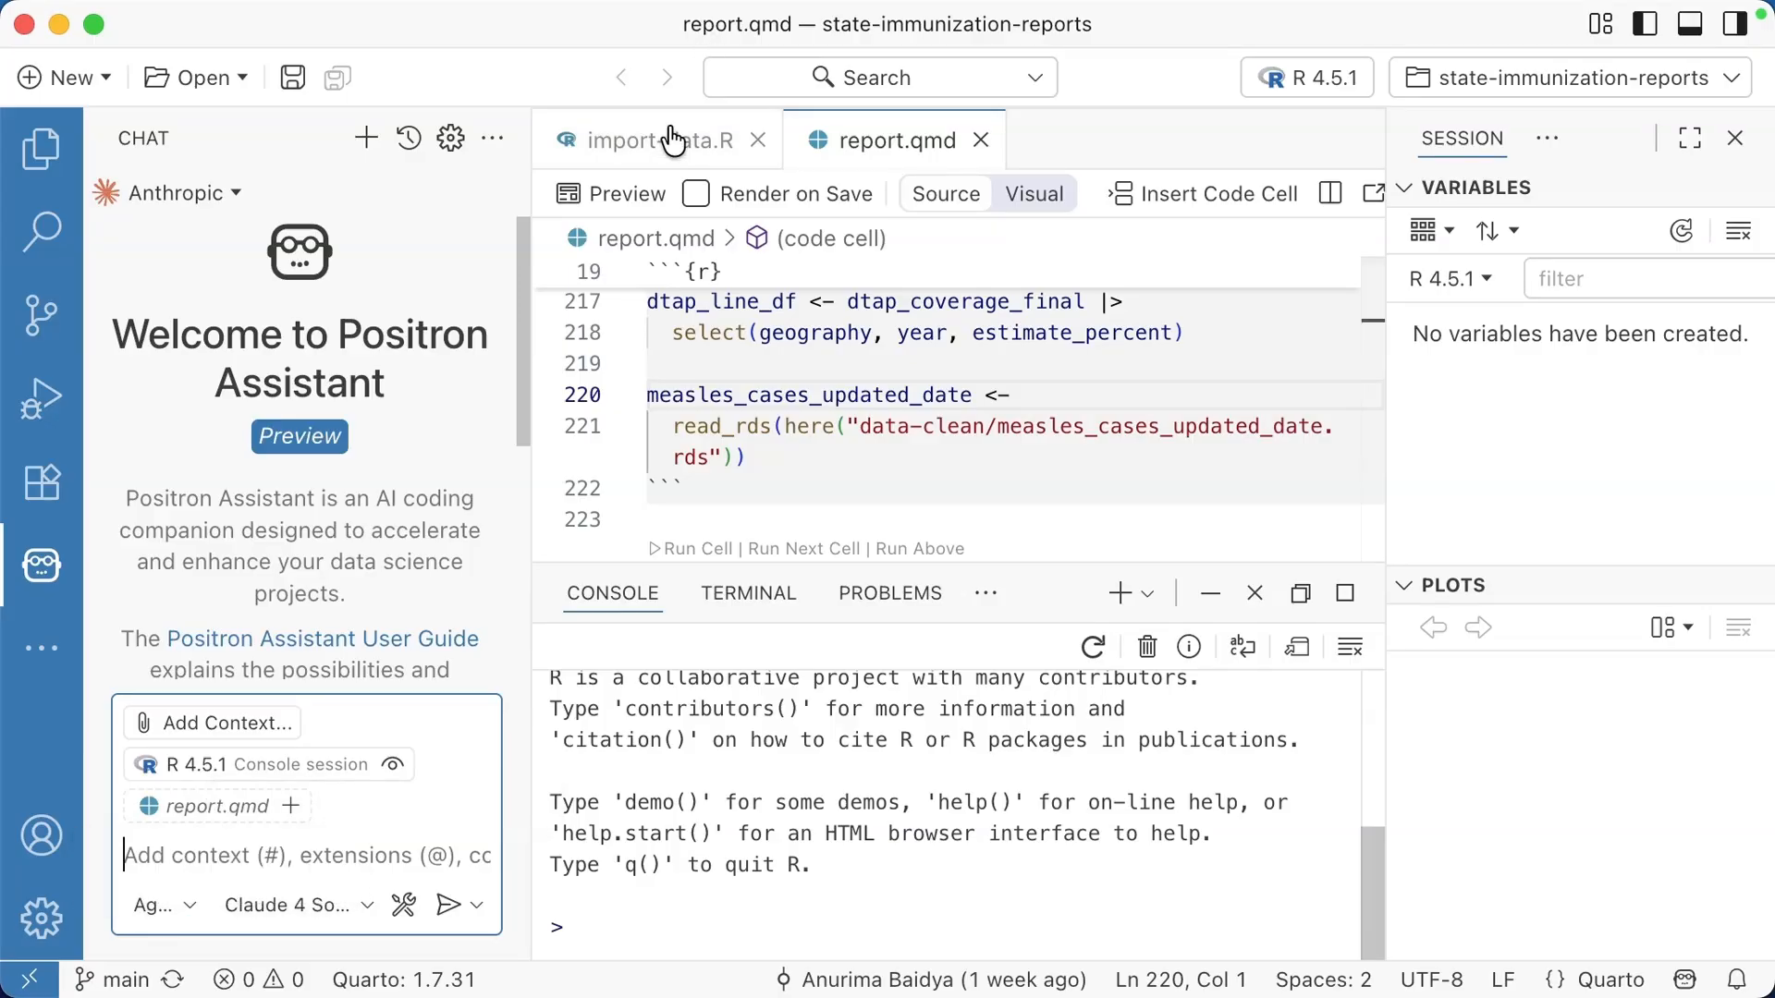
Step: Attach import-data.R as chat context and bring up the Agent/Ask/Edit mode list
{"action": "left_click", "coordinate": [645, 141]}
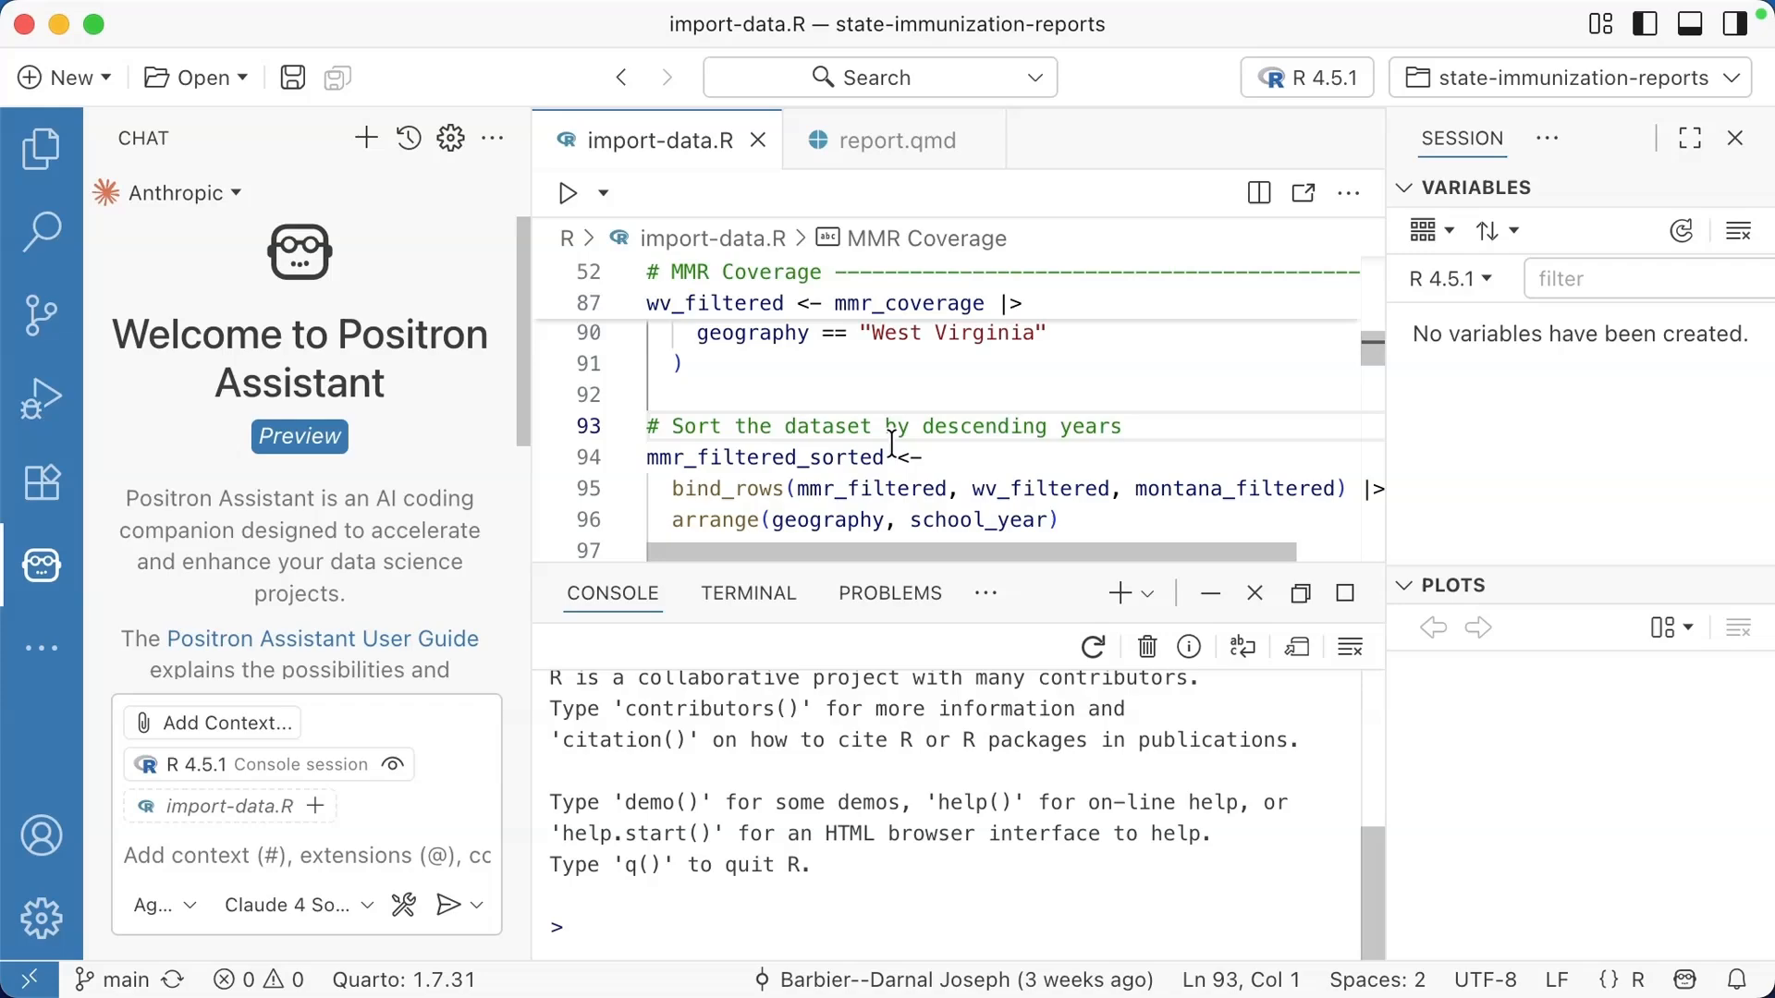
{"action": "left_click", "coordinate": [294, 854]}
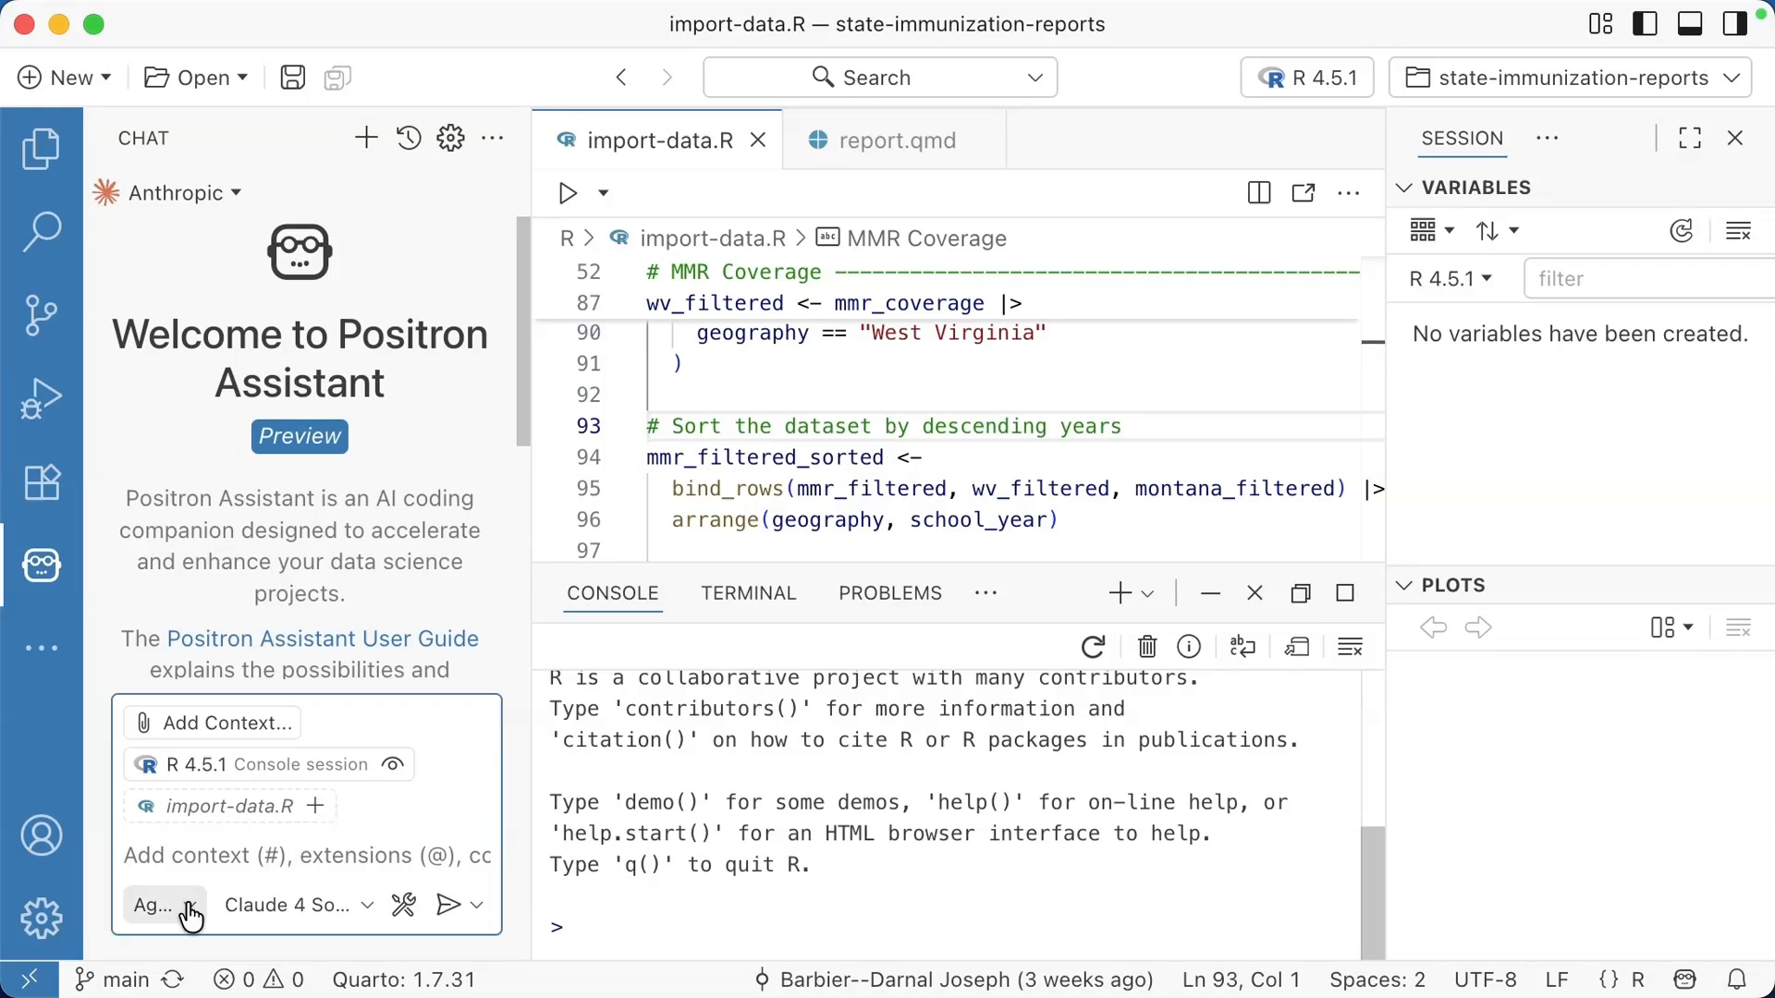
{"action": "left_click", "coordinate": [154, 904]}
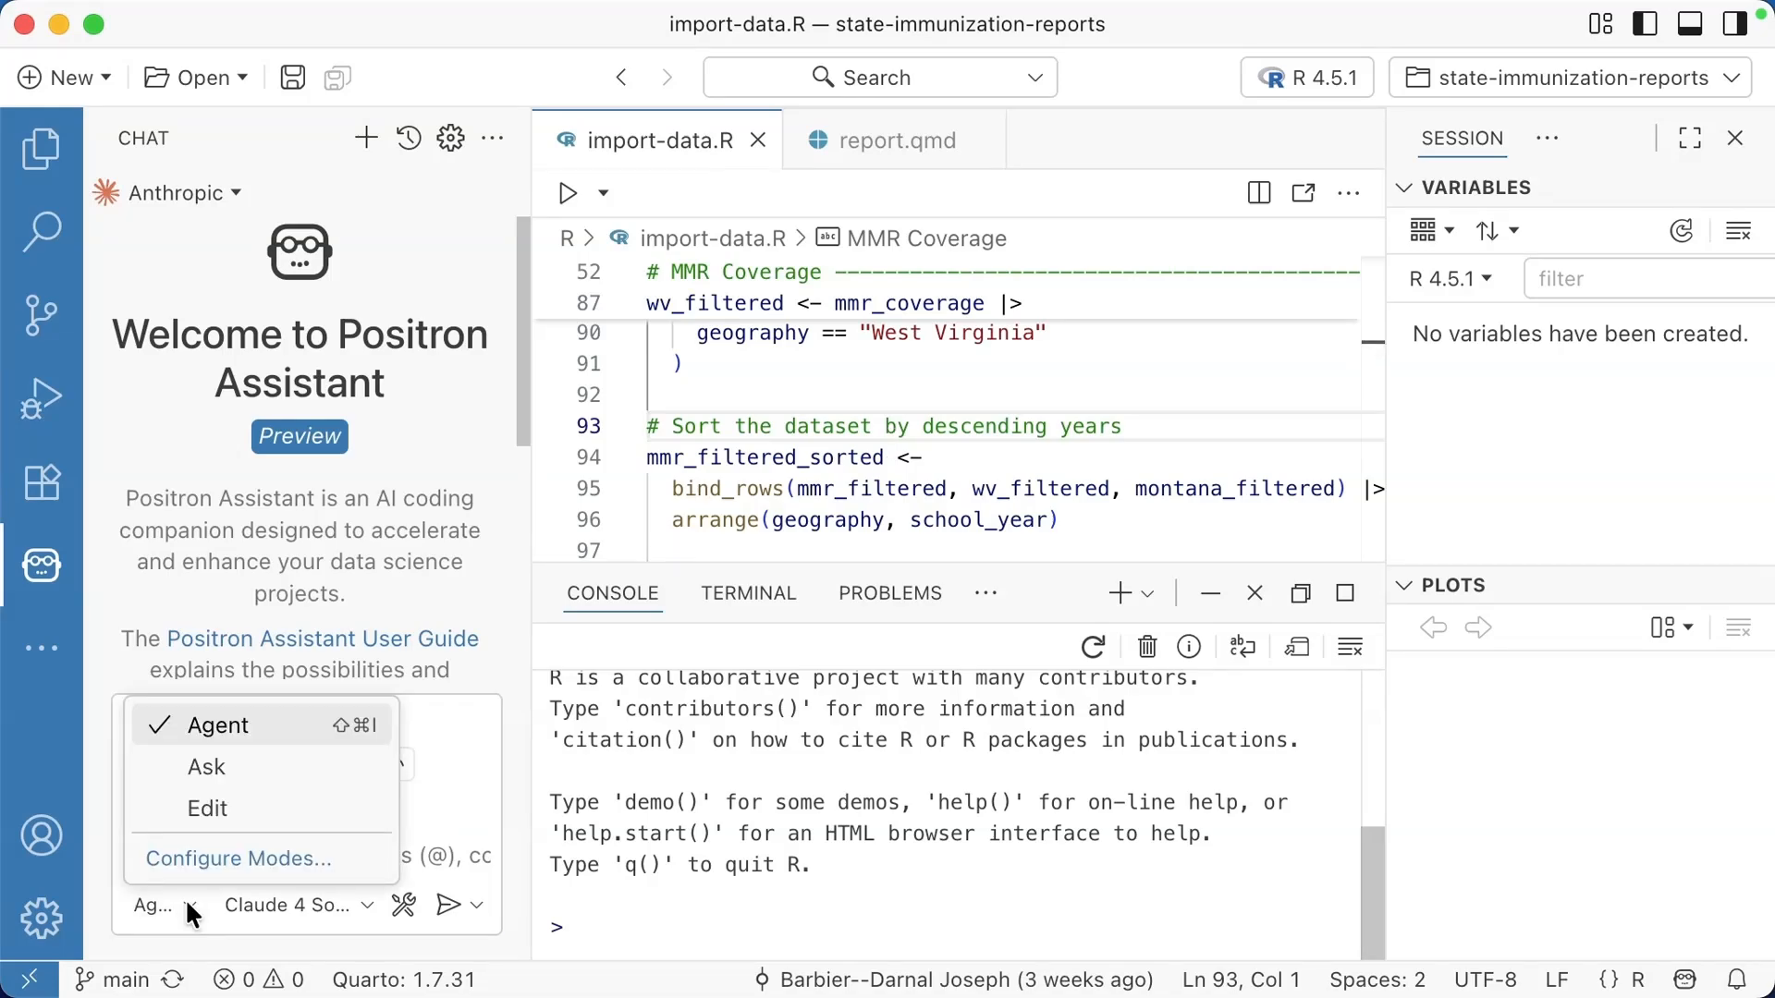
{"action": "mouse_move", "coordinate": [260, 741]}
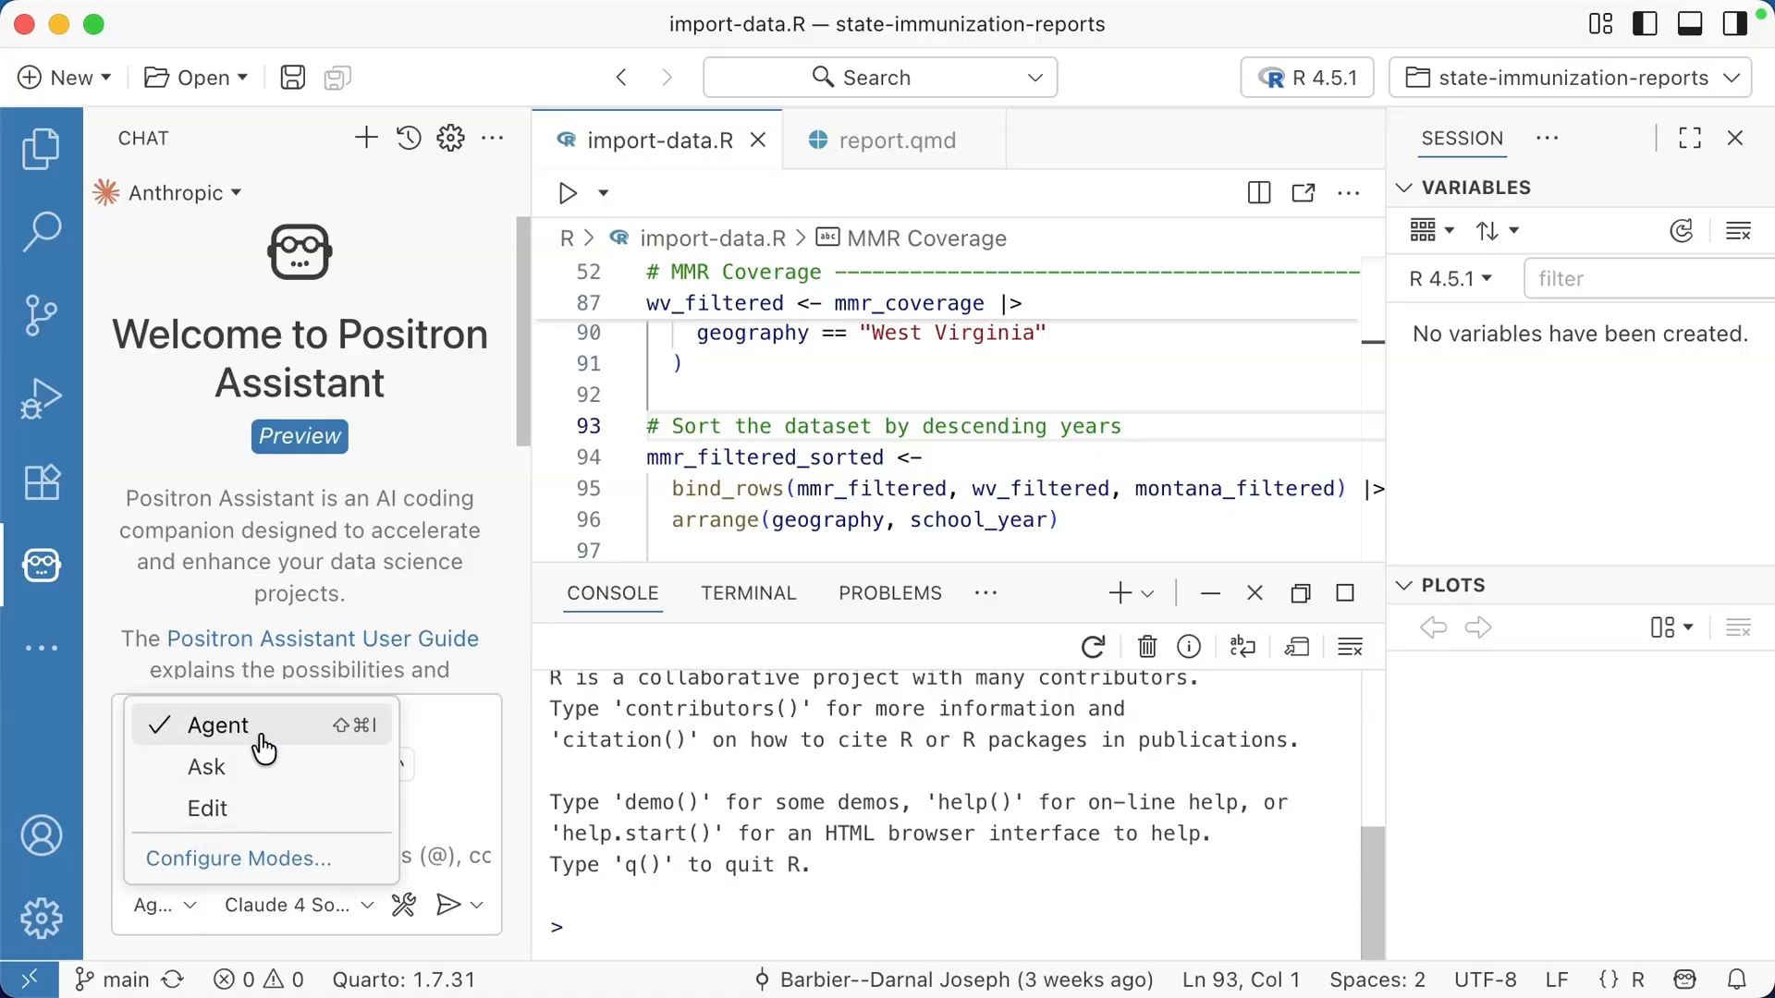
{"action": "mouse_move", "coordinate": [263, 807]}
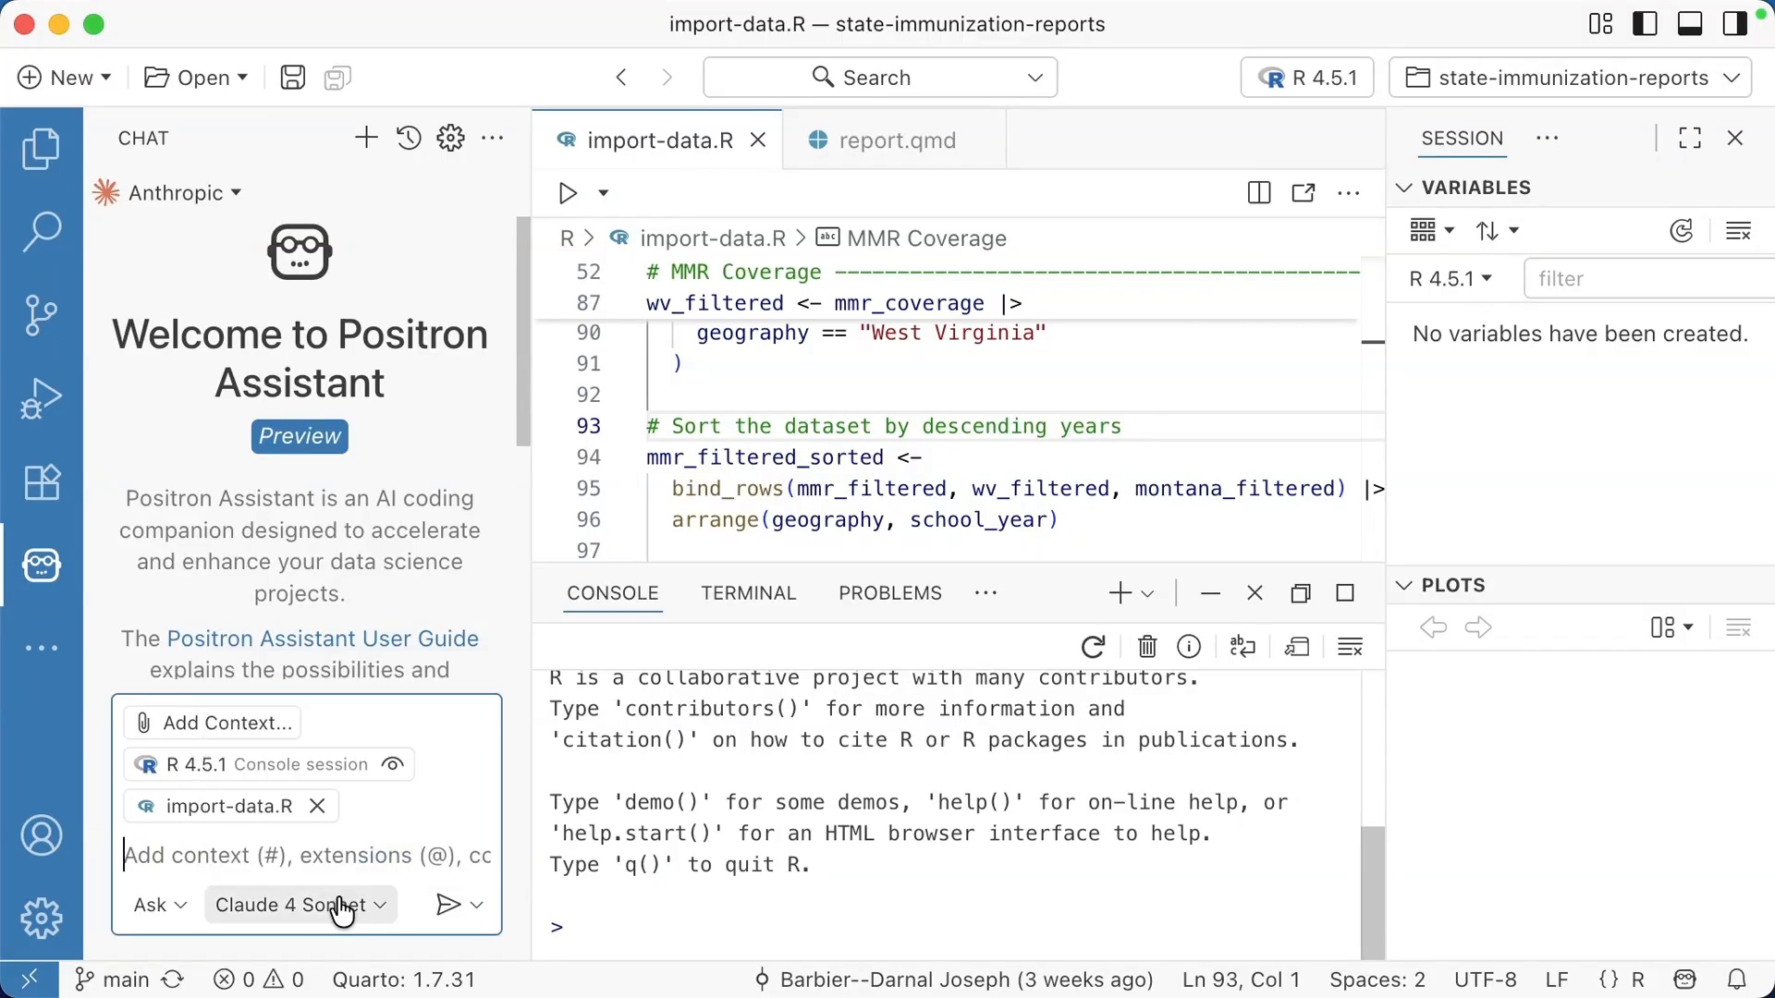
{"action": "mouse_move", "coordinate": [314, 856]}
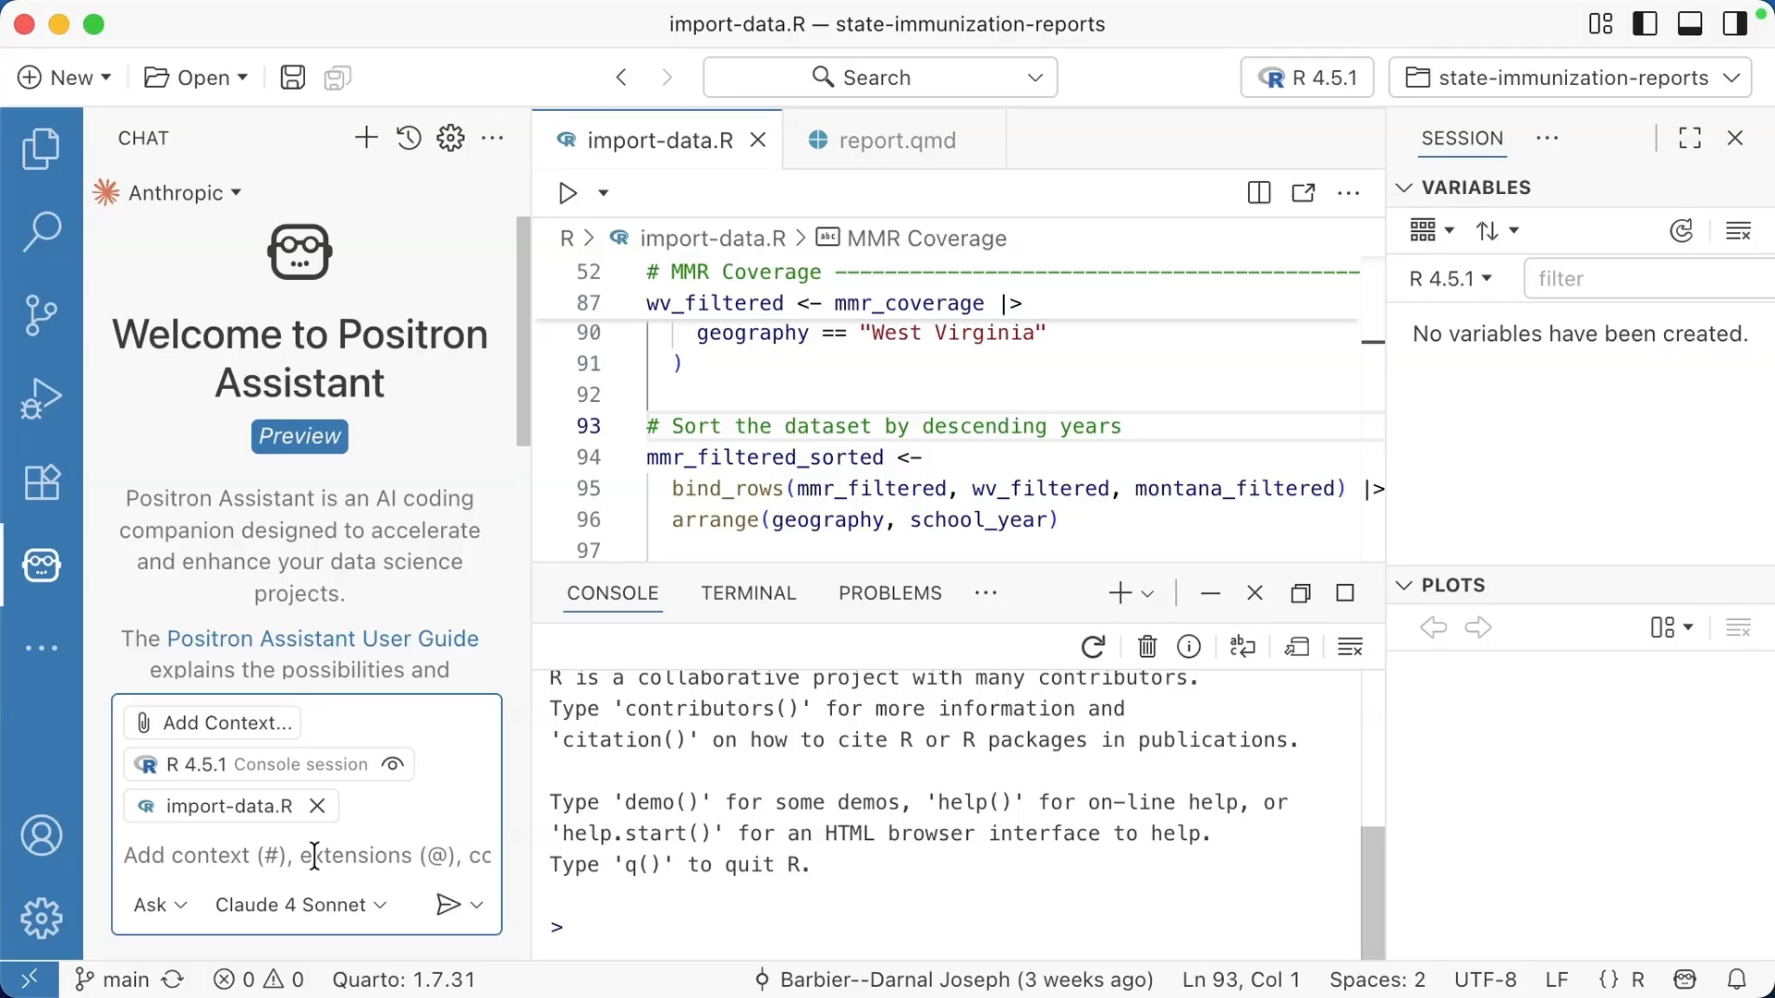
Step: Ask the assistant to adjust the target years to also include 2019-20
{"action": "type", "text": "Adjust t"}
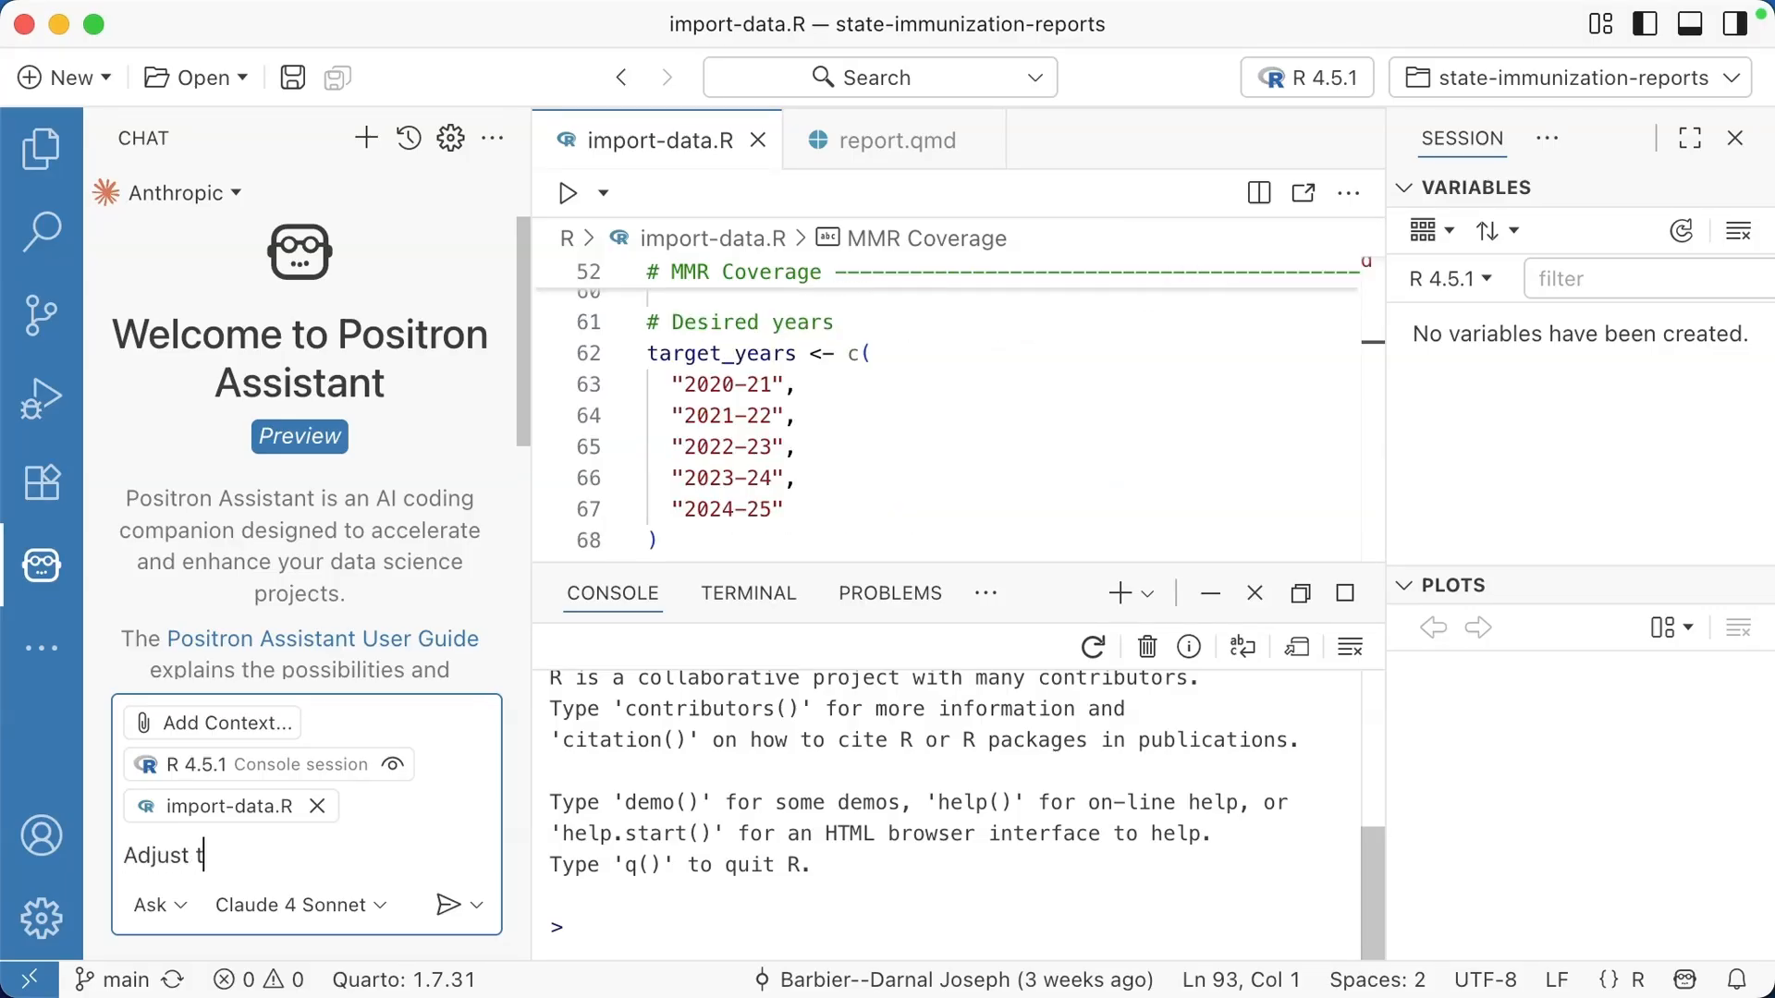
{"action": "type", "text": "he target years"}
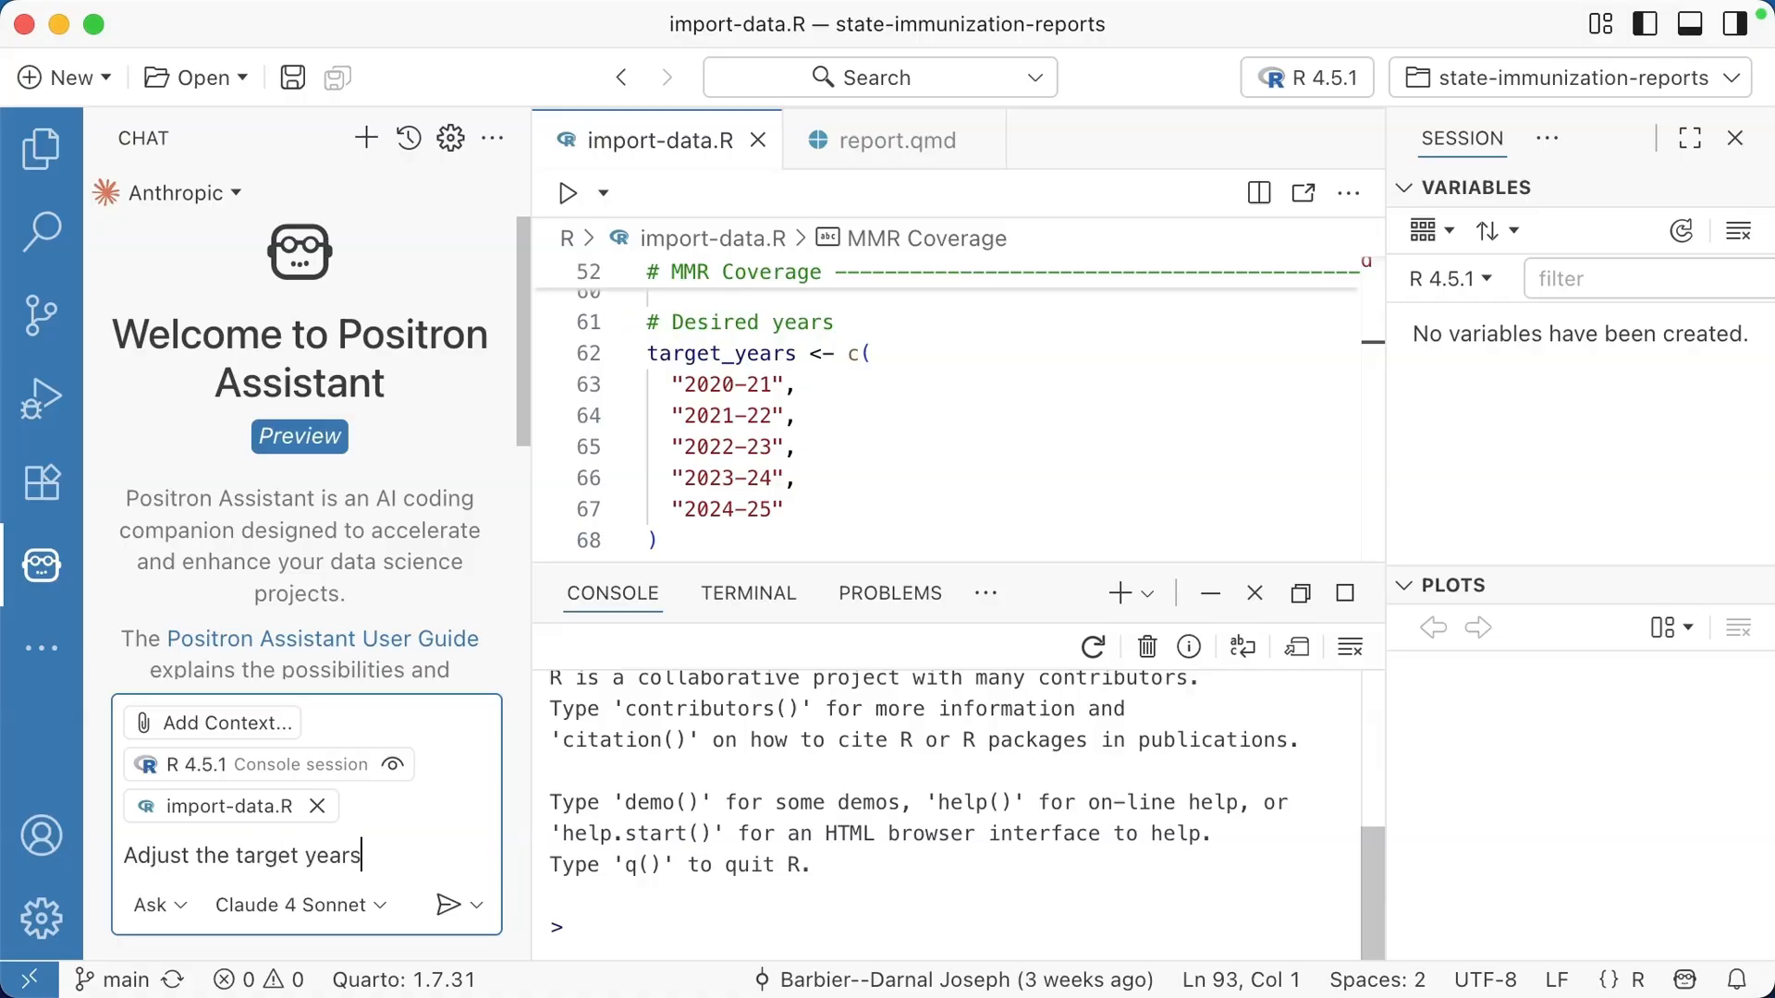
{"action": "type", "text": "to also inc"}
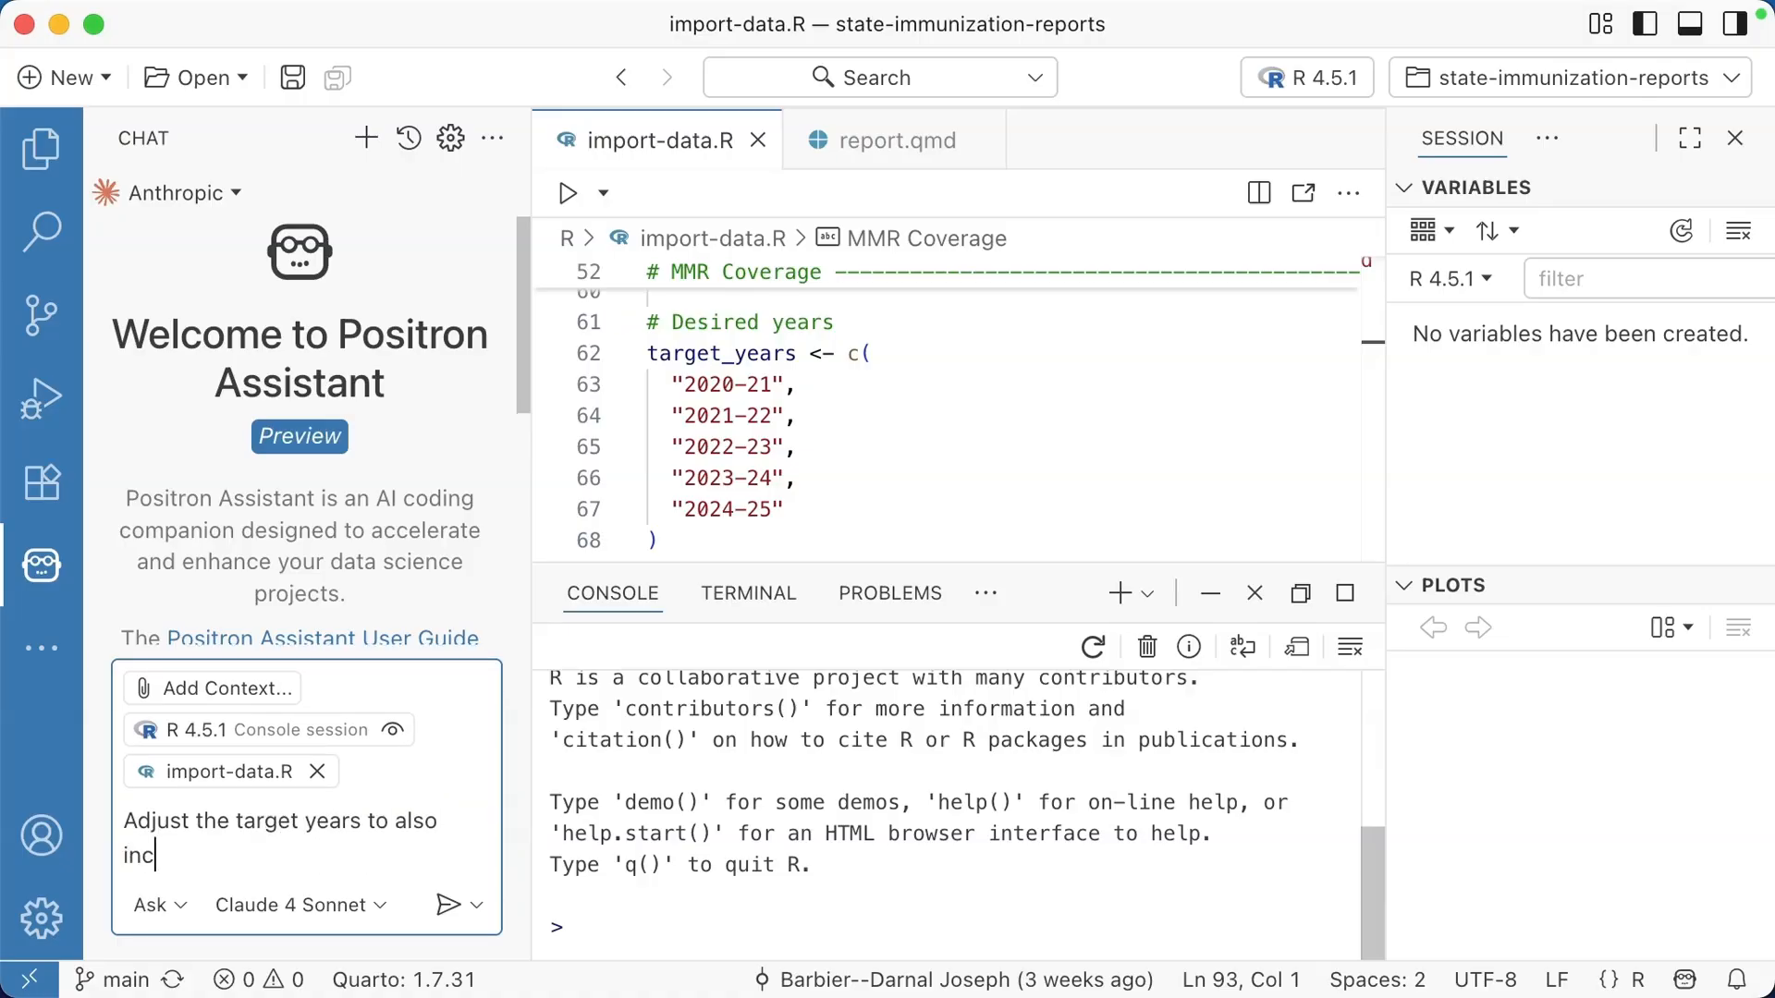
{"action": "type", "text": "lude 2019-20"}
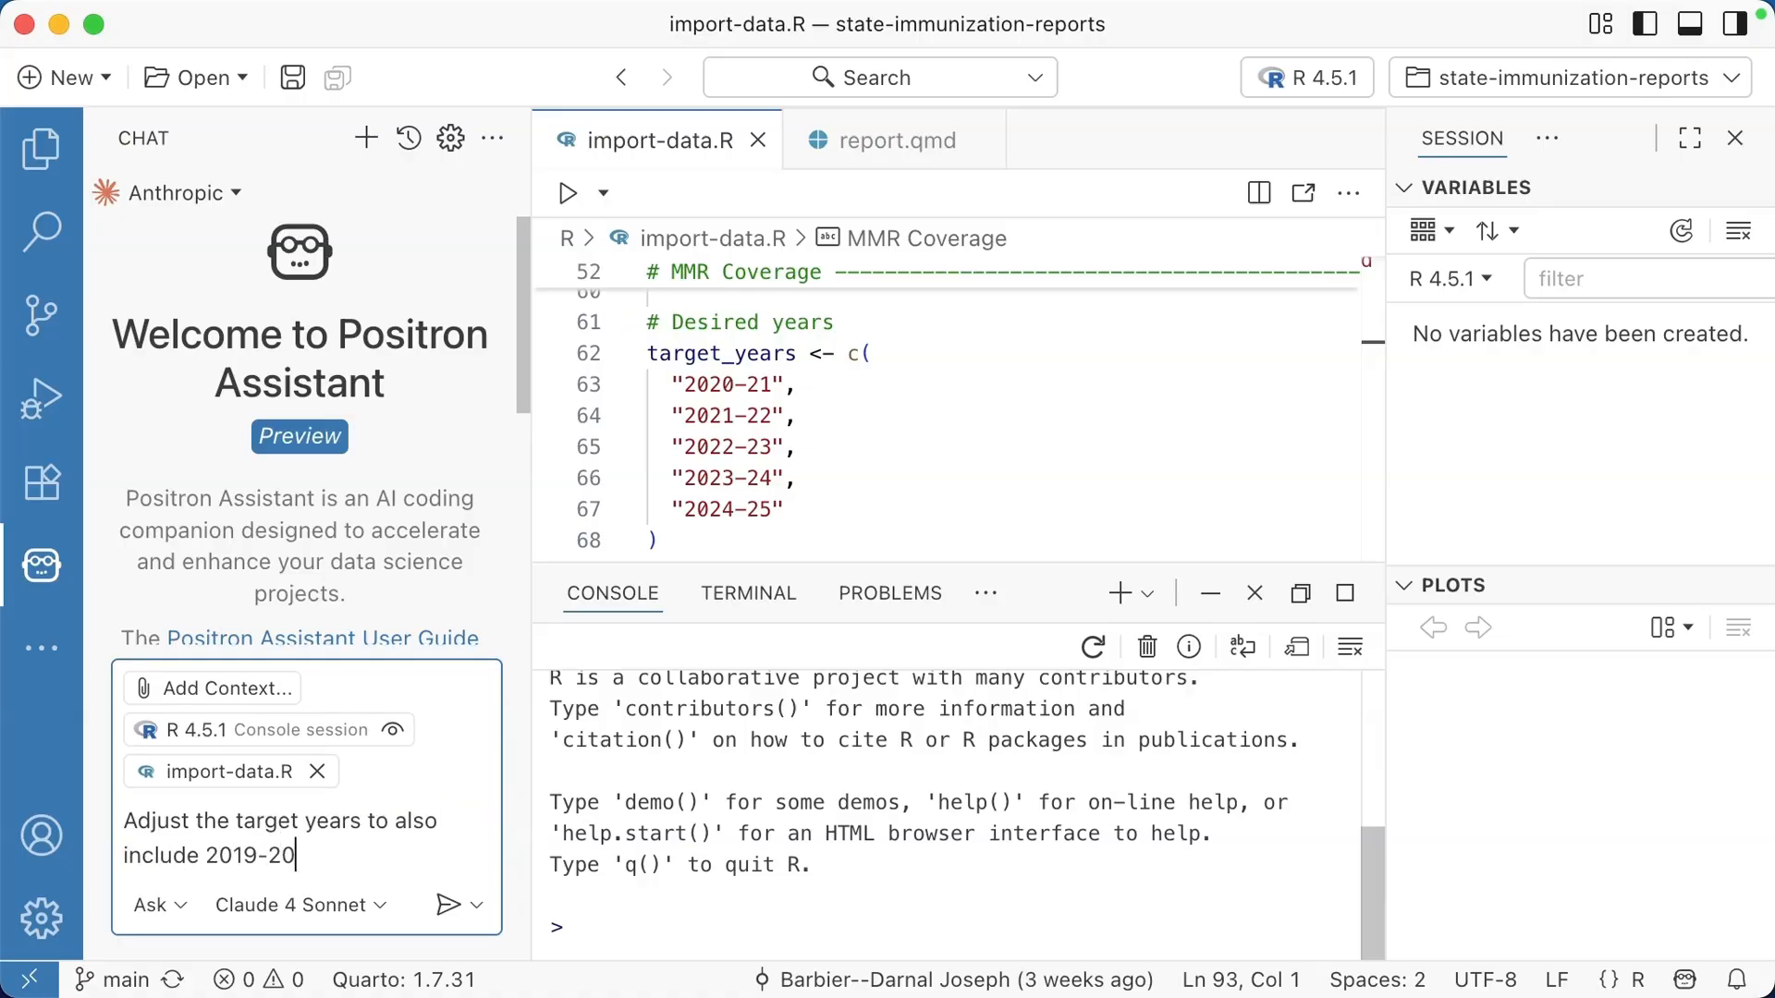
{"action": "left_click", "coordinate": [450, 903]}
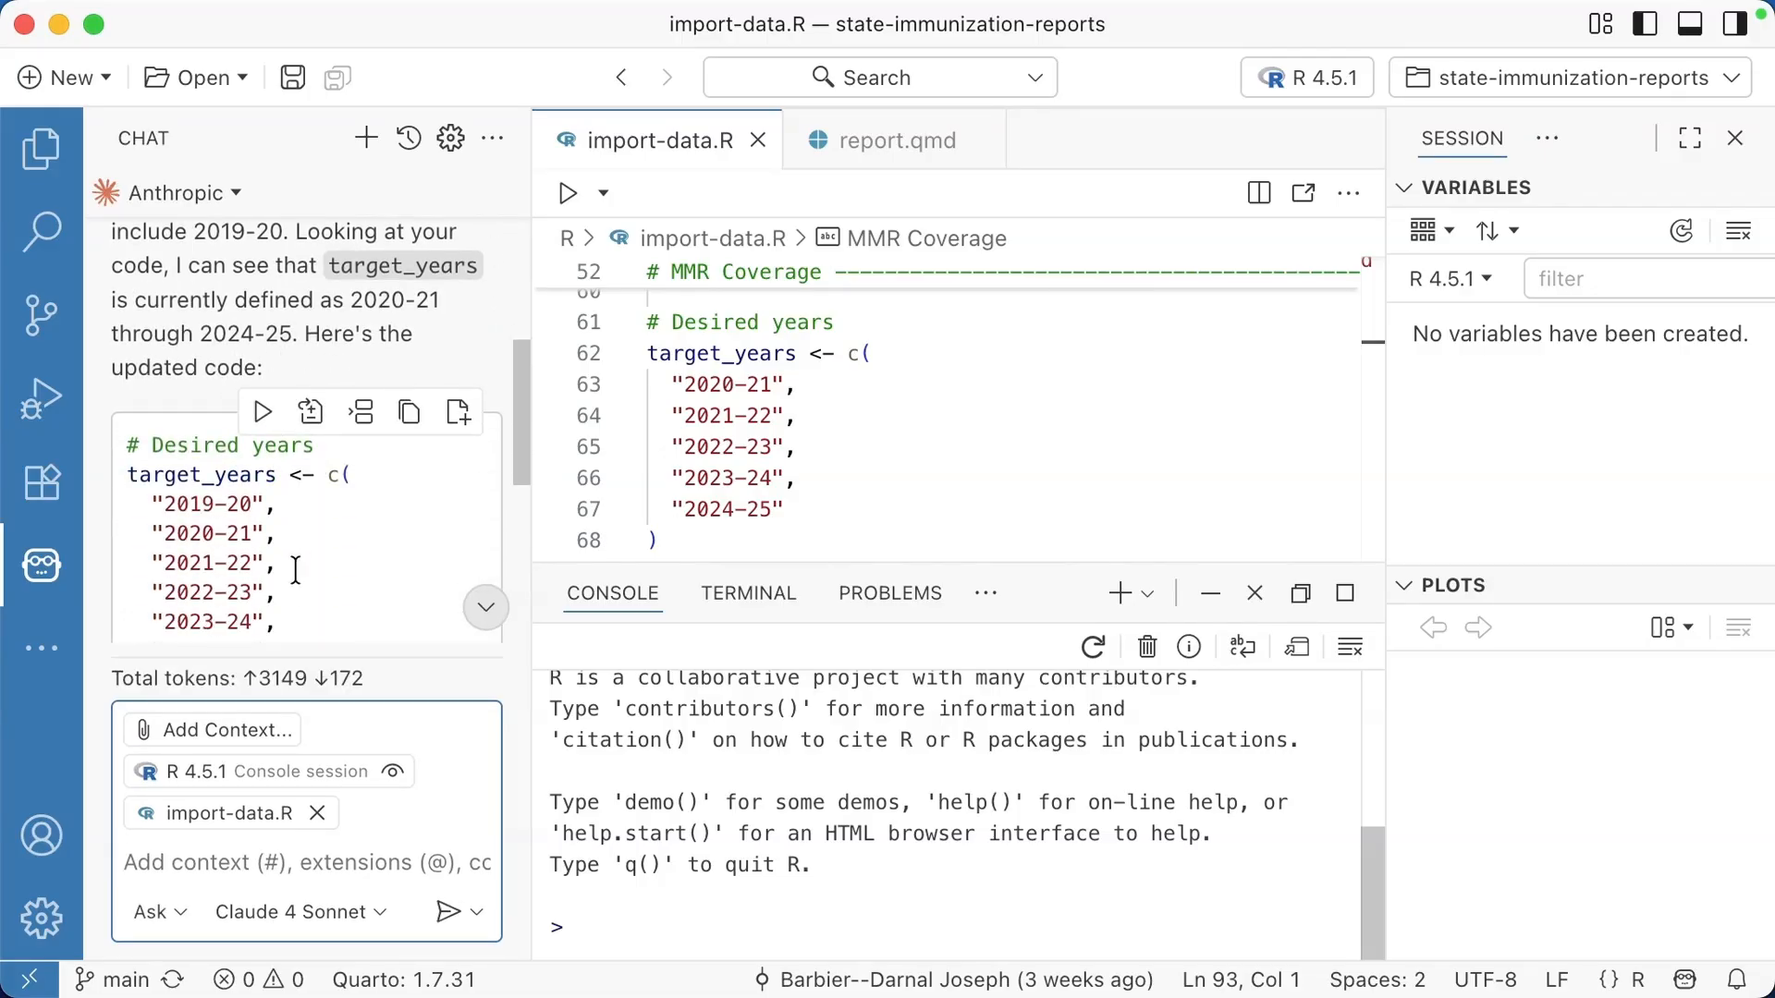
Step: Apply the suggested 2019-20 code to import-data.R, then undo it
{"action": "scroll", "scroll_direction": "down", "scroll_amount": 3}
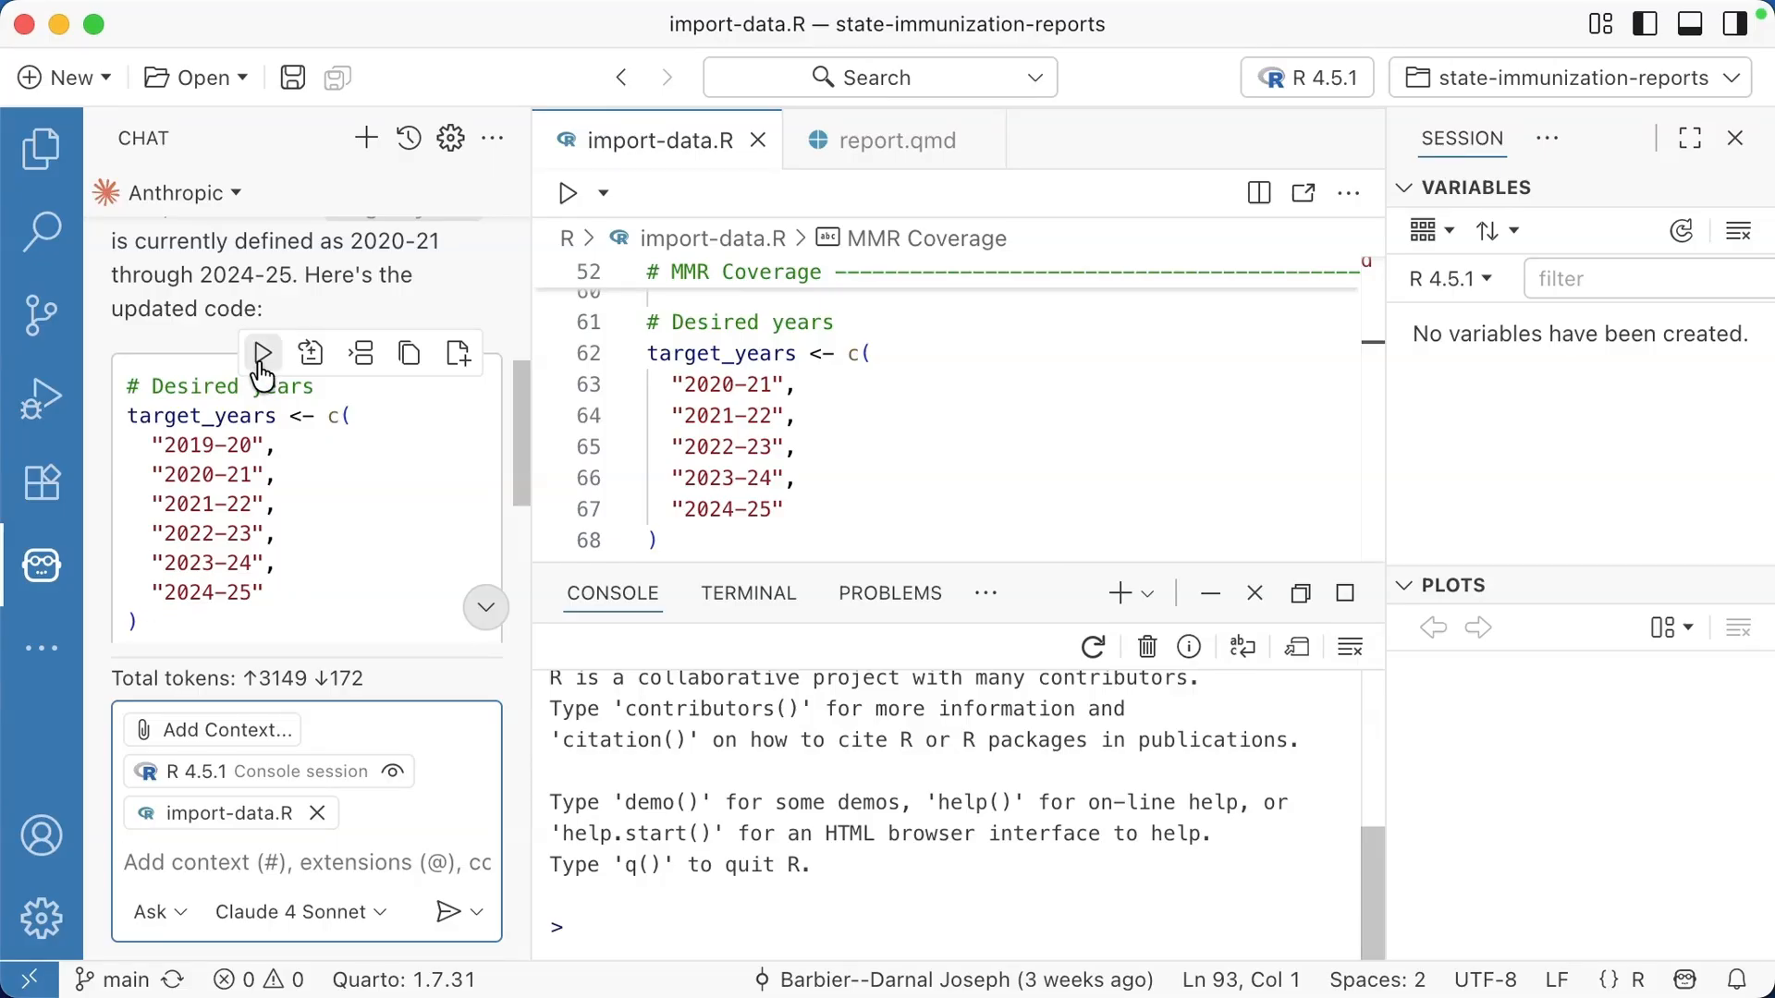
{"action": "mouse_move", "coordinate": [261, 353]}
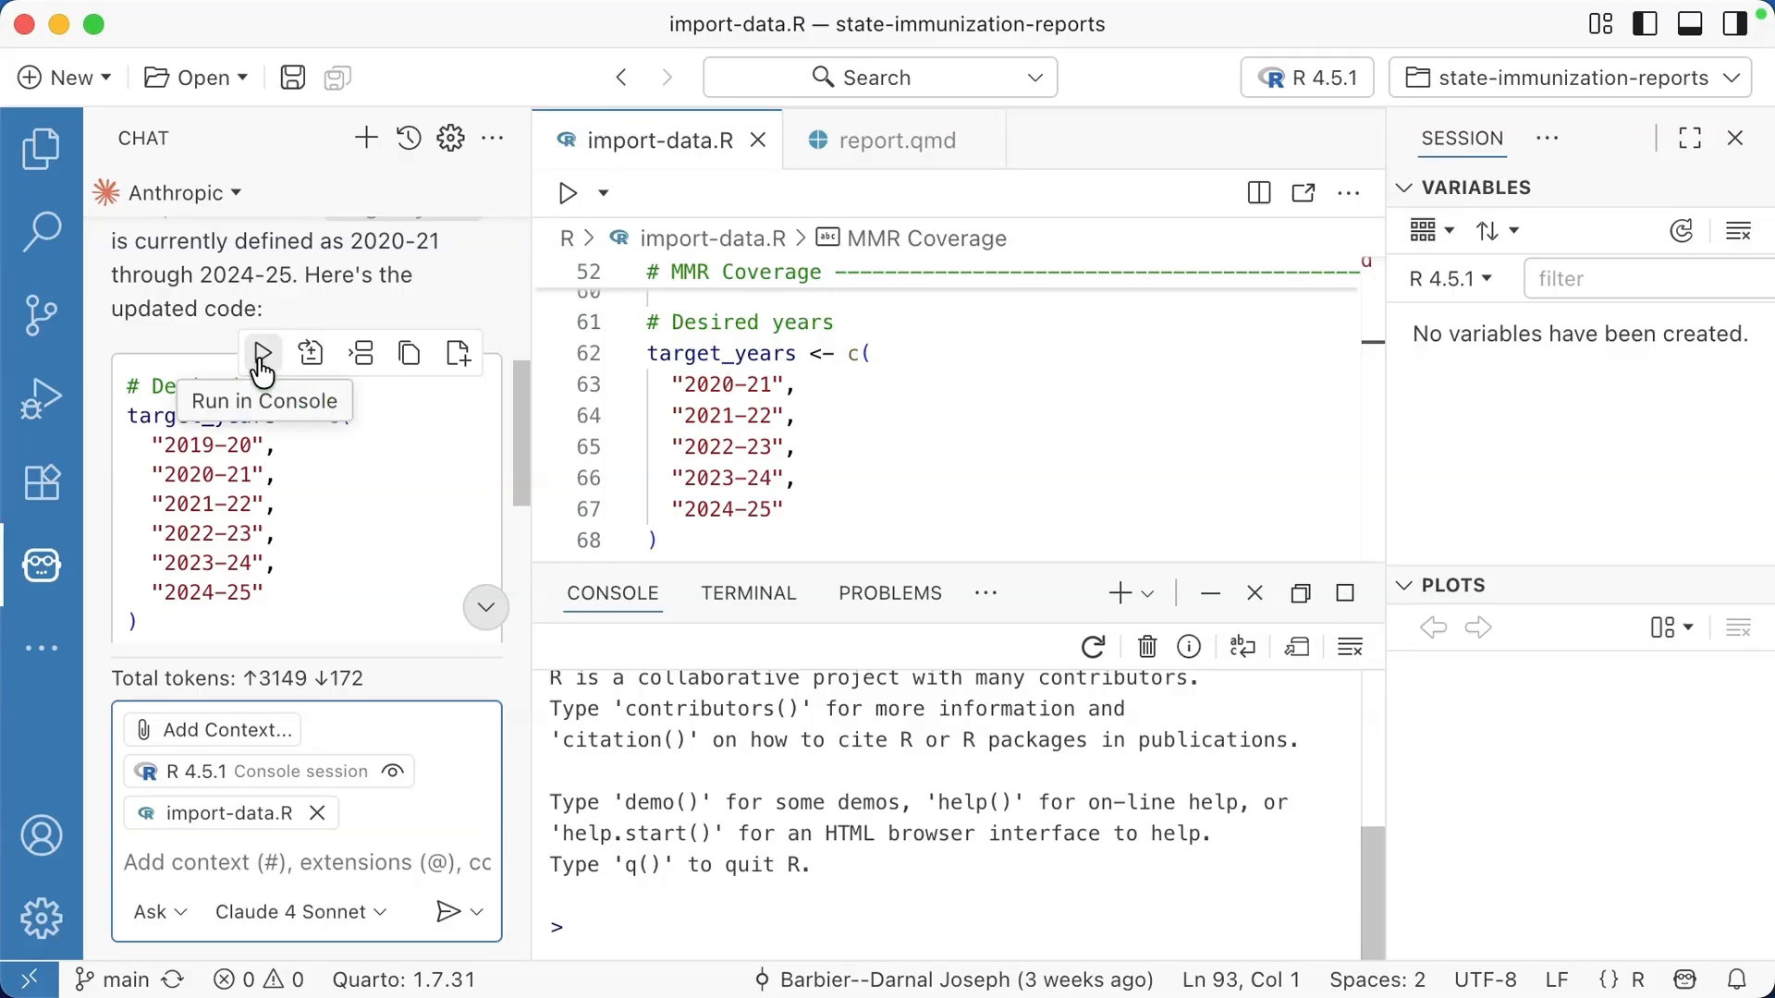
{"action": "mouse_move", "coordinate": [311, 353]}
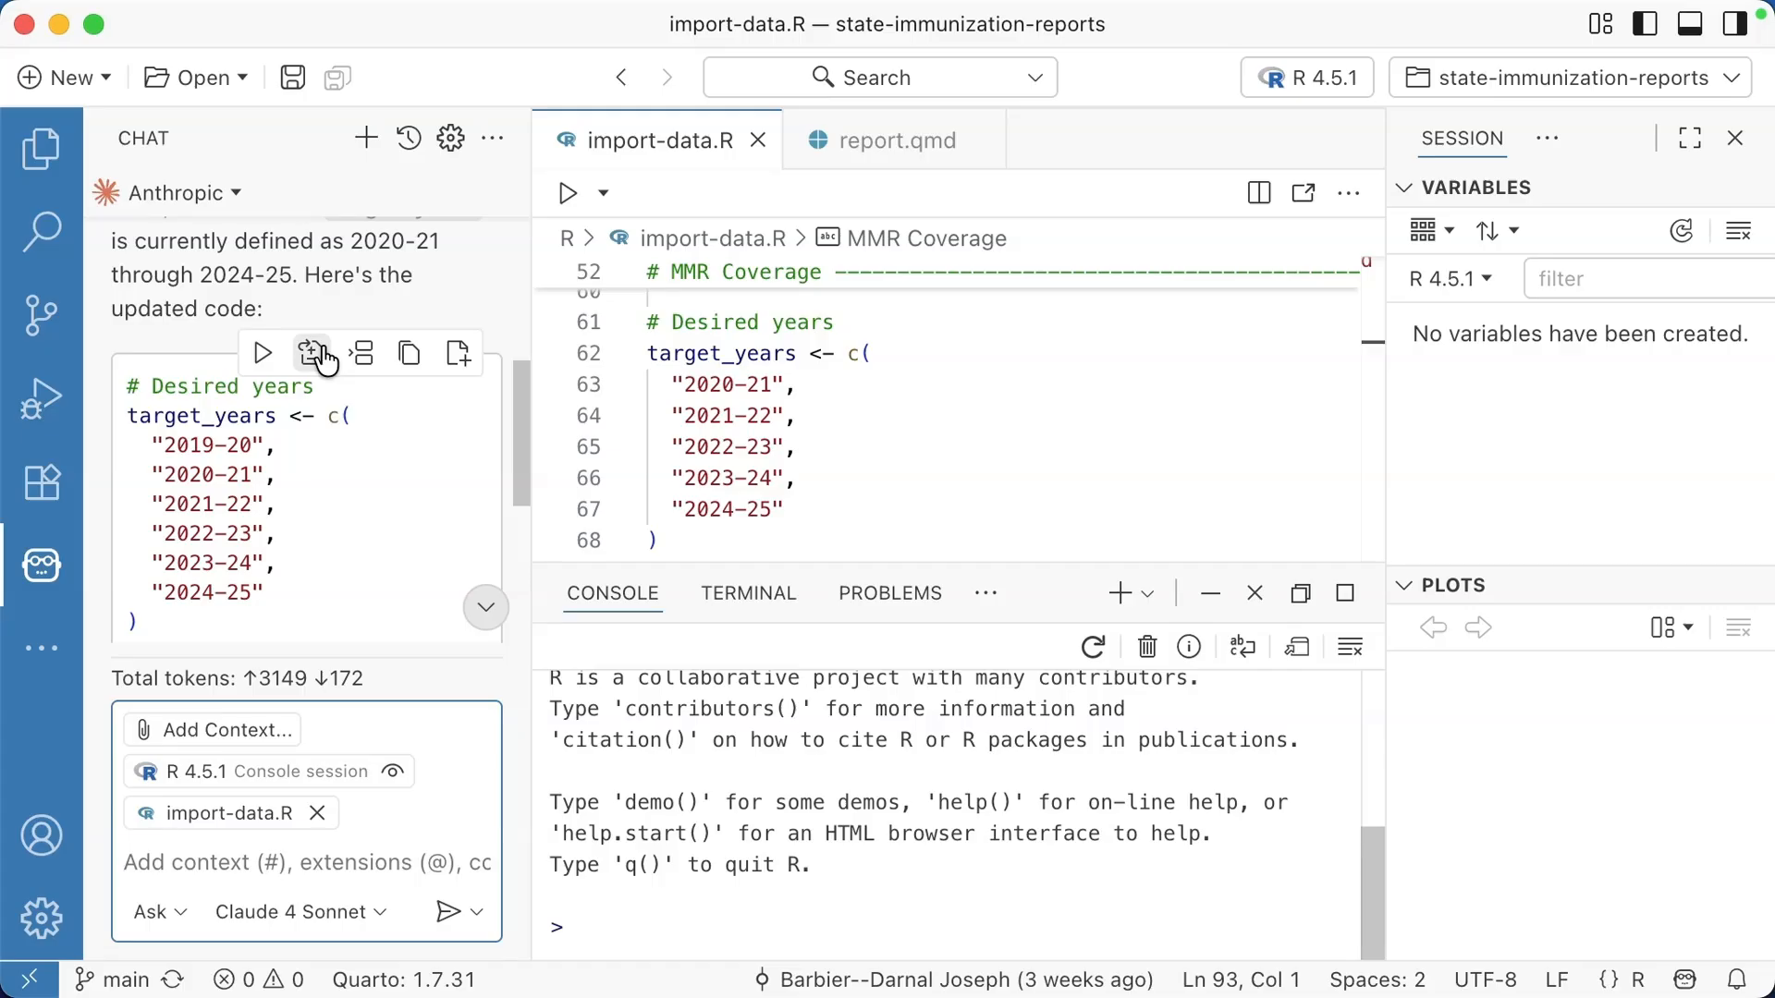
{"action": "left_click", "coordinate": [317, 353]}
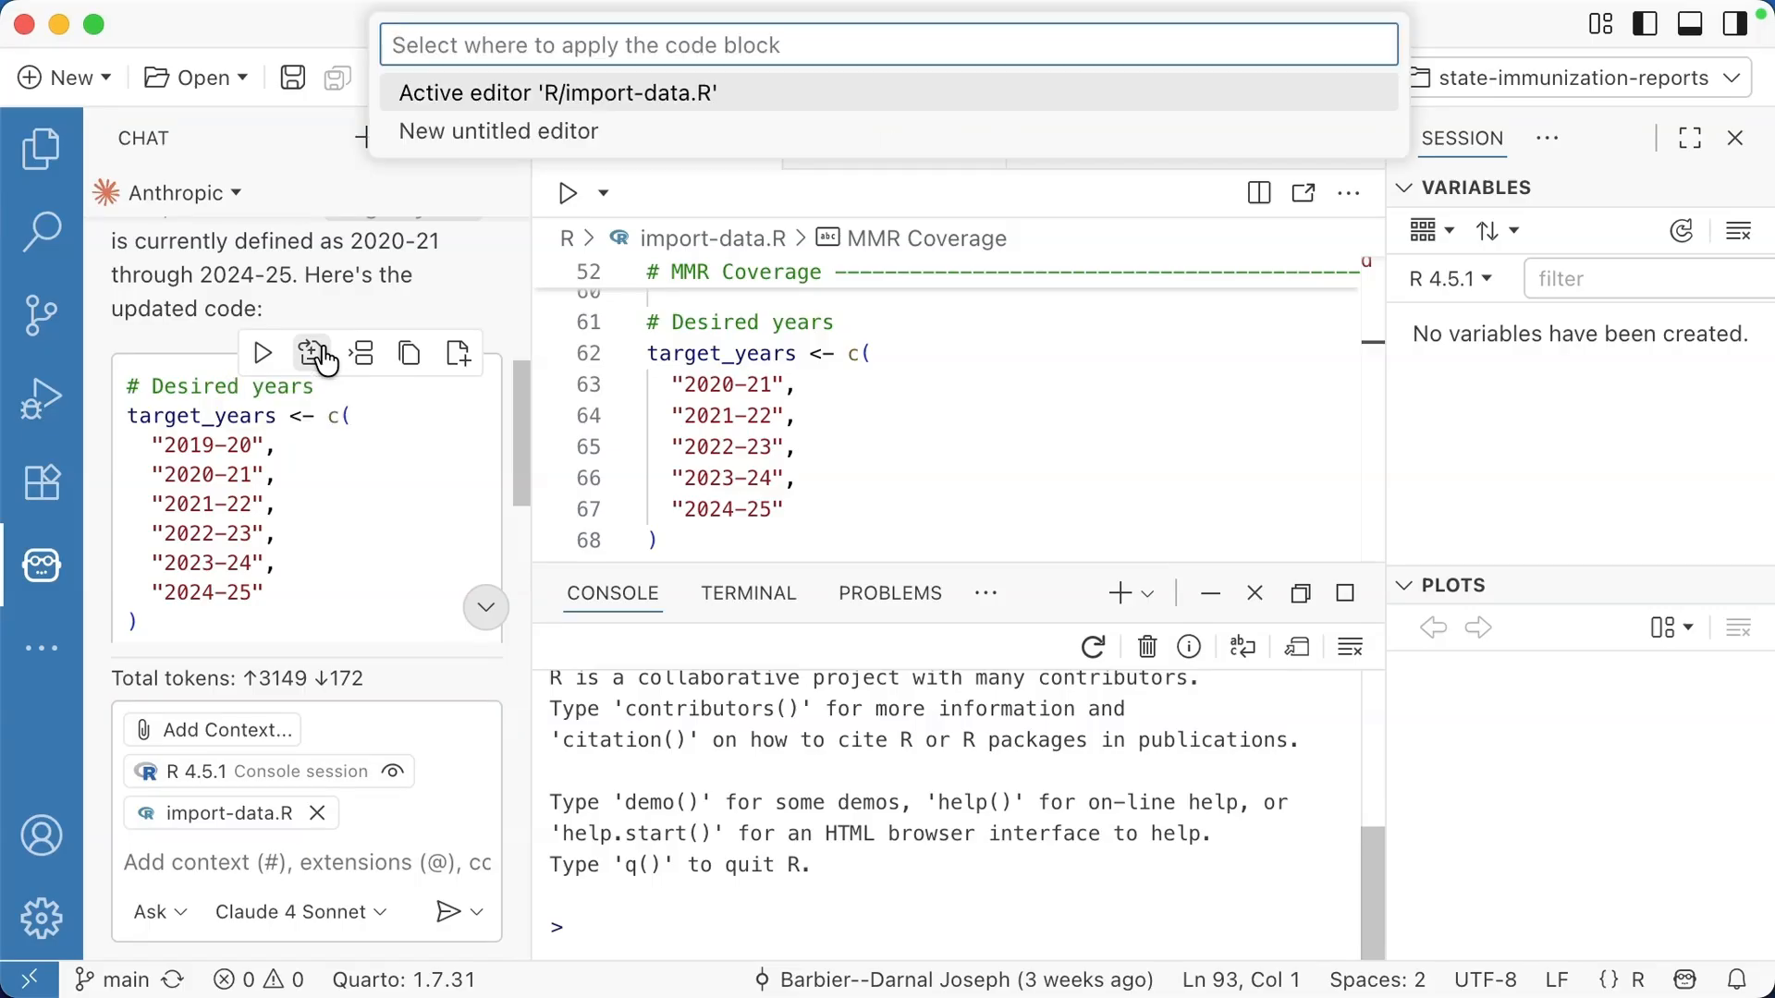
{"action": "left_click", "coordinate": [557, 93]}
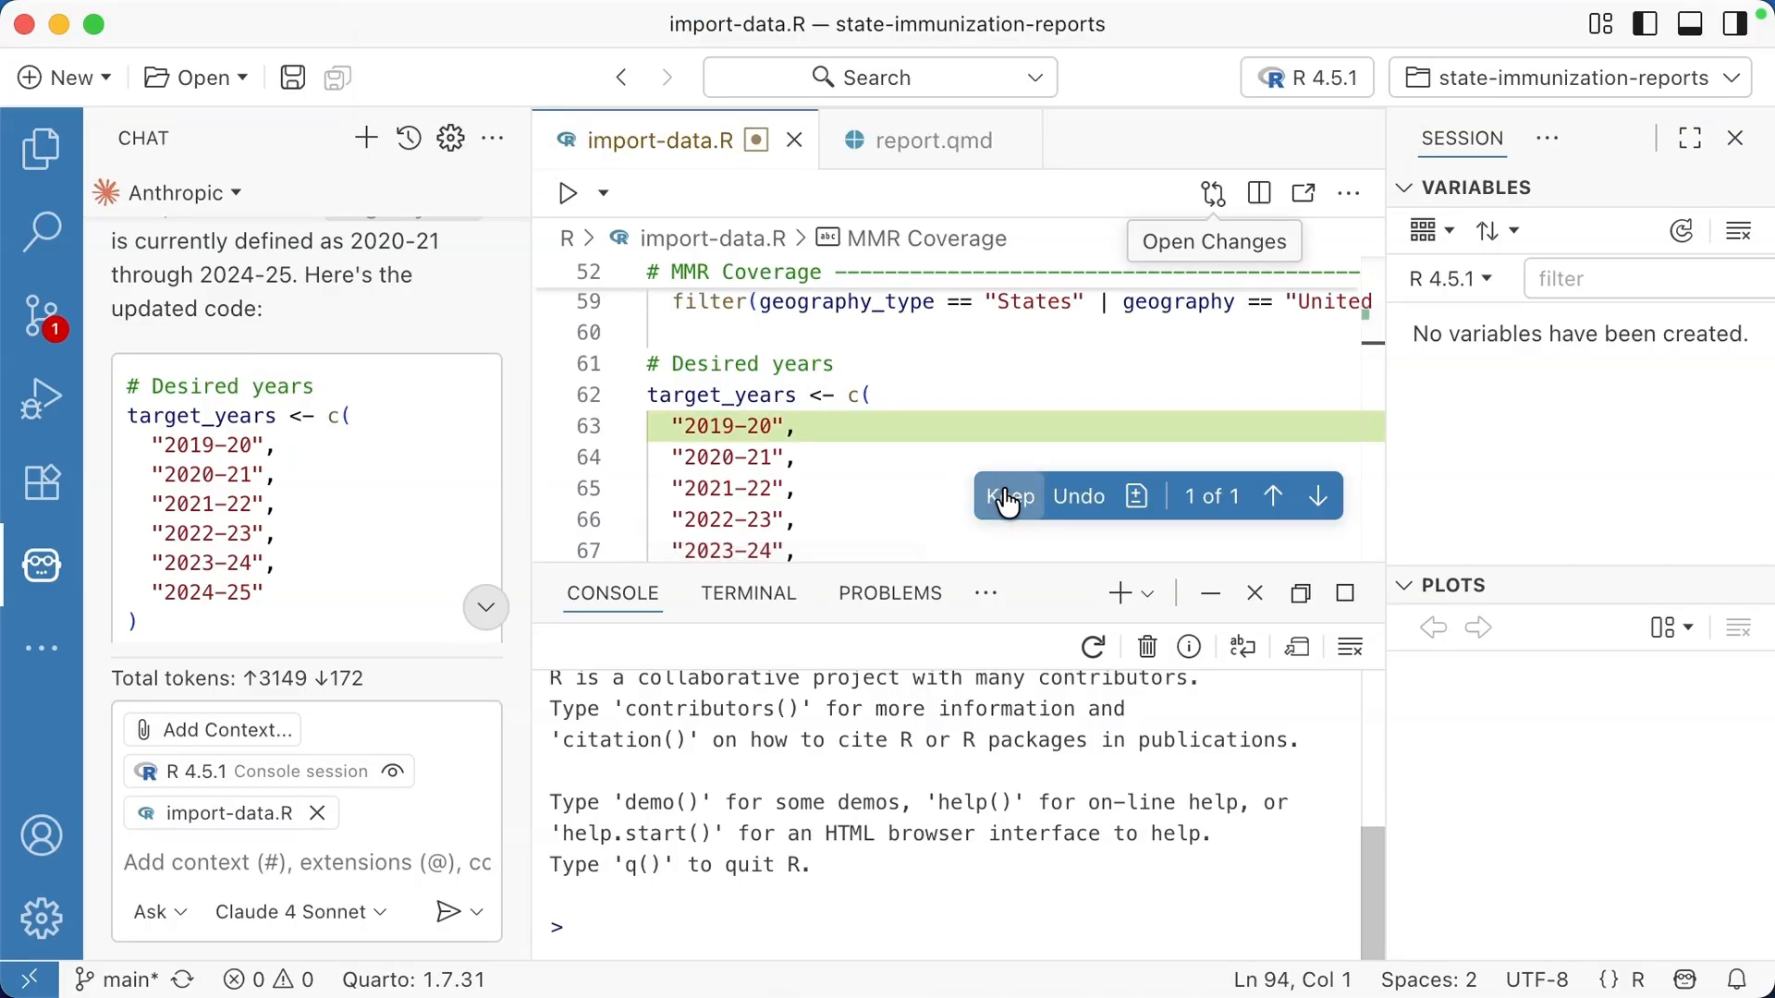
{"action": "left_click", "coordinate": [1007, 495]}
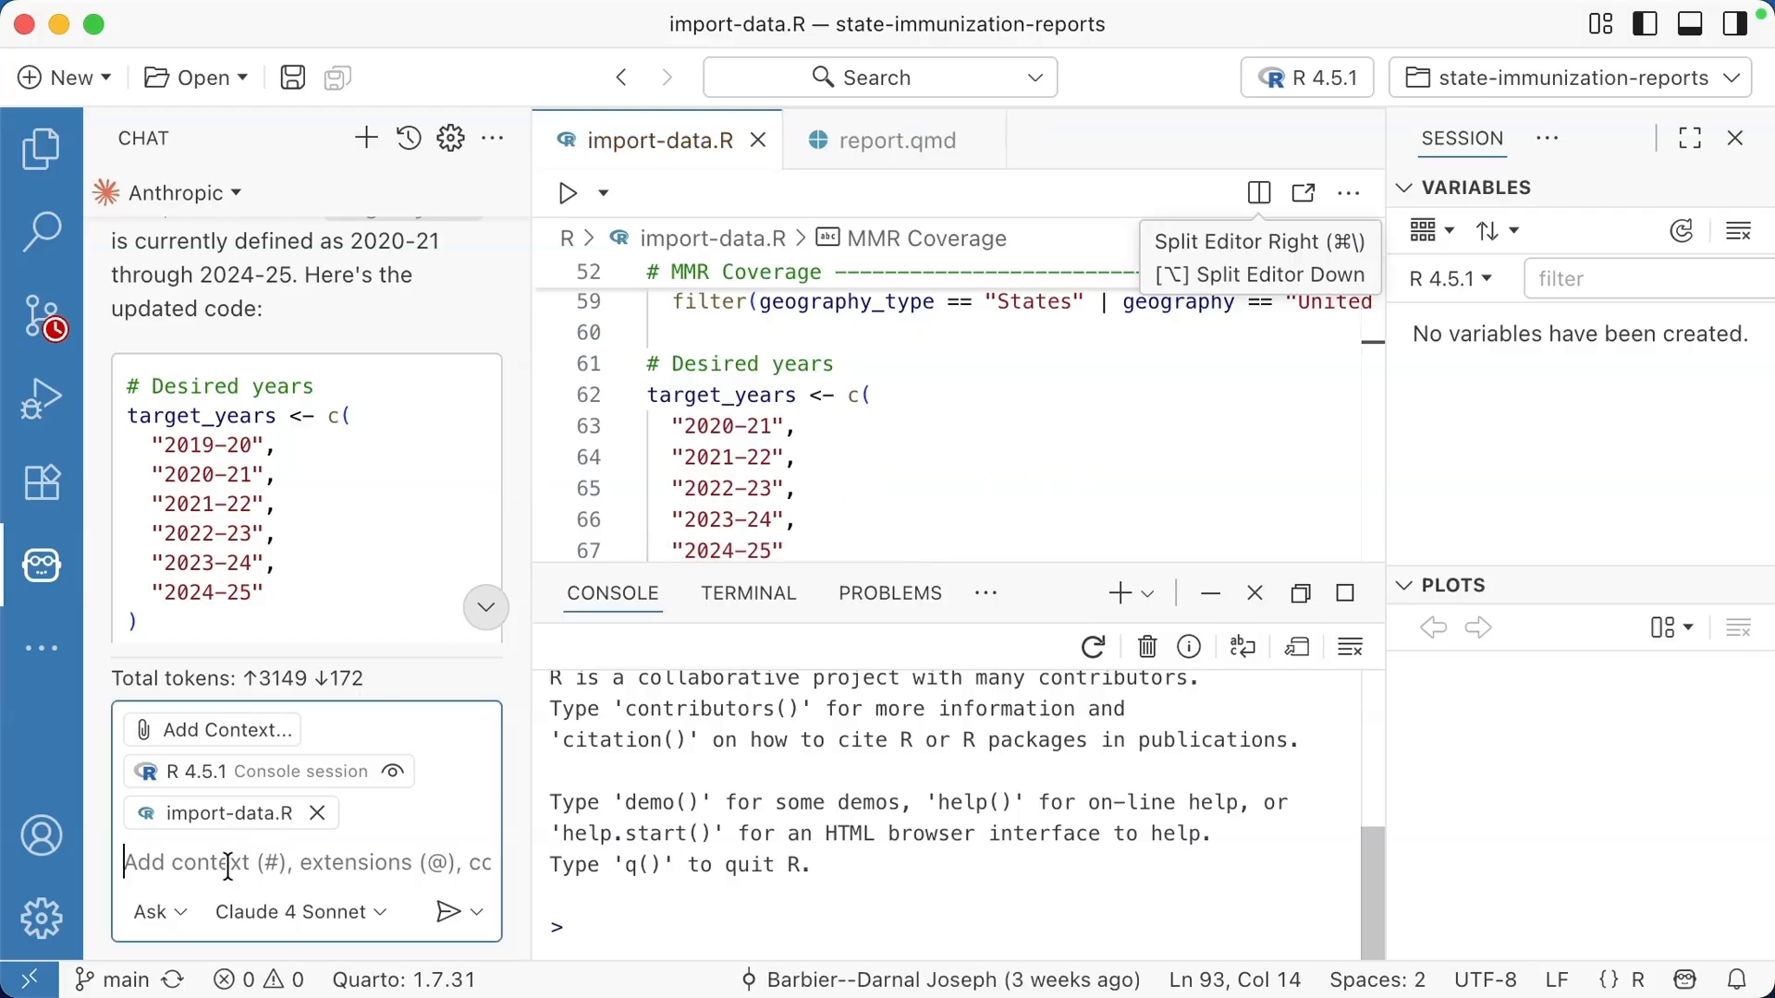
Step: Switch the chat to Edit mode, resend the 2019-20 request and keep the edit
{"action": "left_click", "coordinate": [153, 913]}
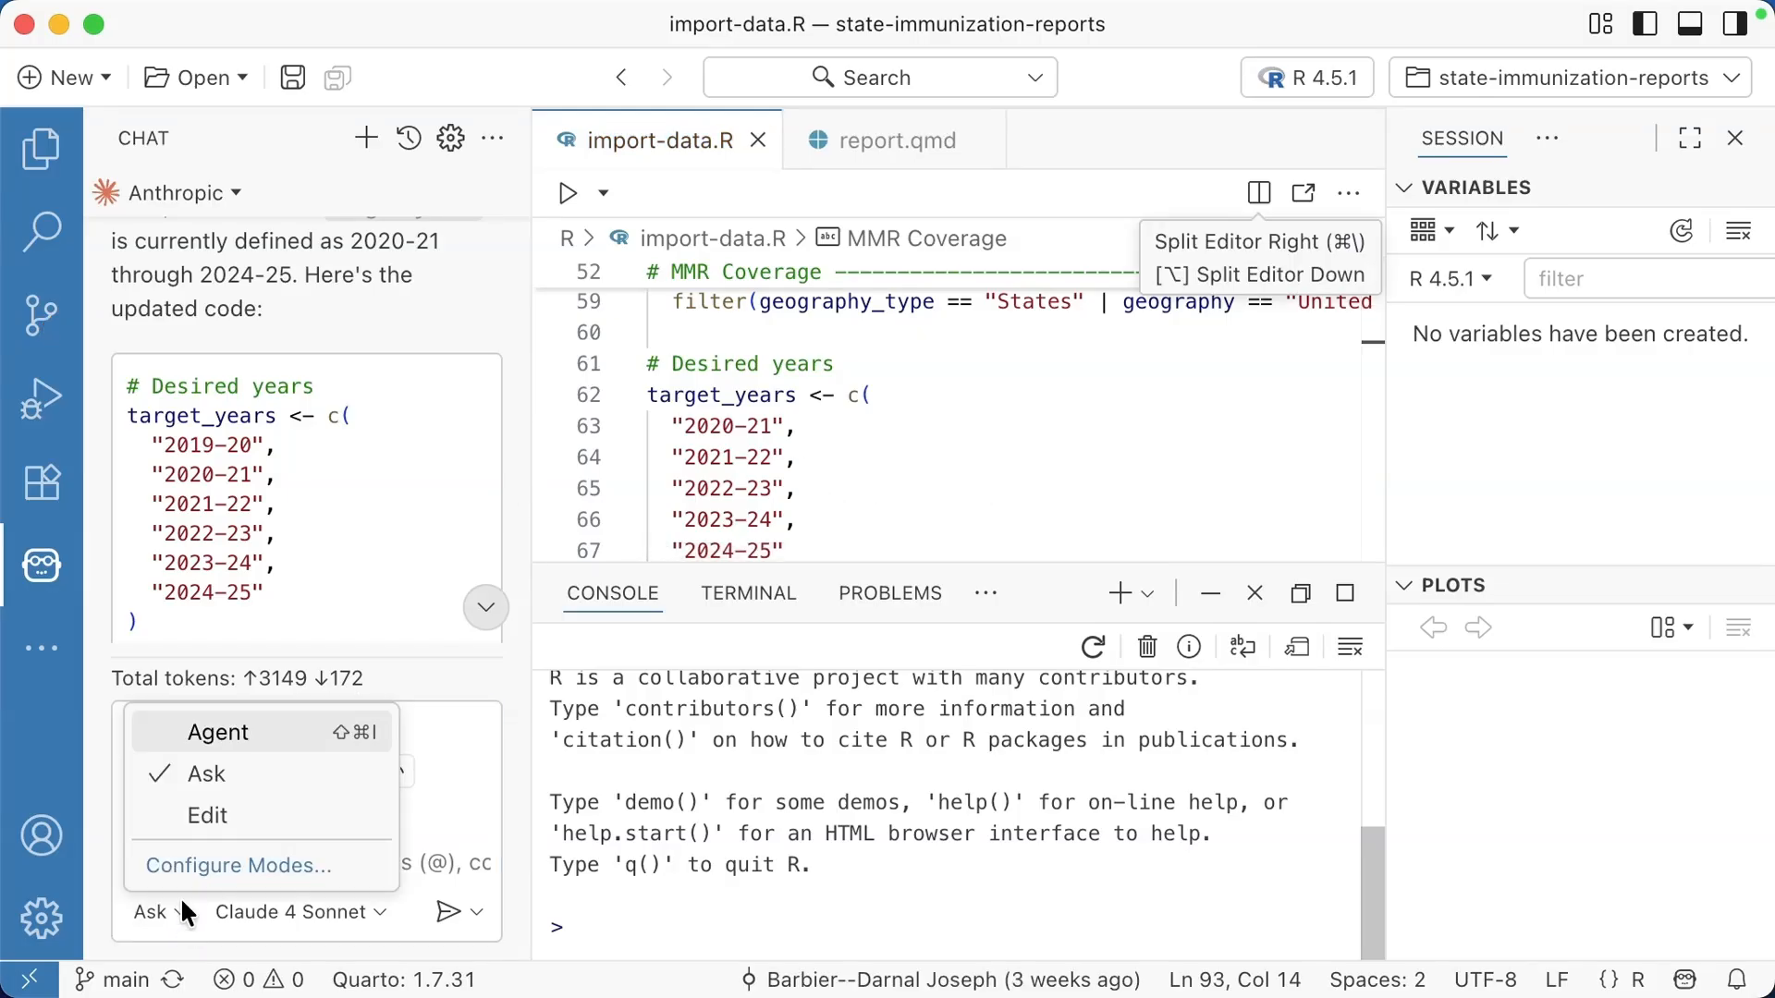
{"action": "left_click", "coordinate": [207, 816]}
{"action": "type", "text": "Adjust the target years to also include 2019-20"}
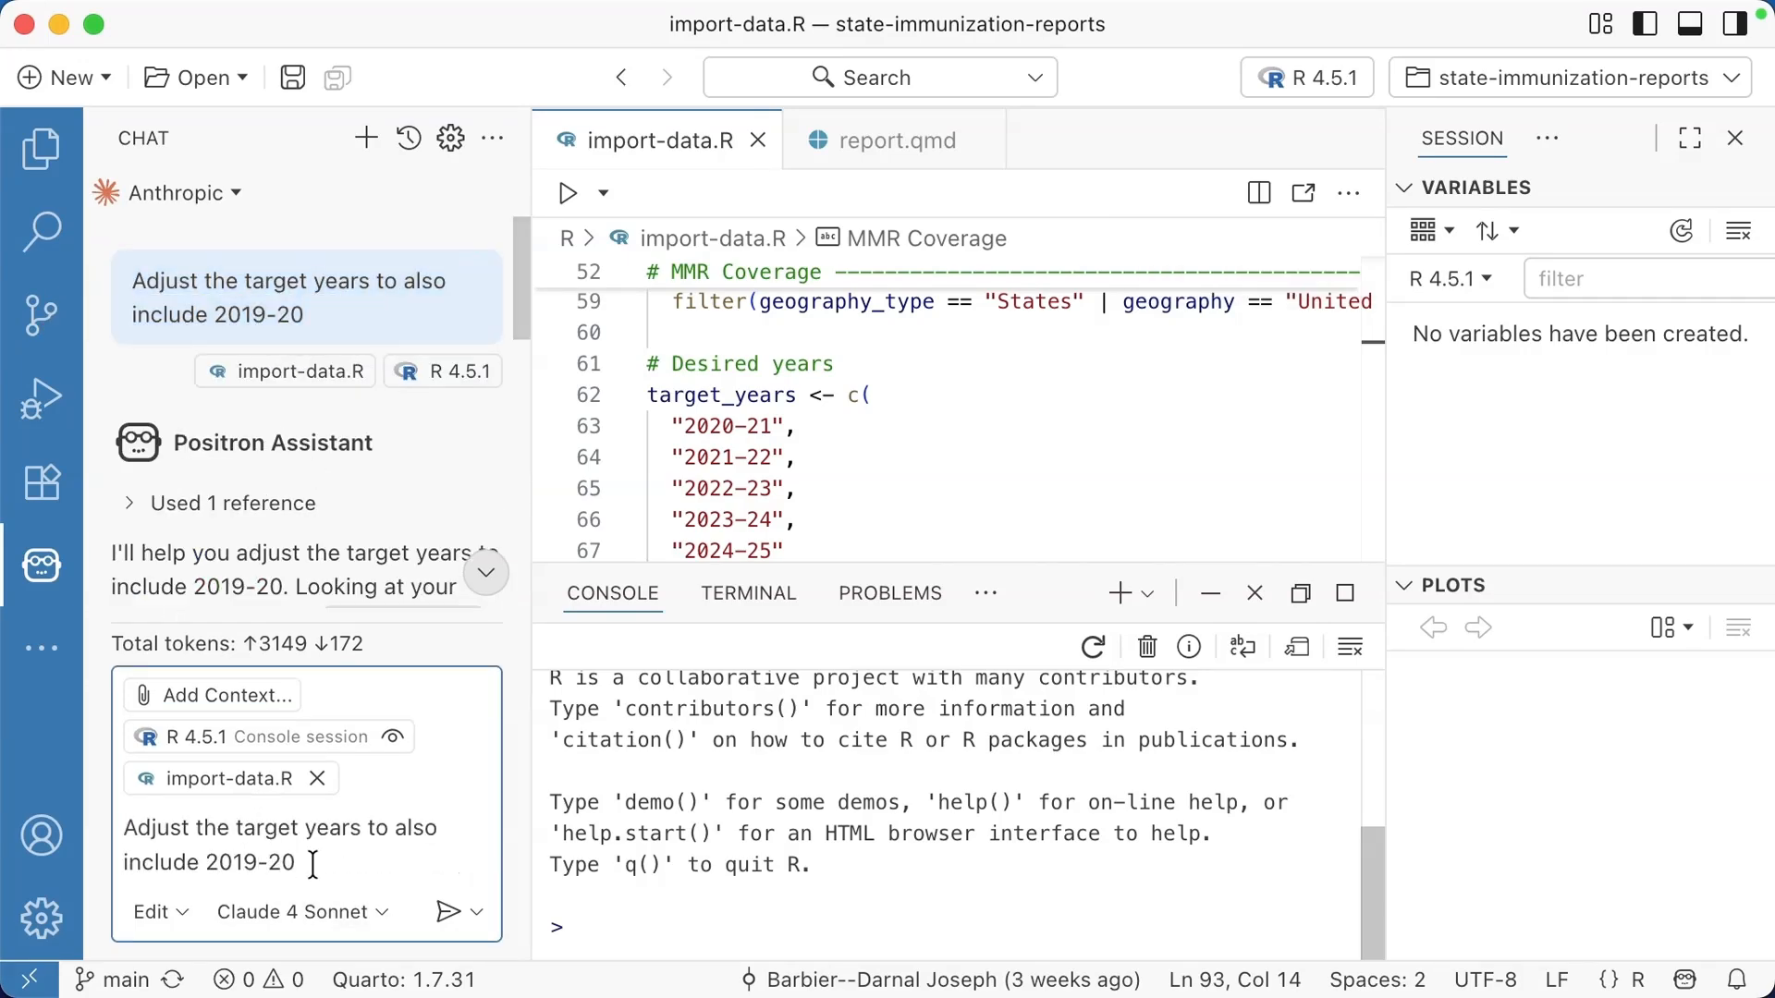
{"action": "left_click", "coordinate": [449, 913]}
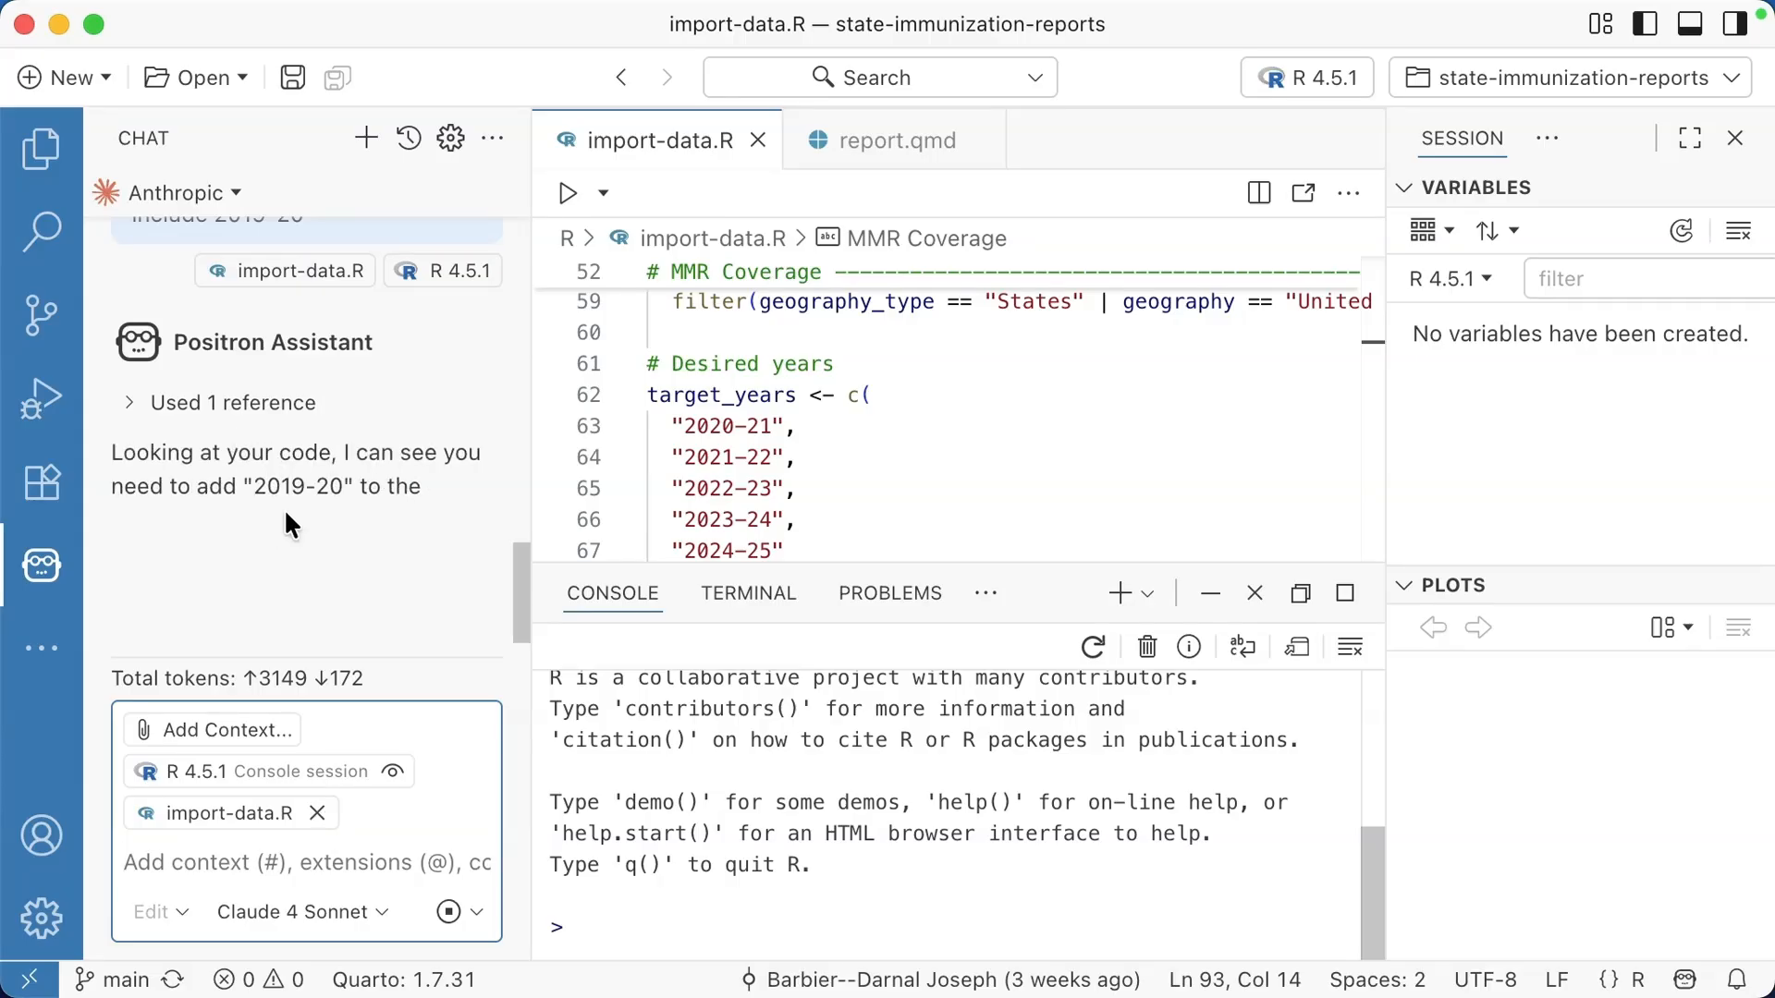
{"action": "mouse_move", "coordinate": [384, 586]}
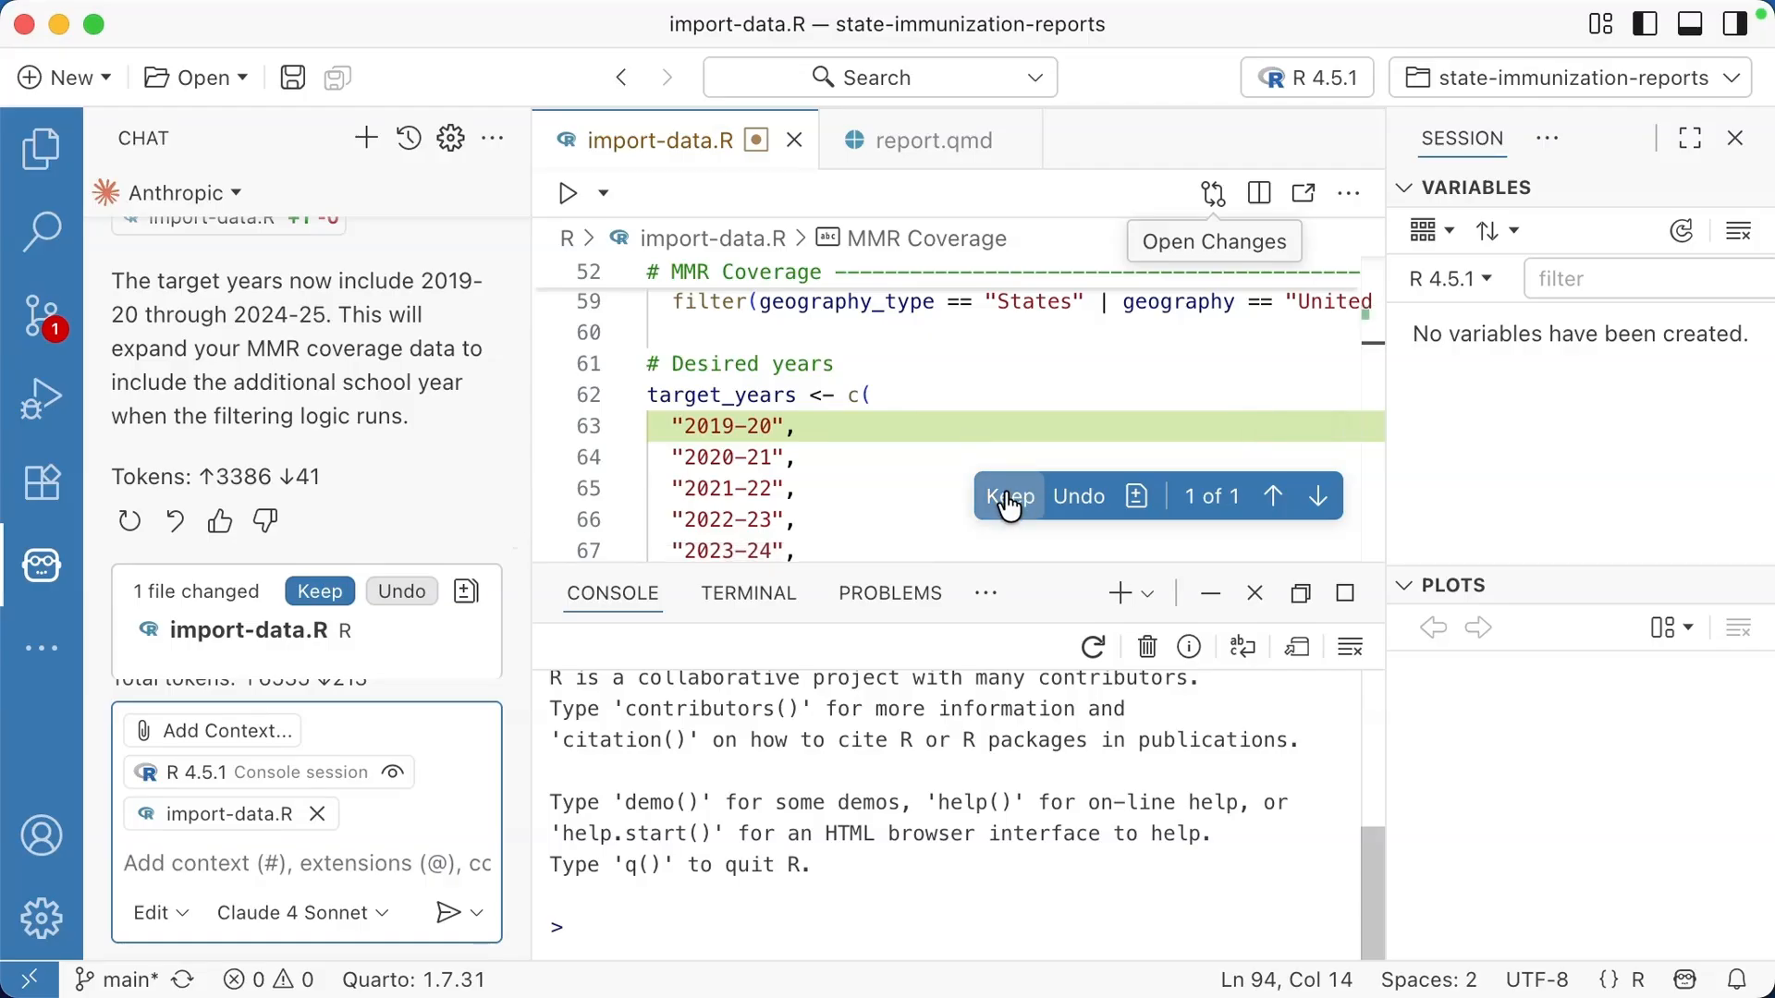
{"action": "left_click", "coordinate": [1008, 496]}
{"action": "type", "text": "#"}
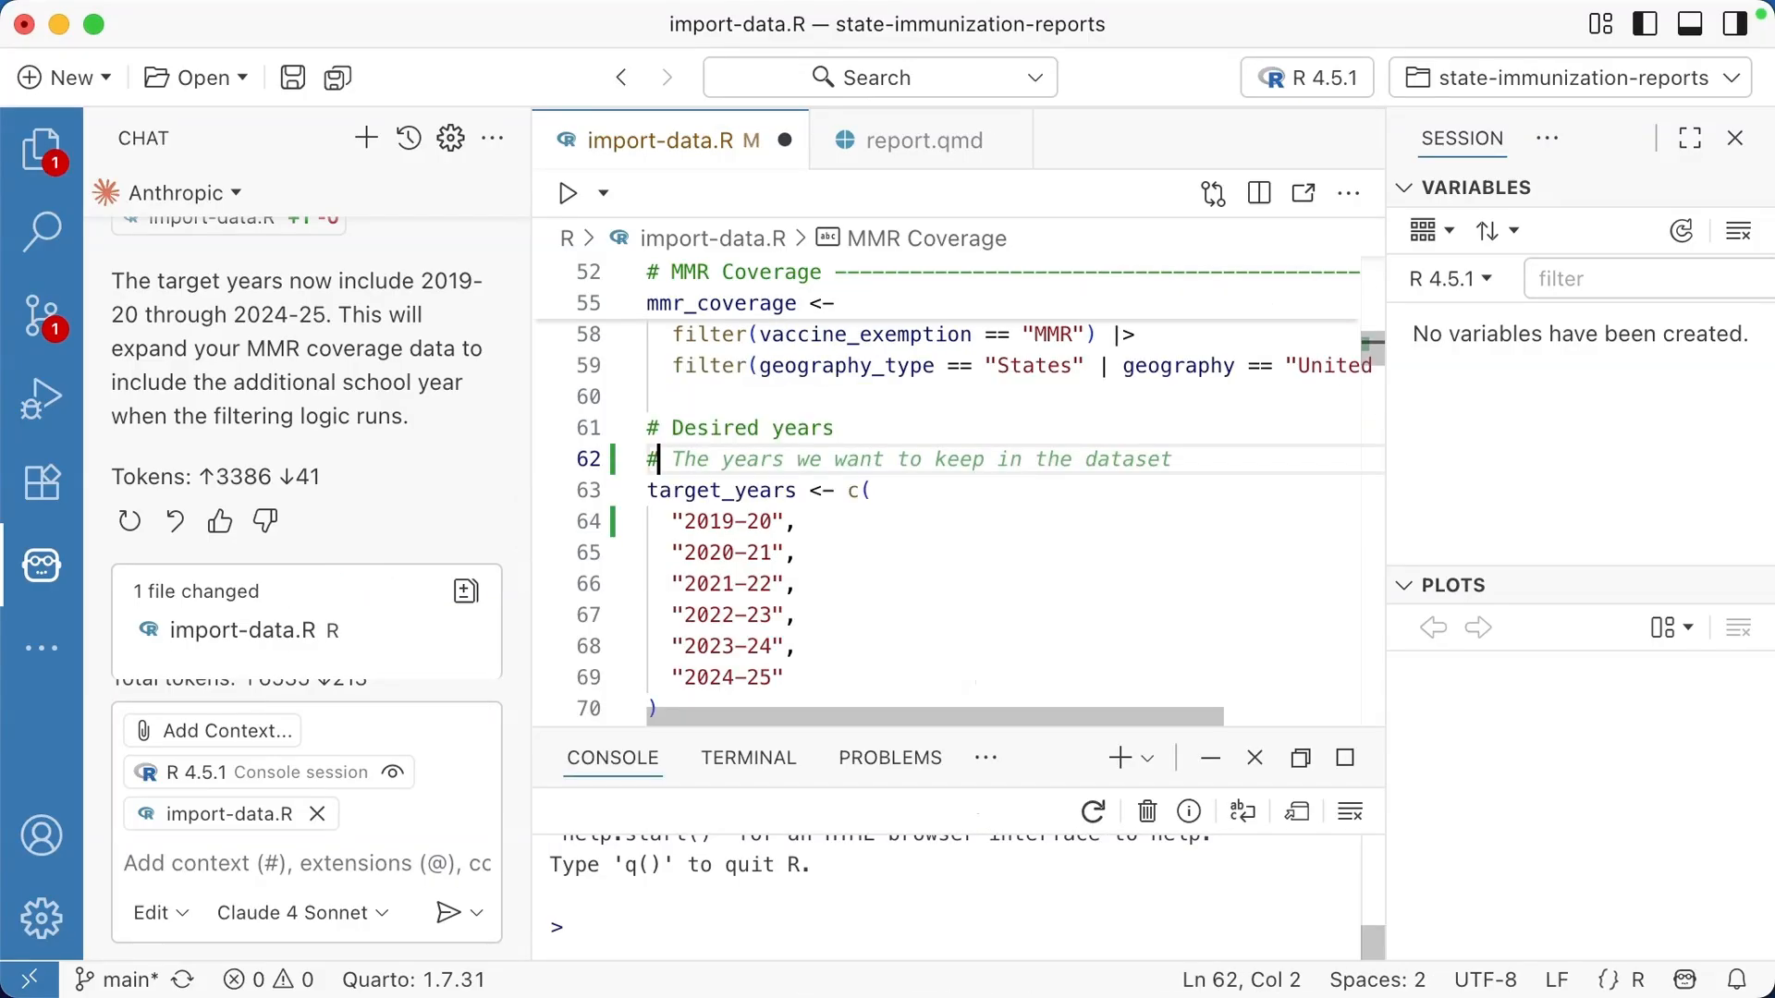
Step: Comment that years run from 2017-18 to 2024-25 and insert "2018-19" into target_years
{"action": "type", "text": "Adjust as needed when new data is released"}
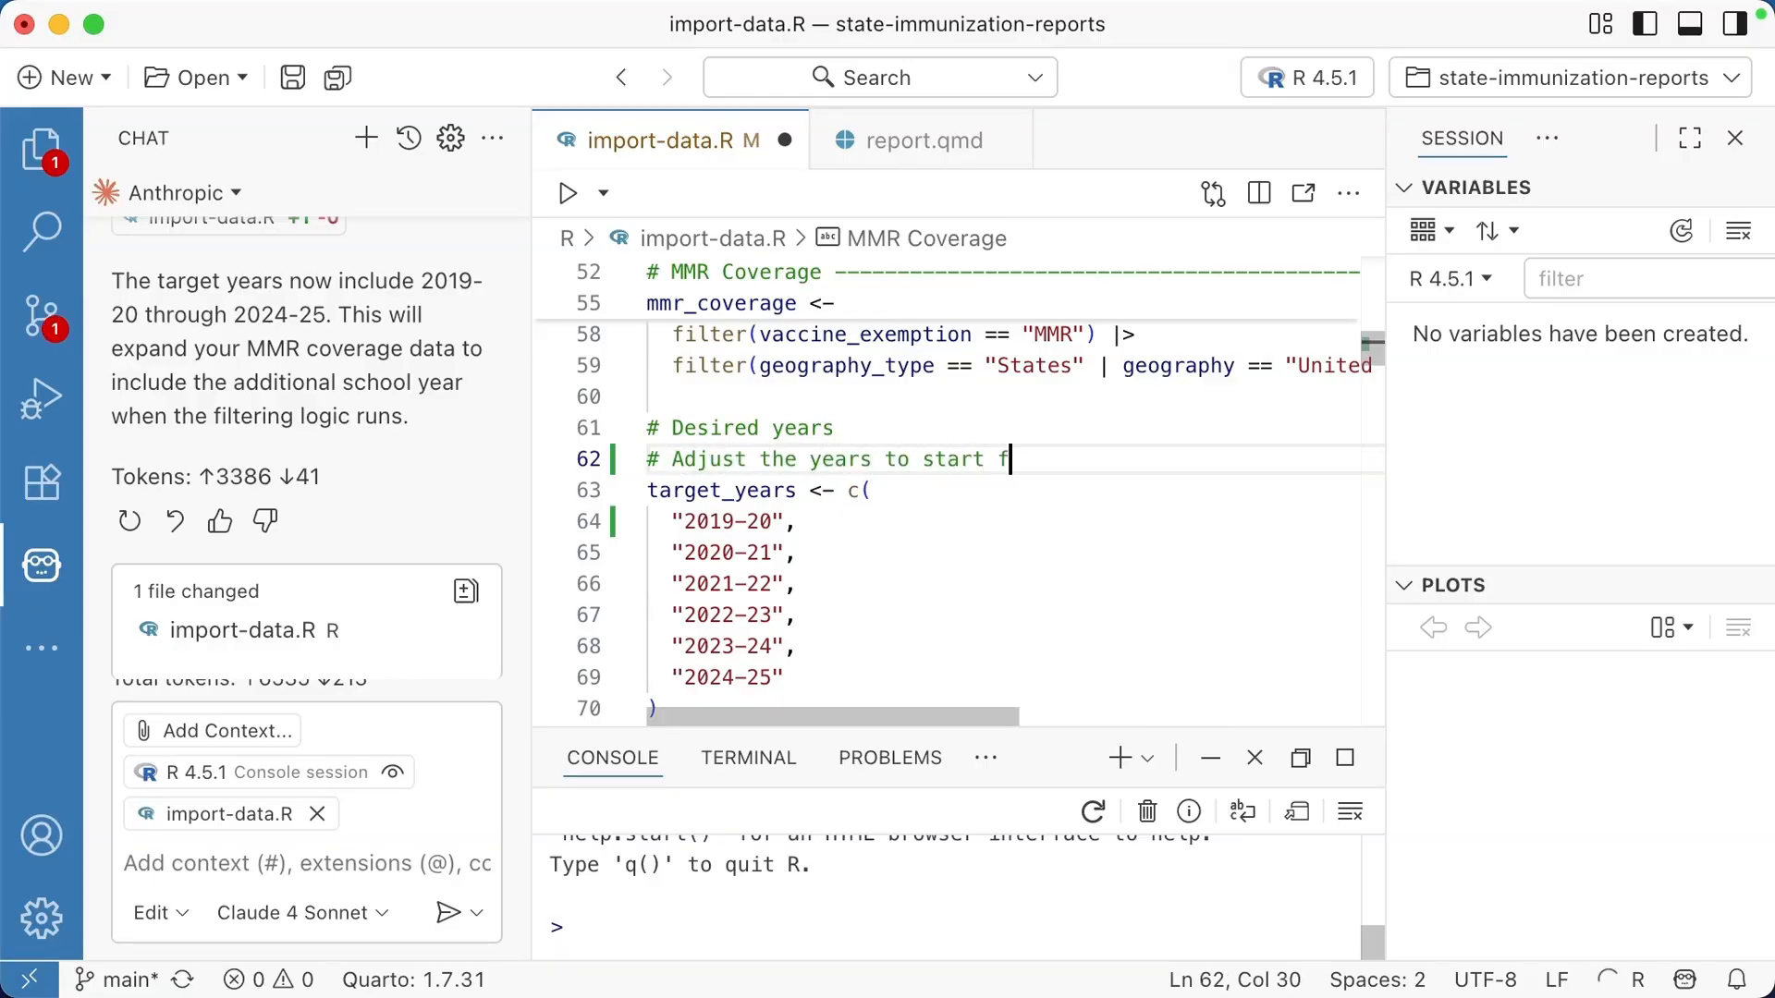
{"action": "type", "text": "rom 2017-18 to 2024-25"}
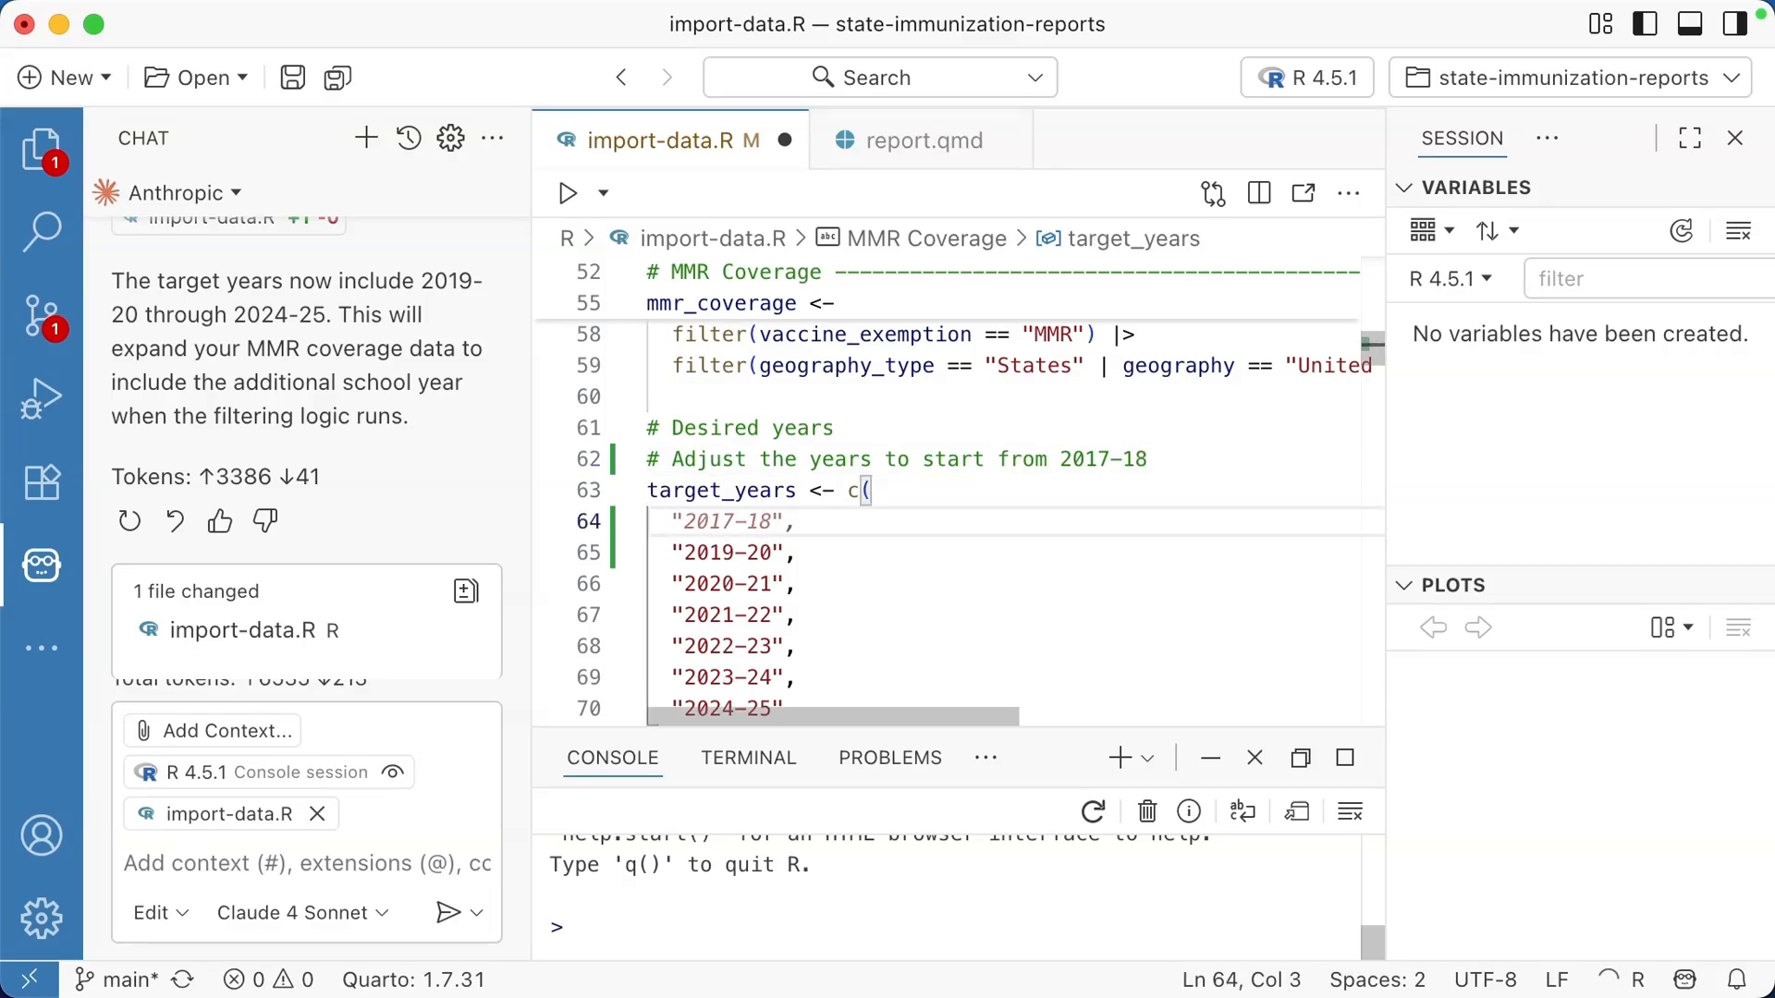
{"action": "left_click", "coordinate": [793, 521]}
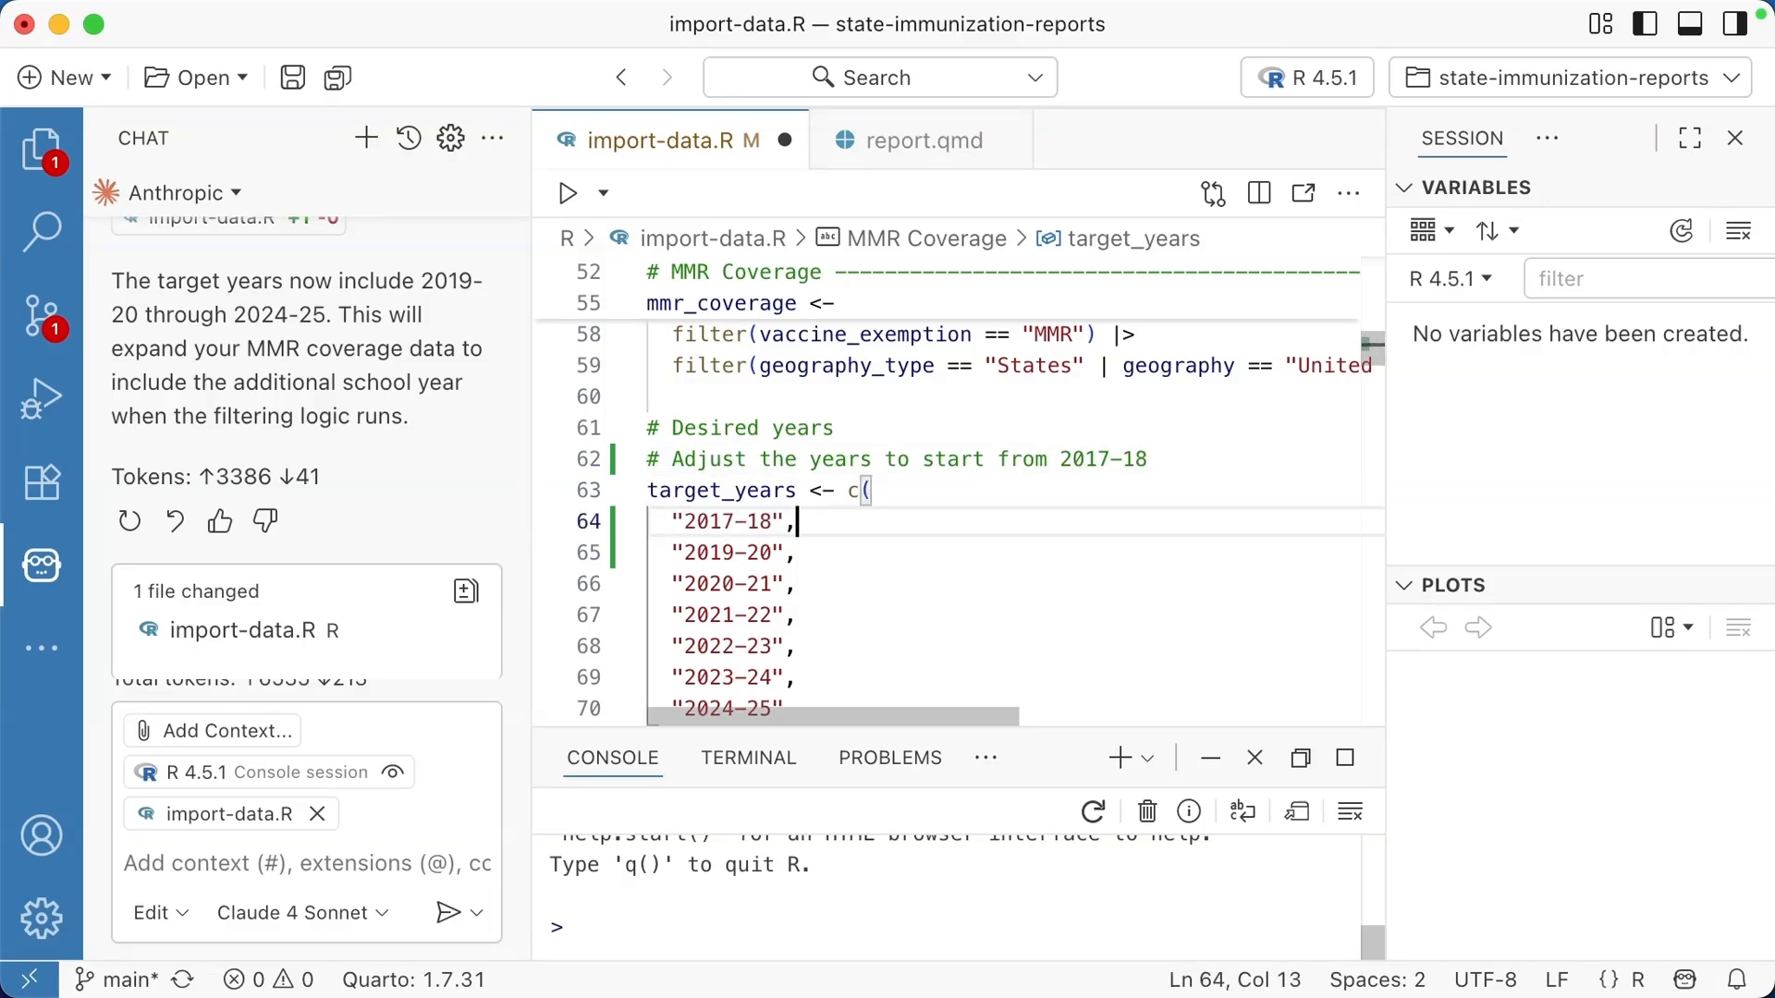
{"action": "type", "text": "\"2018-19\","}
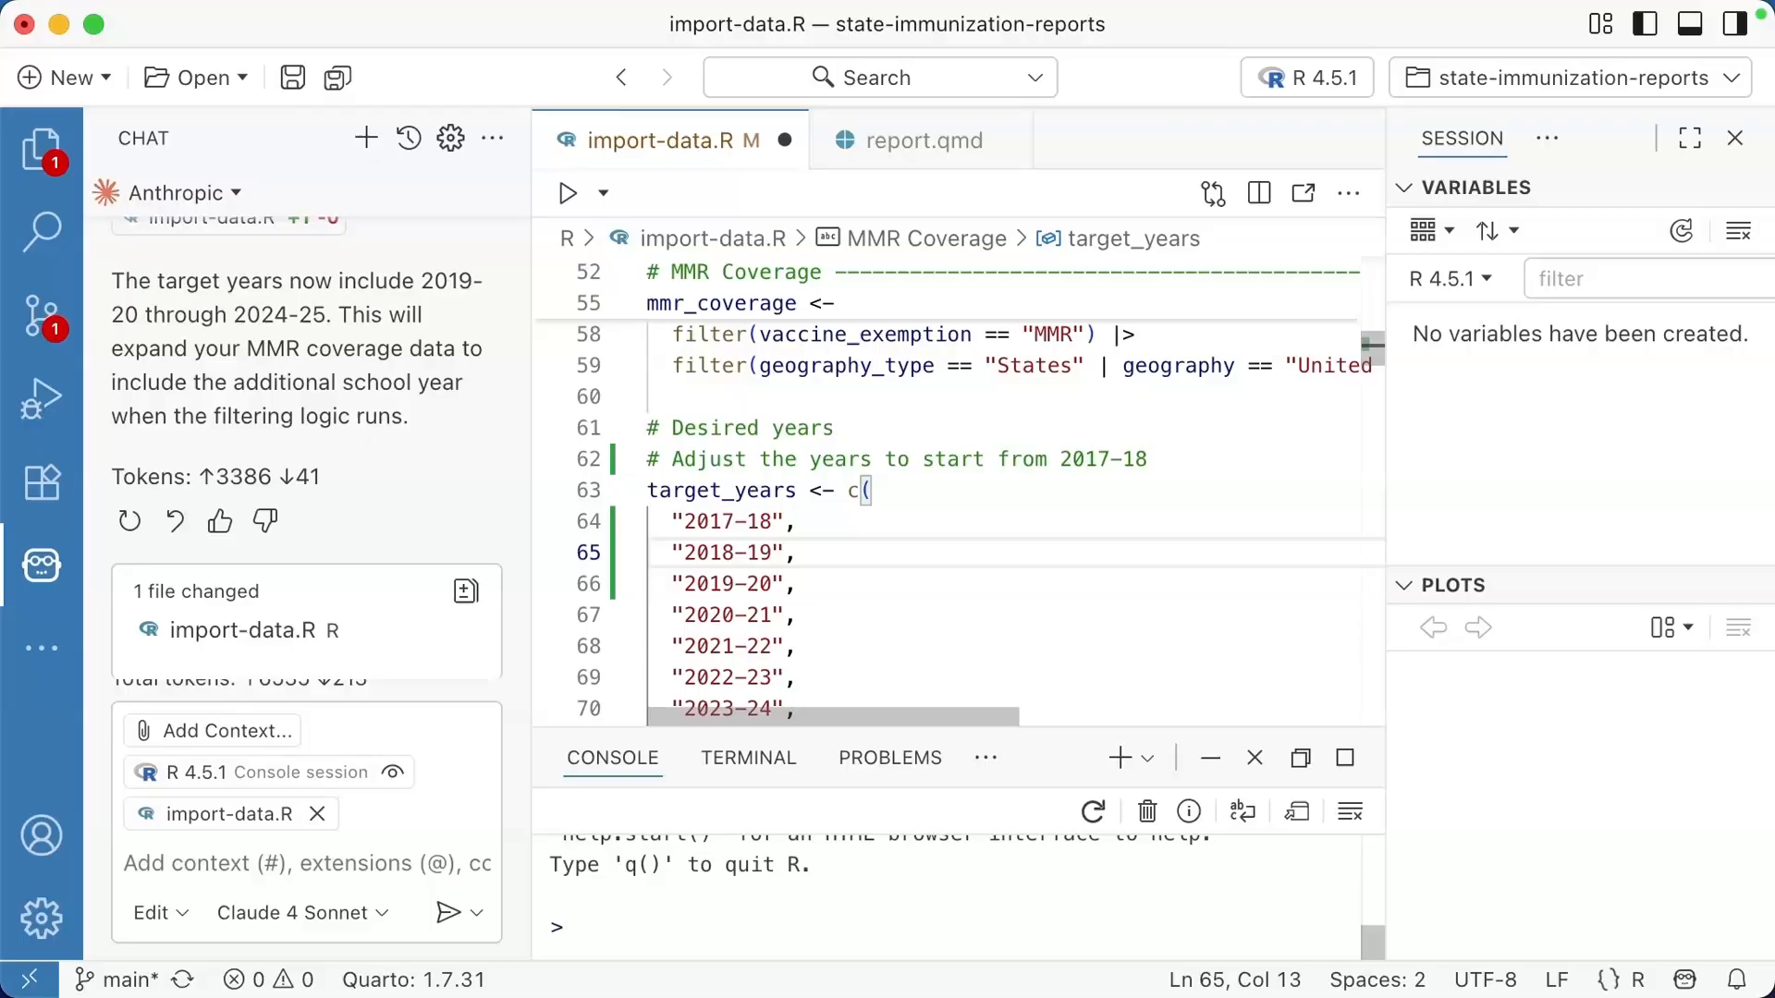
{"action": "scroll", "scroll_direction": "down", "scroll_amount": 3}
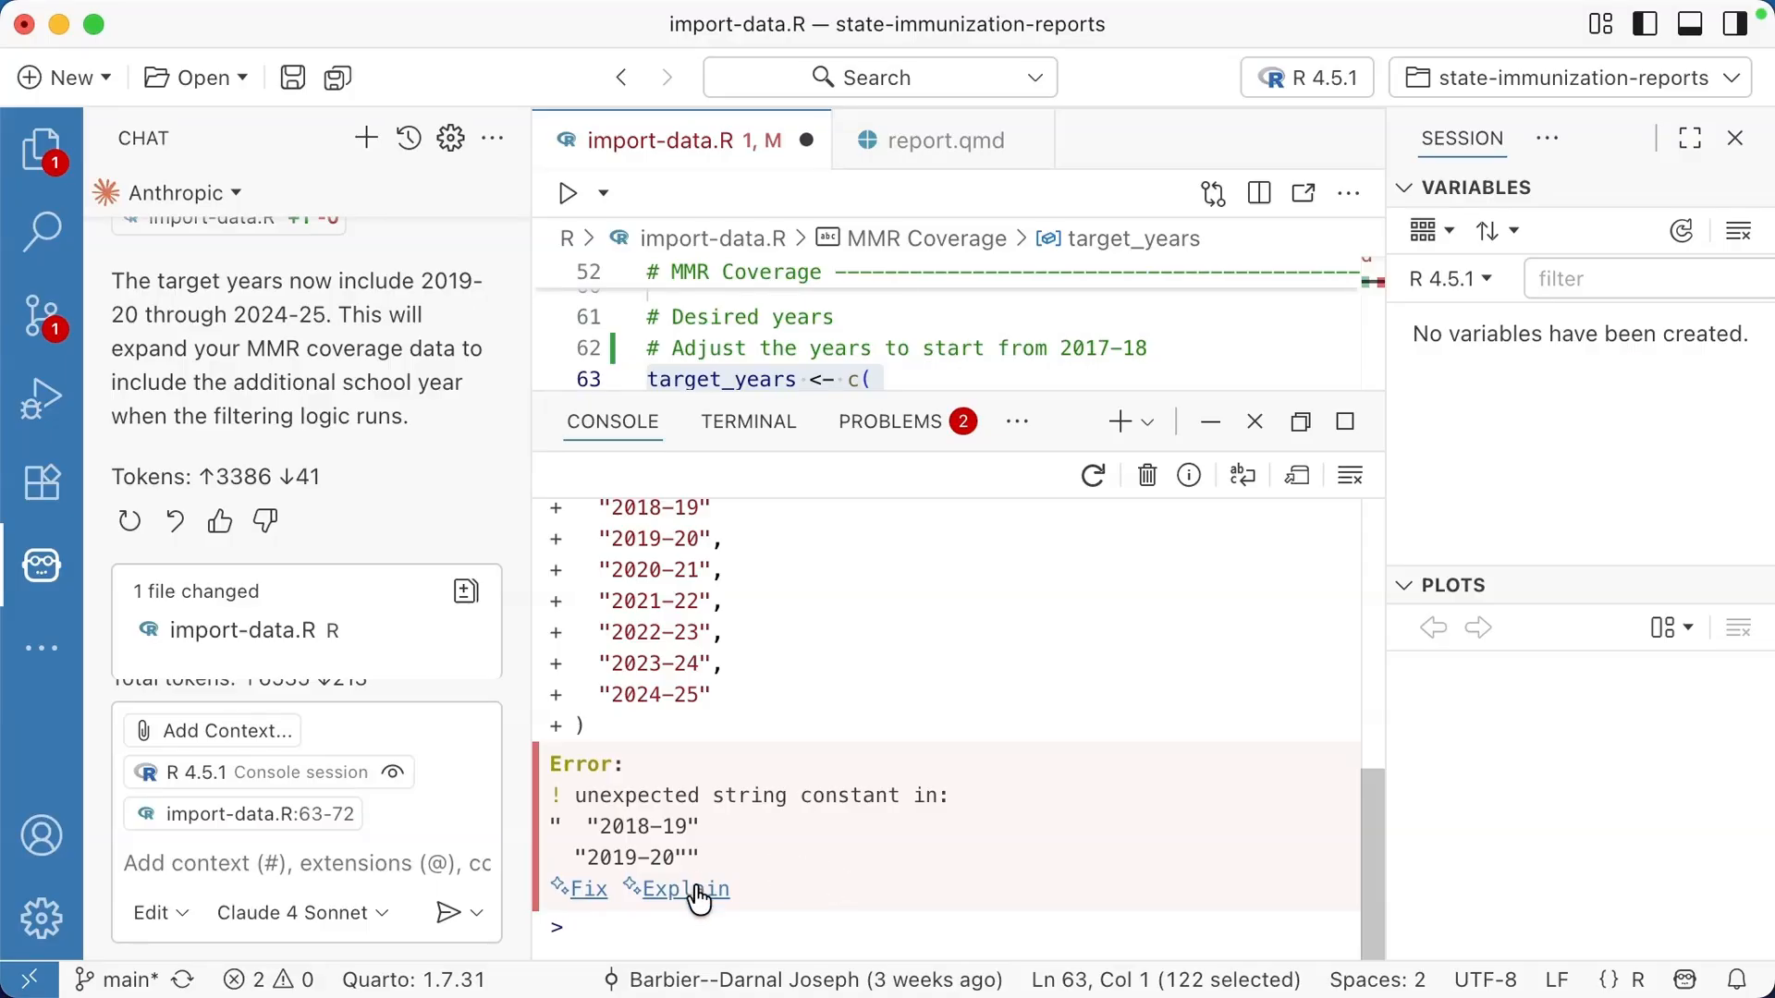
Step: Get the assistant's missing-comma explanation and apply its fixed target_years to import-data.R
{"action": "left_click", "coordinate": [686, 888]}
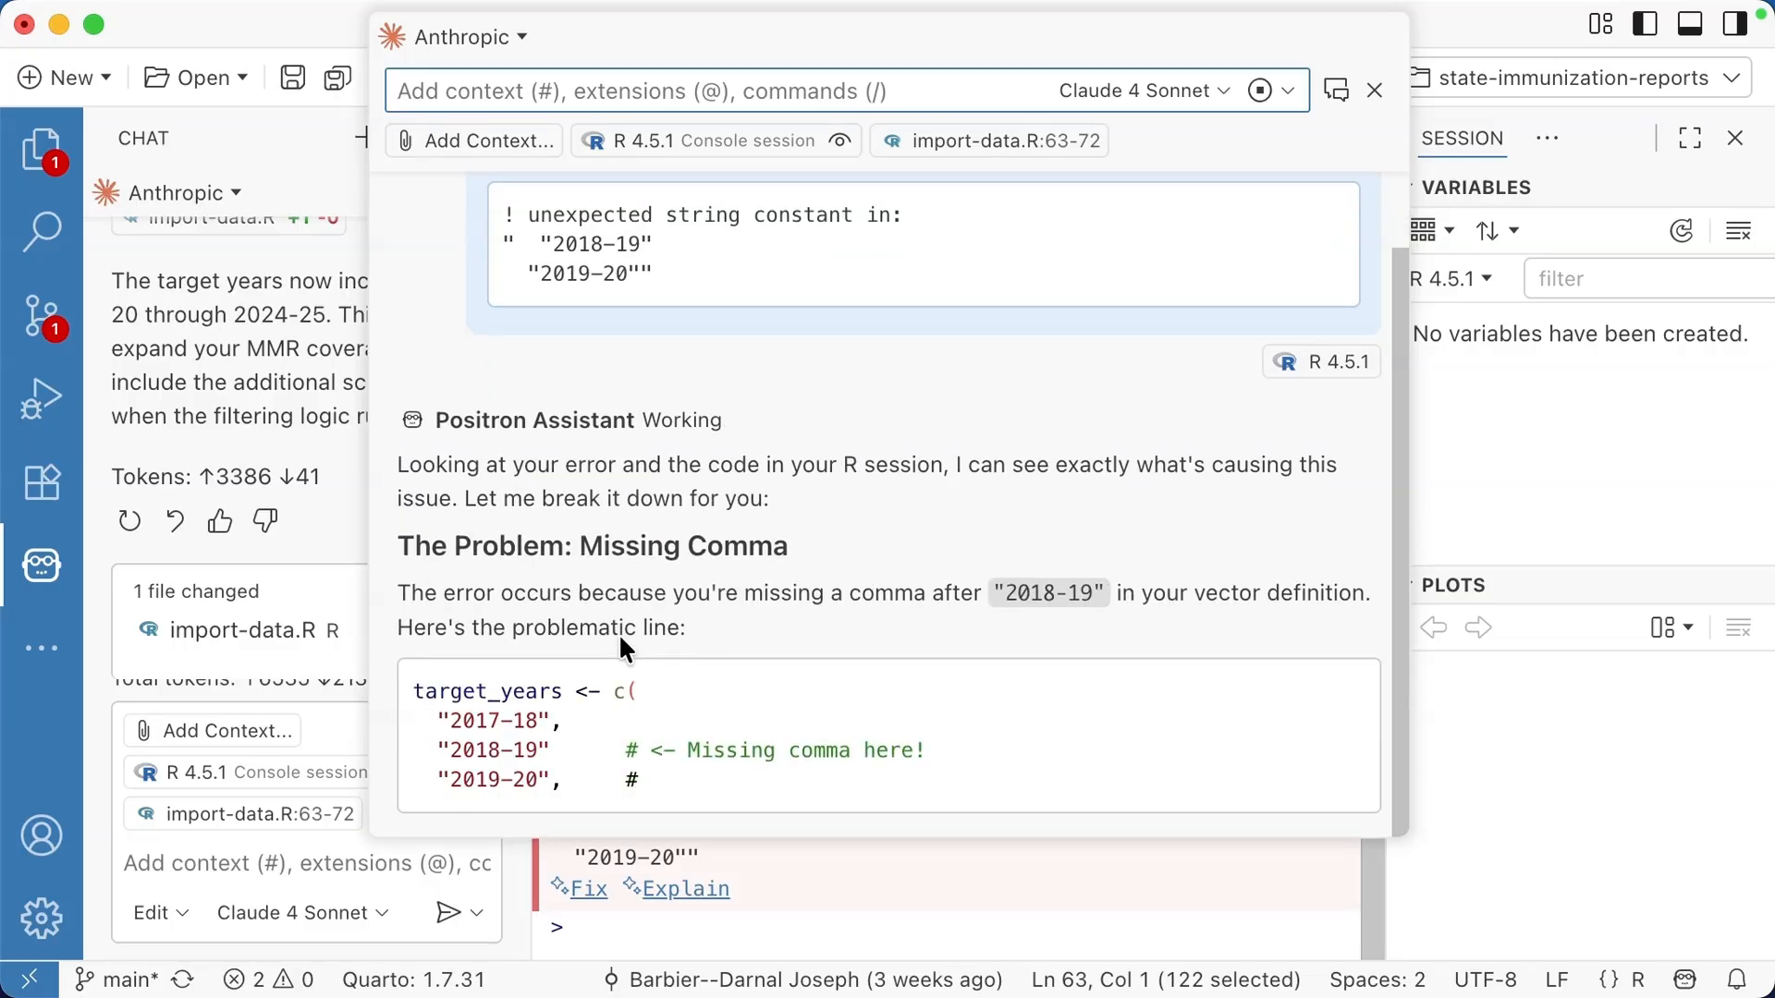
{"action": "scroll", "scroll_direction": "down", "scroll_amount": 3}
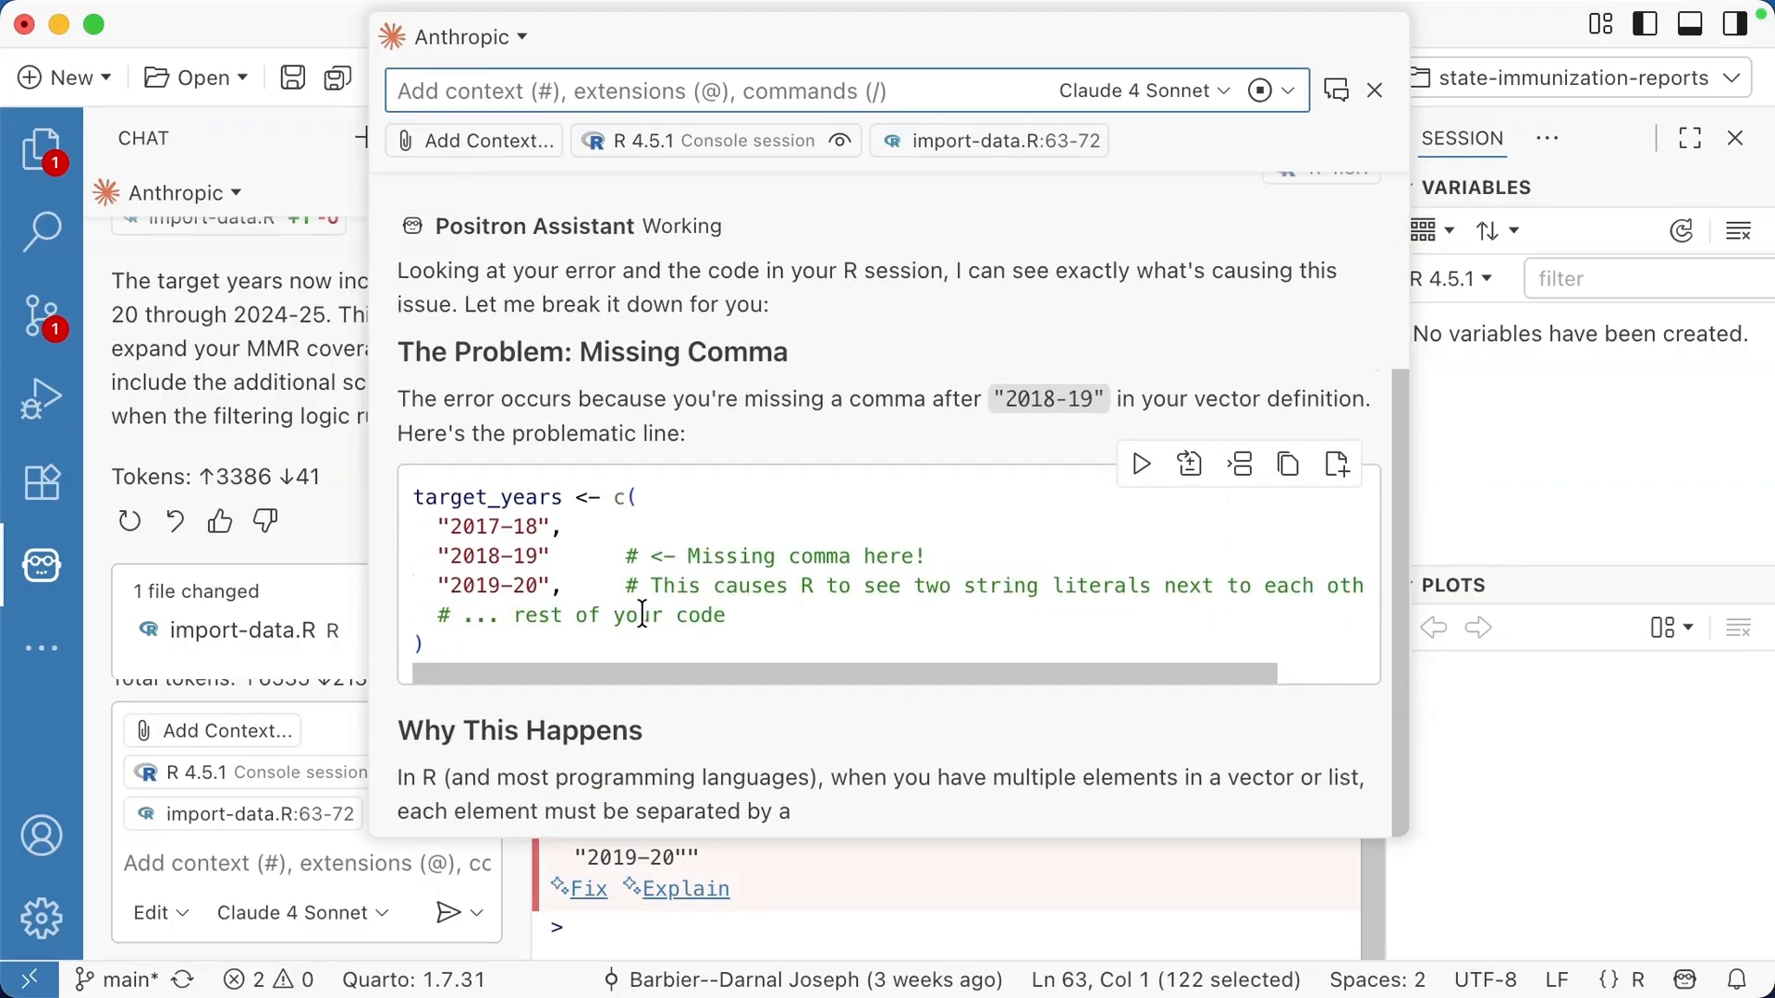
{"action": "scroll", "scroll_direction": "down", "scroll_amount": 3}
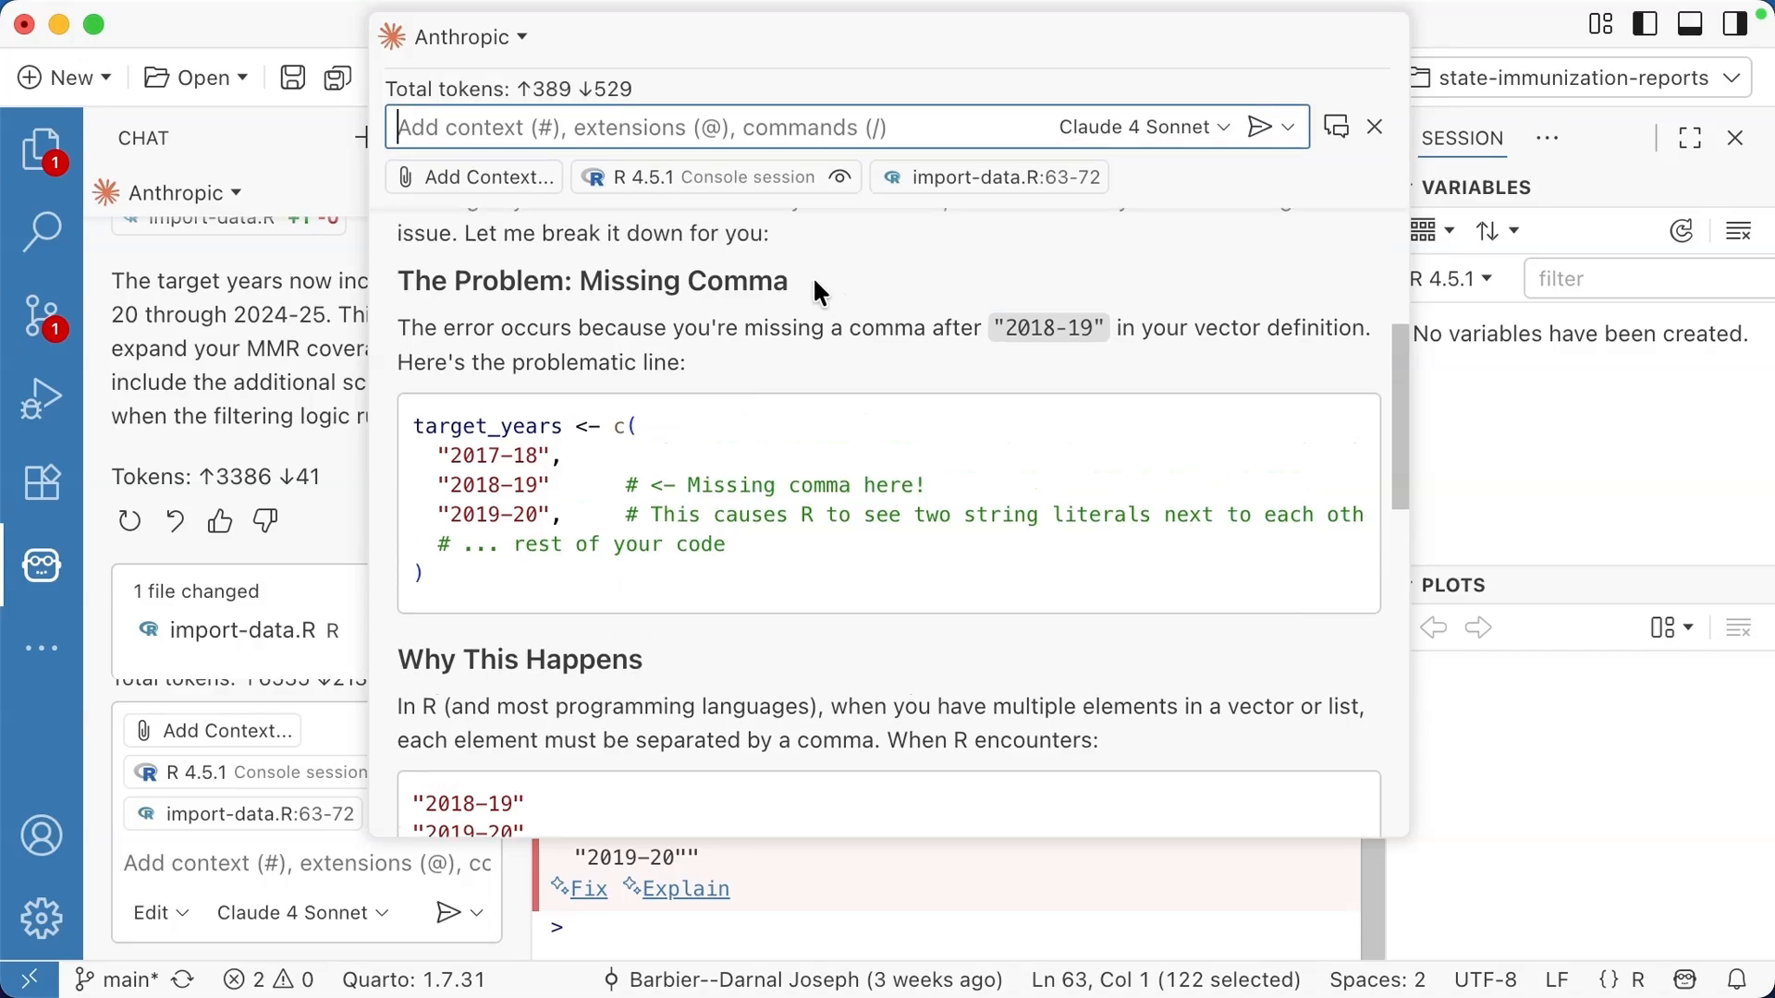
{"action": "mouse_move", "coordinate": [806, 311]}
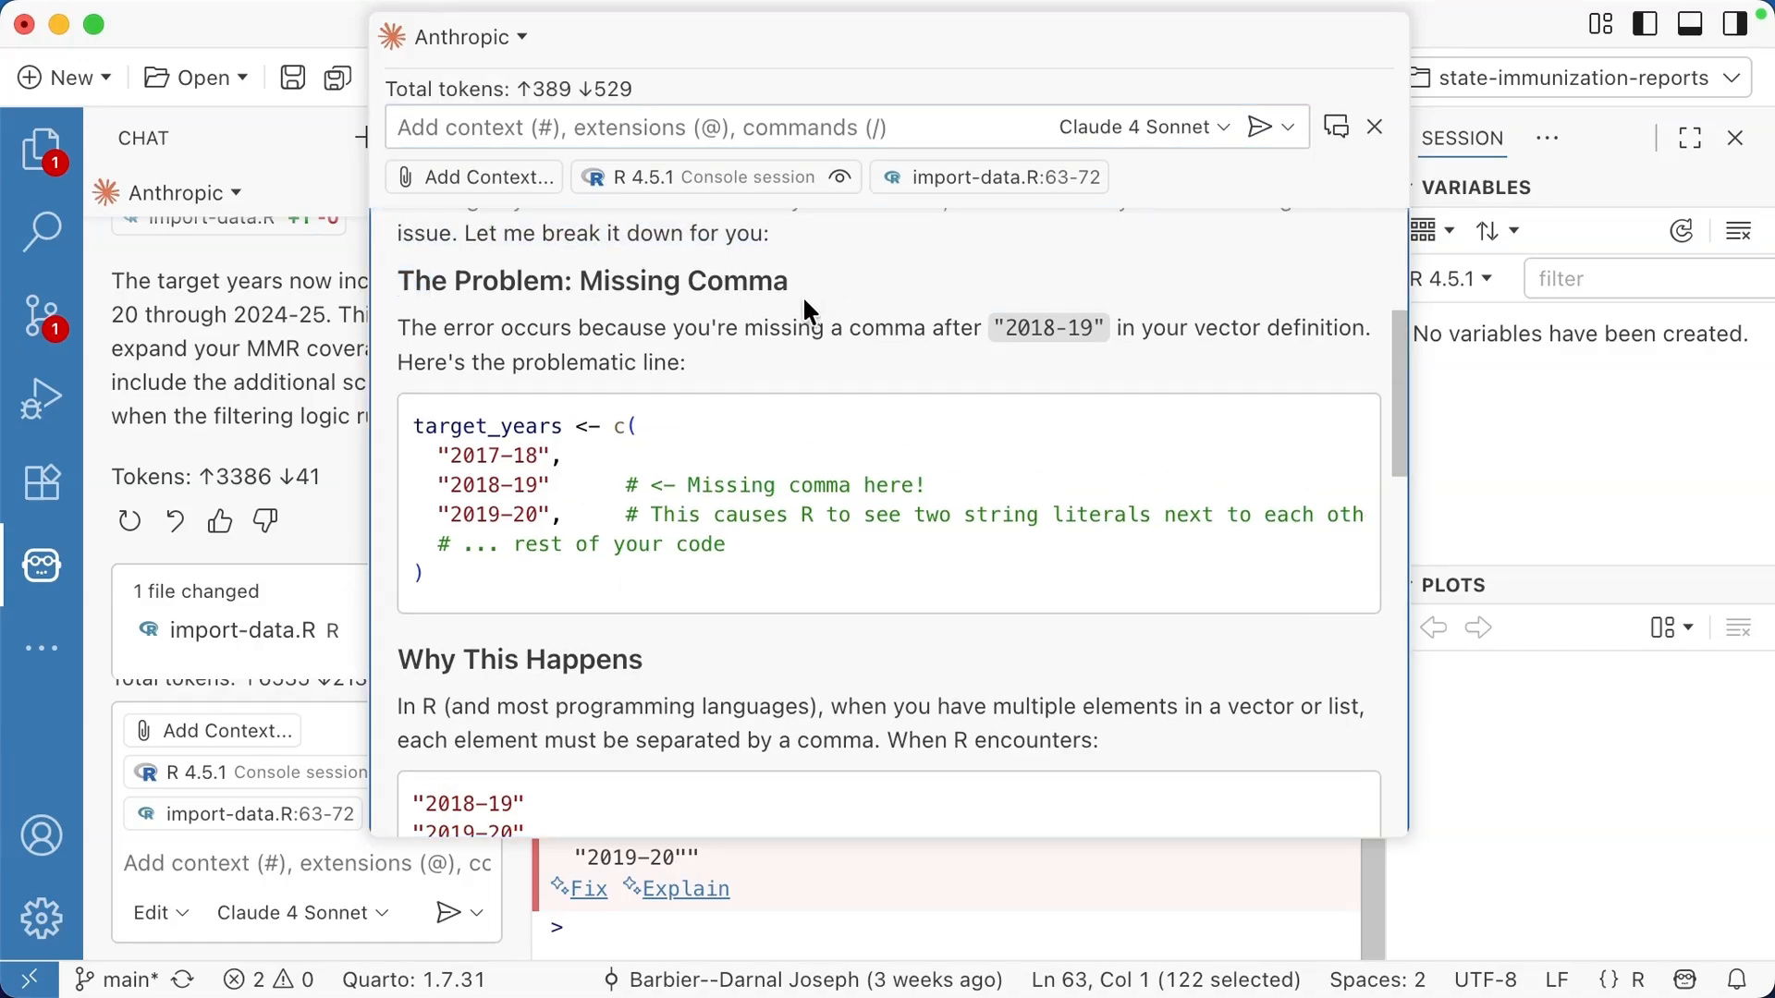
{"action": "mouse_move", "coordinate": [922, 792]}
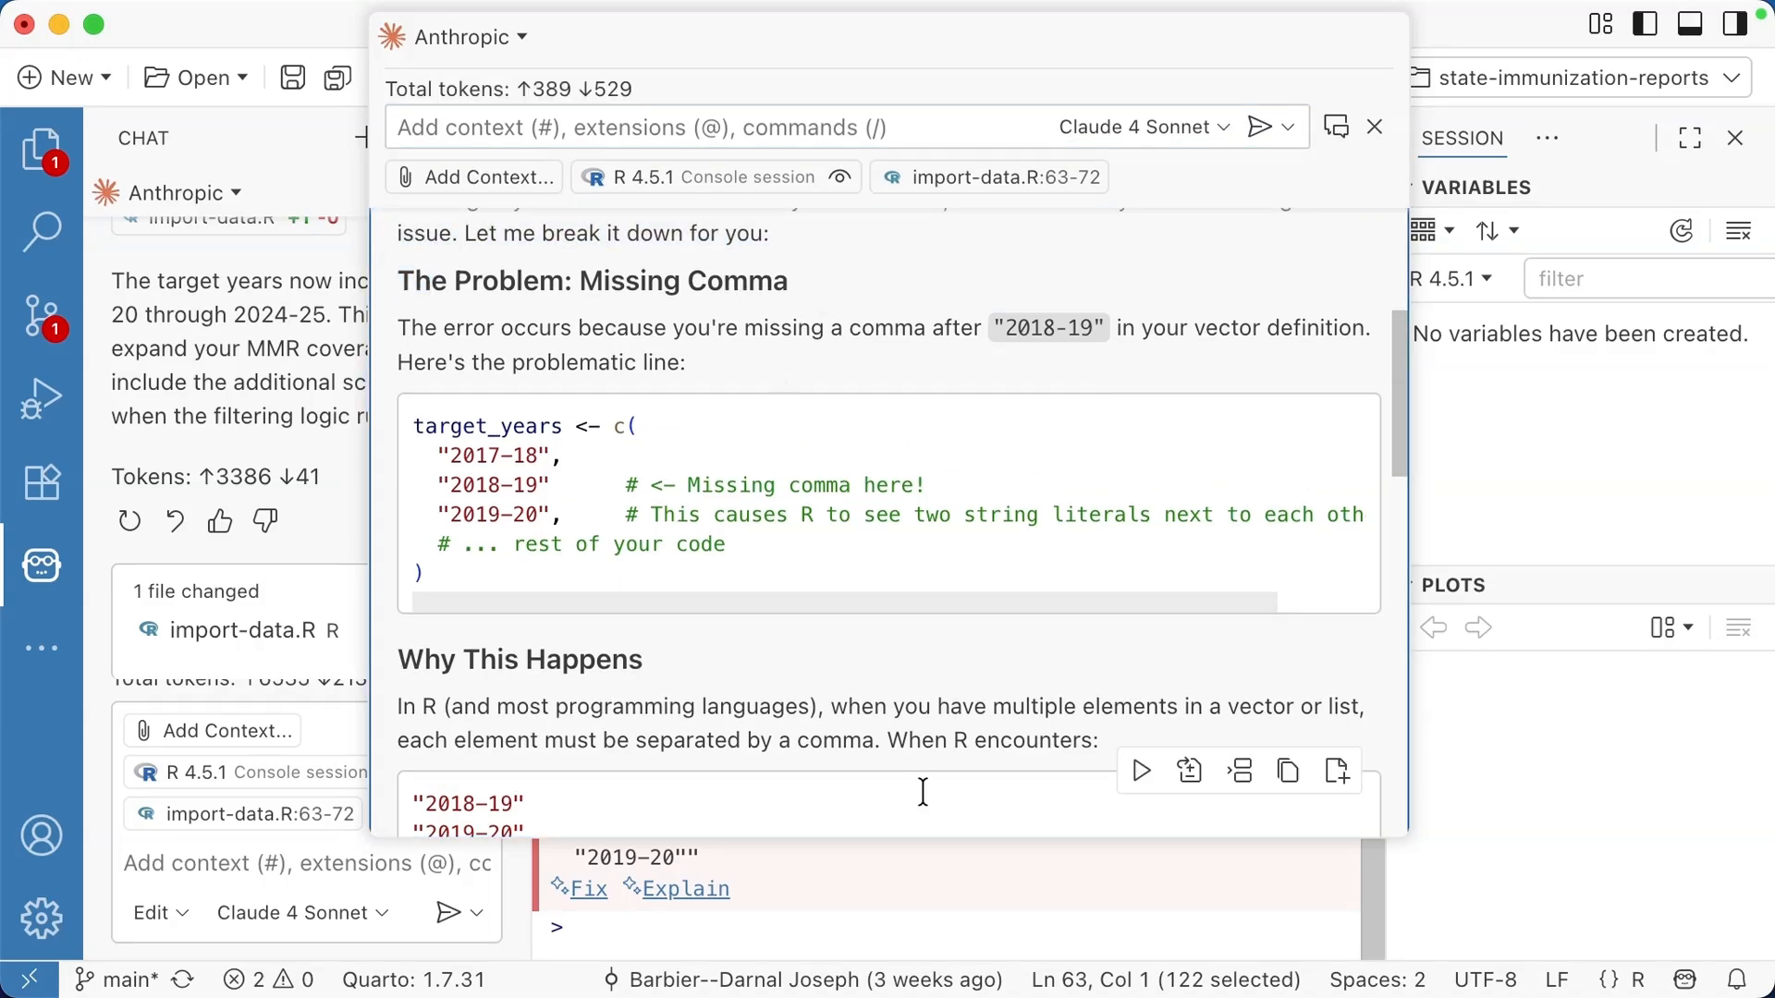
{"action": "left_click", "coordinate": [579, 887]}
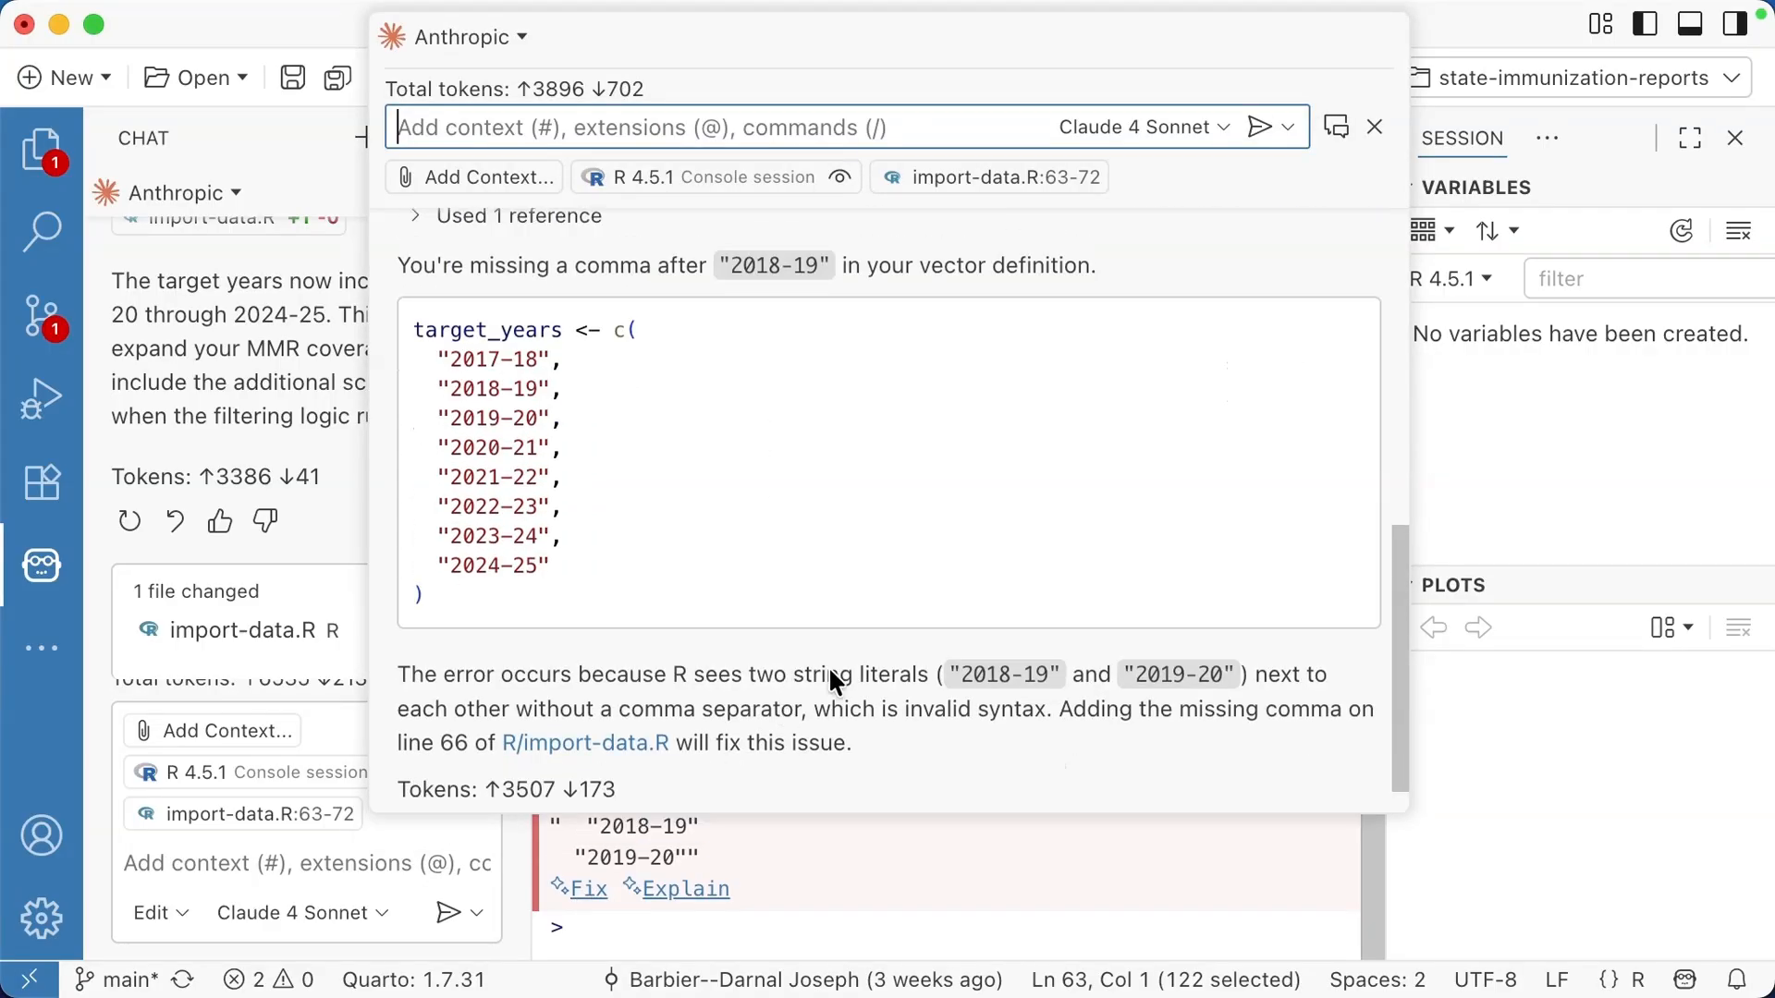
{"action": "mouse_move", "coordinate": [1194, 334]}
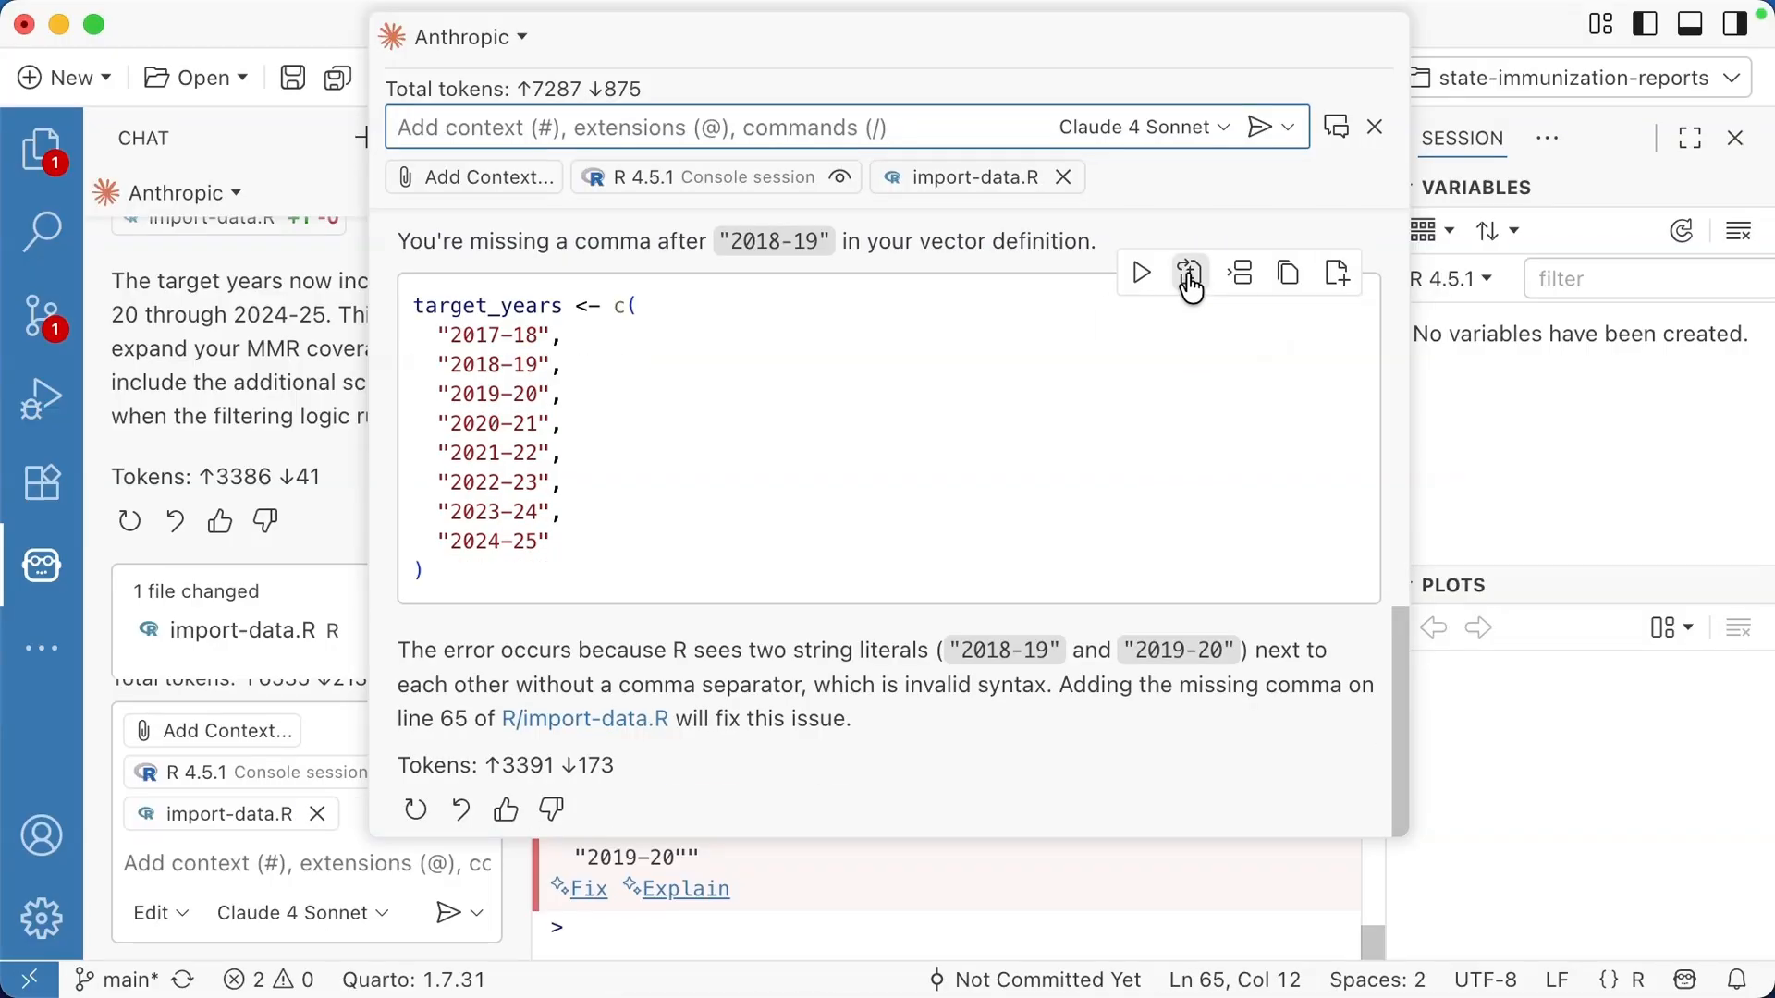
{"action": "left_click", "coordinate": [1190, 272]}
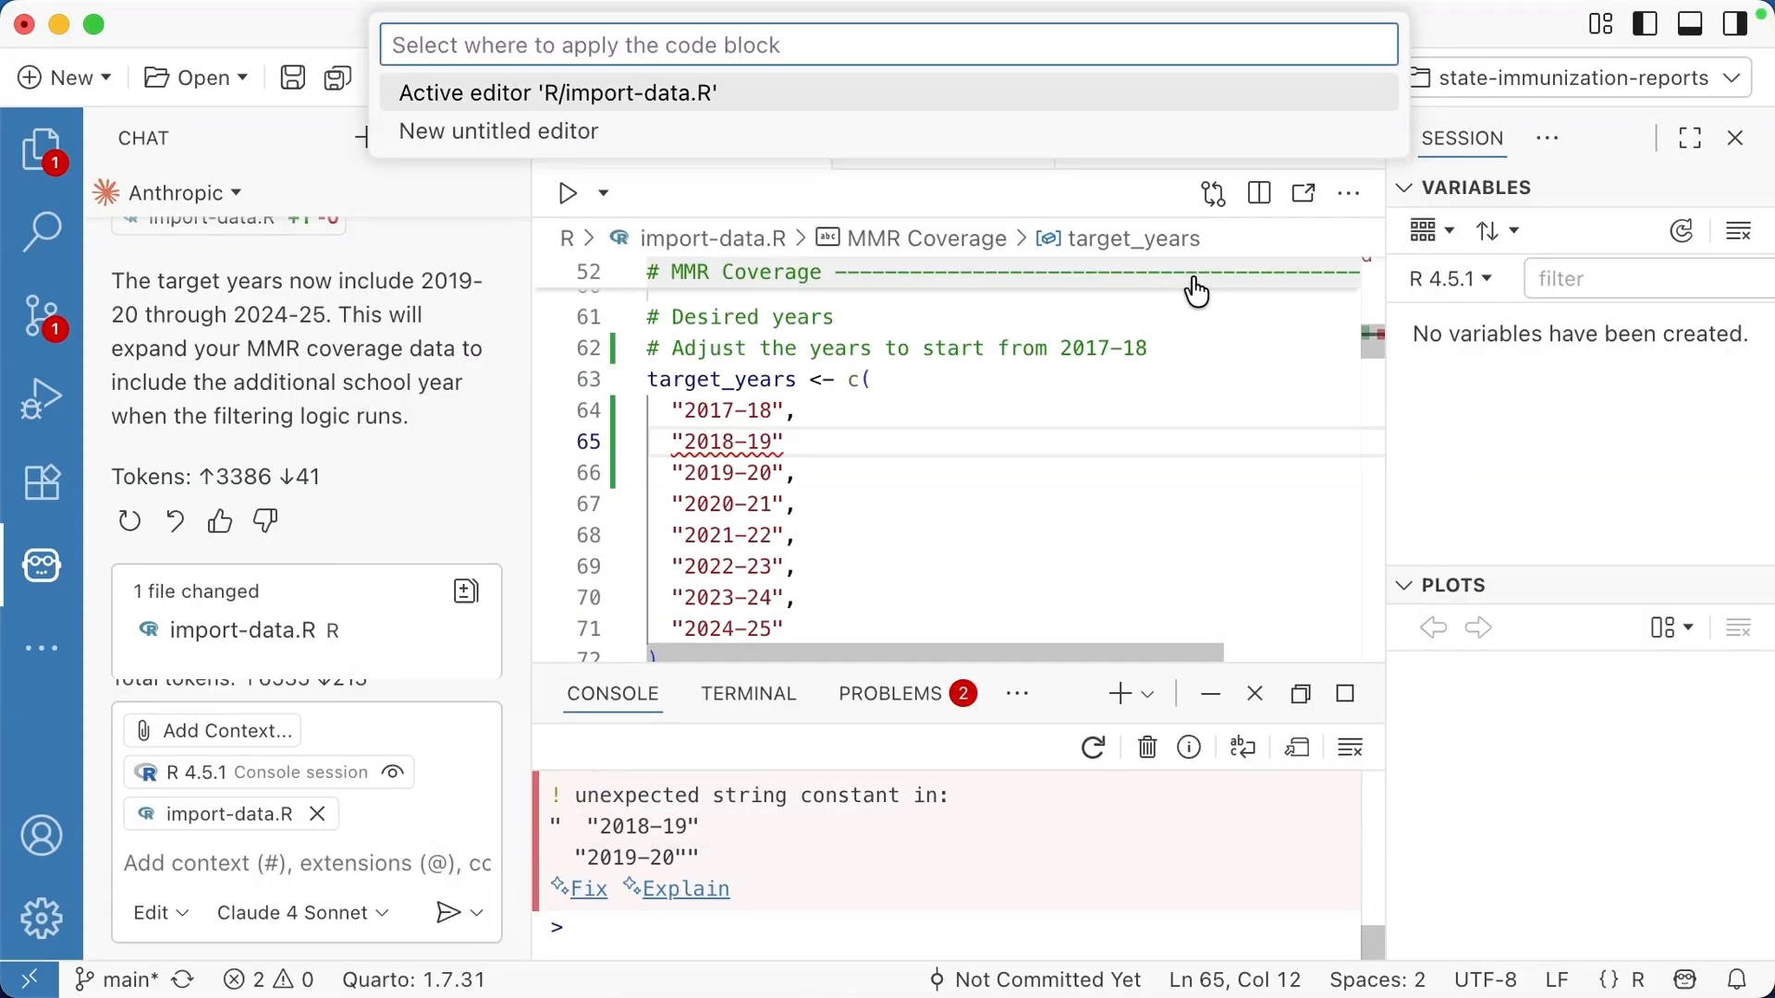
{"action": "left_click", "coordinate": [559, 92]}
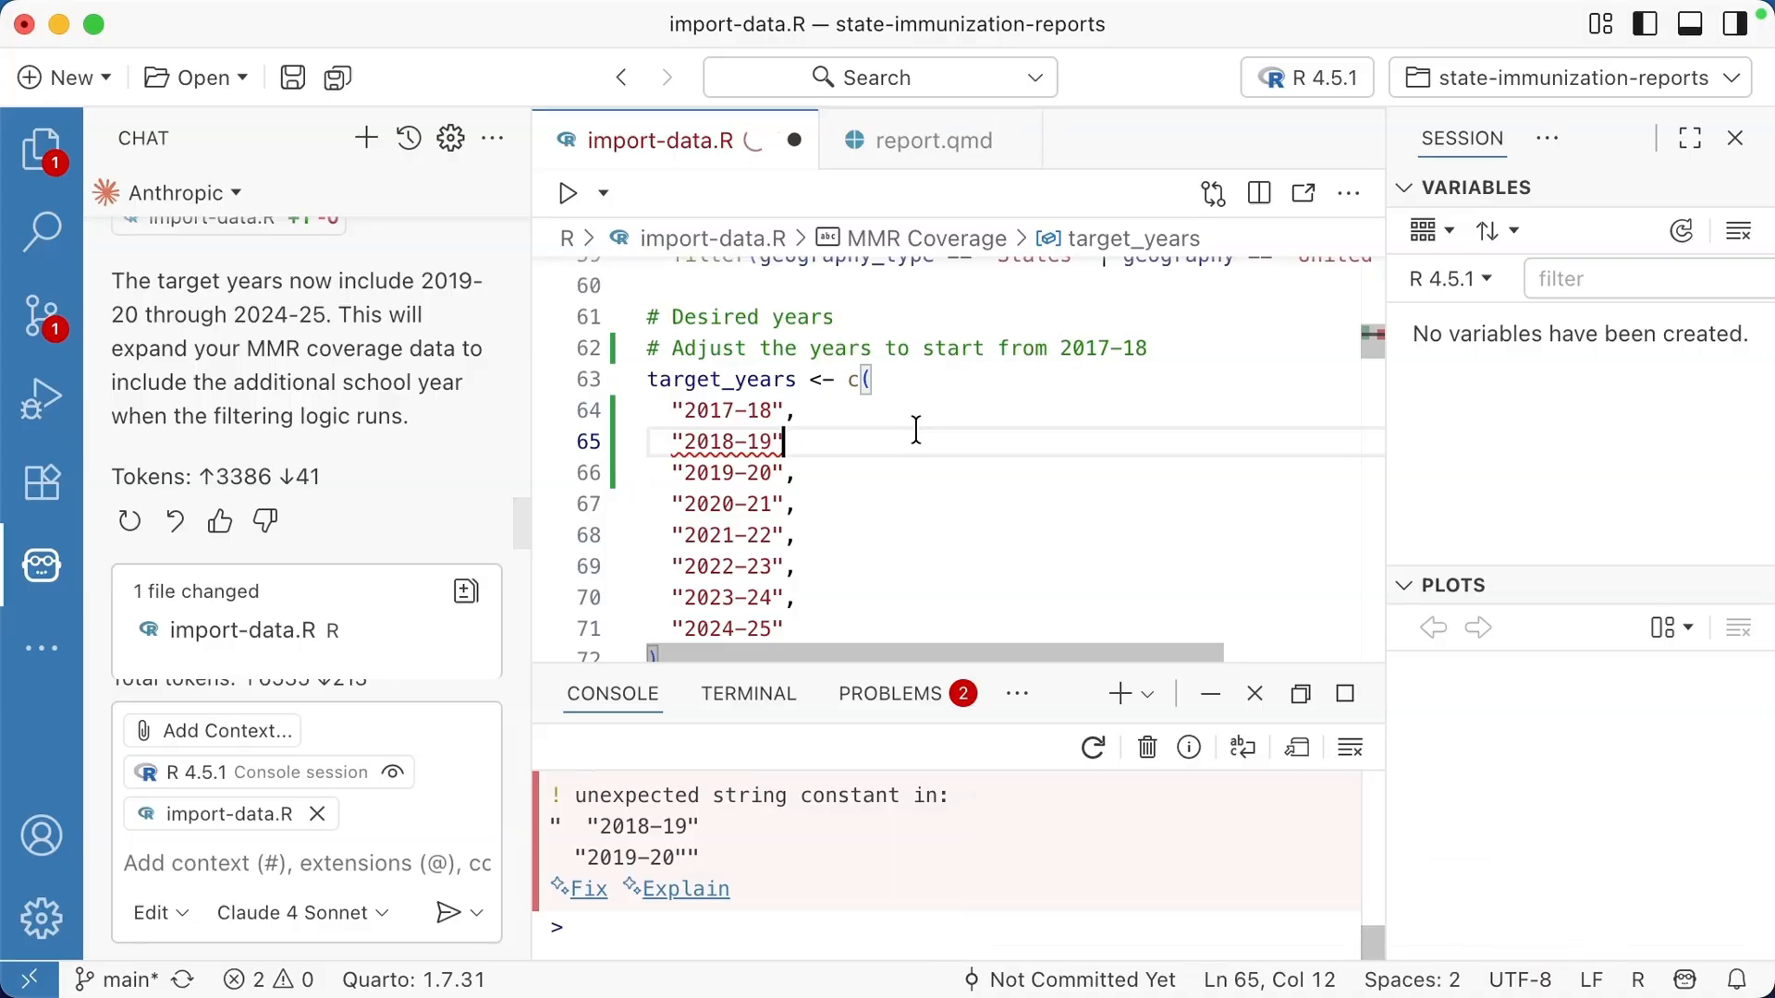
Step: Open the Explorer sidebar
{"action": "left_click", "coordinate": [42, 148]}
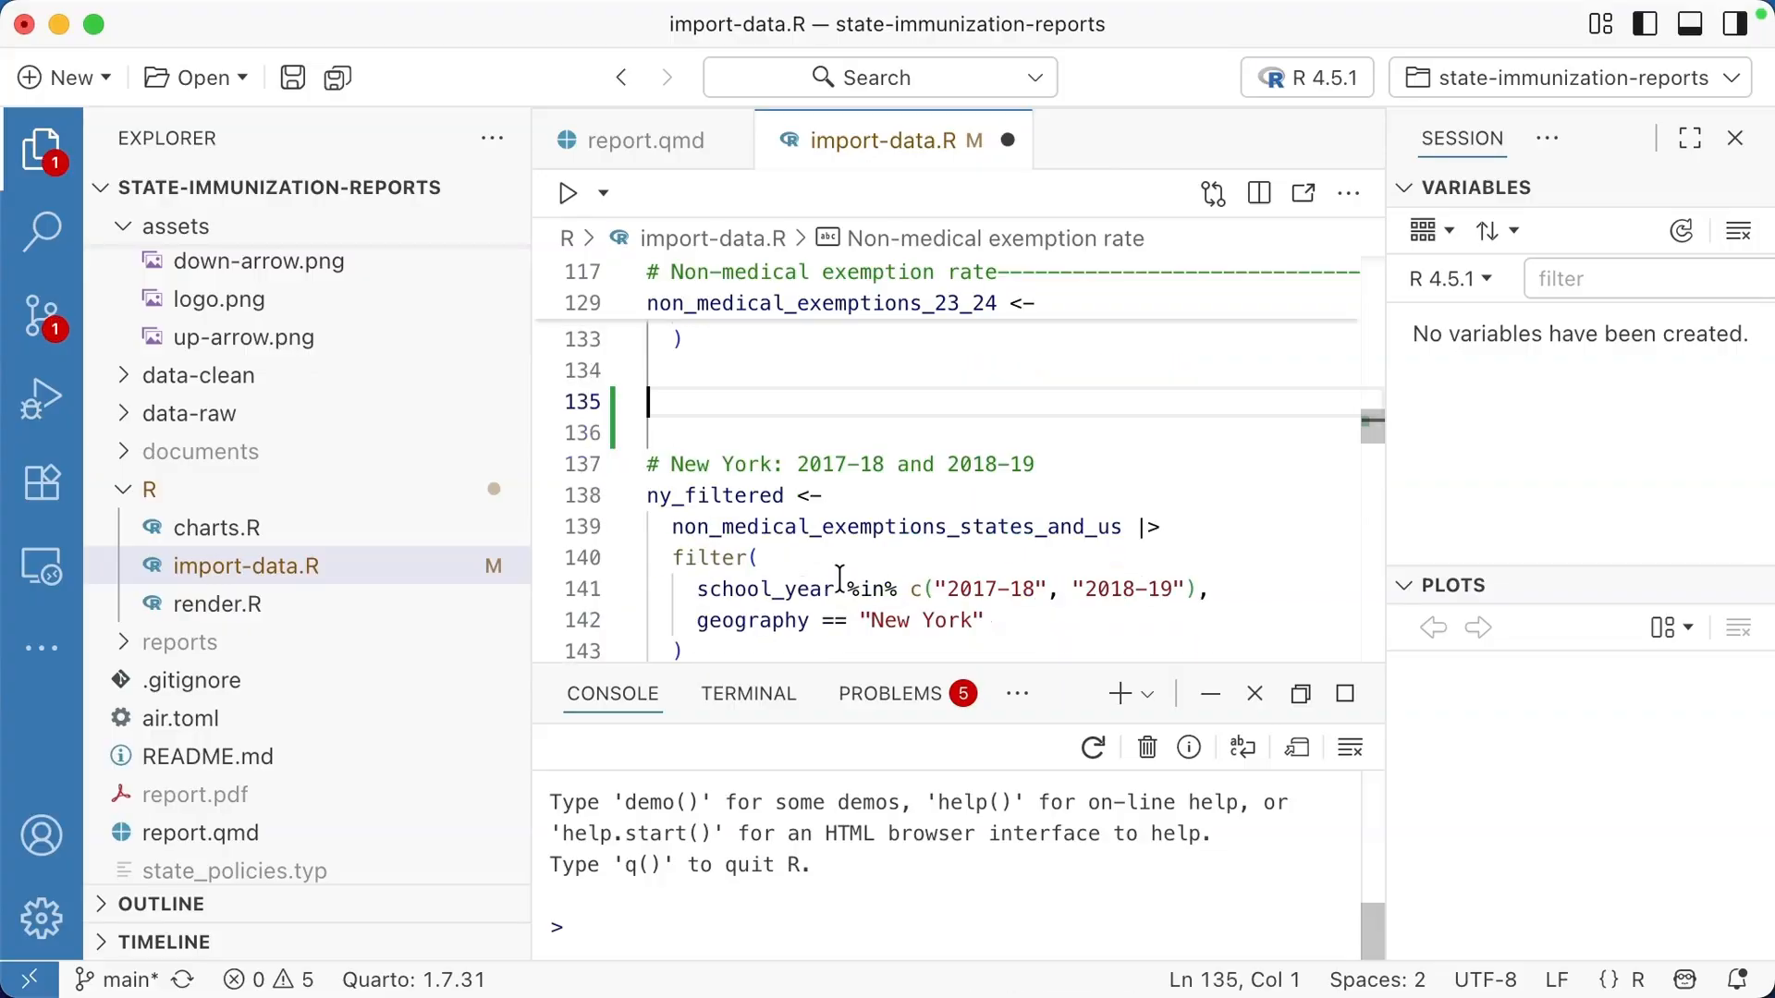
Step: Write and run the ct_filtered block for Connecticut 2017-18 and 2018-19
{"action": "scroll", "scroll_direction": "up", "scroll_amount": 3}
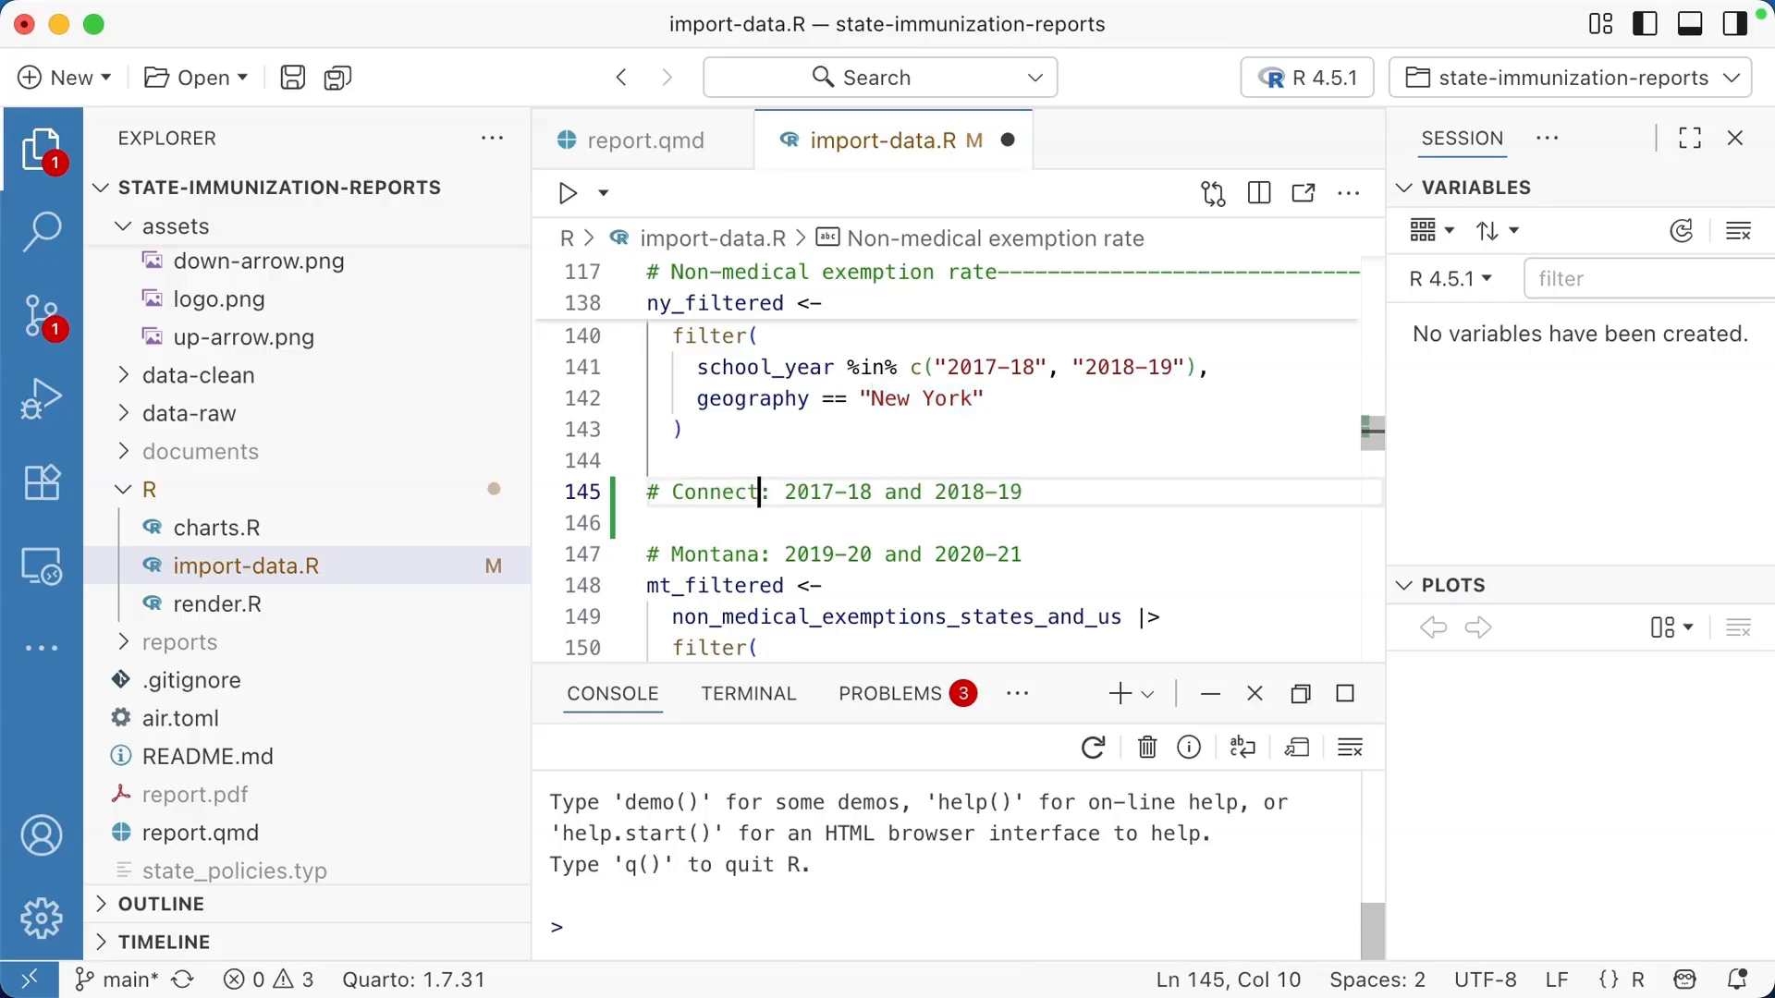
{"action": "type", "text": "icu"}
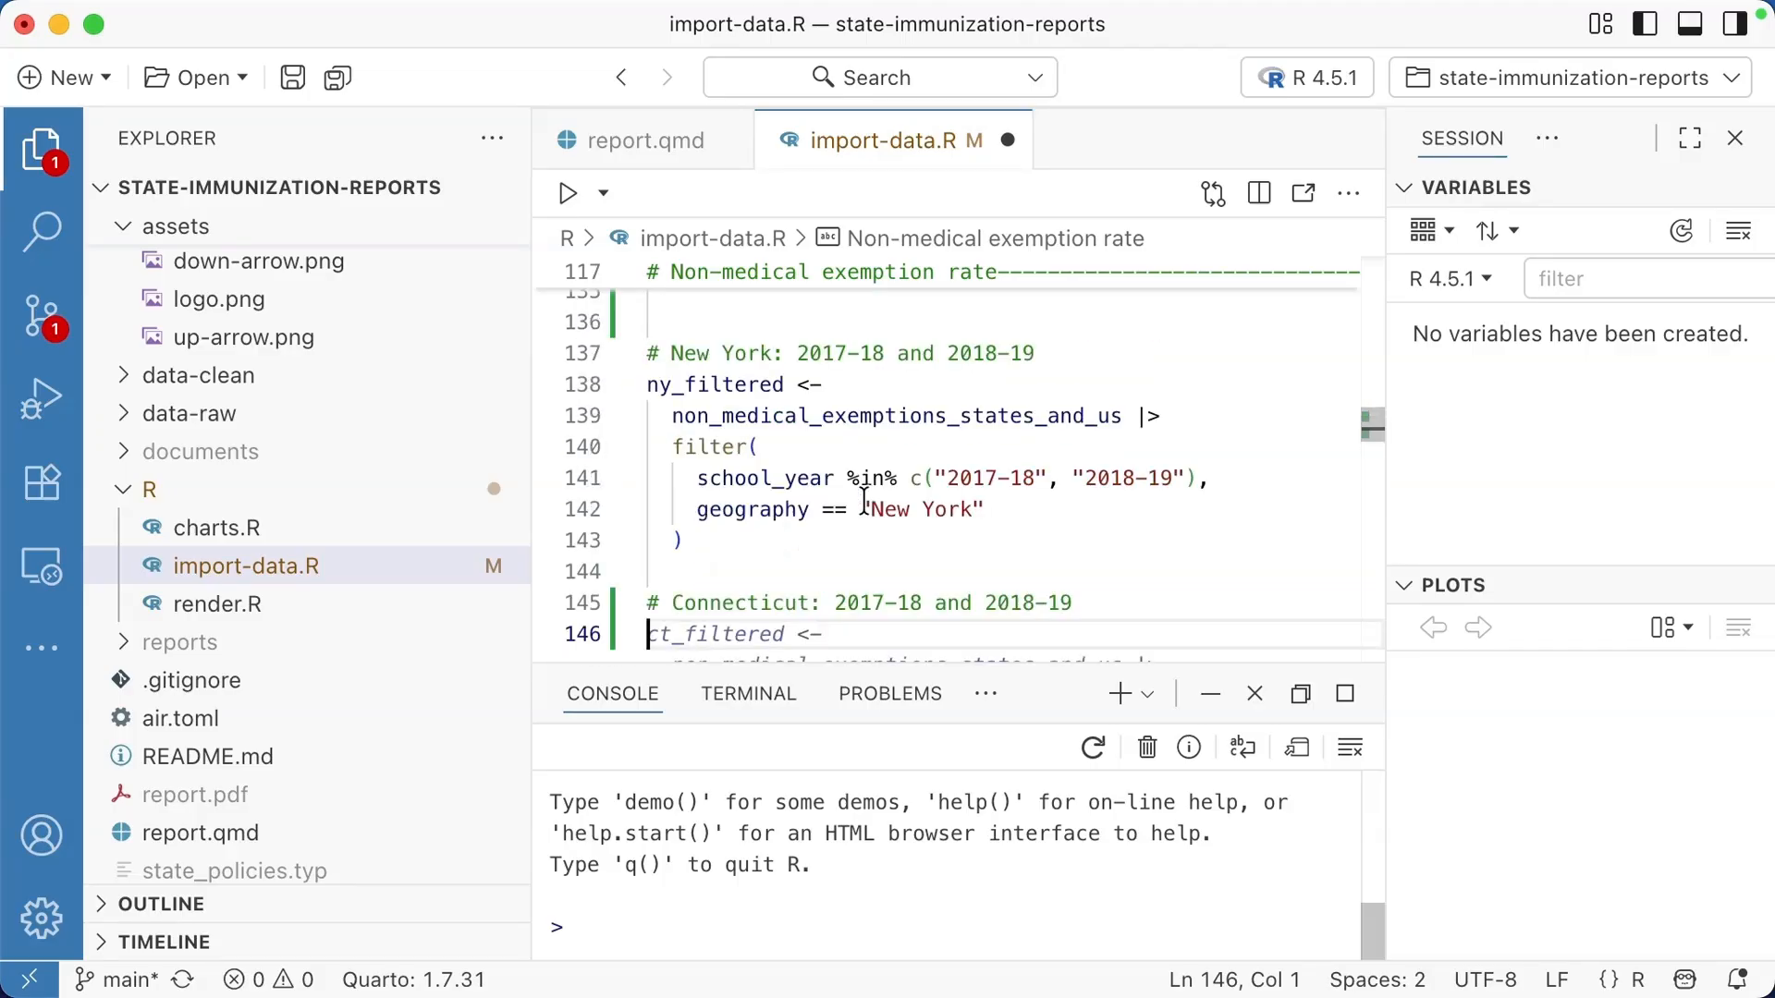
{"action": "scroll", "scroll_direction": "down", "scroll_amount": 3}
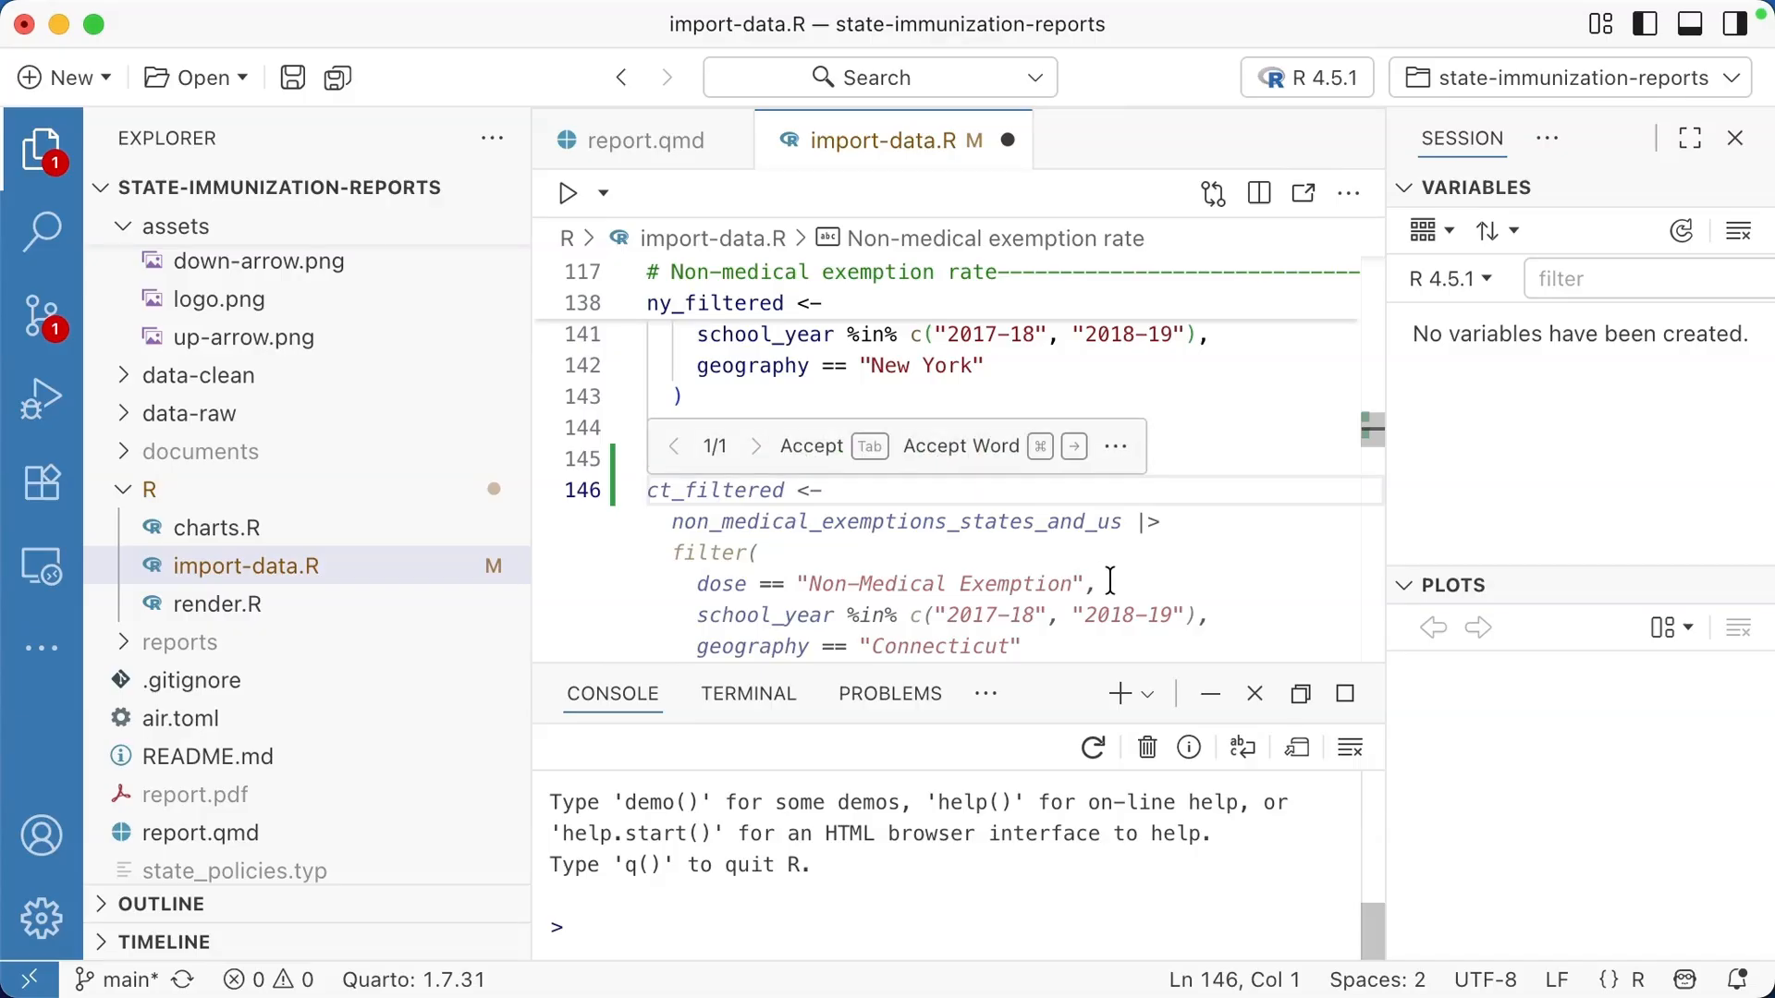
{"action": "mouse_move", "coordinate": [938, 611]}
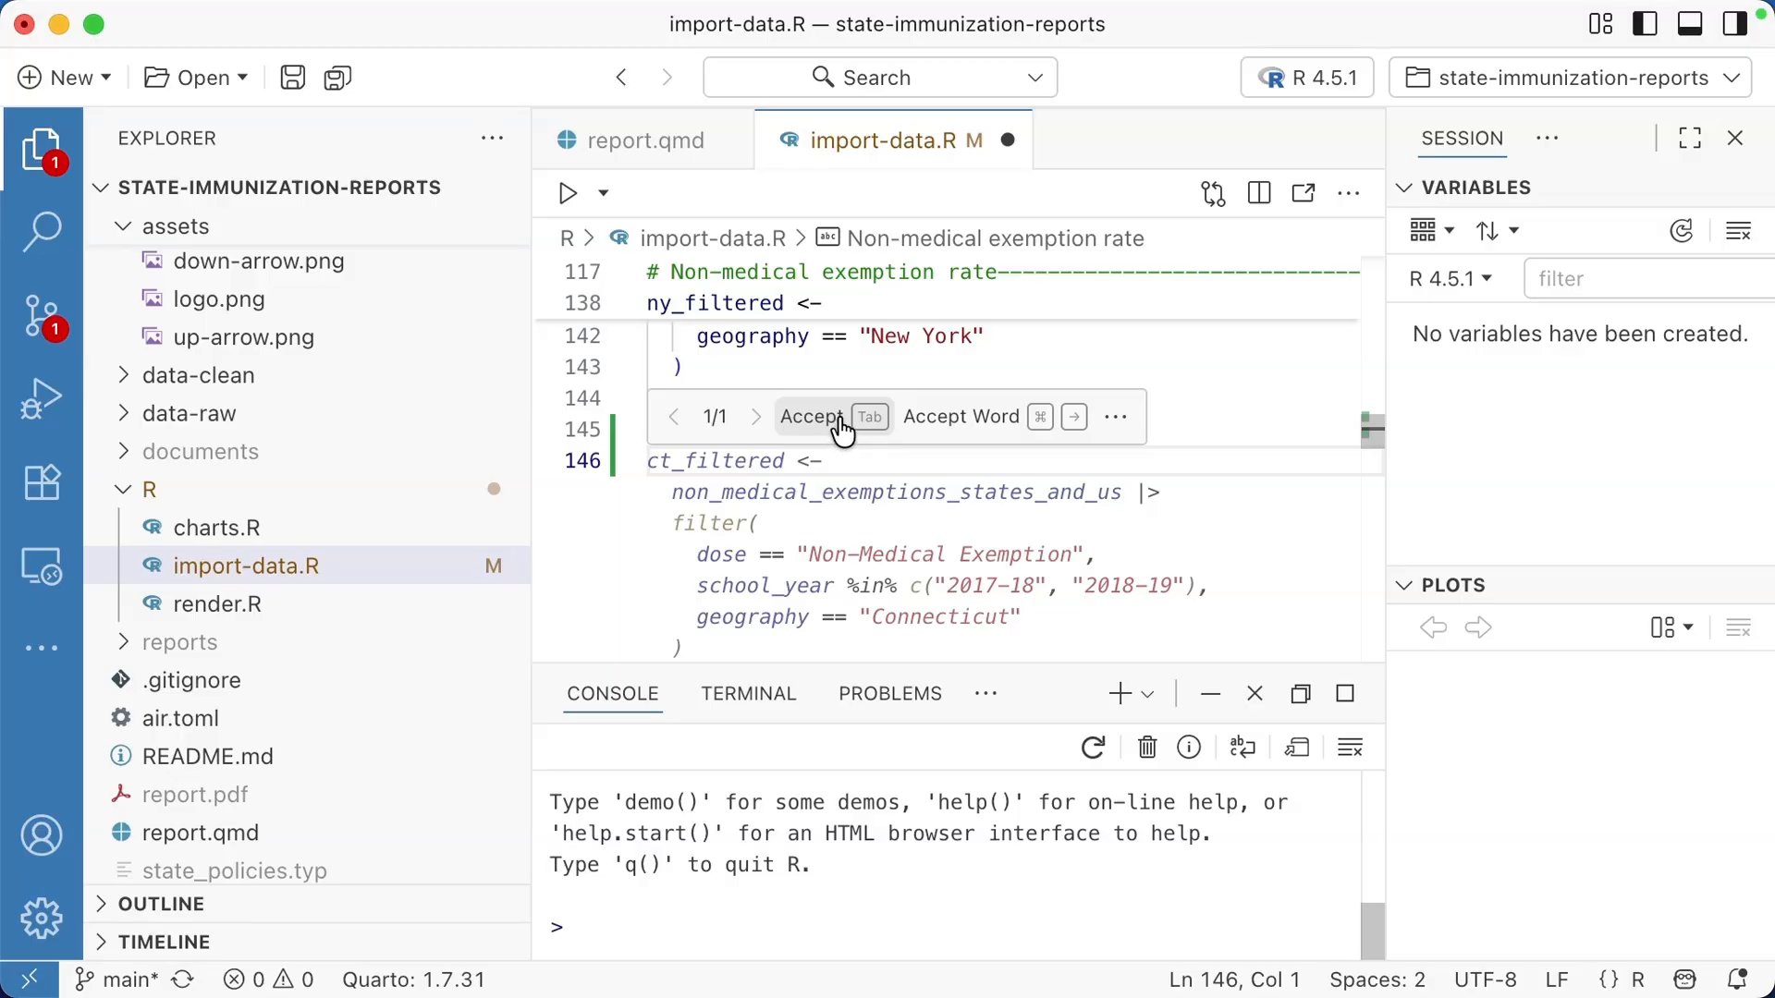
{"action": "mouse_move", "coordinate": [844, 434]}
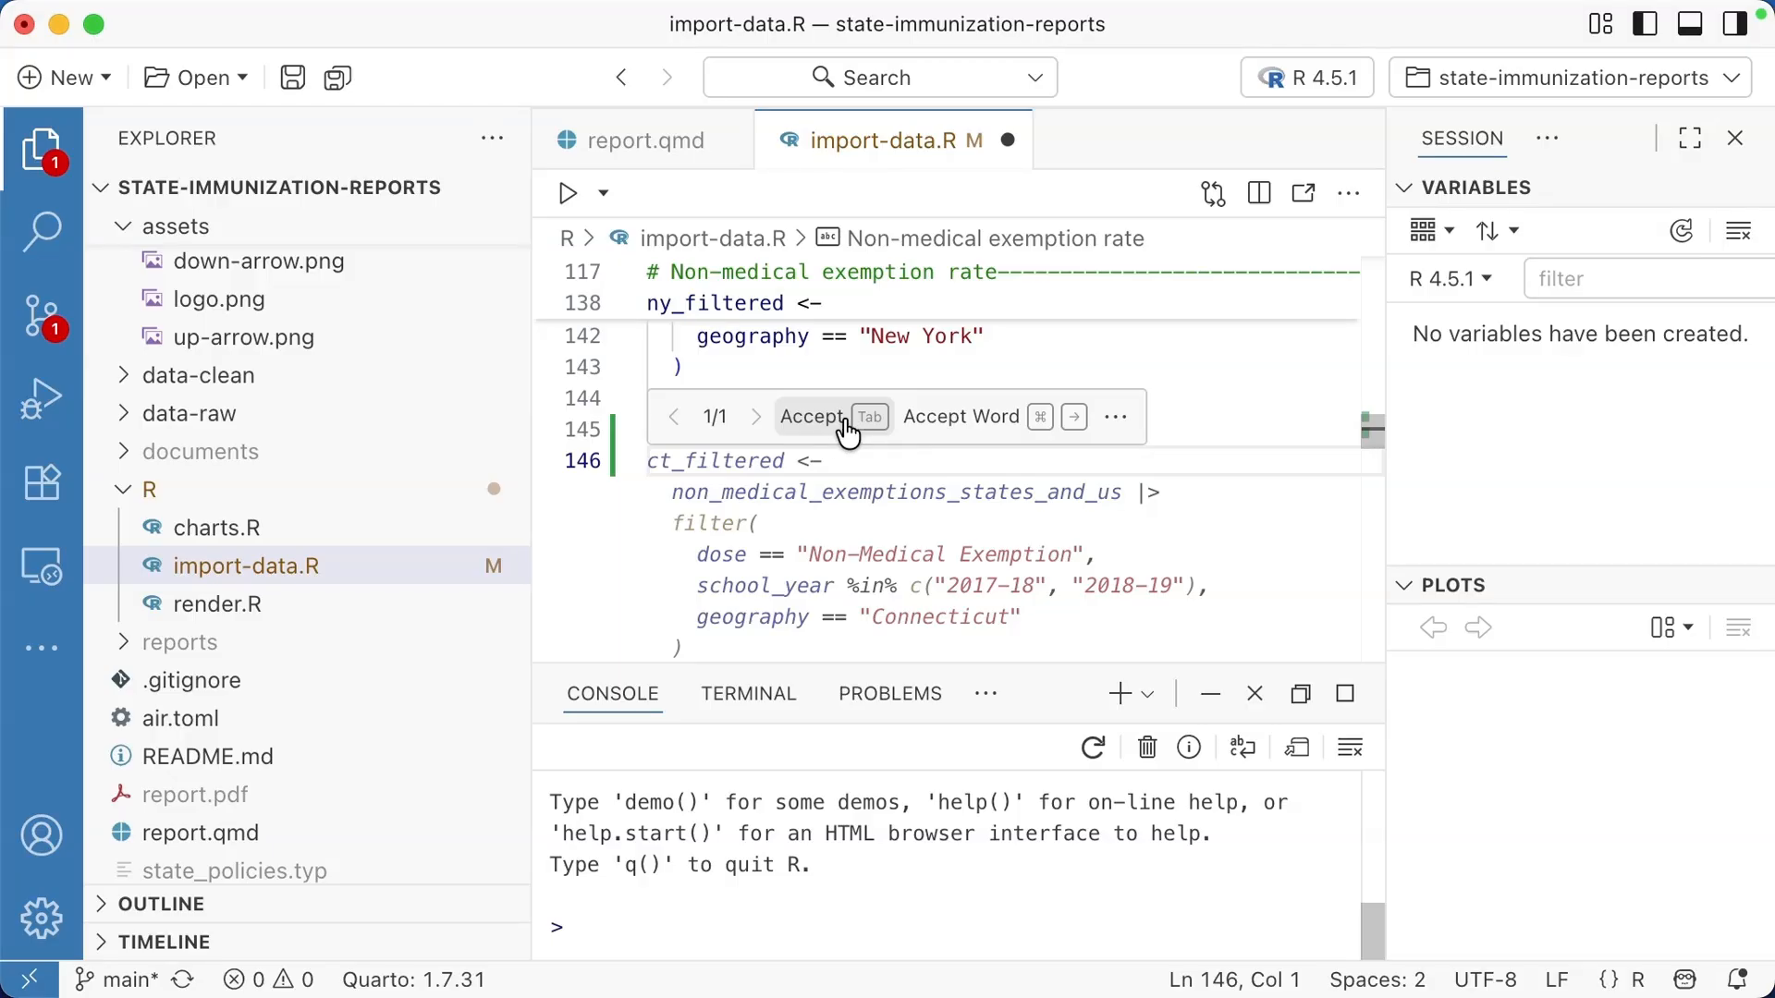
{"action": "mouse_move", "coordinate": [1008, 448]}
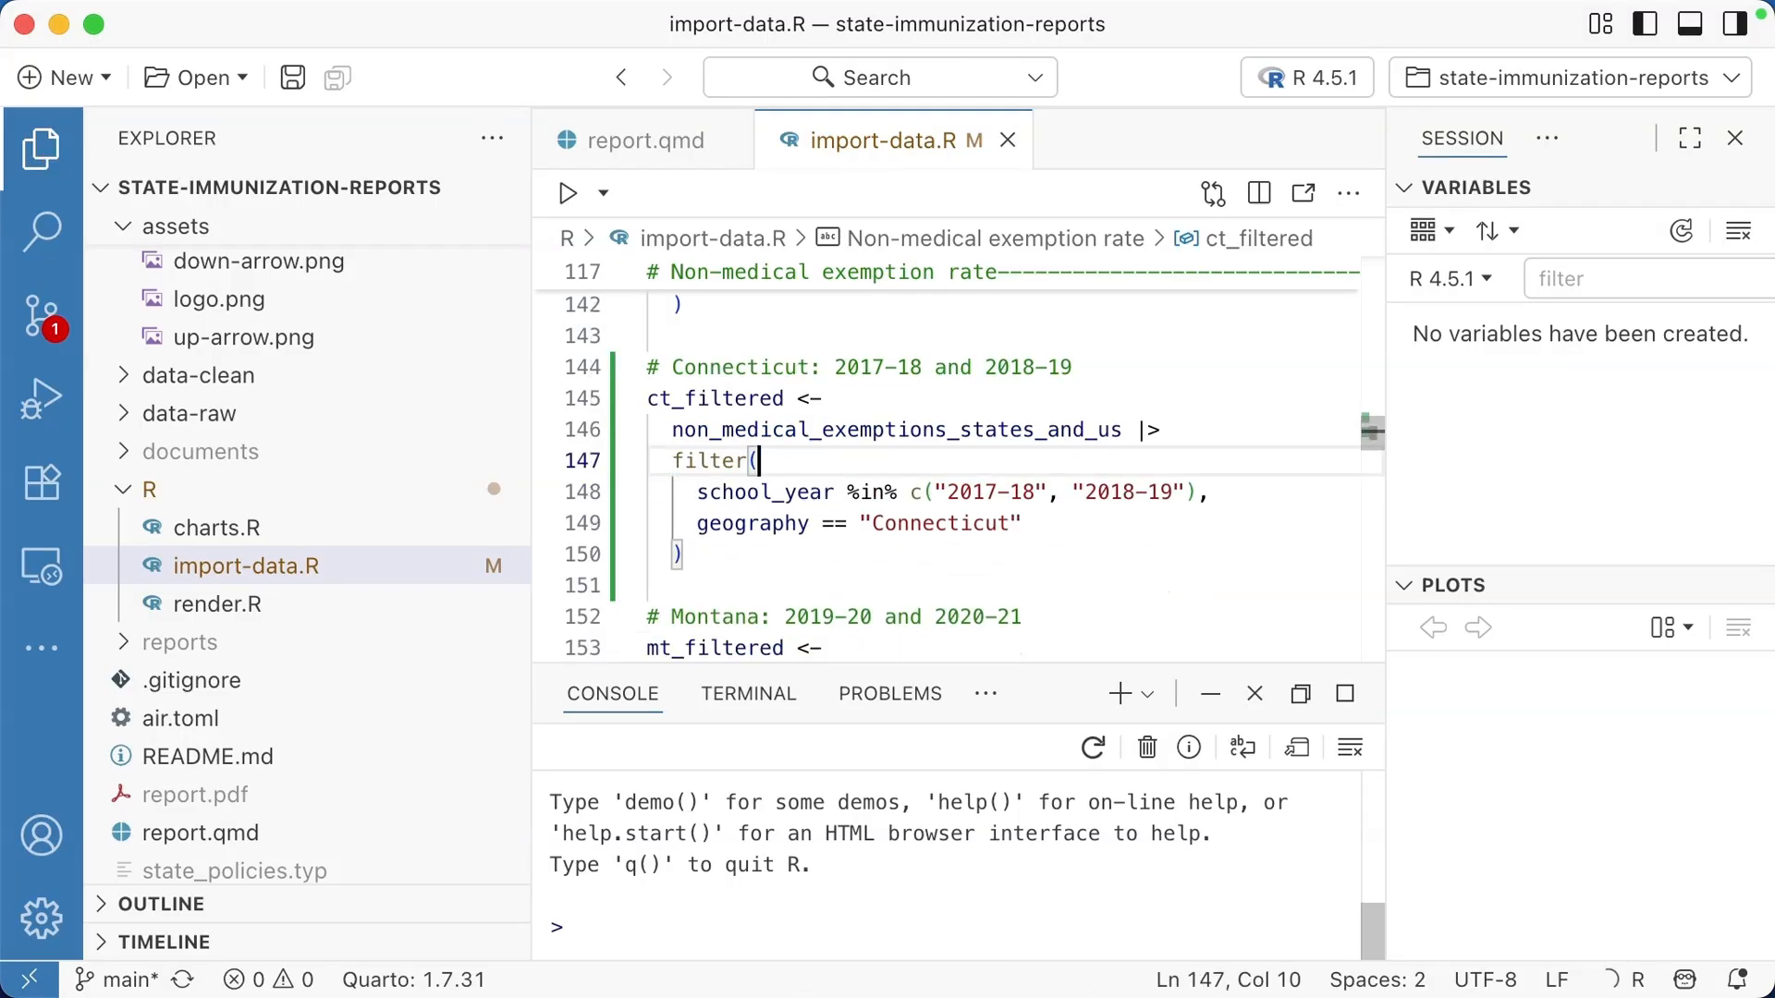
{"action": "left_click", "coordinate": [571, 193]}
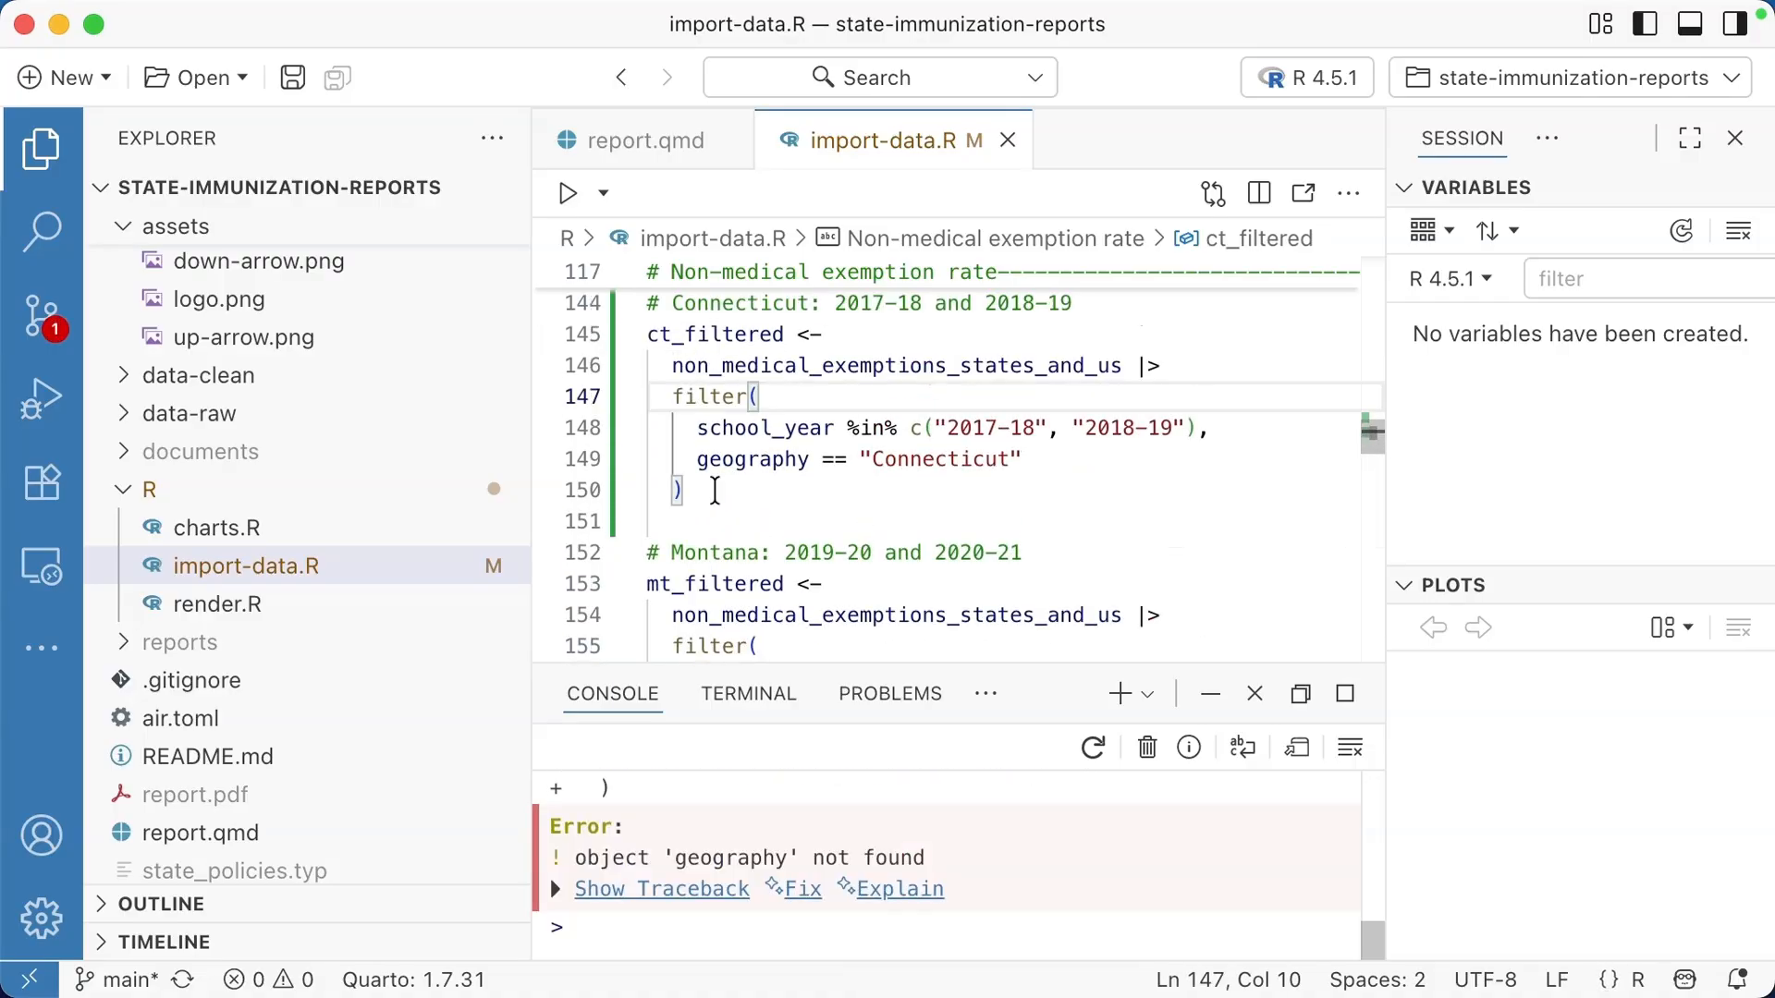
{"action": "left_click", "coordinate": [691, 489]}
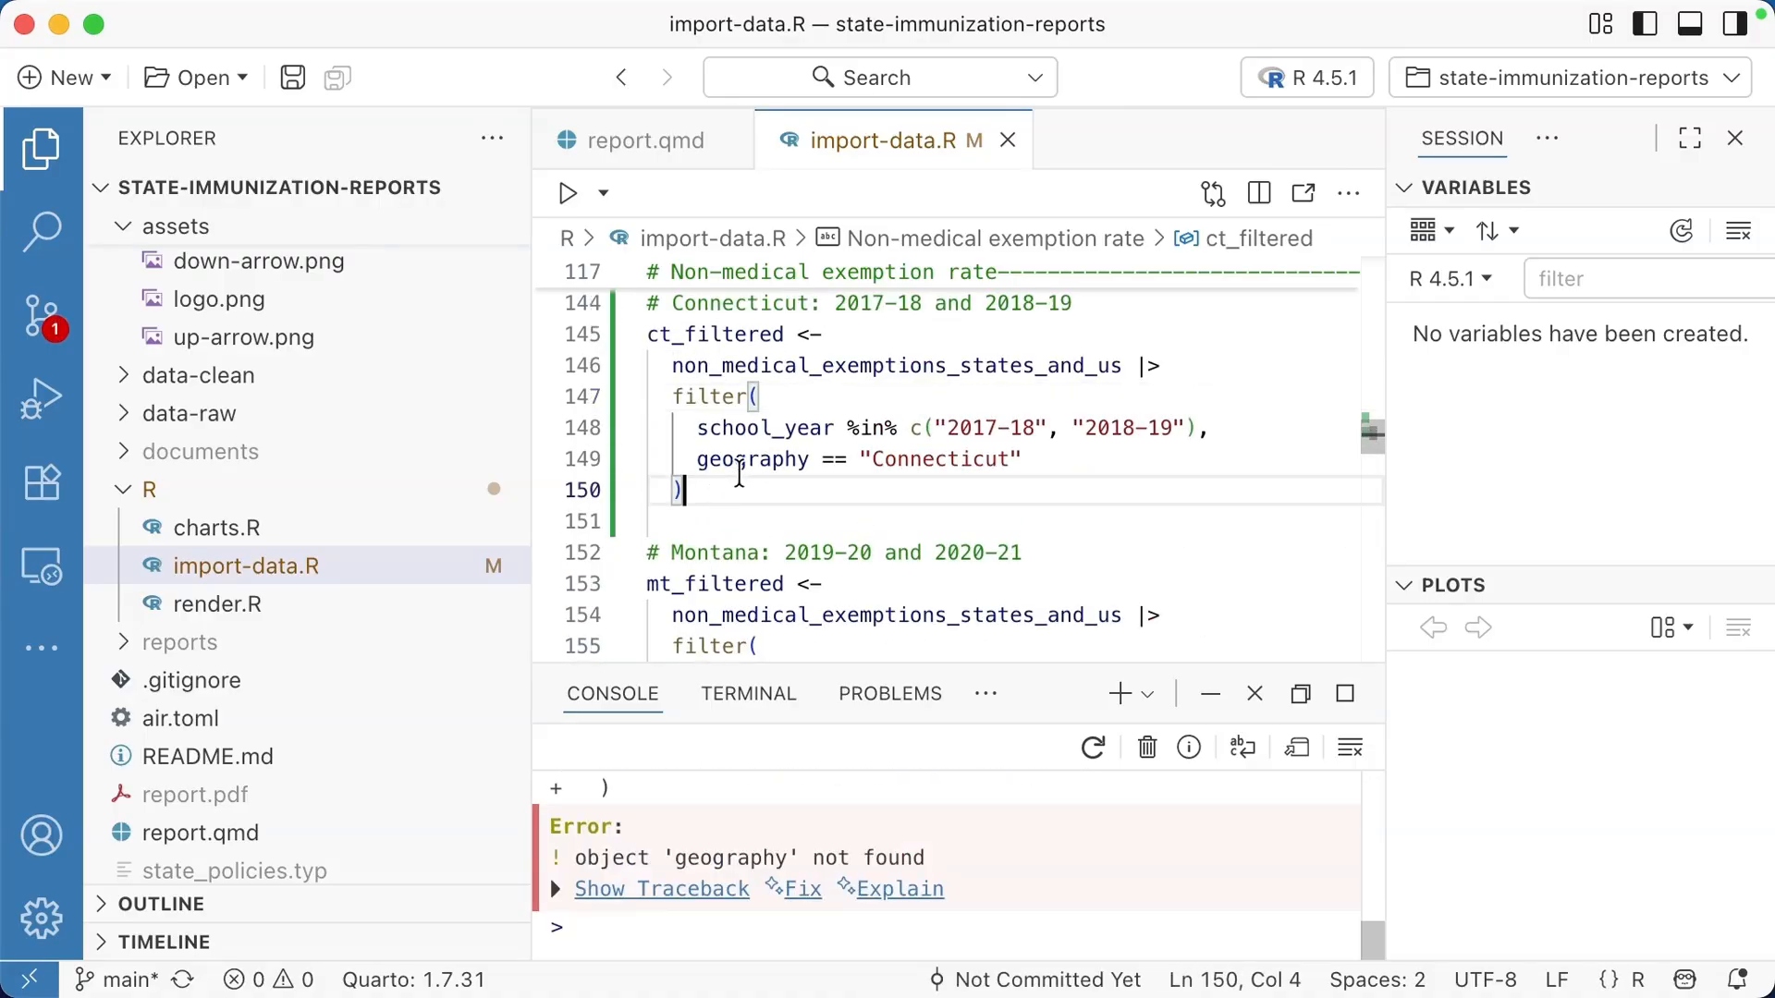
{"action": "mouse_move", "coordinate": [766, 501]}
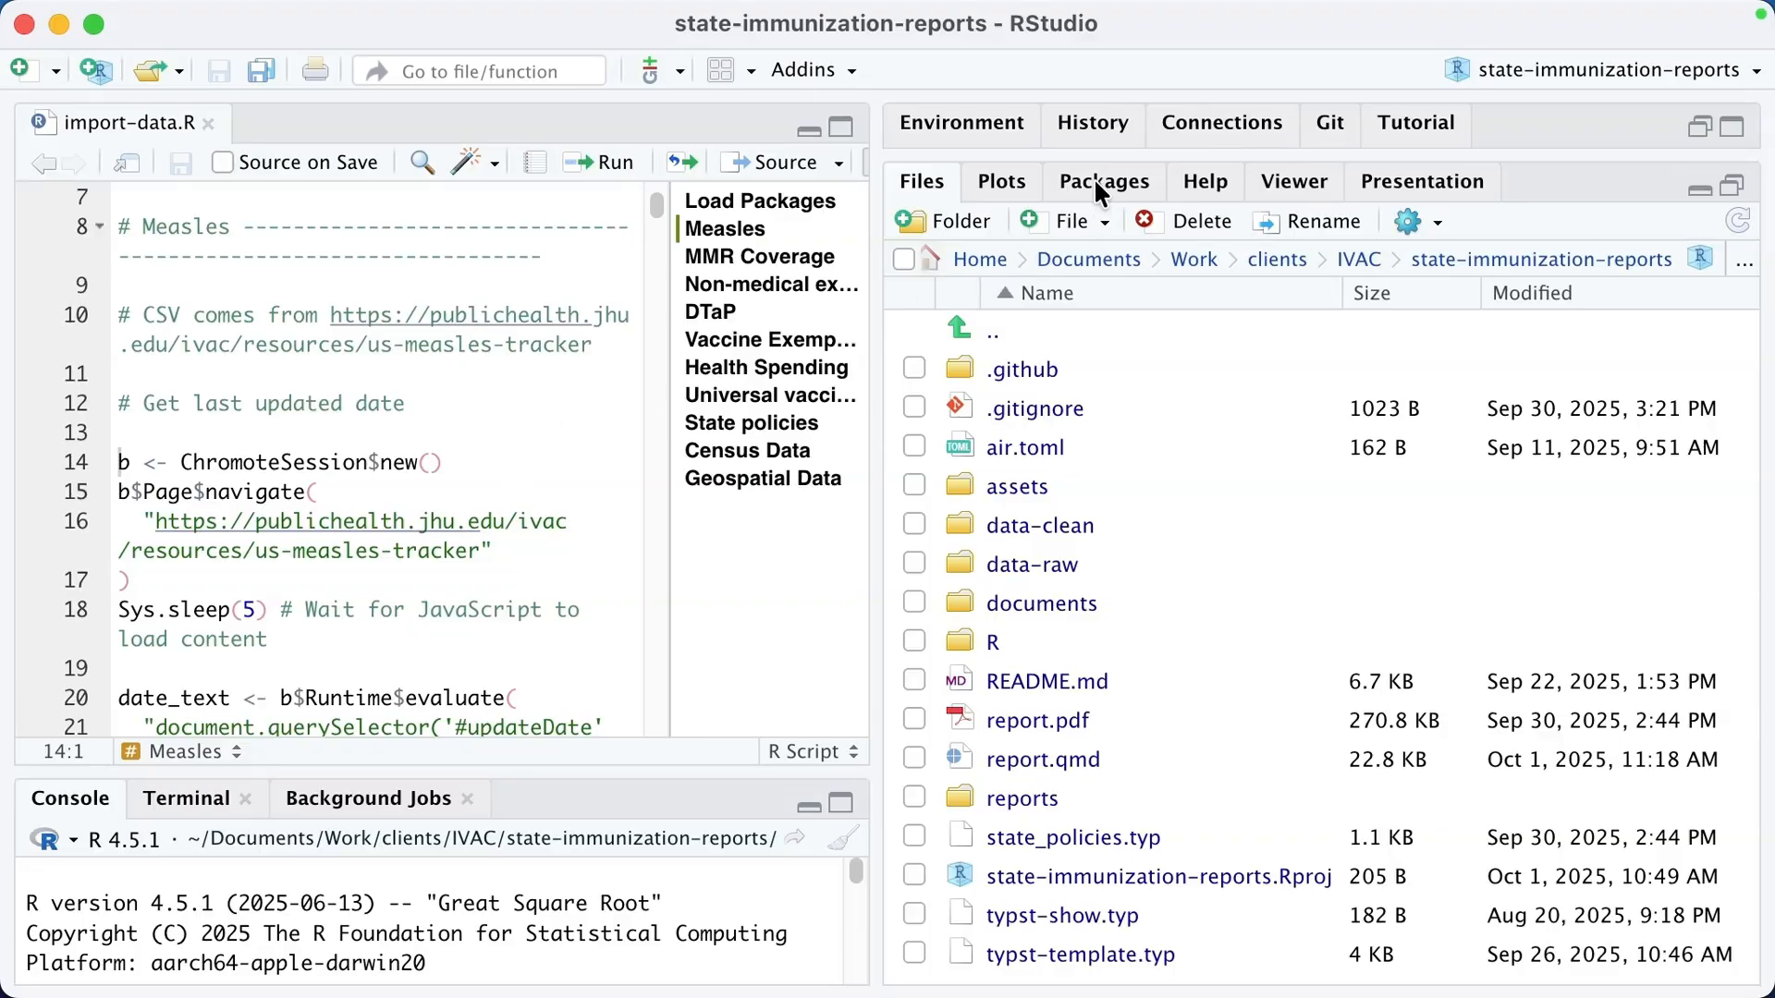
Step: Show RStudio's Packages tab and scroll through the System Library
{"action": "left_click", "coordinate": [1101, 181]}
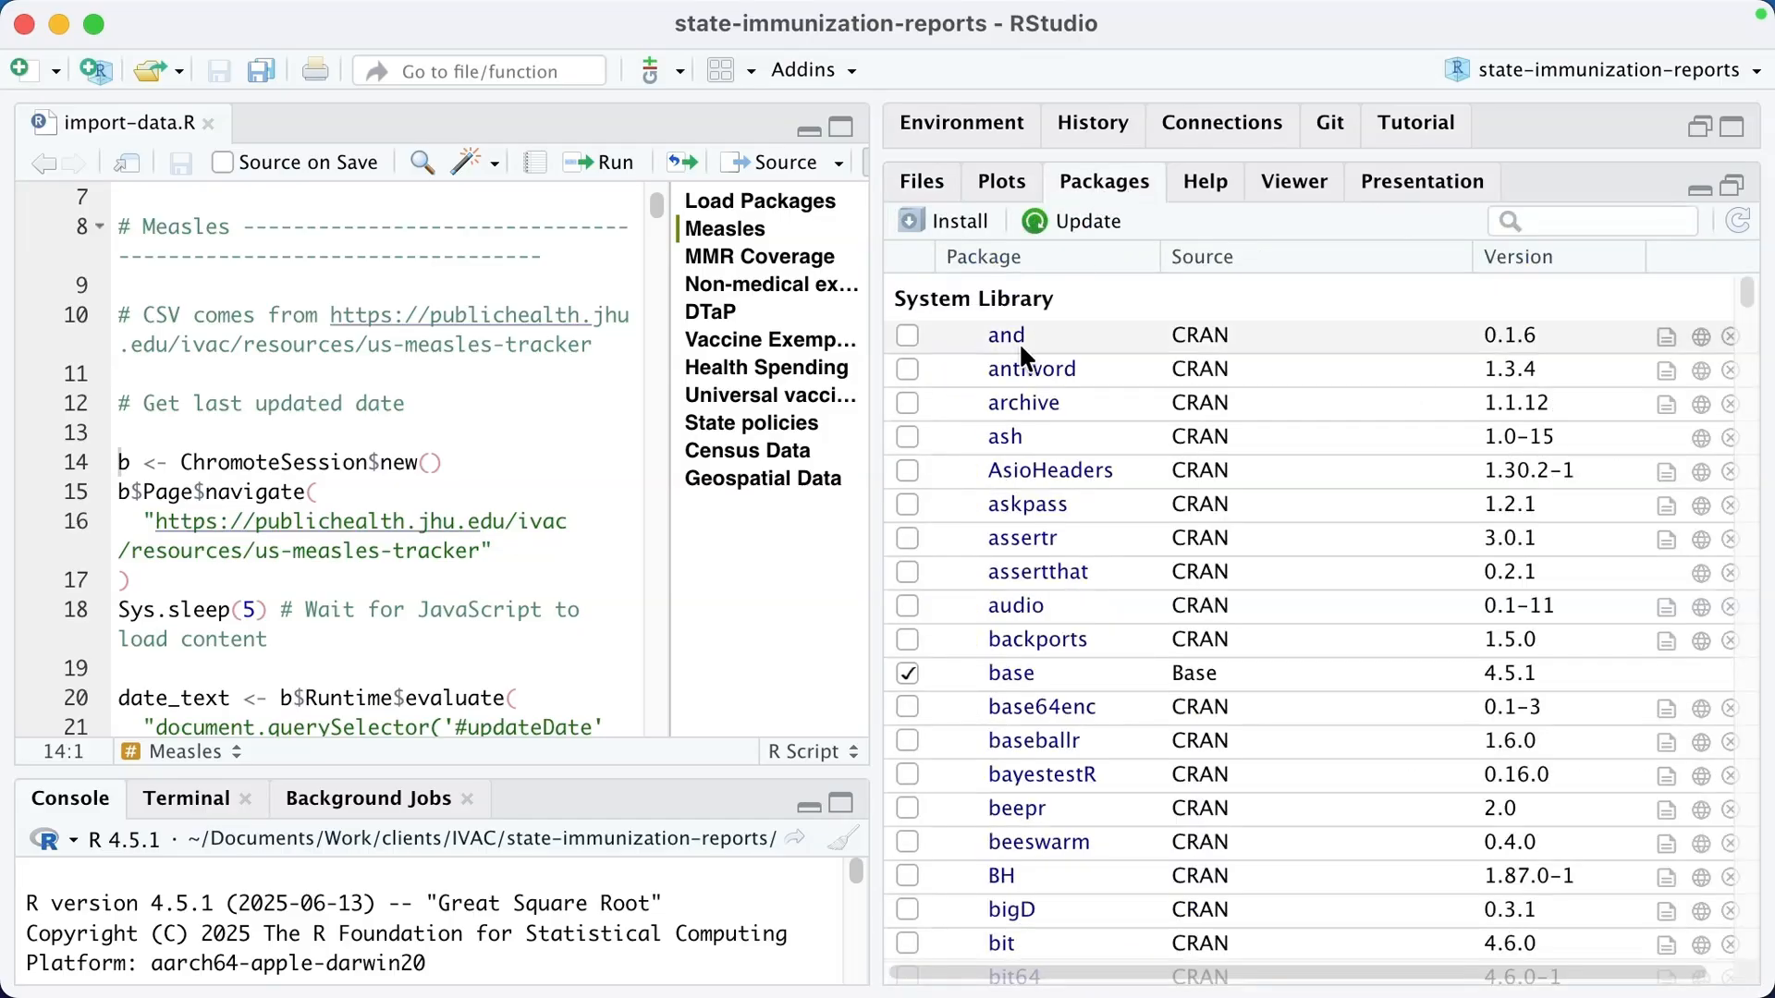
{"action": "scroll", "scroll_direction": "down", "scroll_amount": 3}
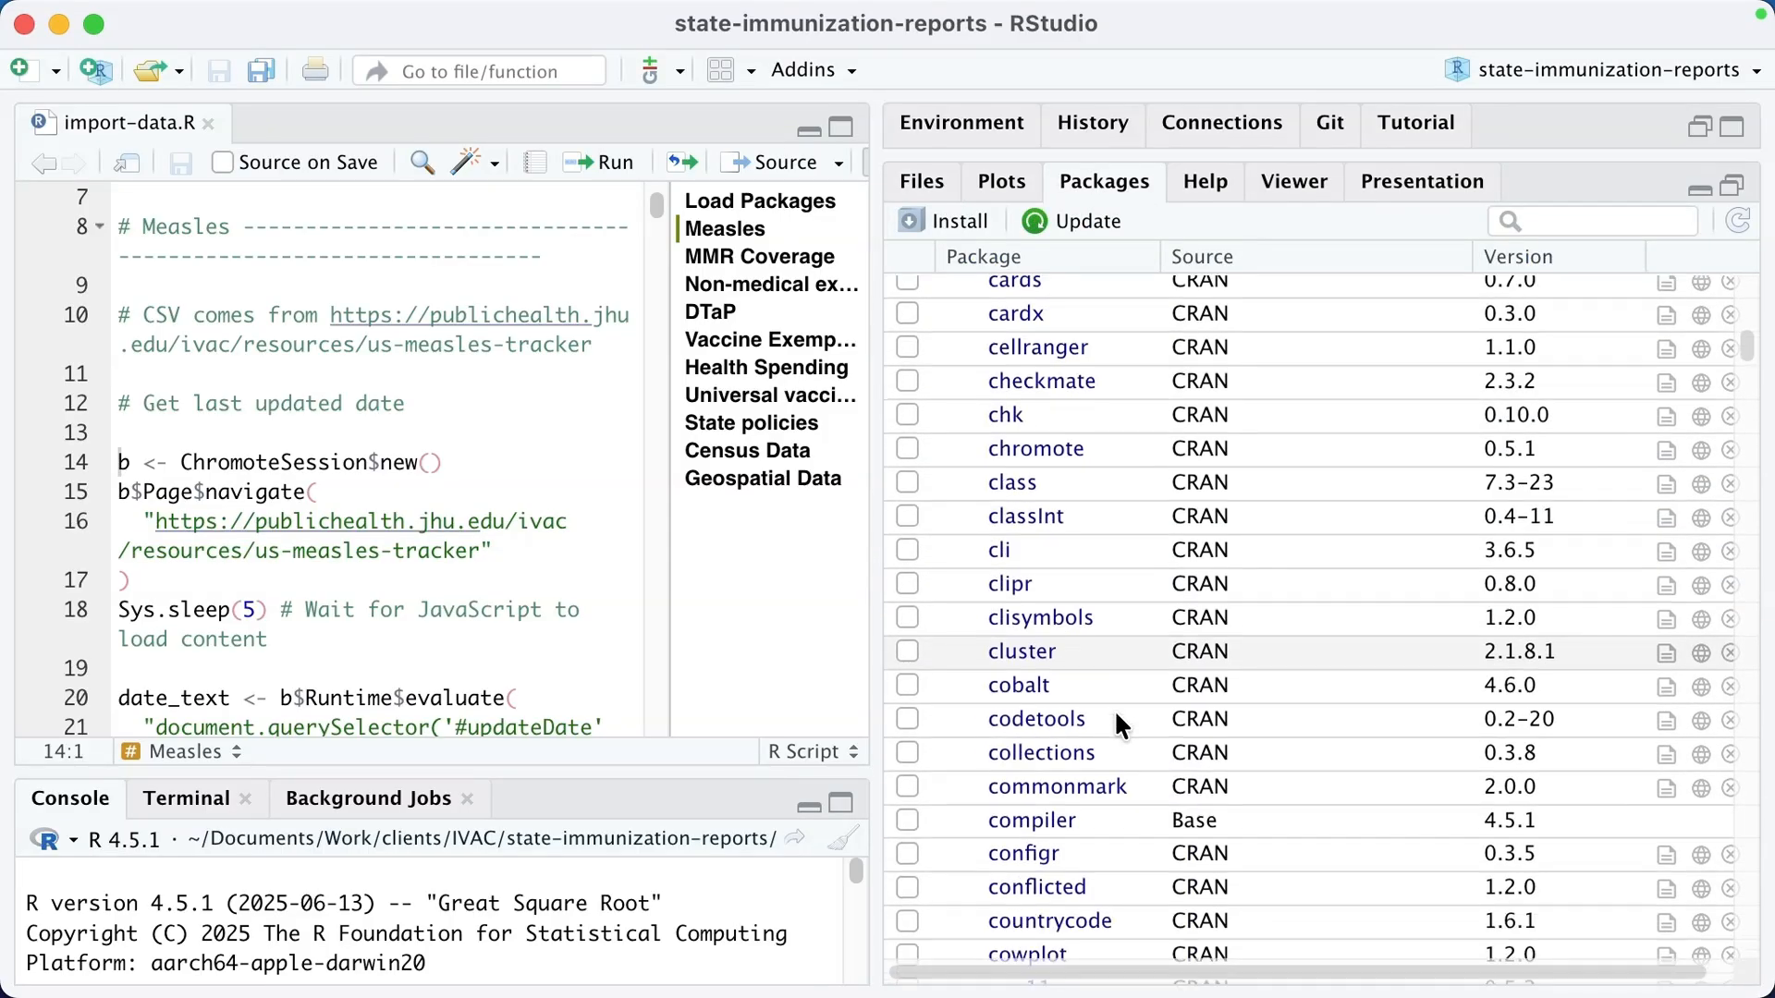
{"action": "scroll", "scroll_direction": "down", "scroll_amount": 3}
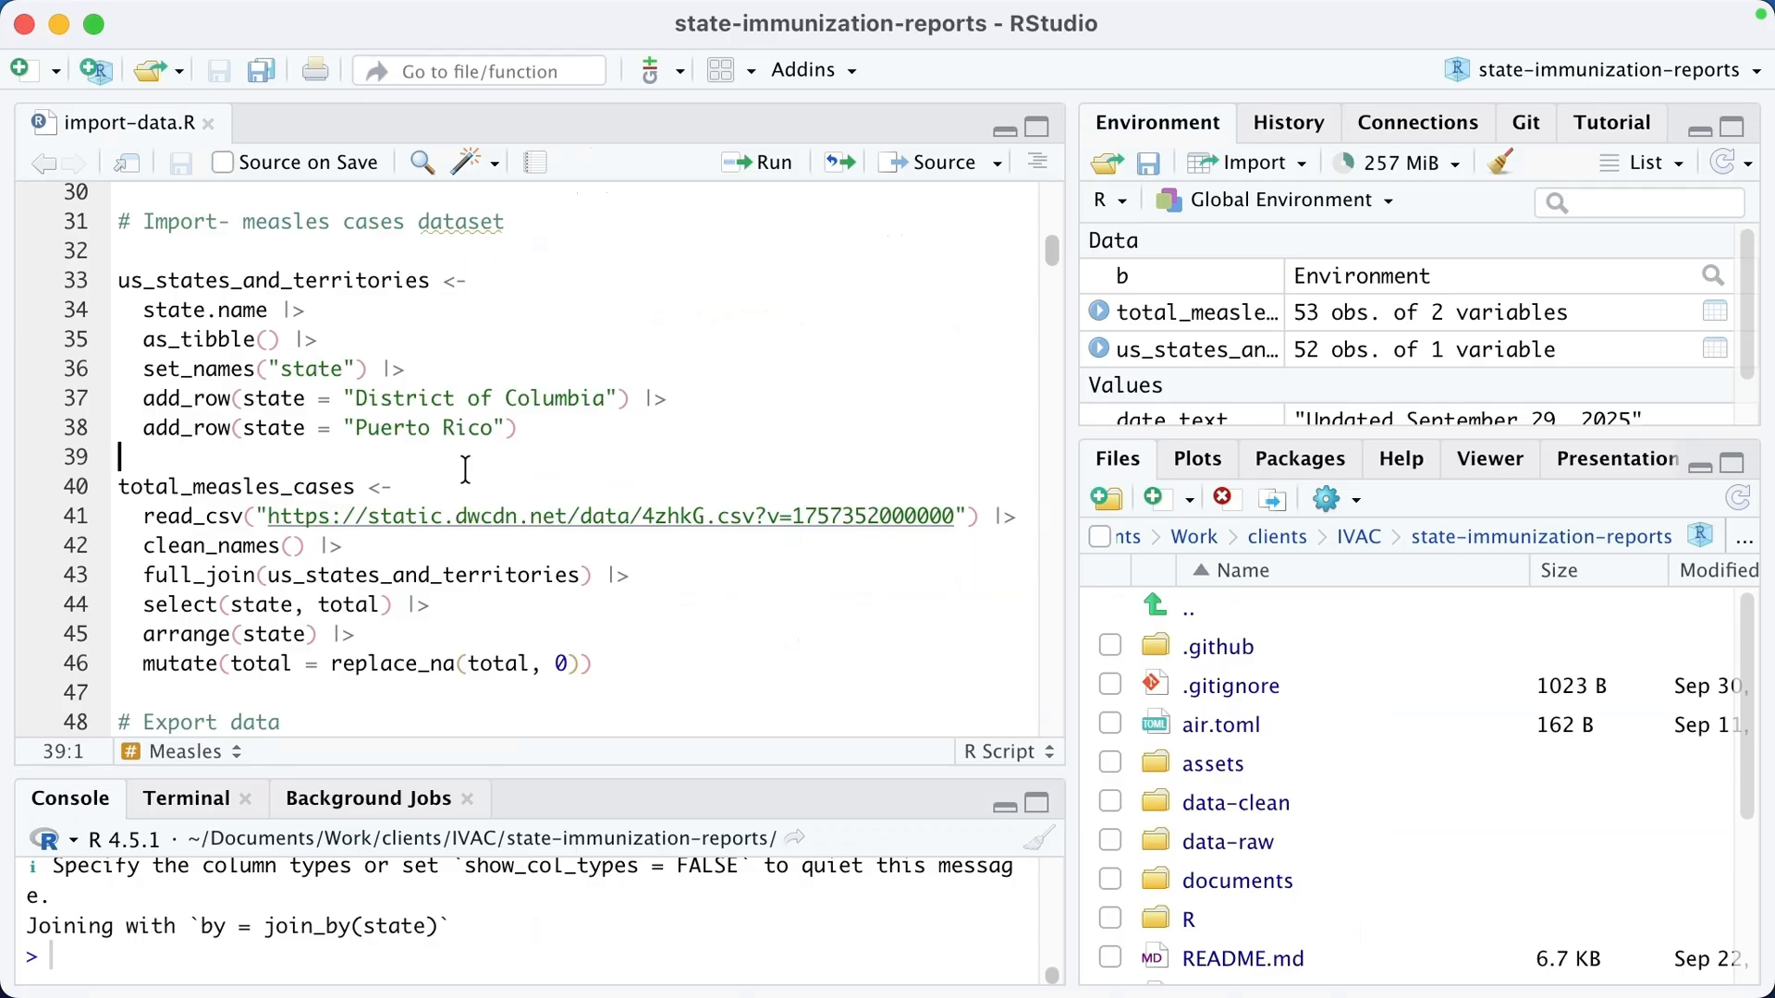
{"action": "mouse_move", "coordinate": [487, 442]}
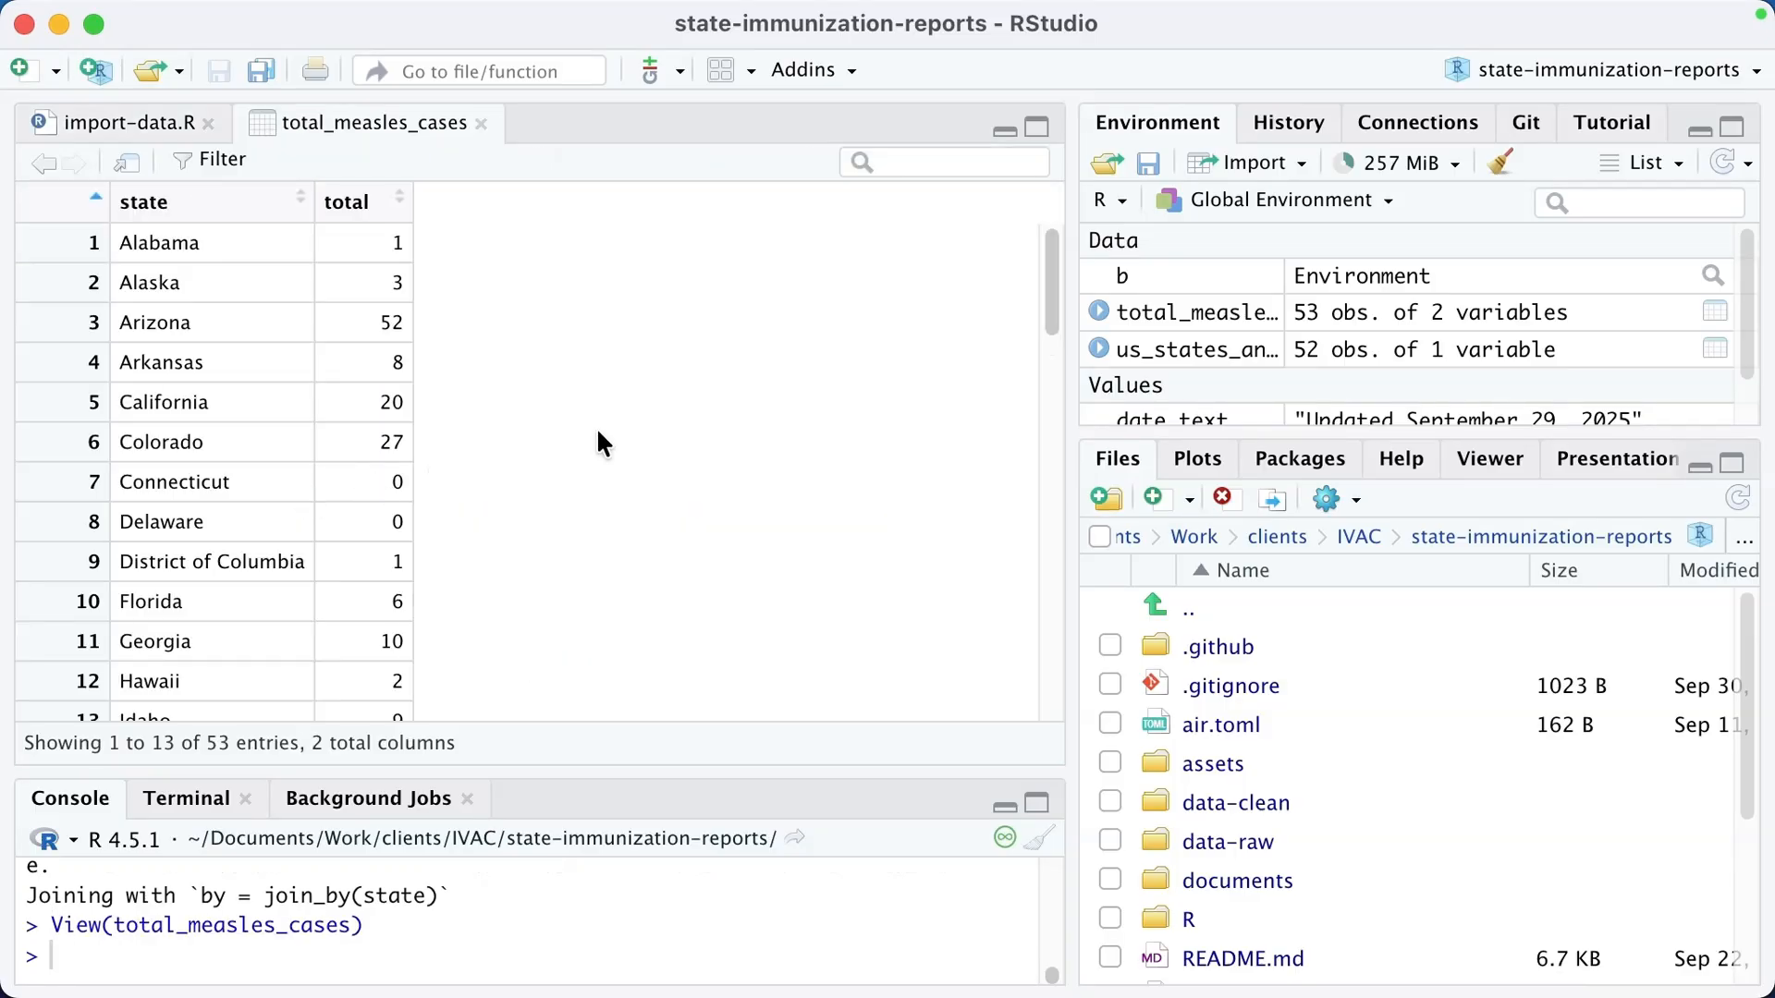
Step: Scroll through the total_measles_cases table of states and totals
{"action": "scroll", "scroll_direction": "down", "scroll_amount": 3}
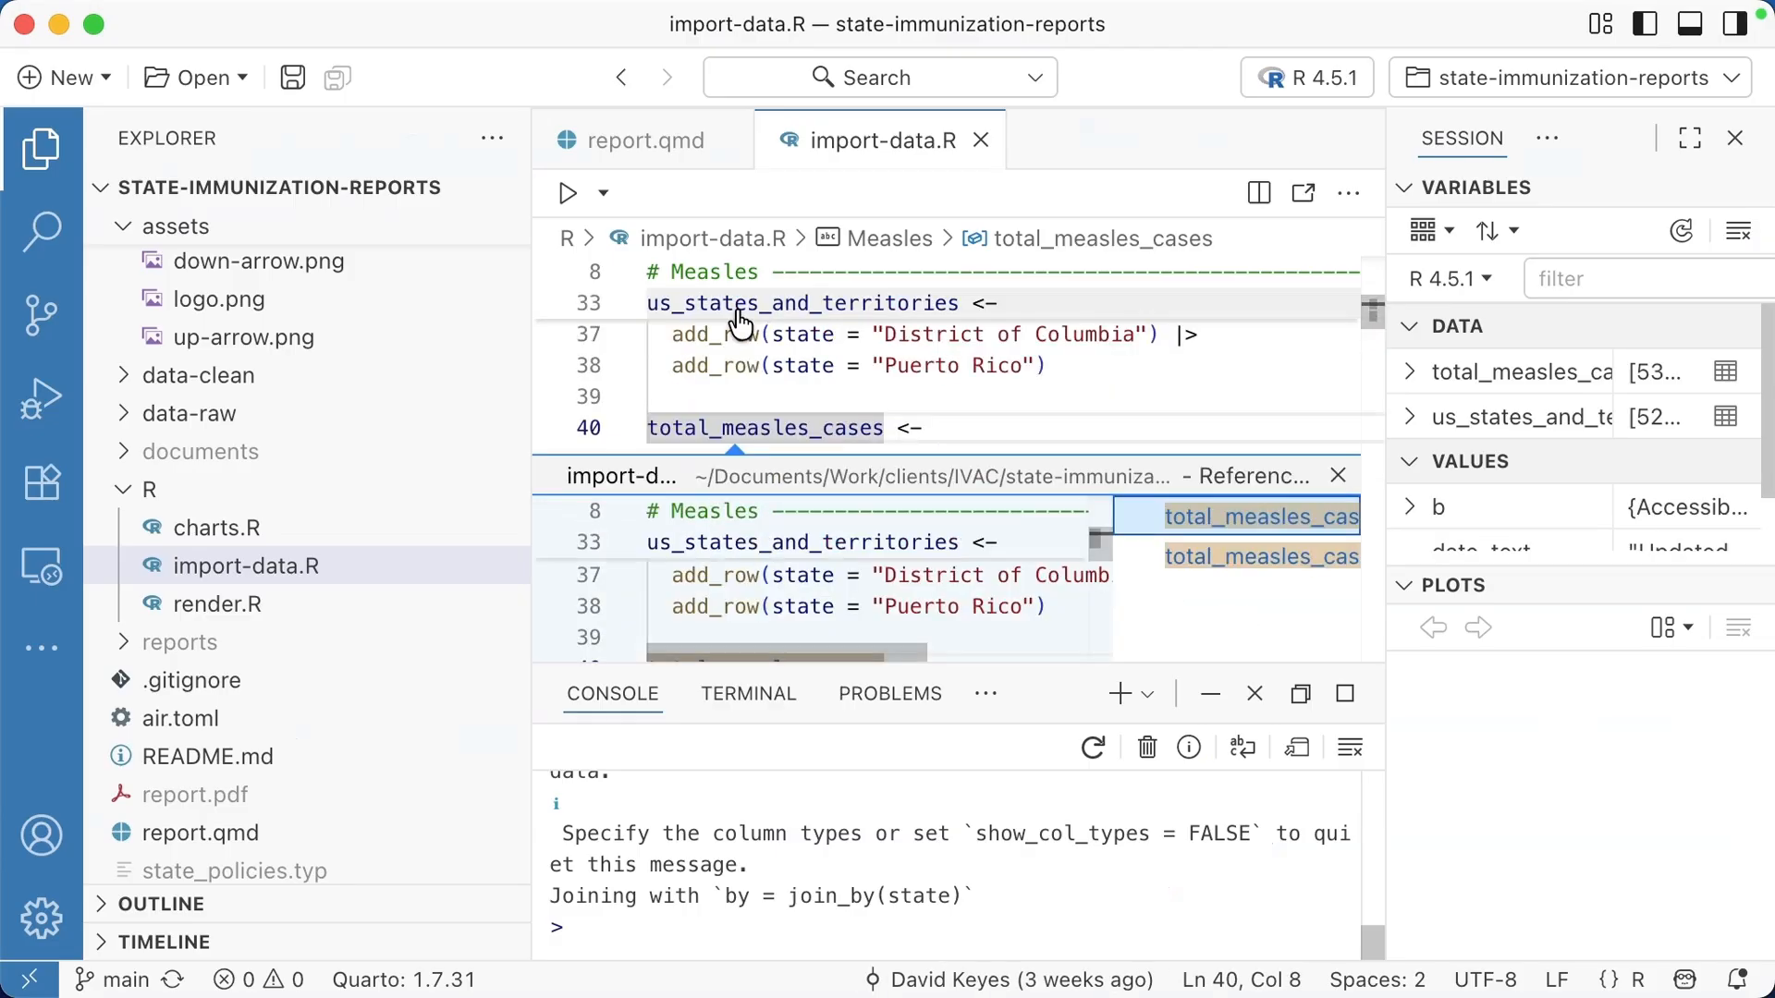
{"action": "mouse_move", "coordinate": [836, 574]}
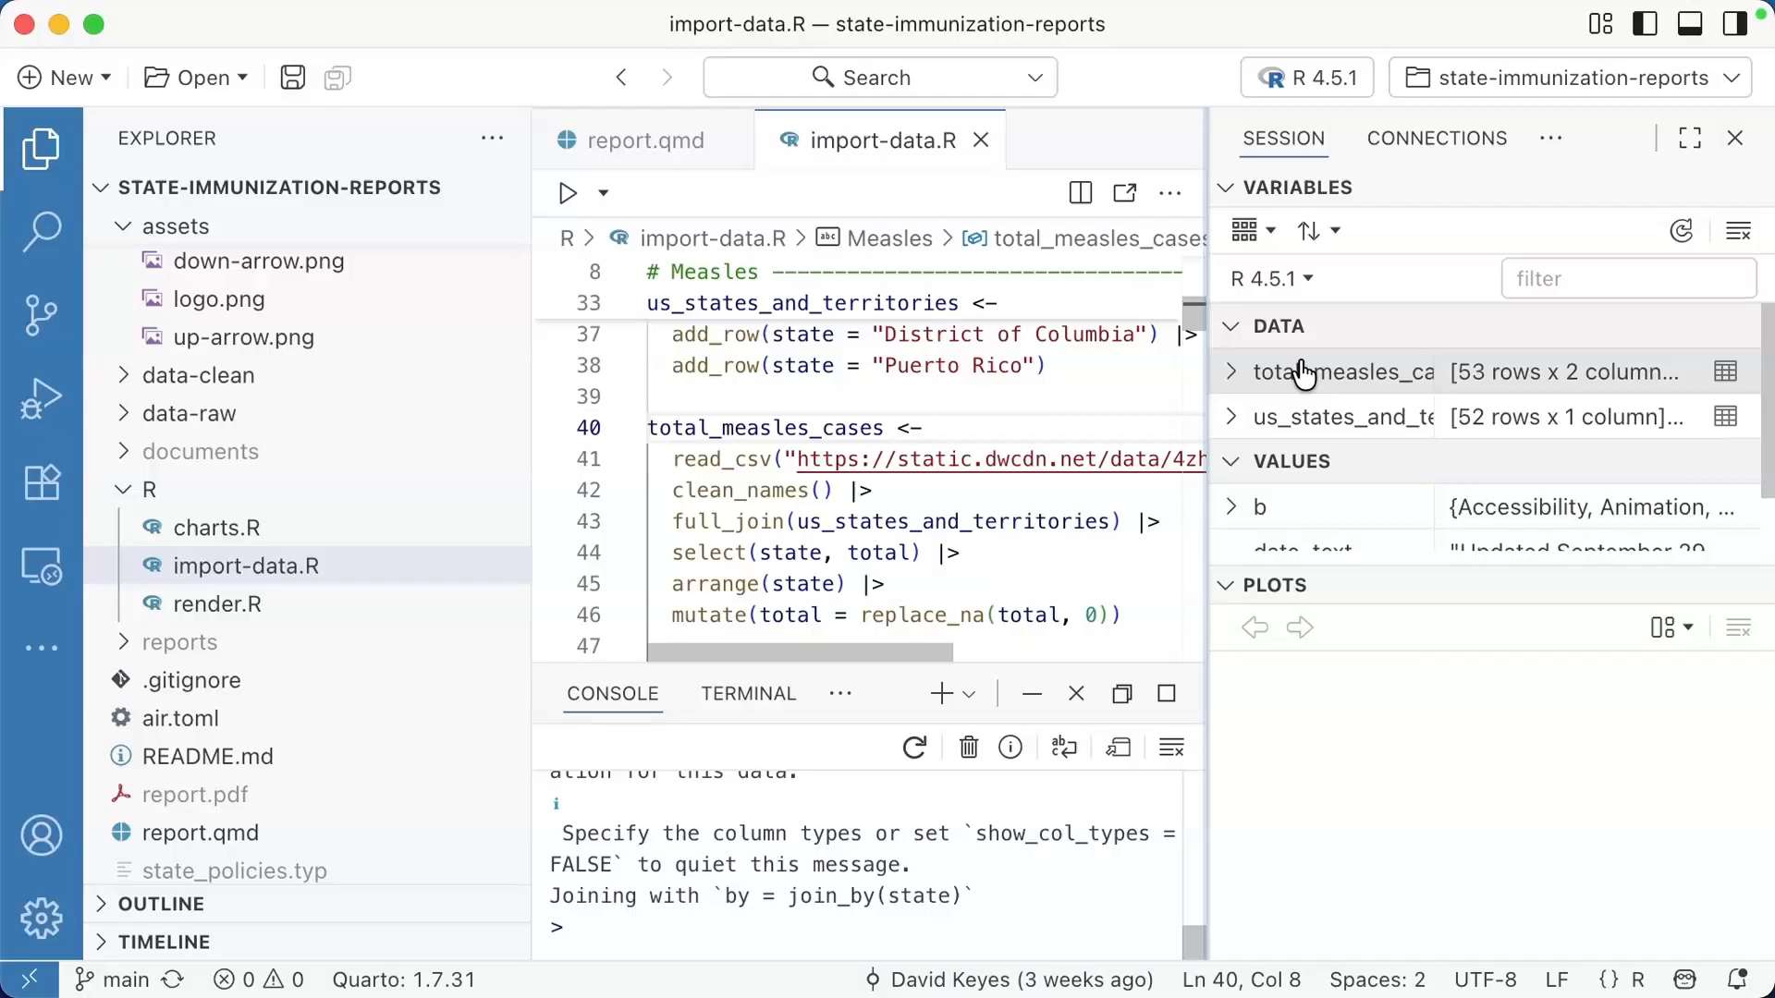
Step: View total_measles_cases as a 53-row, 2-column data table, then return to line 40 of import-data.R
{"action": "right_click", "coordinate": [1341, 372]}
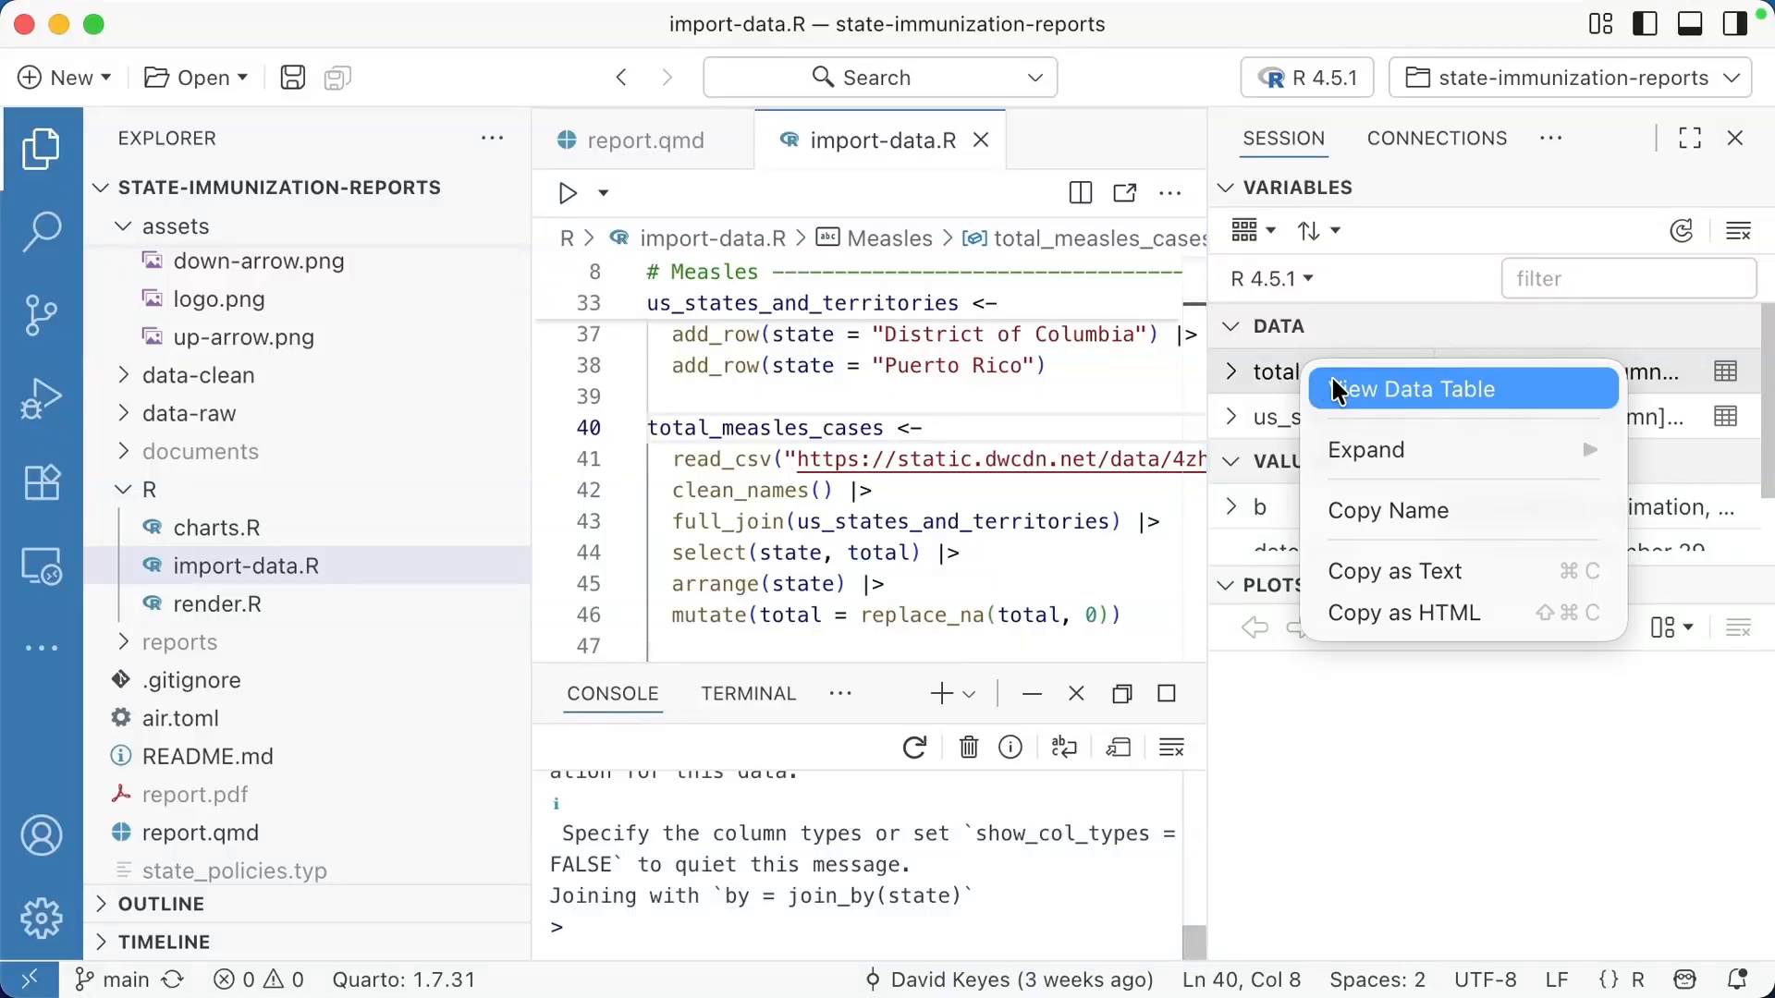
{"action": "left_click", "coordinate": [1411, 389]}
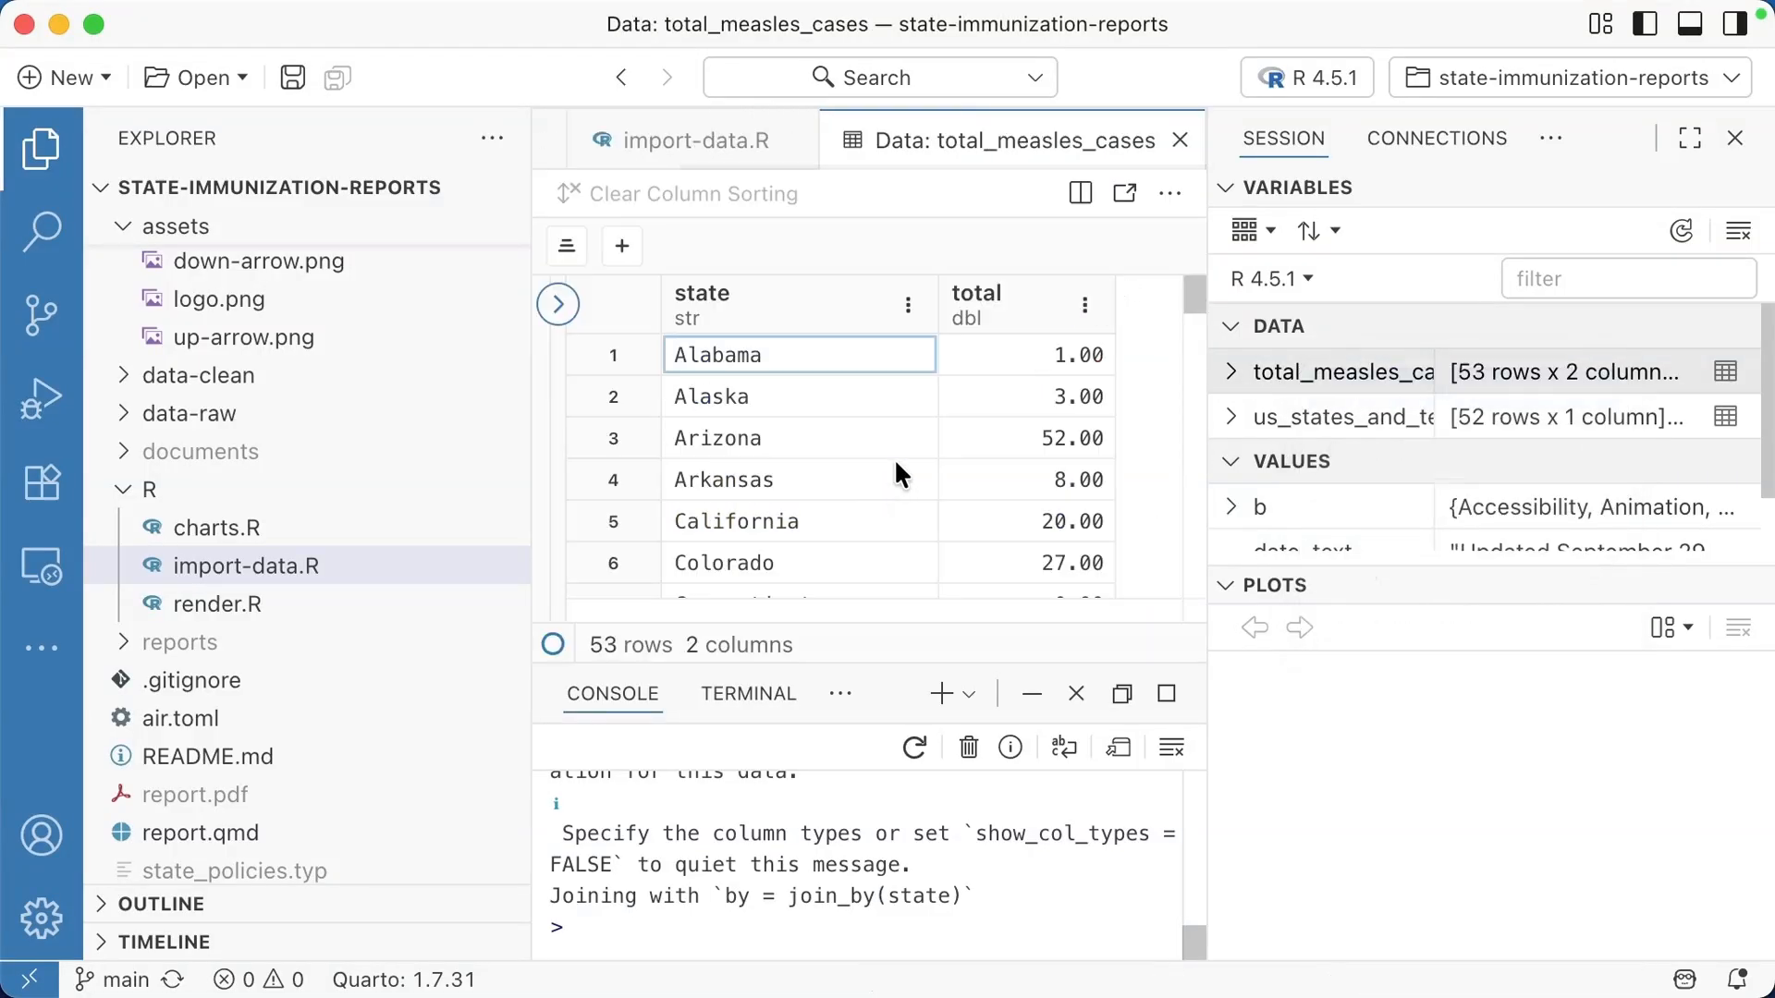
{"action": "mouse_move", "coordinate": [900, 459]}
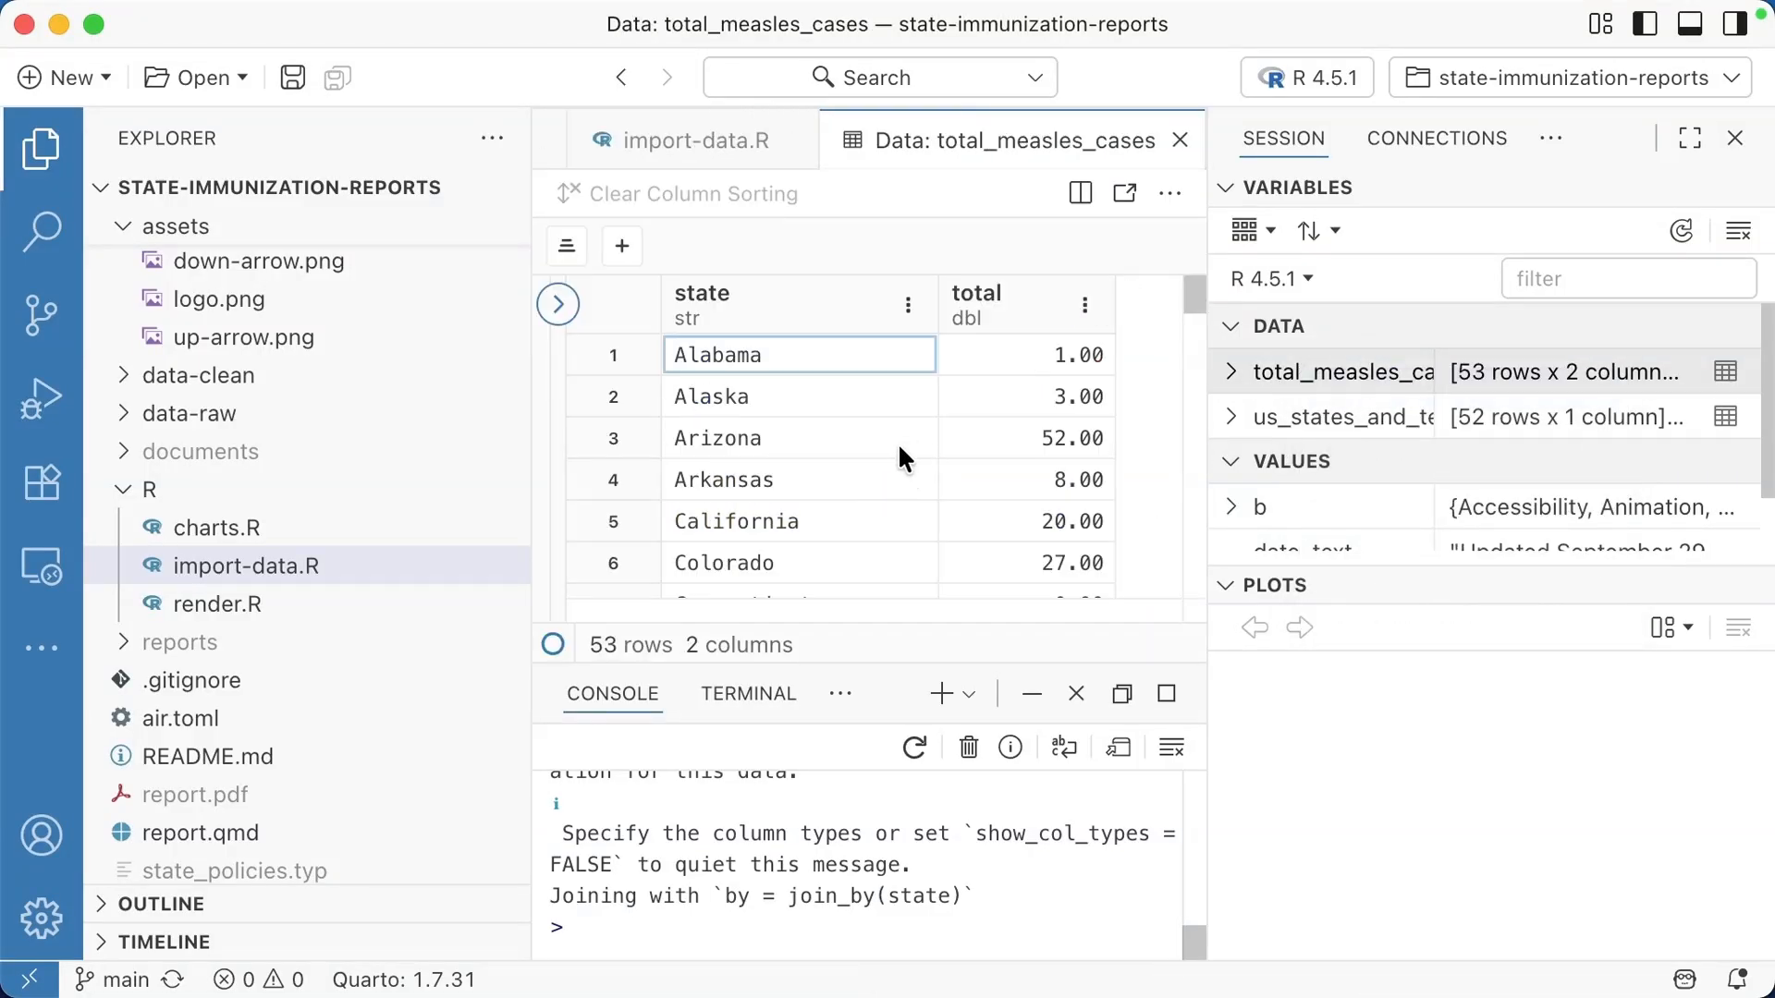
{"action": "left_click", "coordinate": [689, 140]}
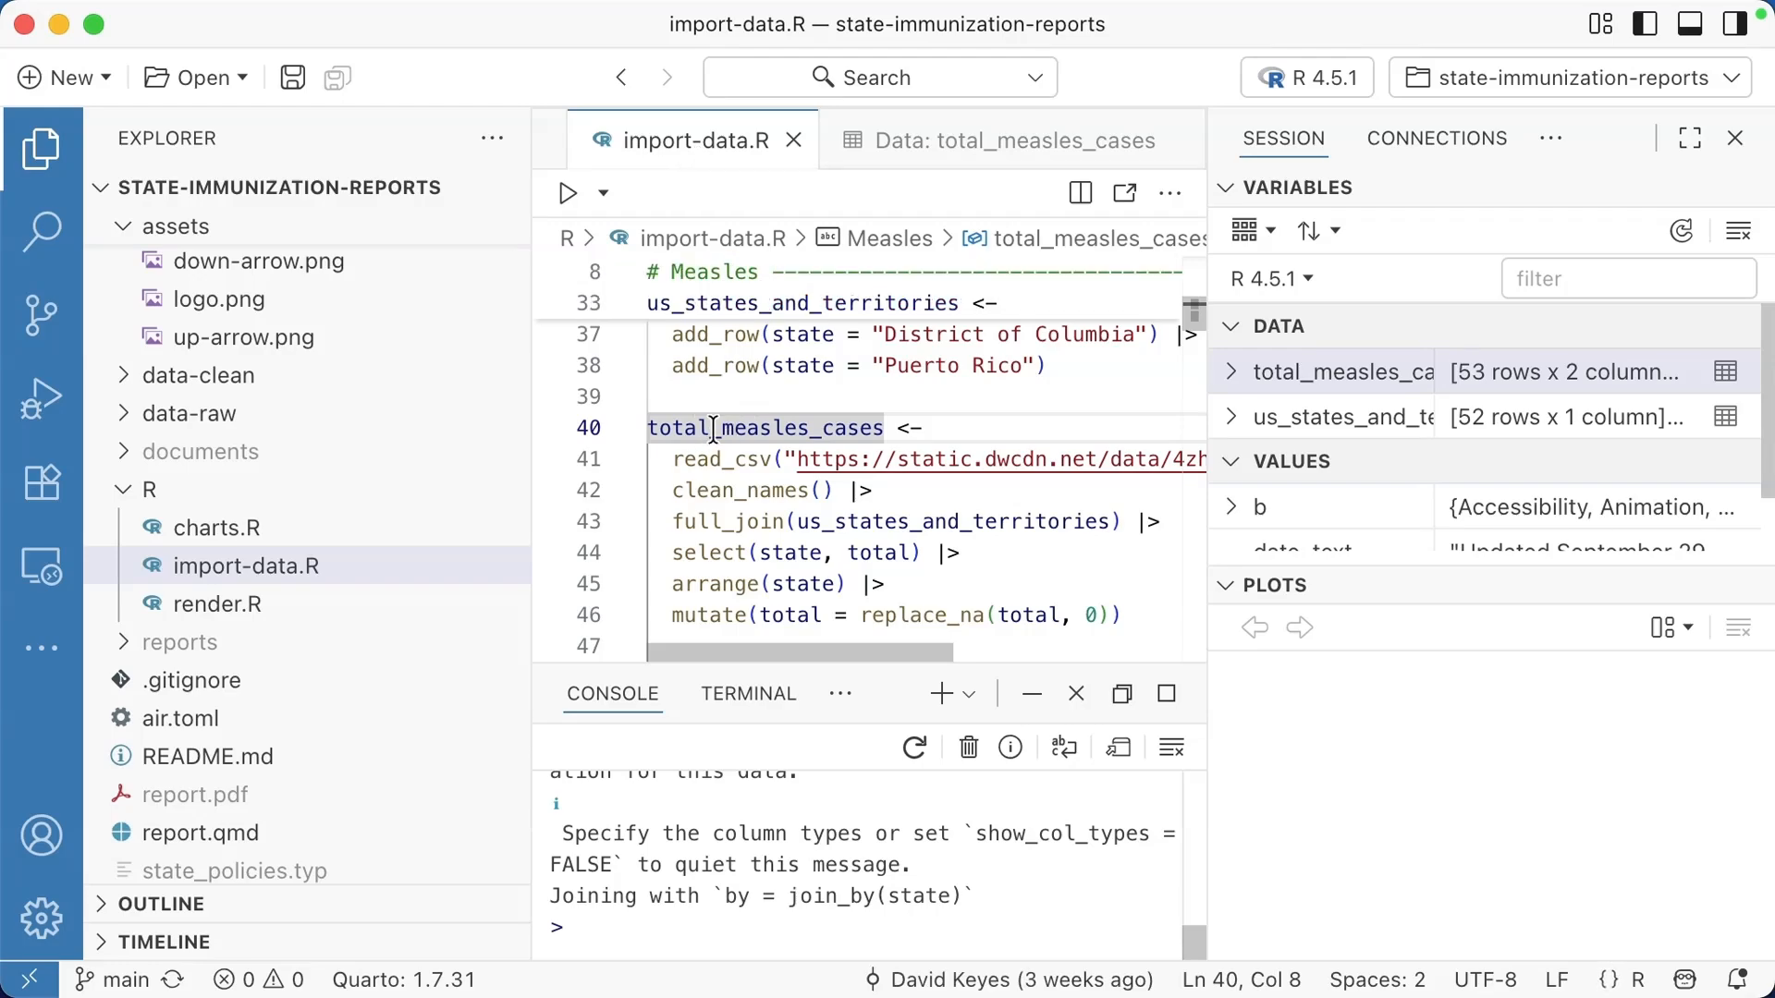
{"action": "left_click", "coordinate": [205, 833]}
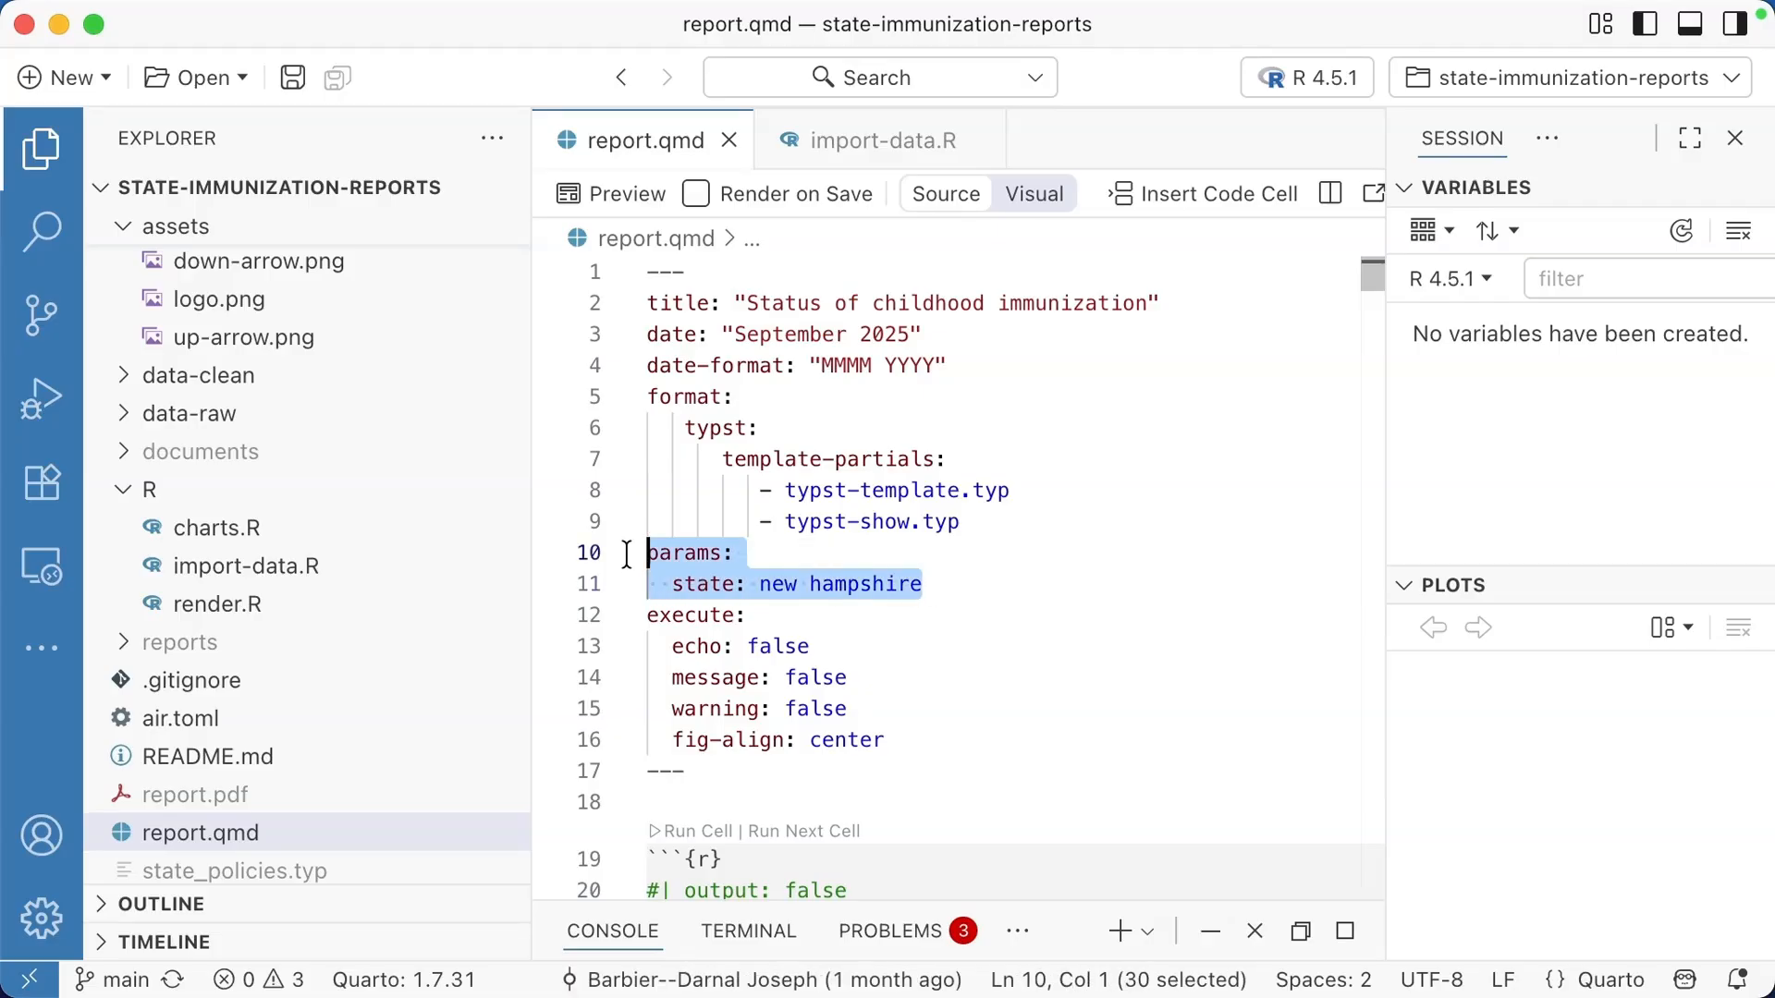
{"action": "mouse_move", "coordinate": [906, 611]}
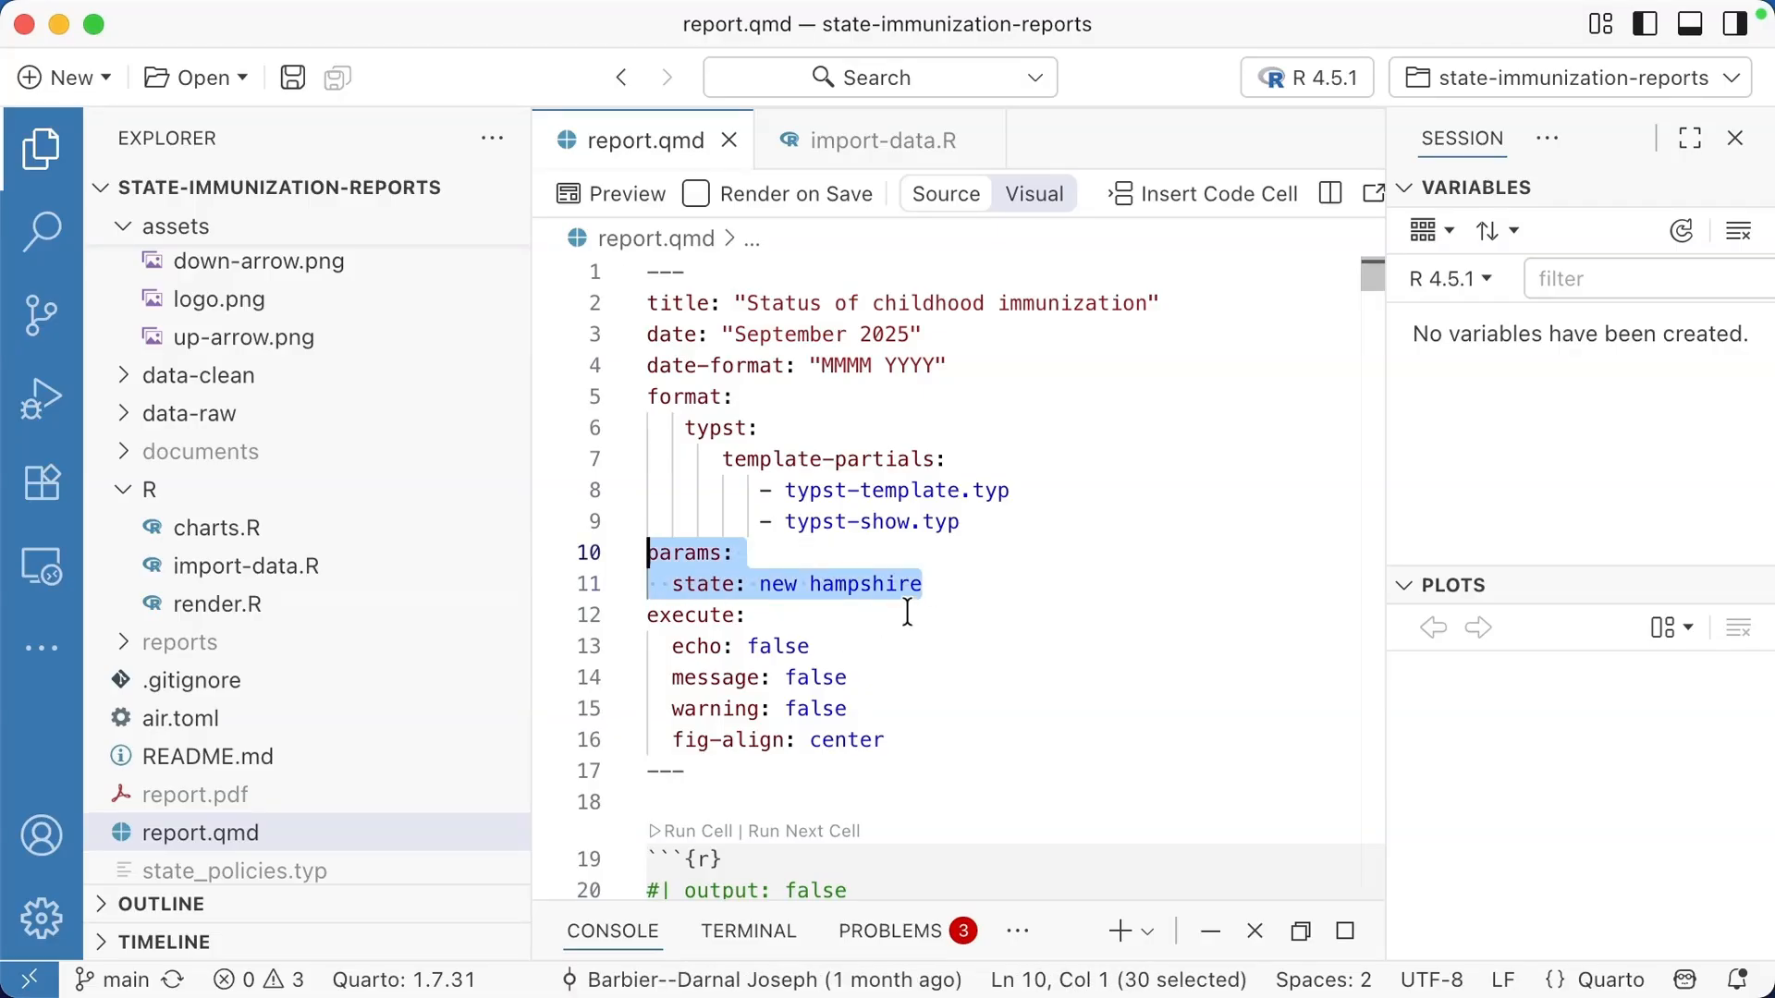
Step: Select params$state on line 29 of report.qmd's setup code
{"action": "left_click", "coordinate": [923, 584]}
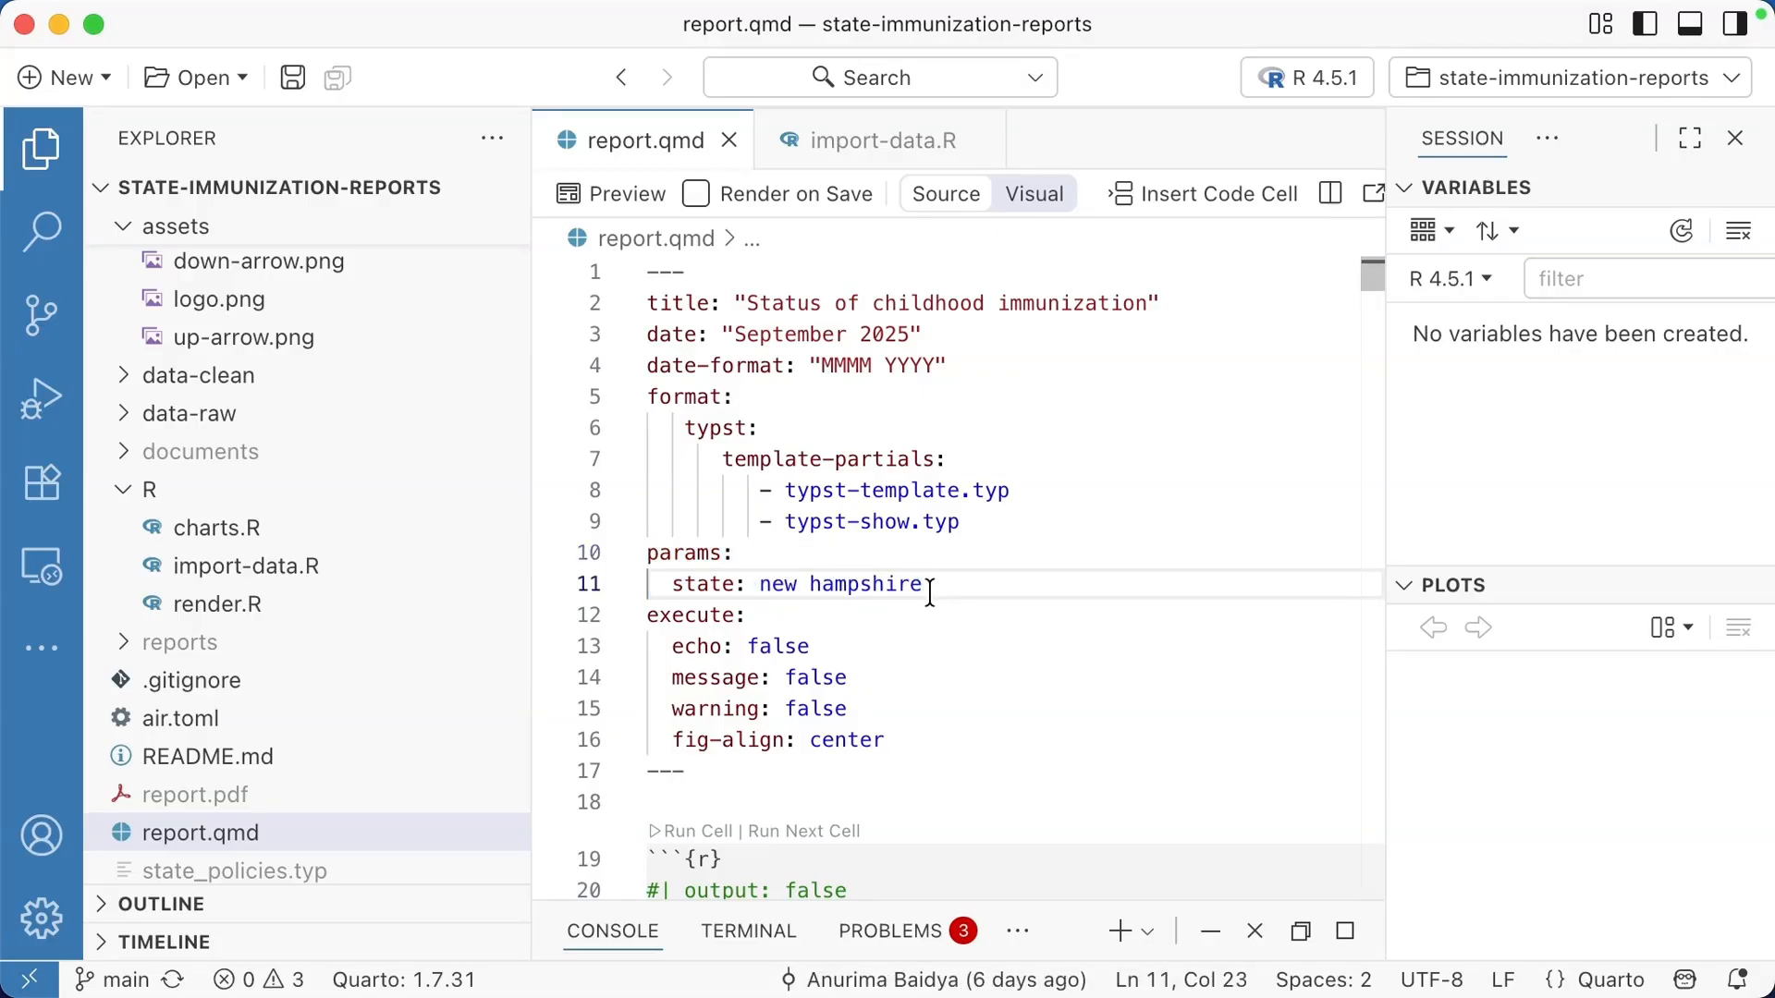
{"action": "scroll", "scroll_direction": "down", "scroll_amount": 3}
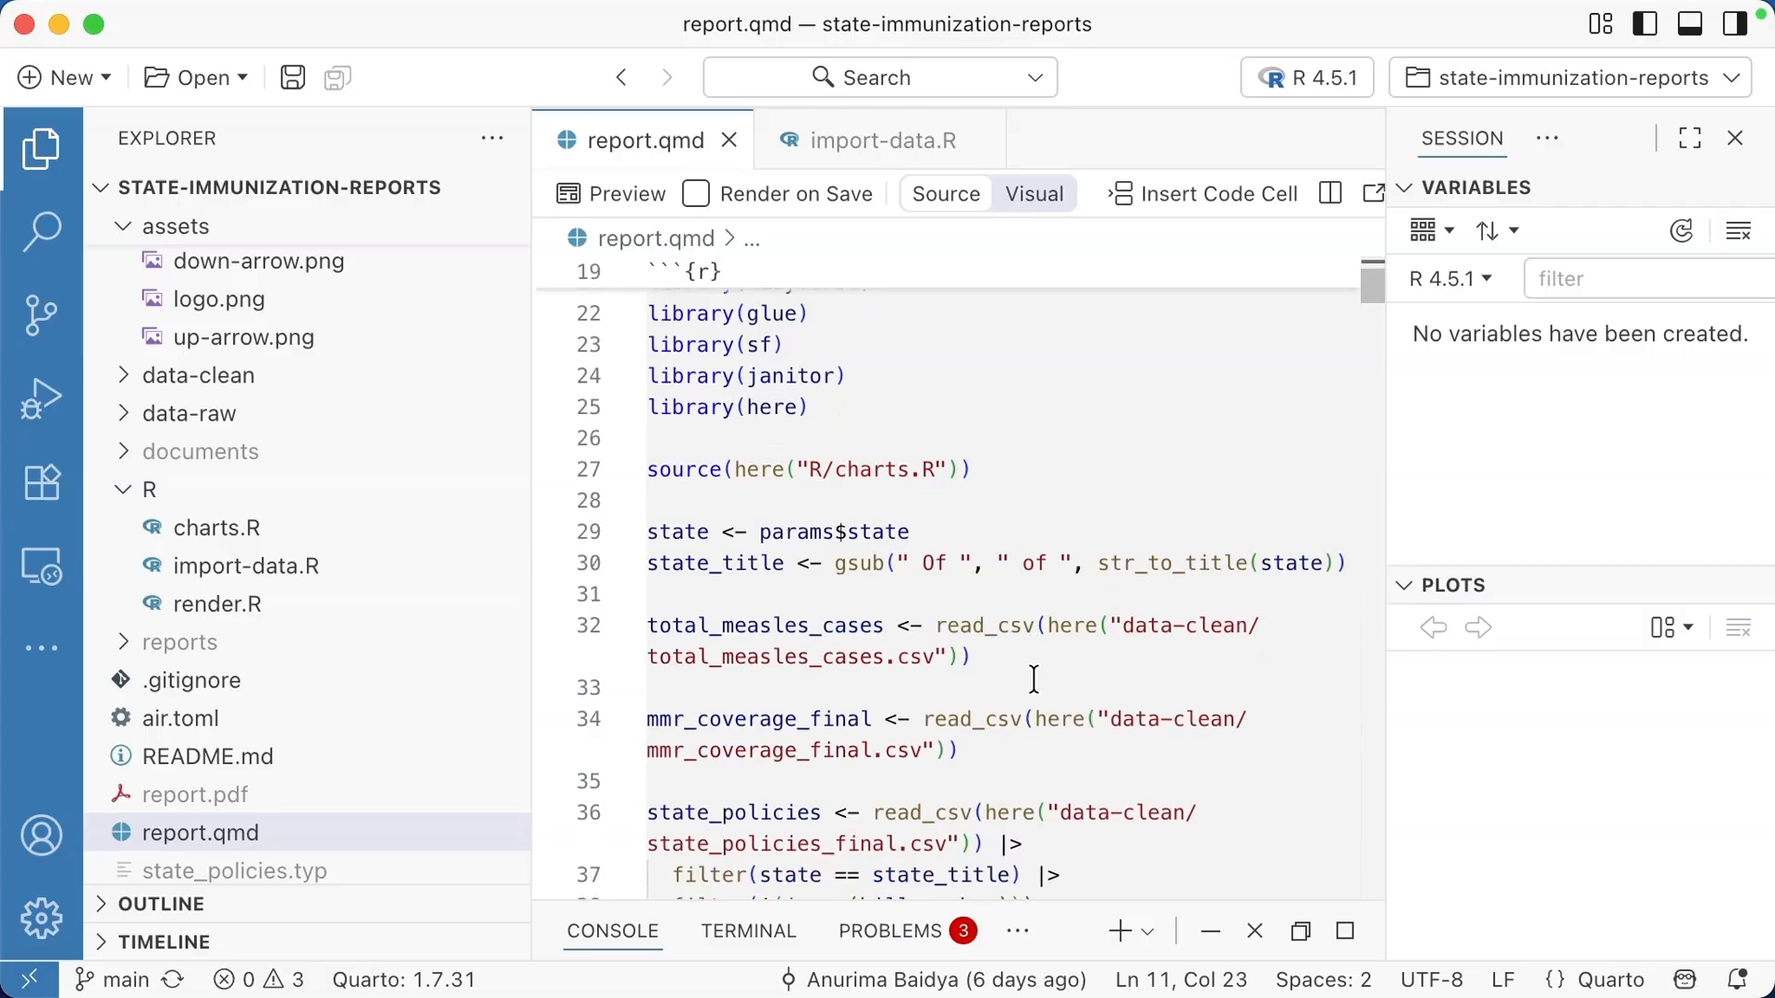
{"action": "left_click", "coordinate": [909, 531]}
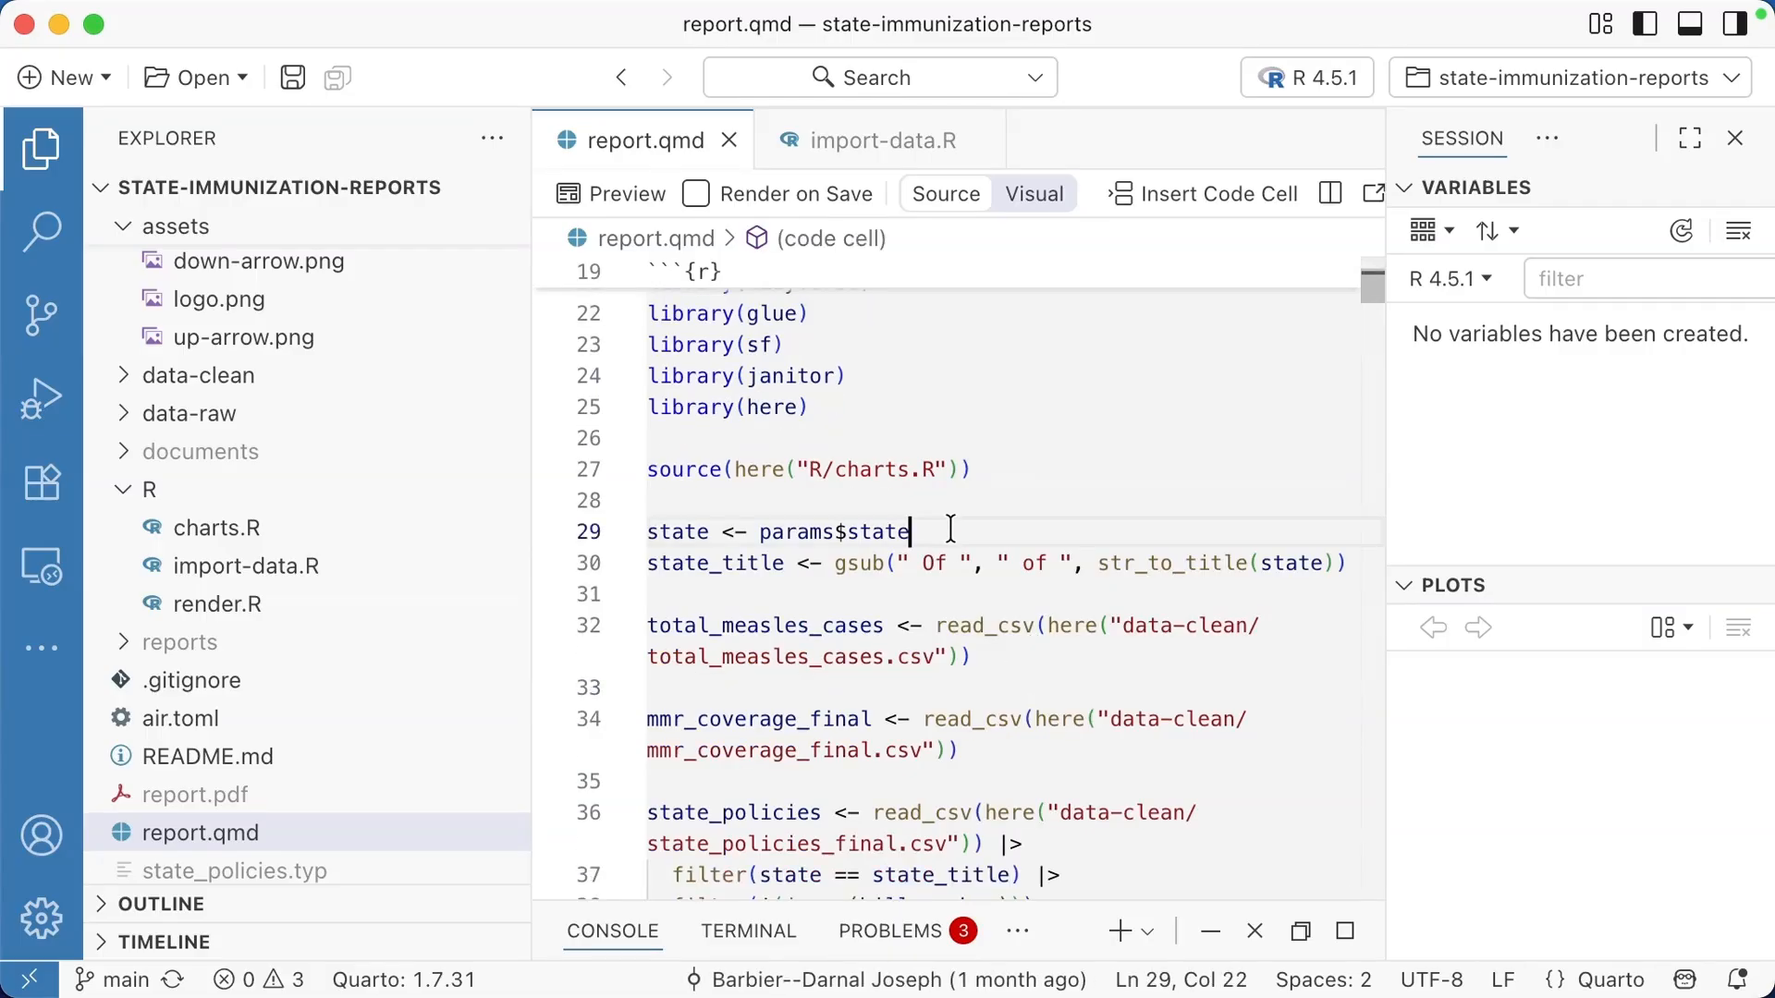
{"action": "double_click", "coordinate": [816, 530]}
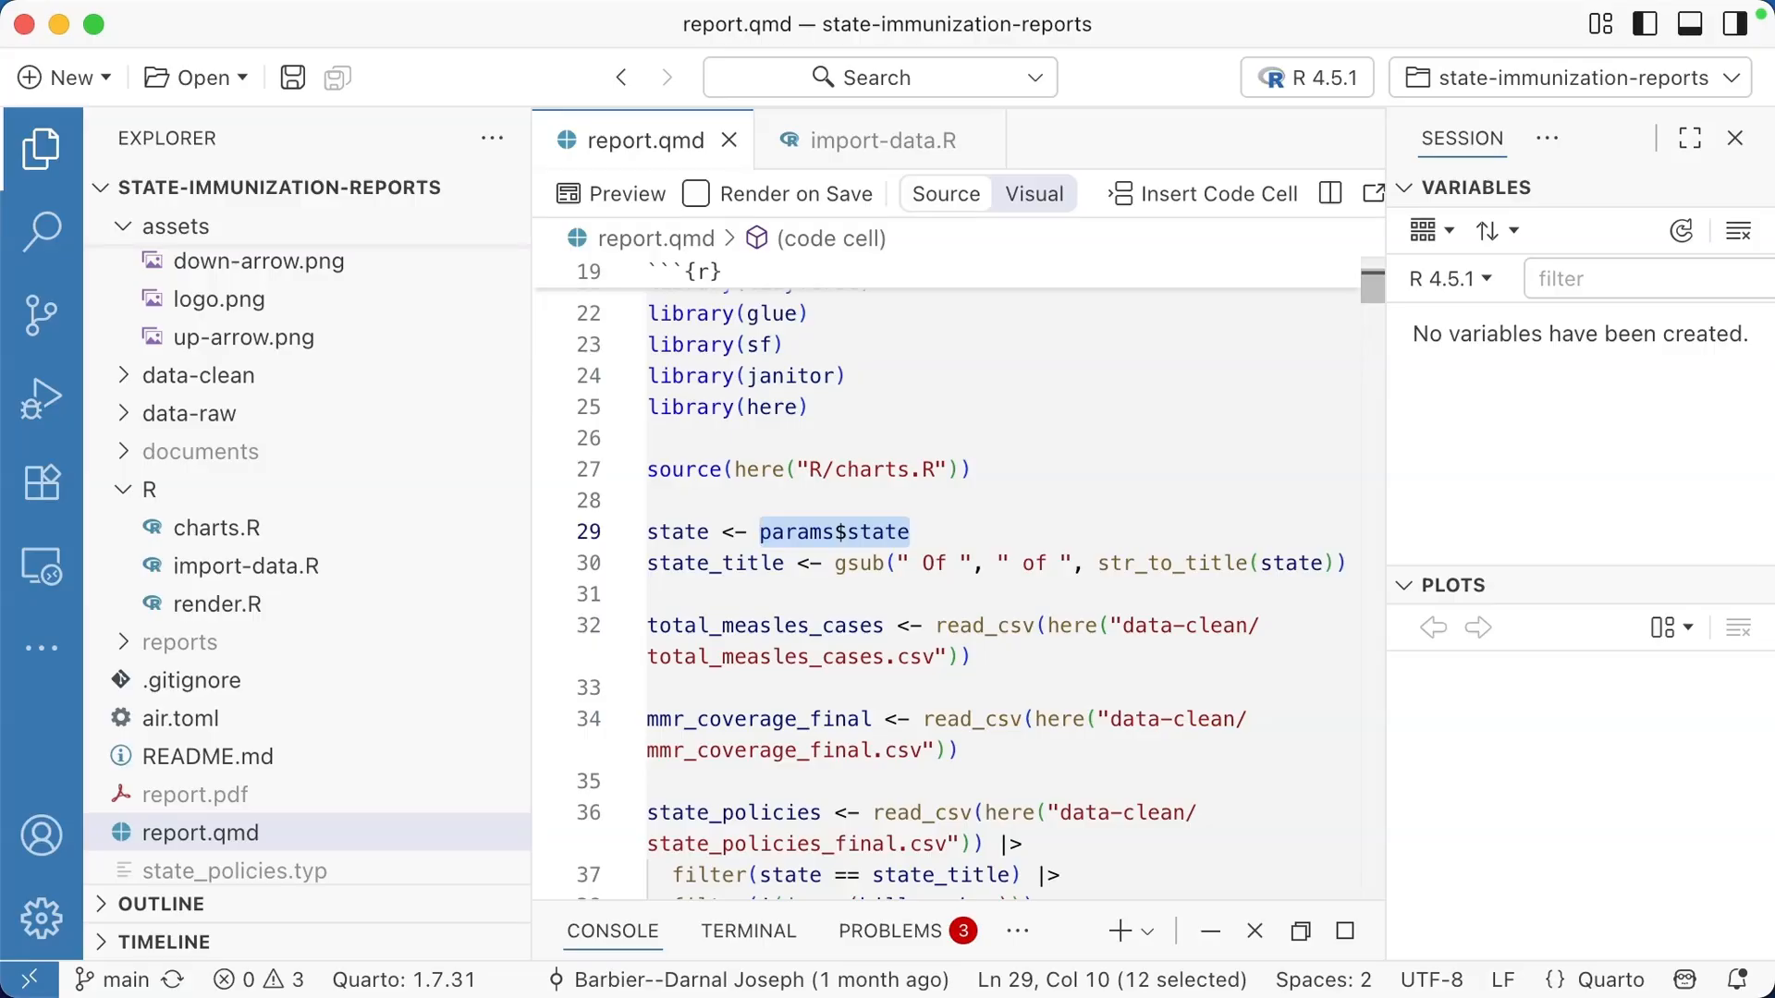
Step: Run the setup cell and select the resulting "object 'params' not found" error
{"action": "scroll", "scroll_direction": "up", "scroll_amount": 3}
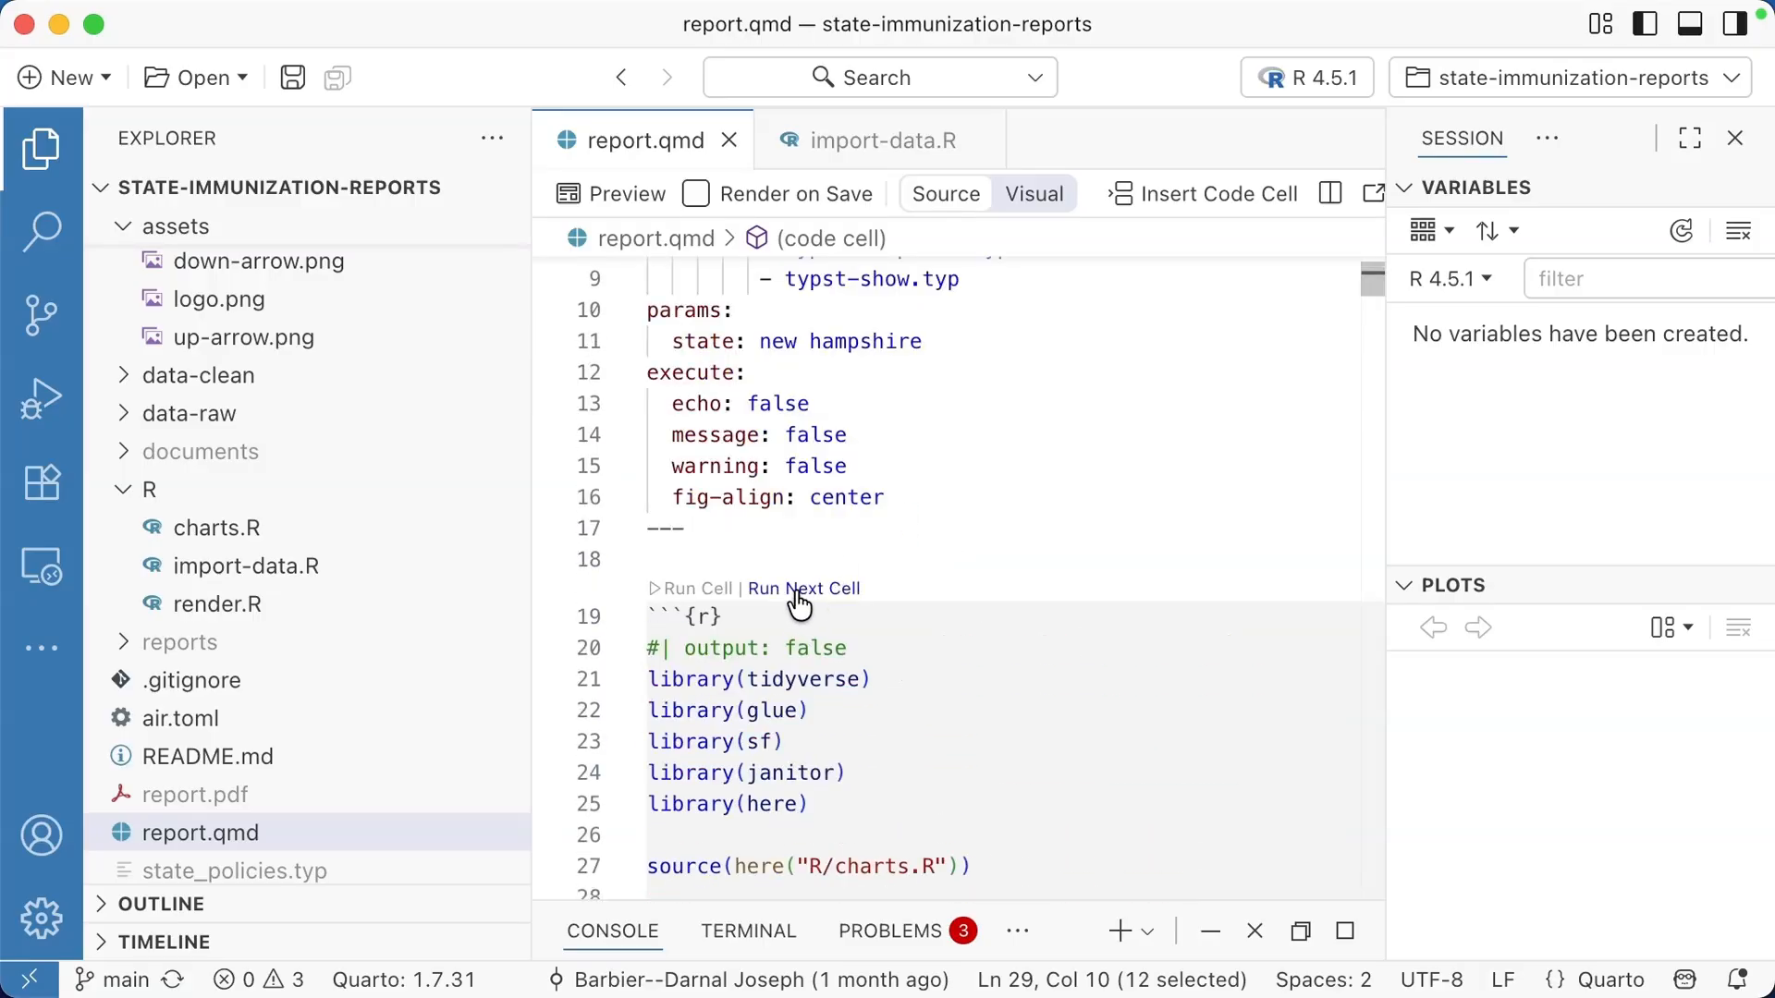
{"action": "left_click", "coordinate": [691, 588]}
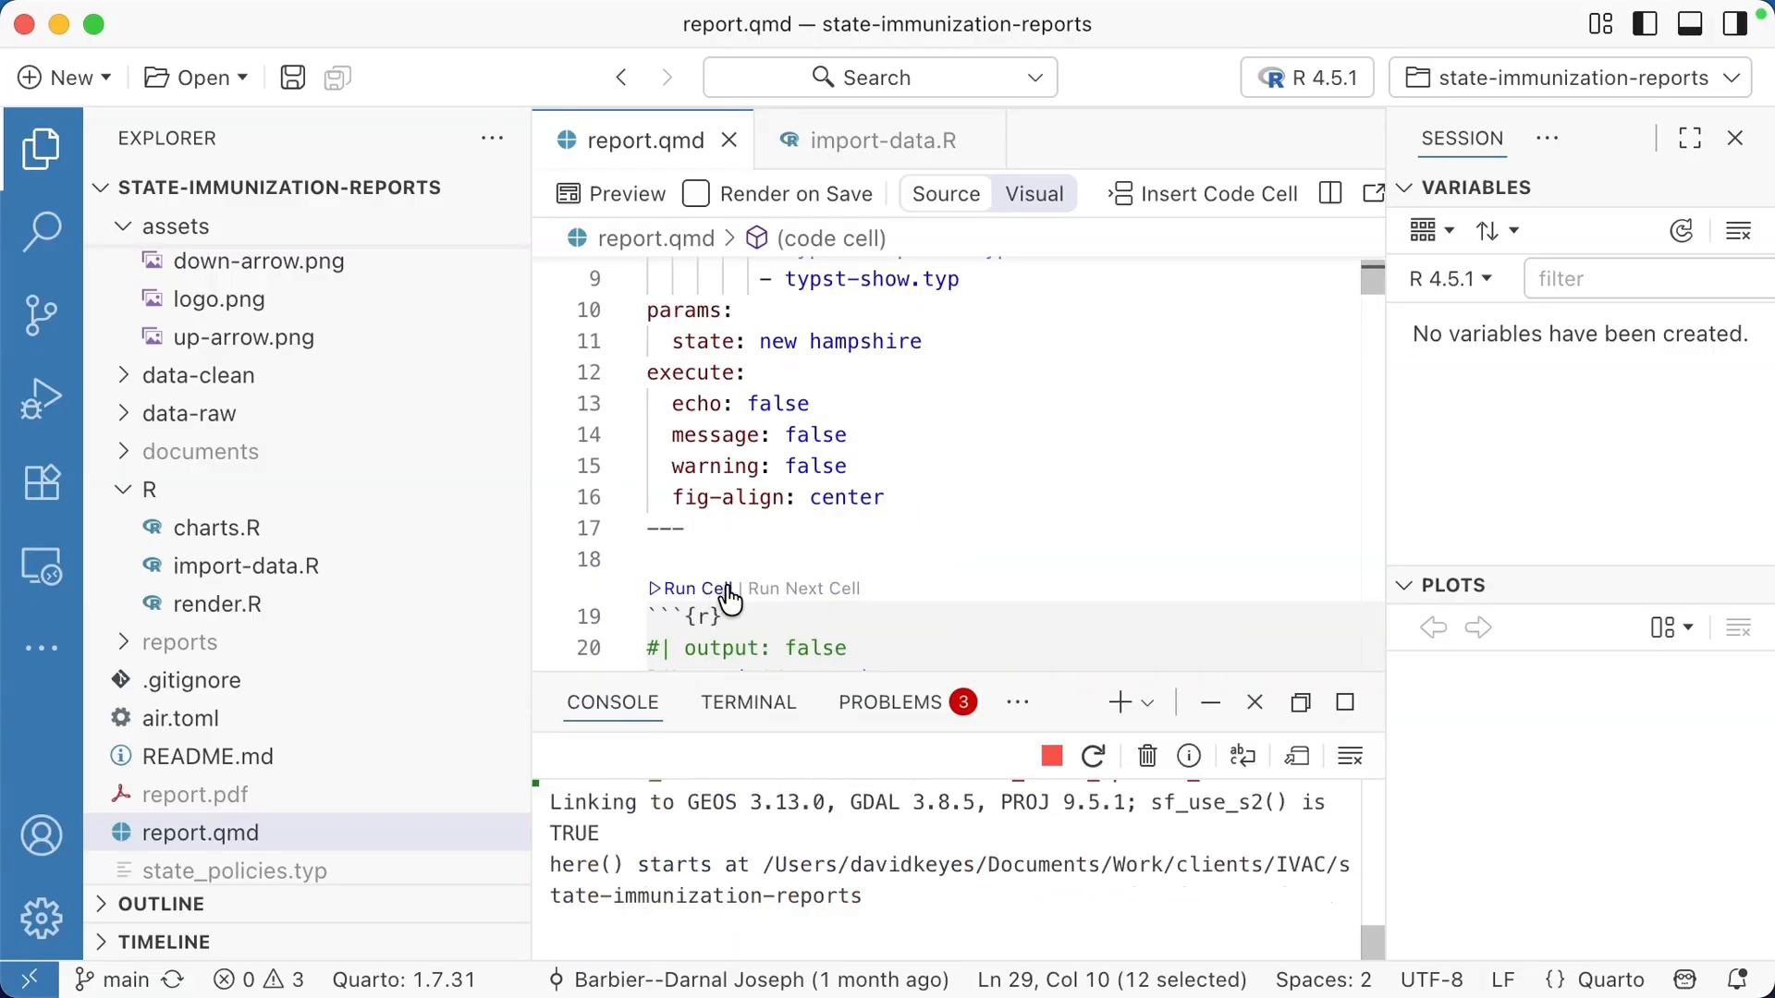
{"action": "left_click", "coordinate": [692, 588]}
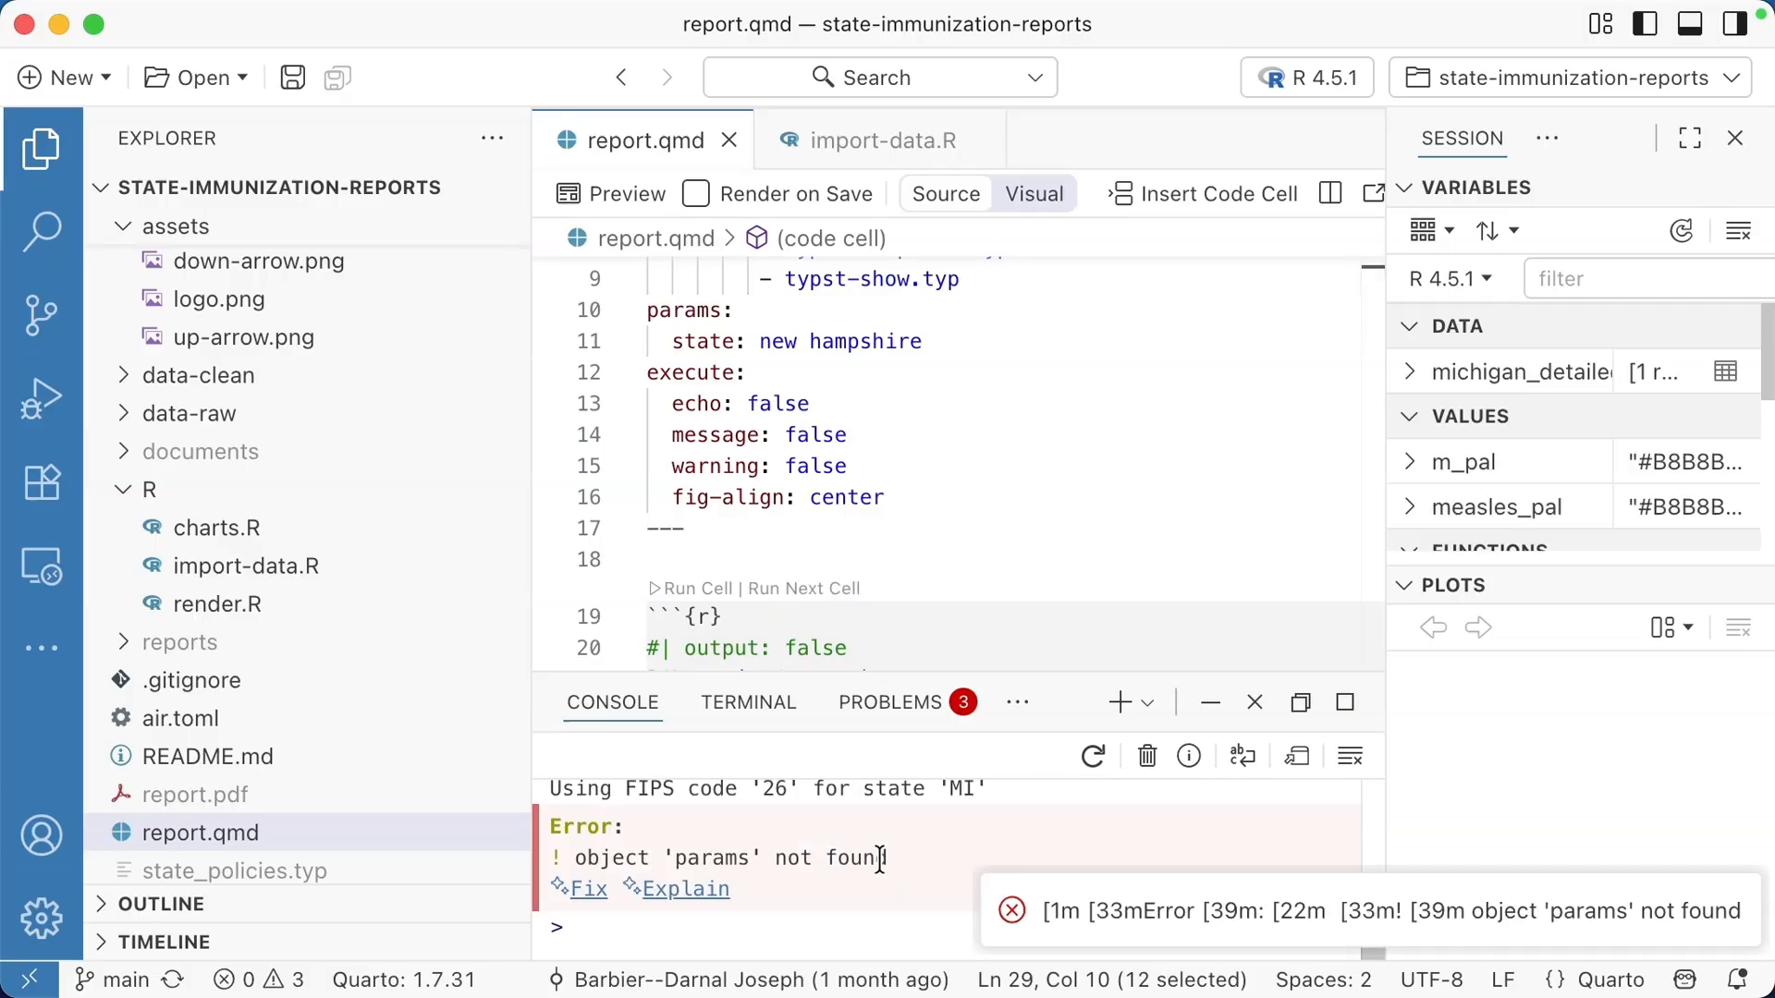
{"action": "double_click", "coordinate": [728, 857]}
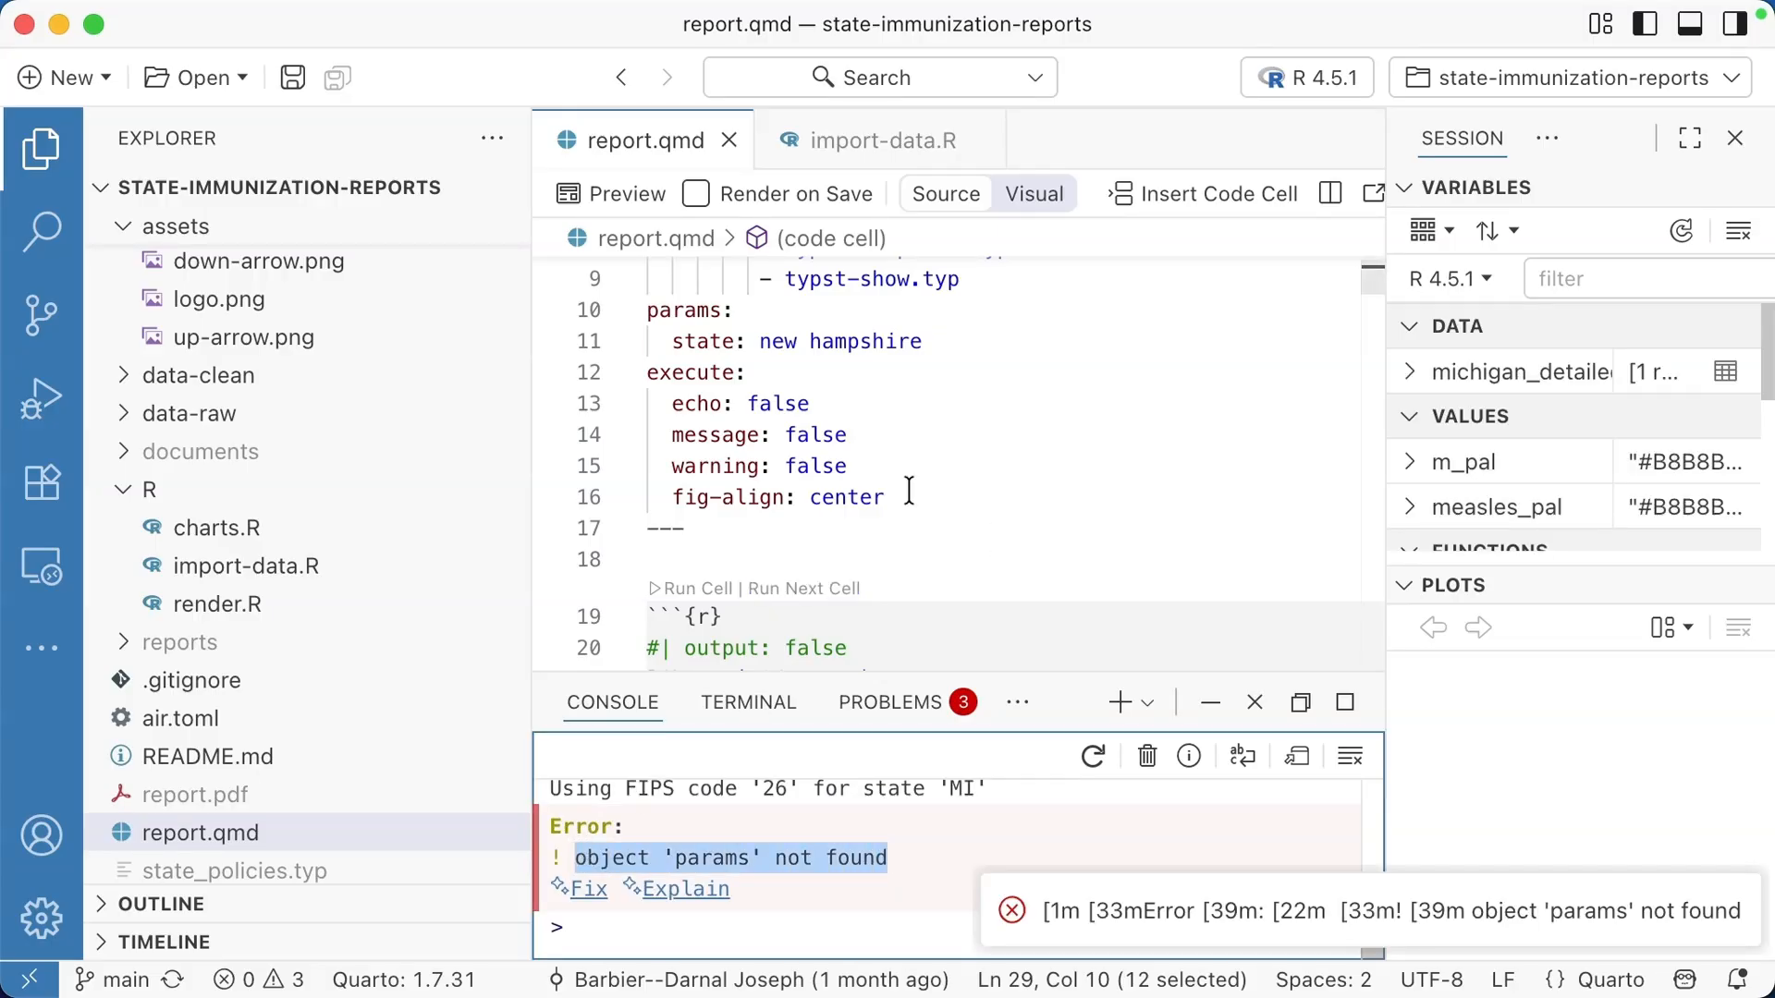
{"action": "mouse_move", "coordinate": [1018, 452]}
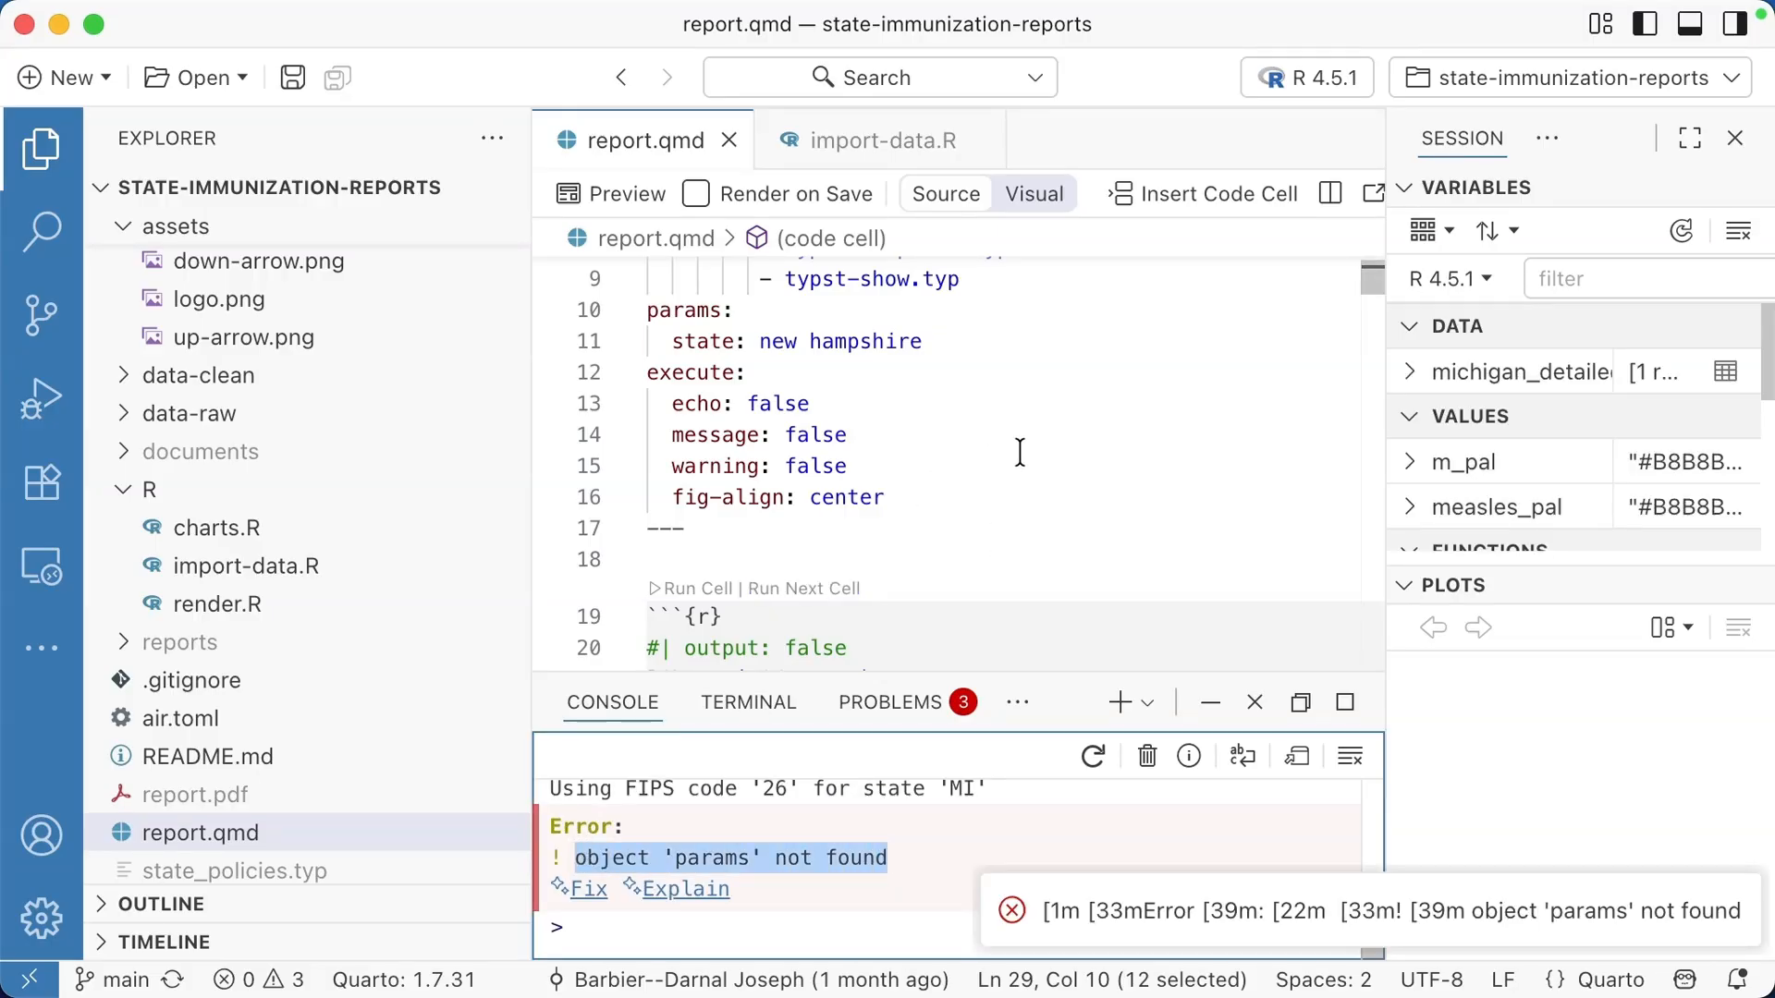
{"action": "scroll", "scroll_direction": "up", "scroll_amount": 3}
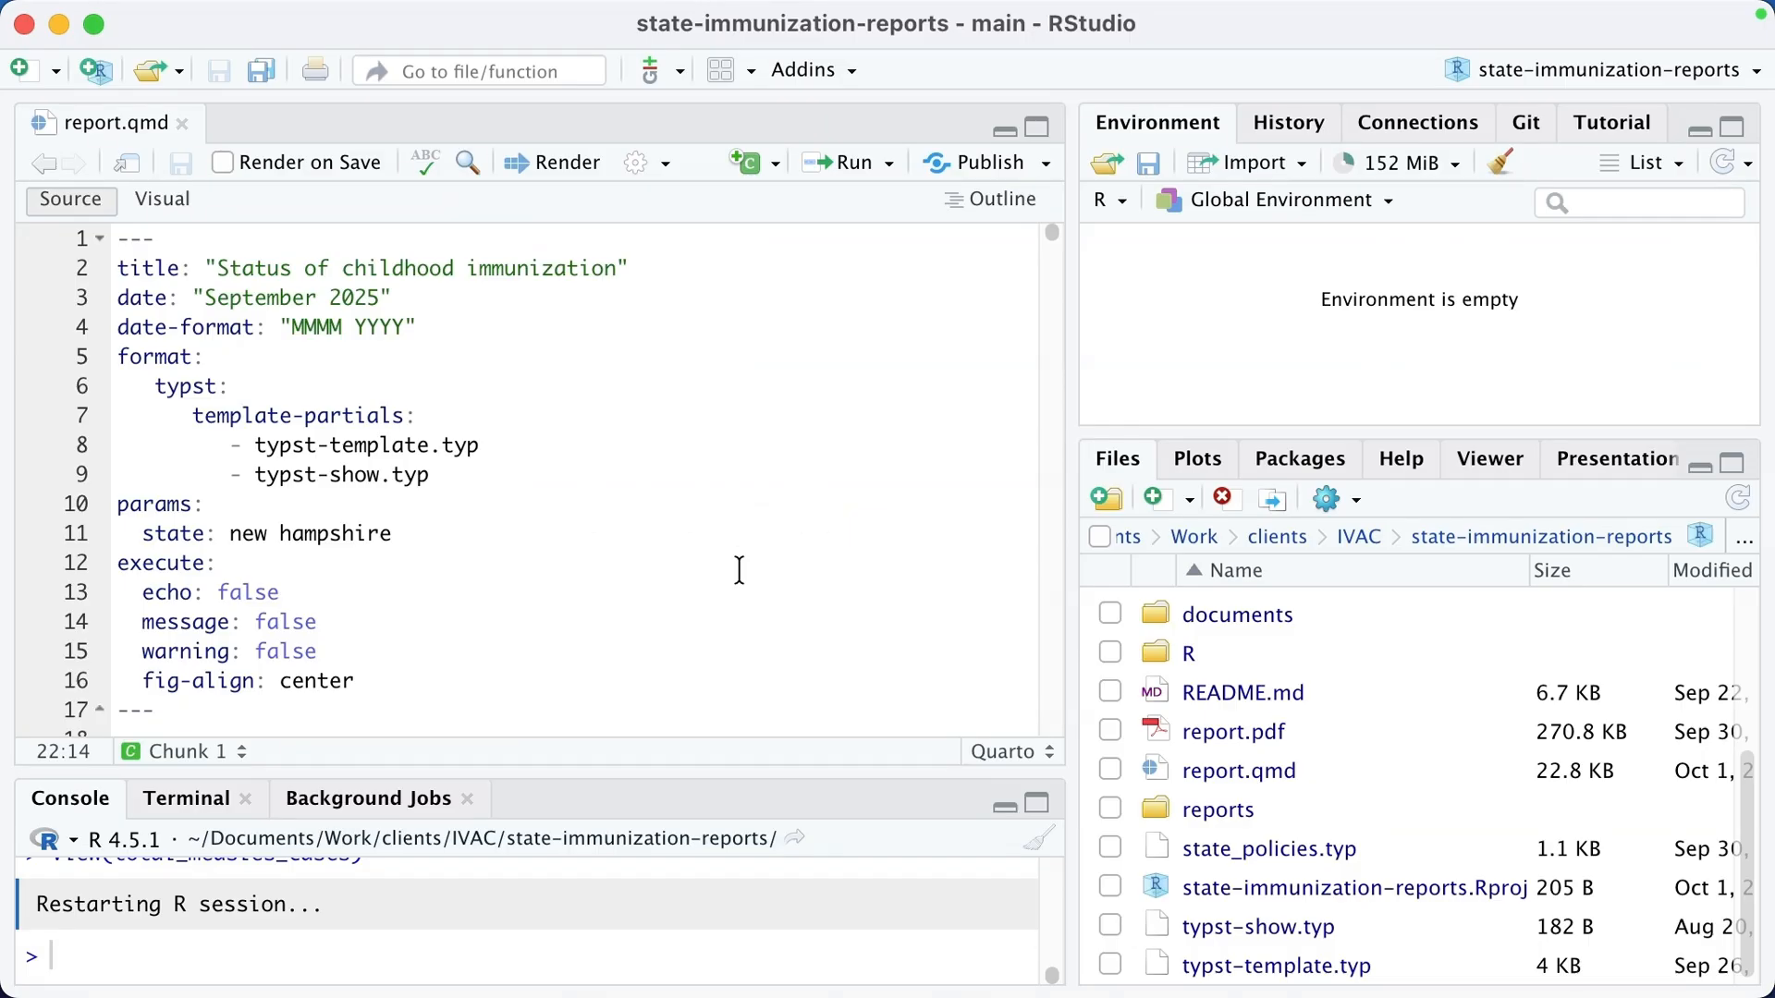
Step: Scroll down through report.qmd in RStudio
{"action": "scroll", "scroll_direction": "down", "scroll_amount": 3}
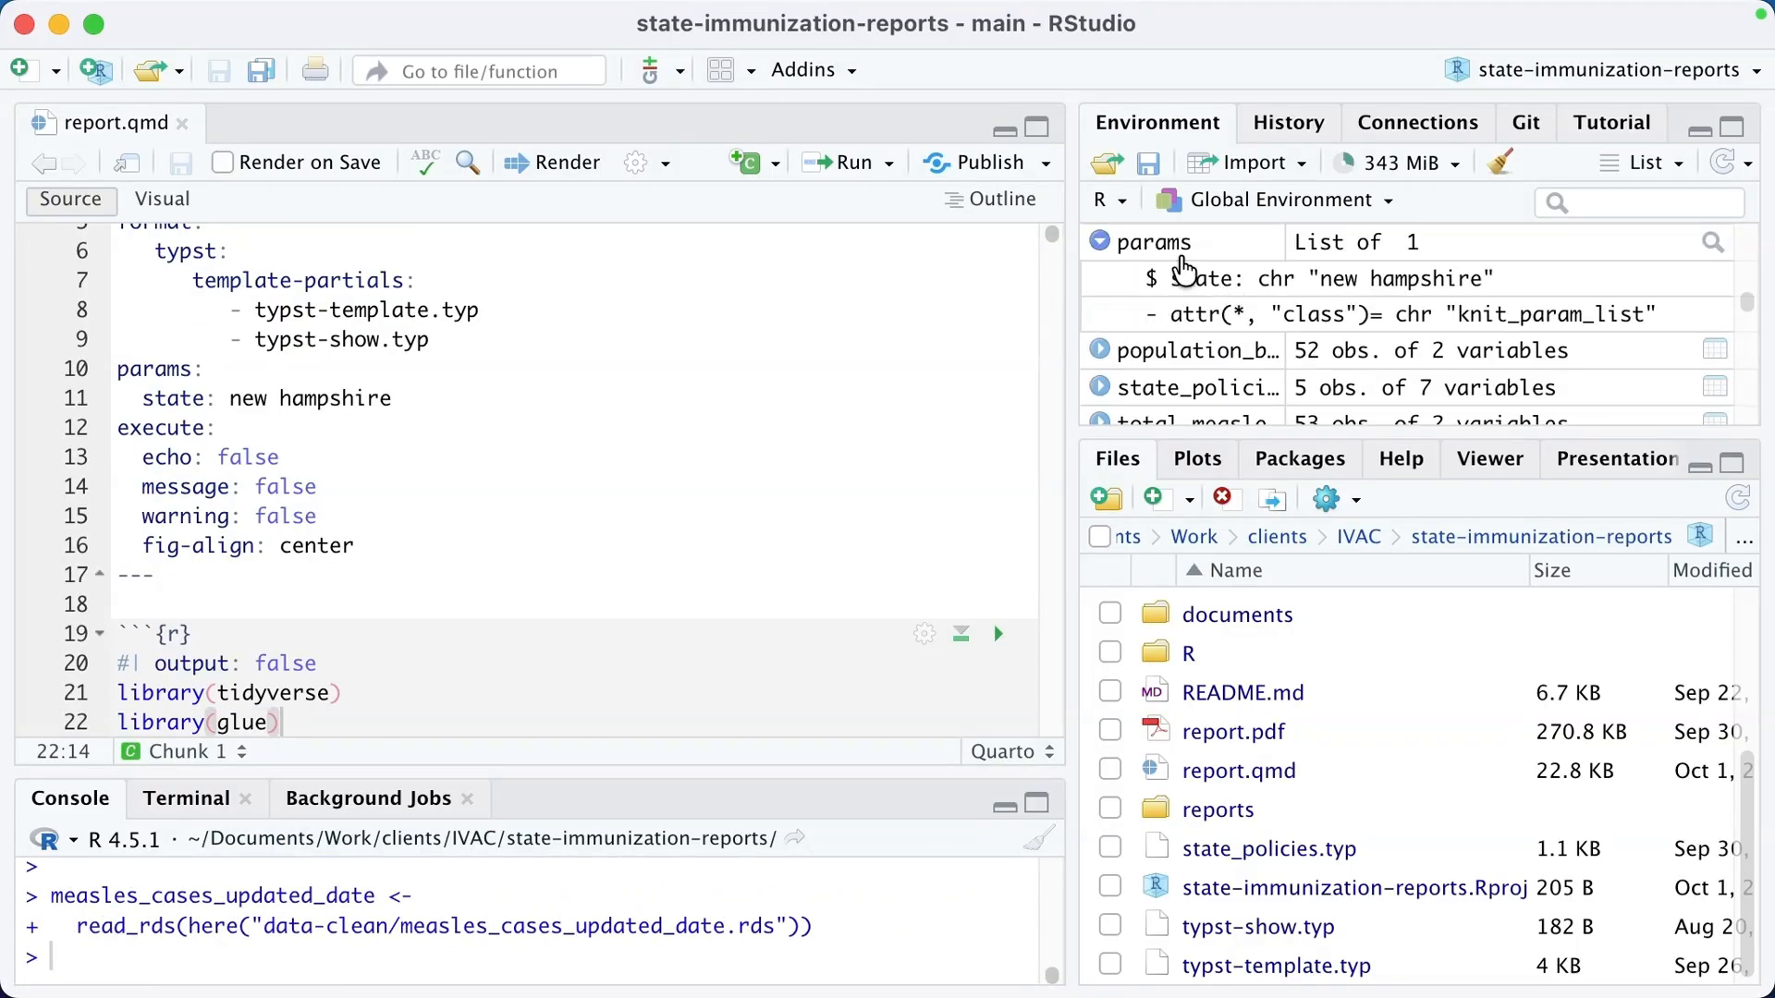
{"action": "mouse_move", "coordinate": [1159, 242]}
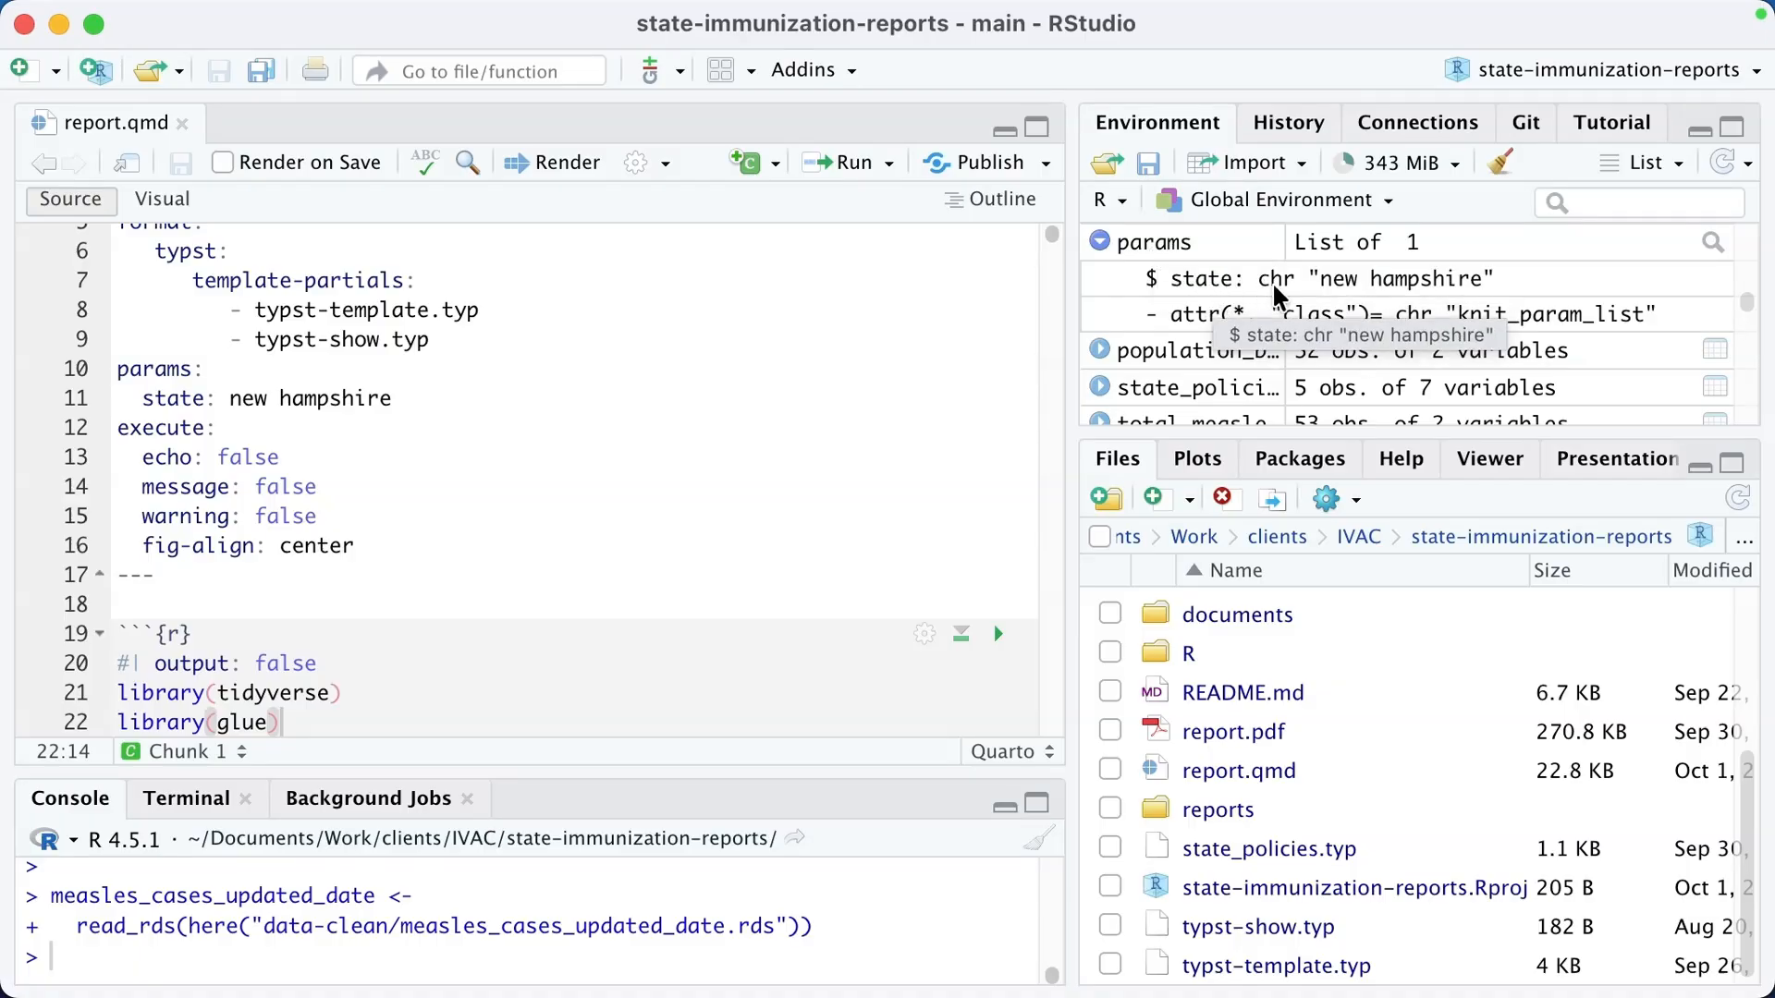
{"action": "mouse_move", "coordinate": [1438, 292]}
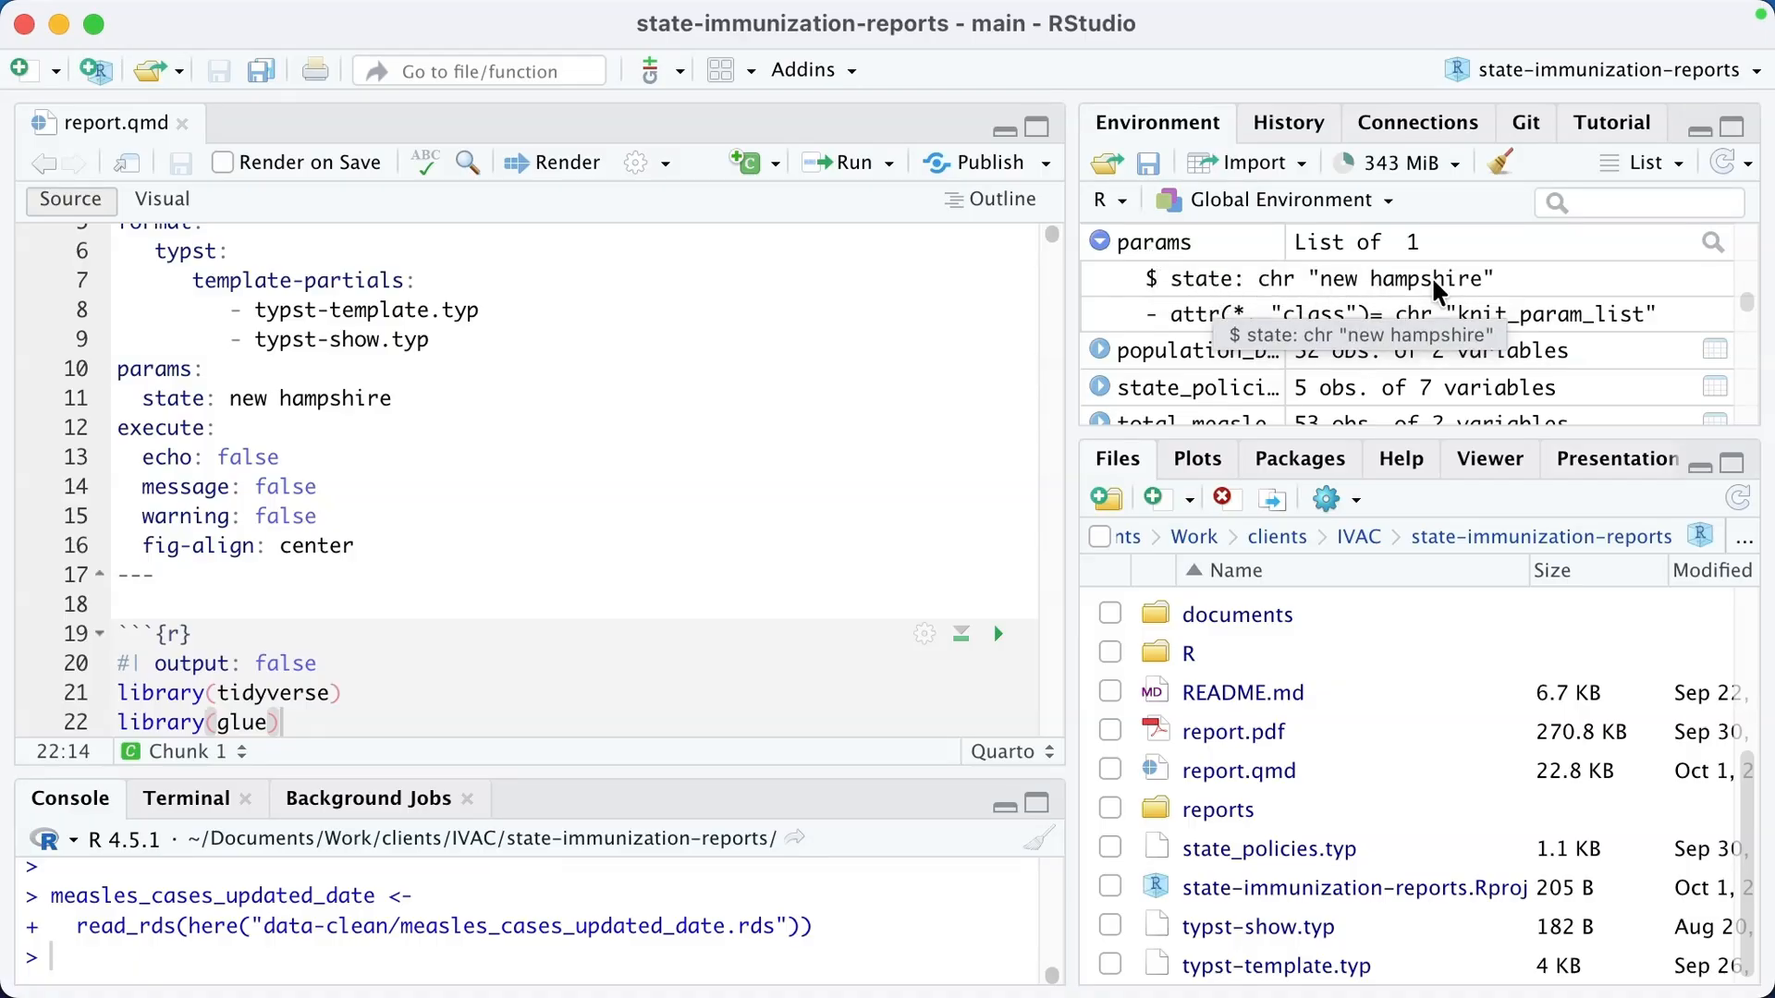
{"action": "mouse_move", "coordinate": [377, 623]}
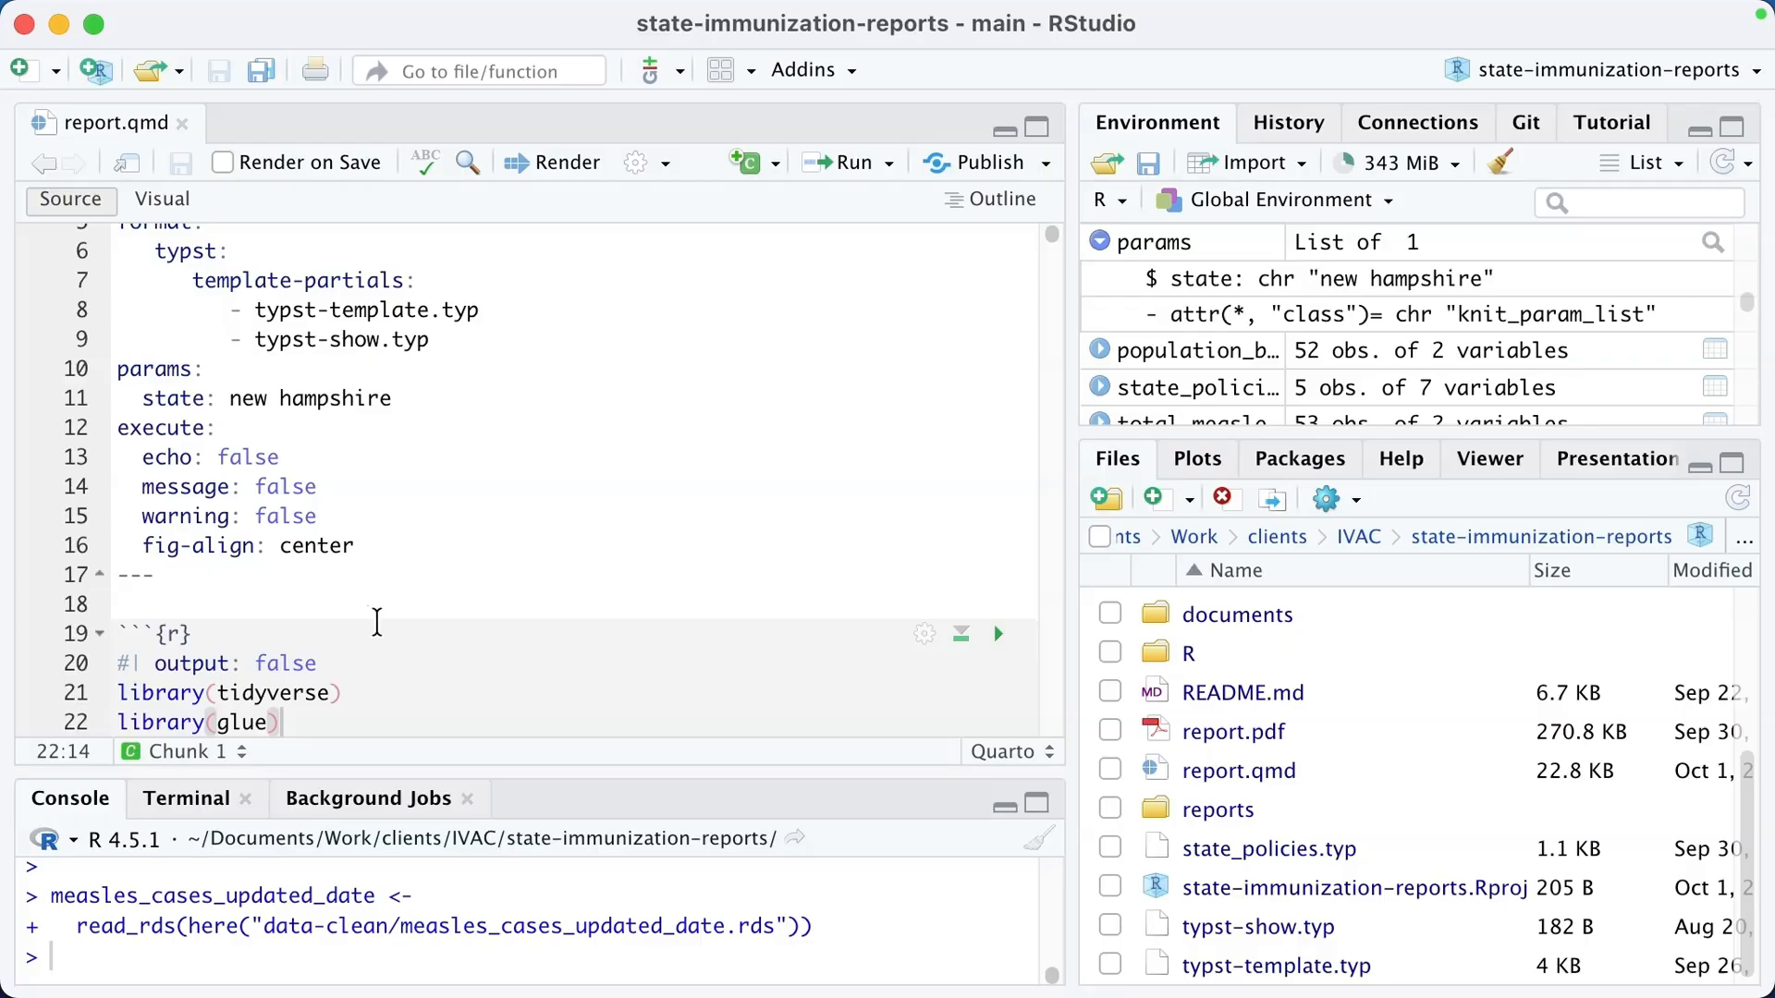